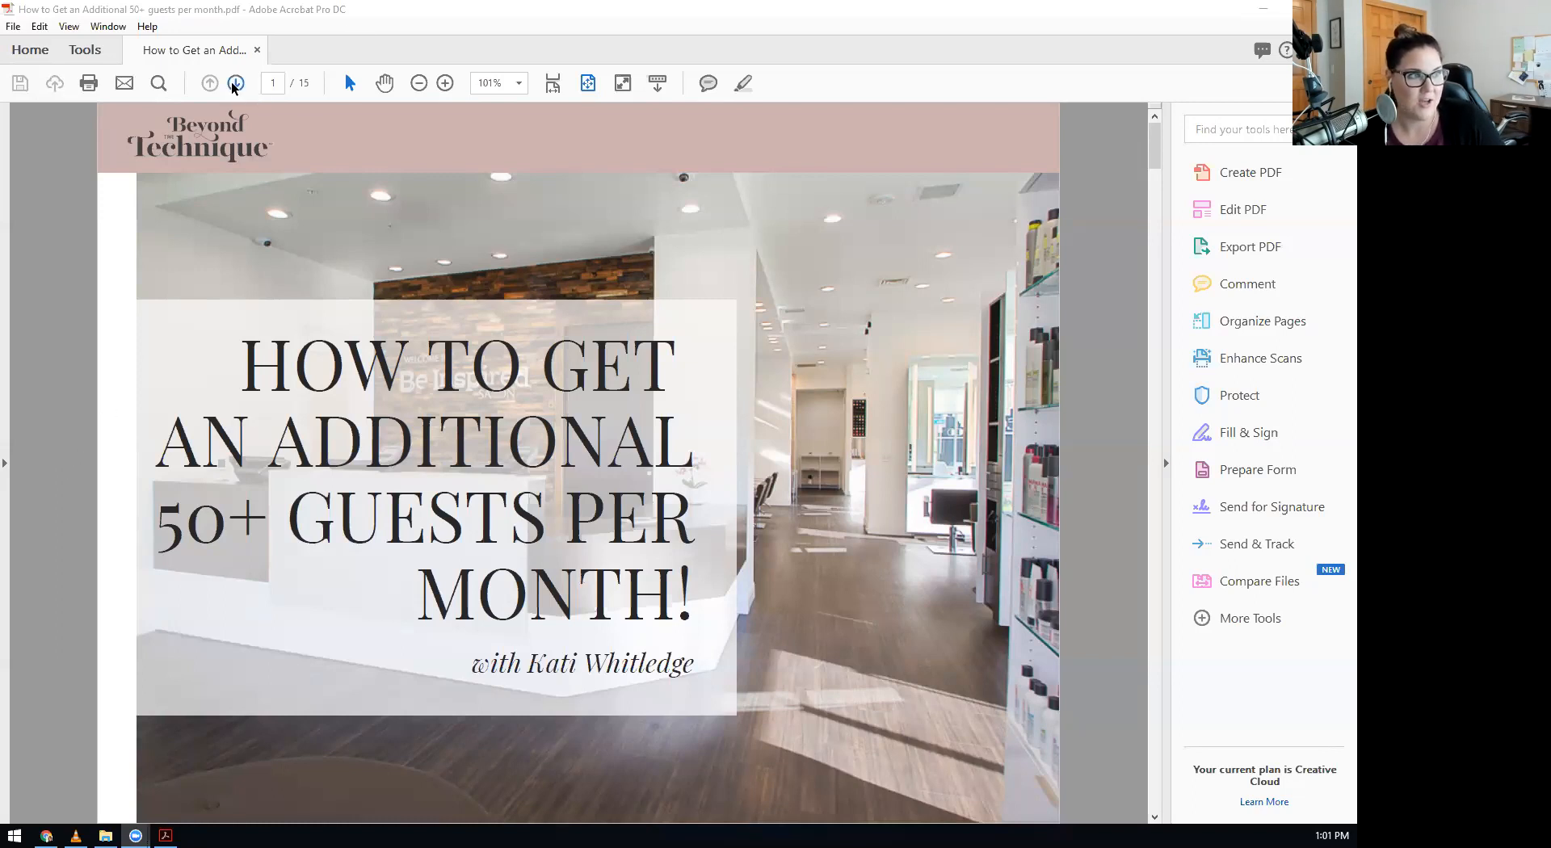
mouse_move(234, 83)
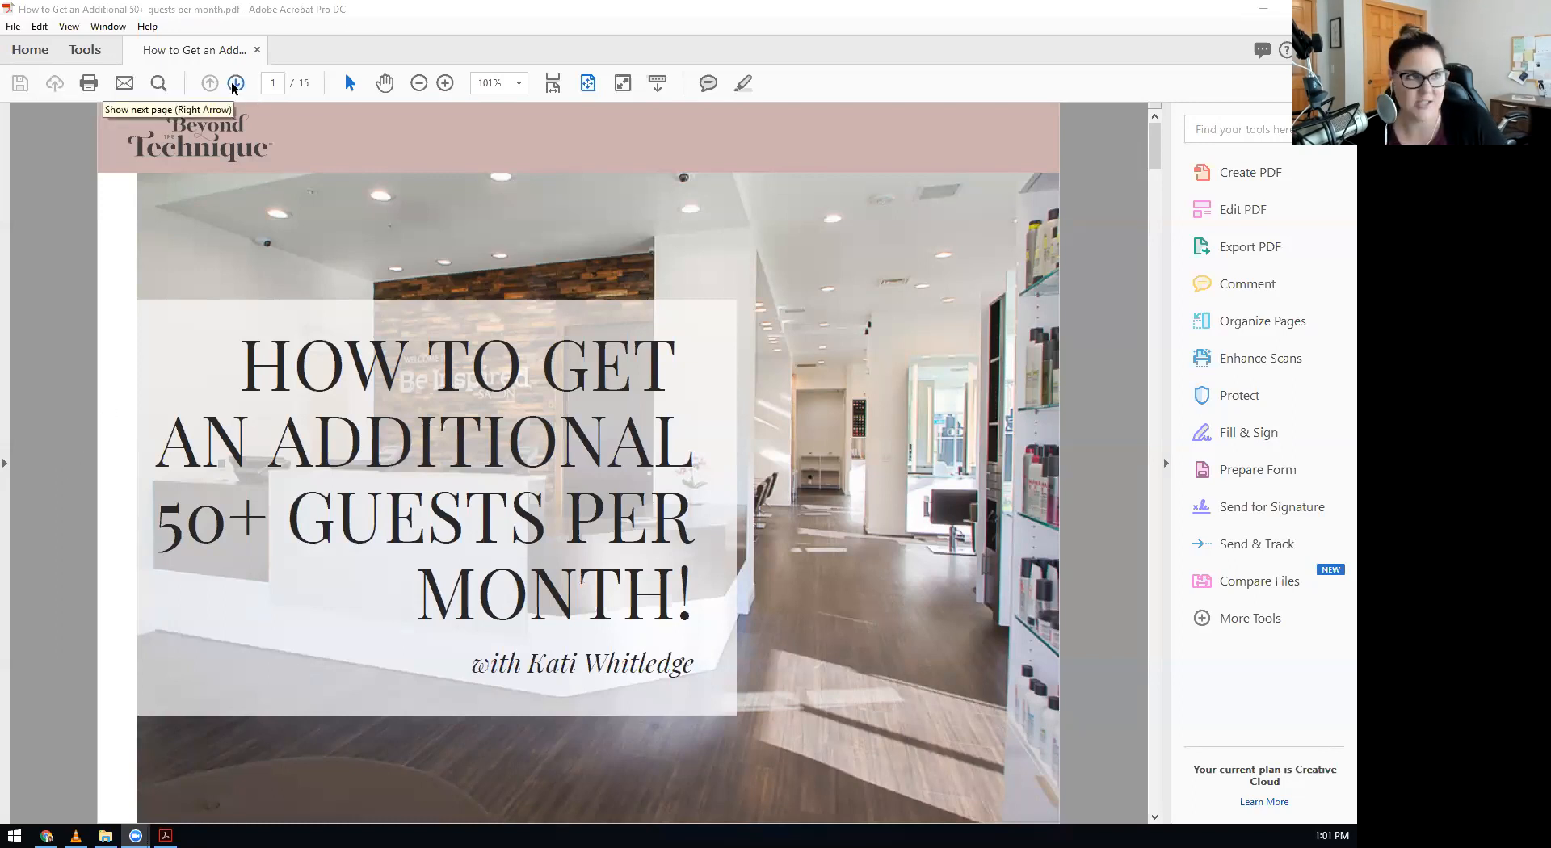
Advance the guest-growth PDF to page 2, the creator introduction with her portrait.
click(234, 83)
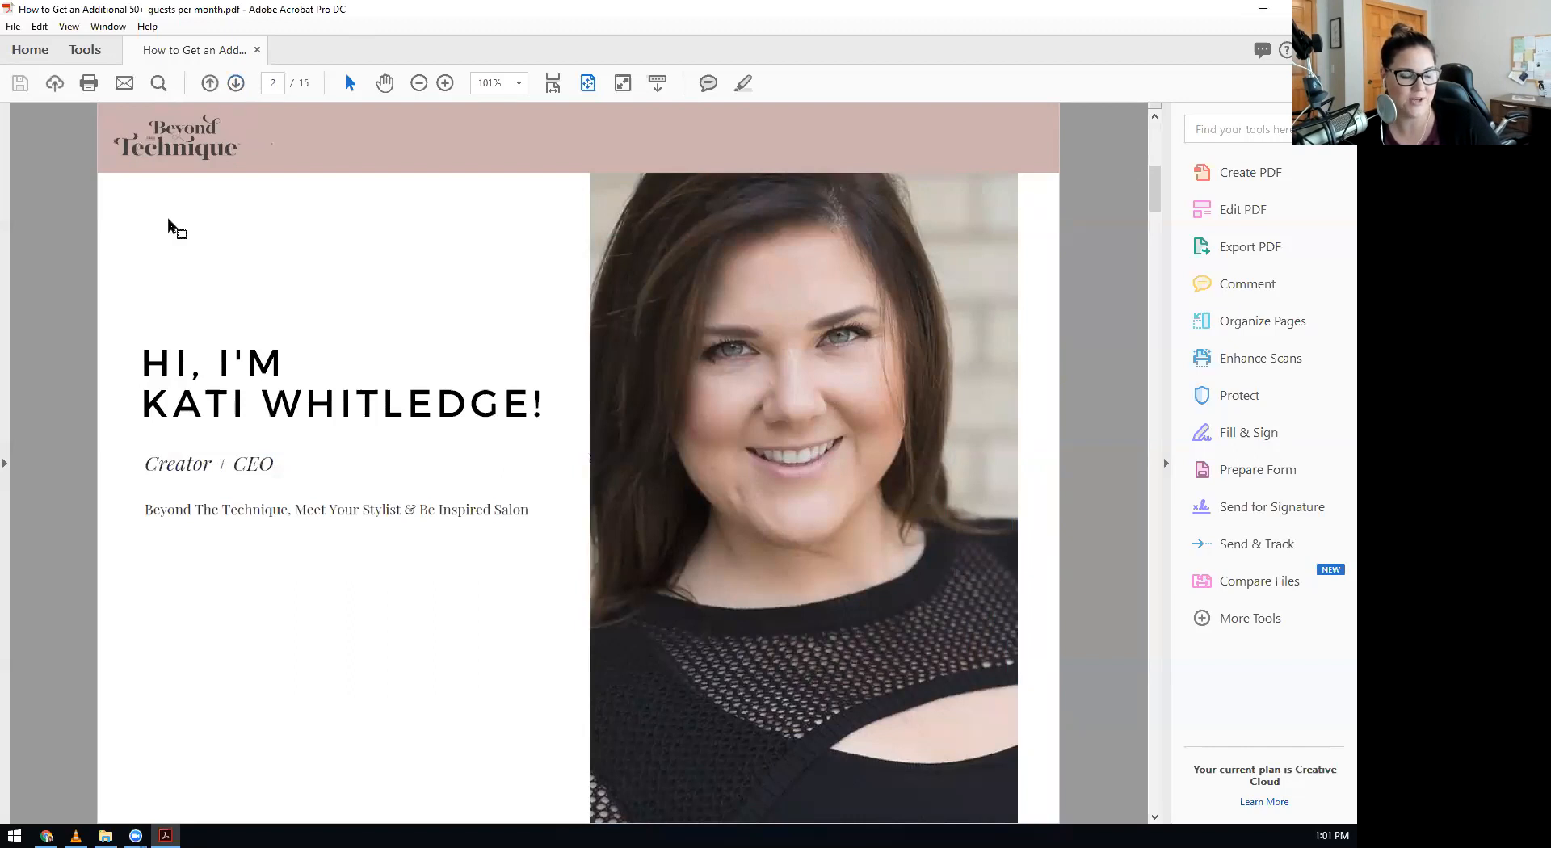
mouse_move(150, 255)
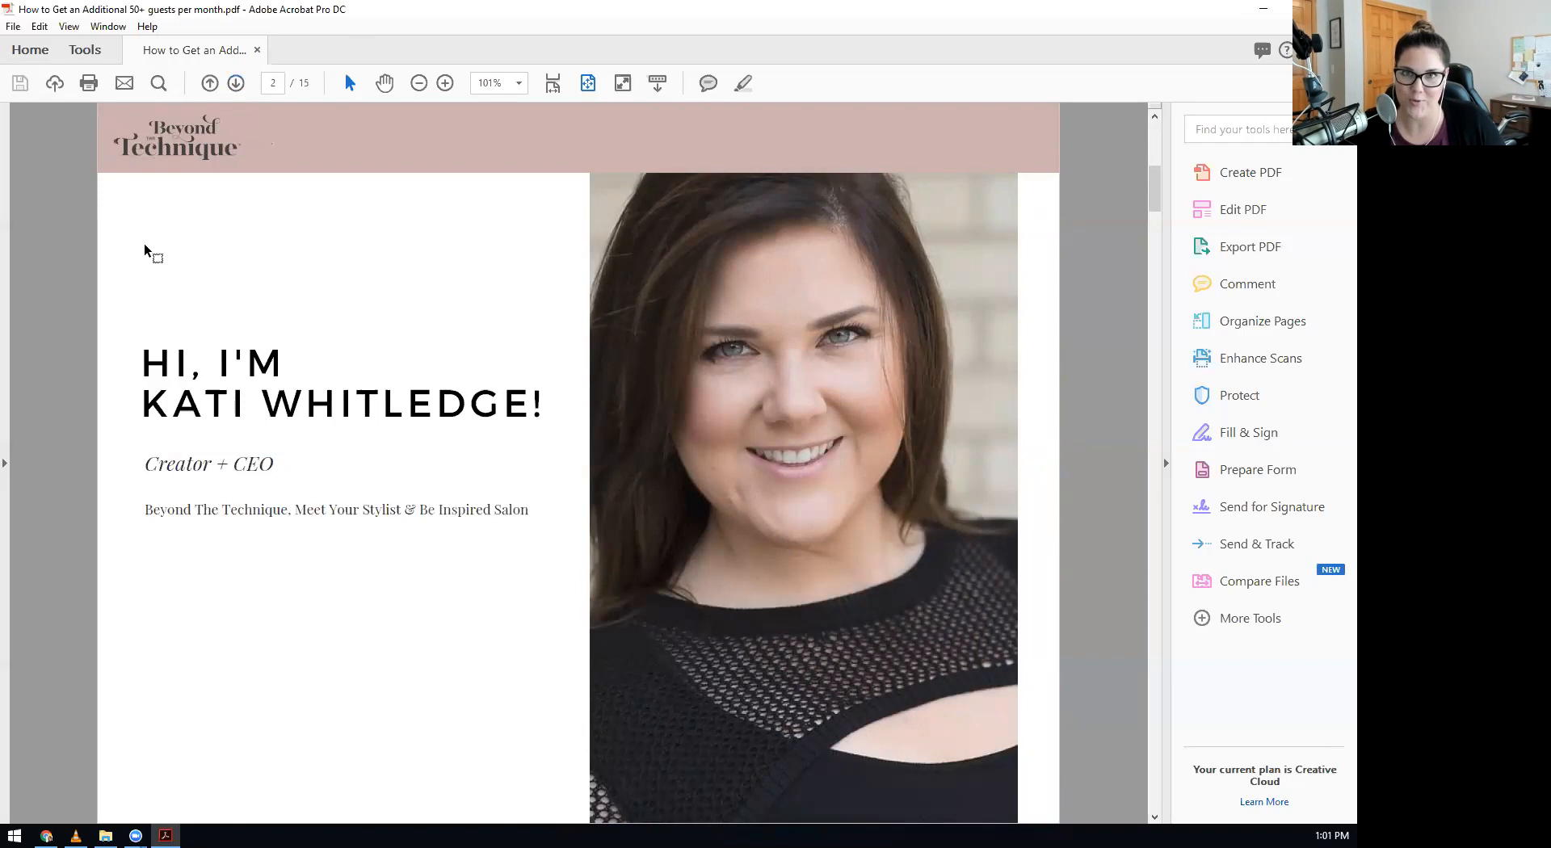
mouse_move(150, 265)
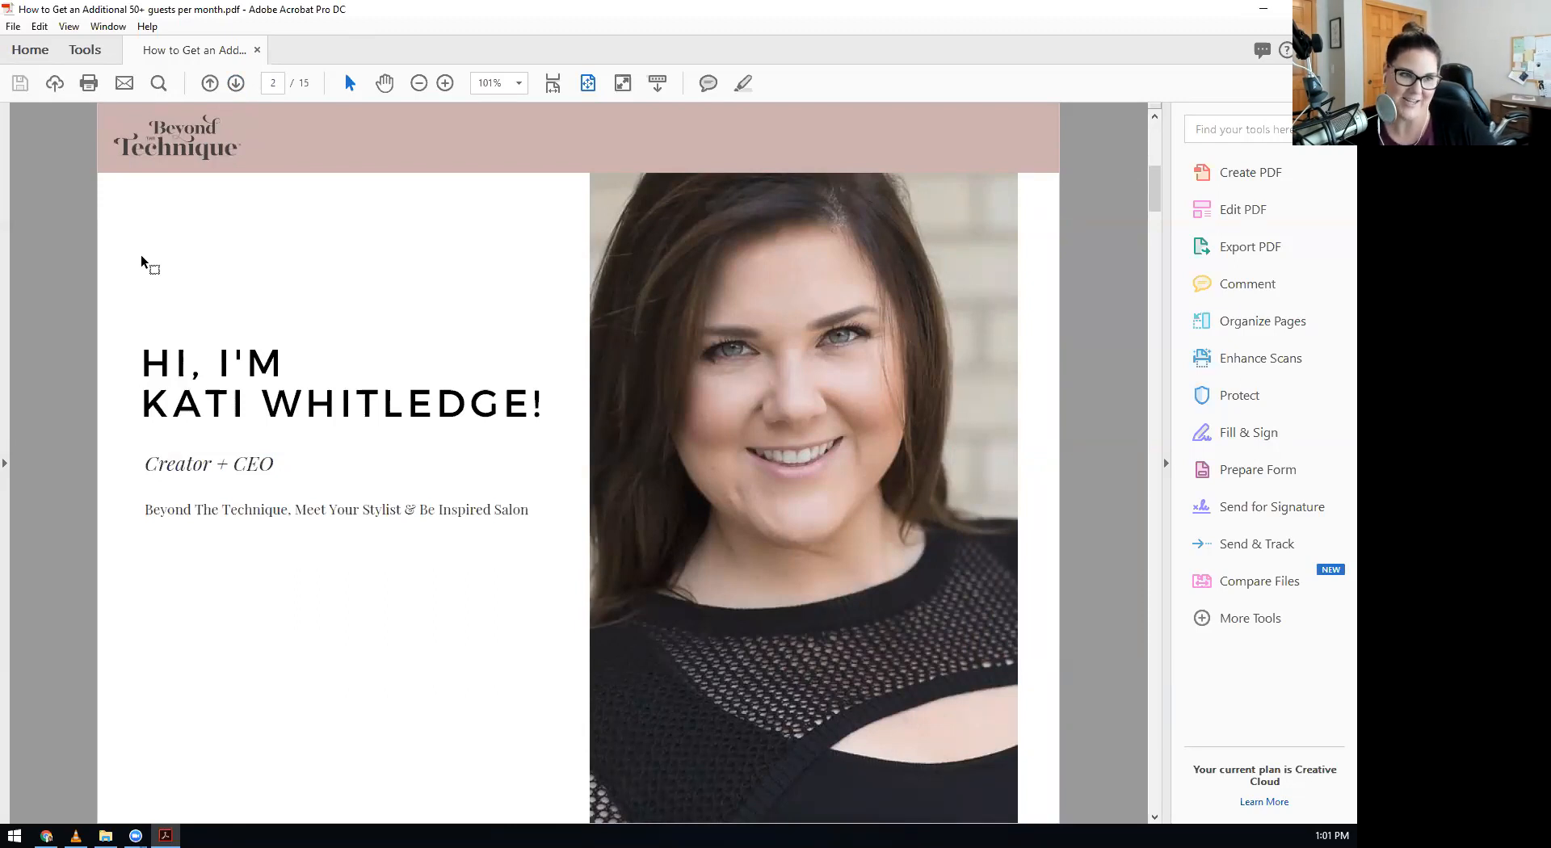
mouse_move(838, 342)
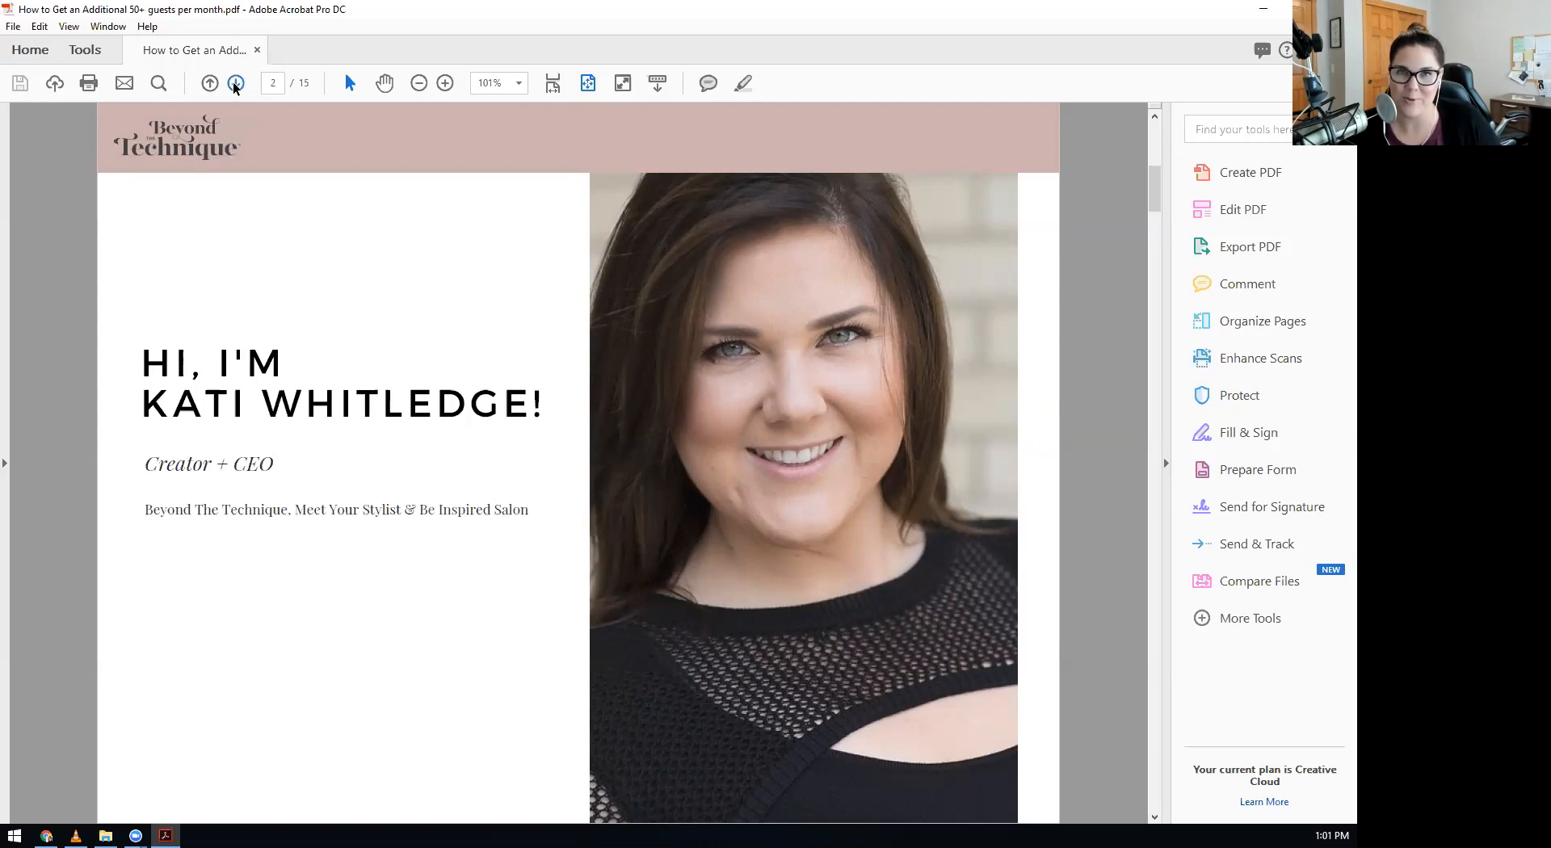
Advance to page 3, the 'My Boys' family photo page.
click(235, 83)
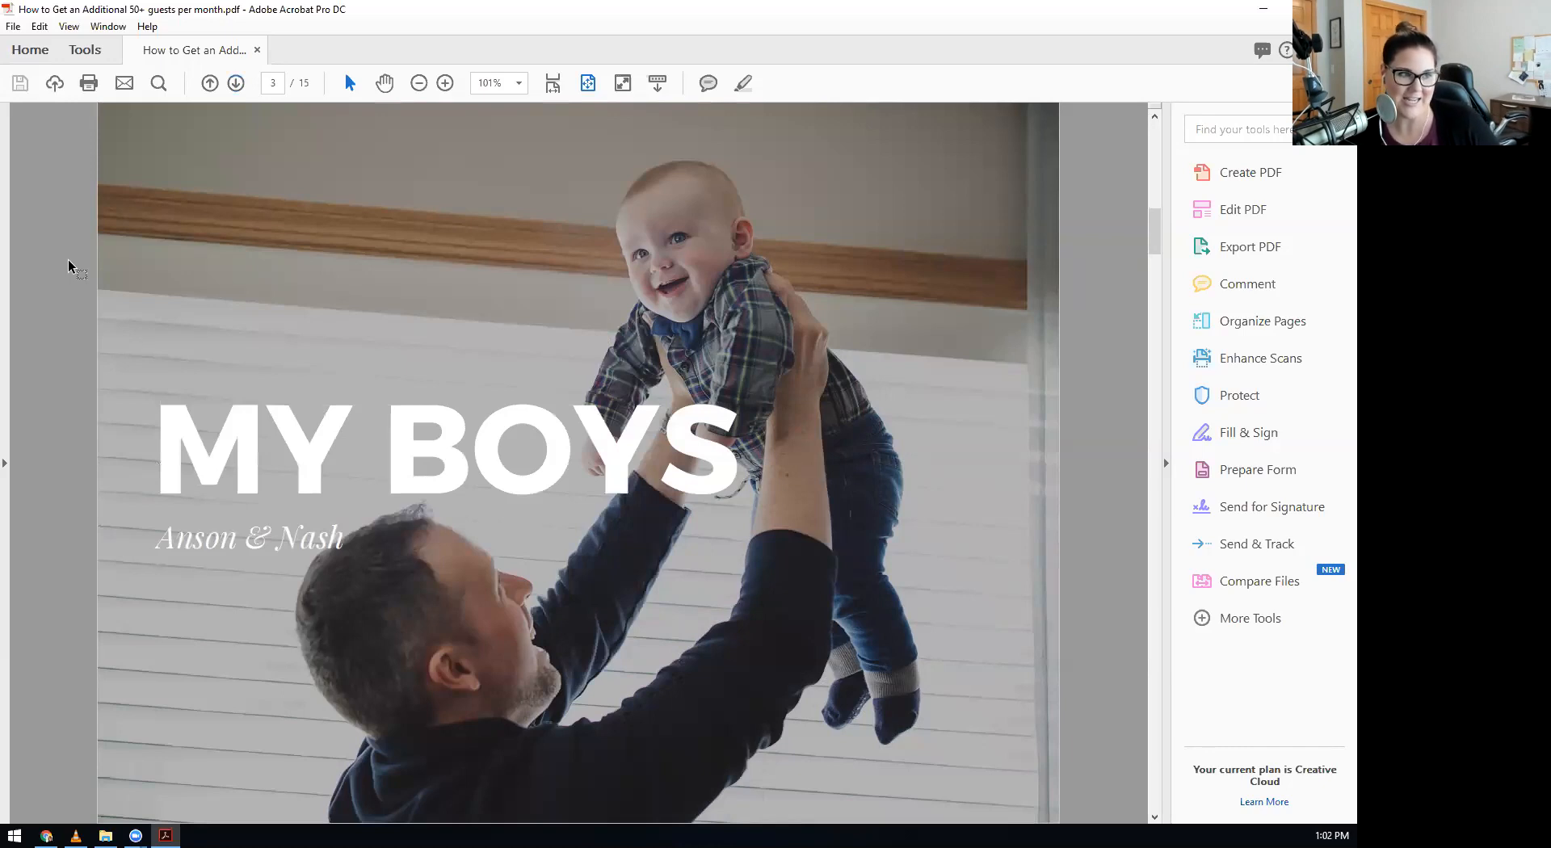
mouse_move(88, 233)
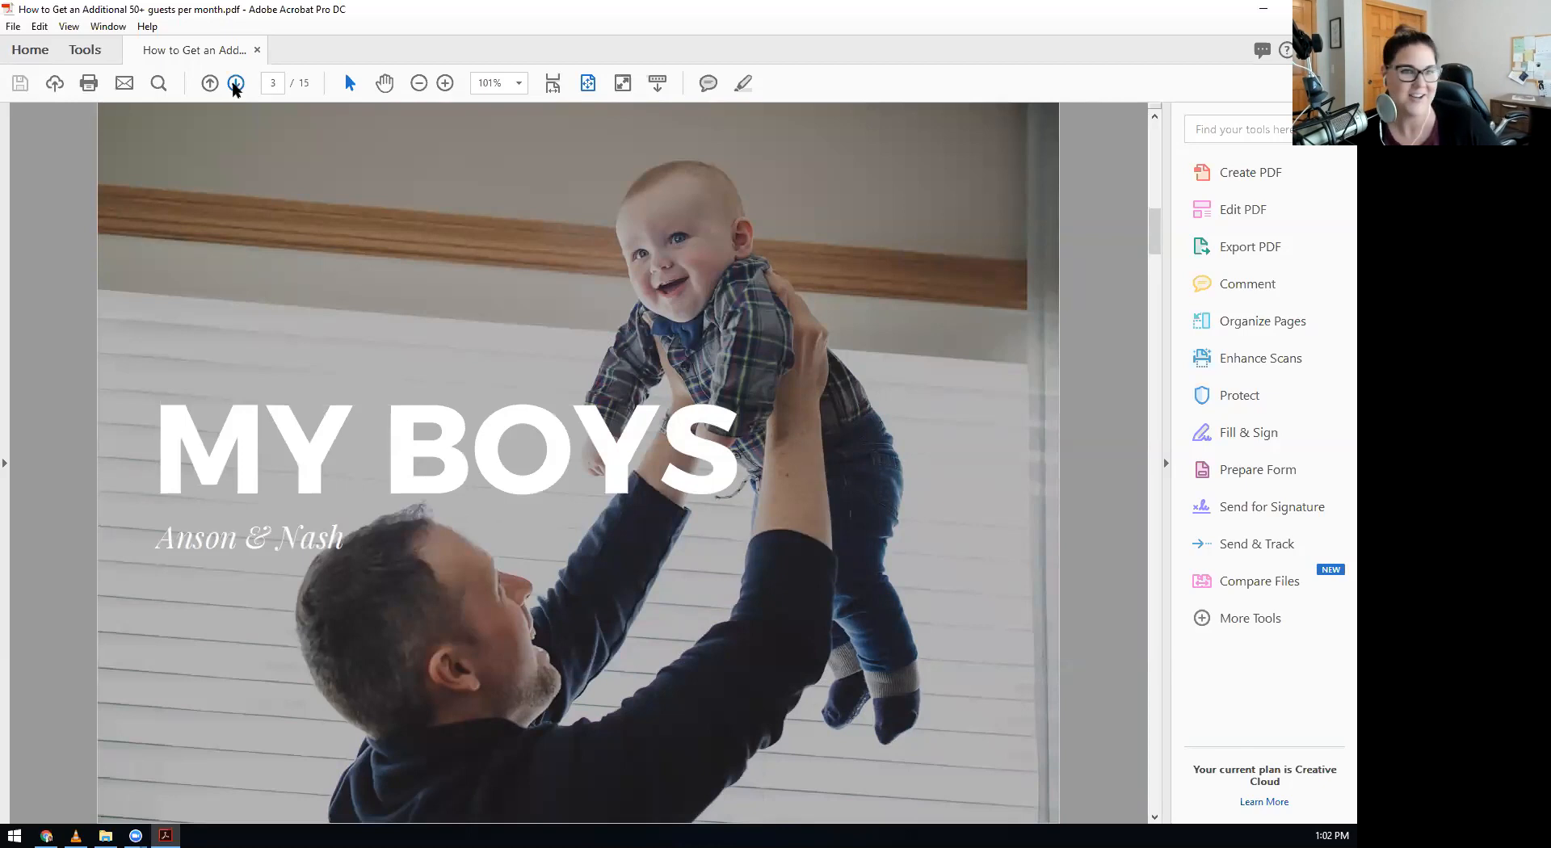
Advance to page 4, listing the four numbered goals for today's class.
click(235, 82)
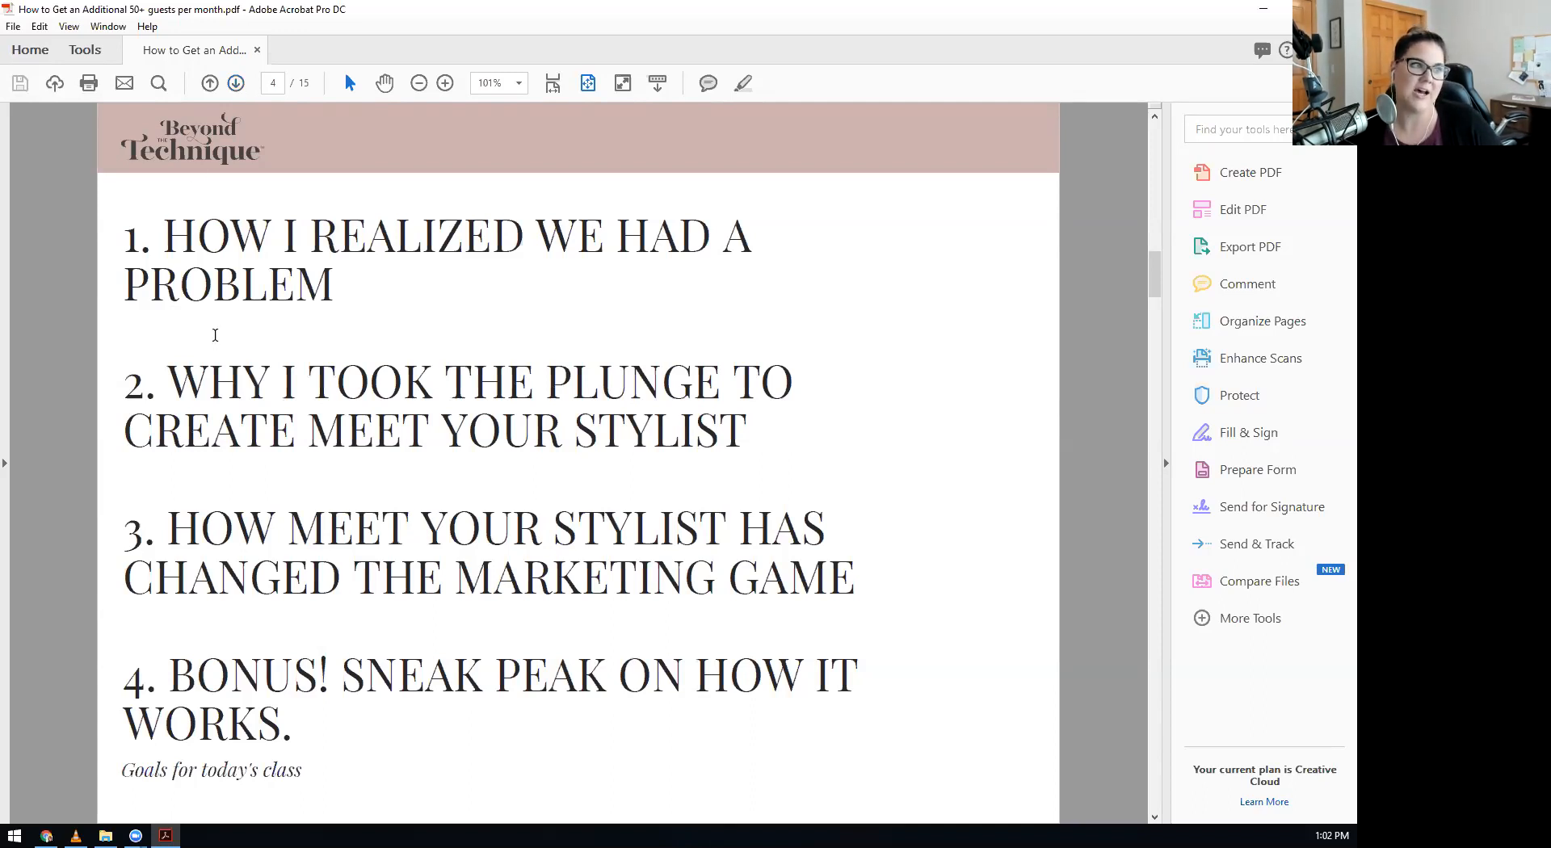
mouse_move(213, 336)
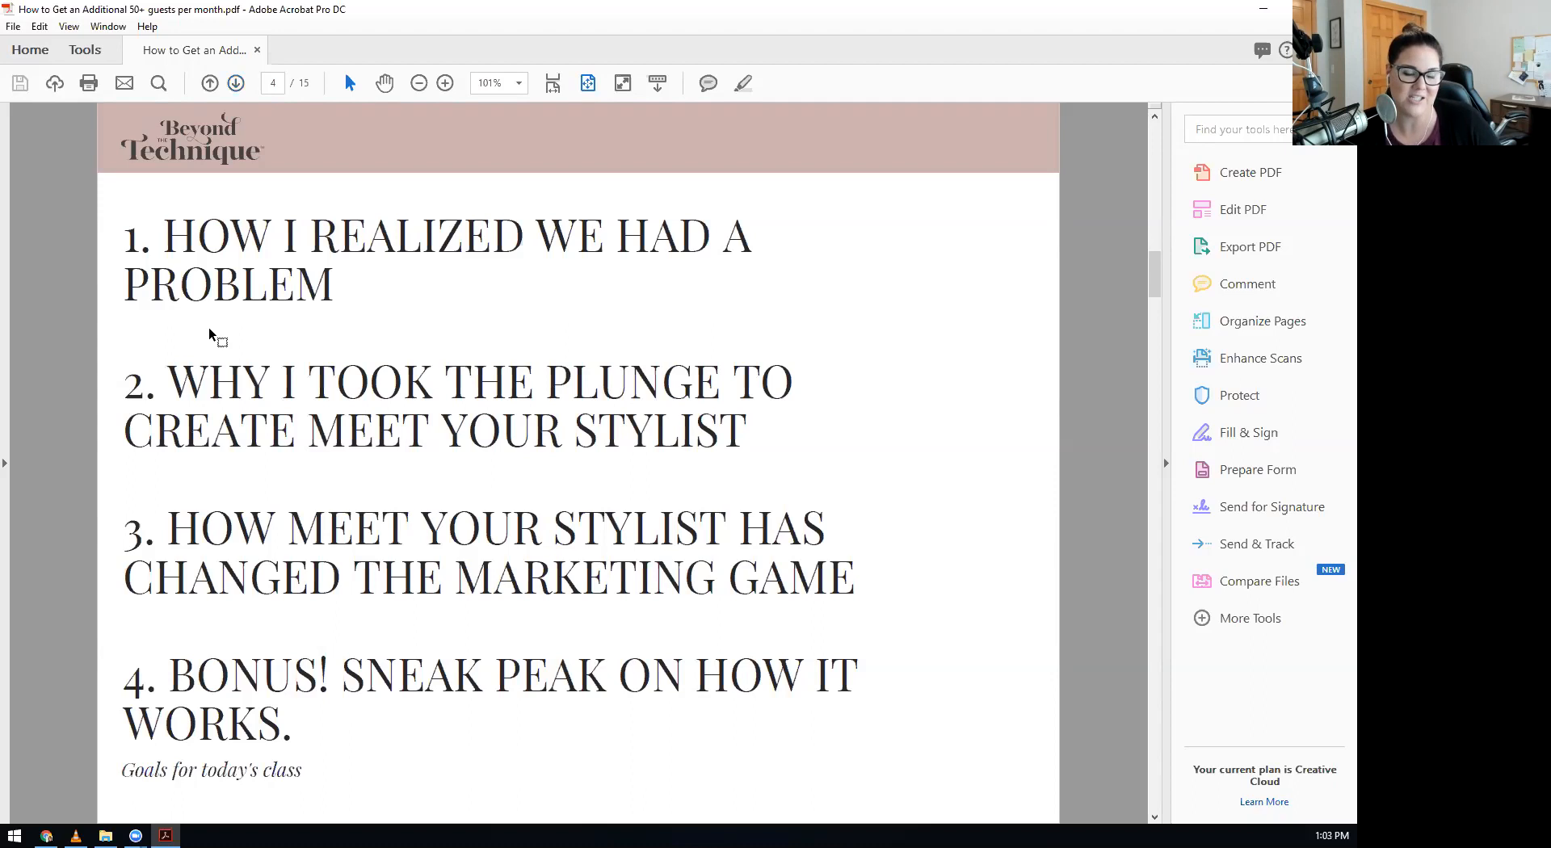
mouse_move(207, 353)
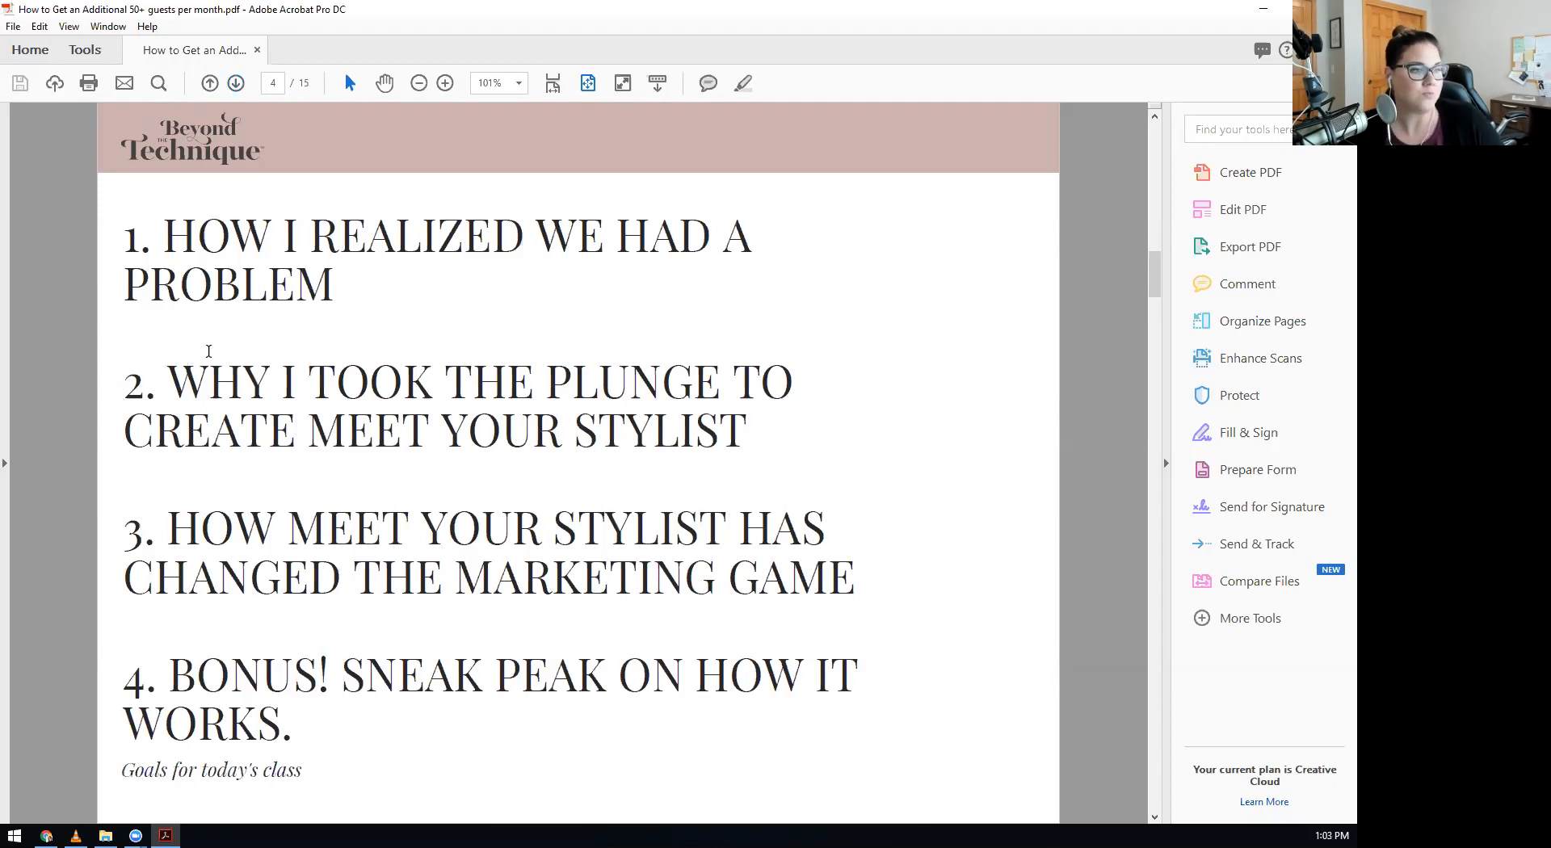
mouse_move(93, 442)
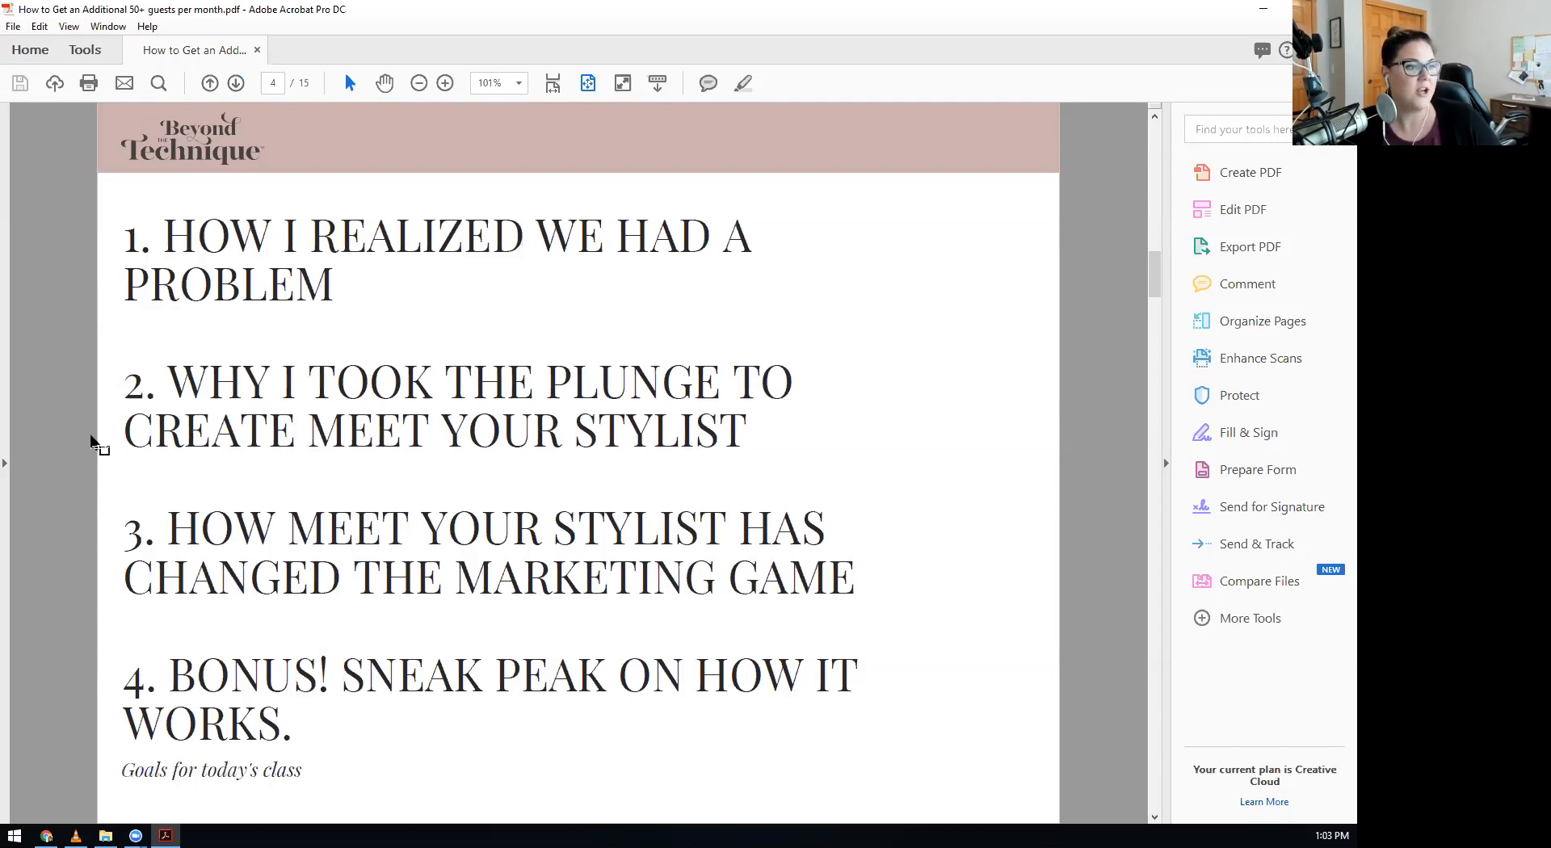
mouse_move(96, 430)
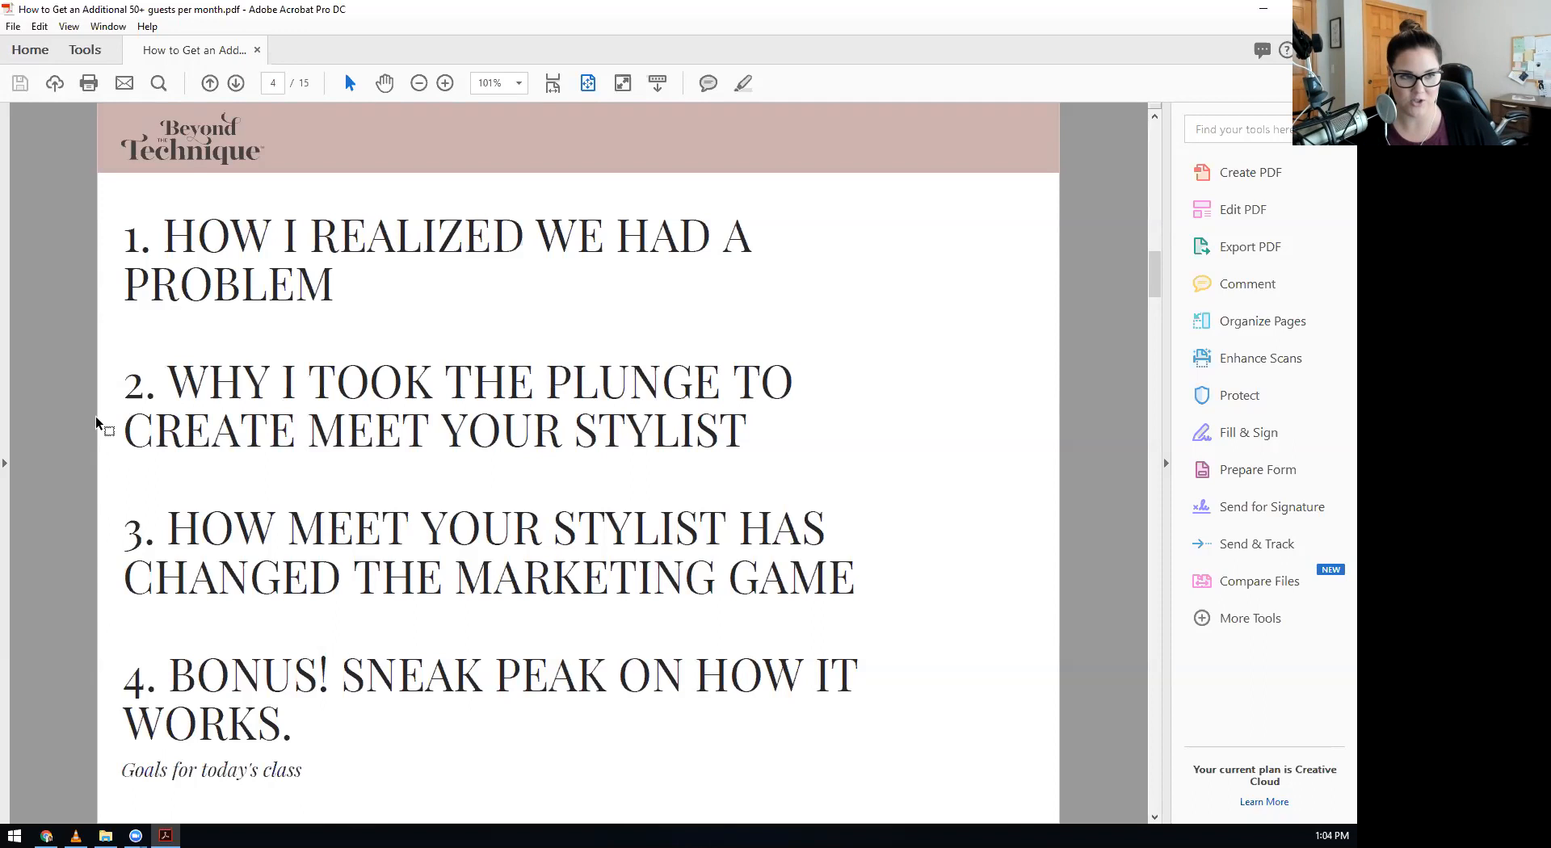
mouse_move(107, 414)
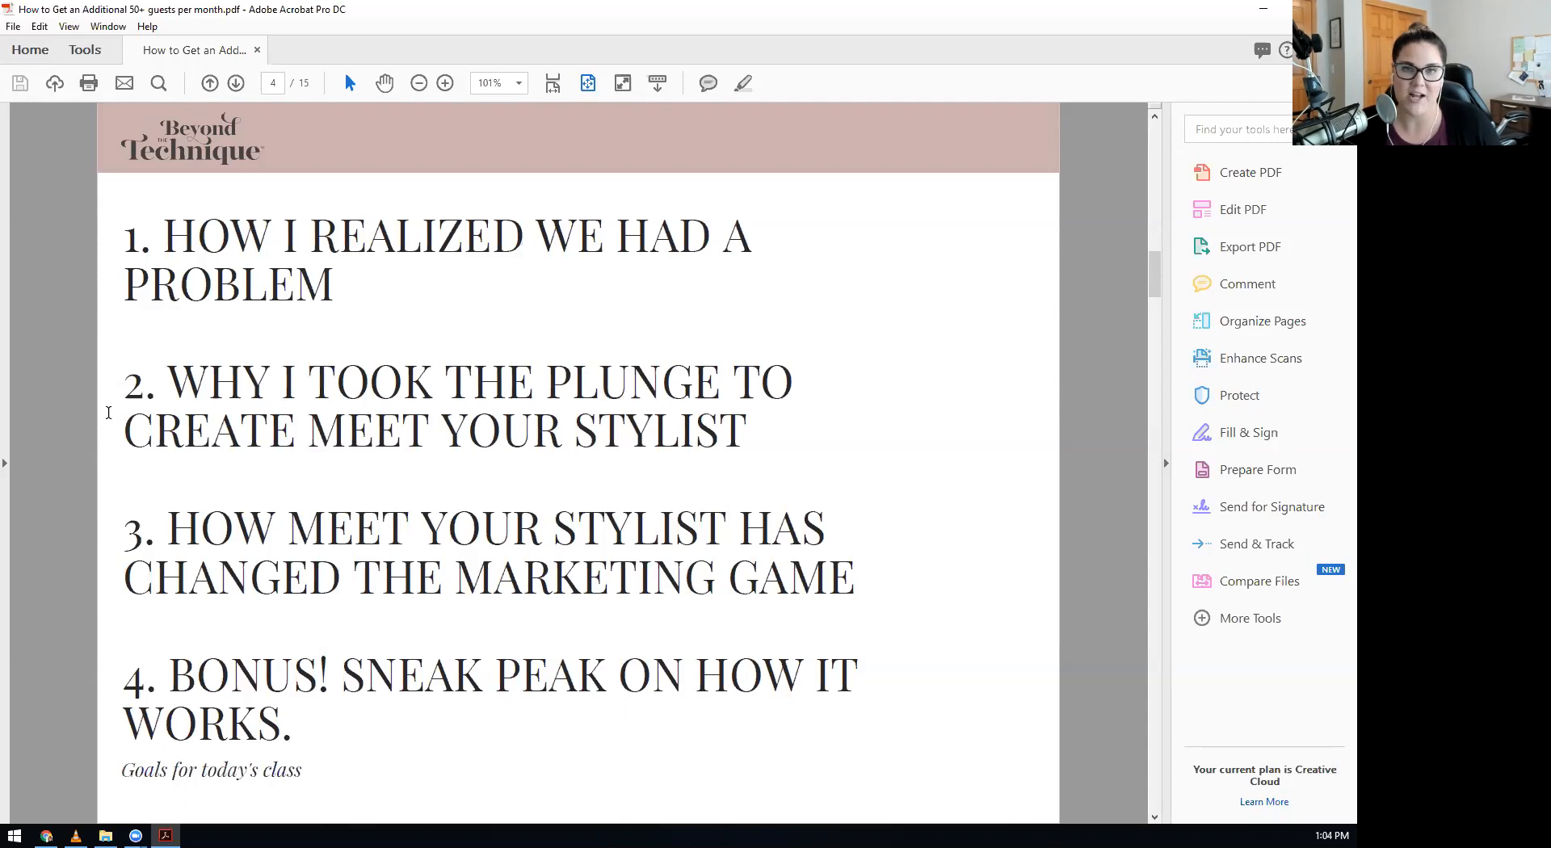
mouse_move(244, 336)
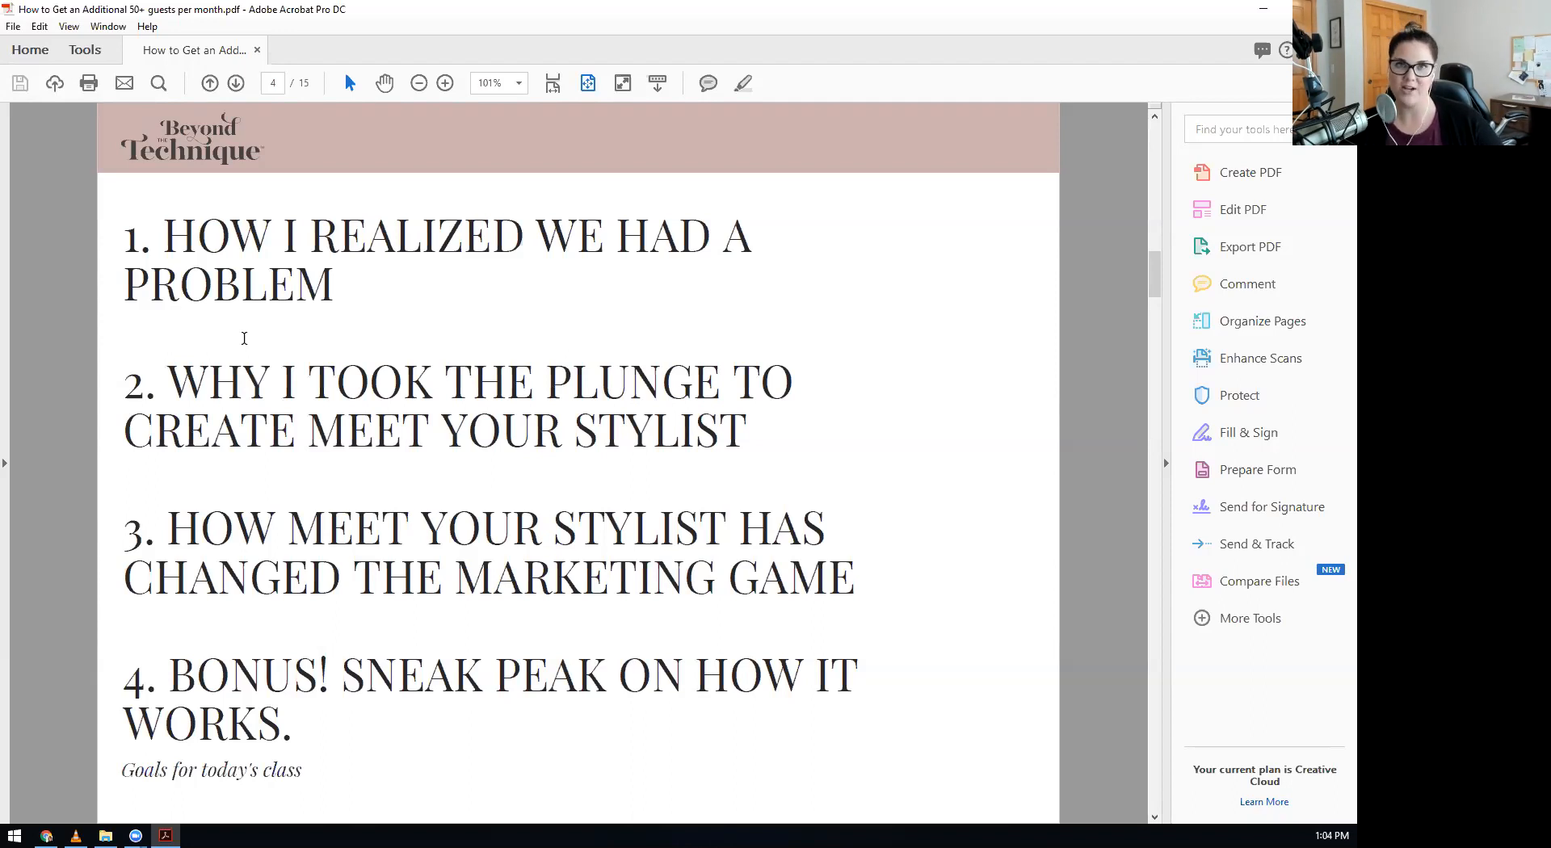
mouse_move(218, 106)
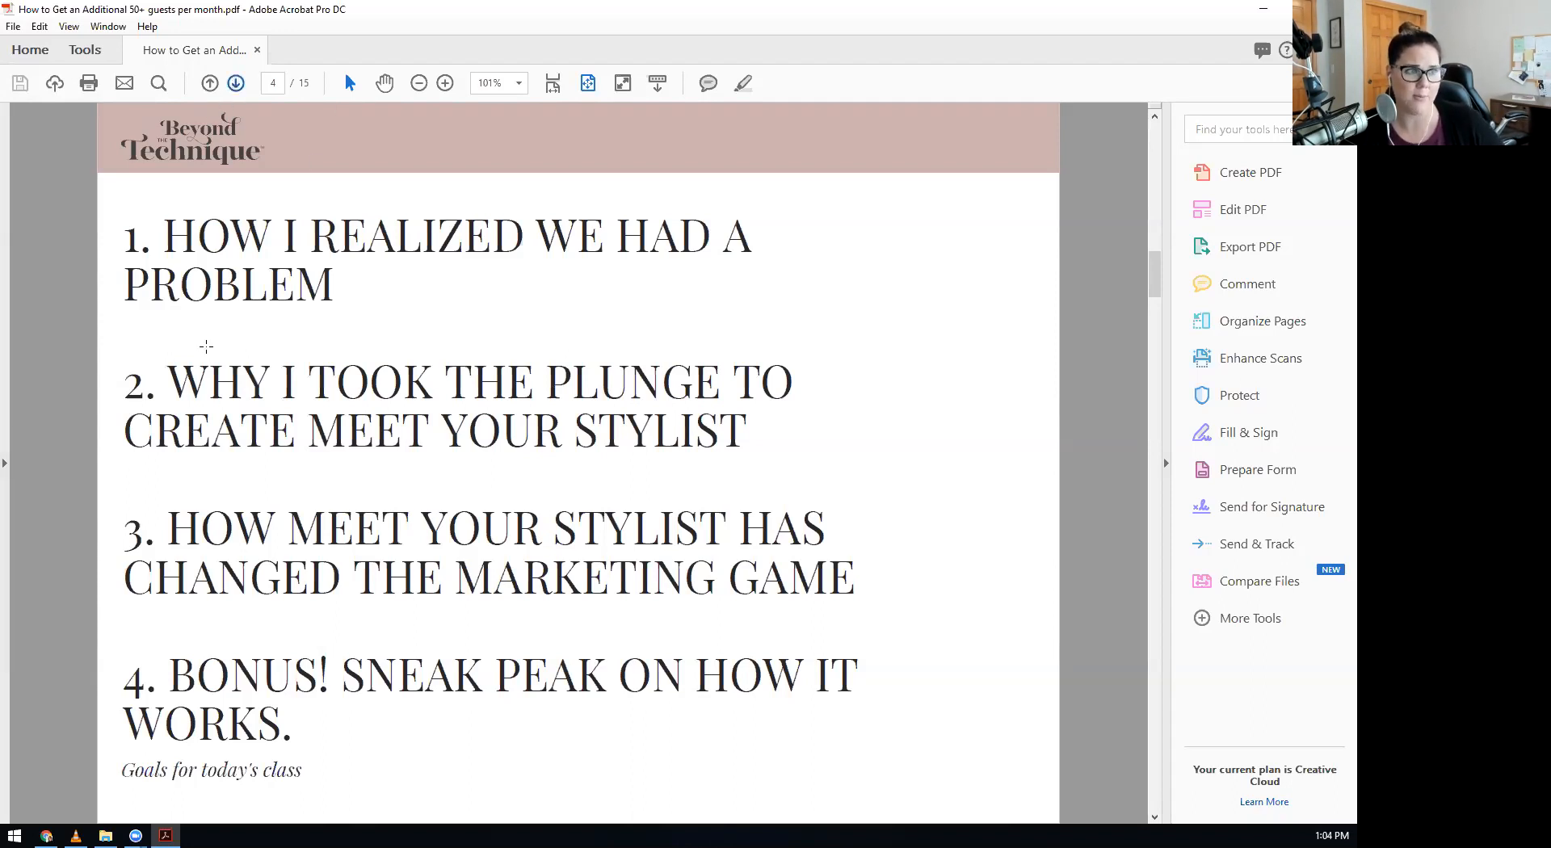
Advance to page 5, 'The Sales Process' know-like-trust-buy sequence.
click(235, 83)
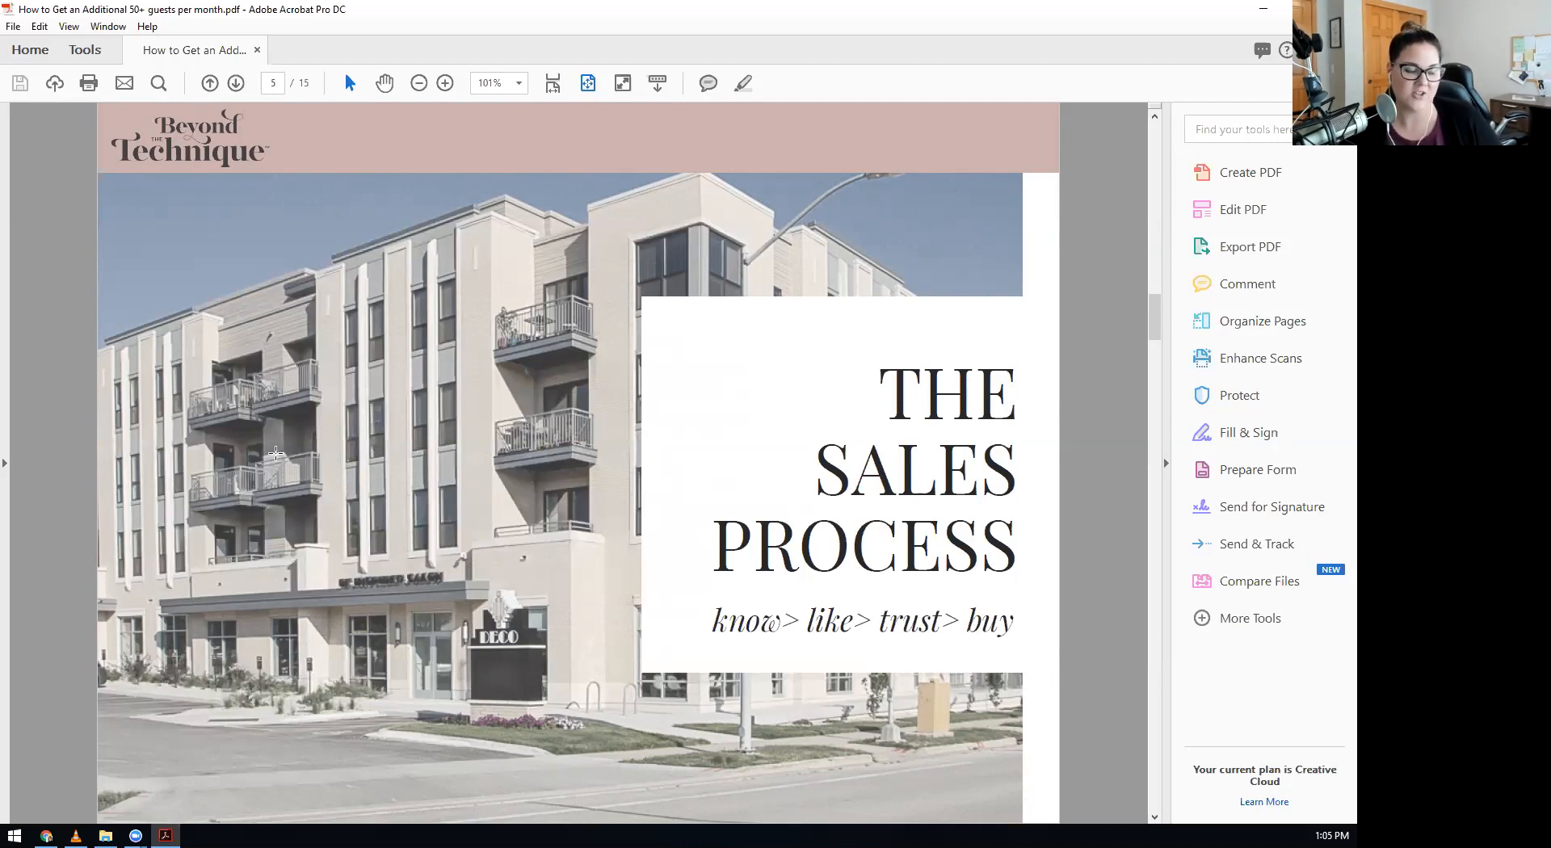
mouse_move(230, 562)
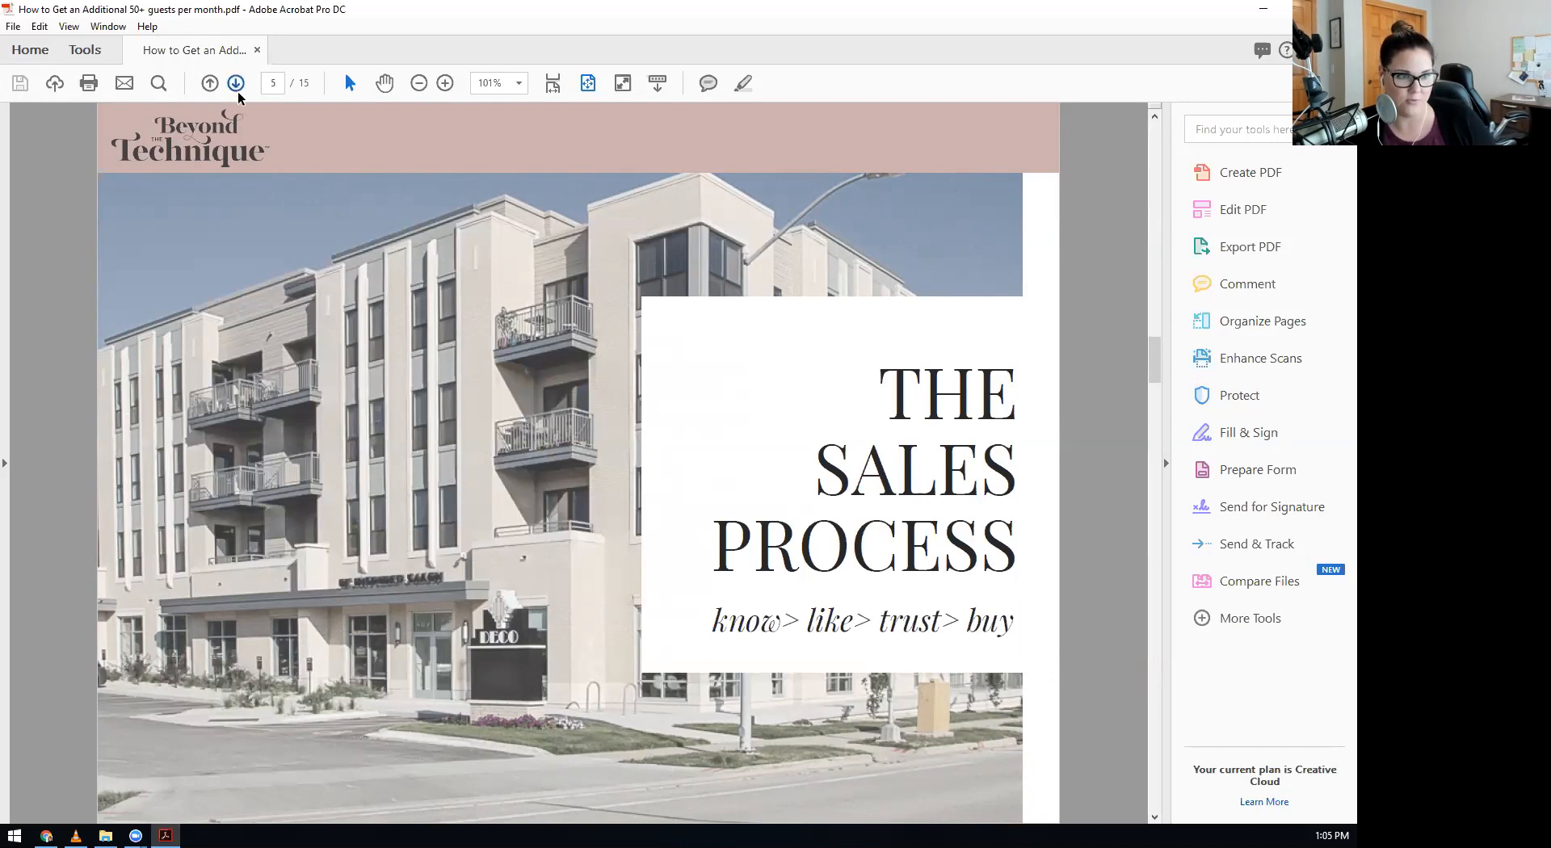
click(236, 84)
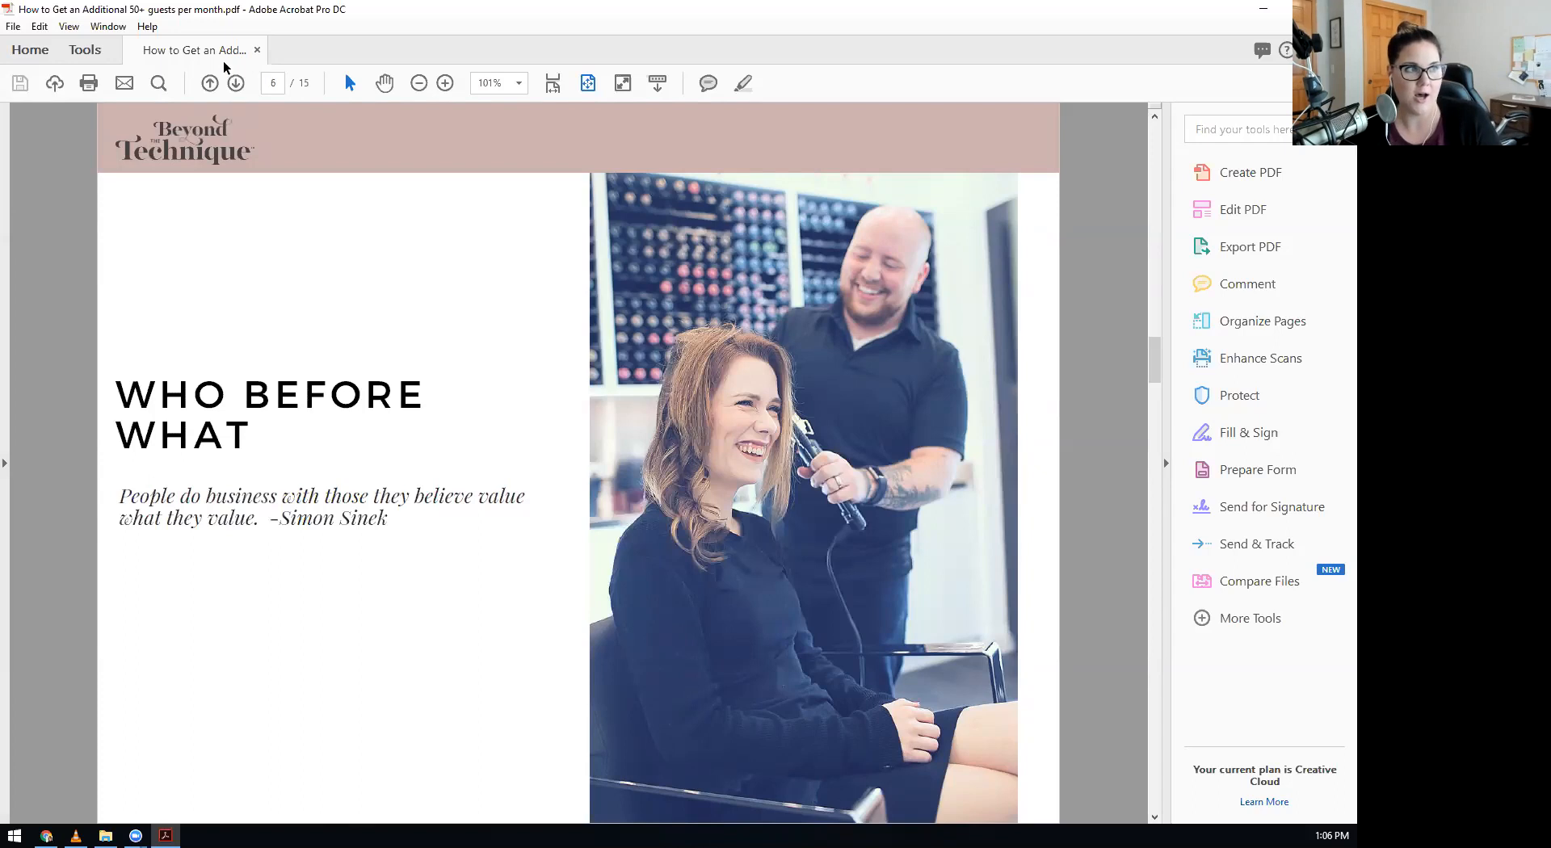
click(209, 82)
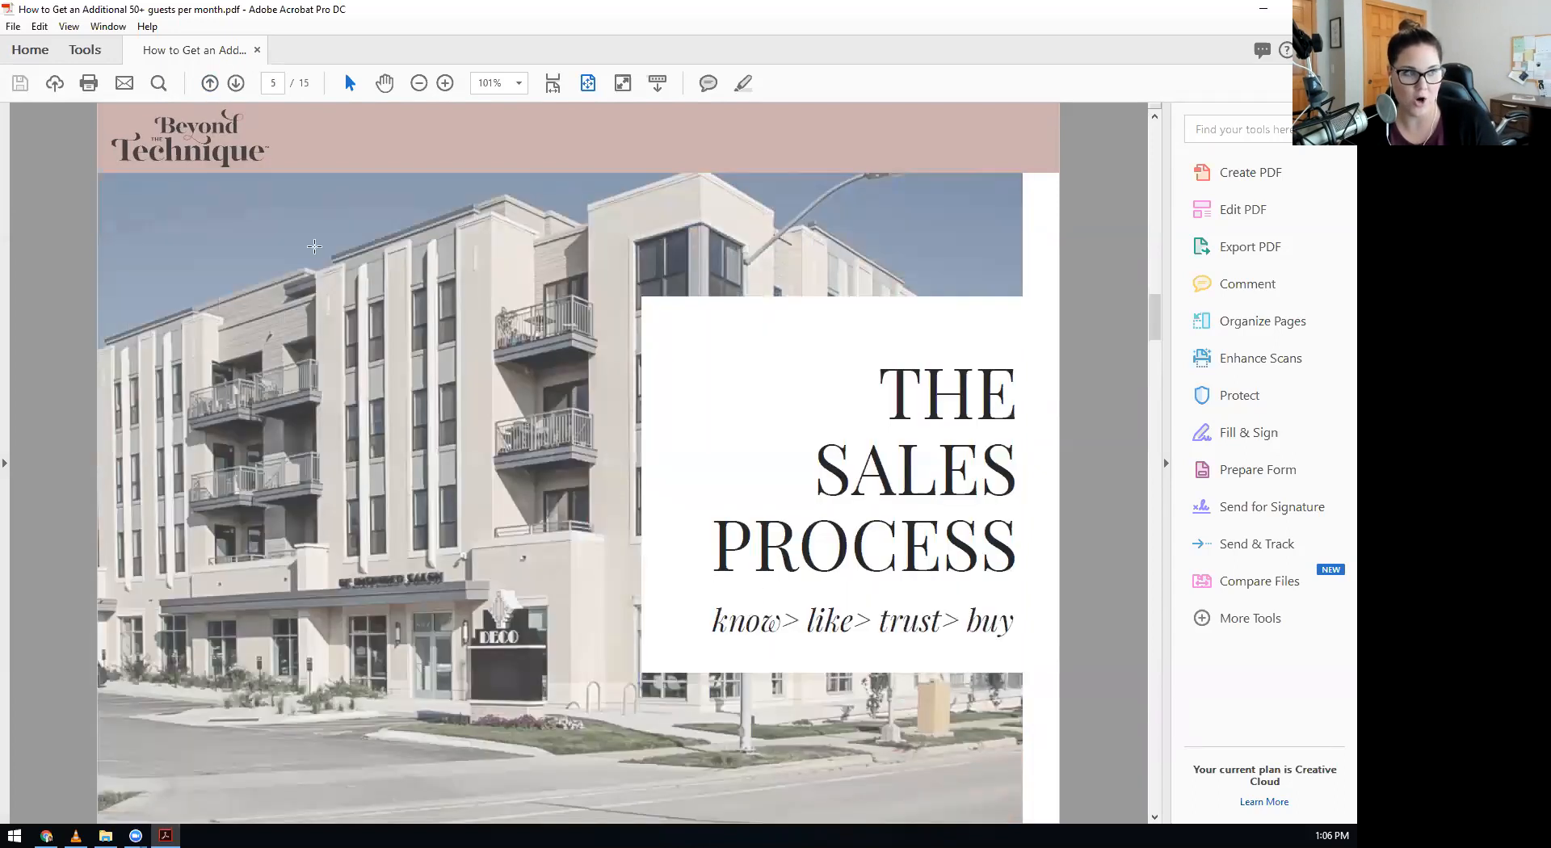
click(235, 83)
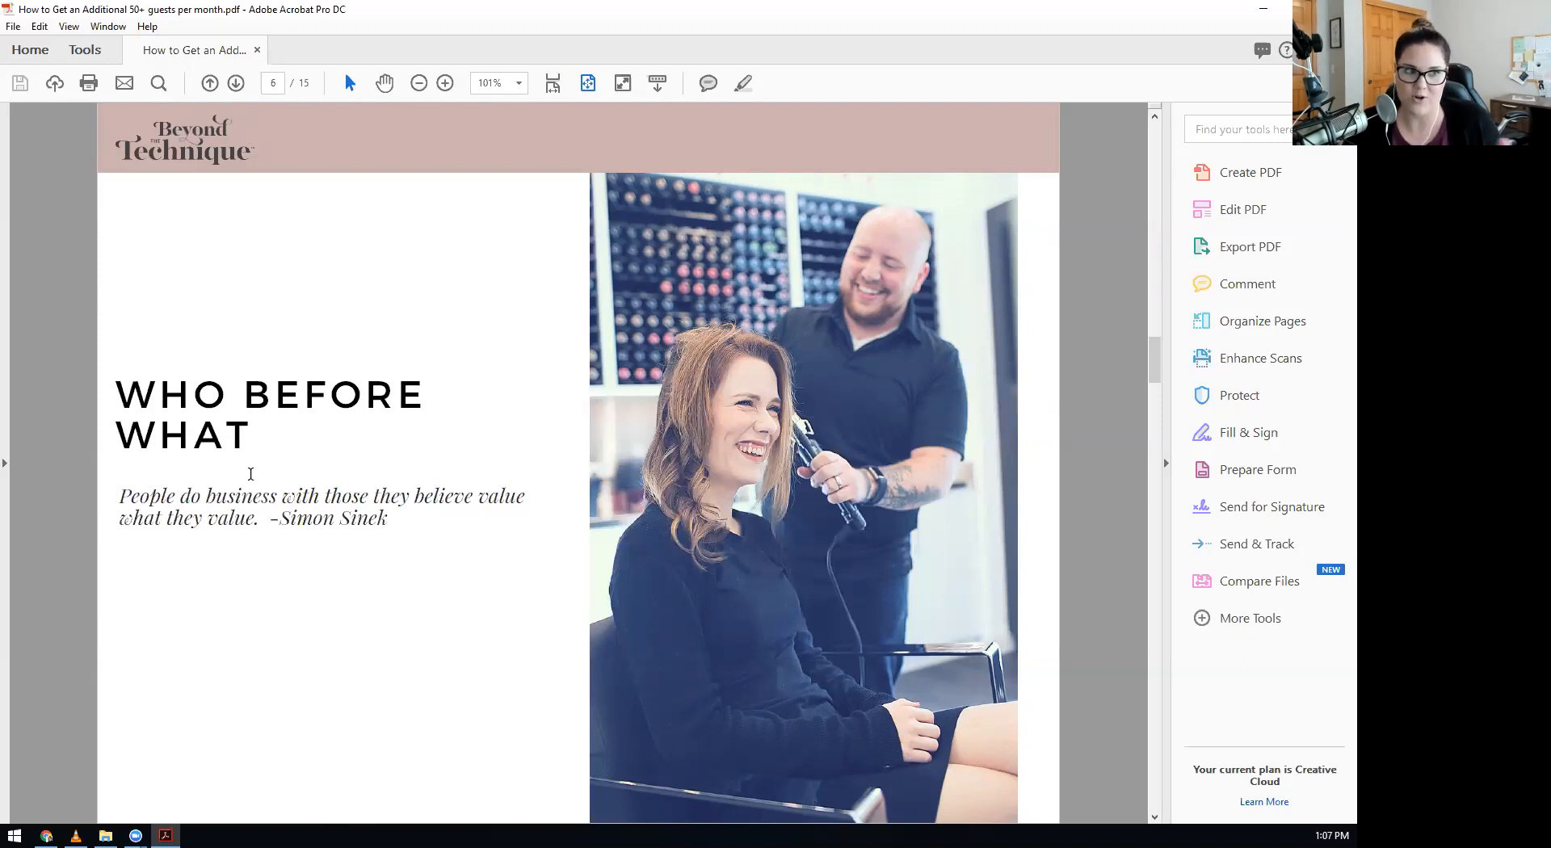
mouse_move(204, 485)
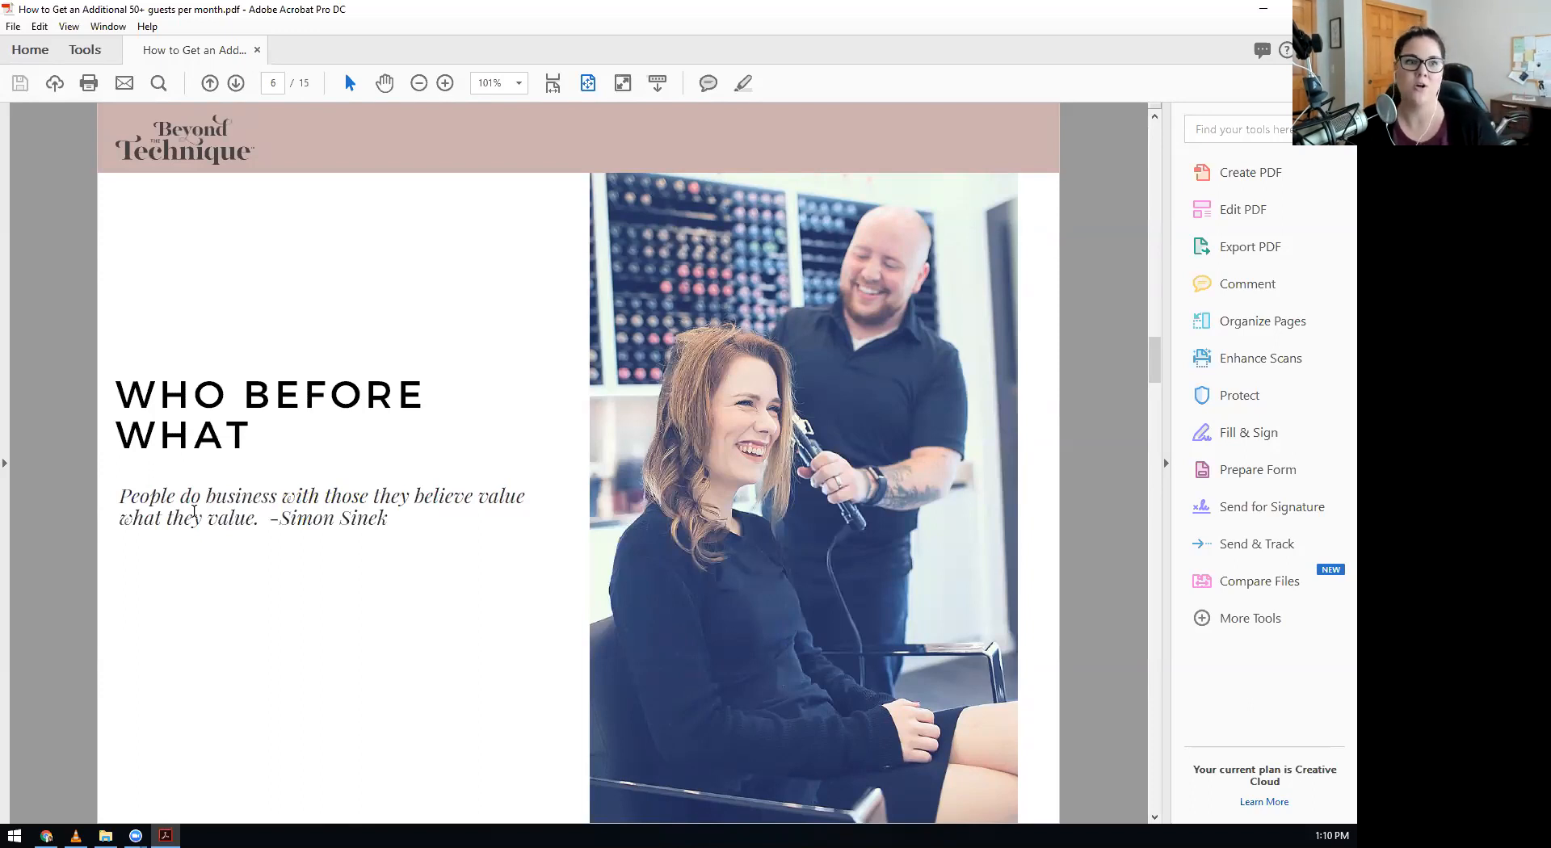
mouse_move(150, 566)
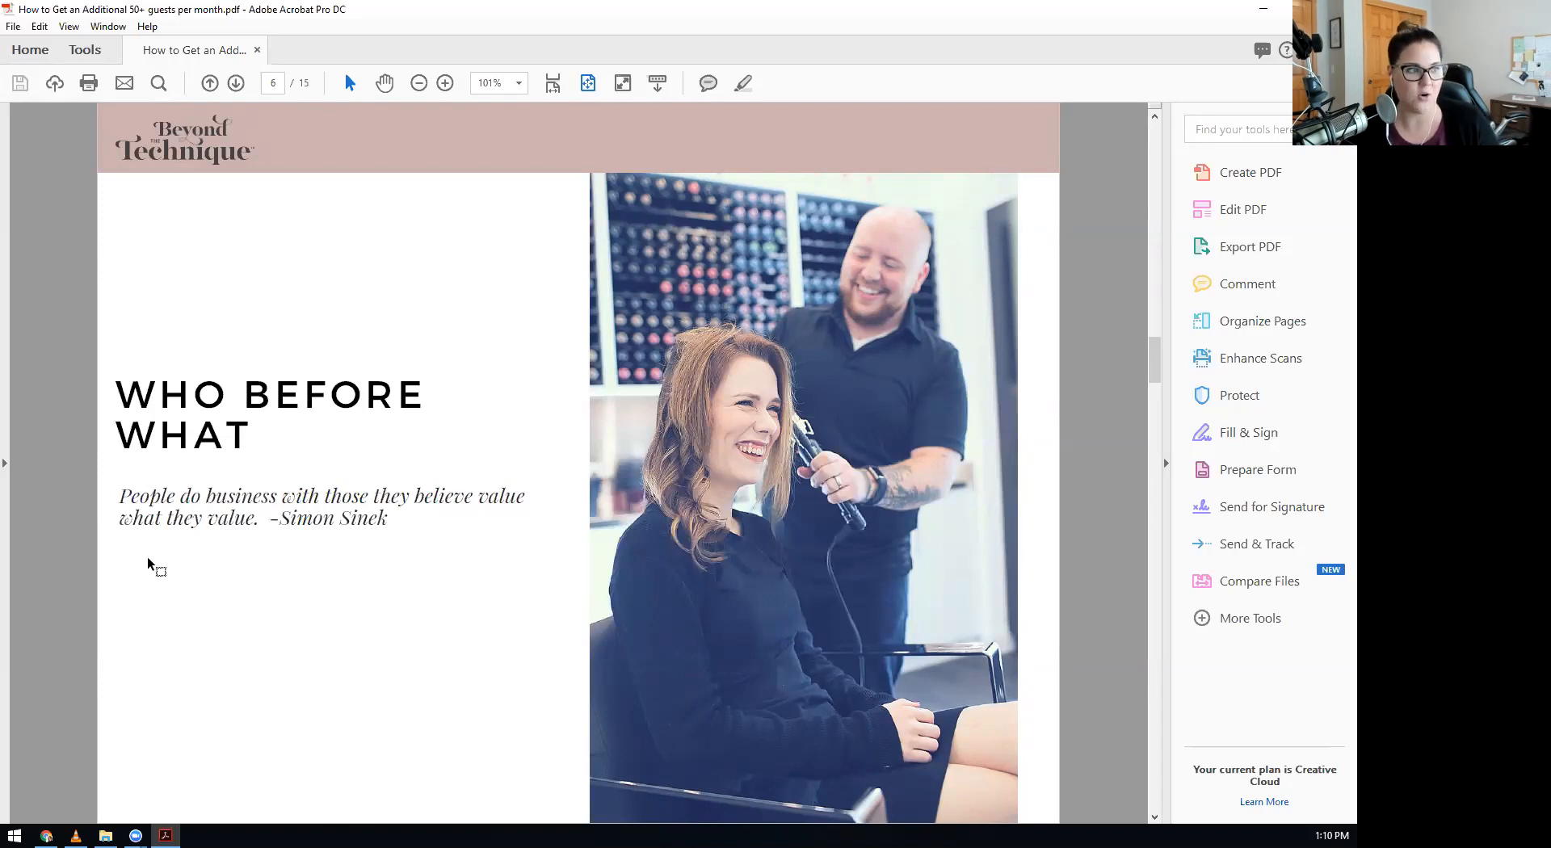
mouse_move(257, 739)
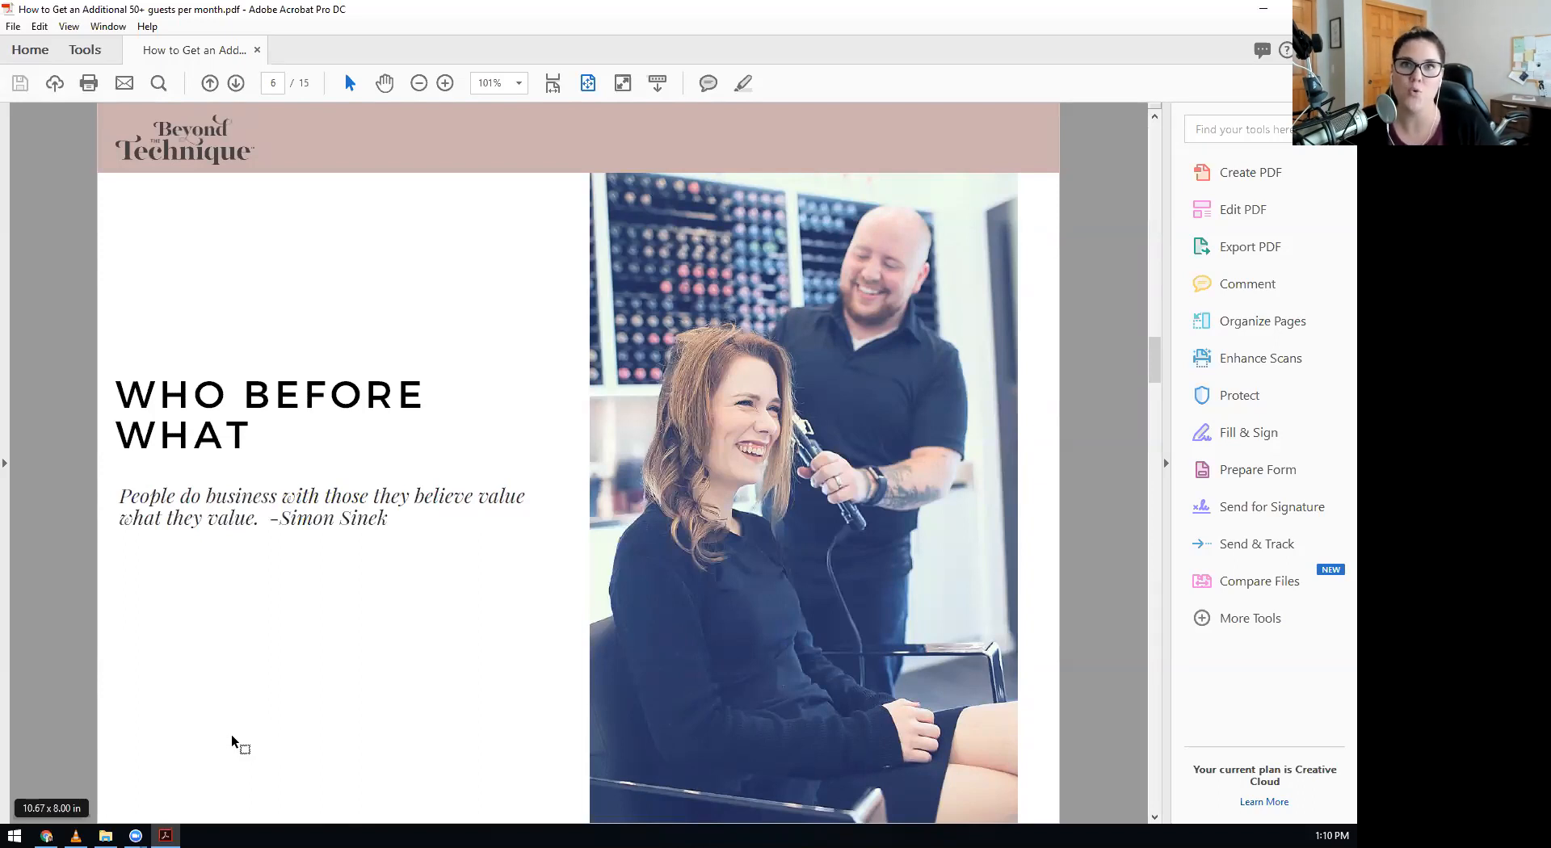
mouse_move(279, 611)
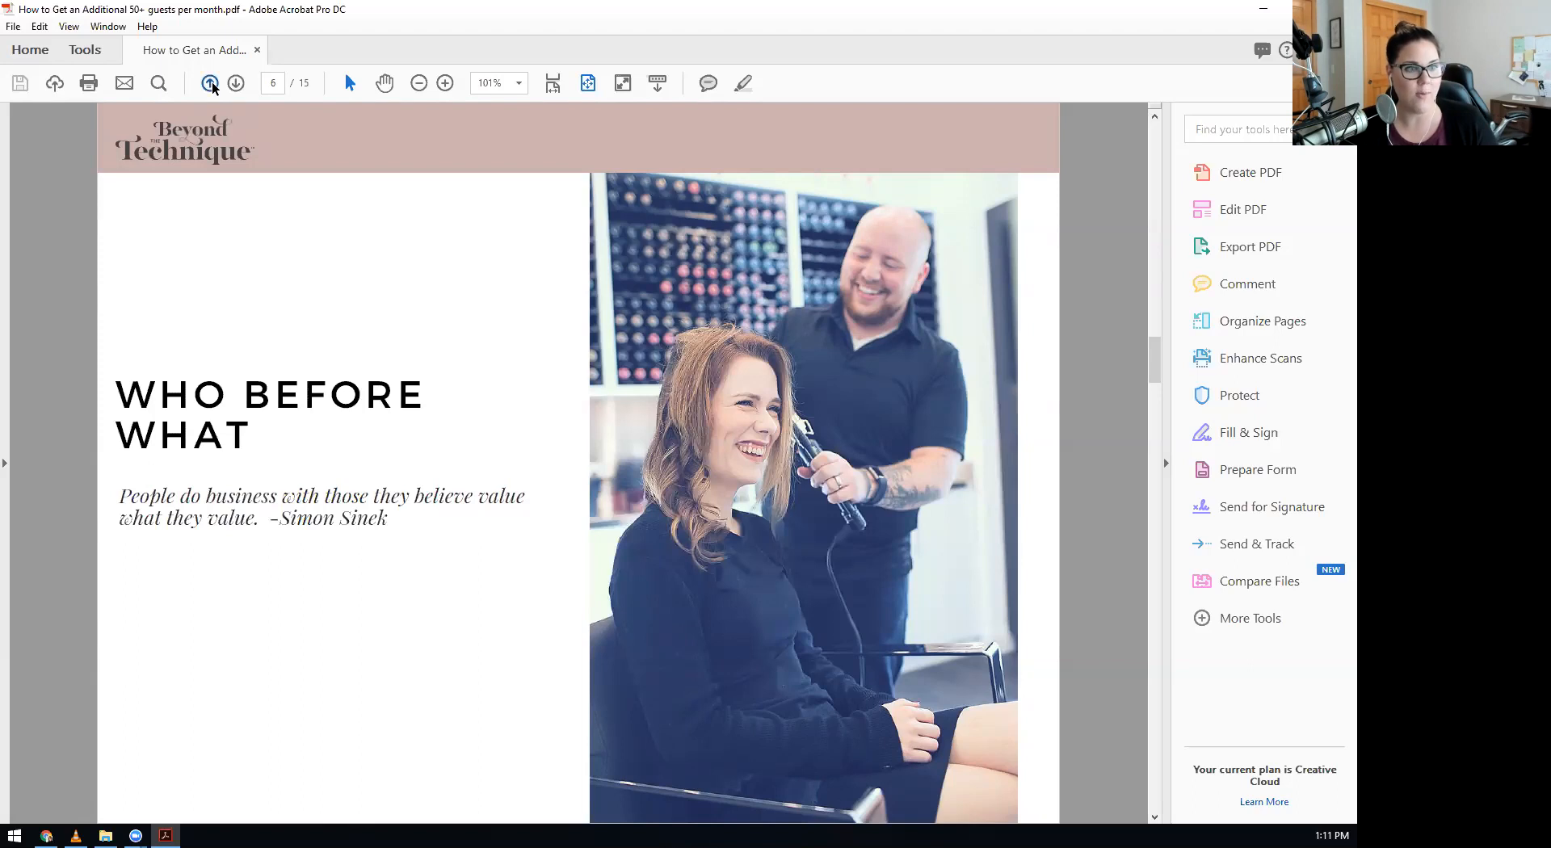
click(210, 83)
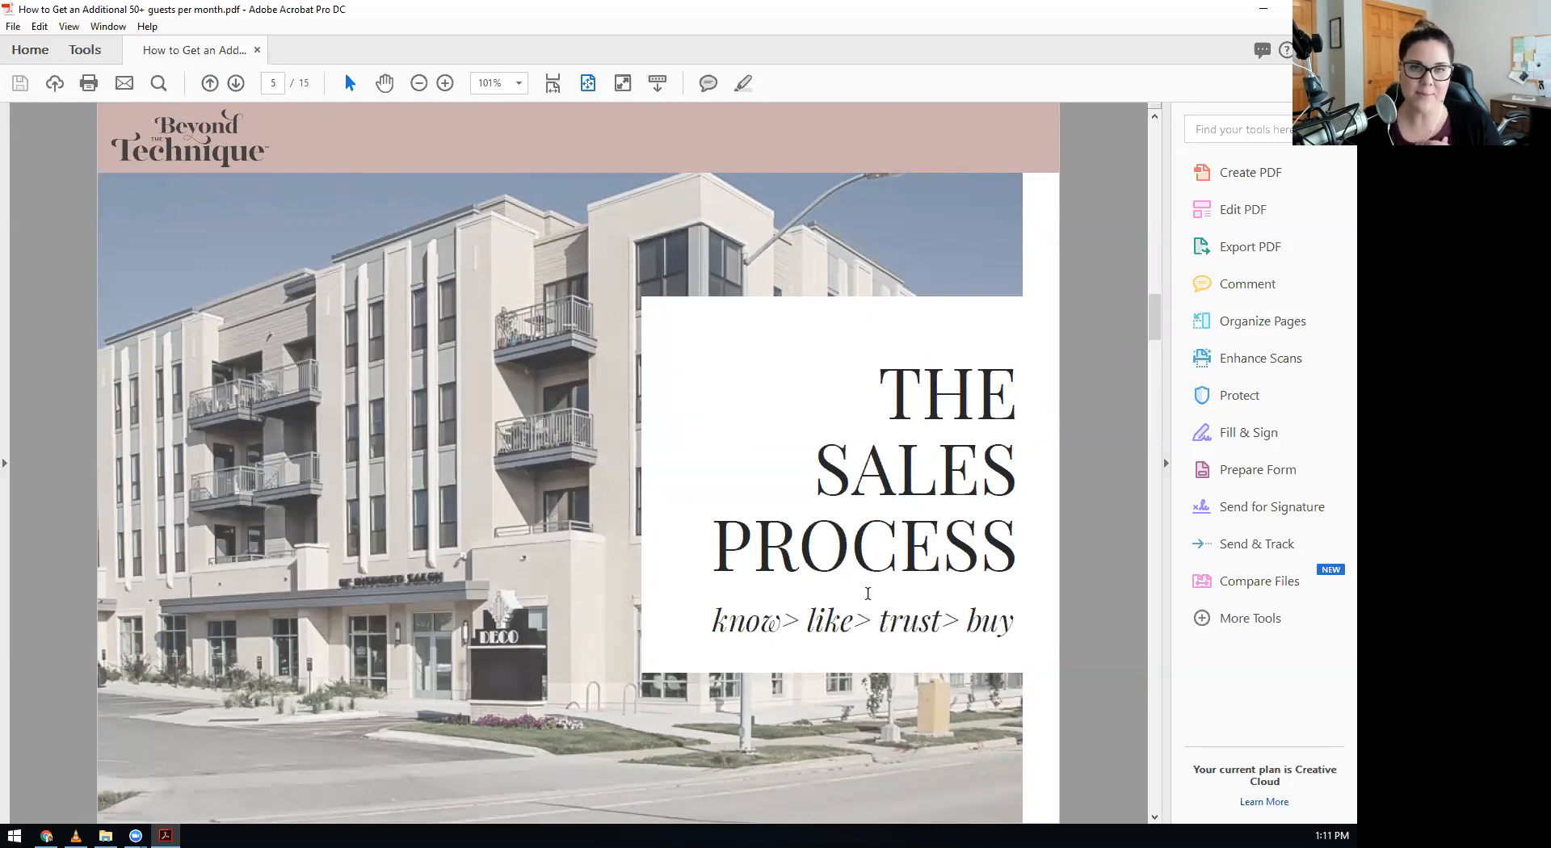
mouse_move(341, 326)
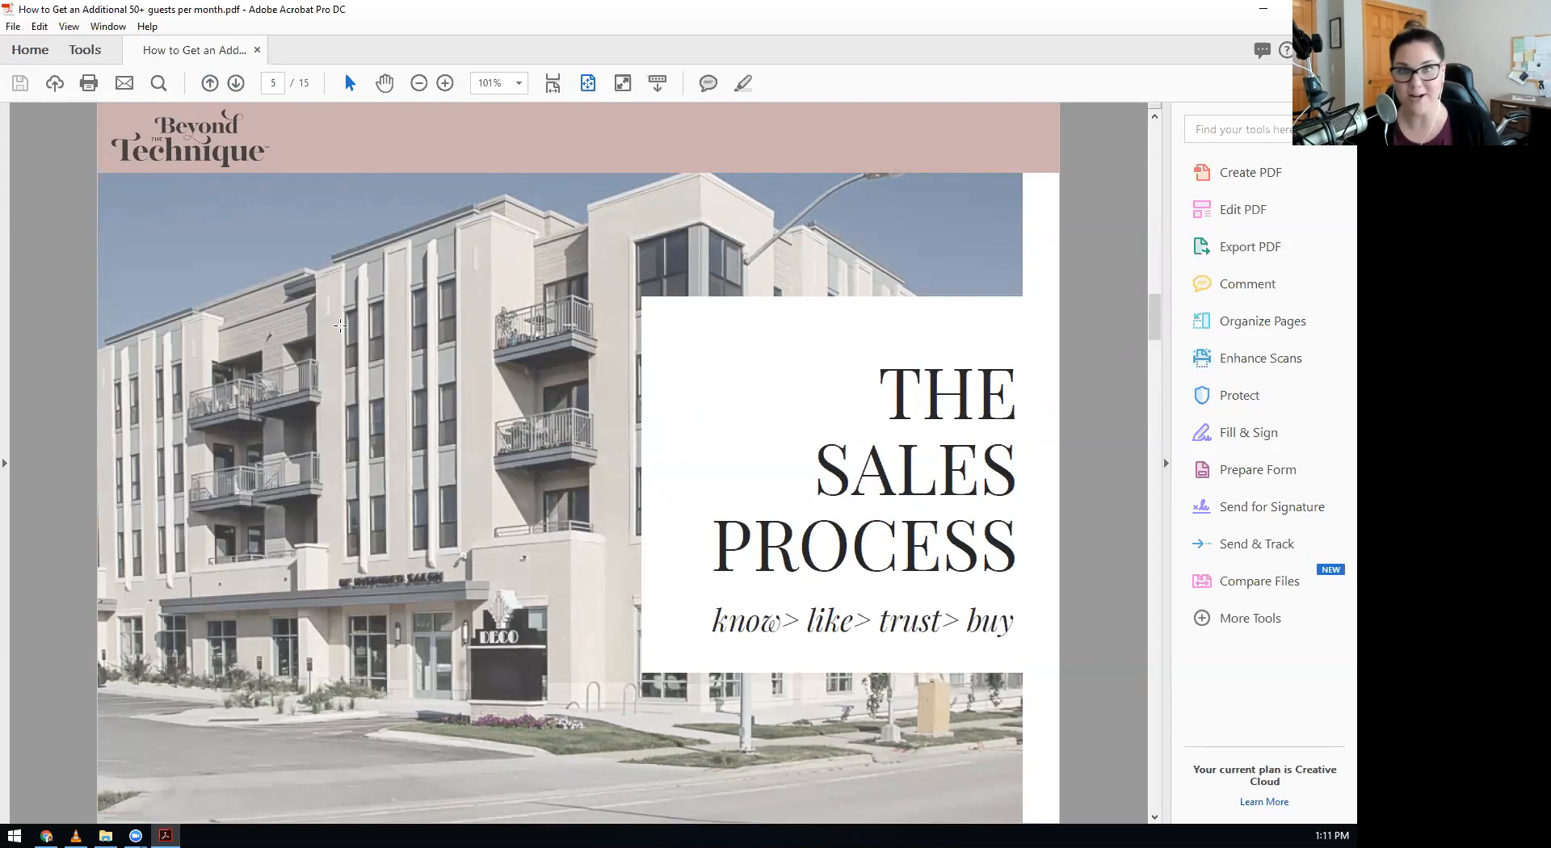
mouse_move(393, 659)
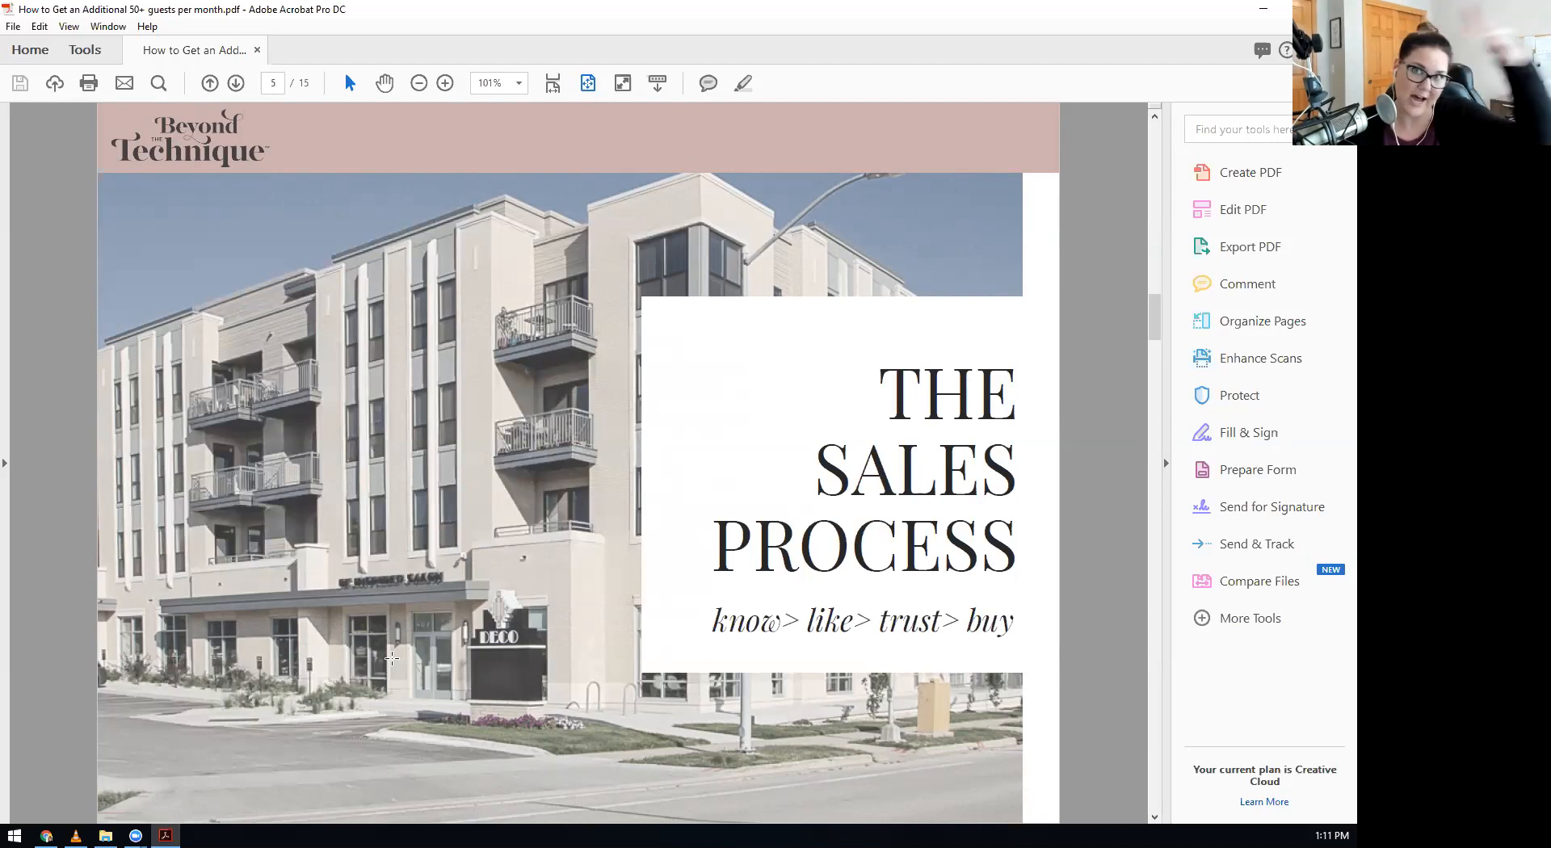
mouse_move(467, 587)
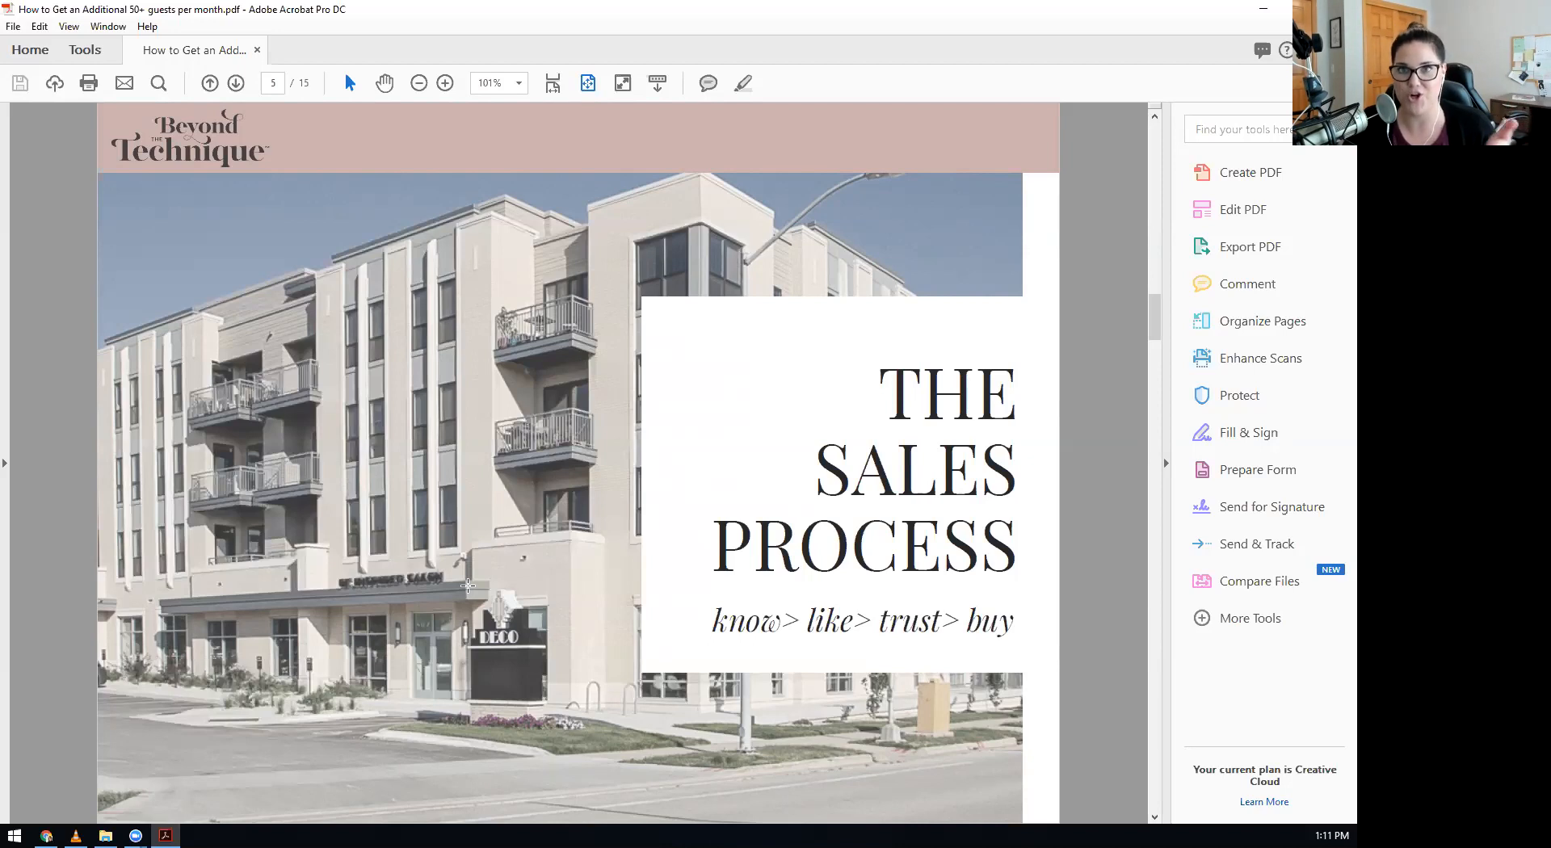
mouse_move(484, 574)
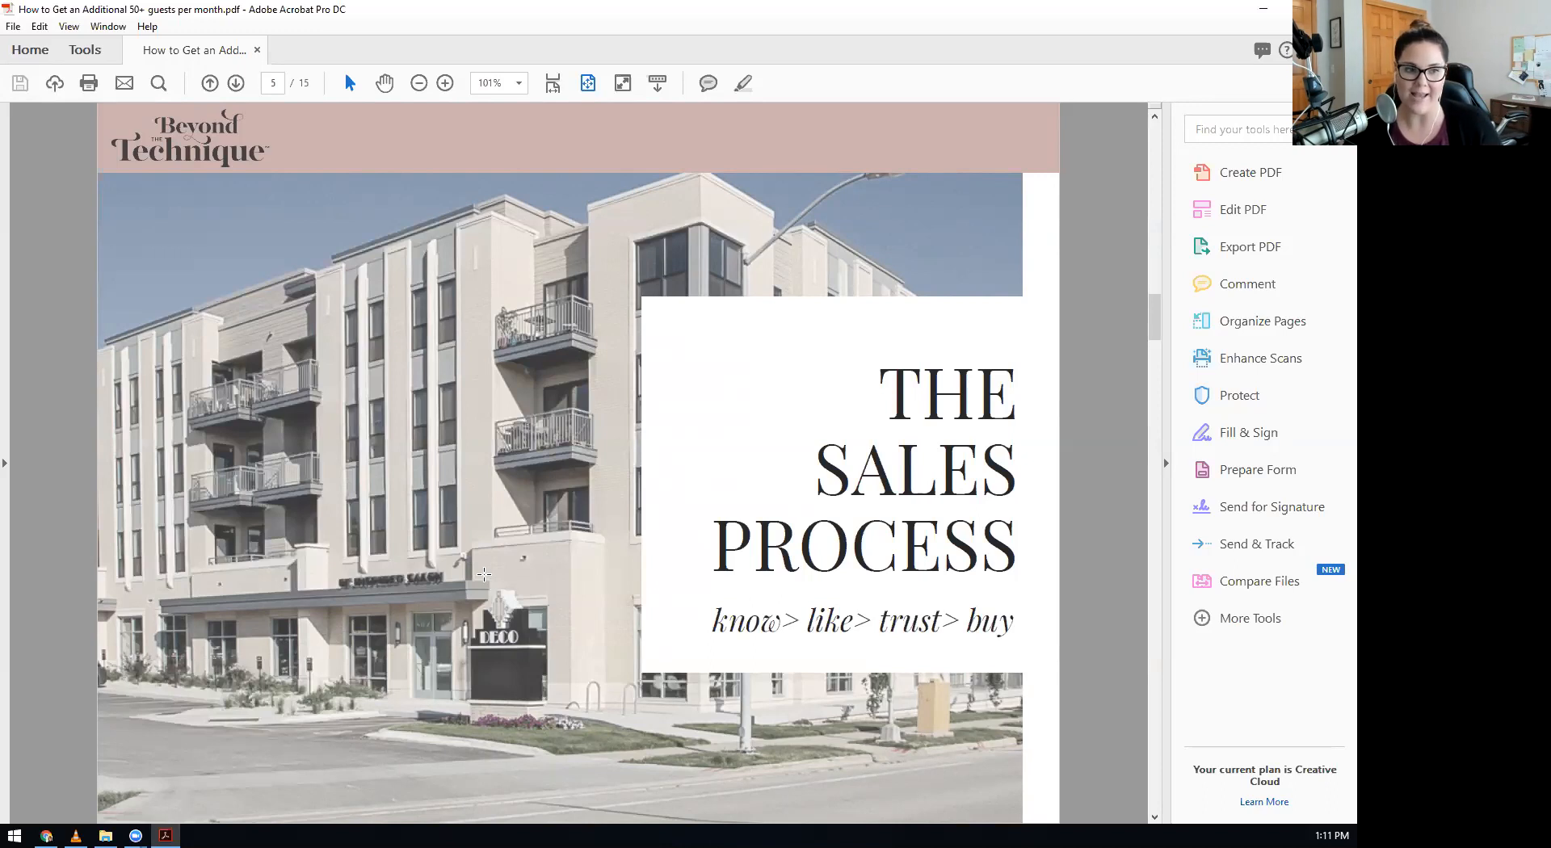
mouse_move(912, 651)
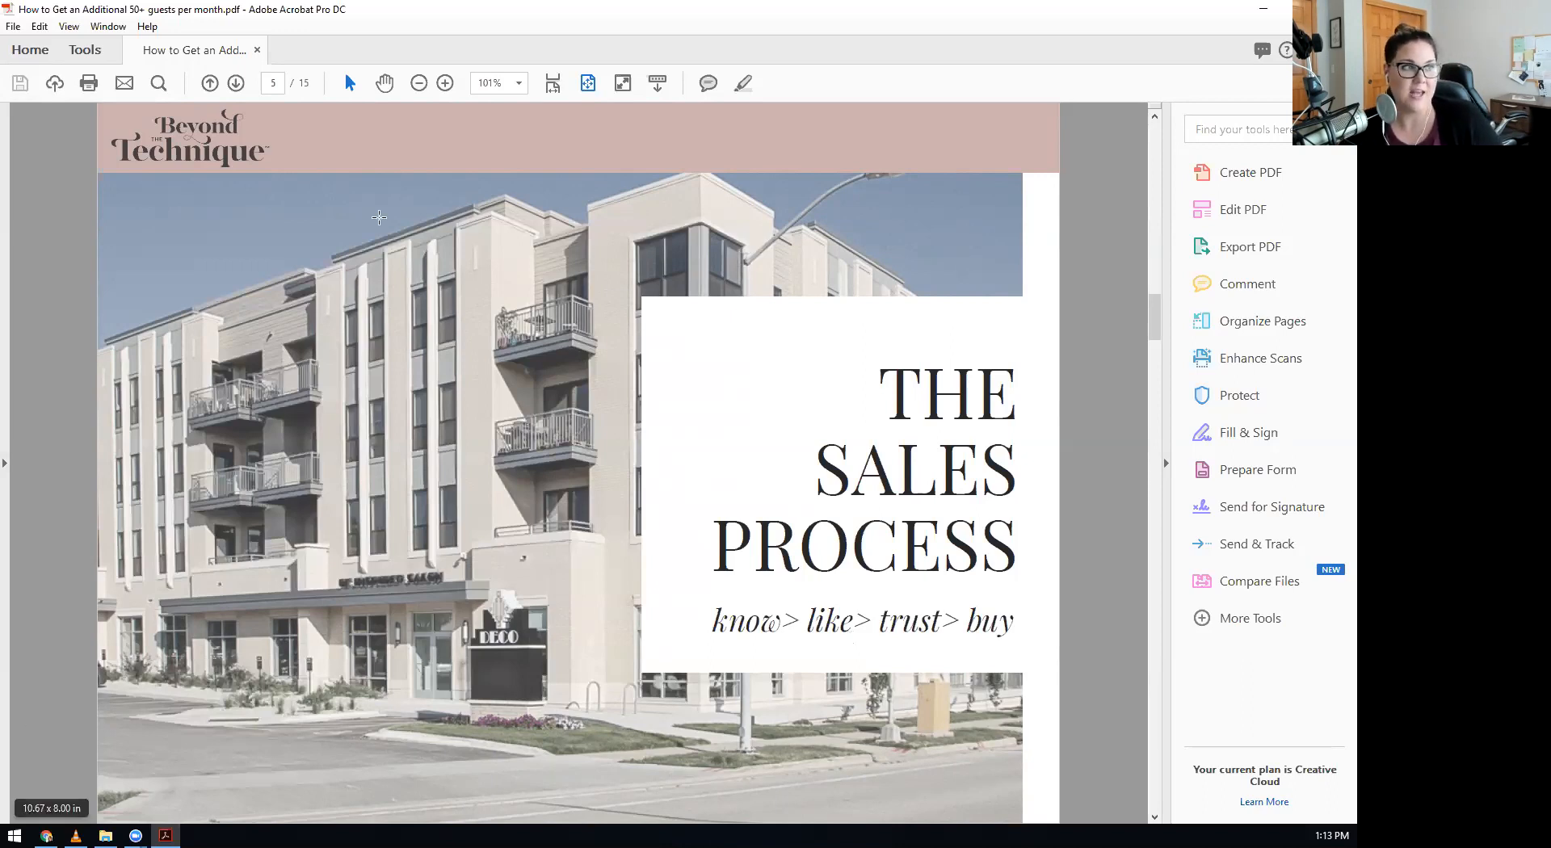
Advance to page 6, 'Who Before What' with the Simon Sinek quote.
click(235, 83)
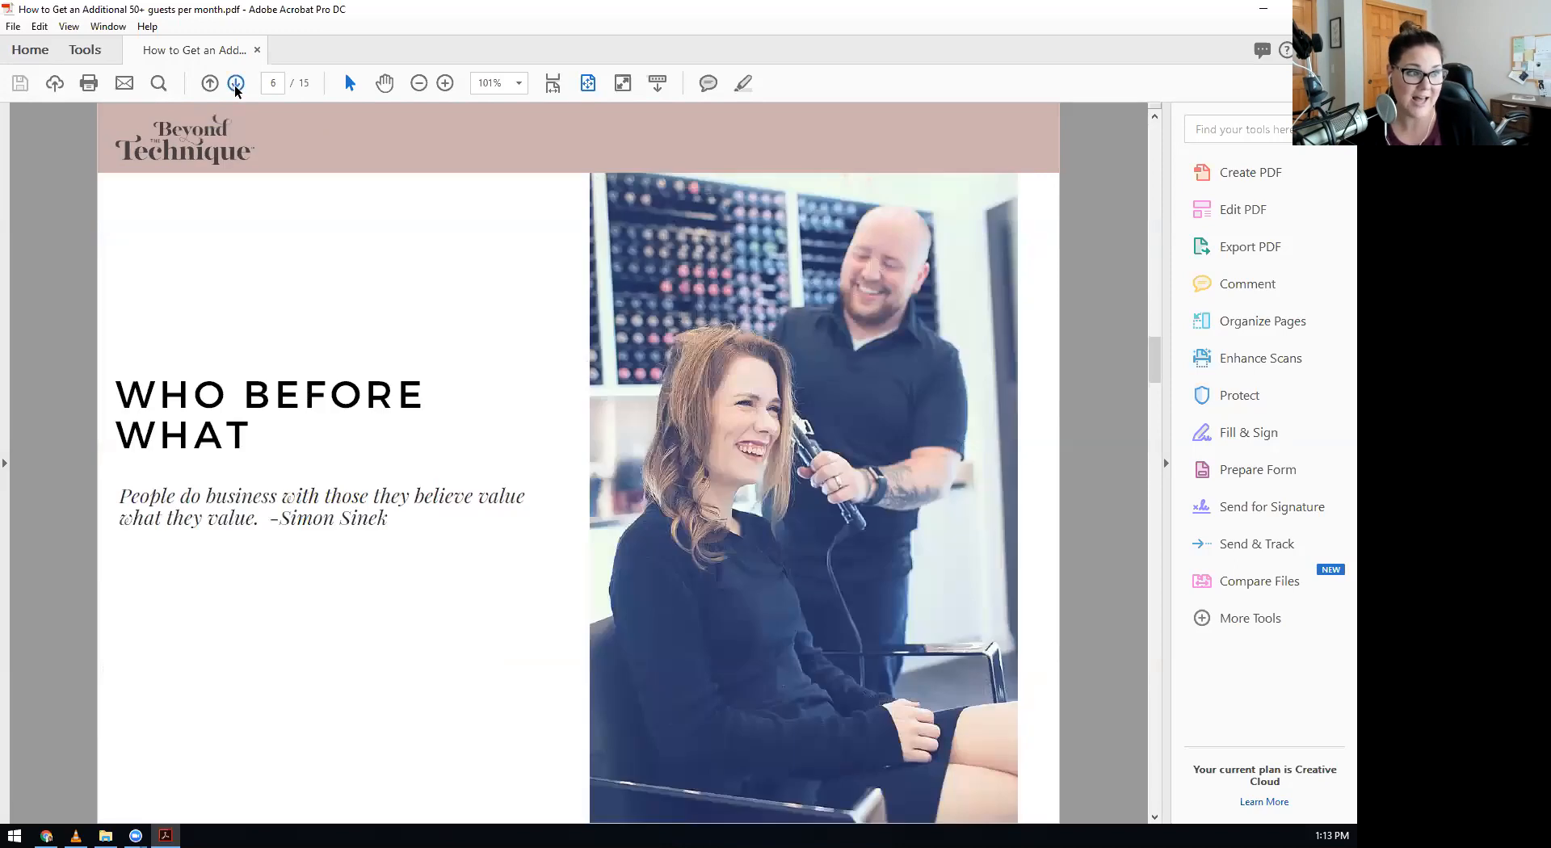
mouse_move(235, 83)
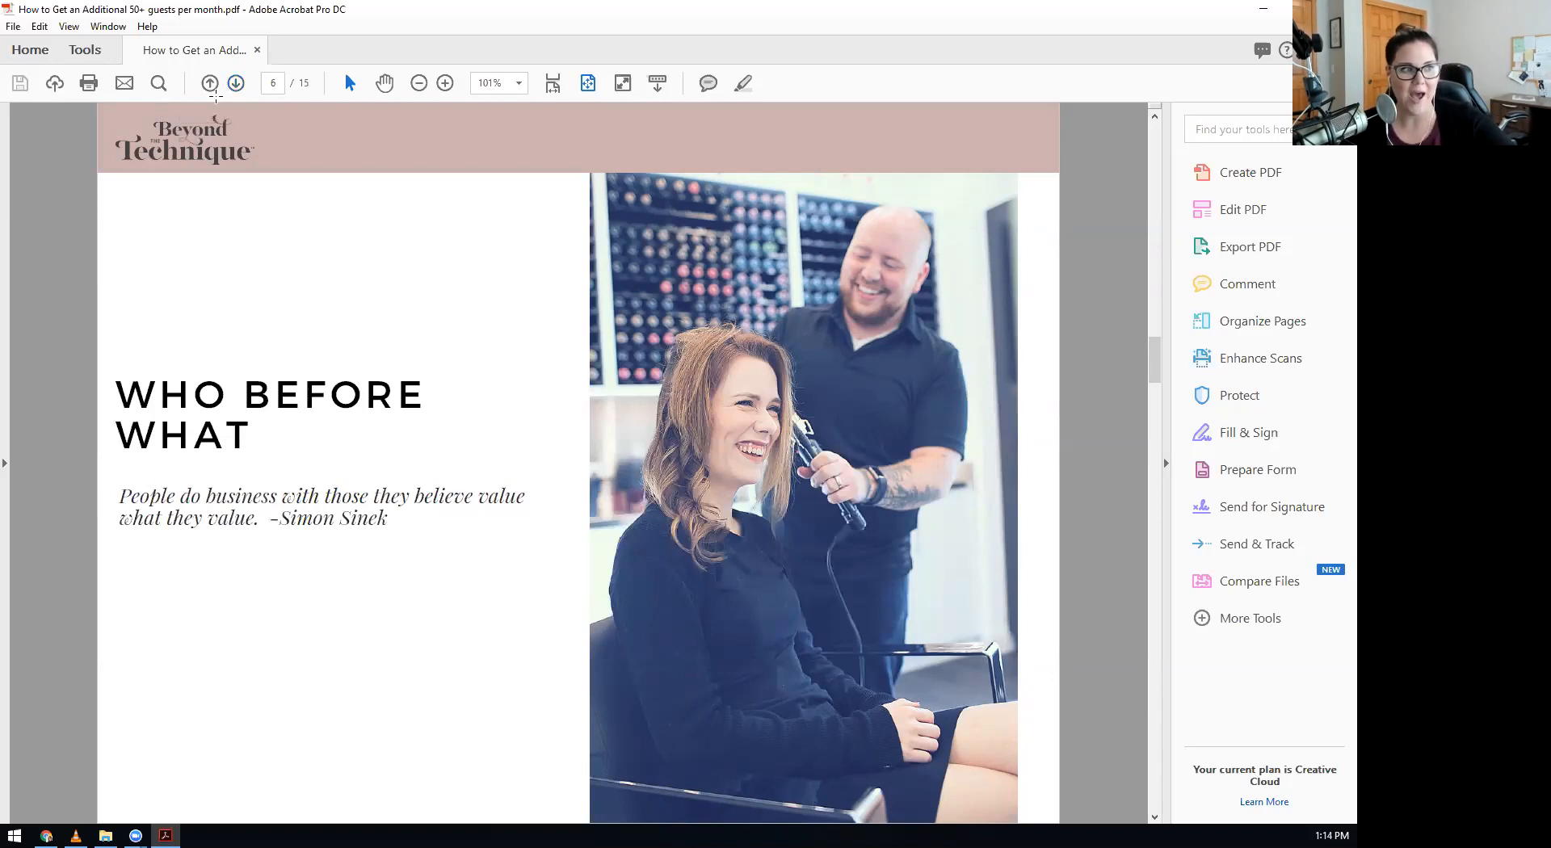
mouse_move(274, 138)
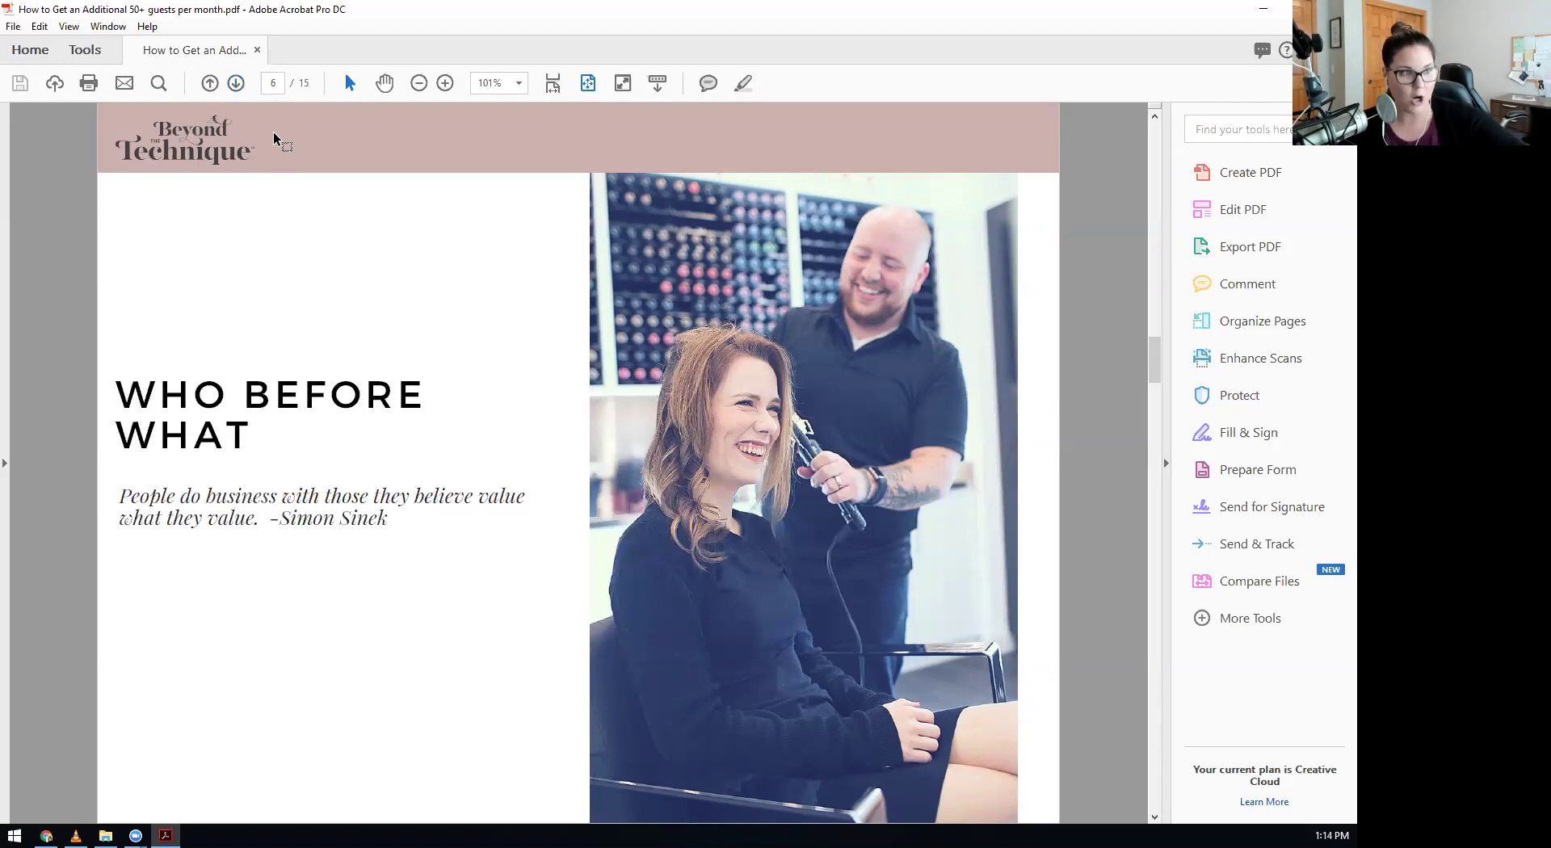
Advance to page 7, 'Four Solutions!' from lead generation to guaranteed ROI.
click(235, 83)
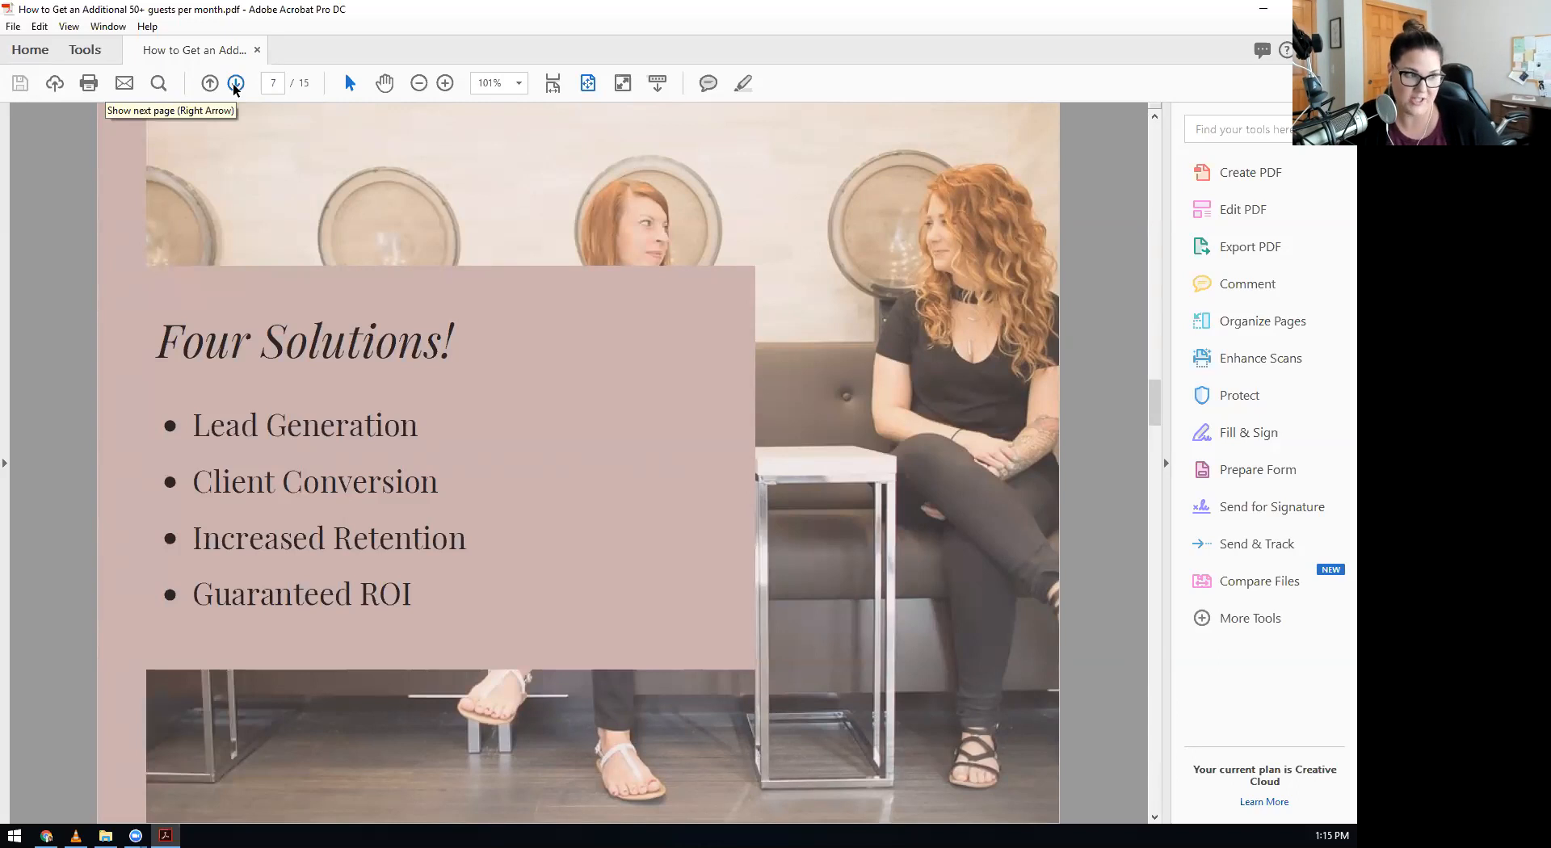
mouse_move(438, 593)
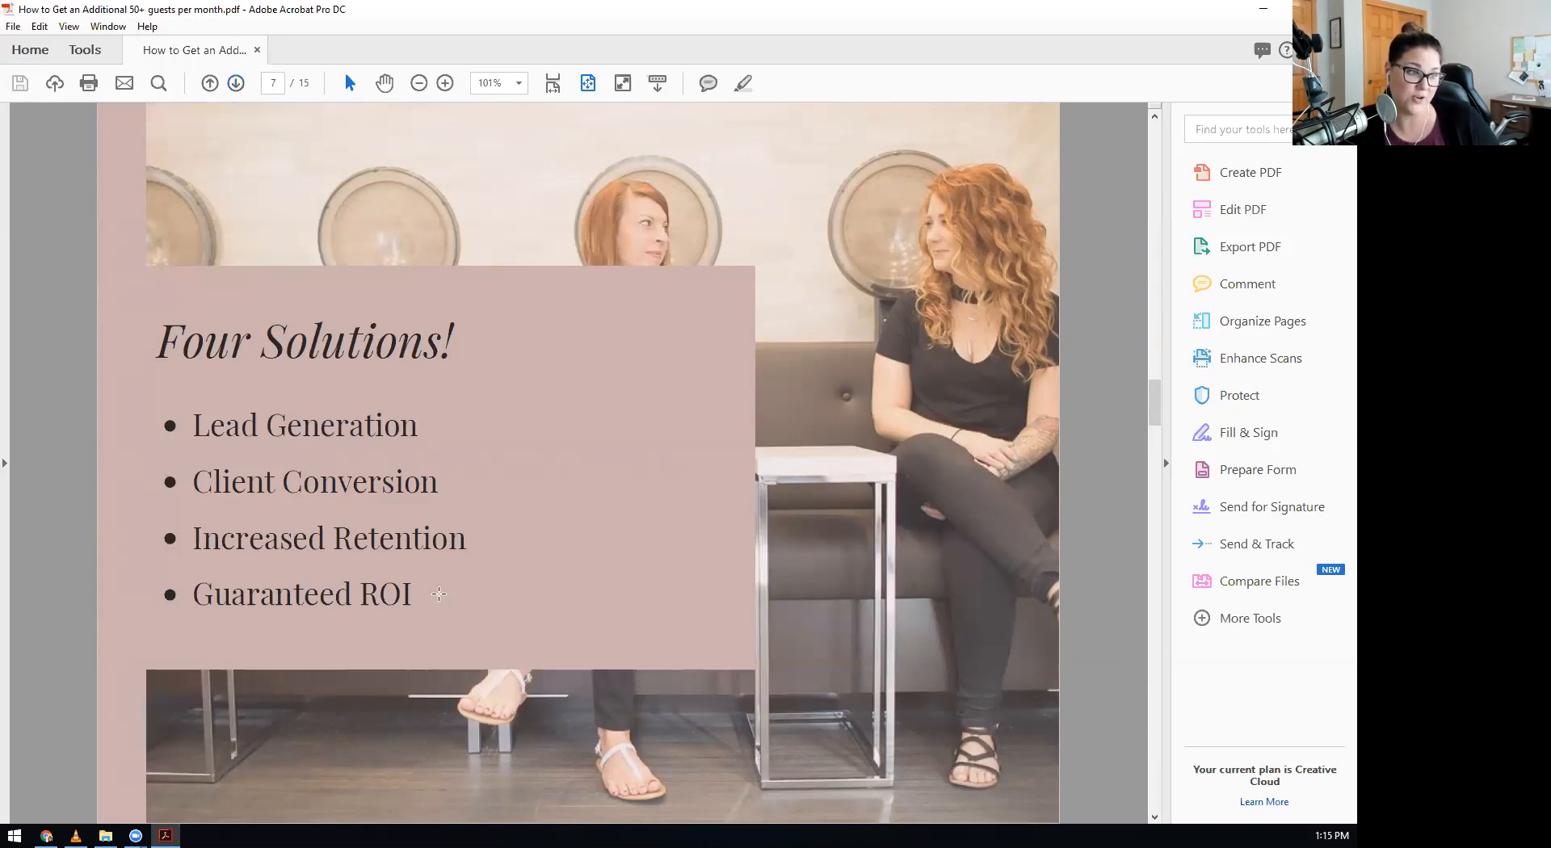
mouse_move(580, 536)
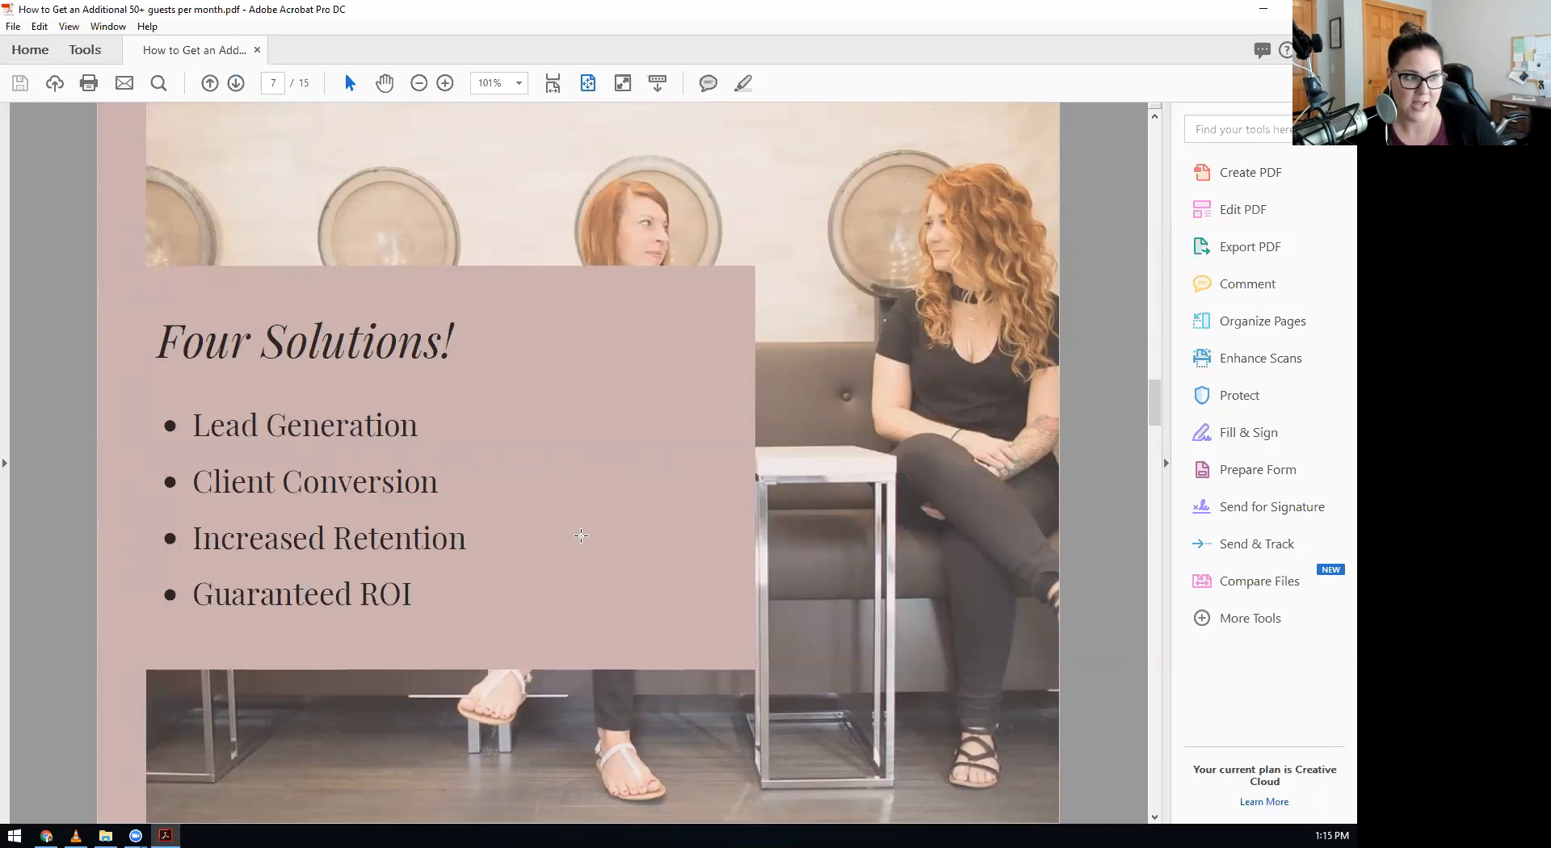
mouse_move(537, 543)
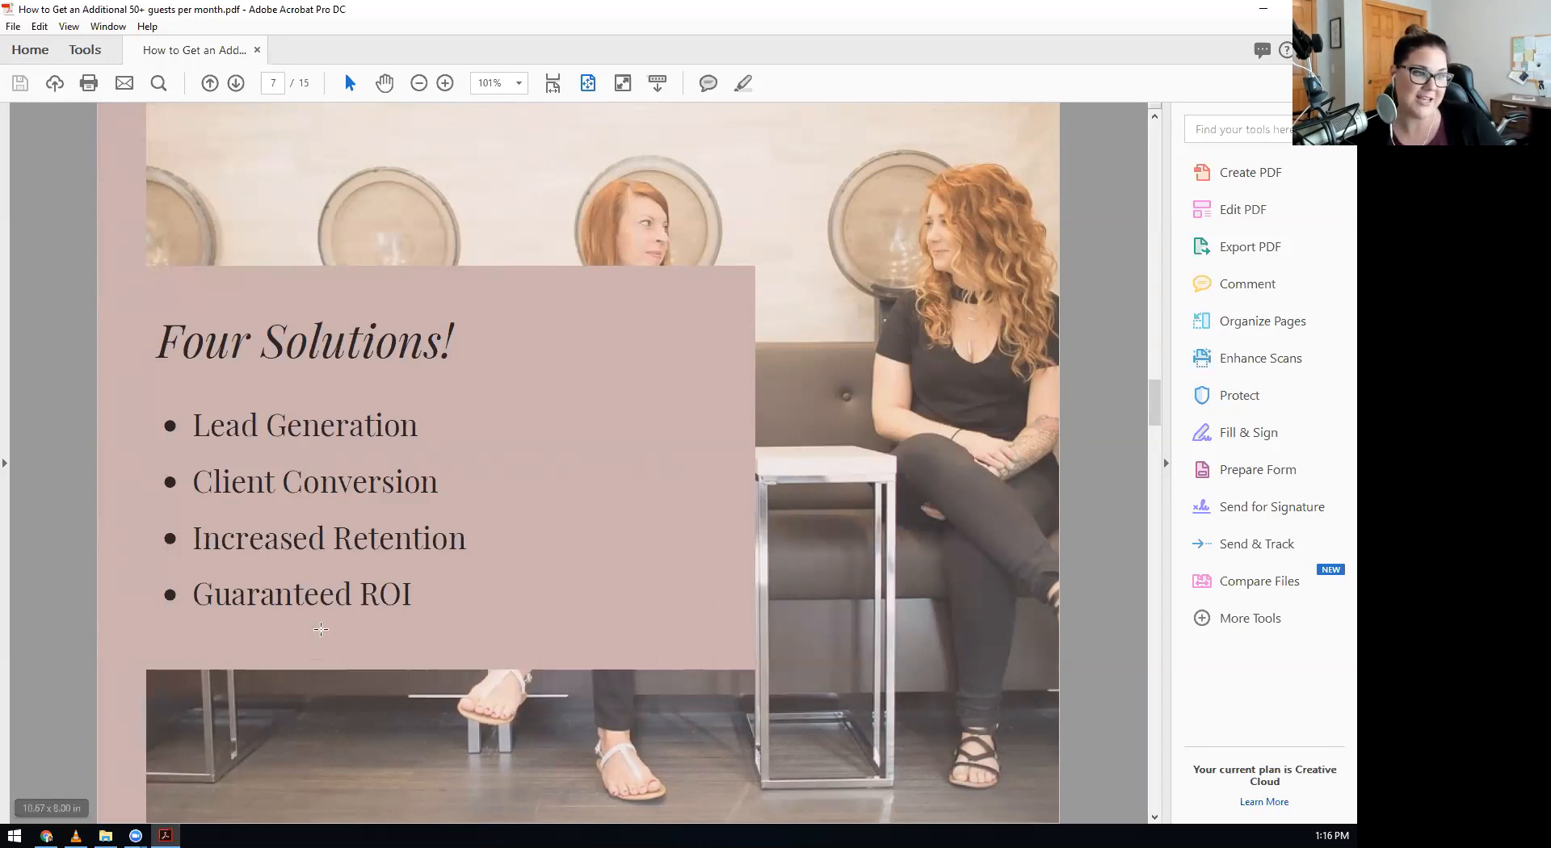
mouse_move(399, 611)
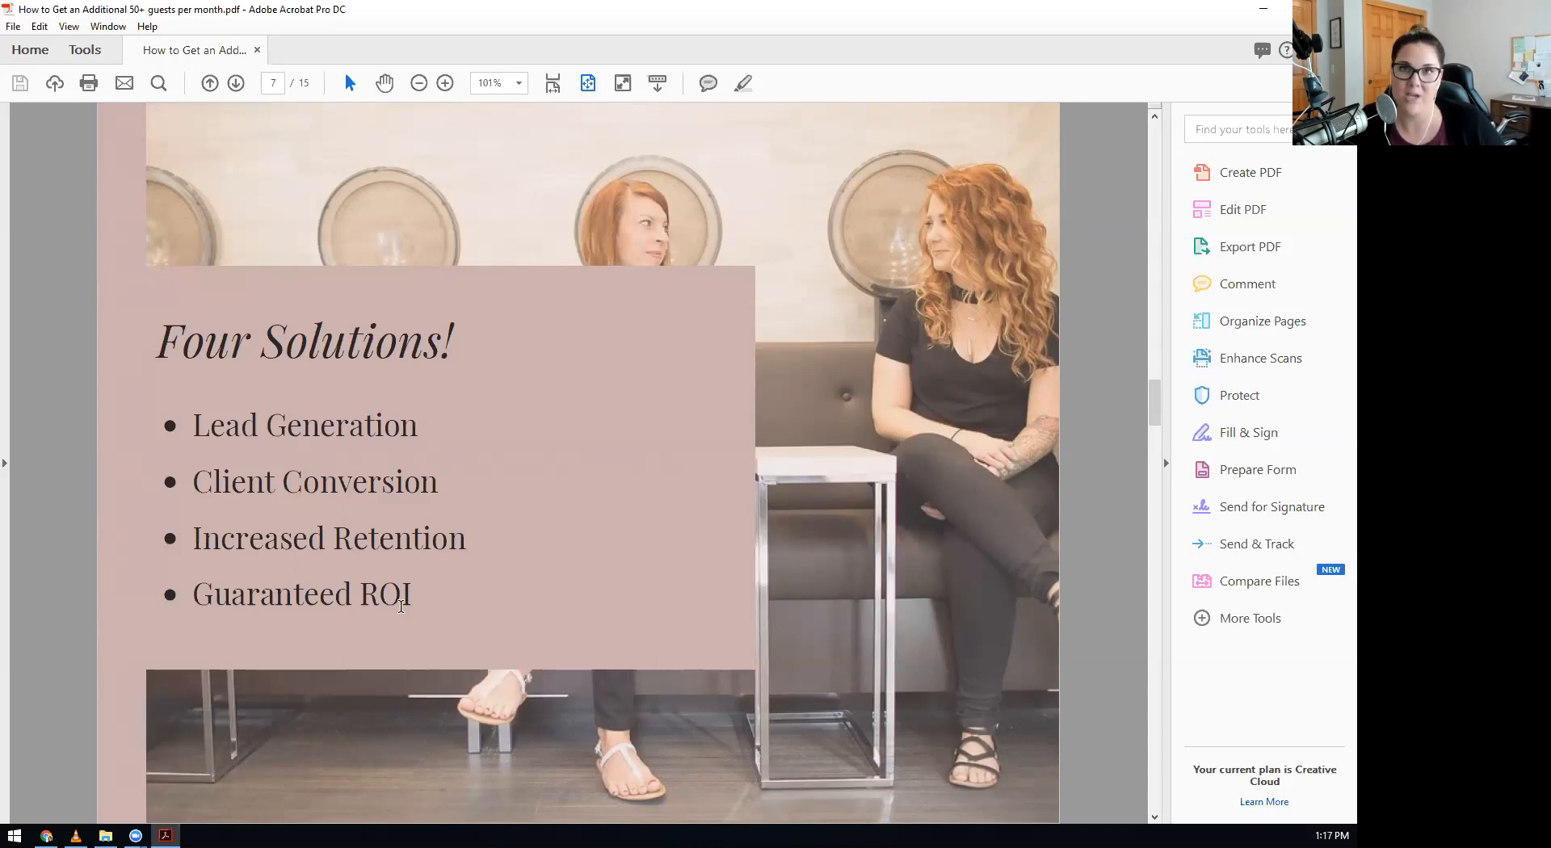
mouse_move(415, 425)
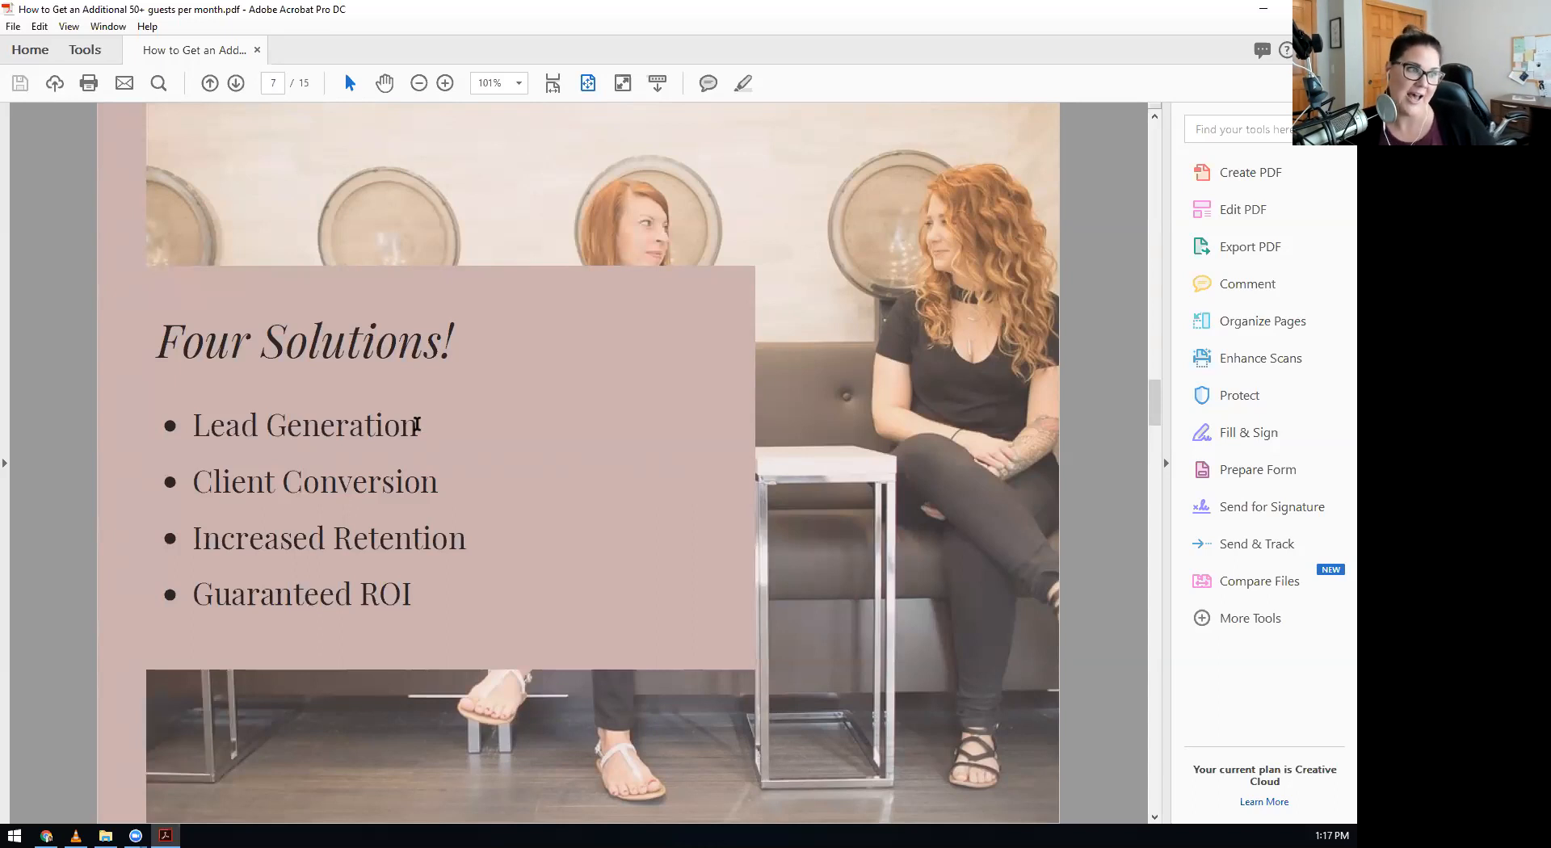
mouse_move(104, 518)
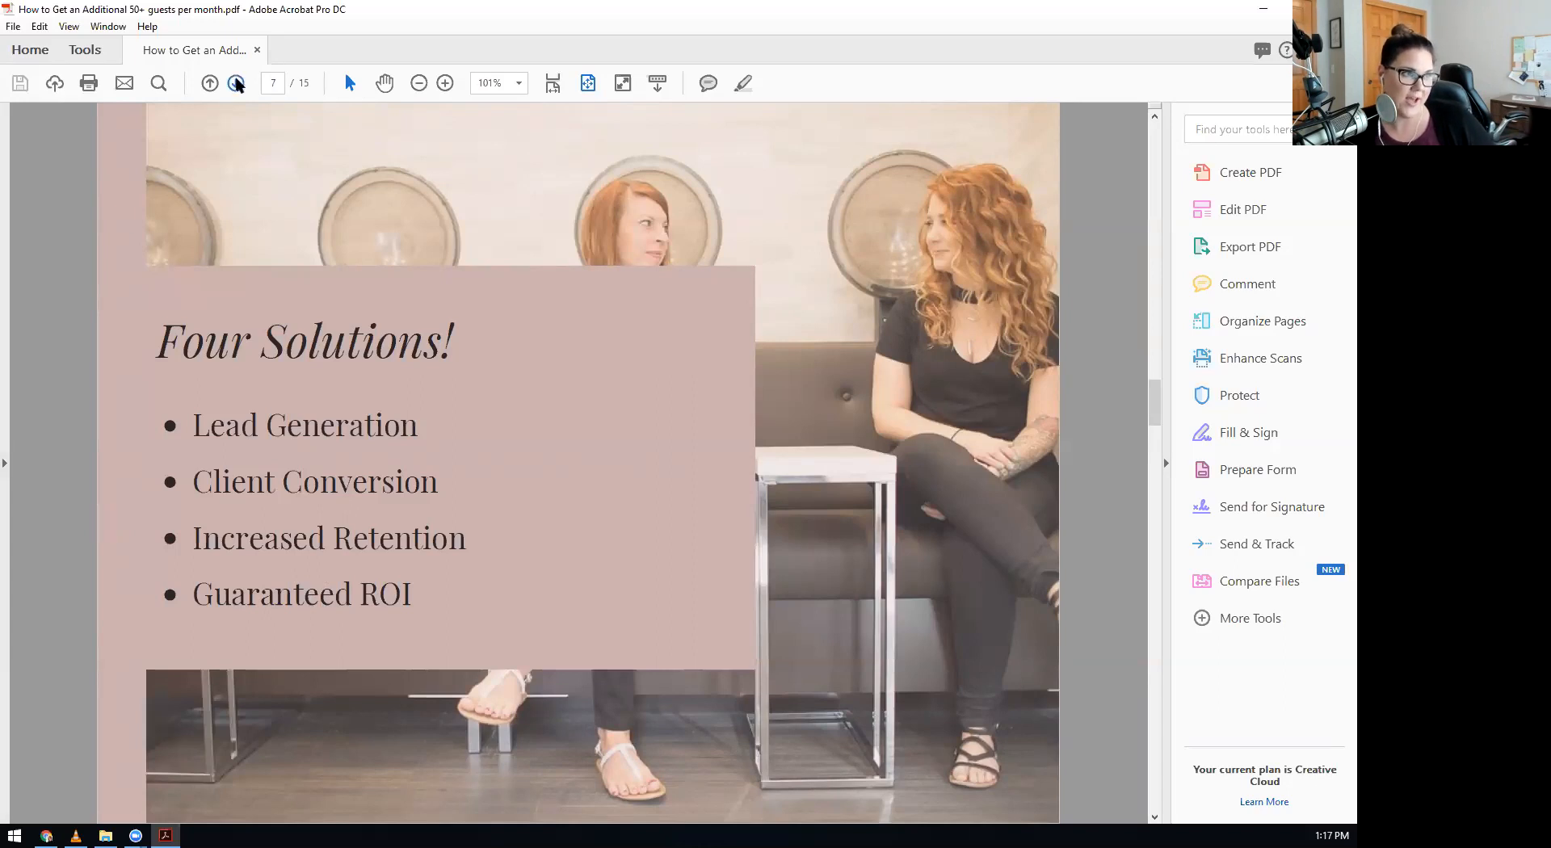
Advance to page 8, 'Out With the Old, In With the New' Salon B mockup.
click(235, 84)
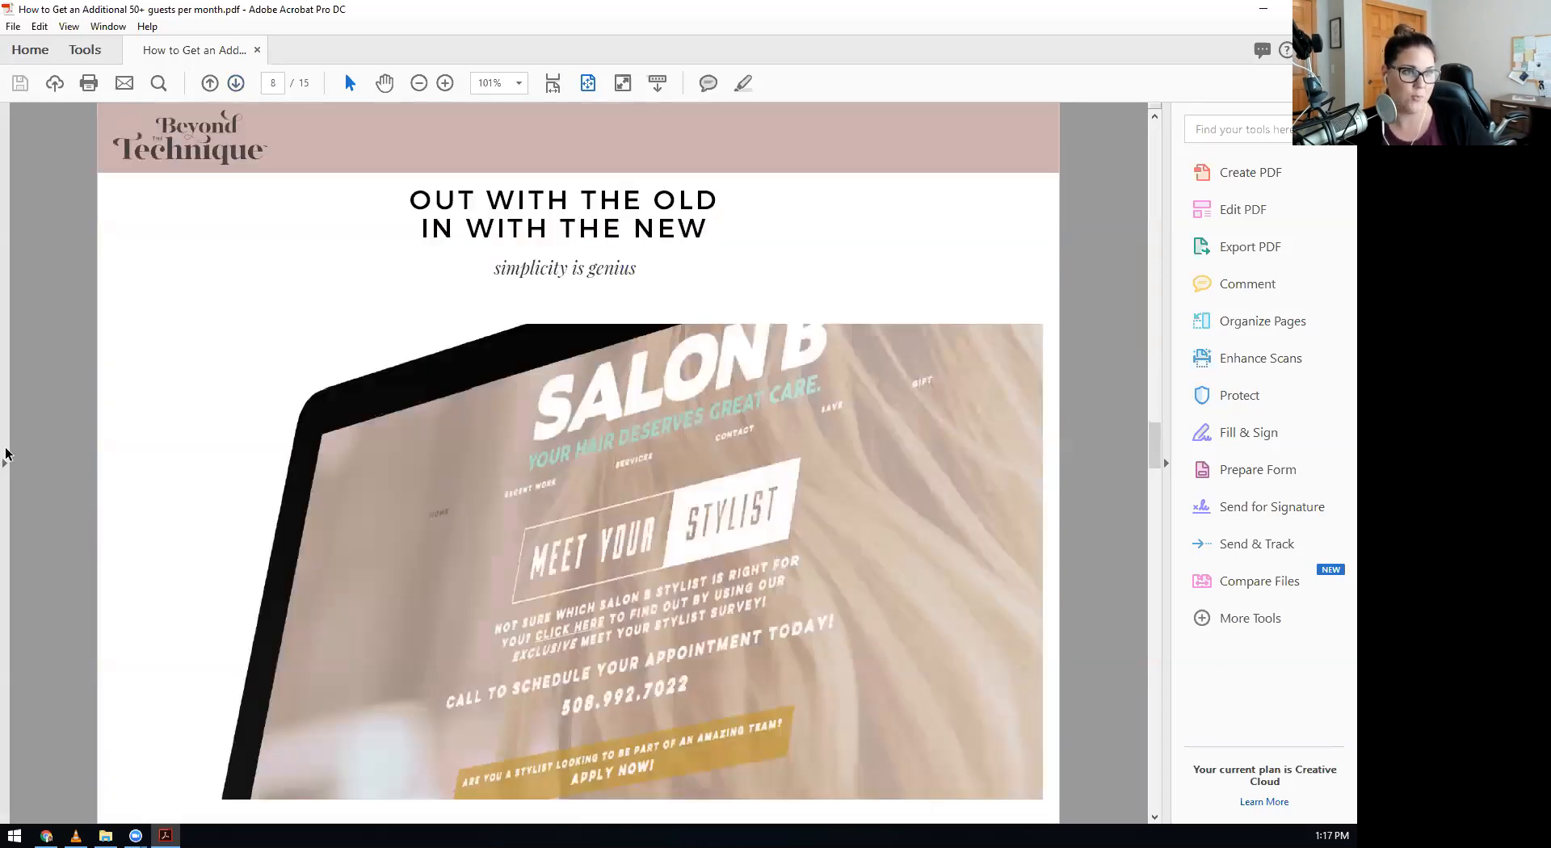
mouse_move(18, 446)
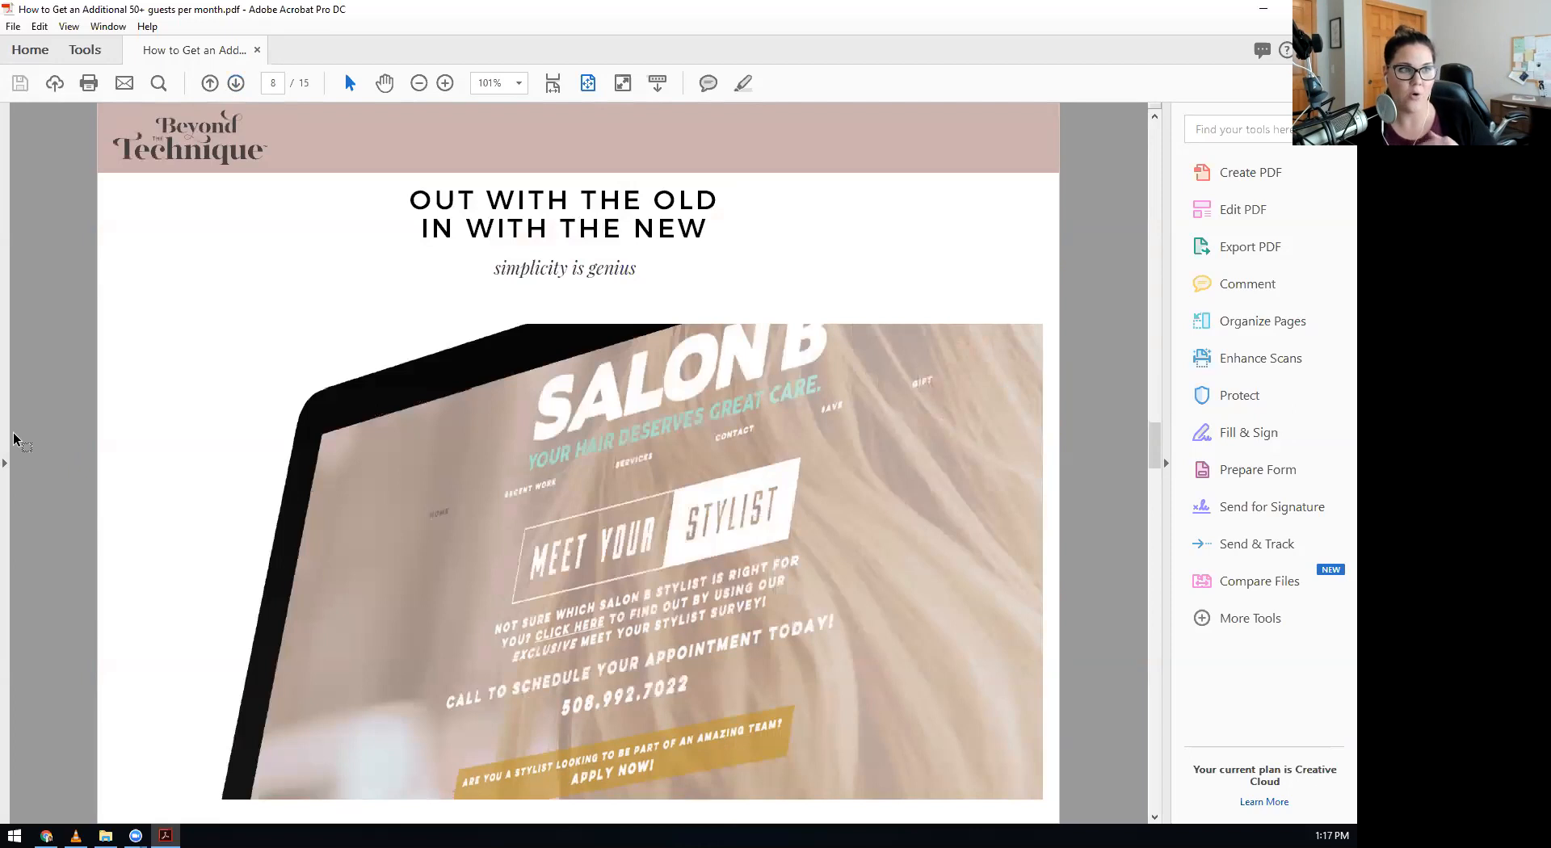
mouse_move(114, 488)
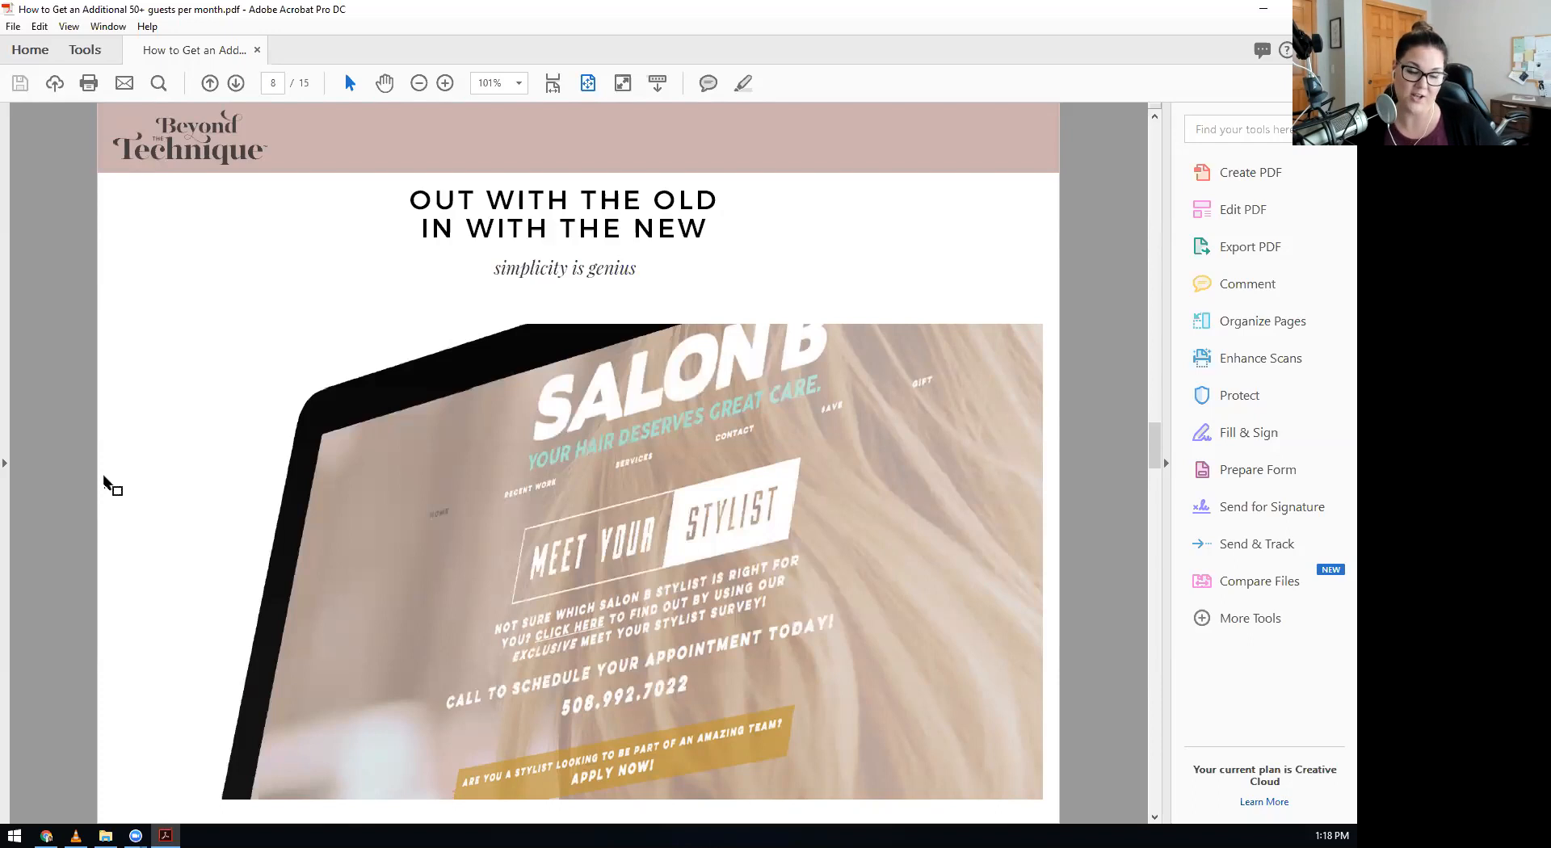
mouse_move(235, 83)
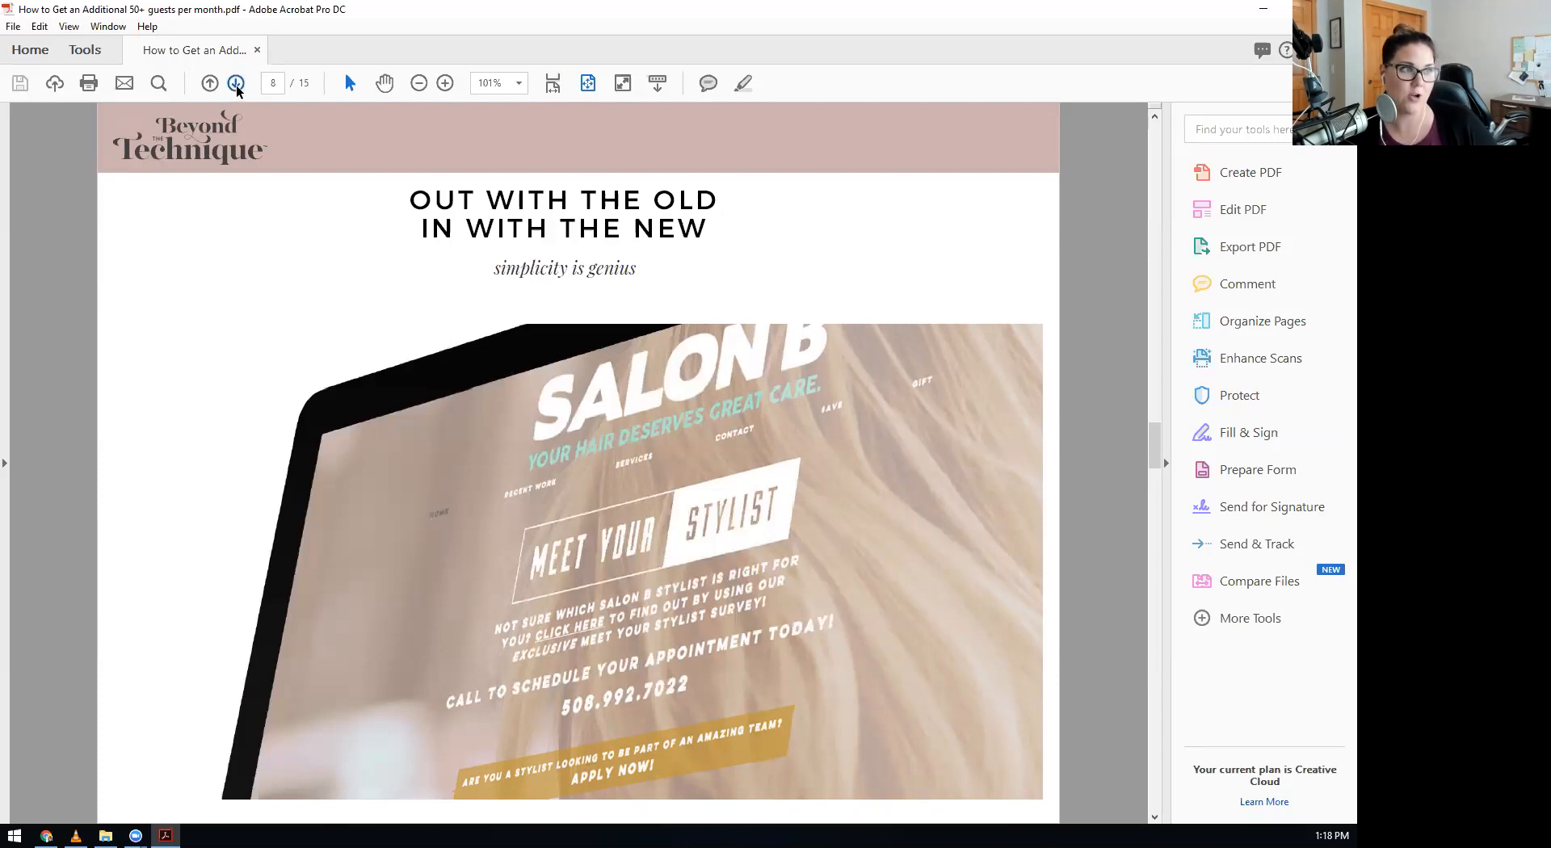
Advance to page 9, 'Make the Right Match Every Time!' with five factors.
click(235, 83)
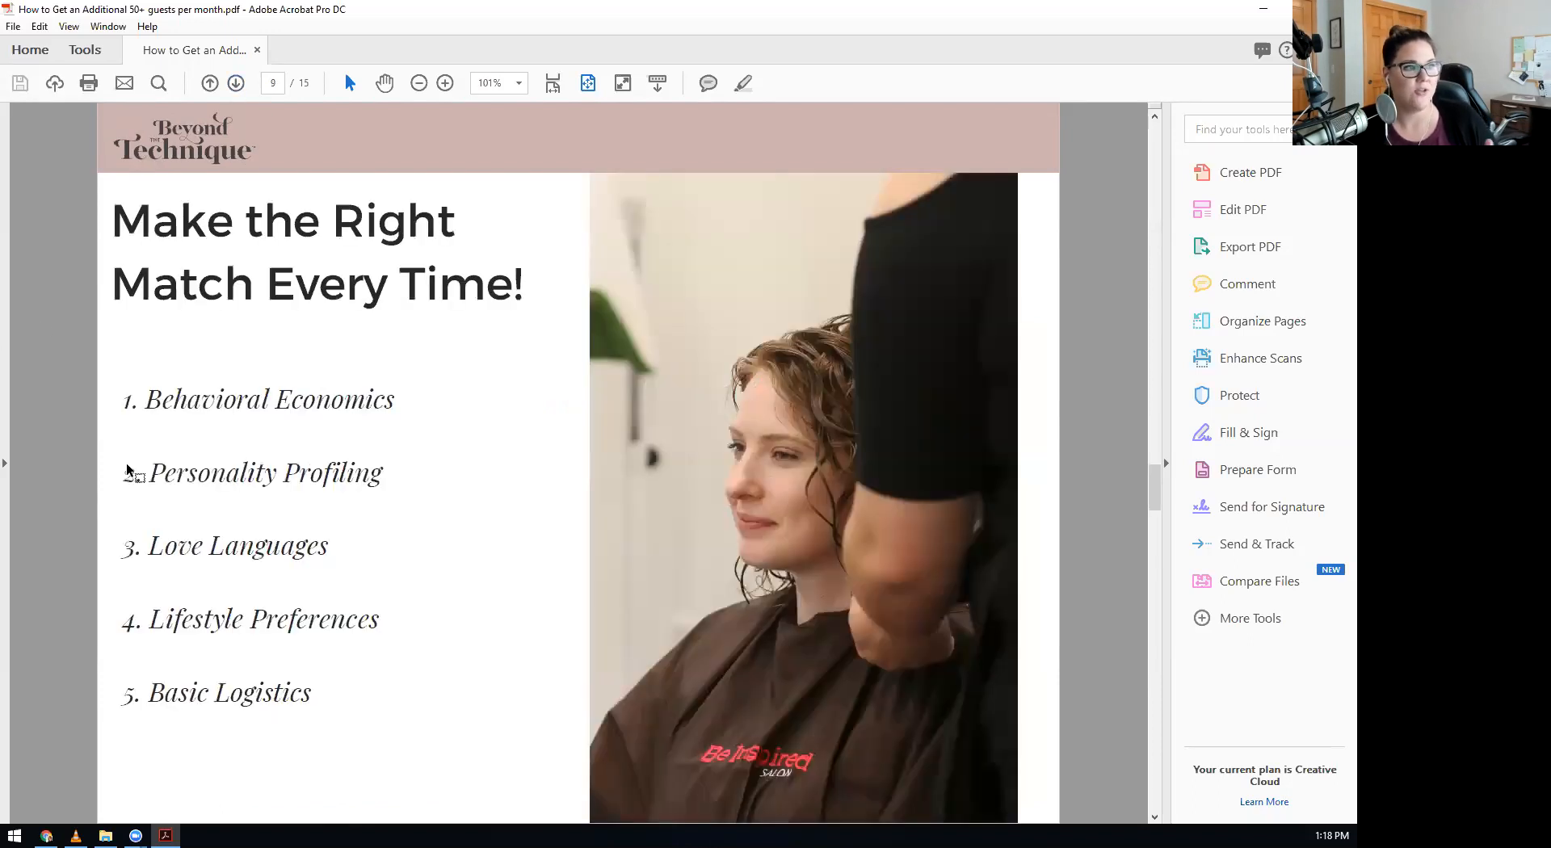
mouse_move(75, 336)
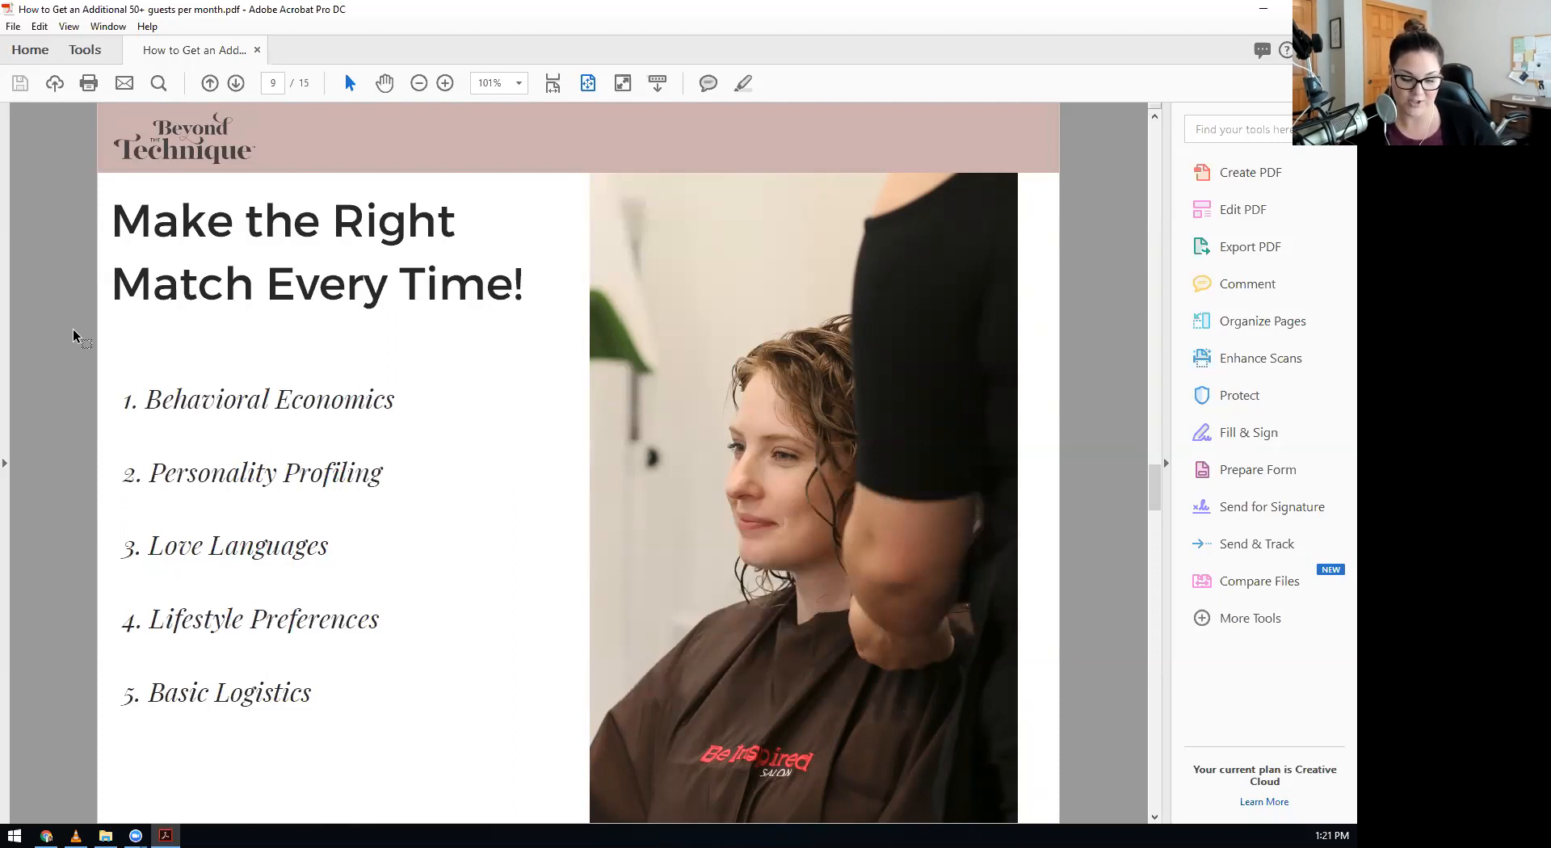
mouse_move(329, 155)
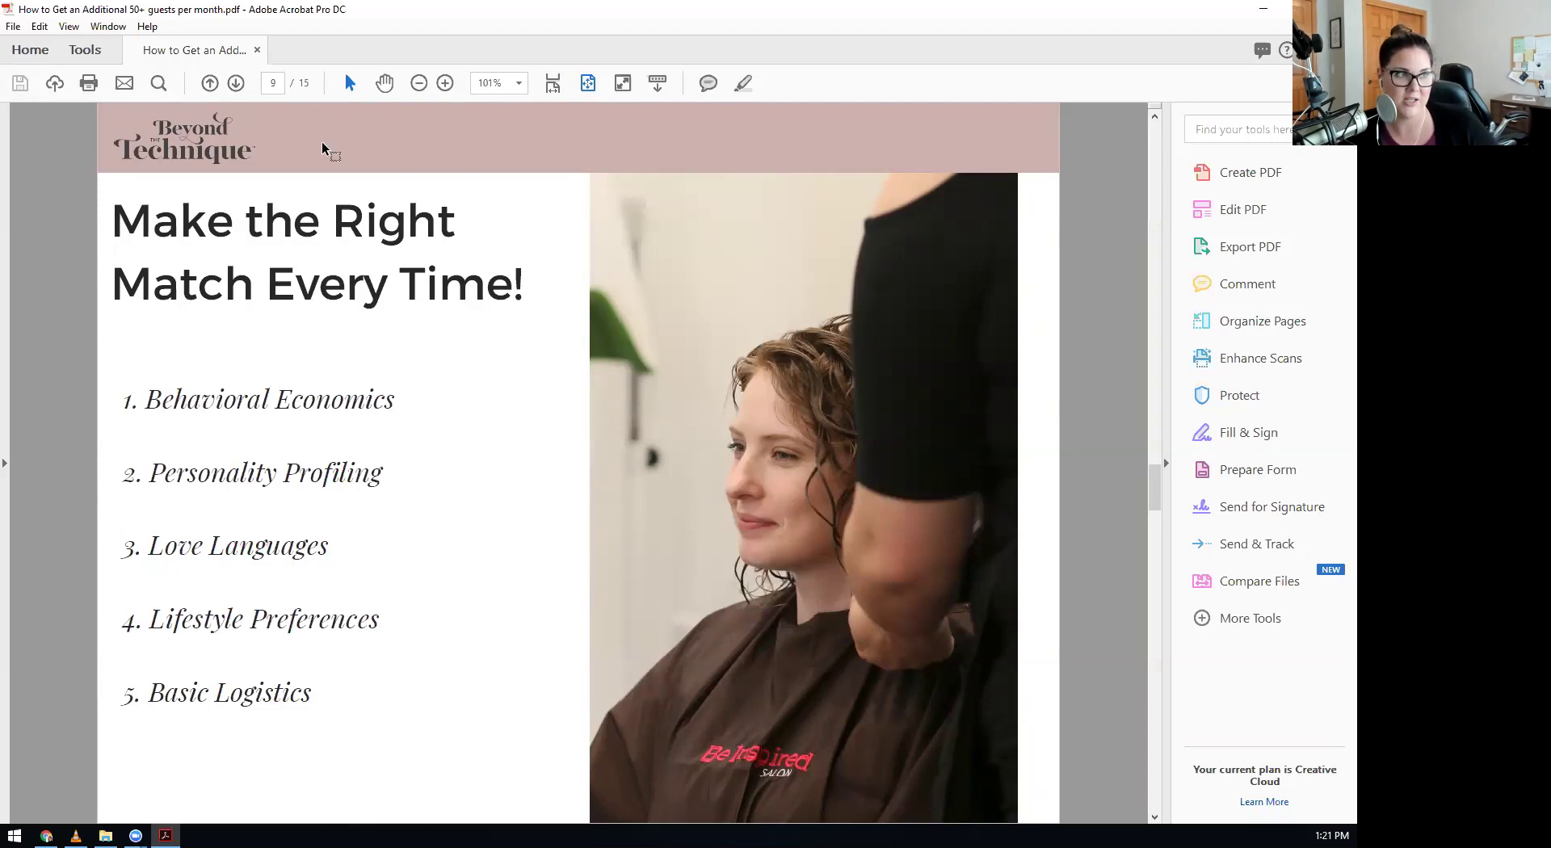
mouse_move(235, 83)
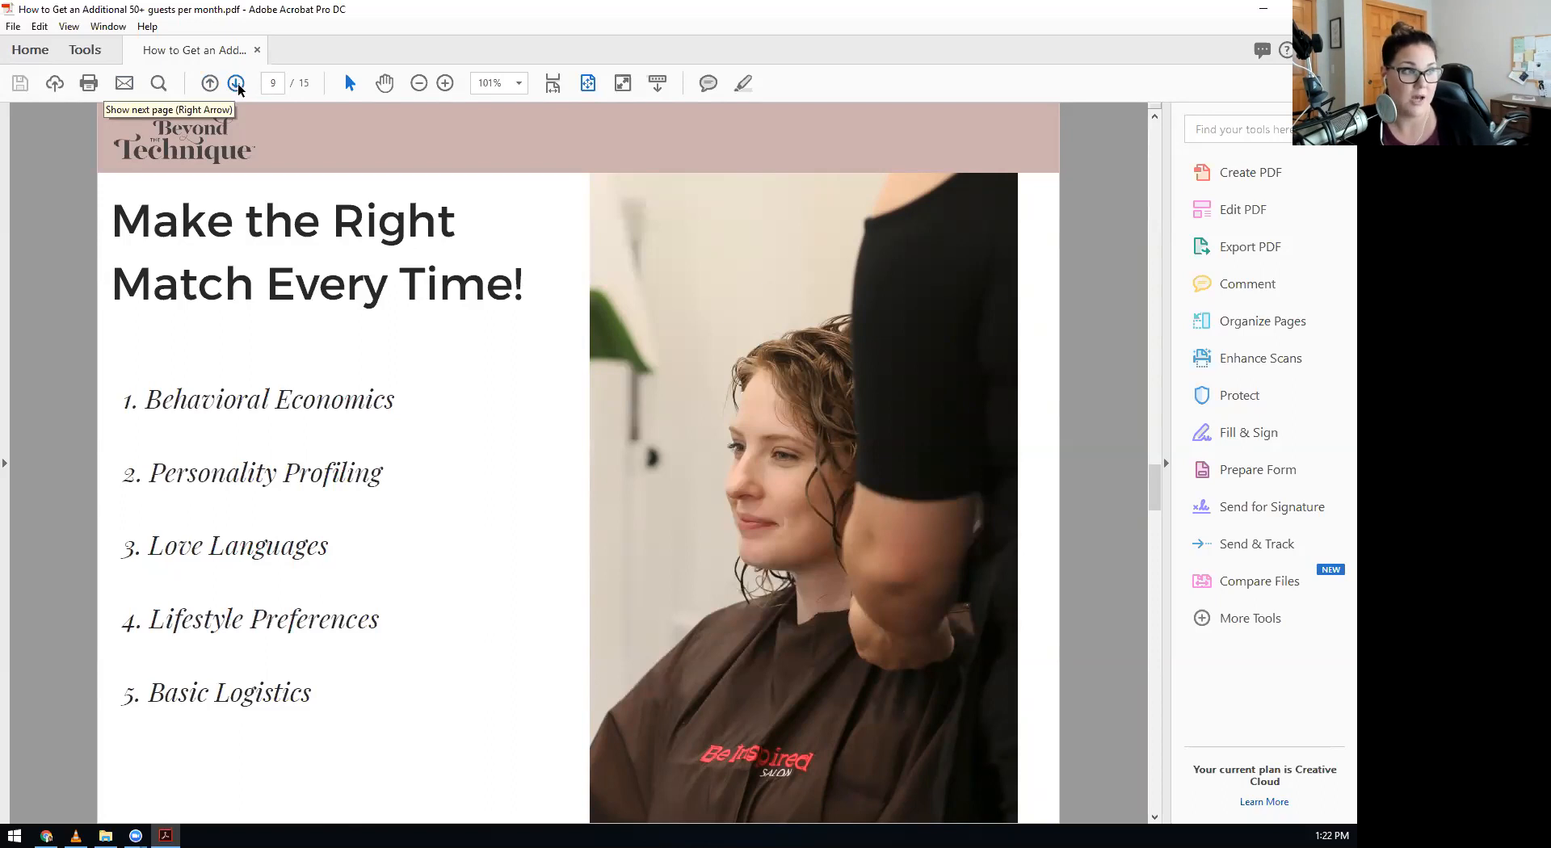
click(235, 84)
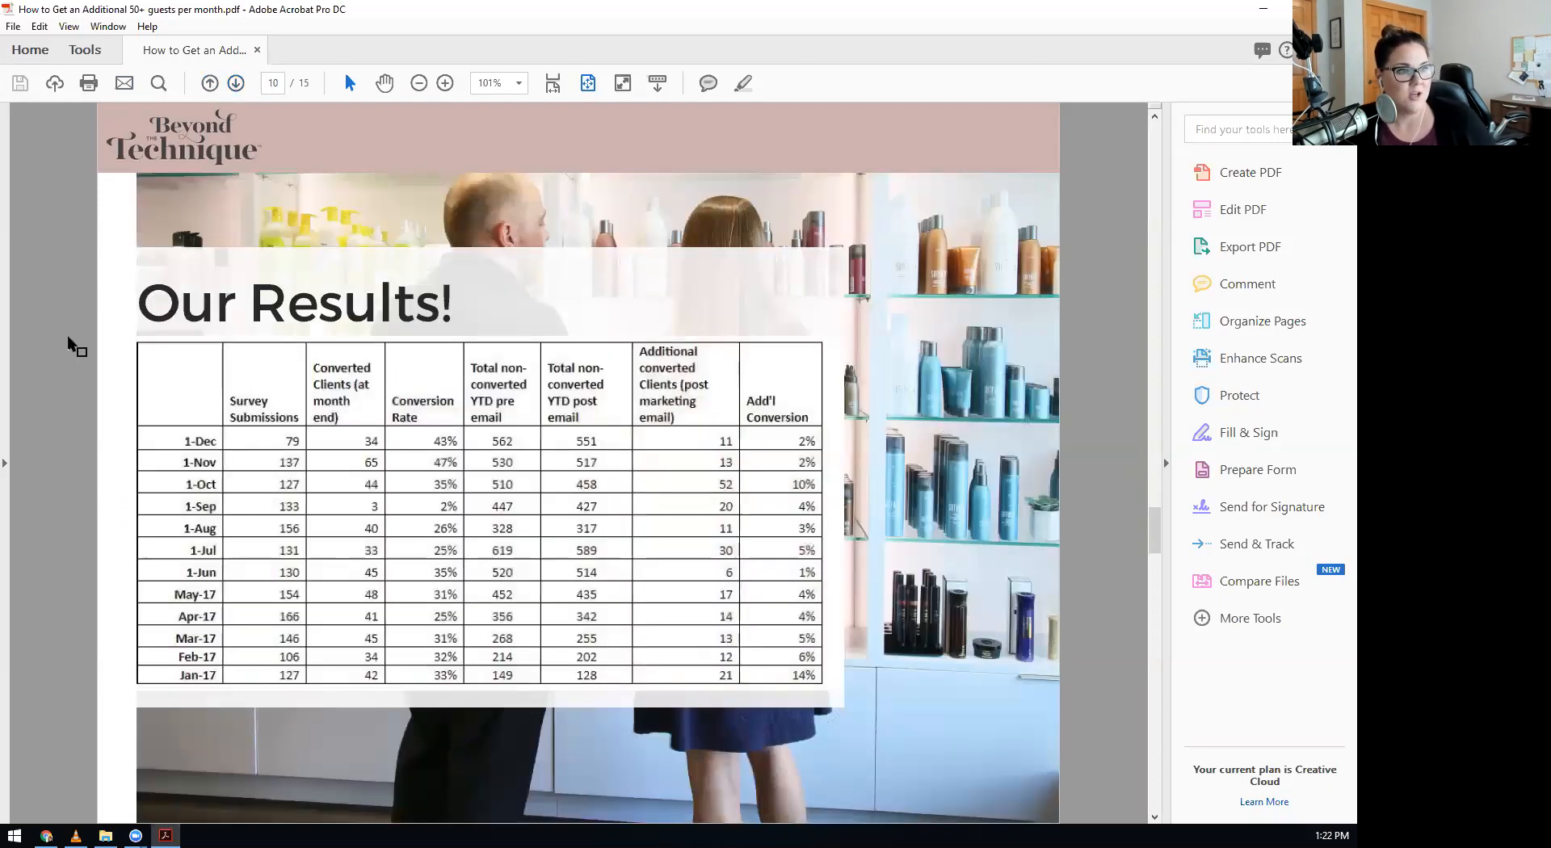
mouse_move(43, 375)
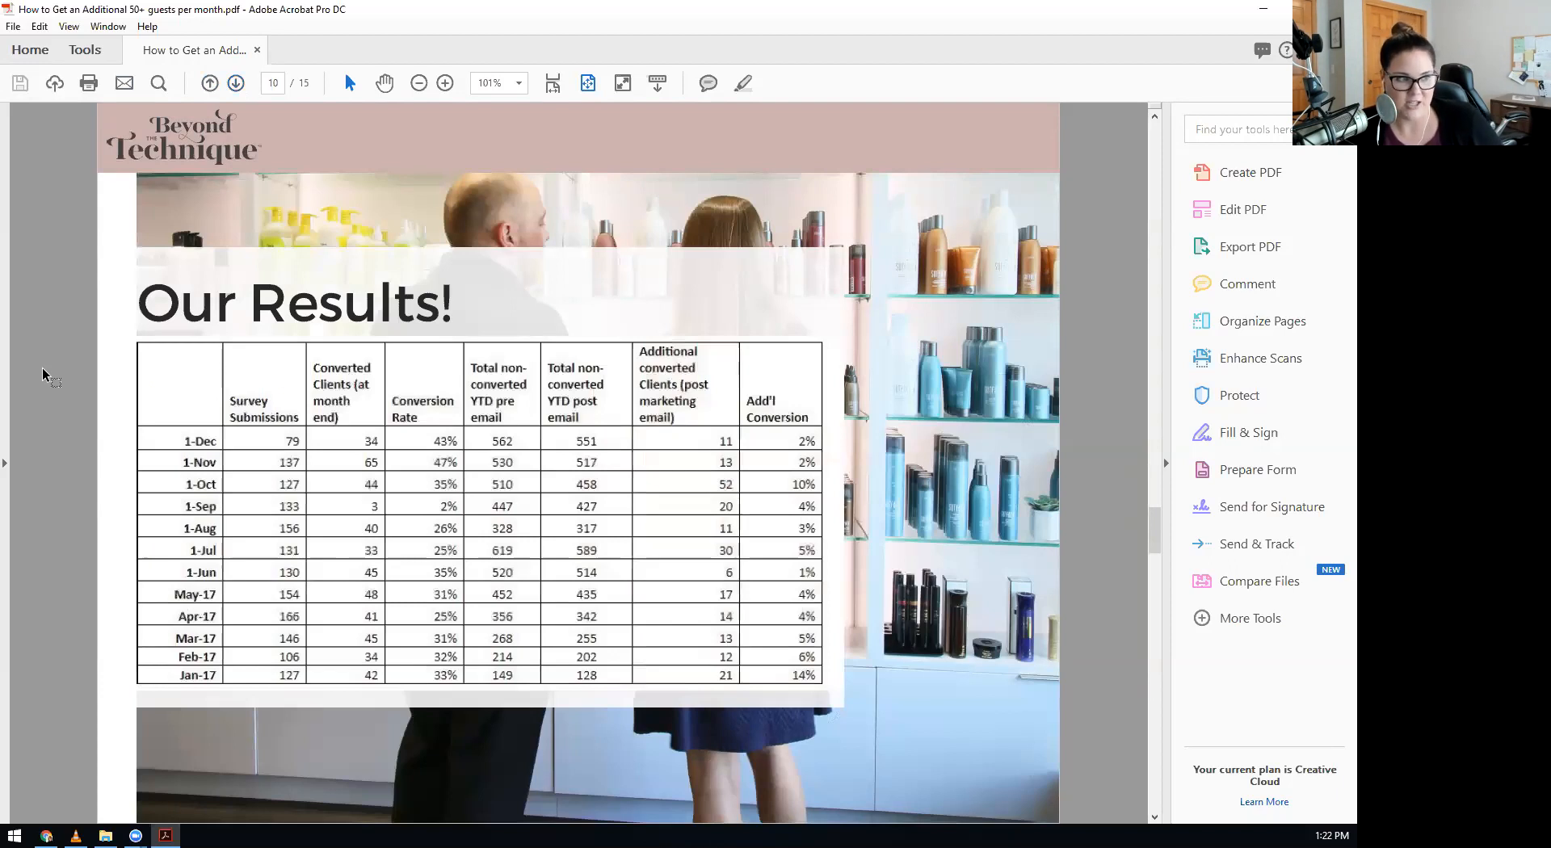
mouse_move(232, 372)
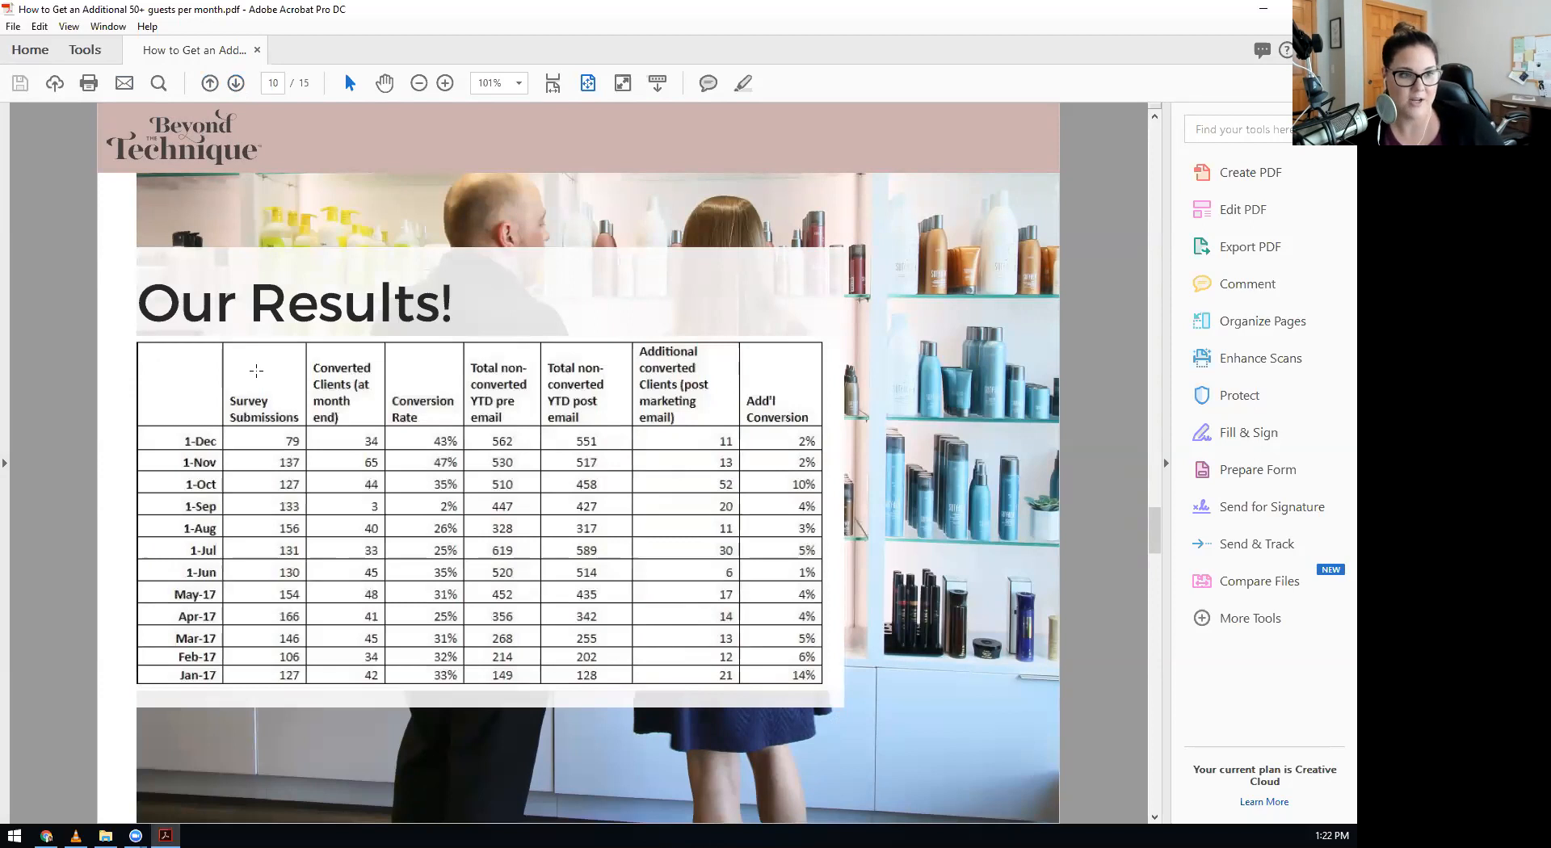
mouse_move(352, 577)
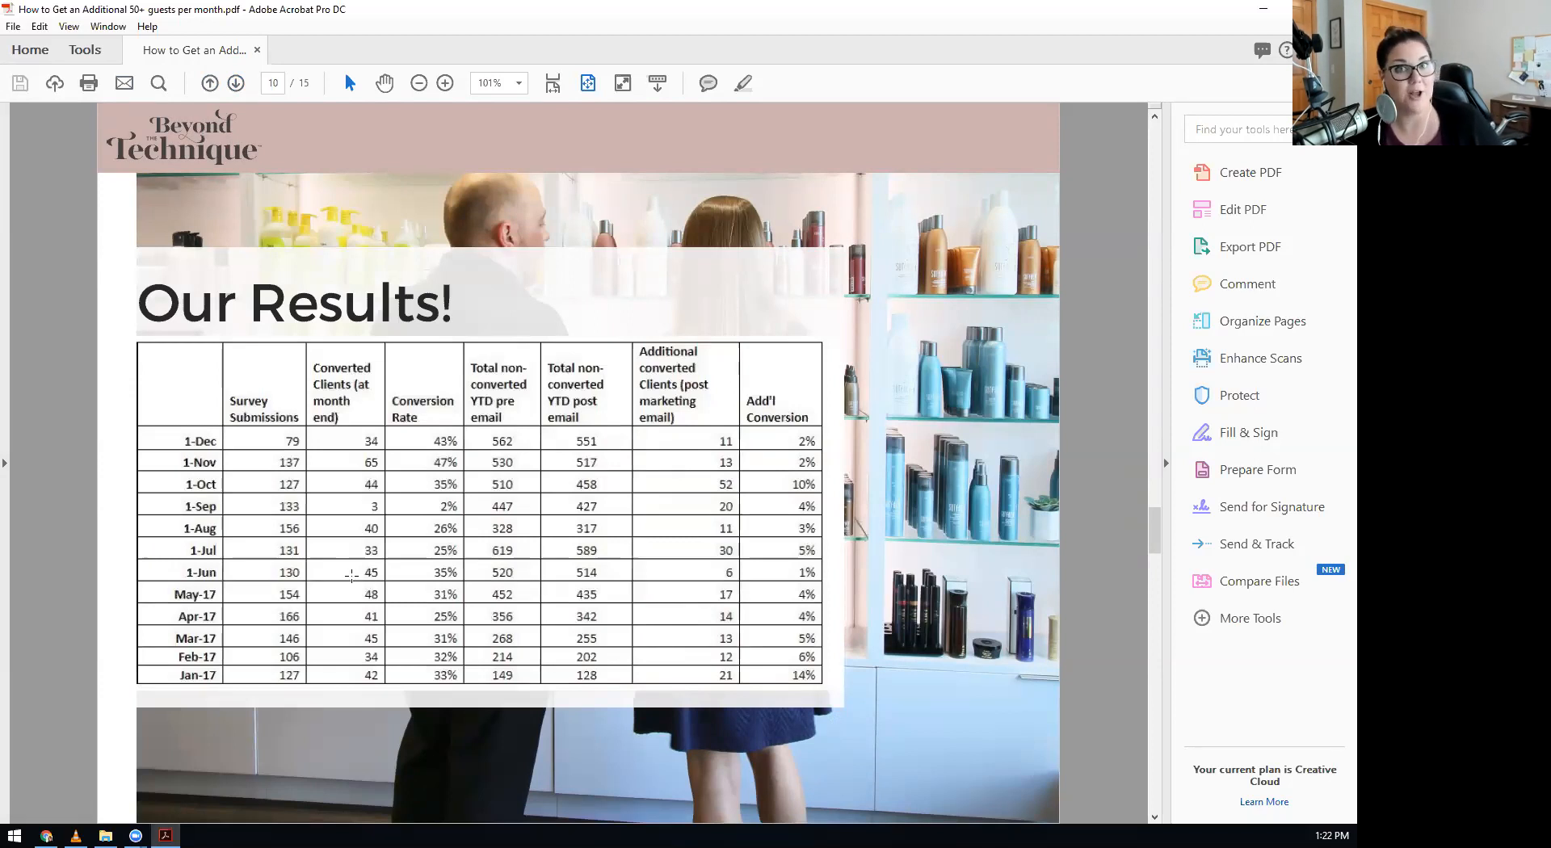
mouse_move(169, 456)
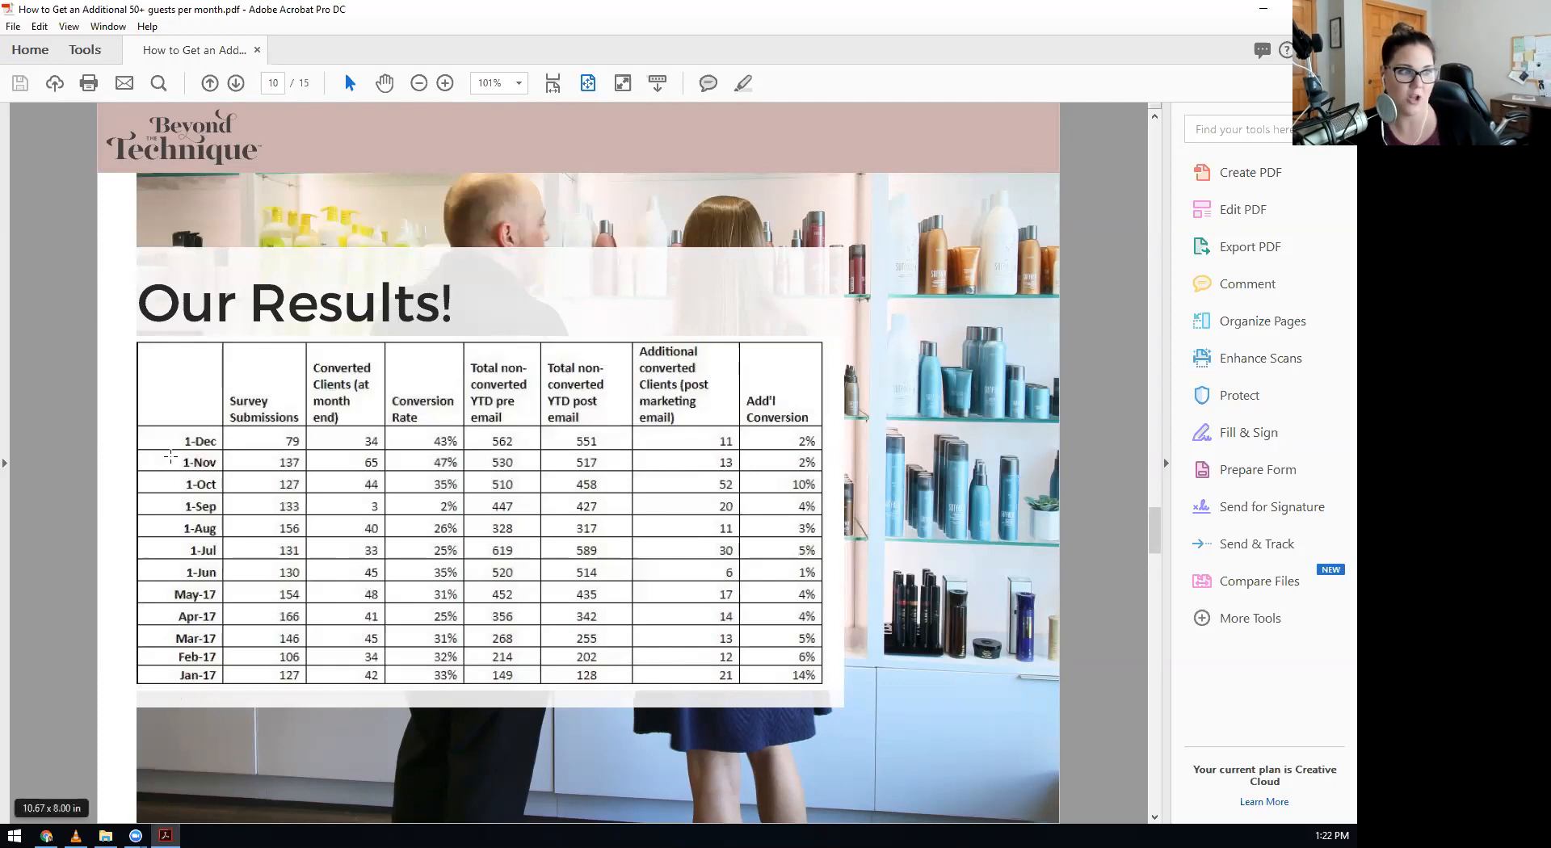
mouse_move(201, 729)
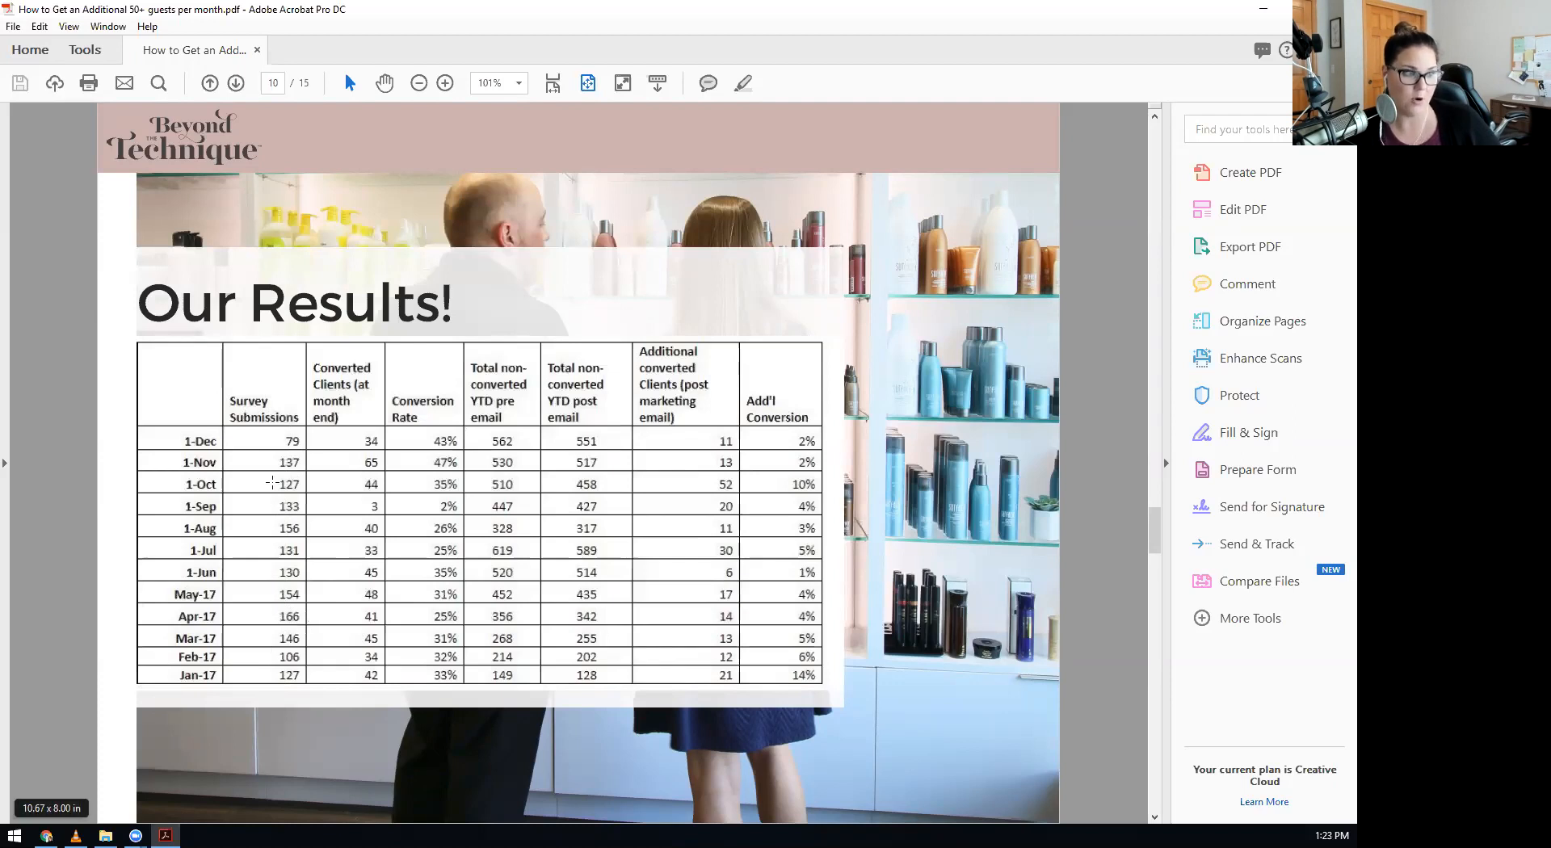
mouse_move(254, 528)
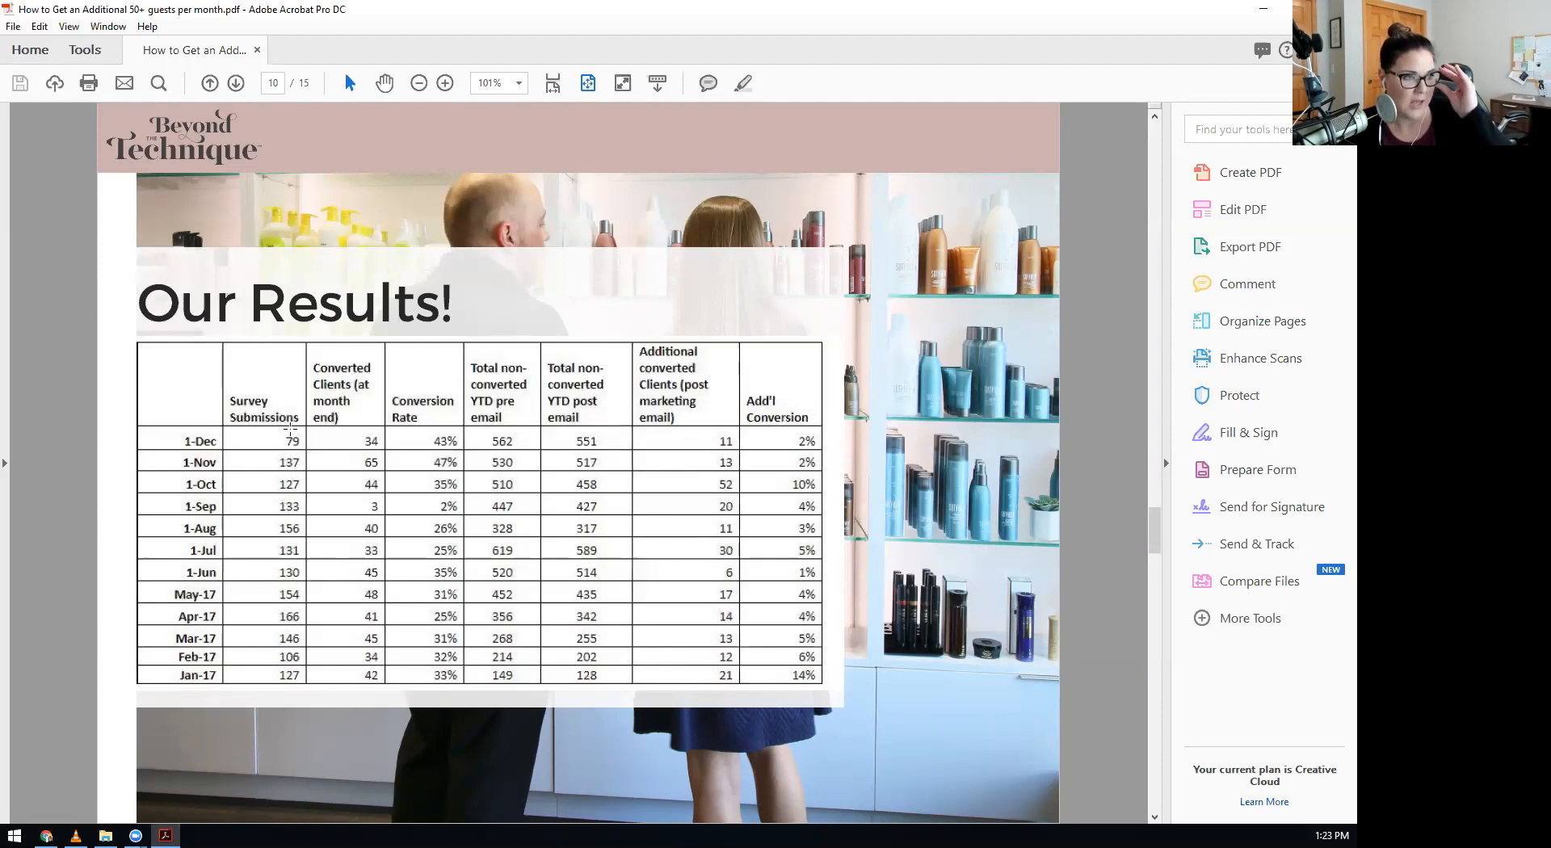
mouse_move(354, 398)
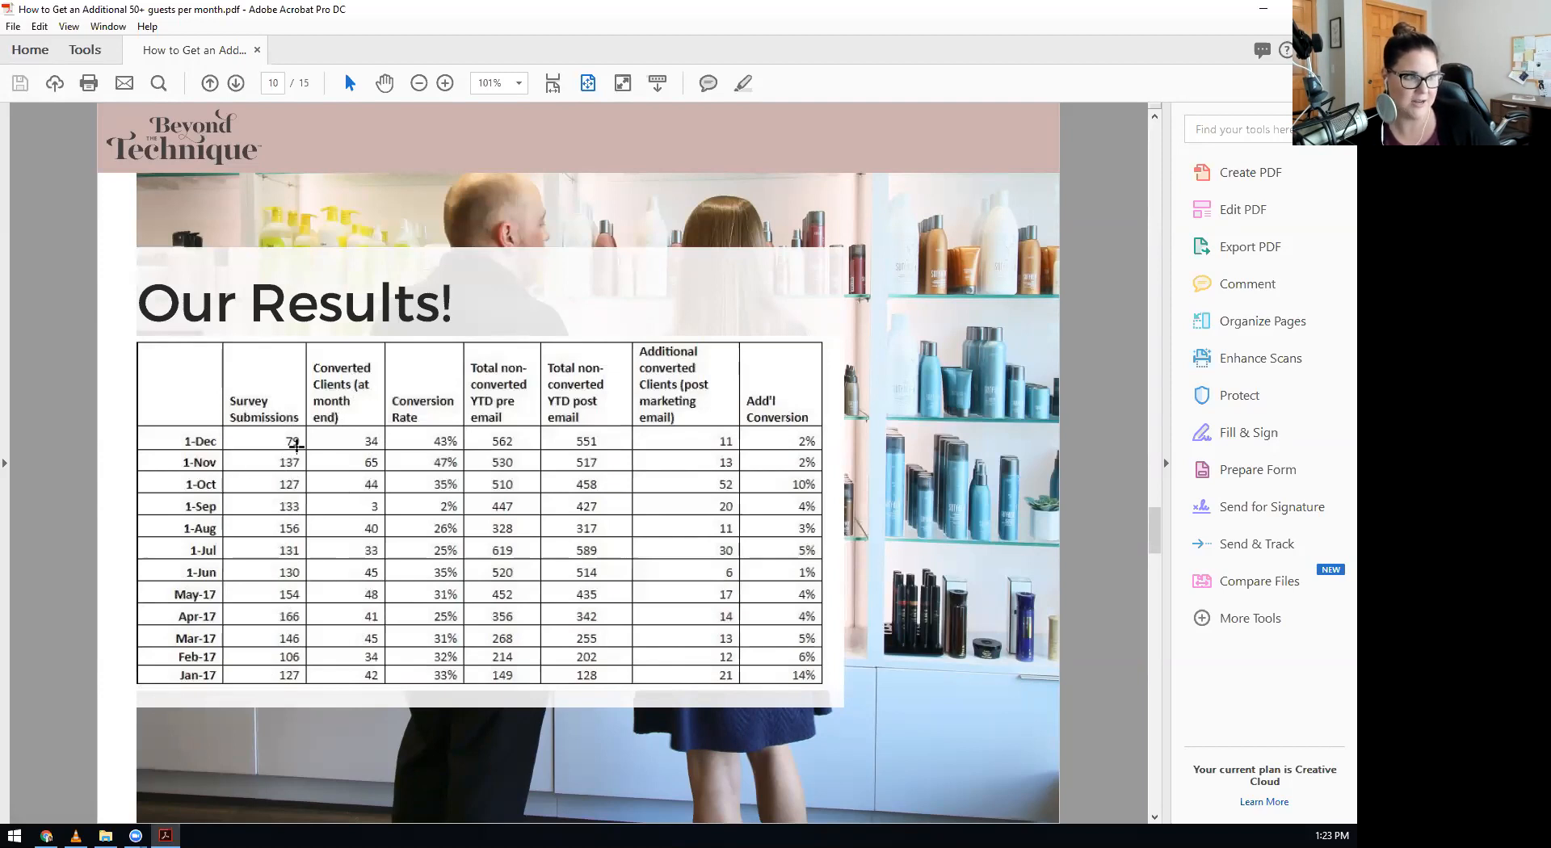
mouse_move(297, 446)
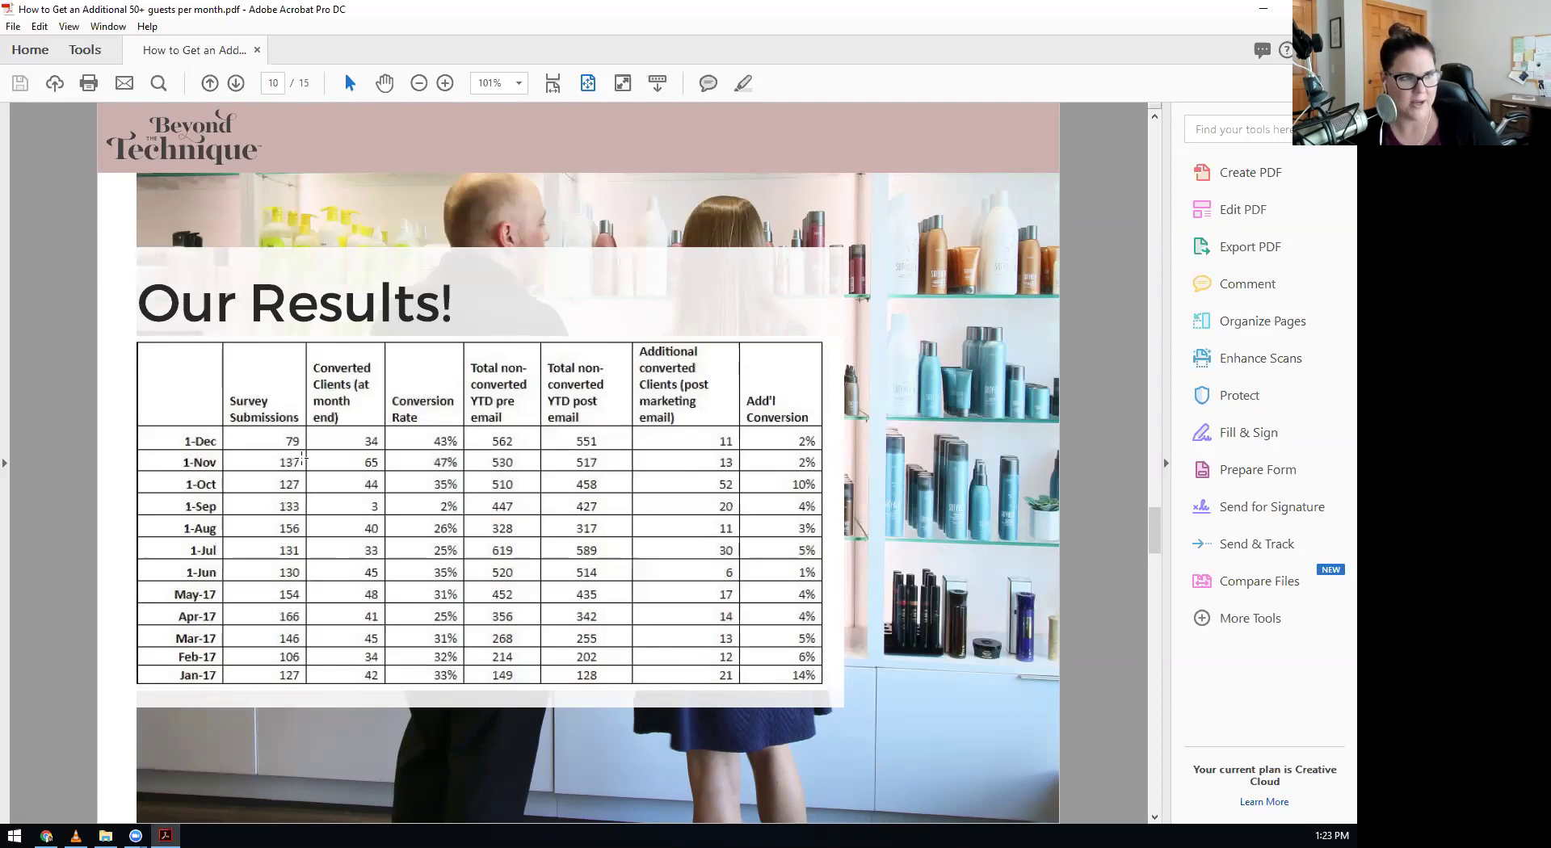
mouse_move(358, 457)
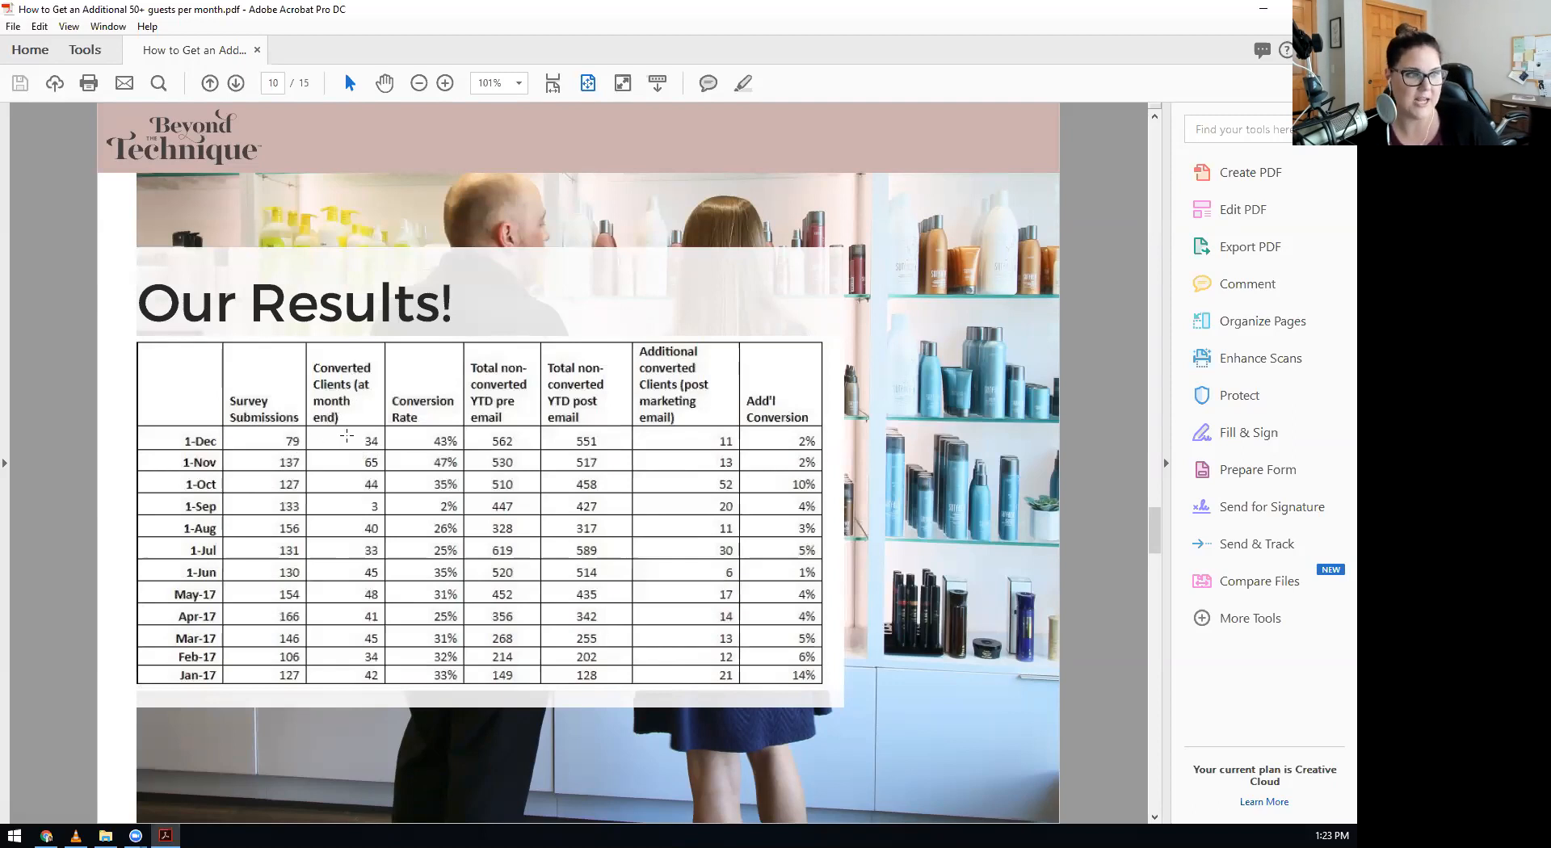
mouse_move(397, 437)
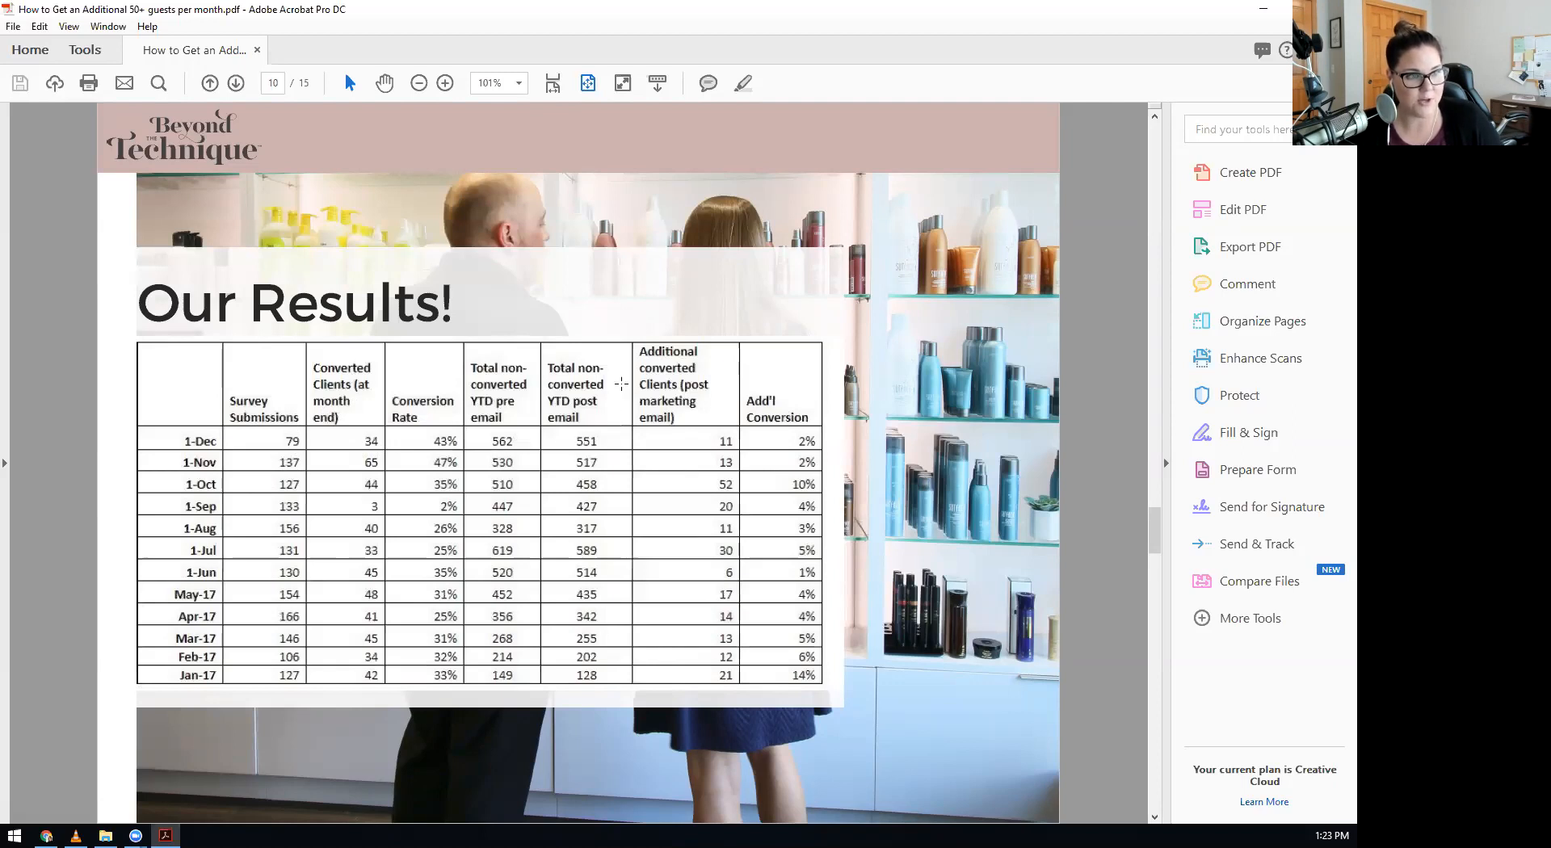
mouse_move(732, 419)
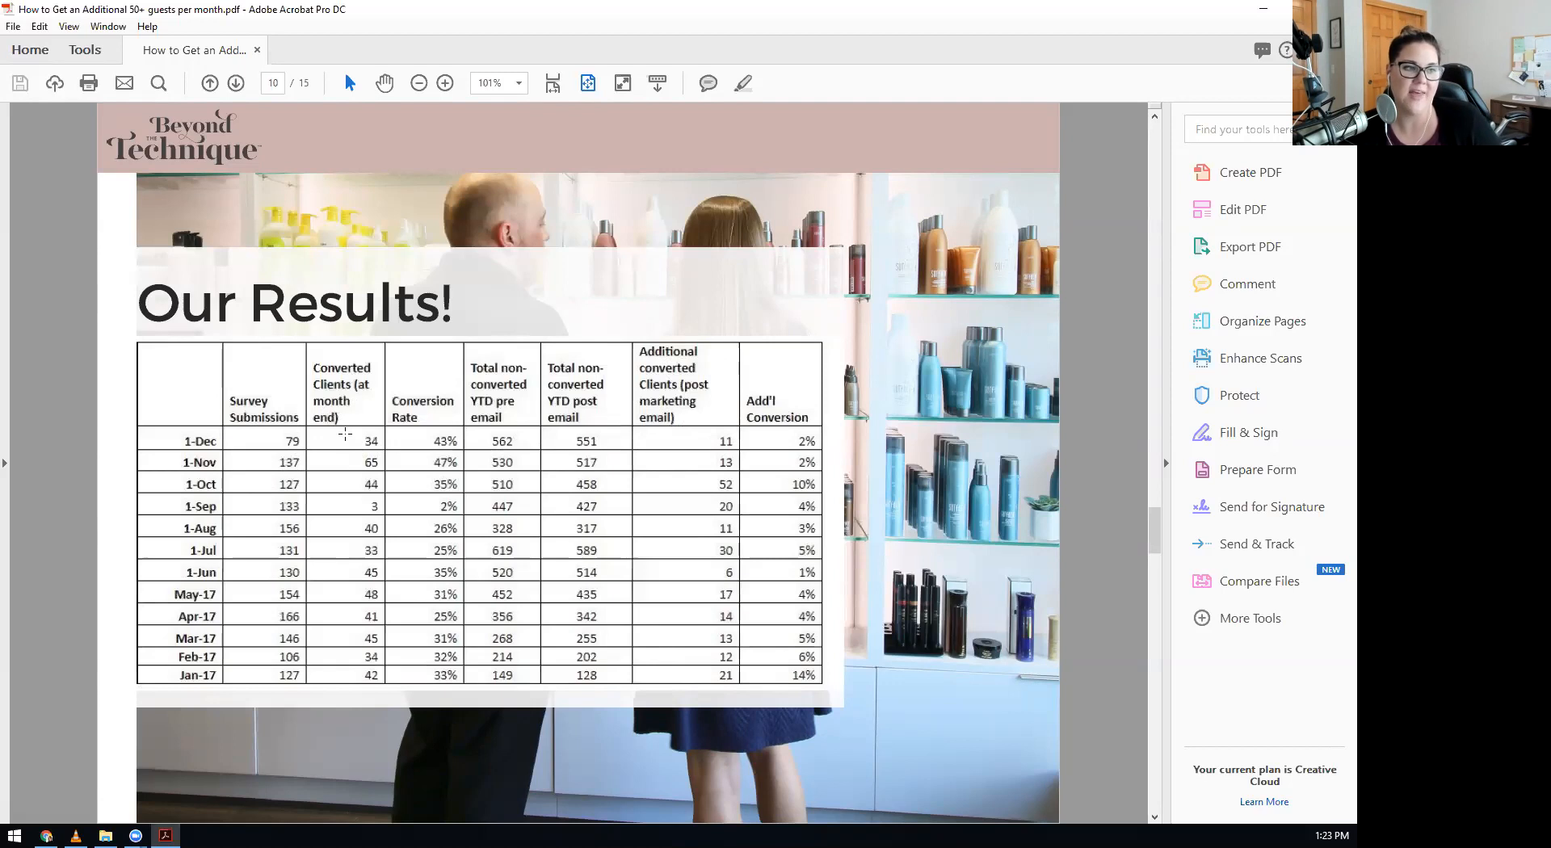
mouse_move(705, 355)
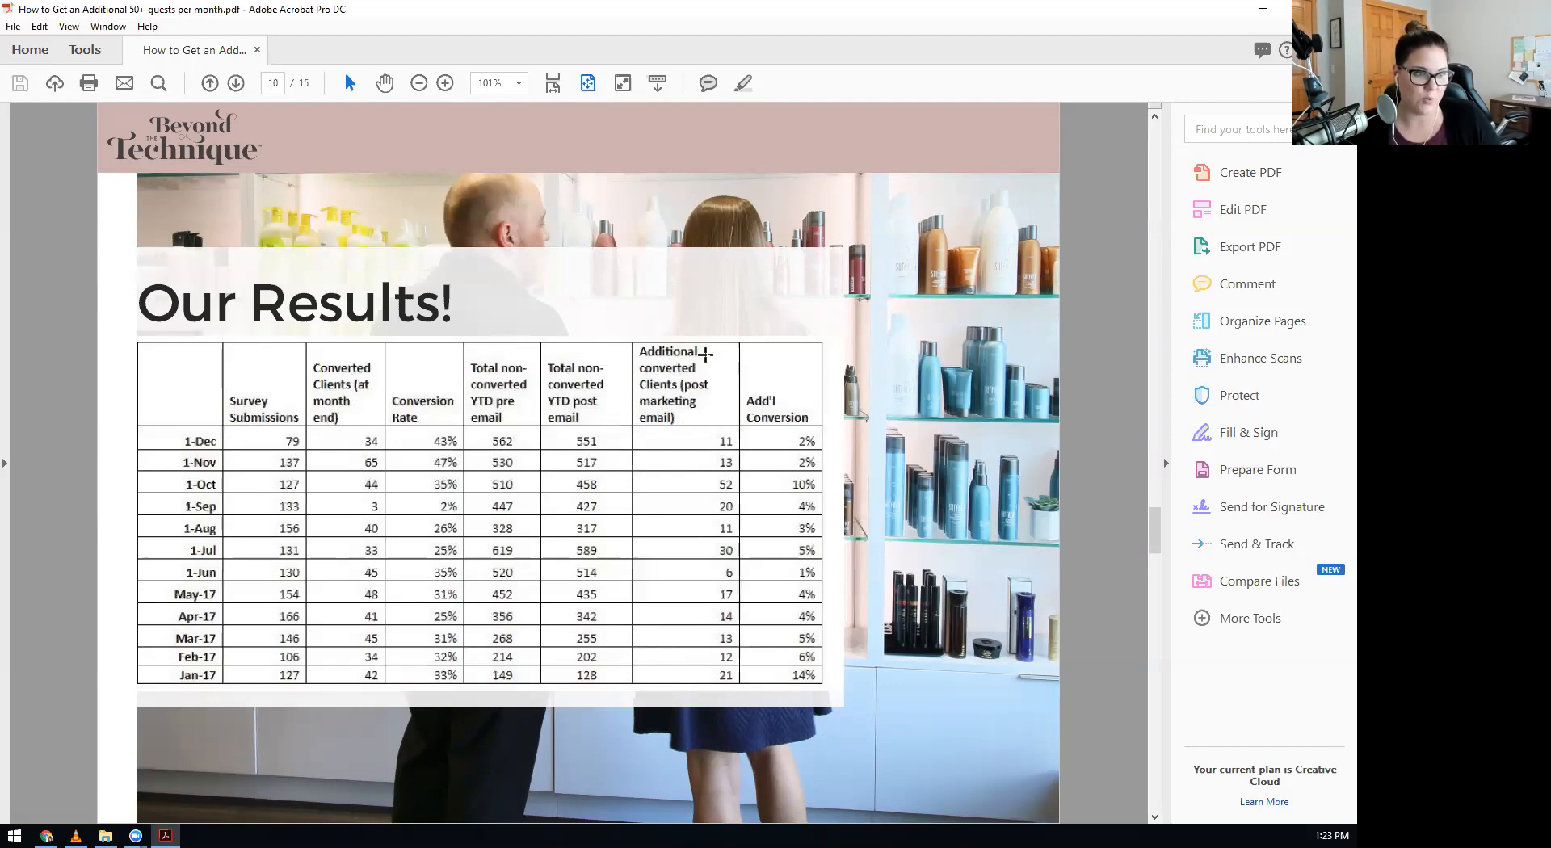
mouse_move(239, 514)
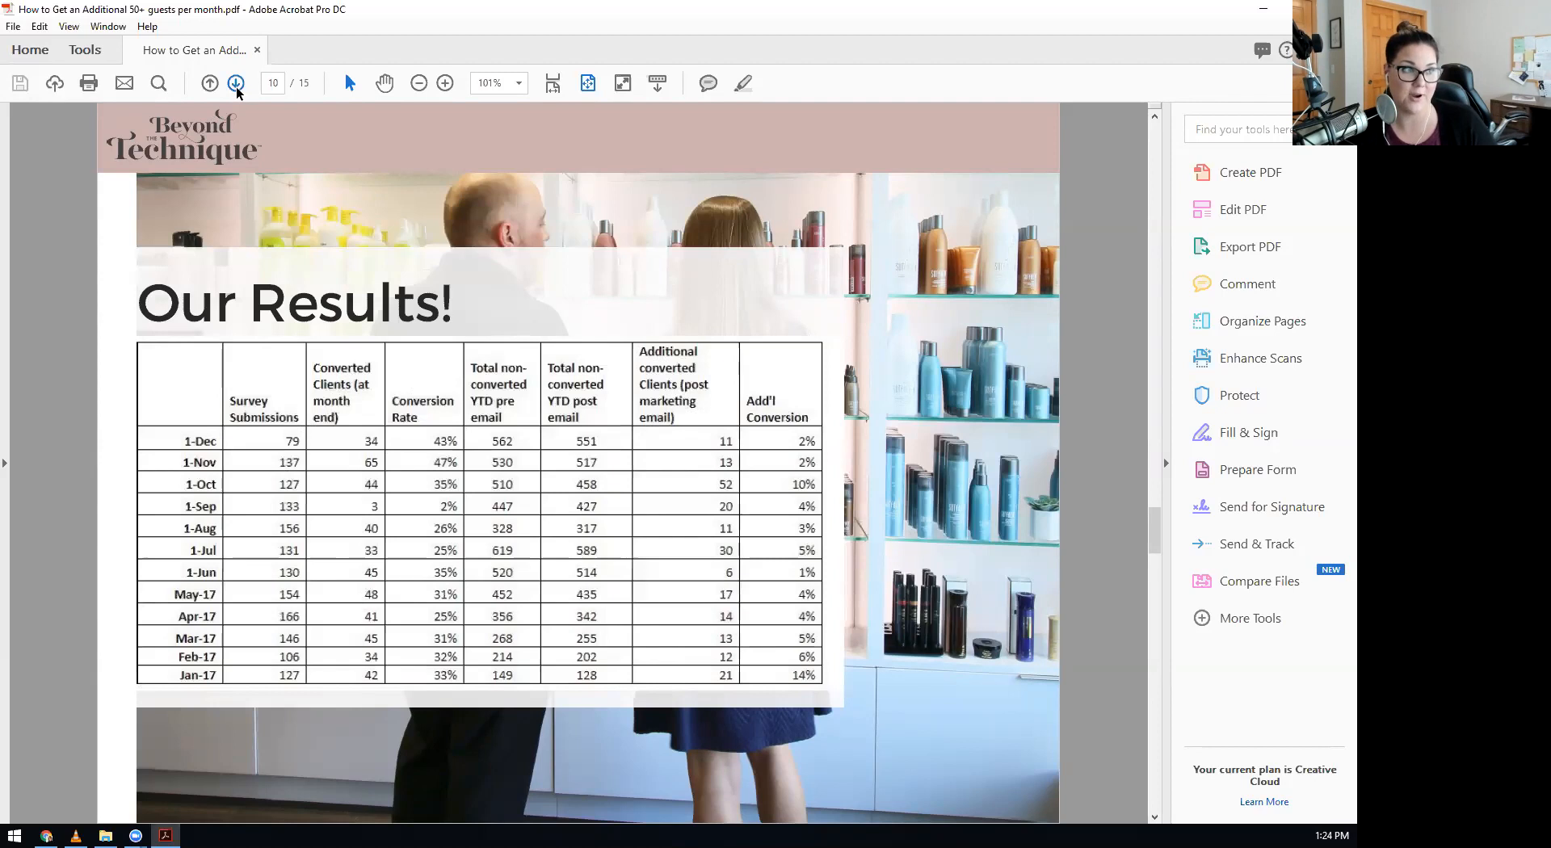
Advance two pages to page 12, 'Your Sneak Peak!' salon interior photo.
click(235, 82)
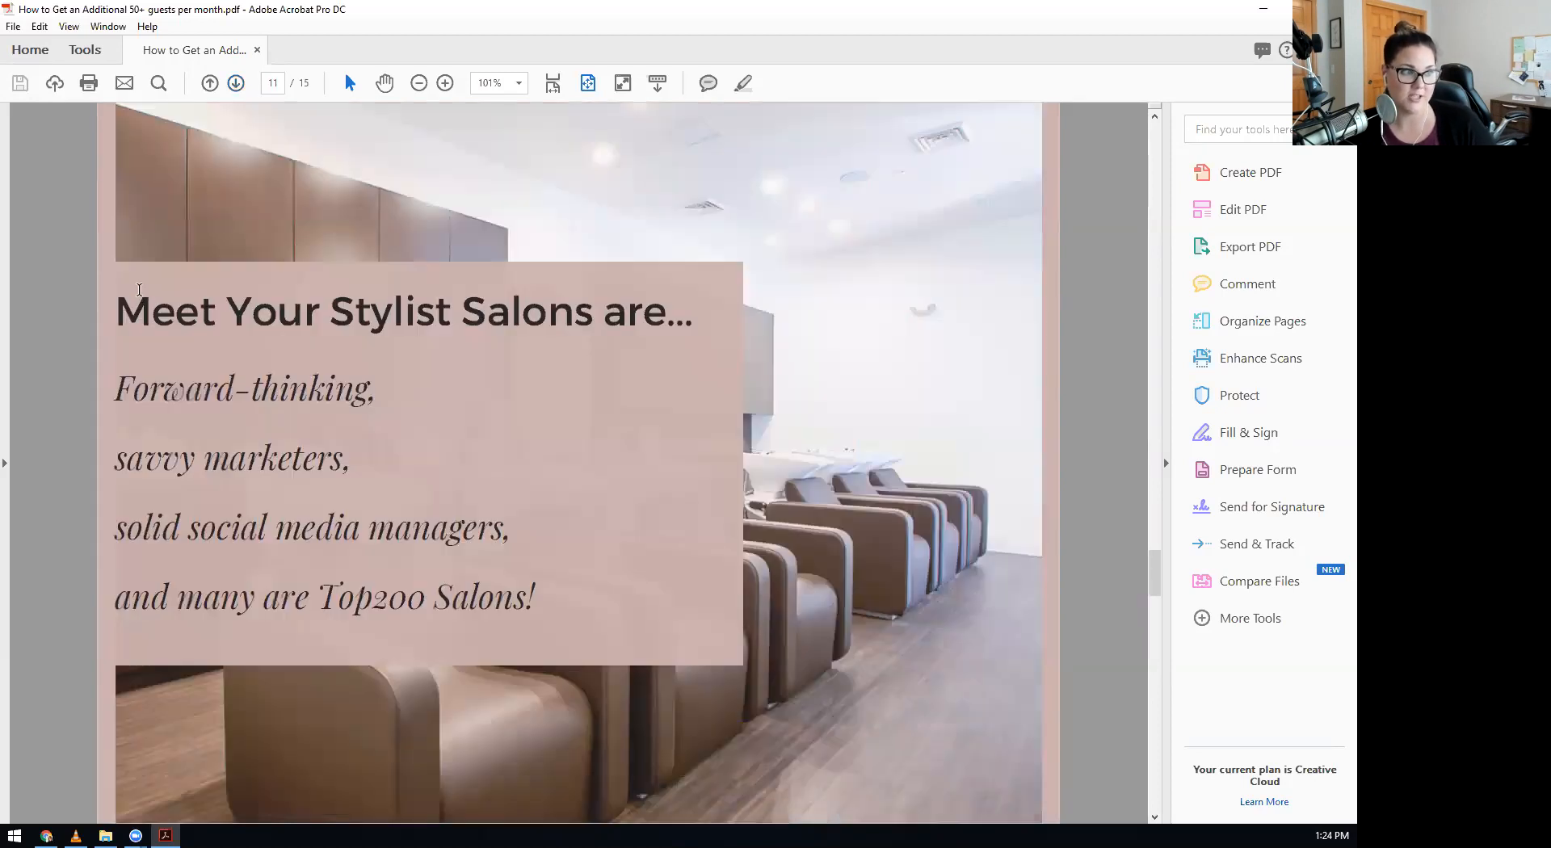
mouse_move(280, 265)
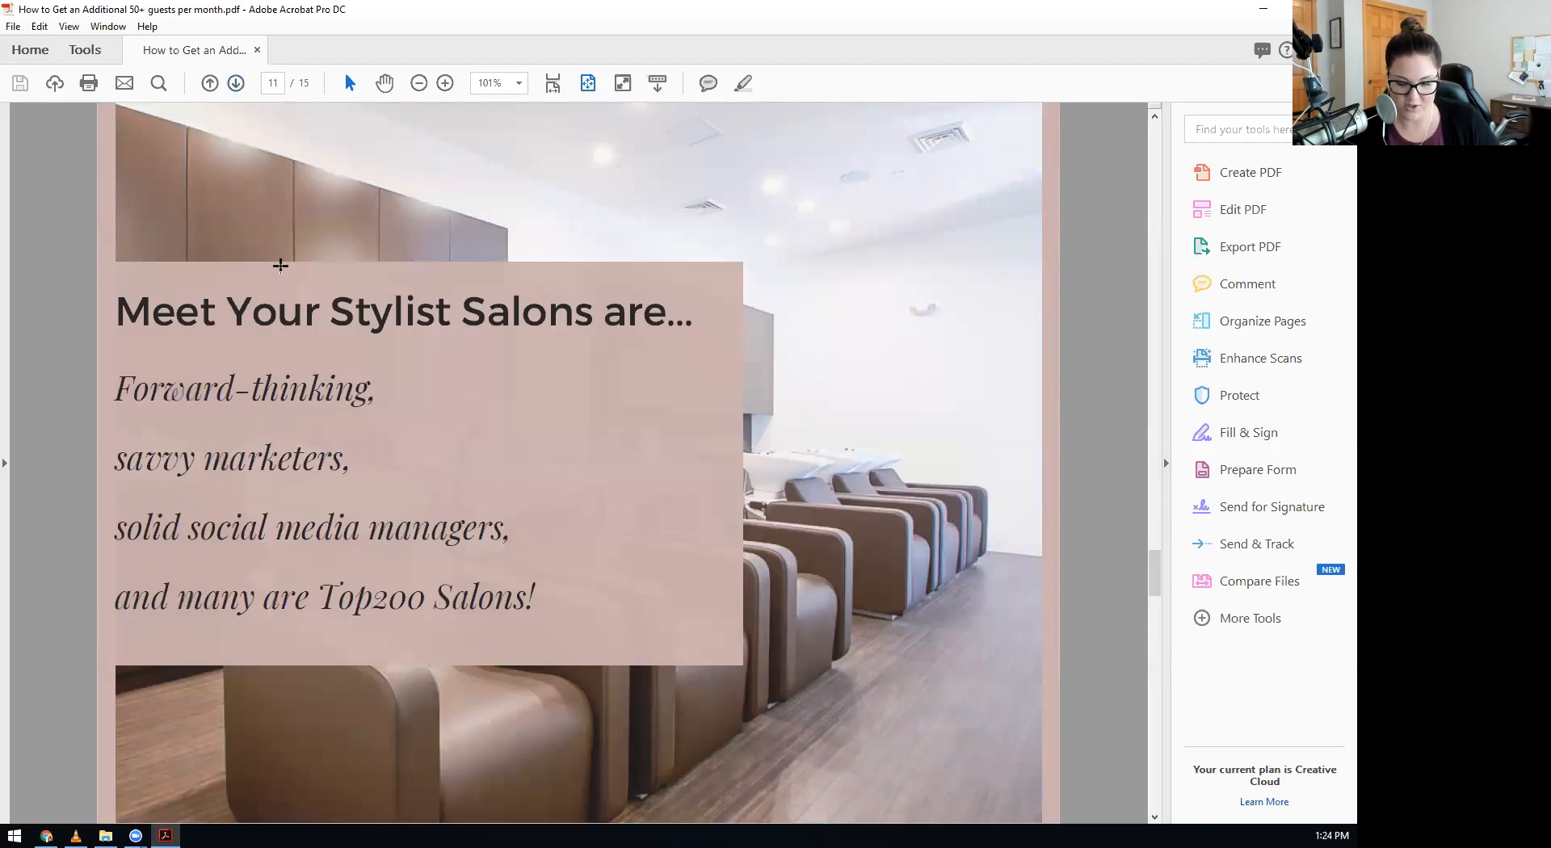
mouse_move(630, 653)
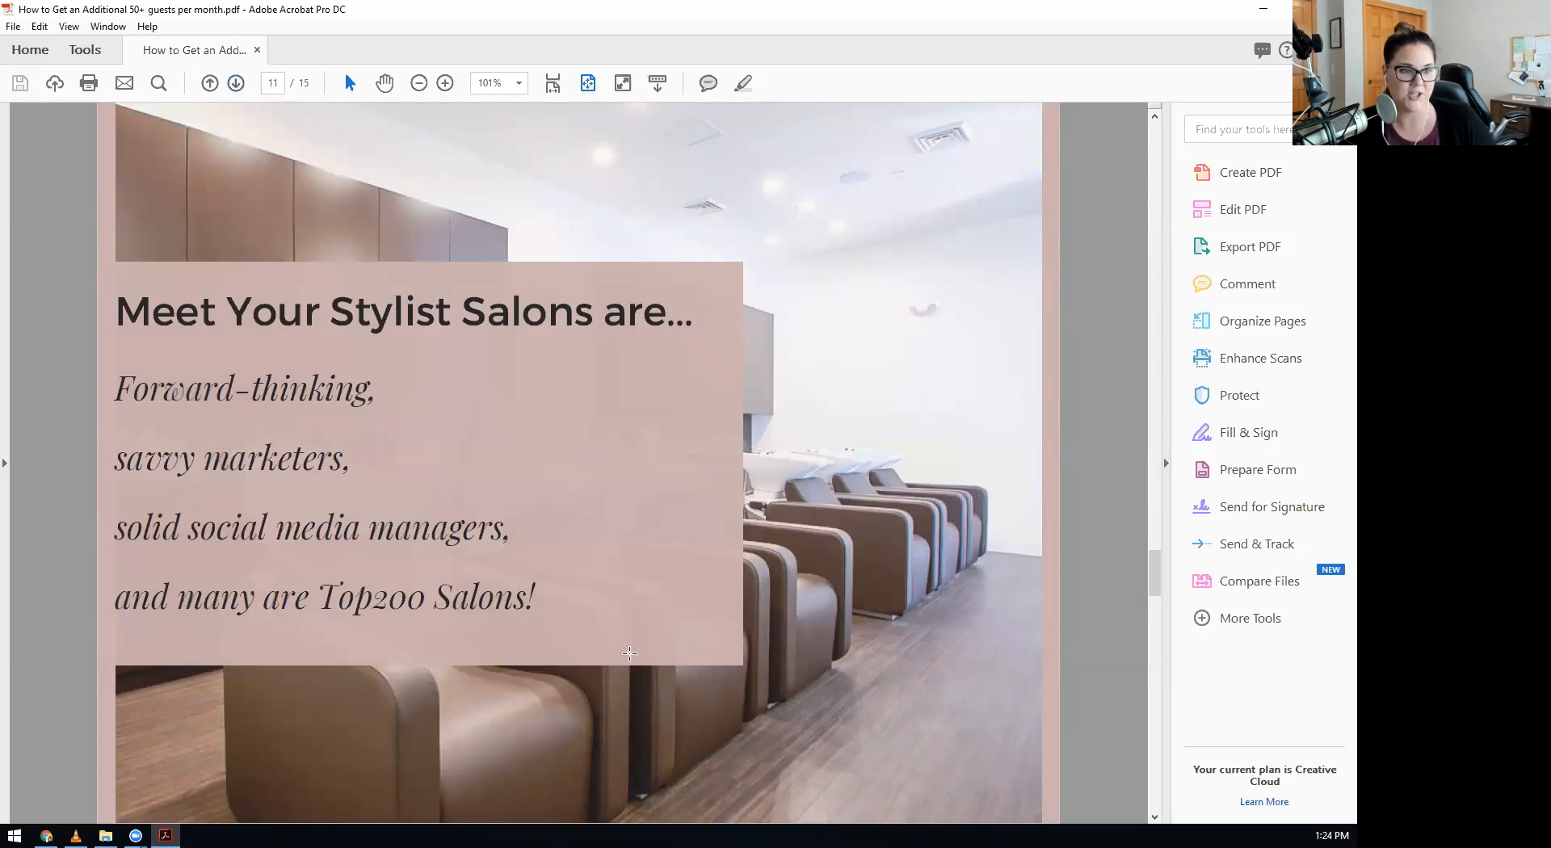
mouse_move(467, 633)
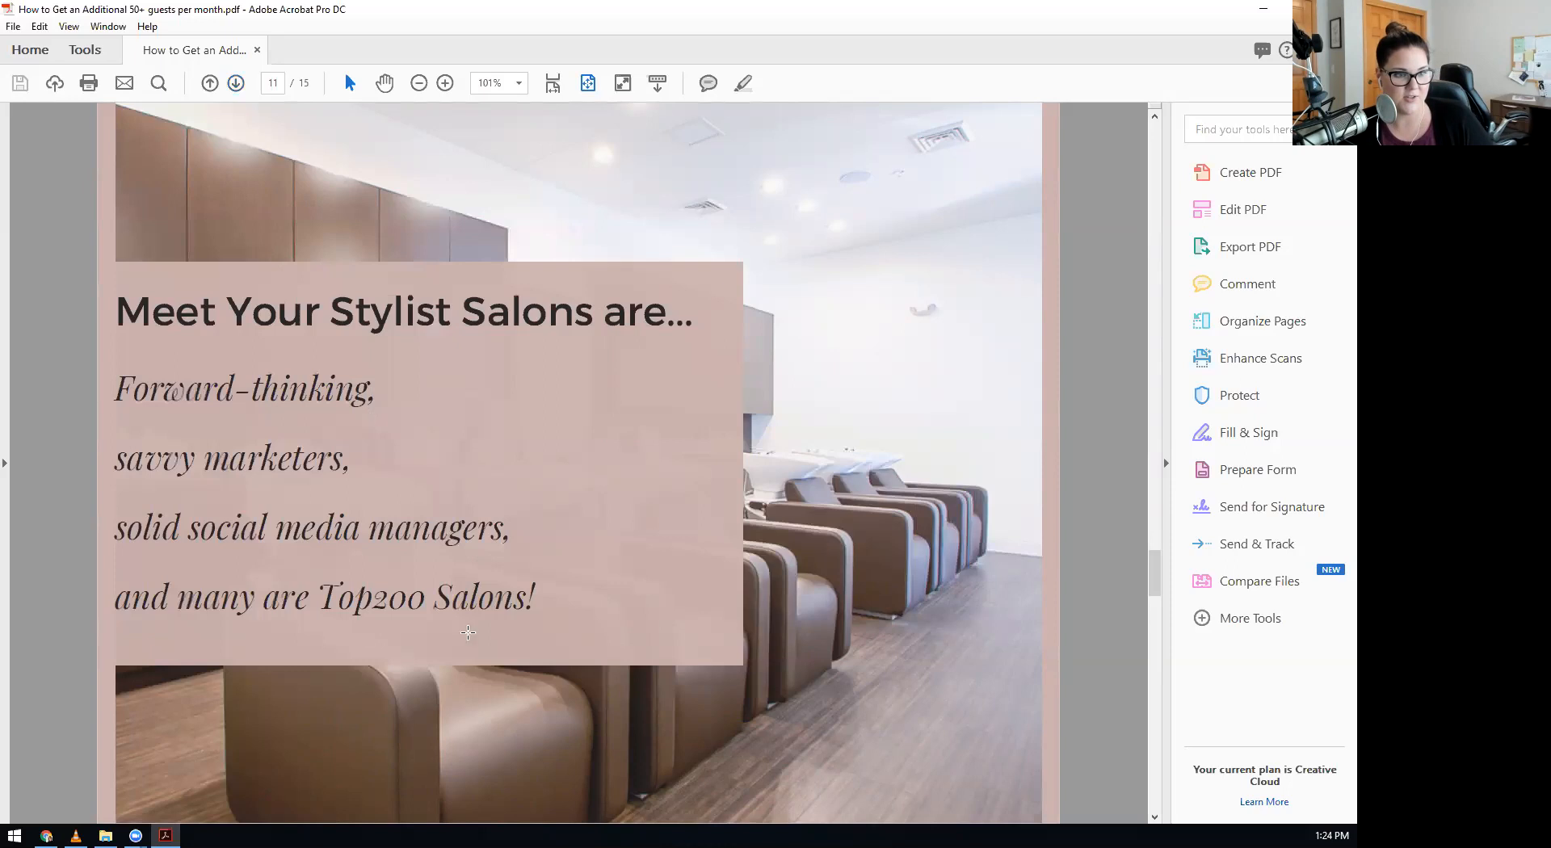
mouse_move(717, 604)
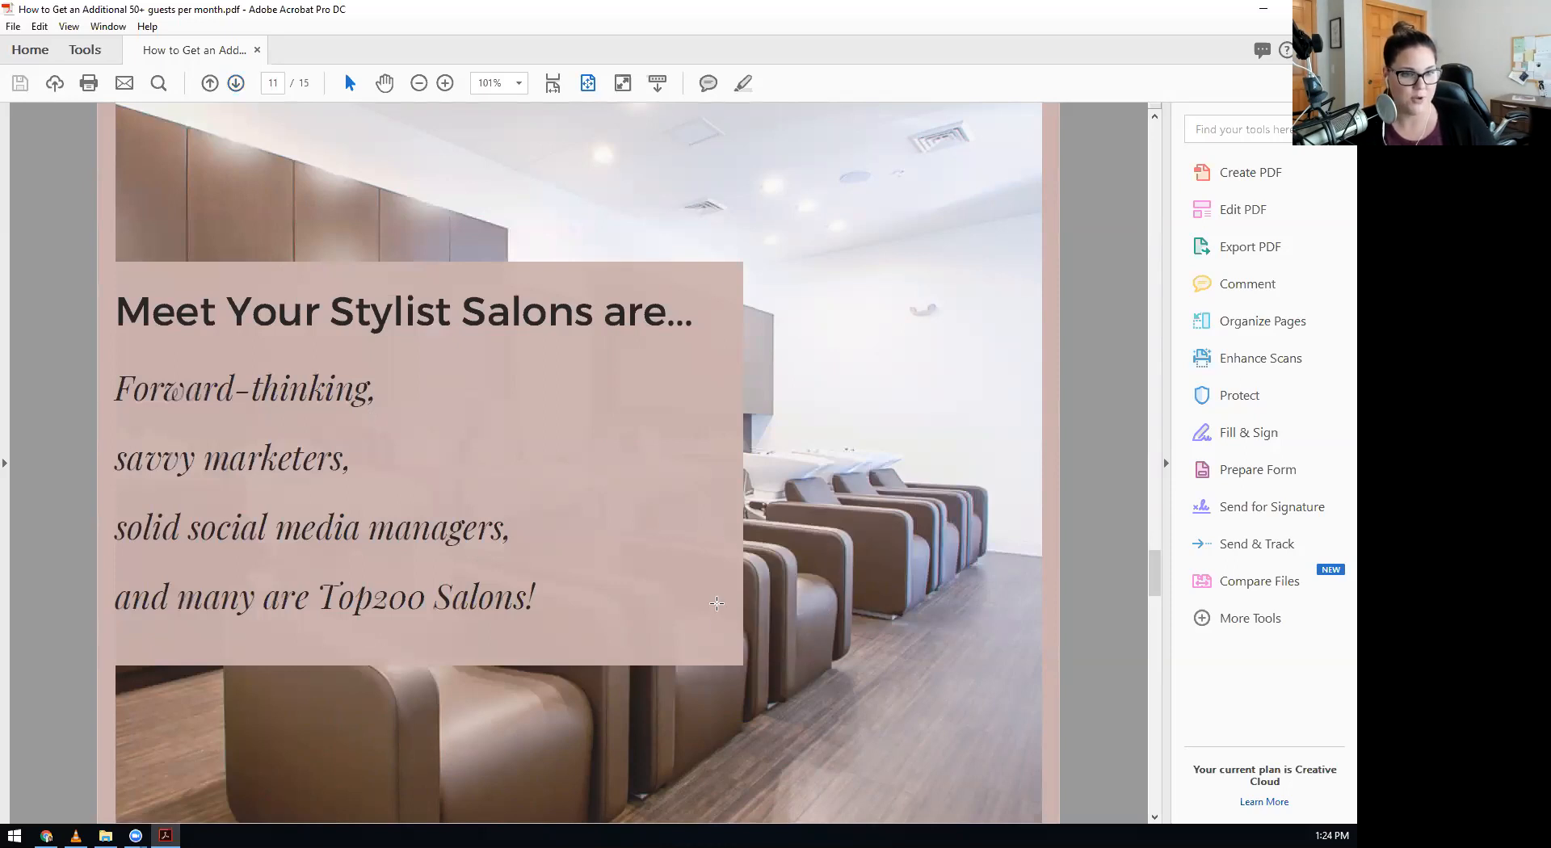
mouse_move(645, 225)
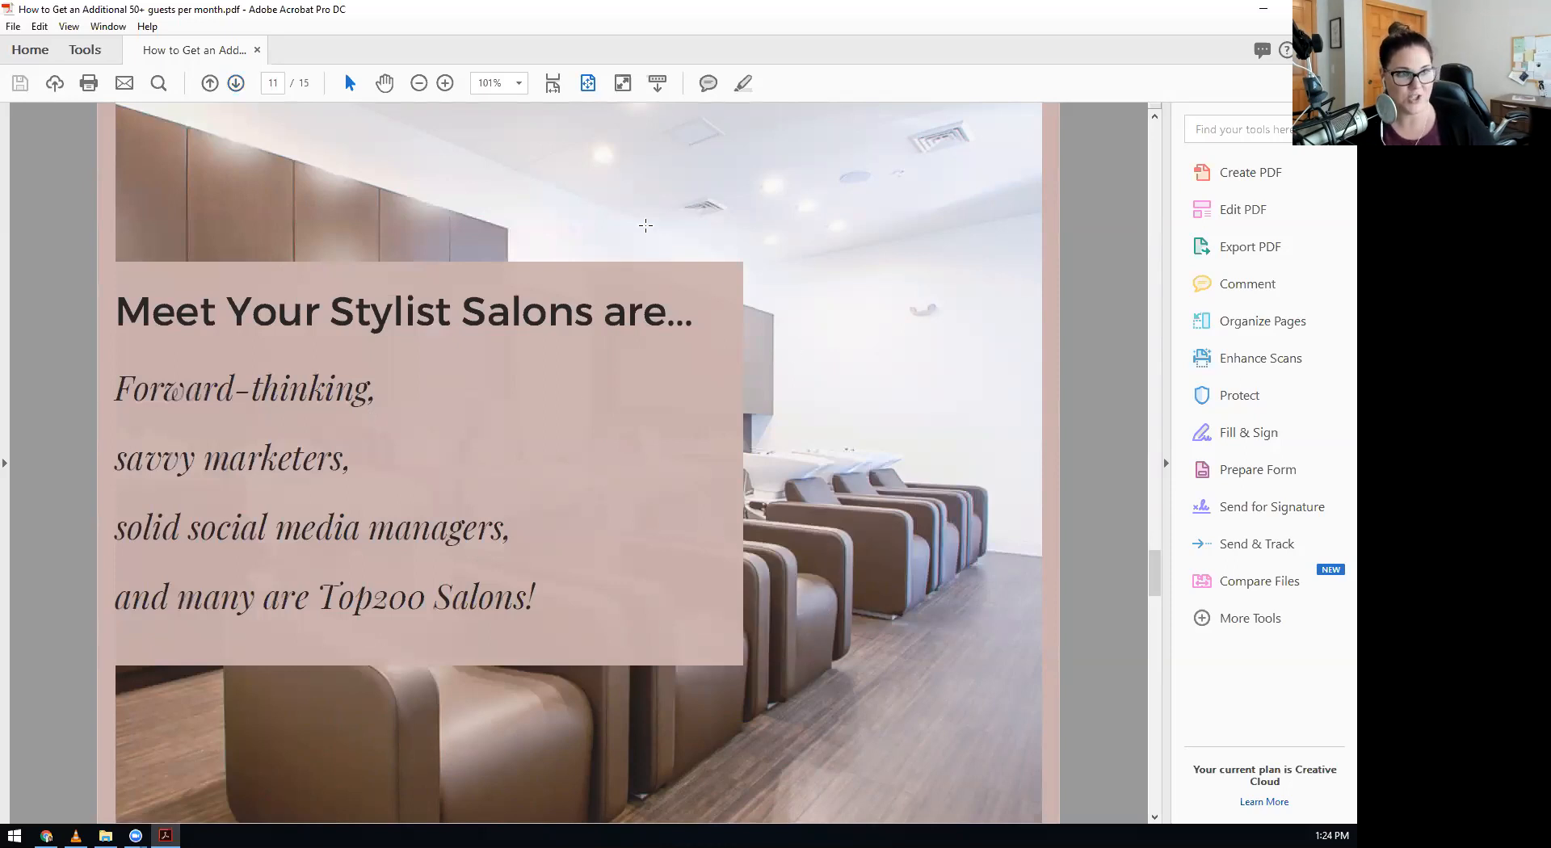
mouse_move(645, 669)
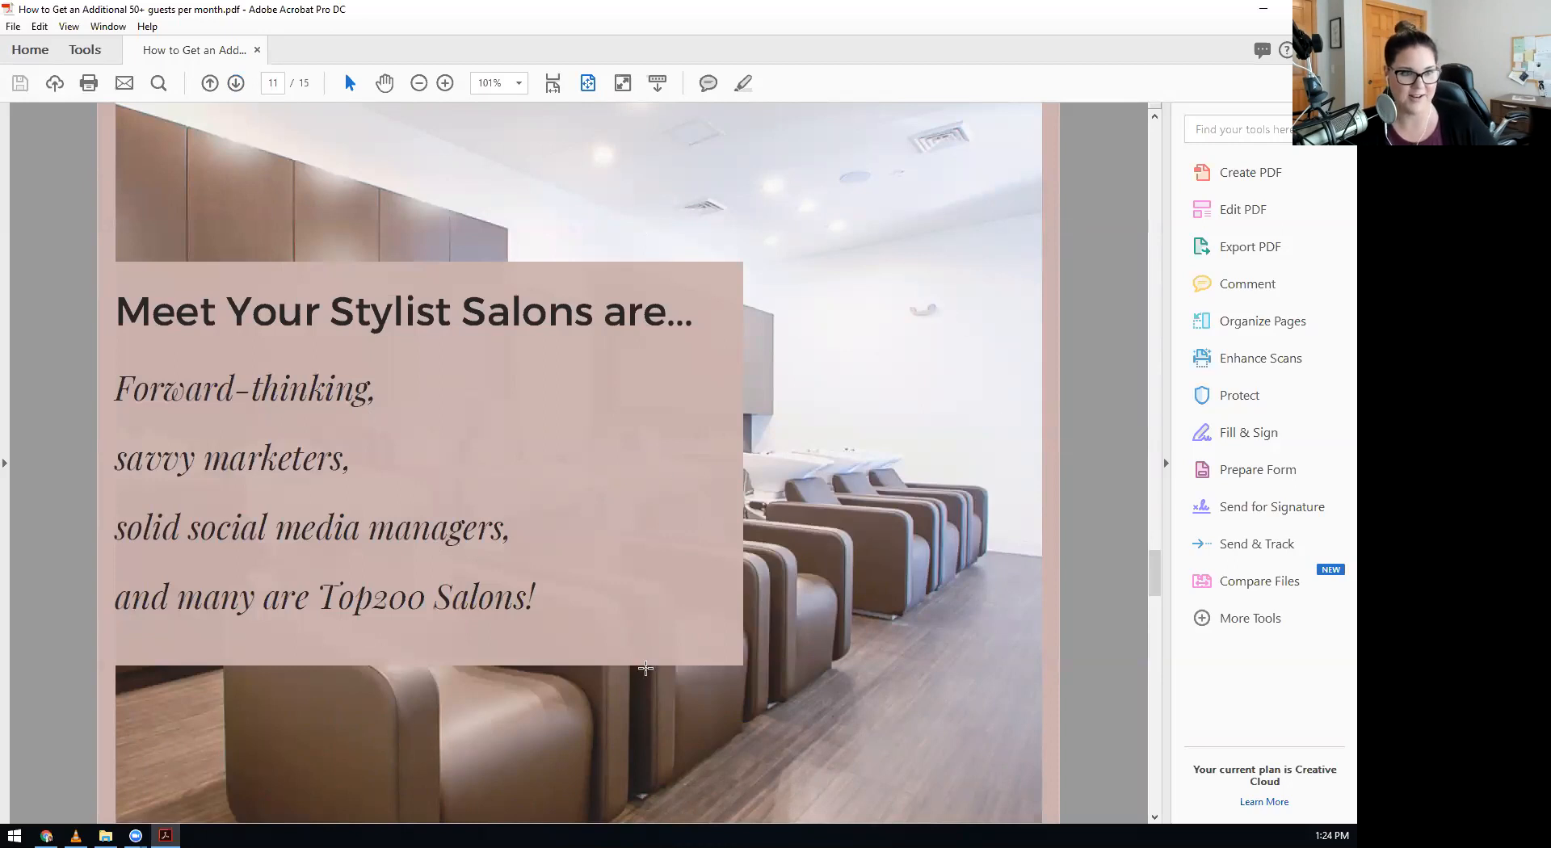
mouse_move(228, 450)
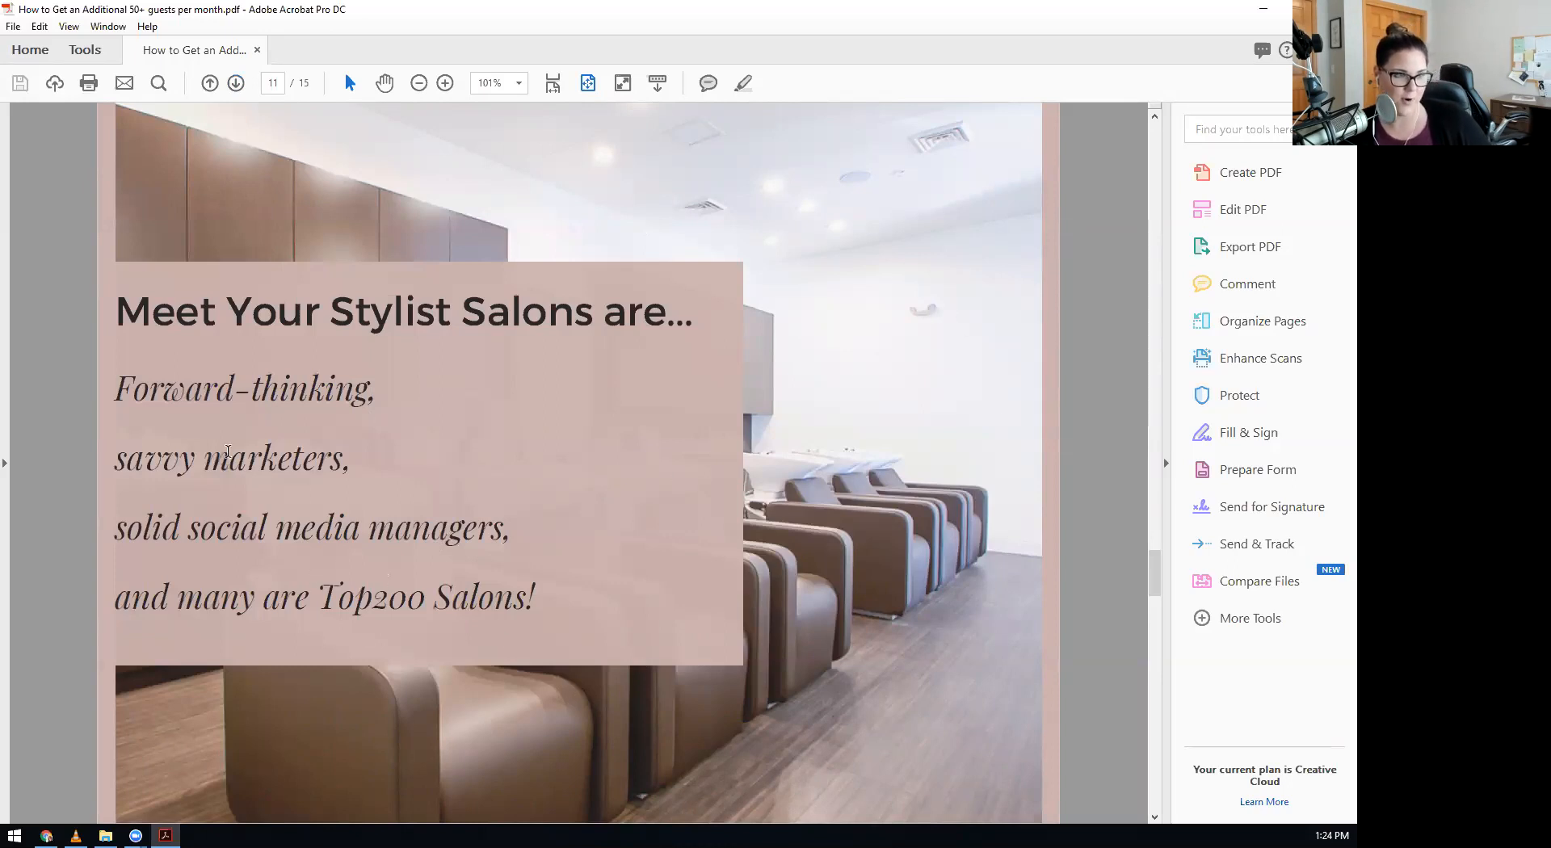
mouse_move(234, 442)
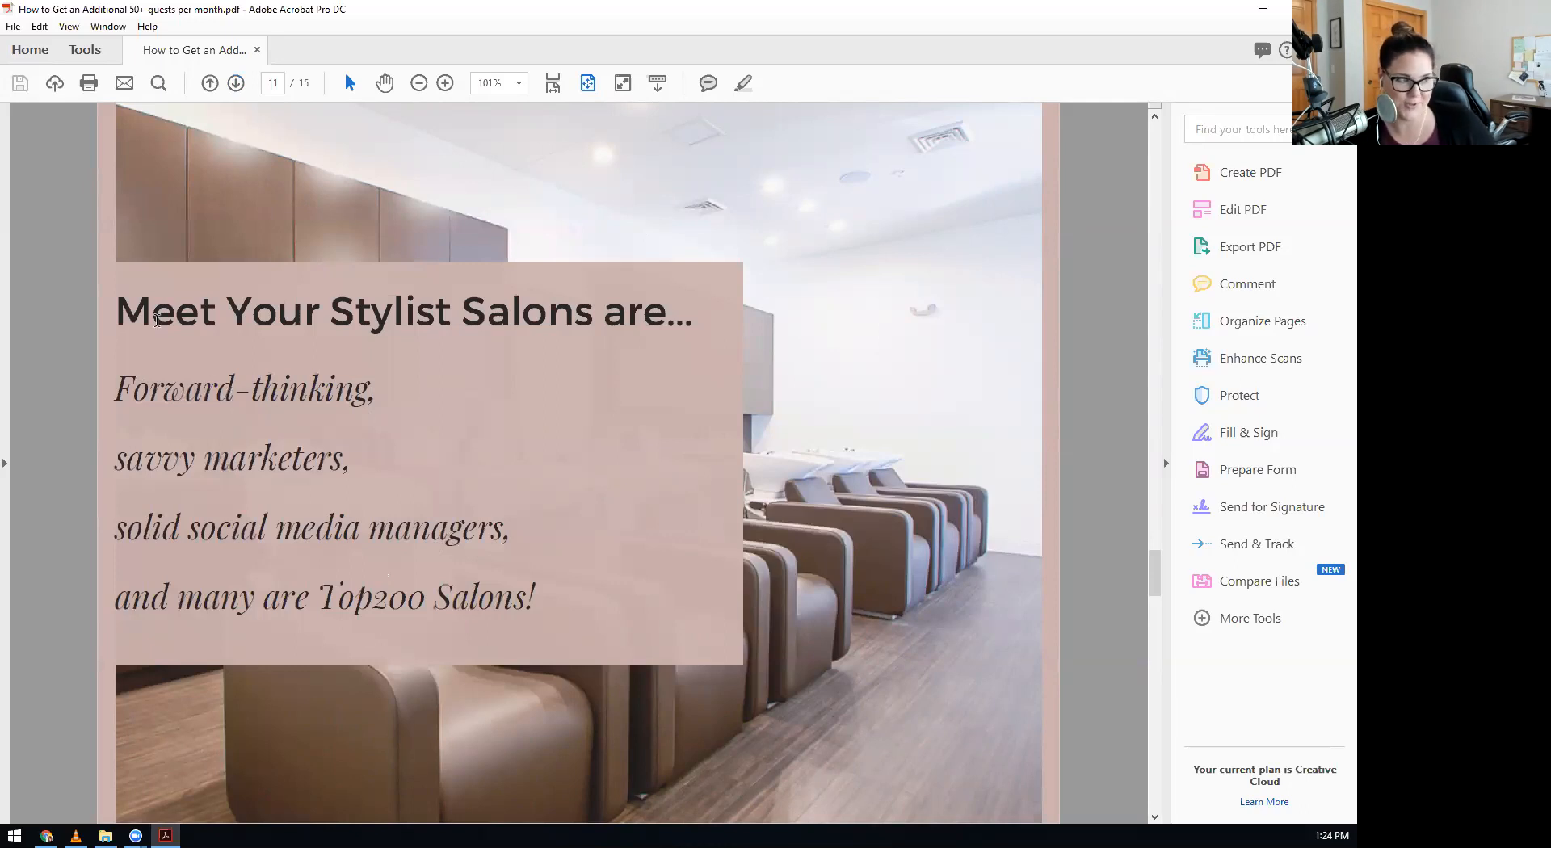
mouse_move(156, 319)
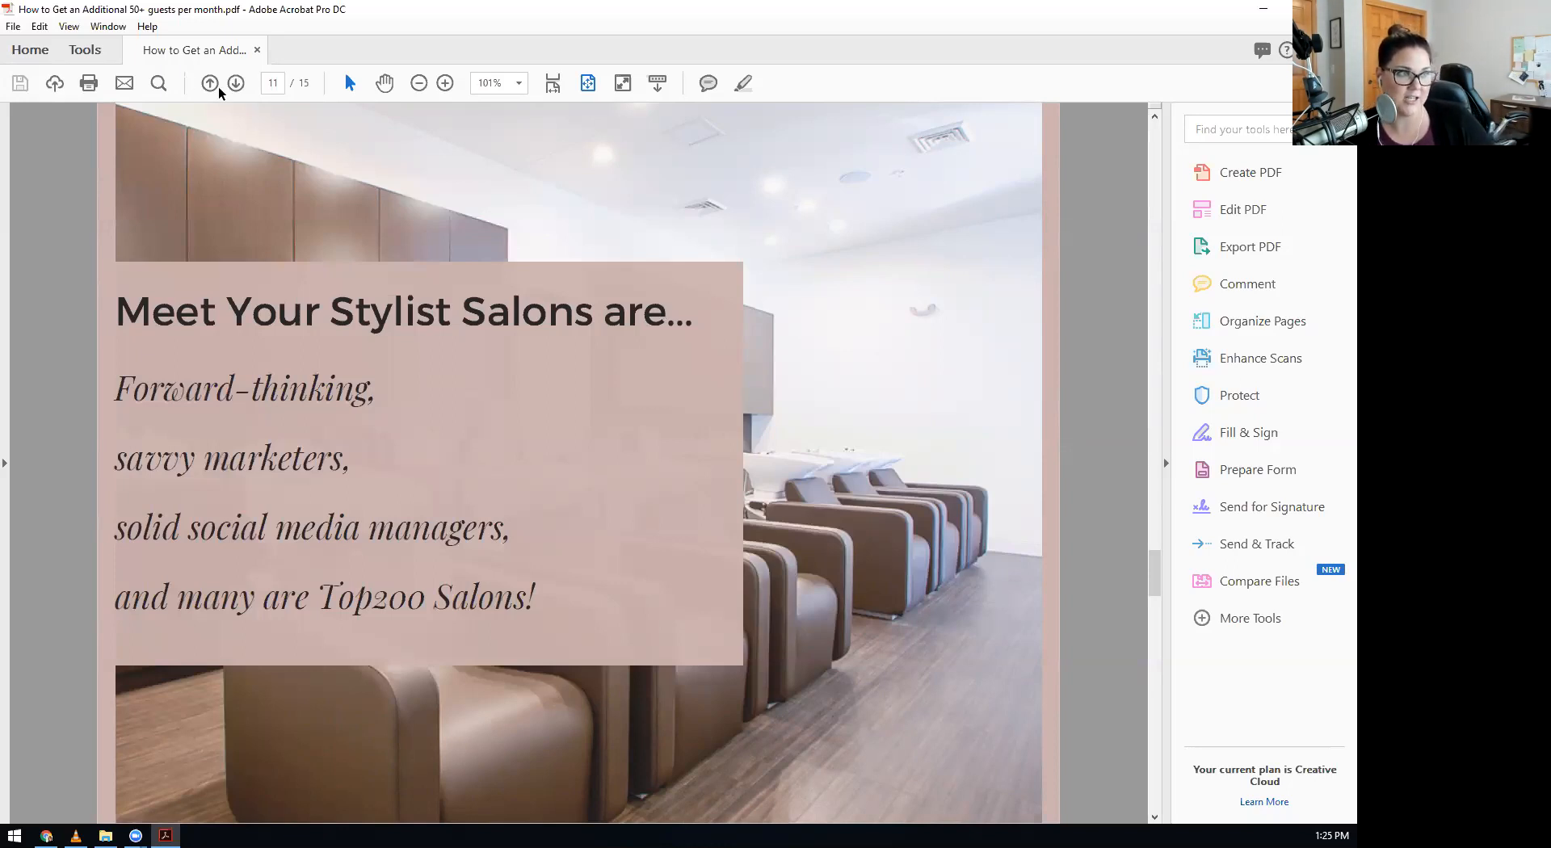
click(235, 83)
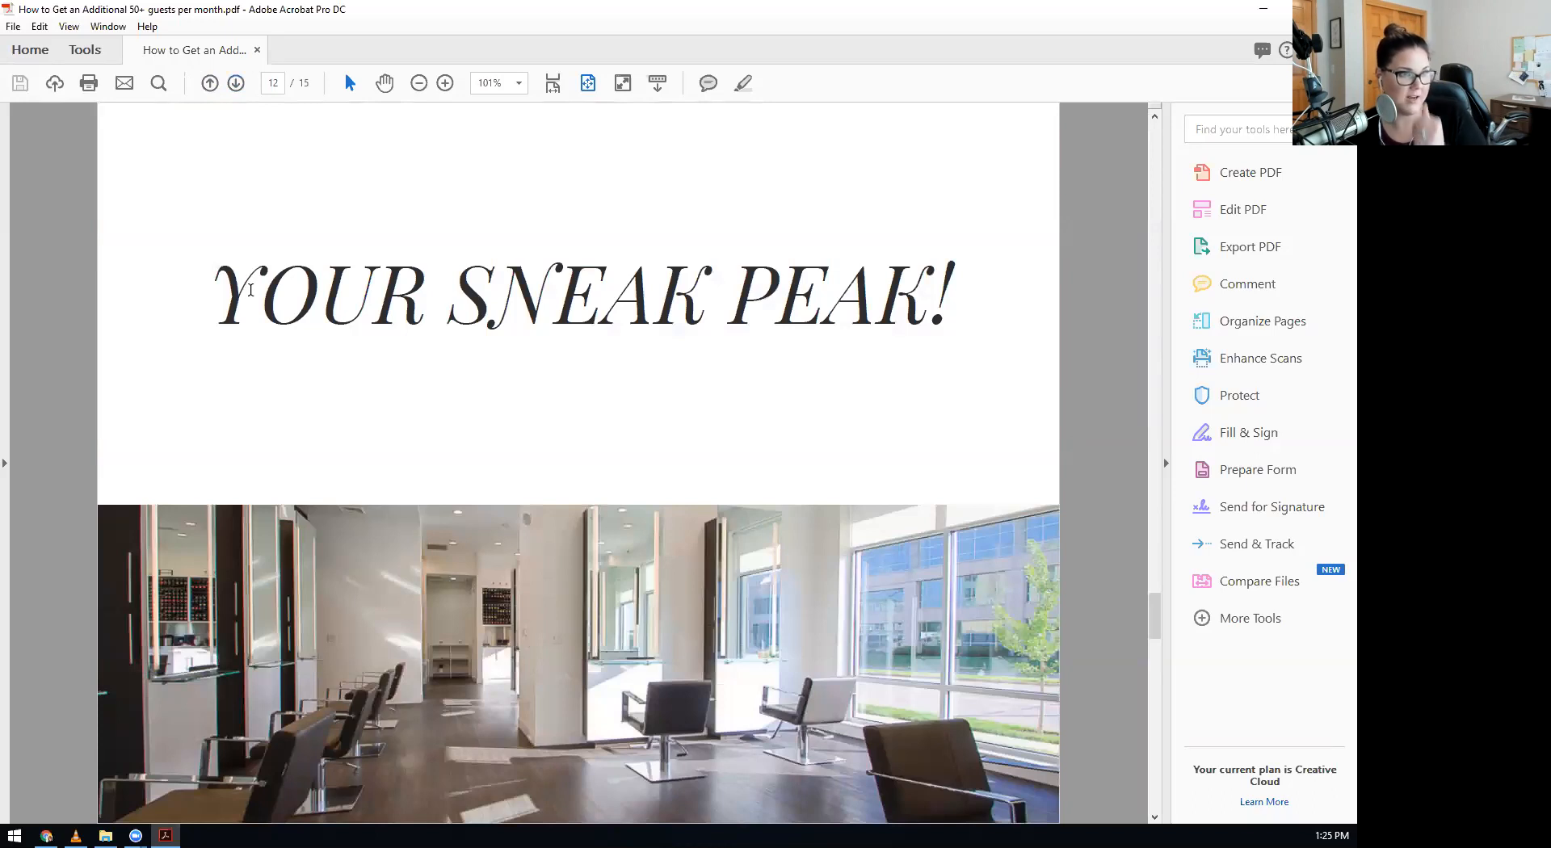
mouse_move(1250, 21)
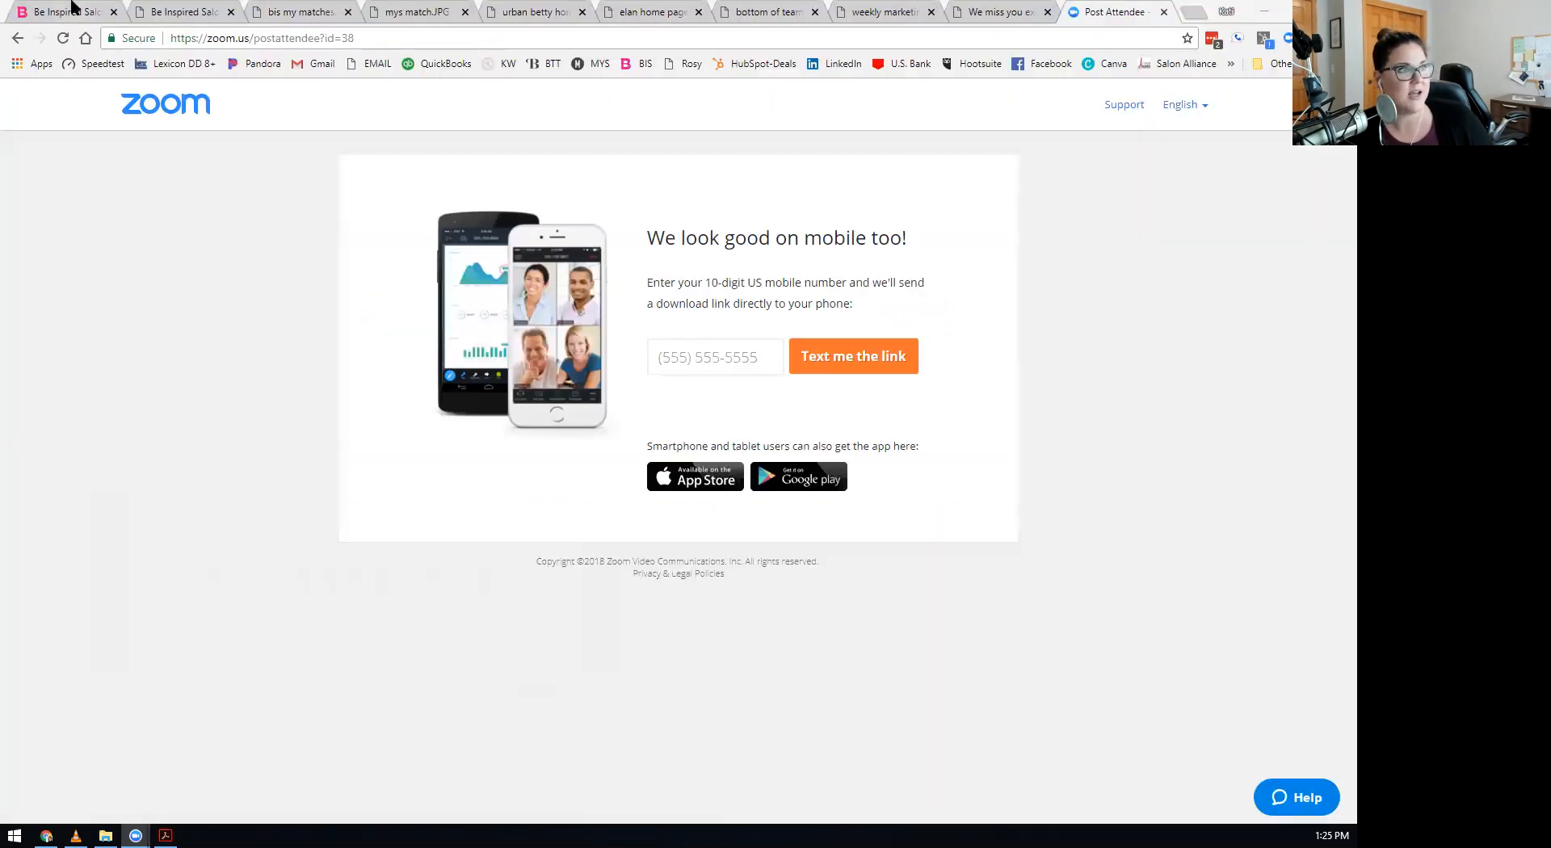
Show the Be Inspired Salon homepage with its best-match stylist headline in Chrome.
click(65, 11)
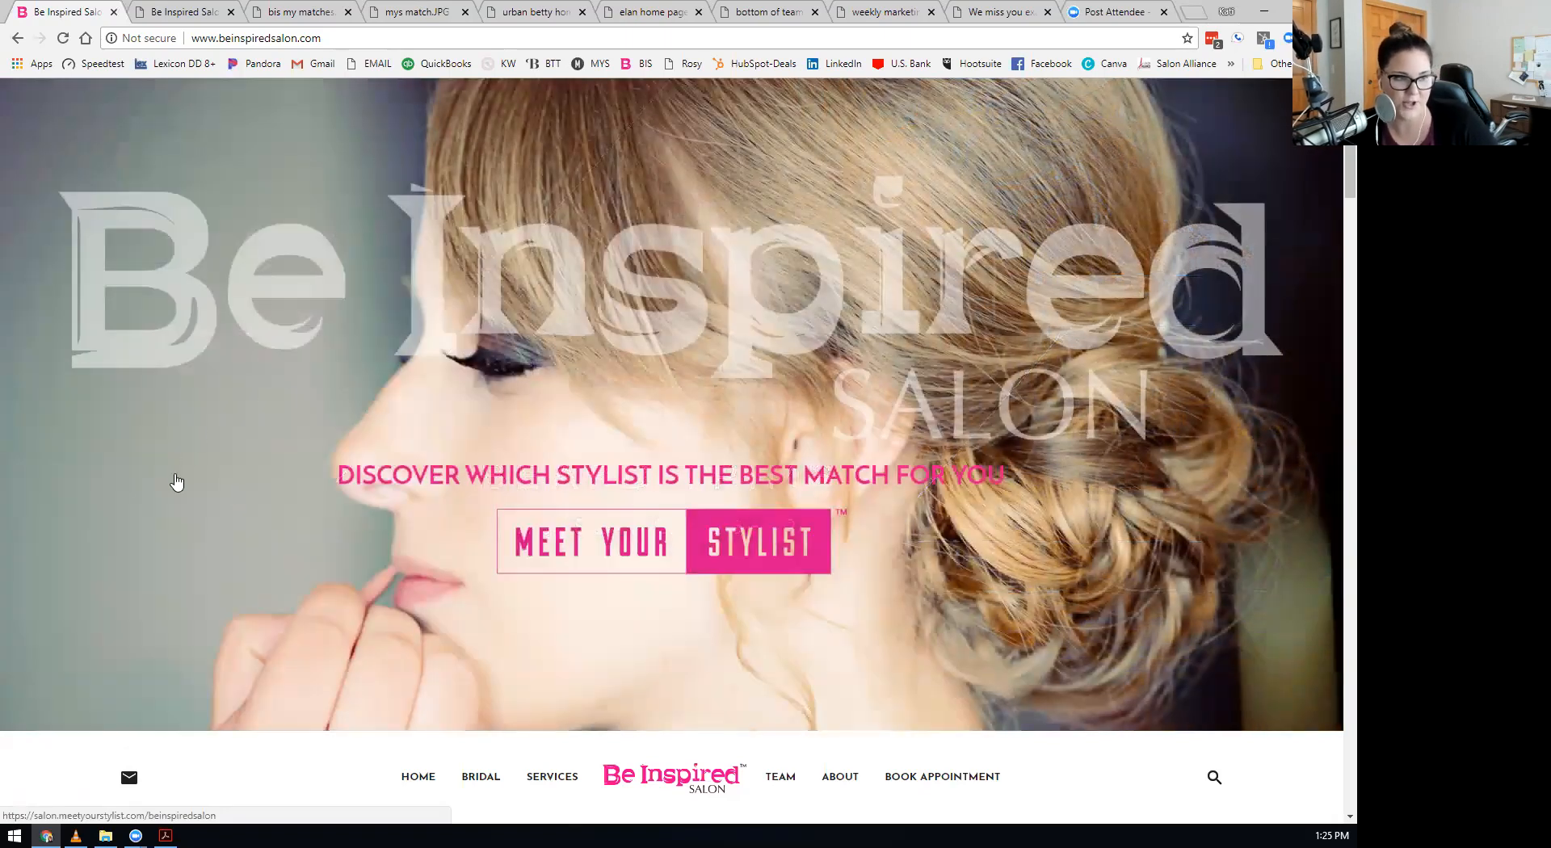
mouse_move(339, 632)
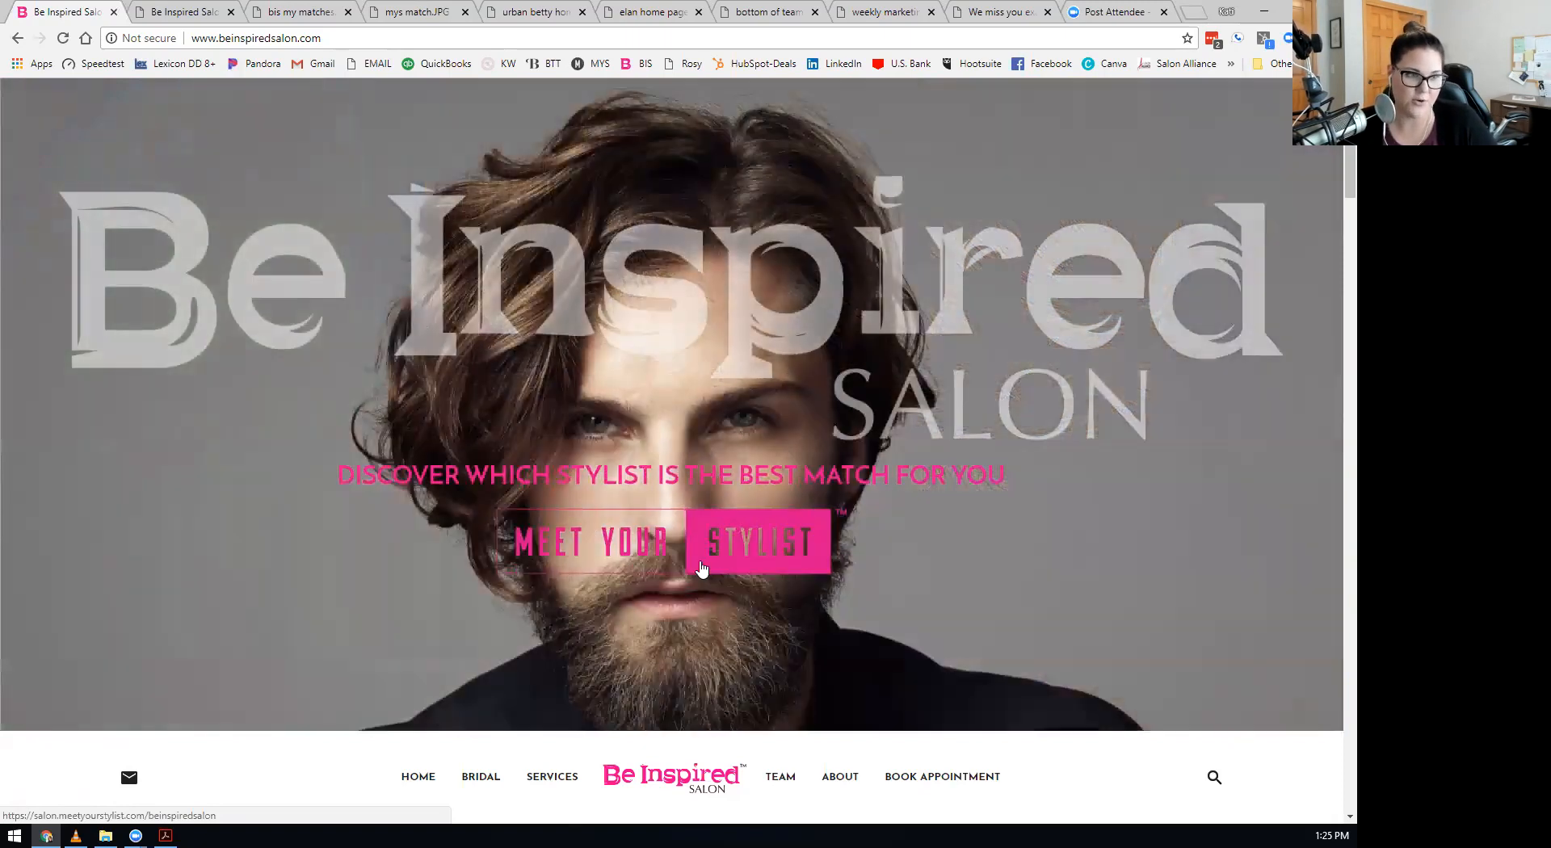
mouse_move(577, 549)
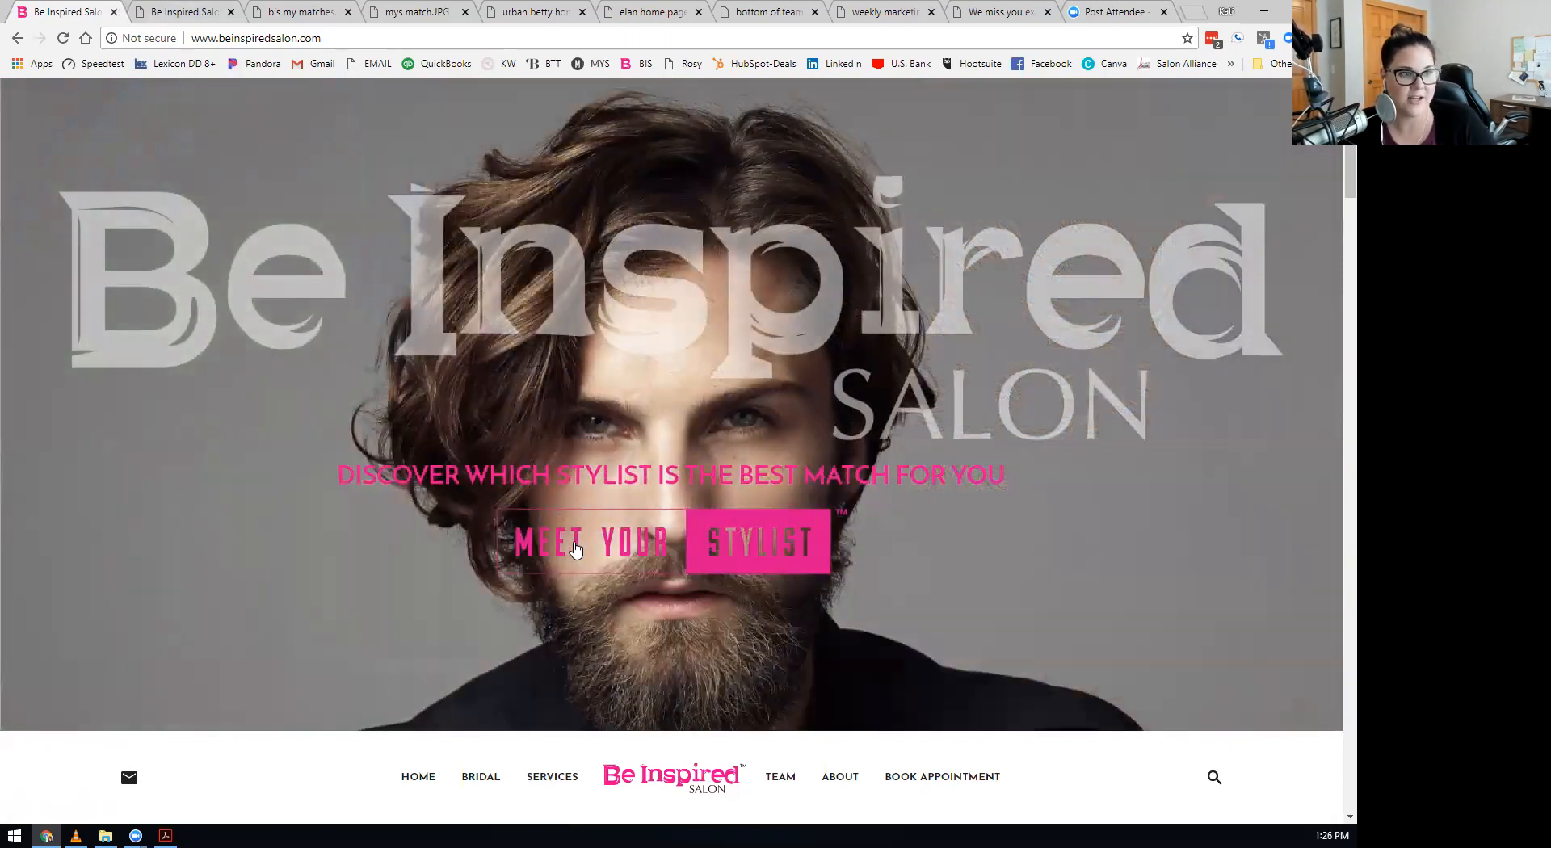
mouse_move(272, 152)
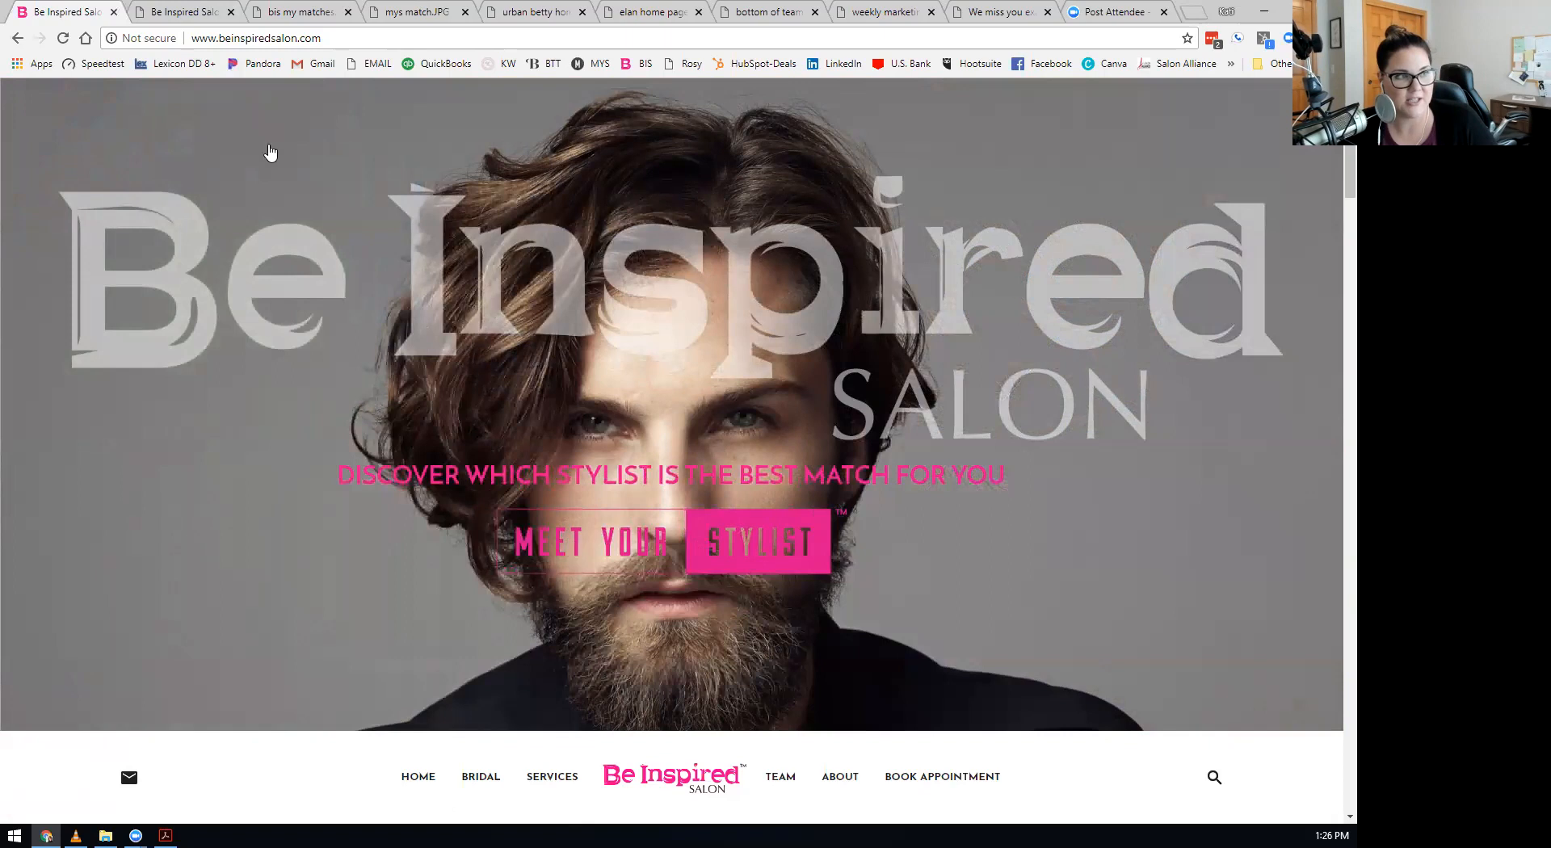
Open the stylist-matching questionnaire and close the duplicate Be Inspired Salon tab.
click(758, 542)
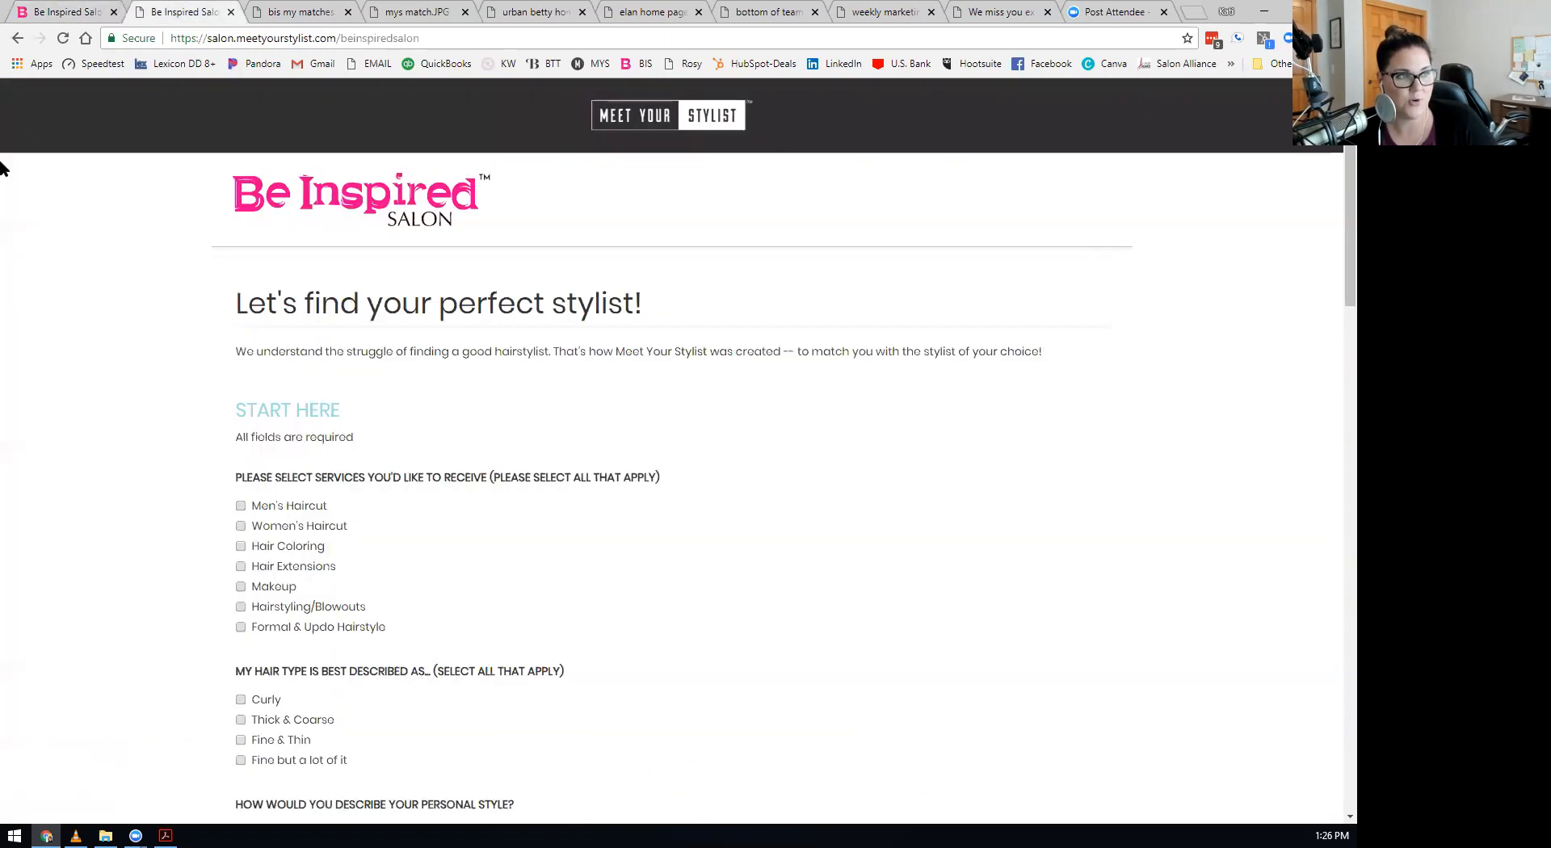
mouse_move(93, 397)
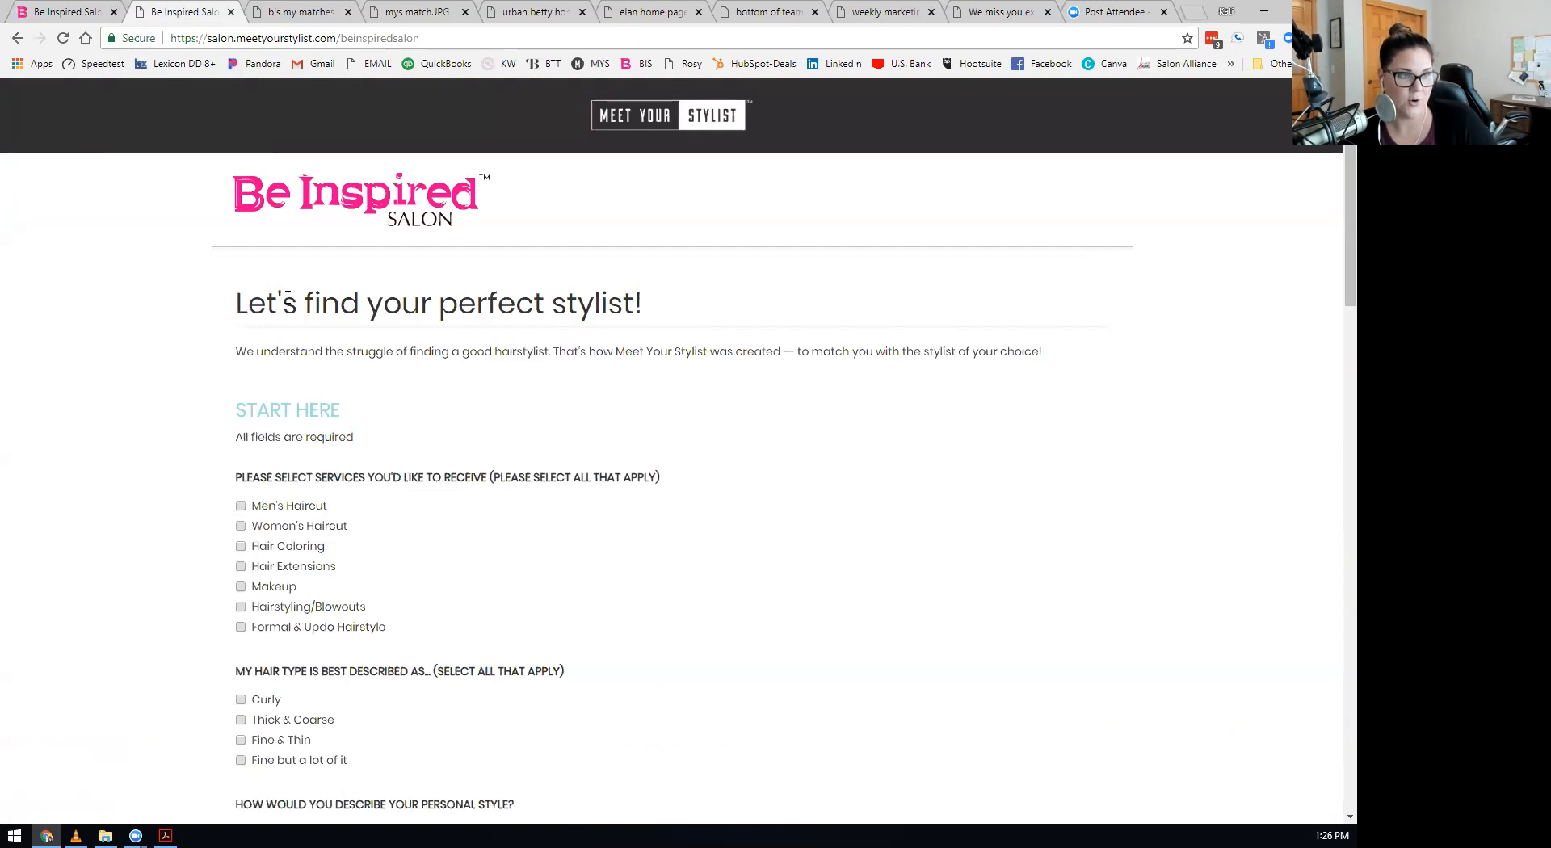
mouse_move(239, 317)
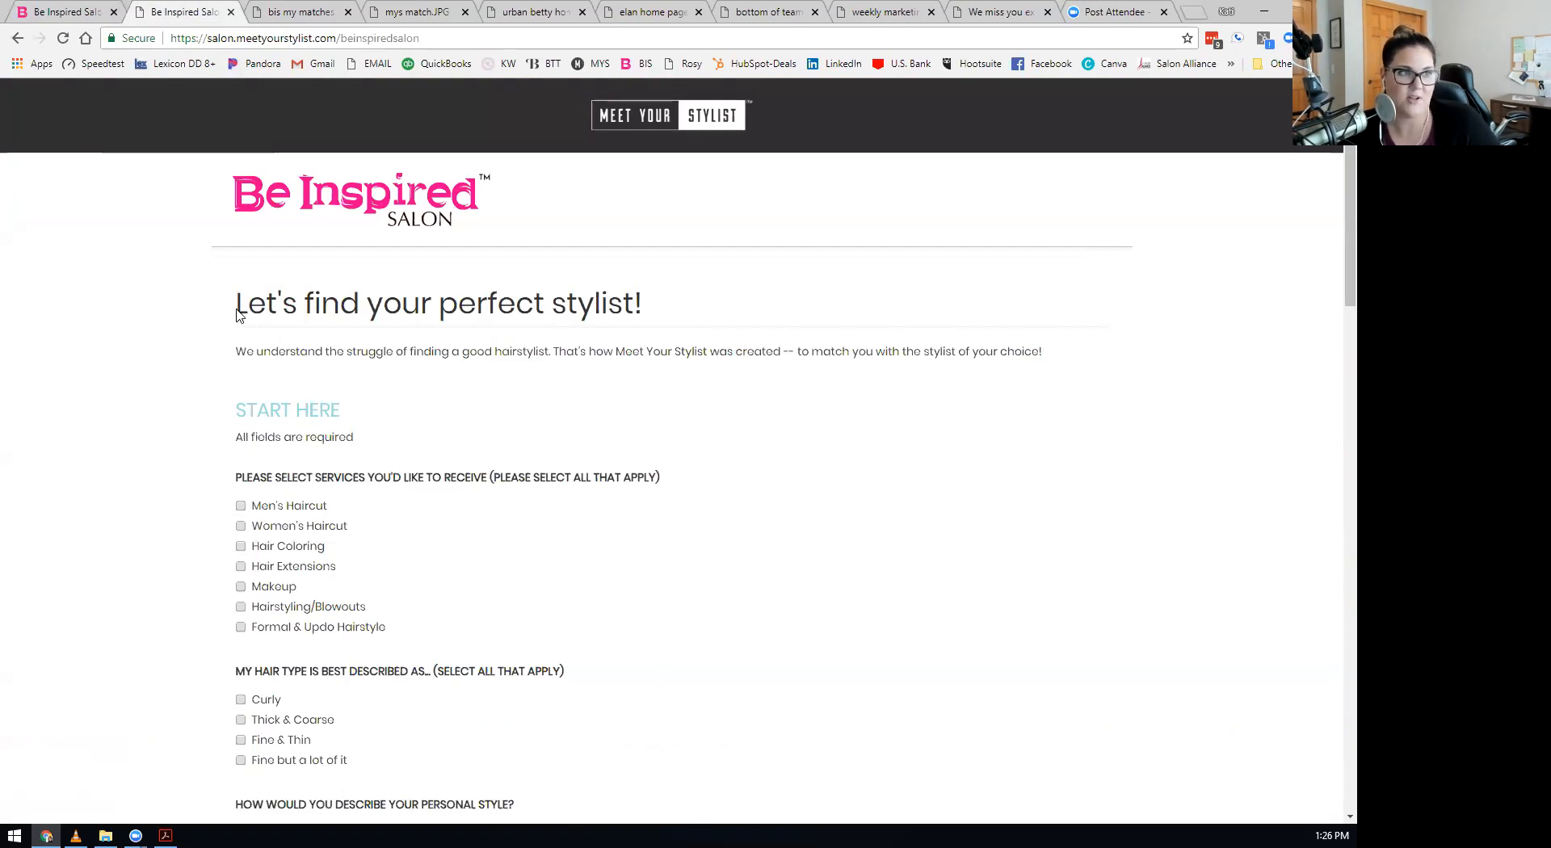
mouse_move(393, 230)
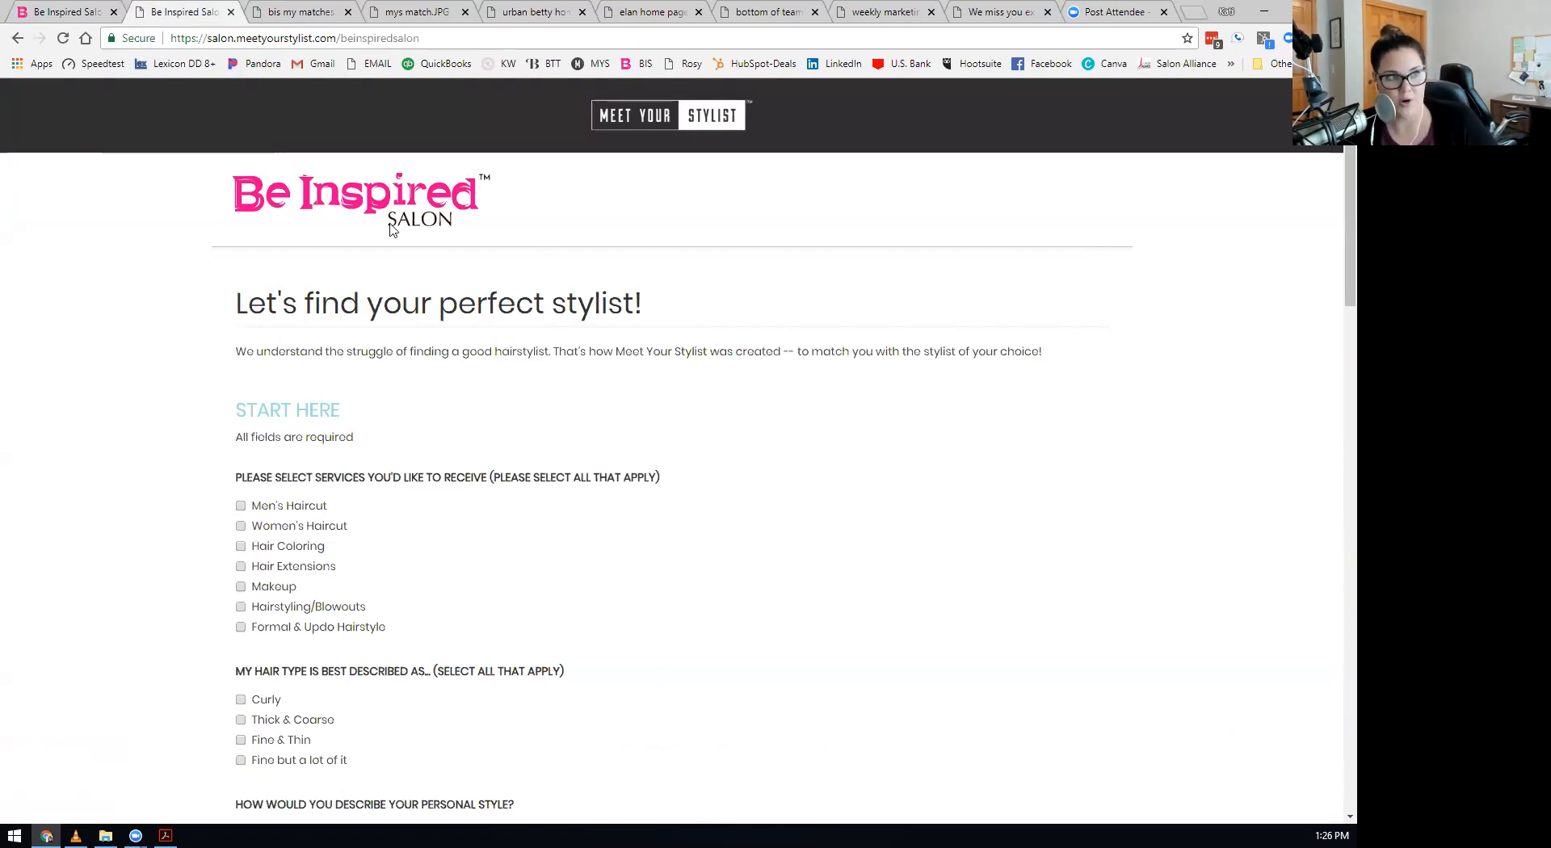
click(208, 10)
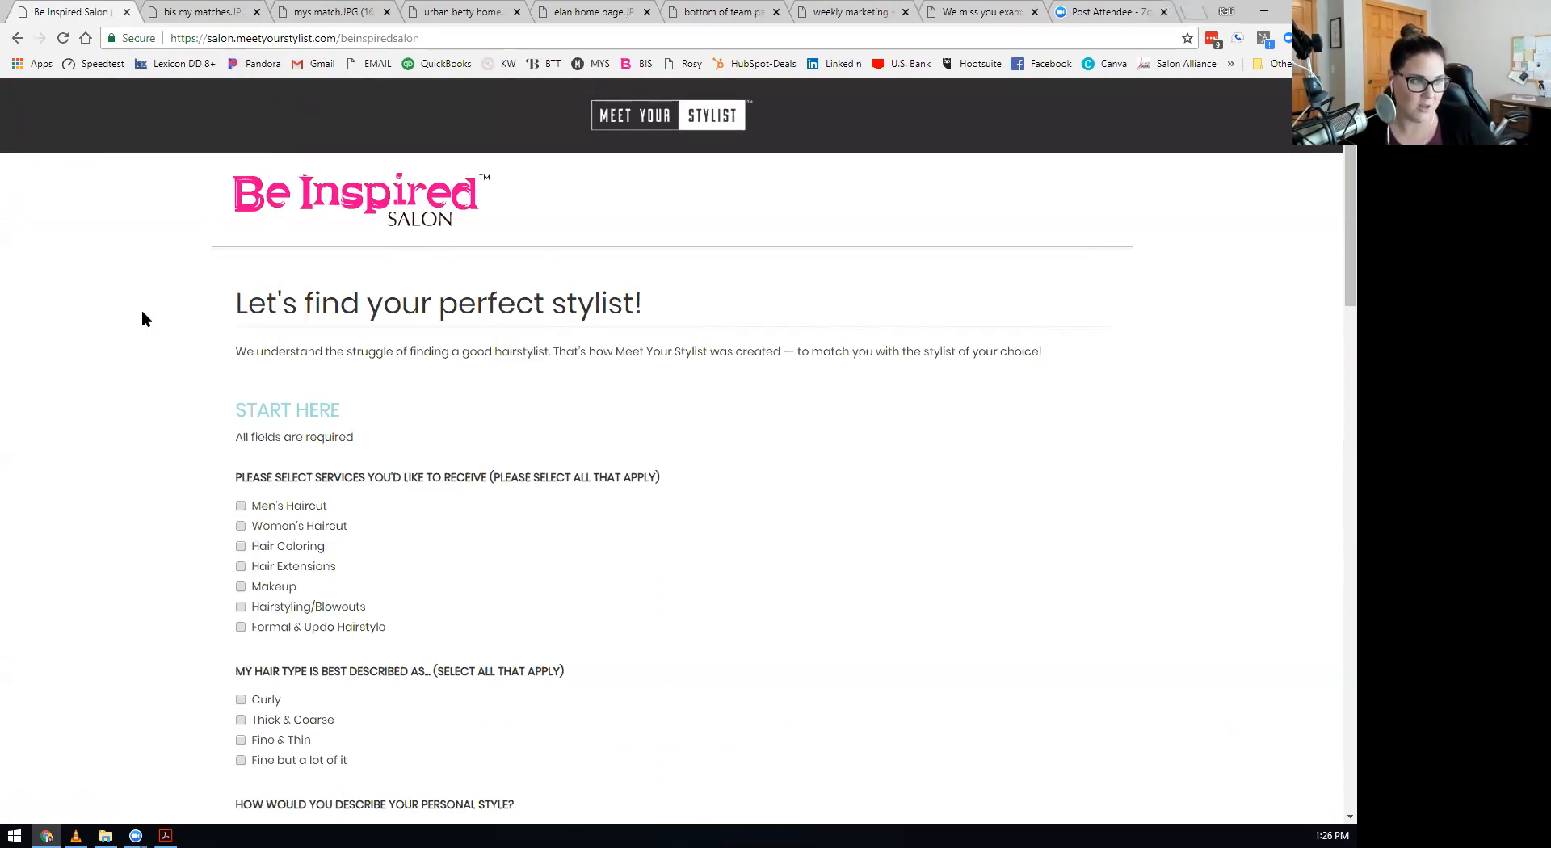
mouse_move(144, 336)
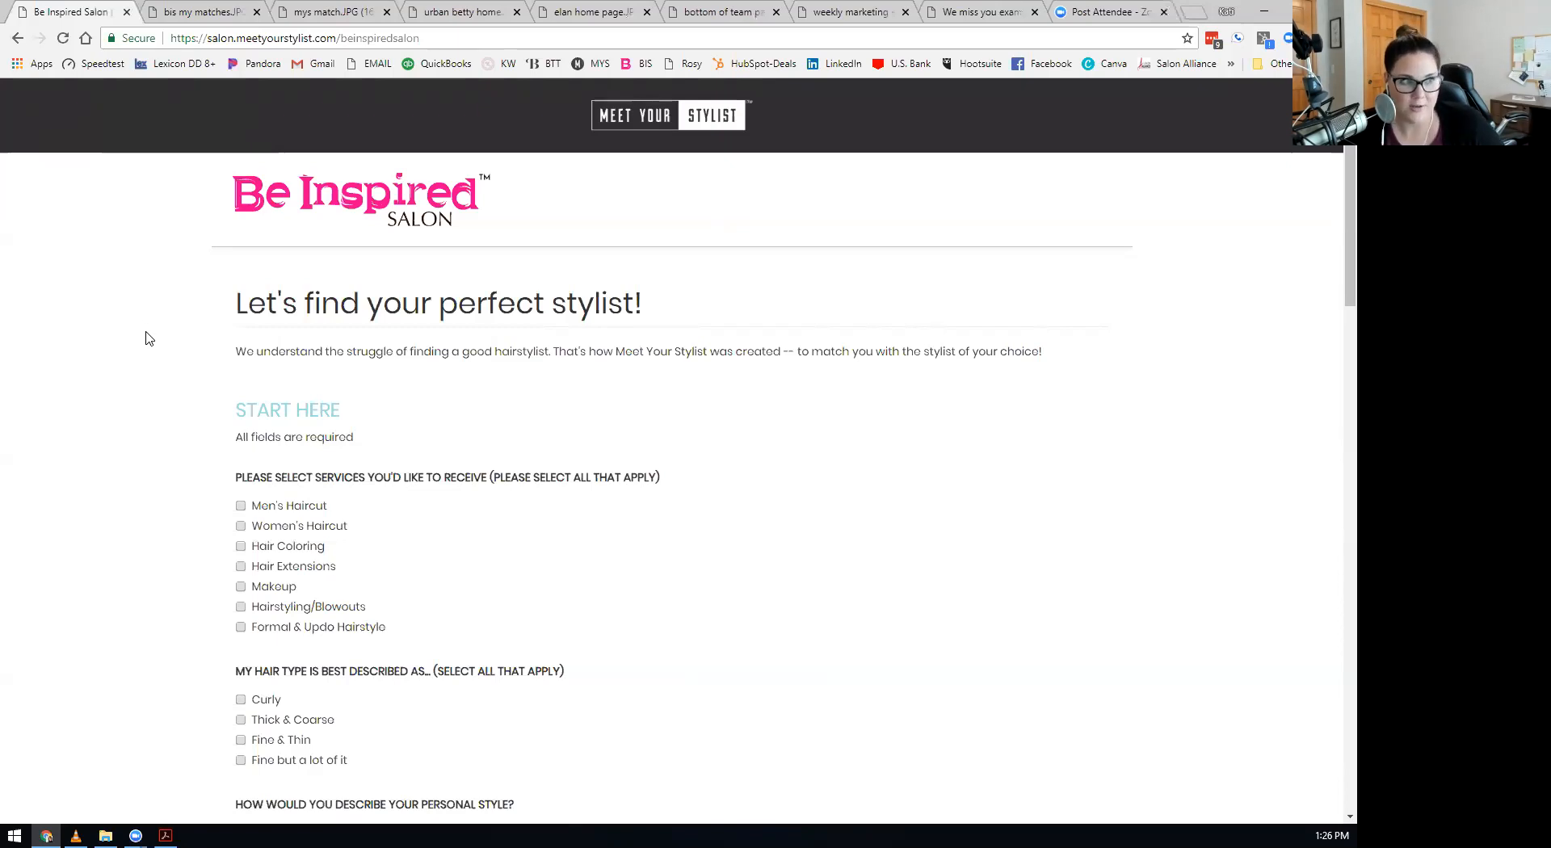
mouse_move(146, 332)
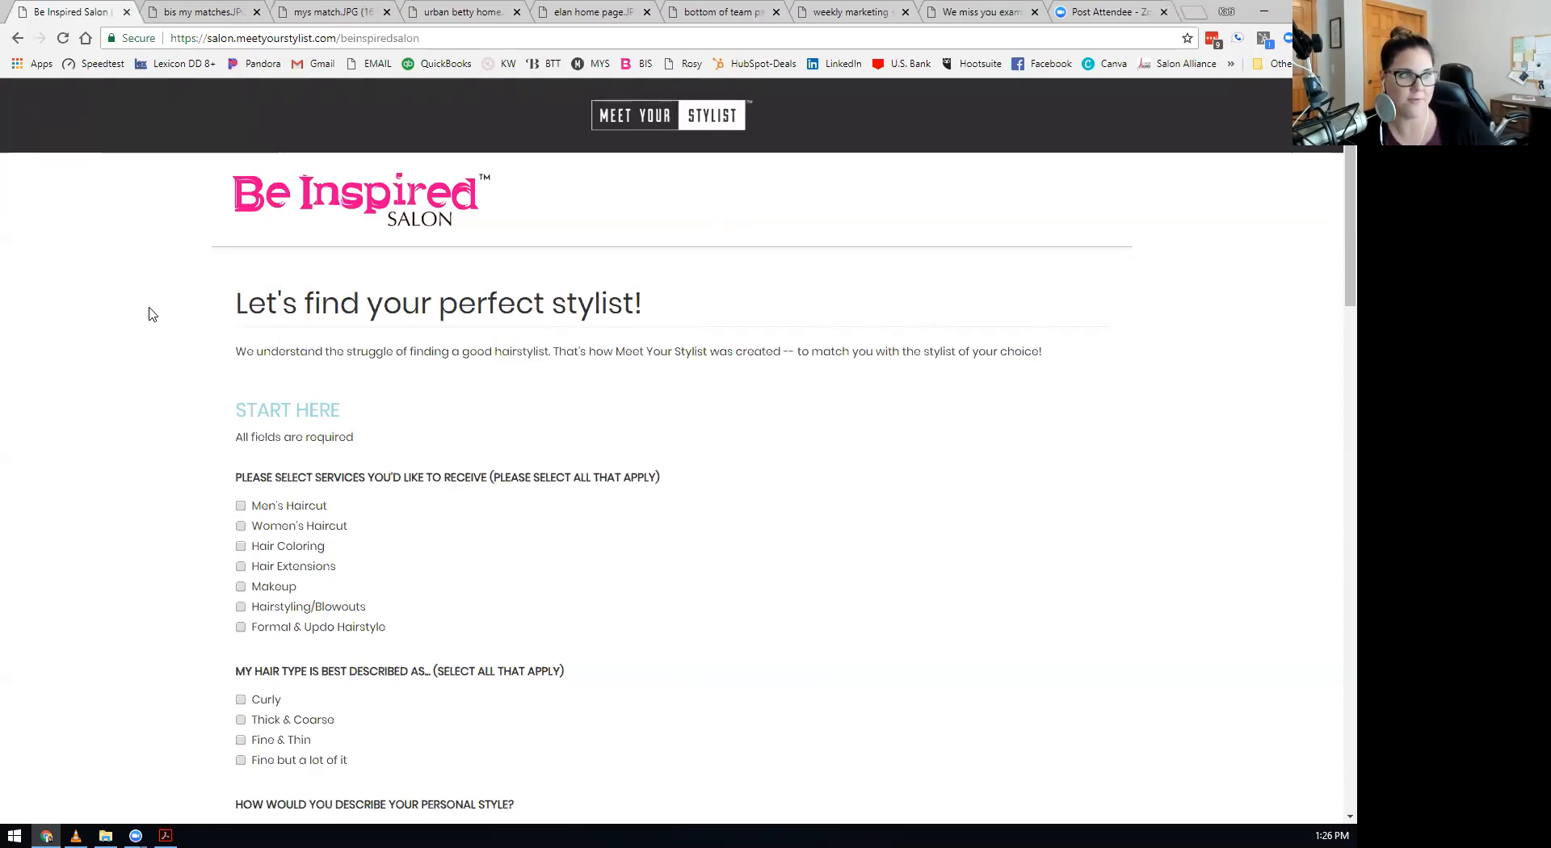
mouse_move(277, 358)
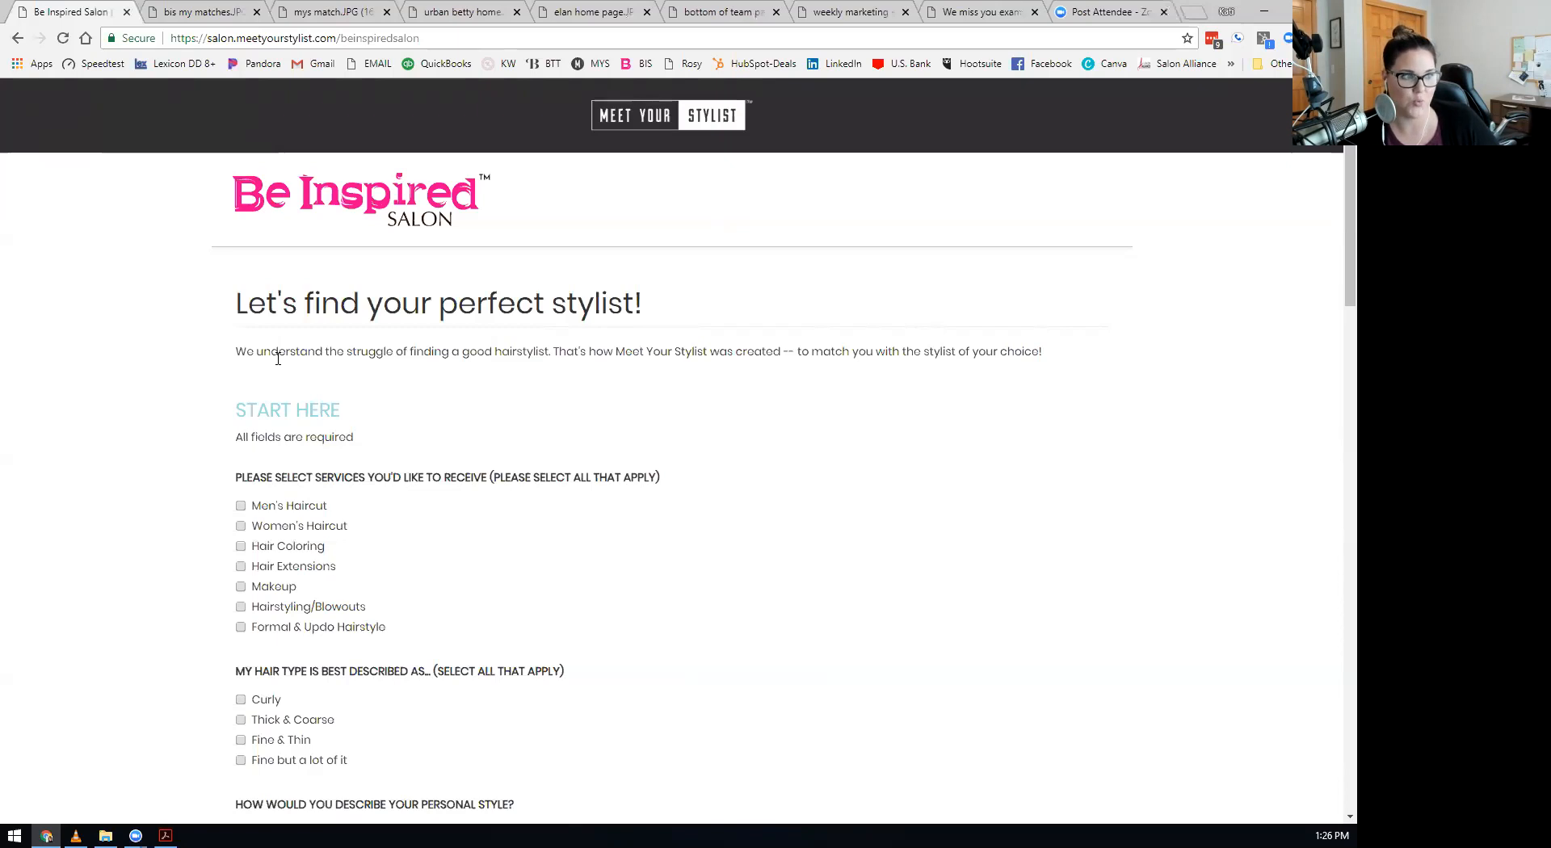
mouse_move(201, 361)
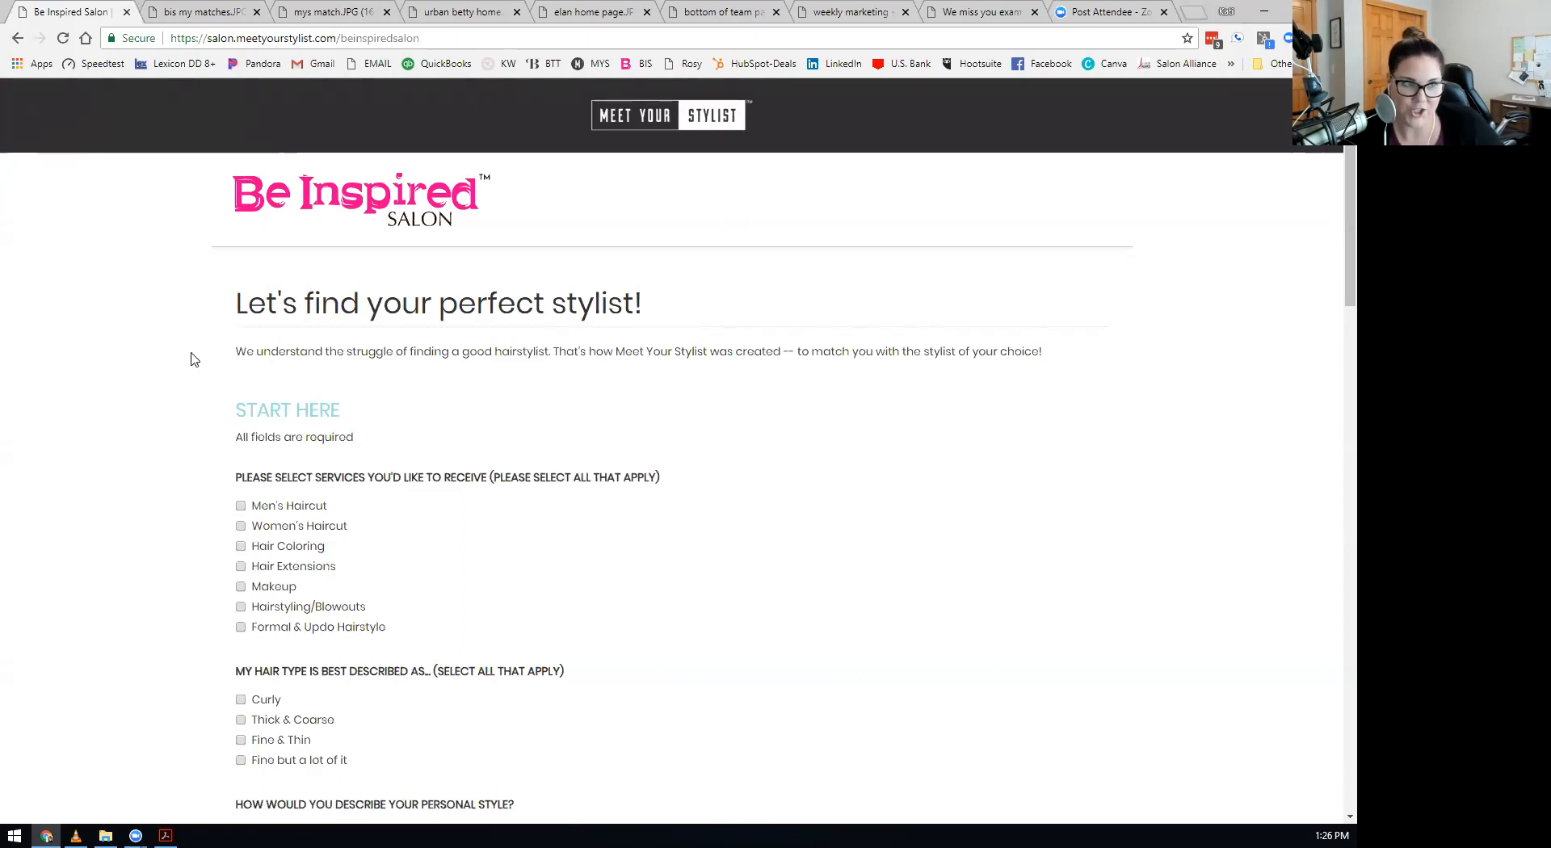
mouse_move(153, 415)
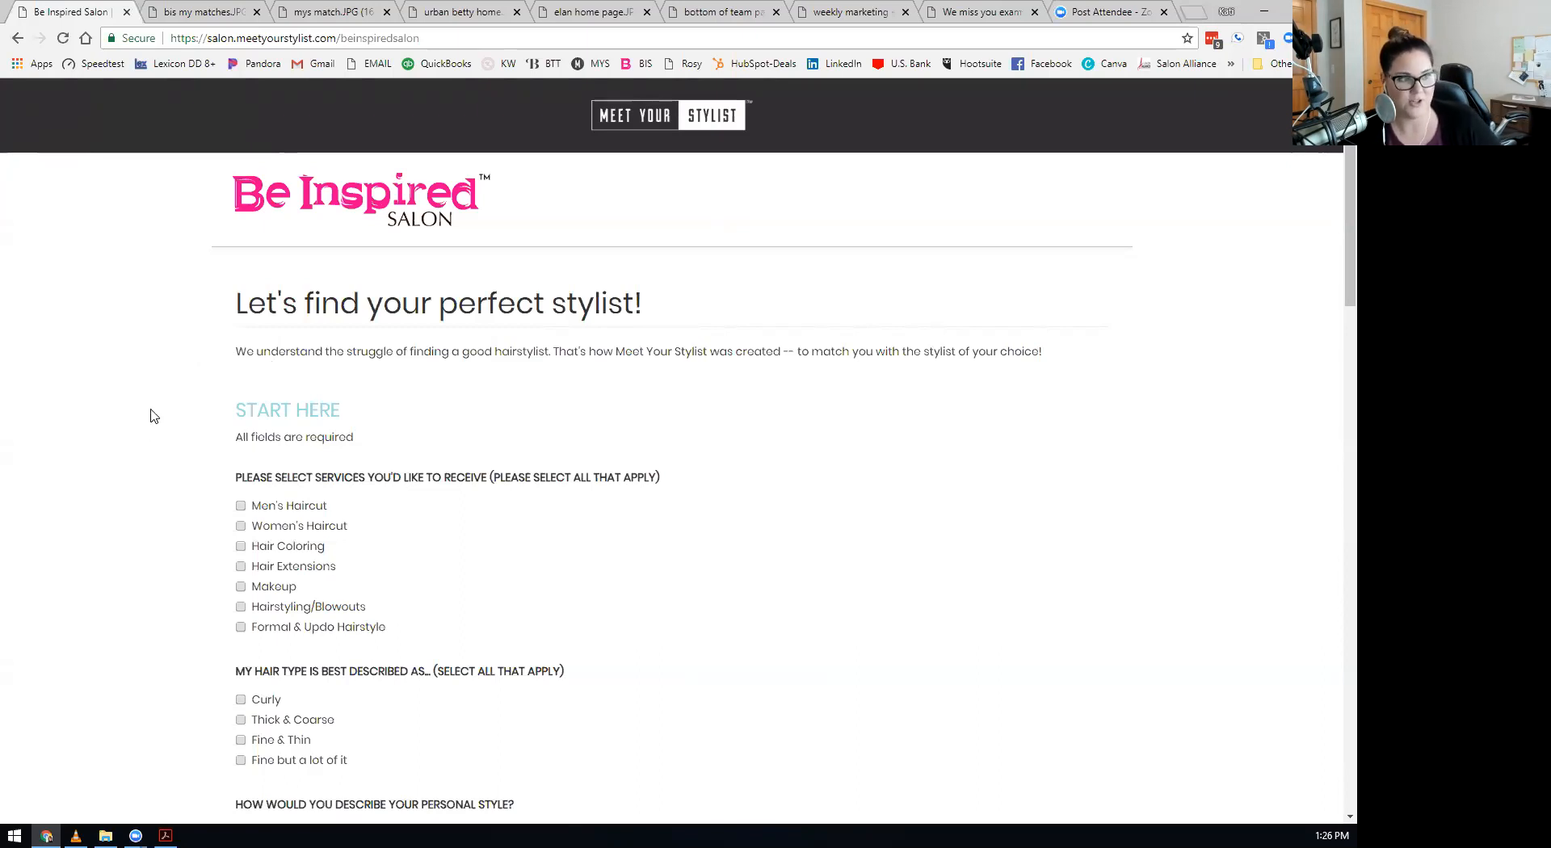
Scroll through the questionnaire down to the 'Ready to Meet Your Stylists?' sign-up form.
scroll(down, 3)
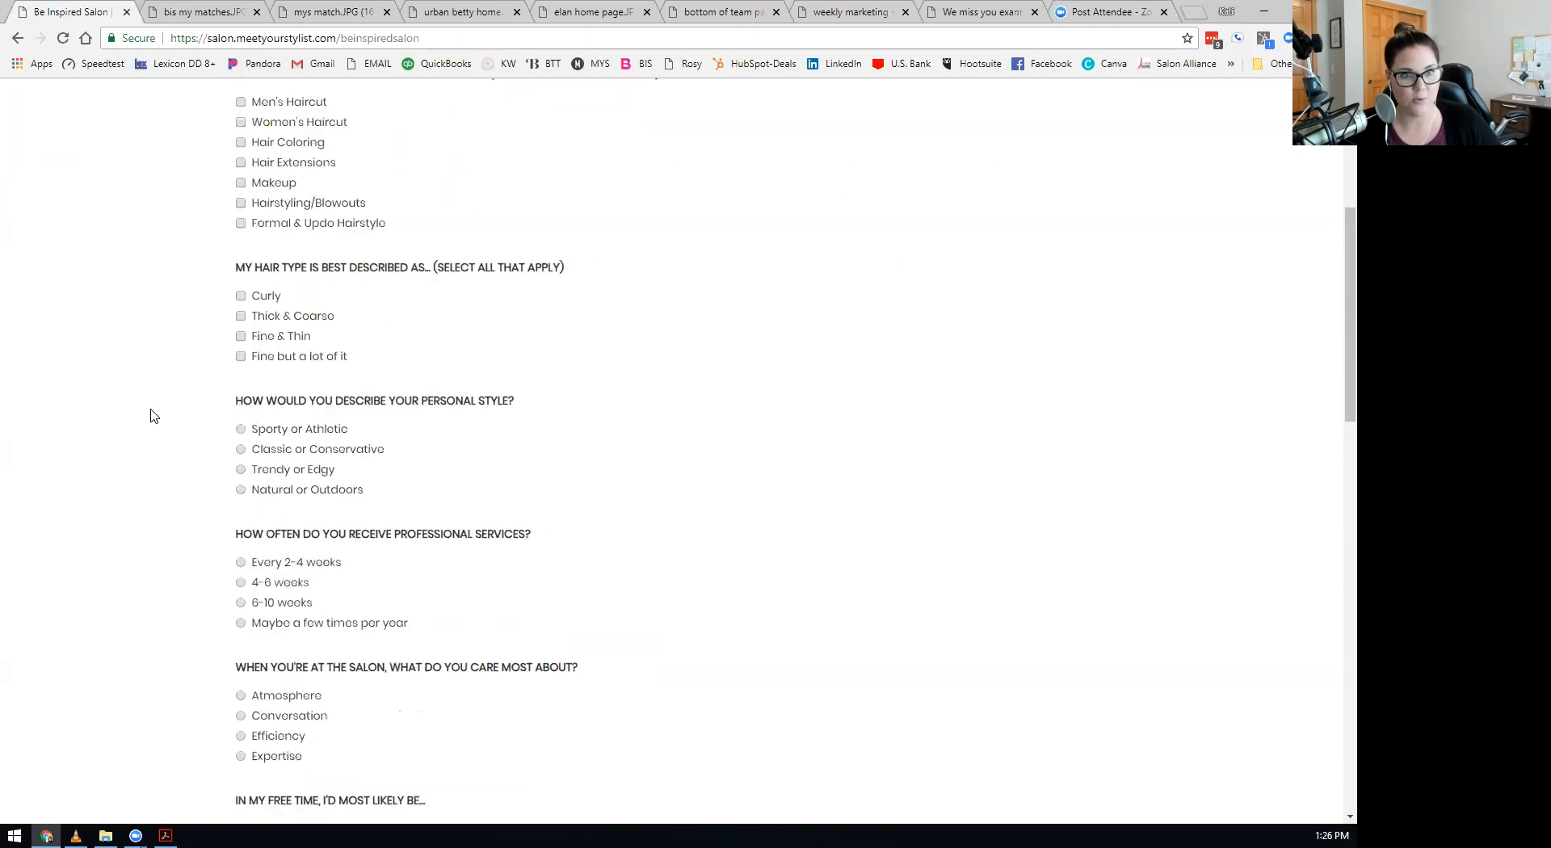
scroll(down, 3)
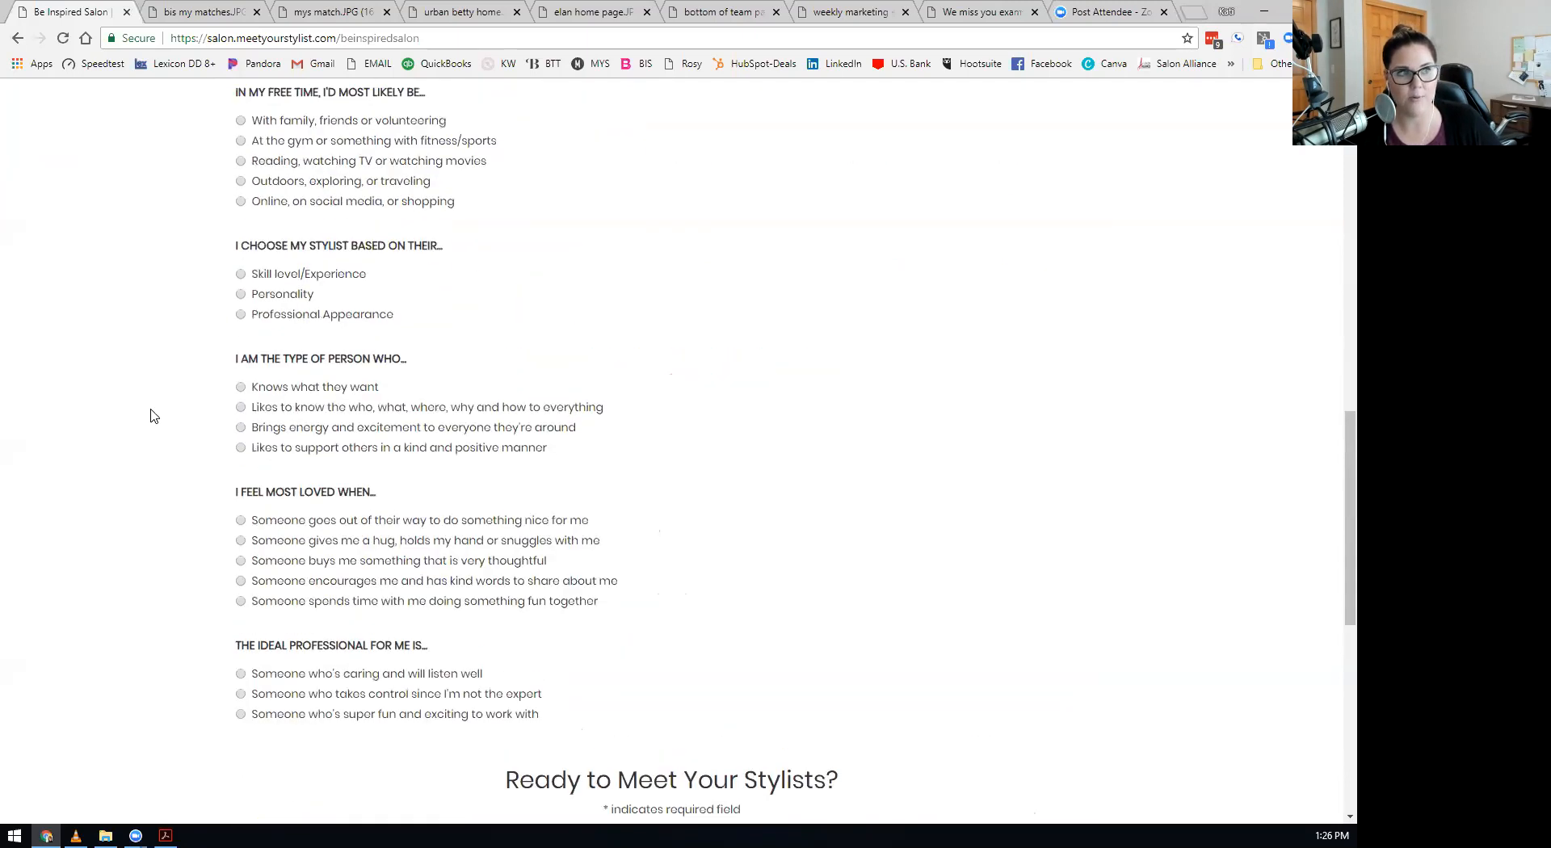
scroll(up, 3)
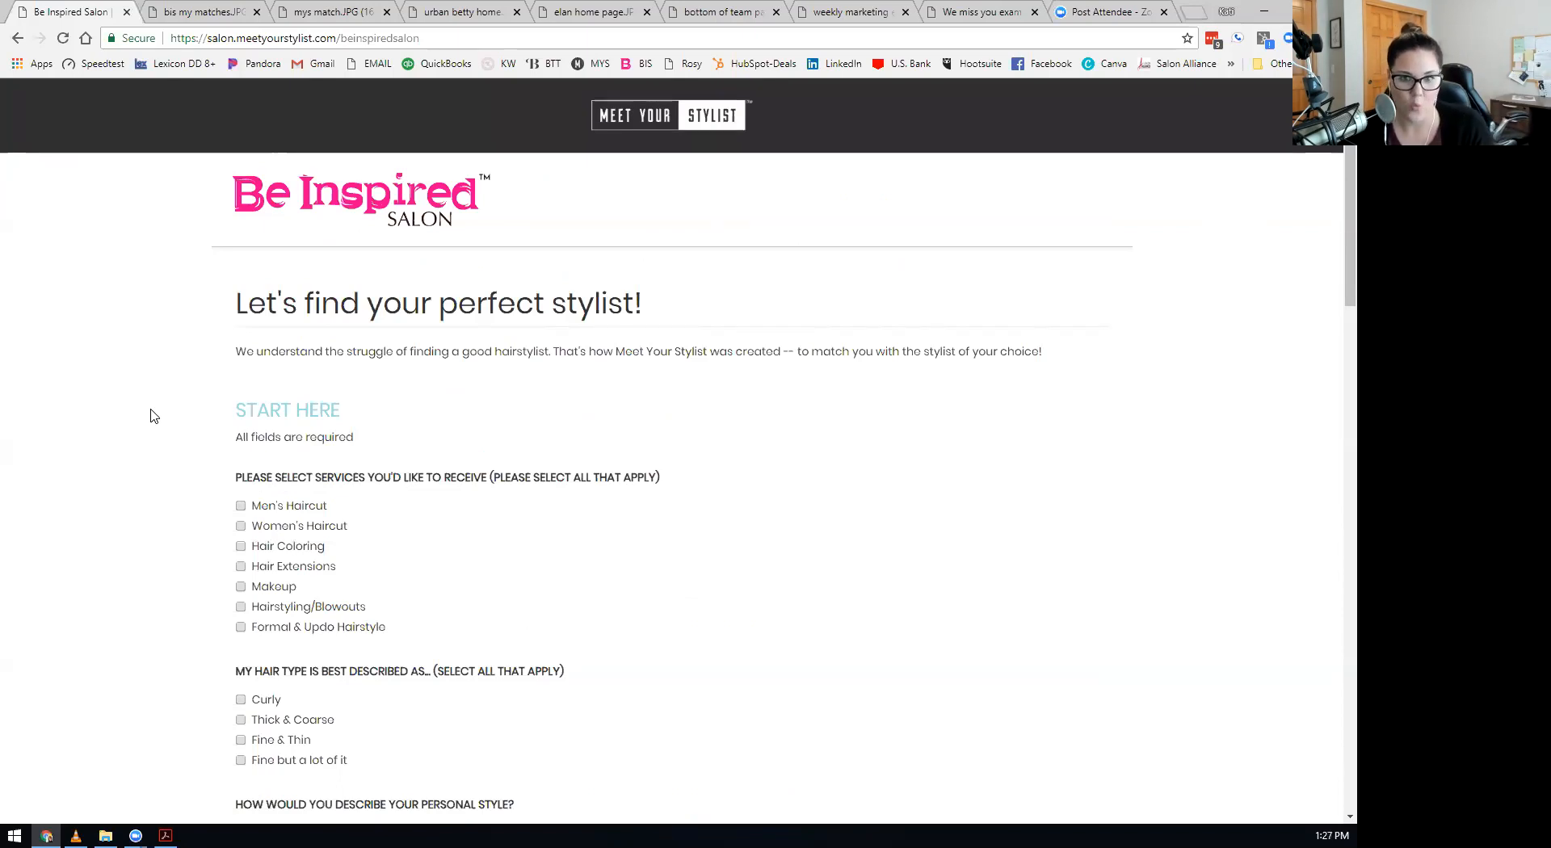
scroll(down, 3)
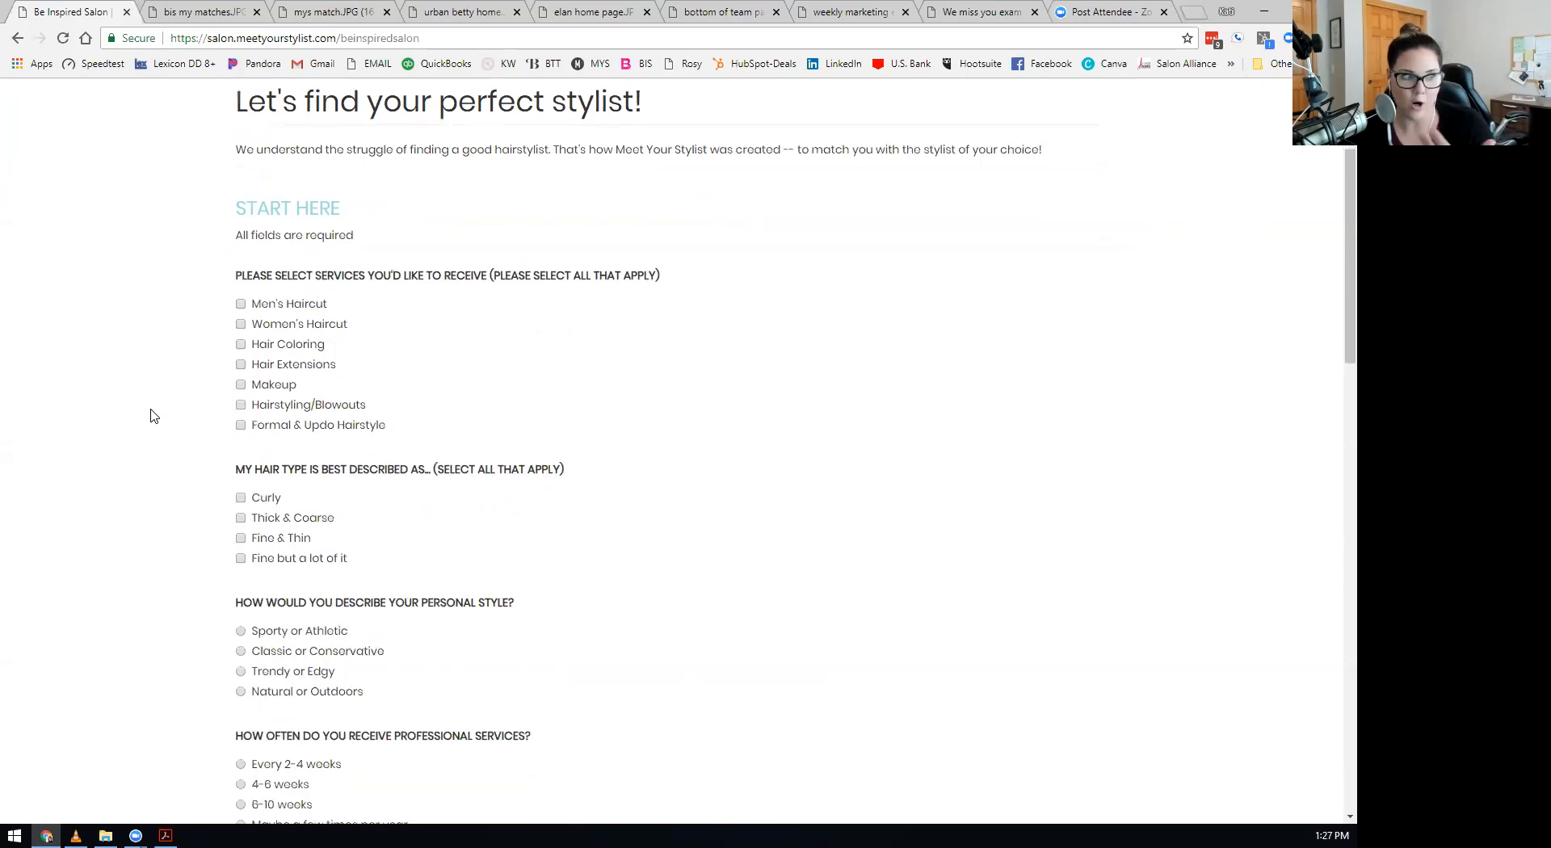
scroll(down, 3)
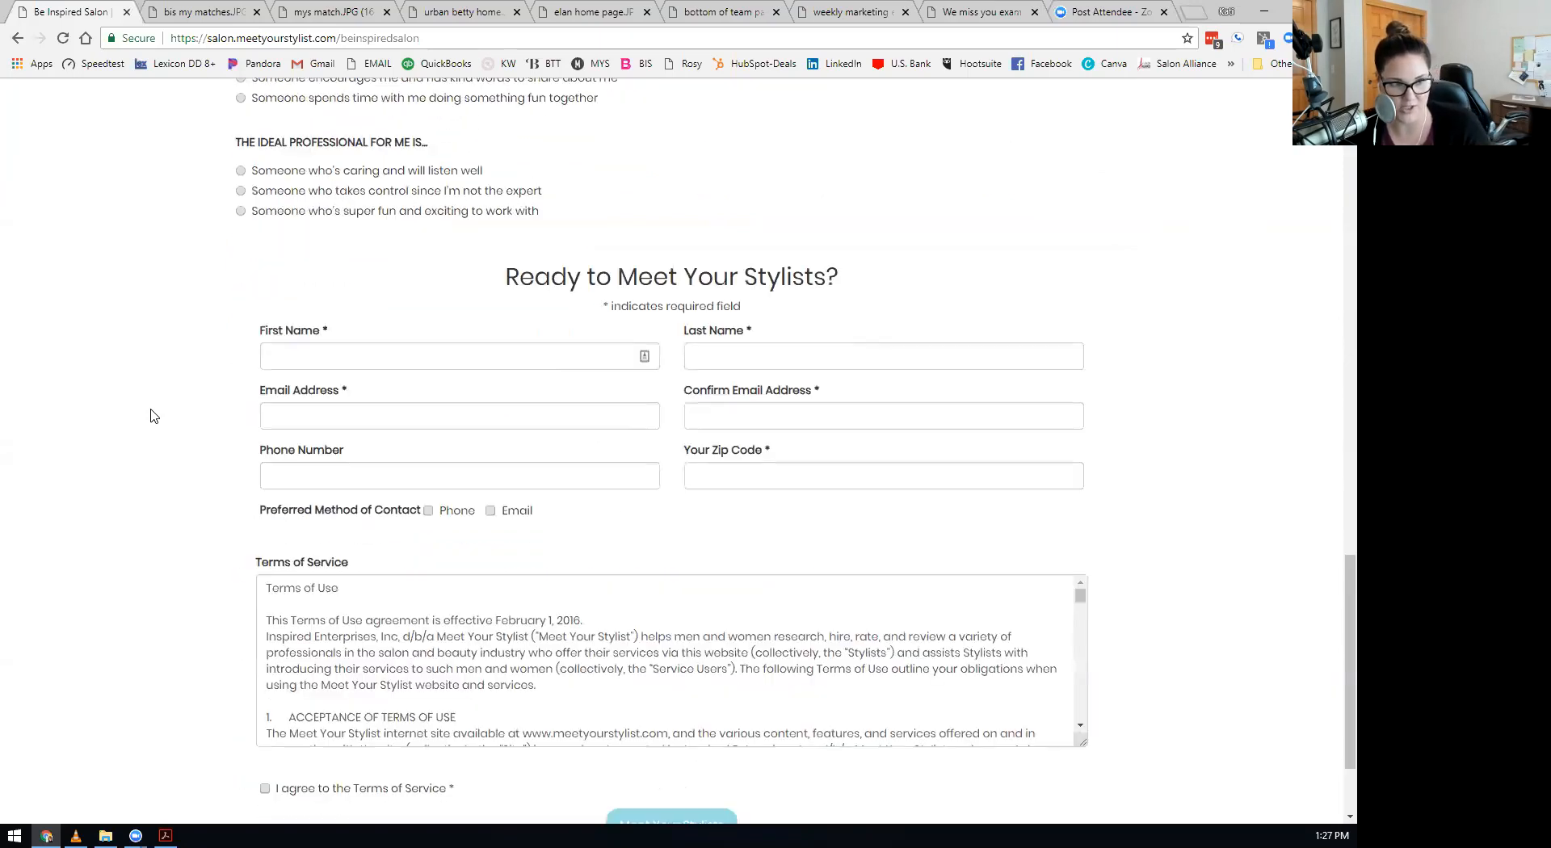
scroll(up, 3)
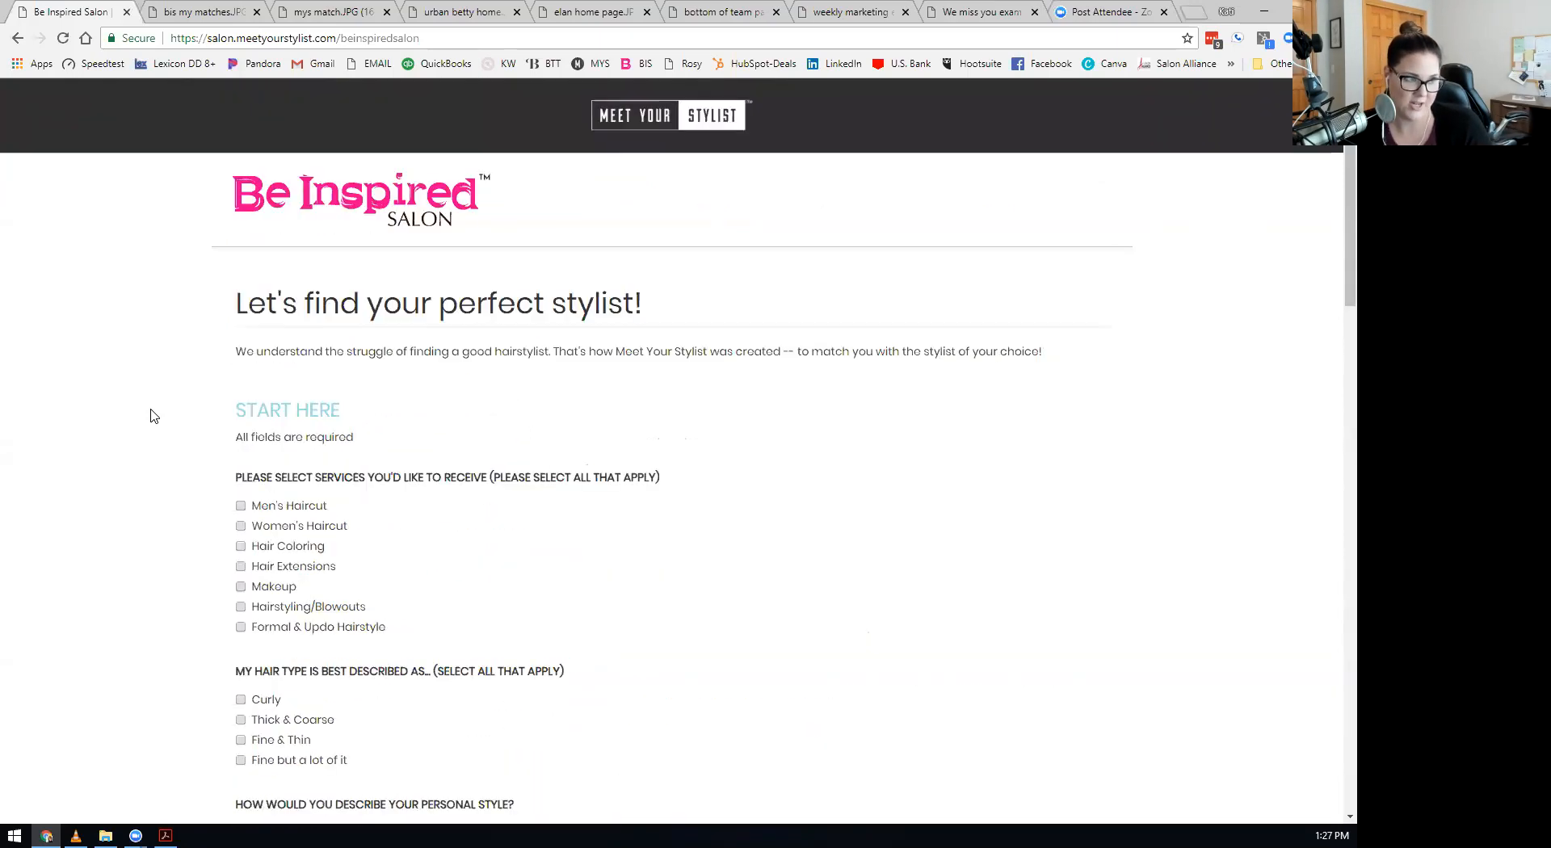
scroll(down, 3)
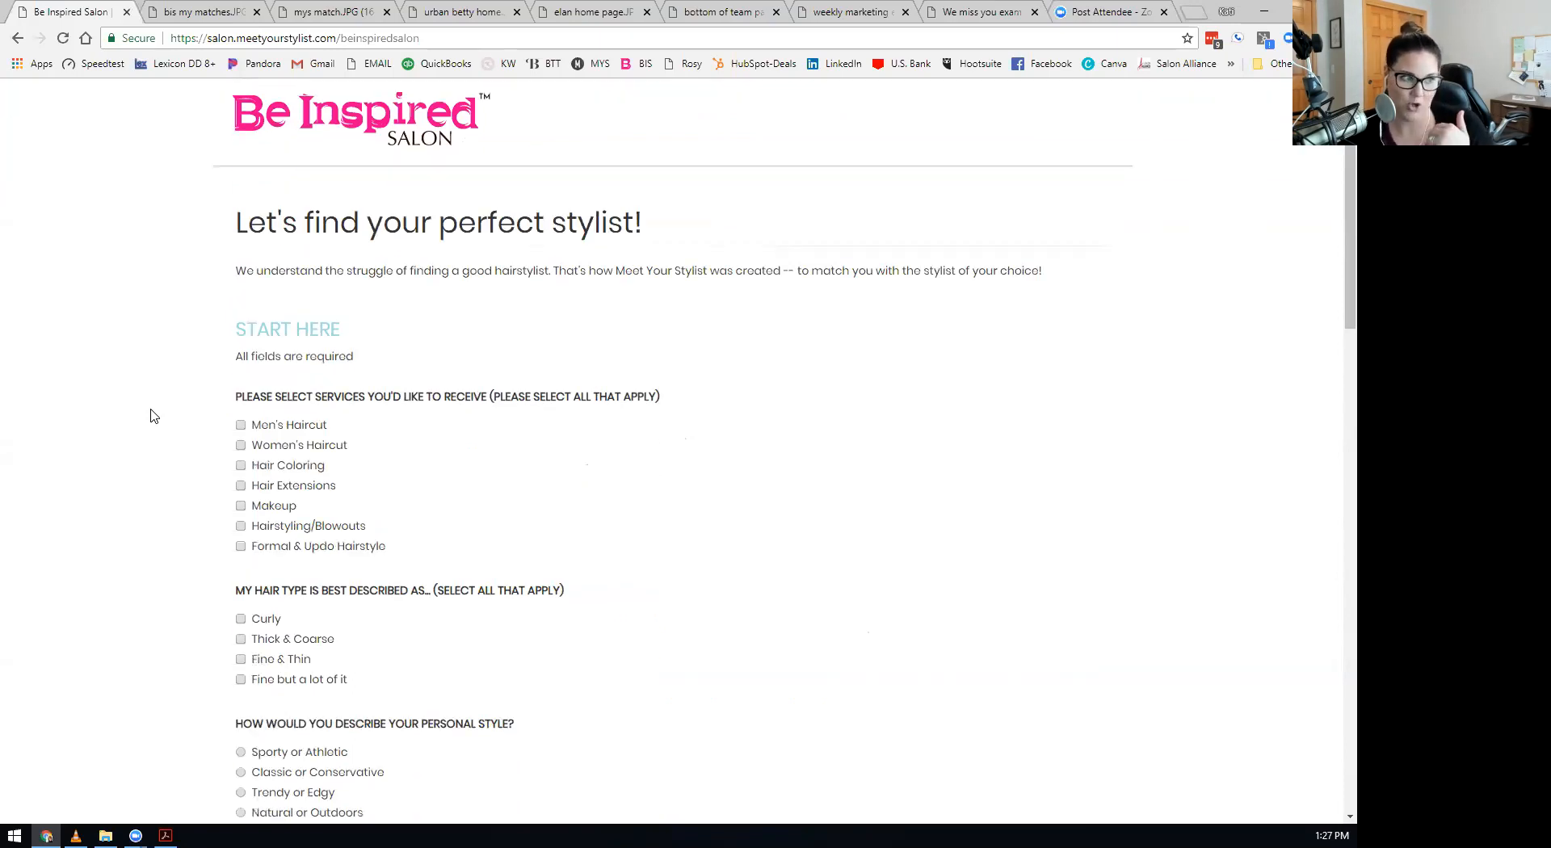
scroll(down, 3)
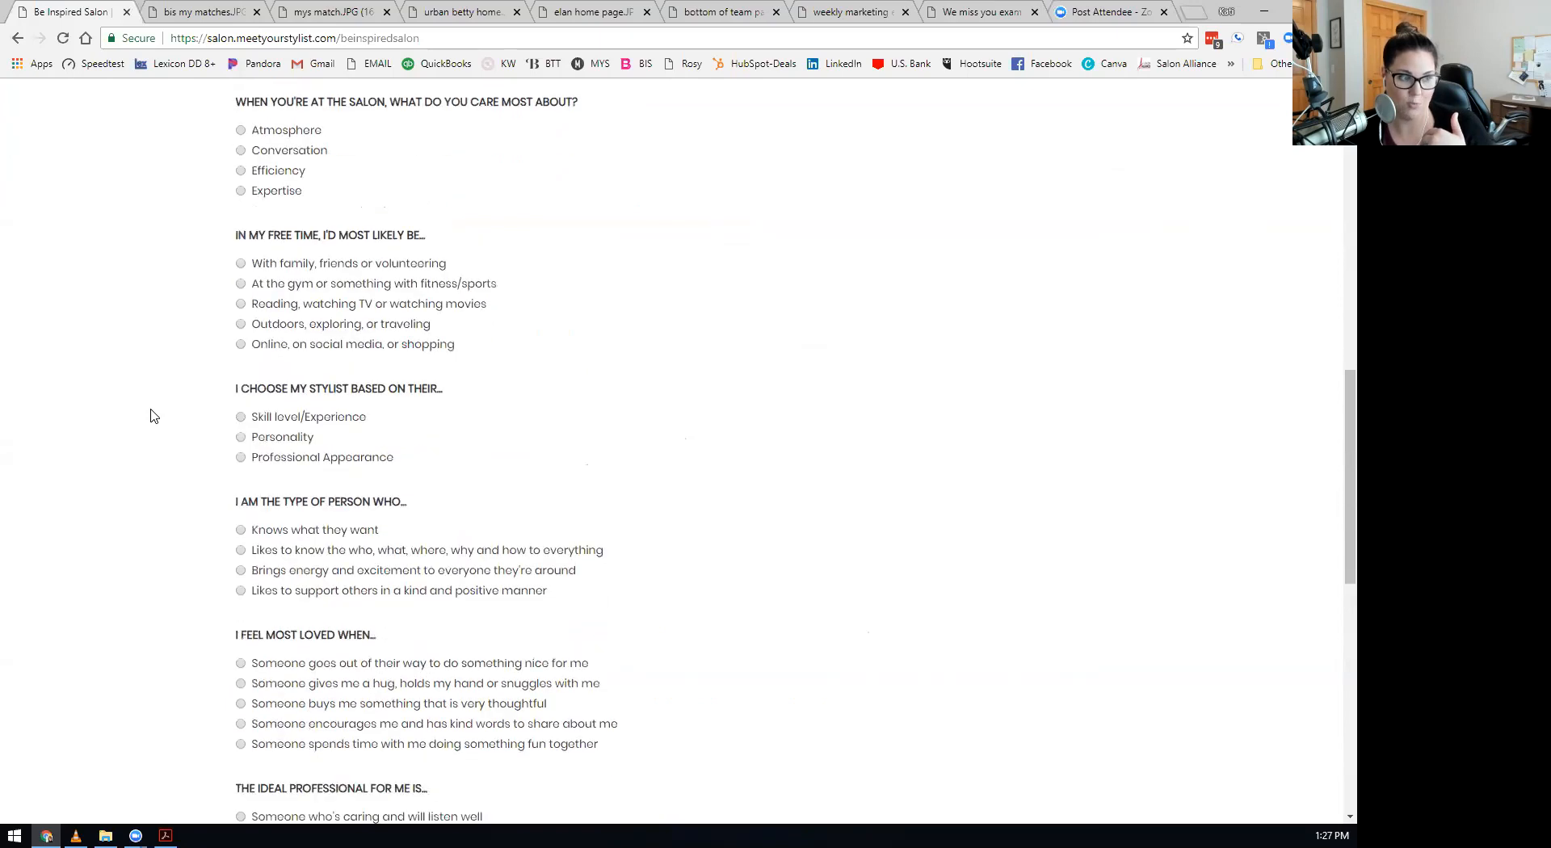
scroll(down, 3)
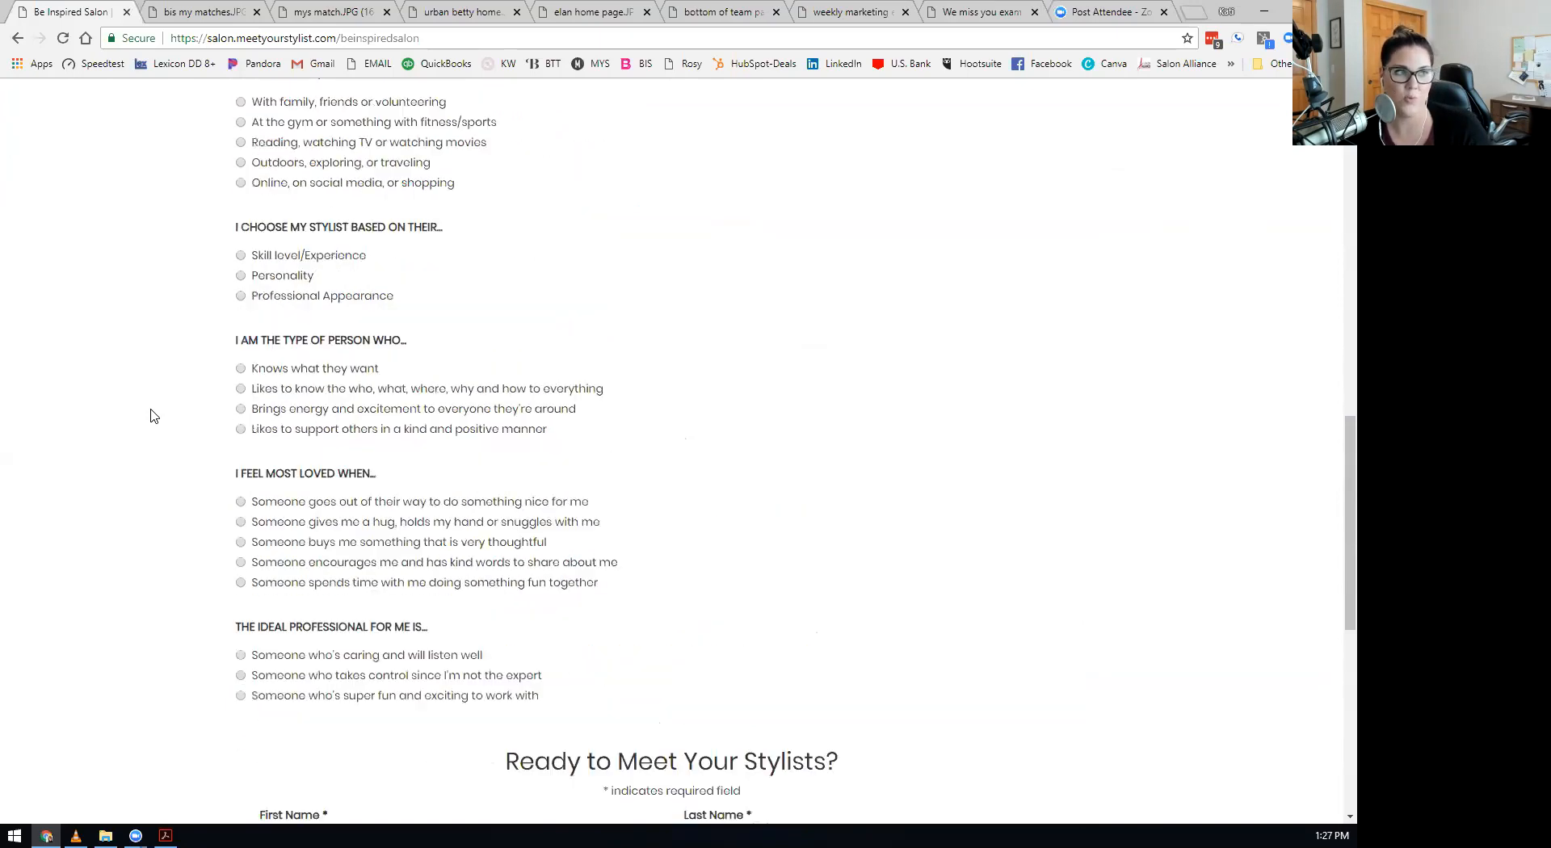
scroll(up, 3)
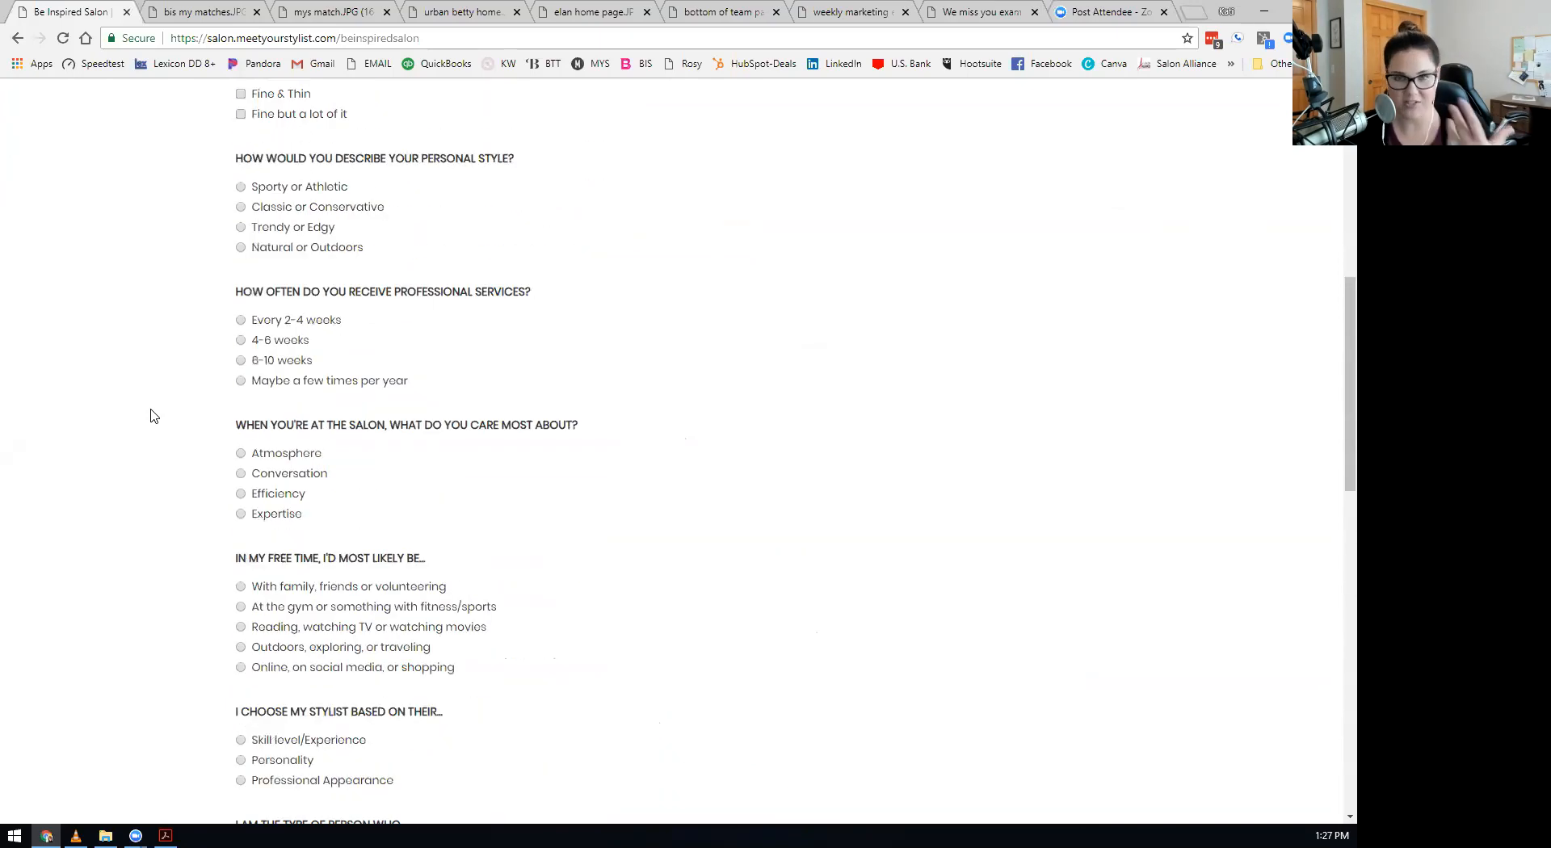
scroll(down, 3)
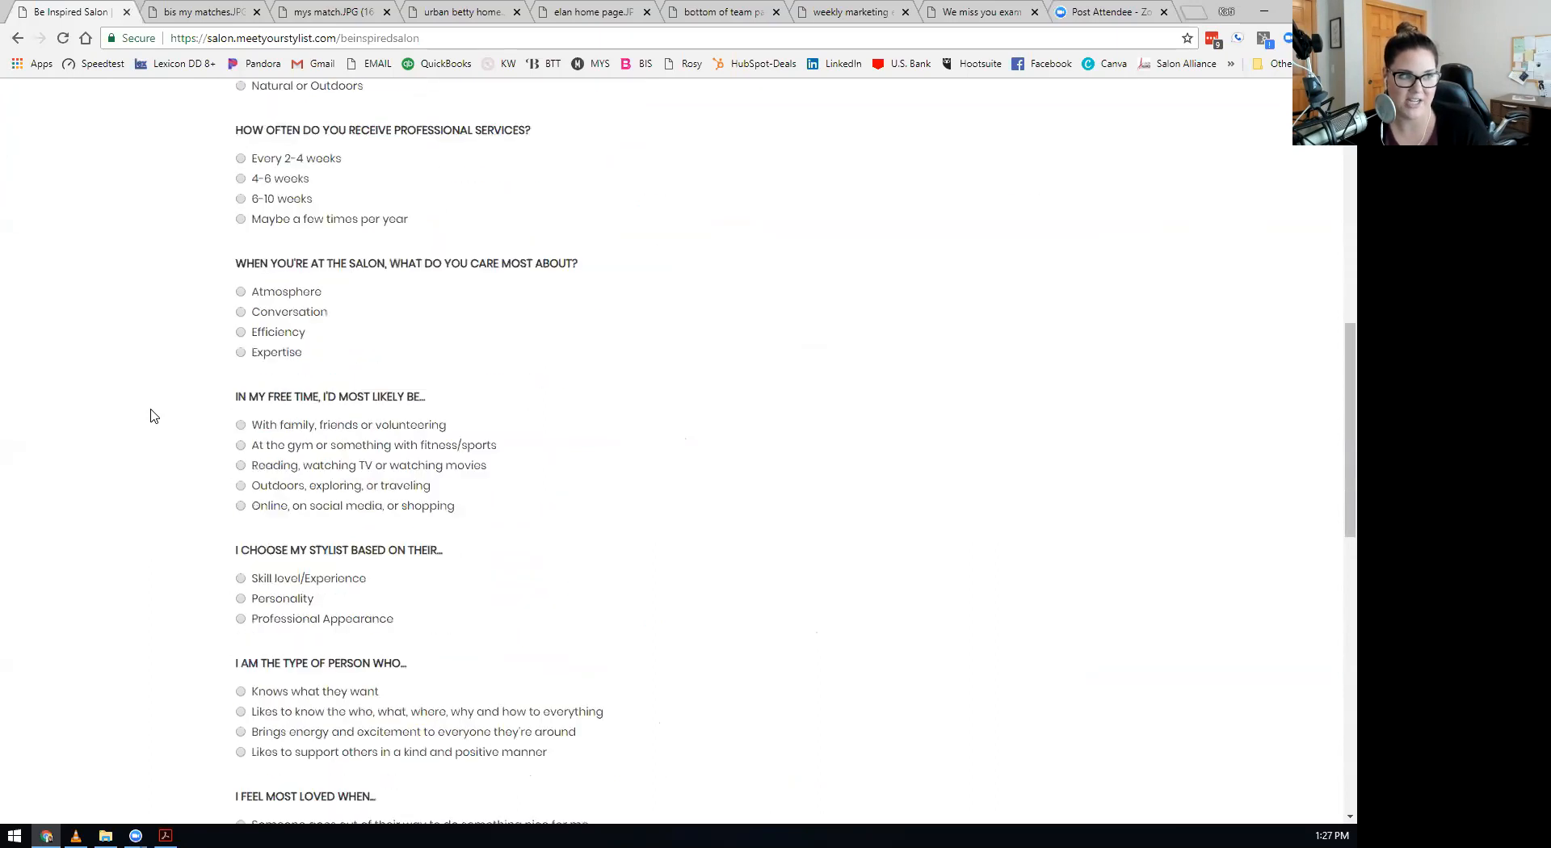
scroll(down, 3)
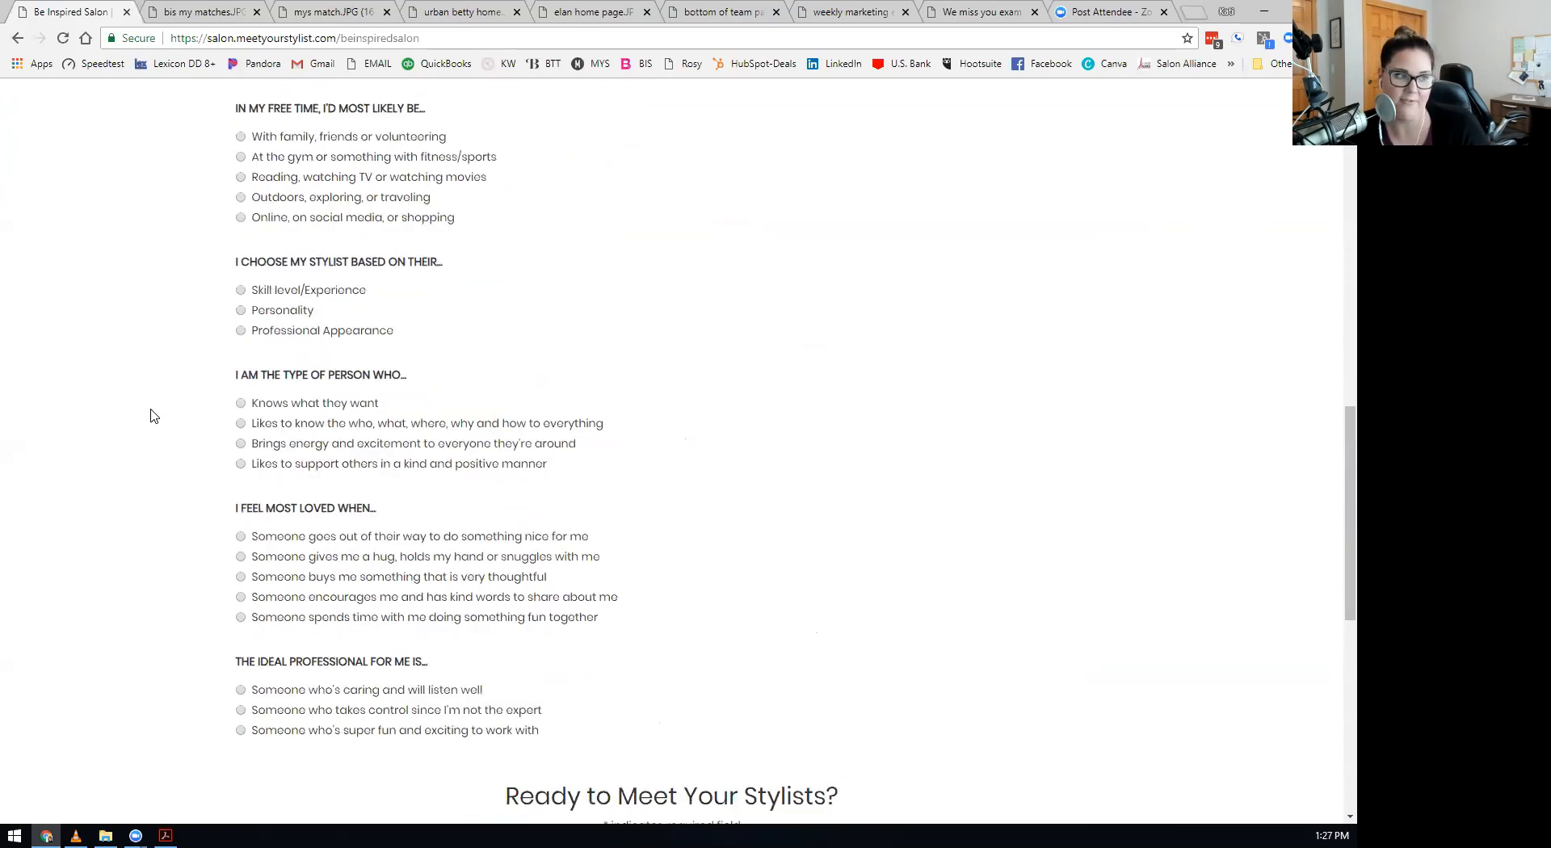
scroll(down, 3)
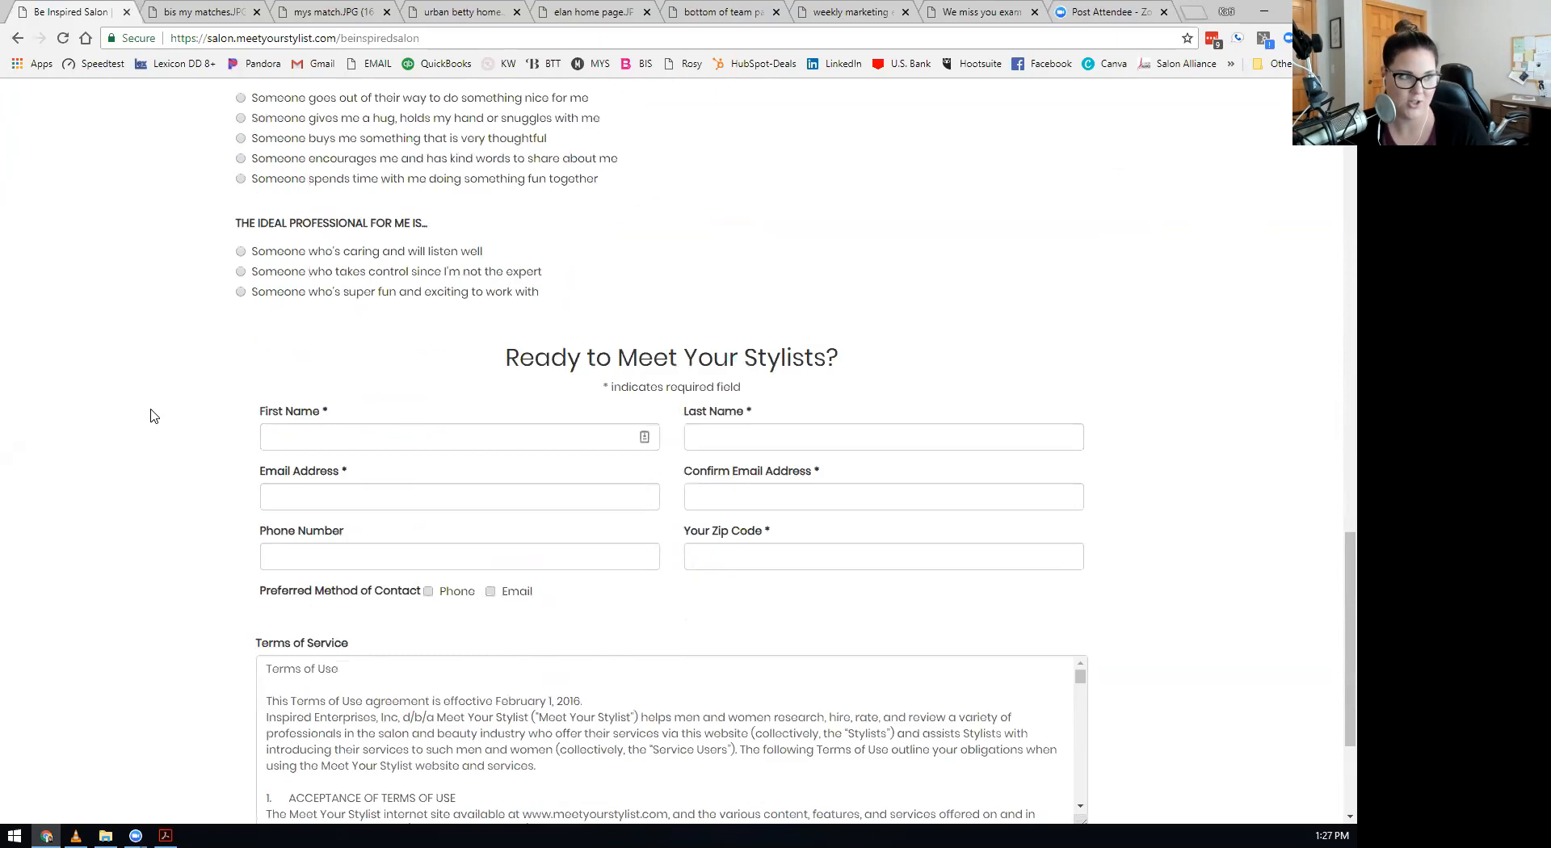
scroll(down, 3)
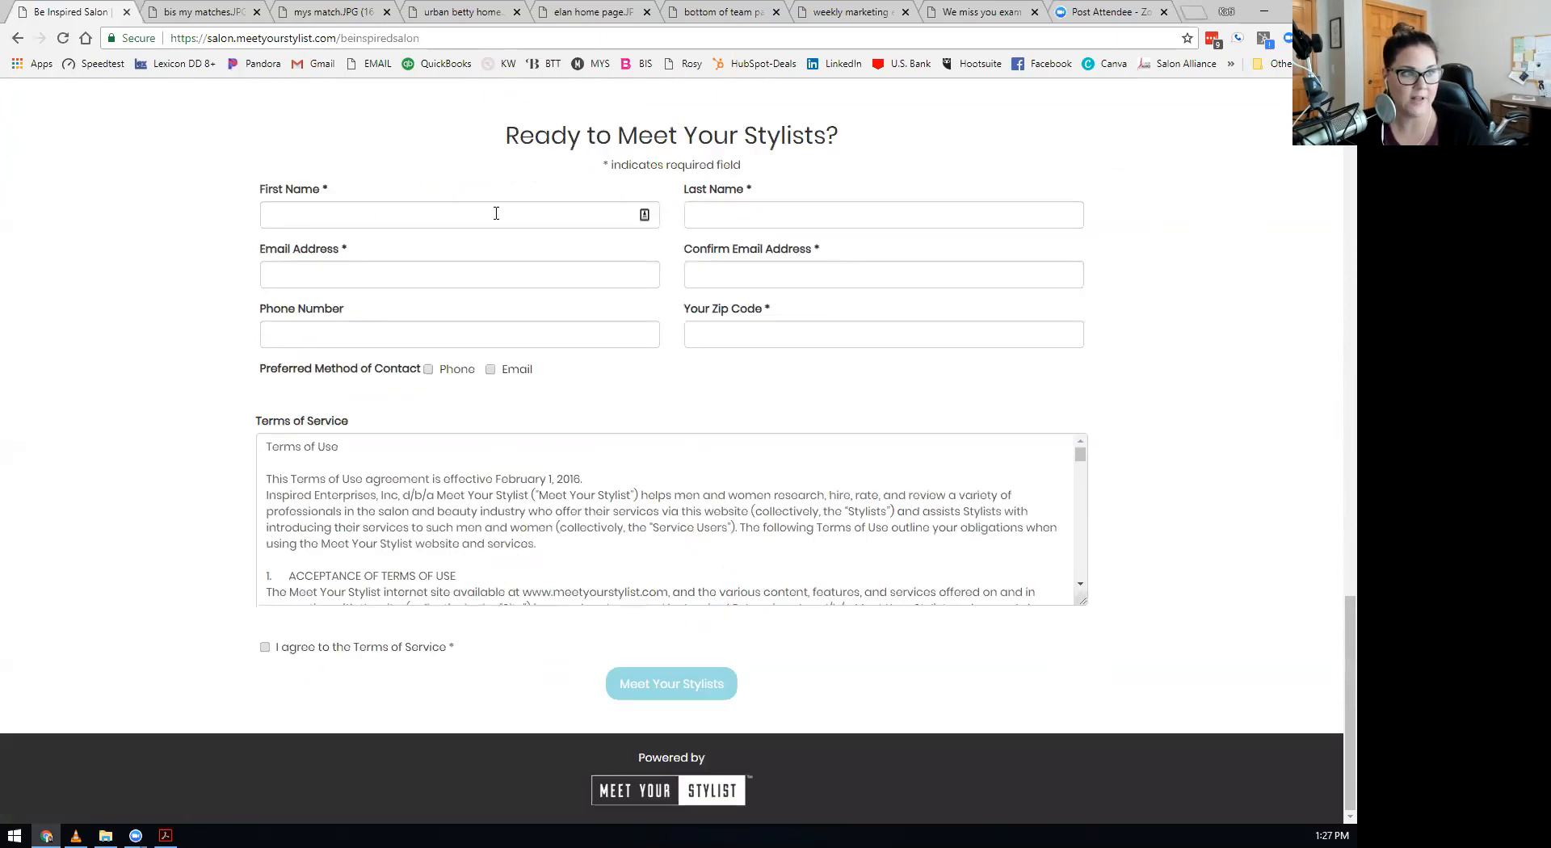
mouse_move(513, 579)
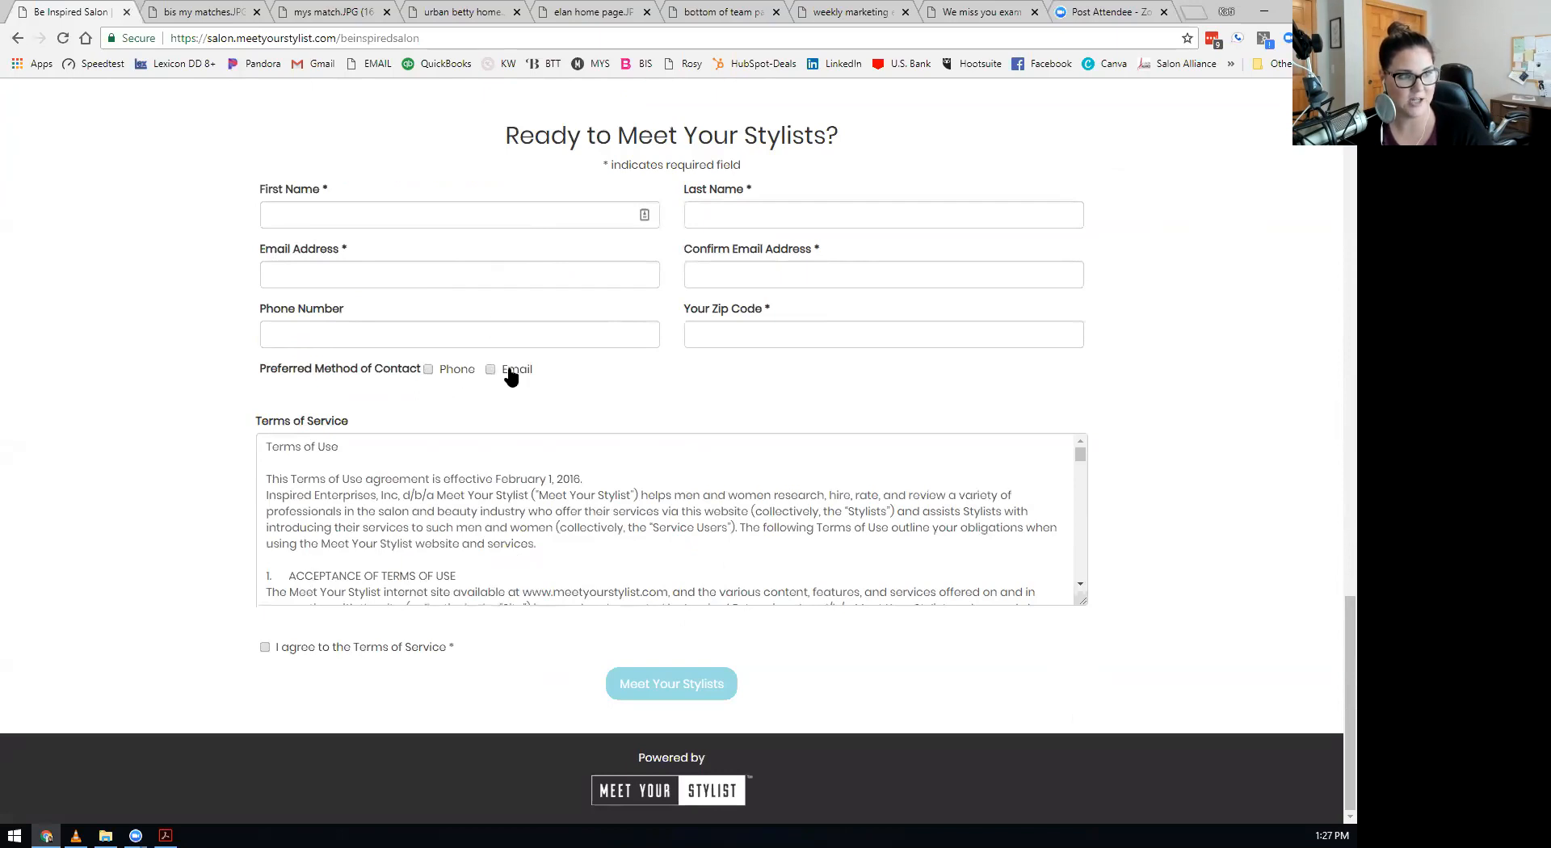
mouse_move(523, 608)
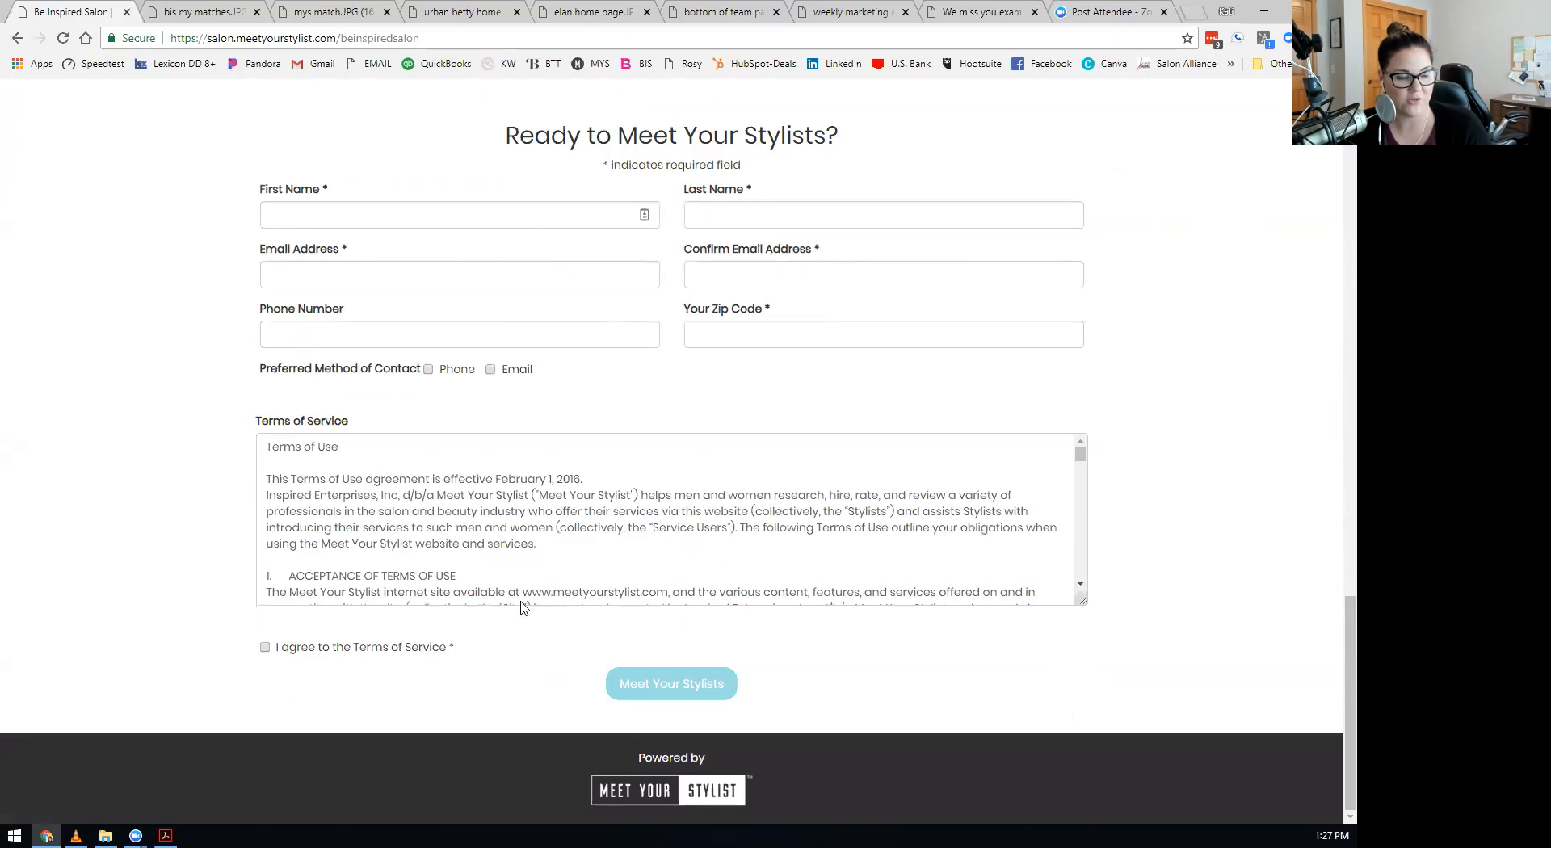
mouse_move(203, 11)
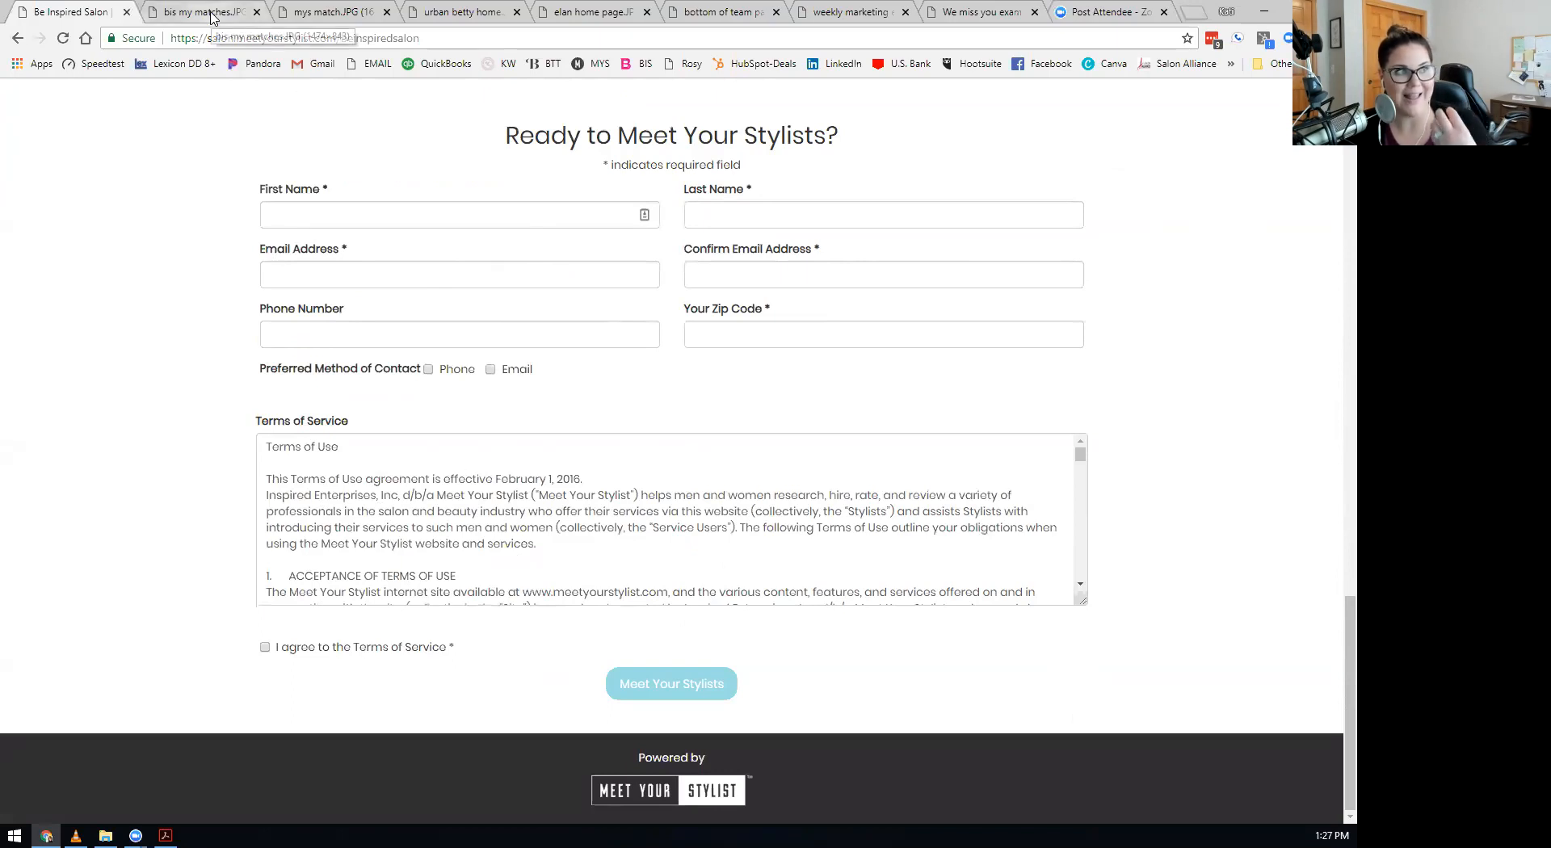
scroll(up, 3)
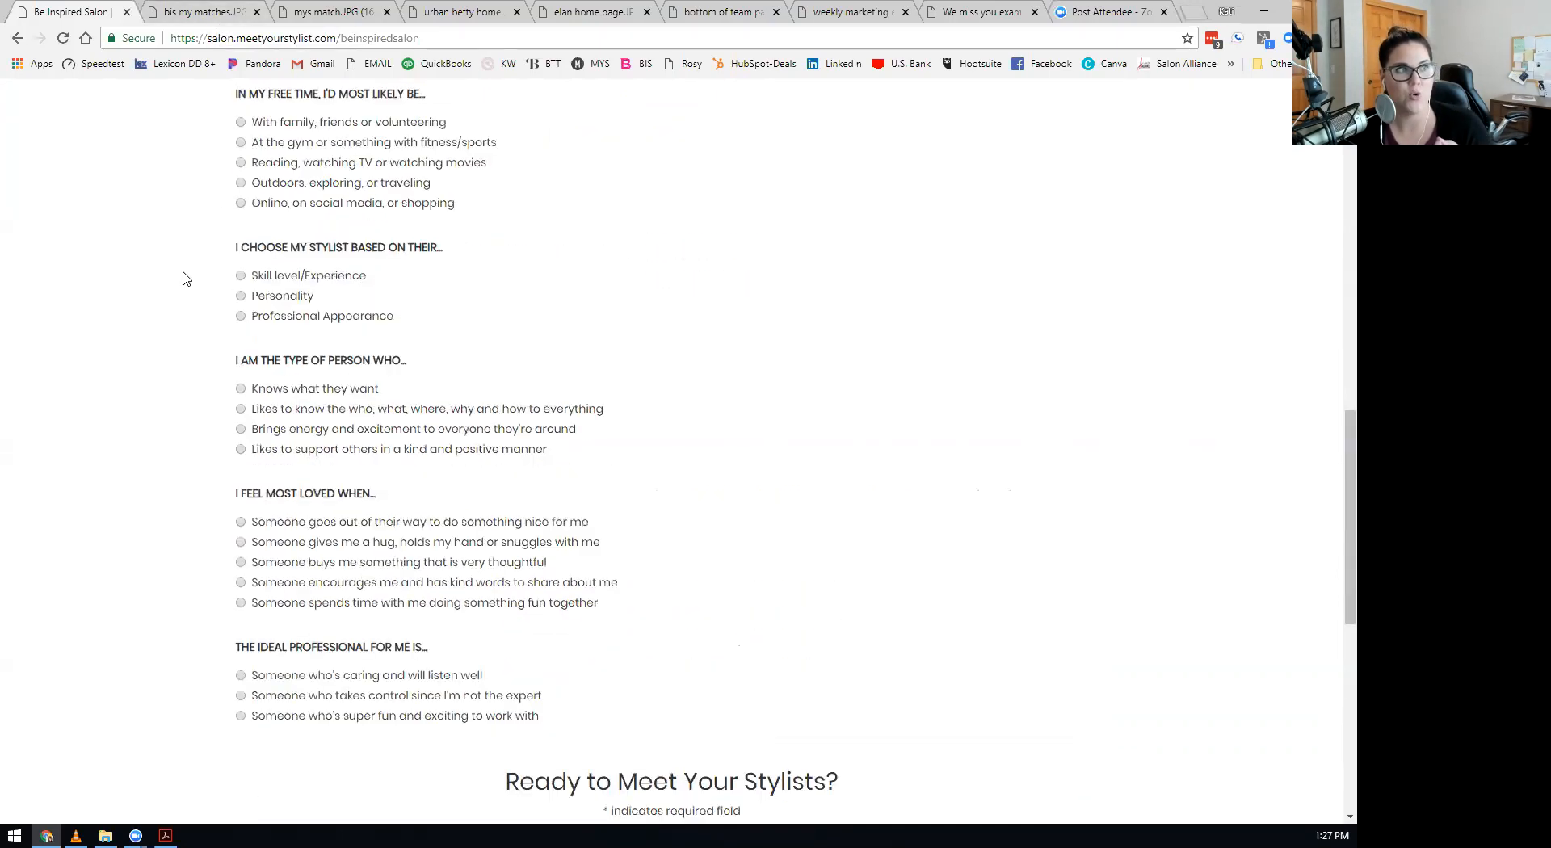
scroll(up, 3)
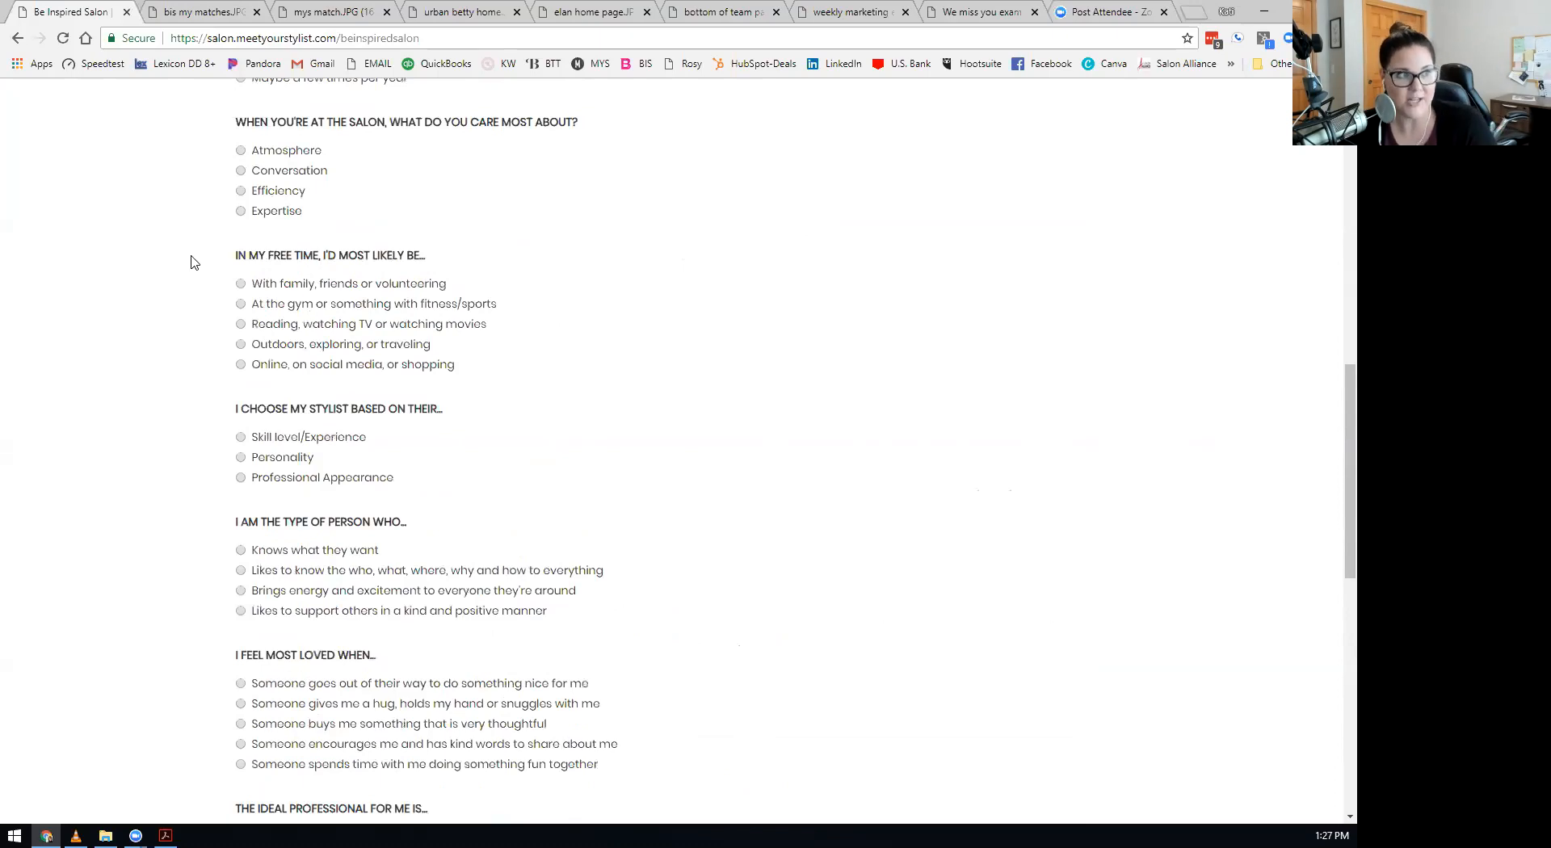
scroll(up, 3)
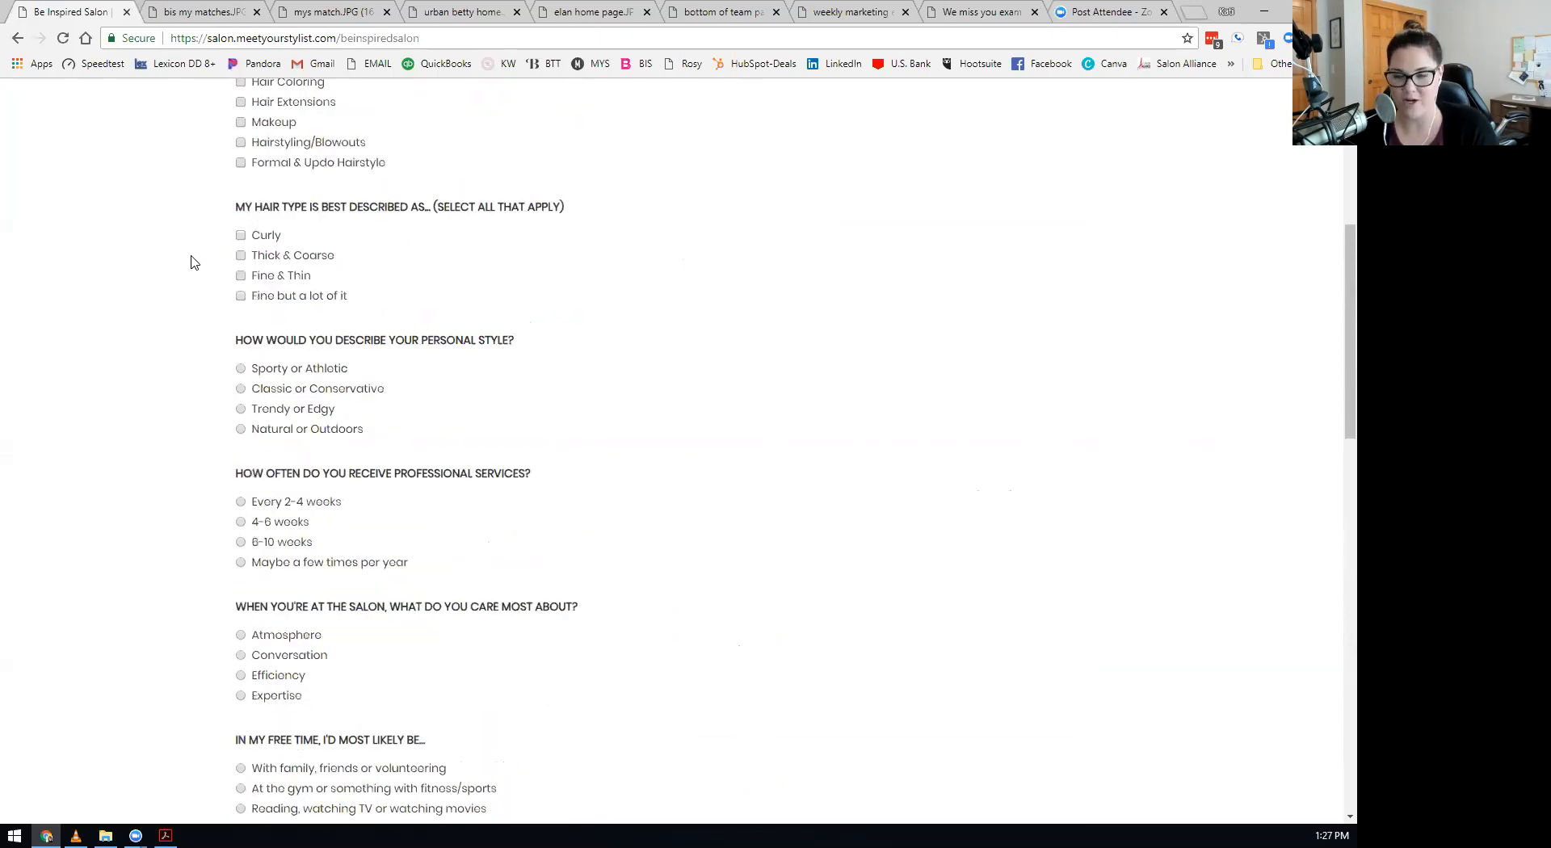
scroll(up, 3)
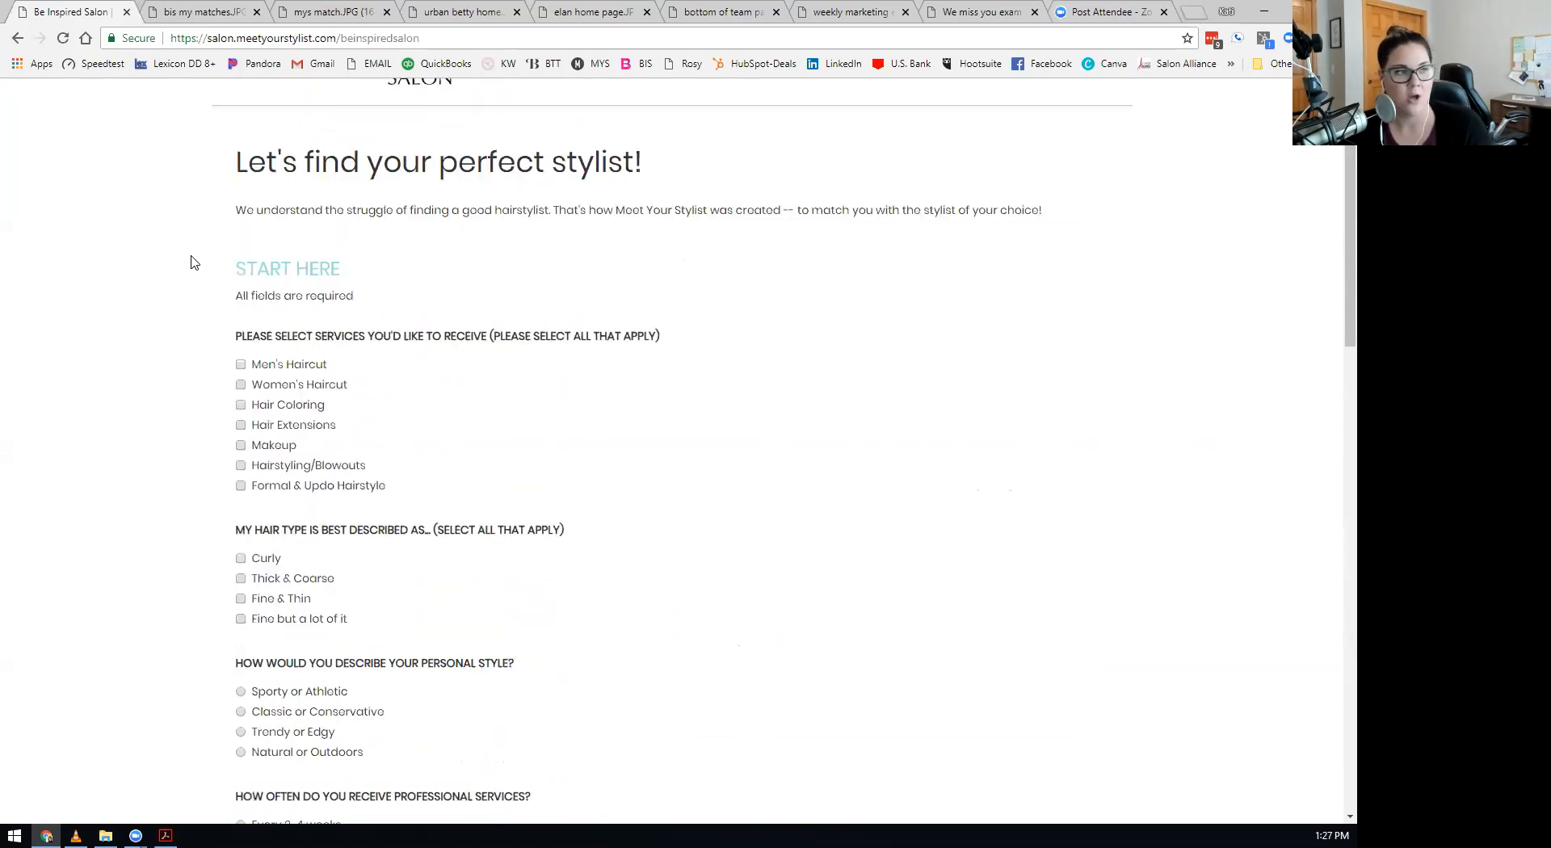
scroll(down, 3)
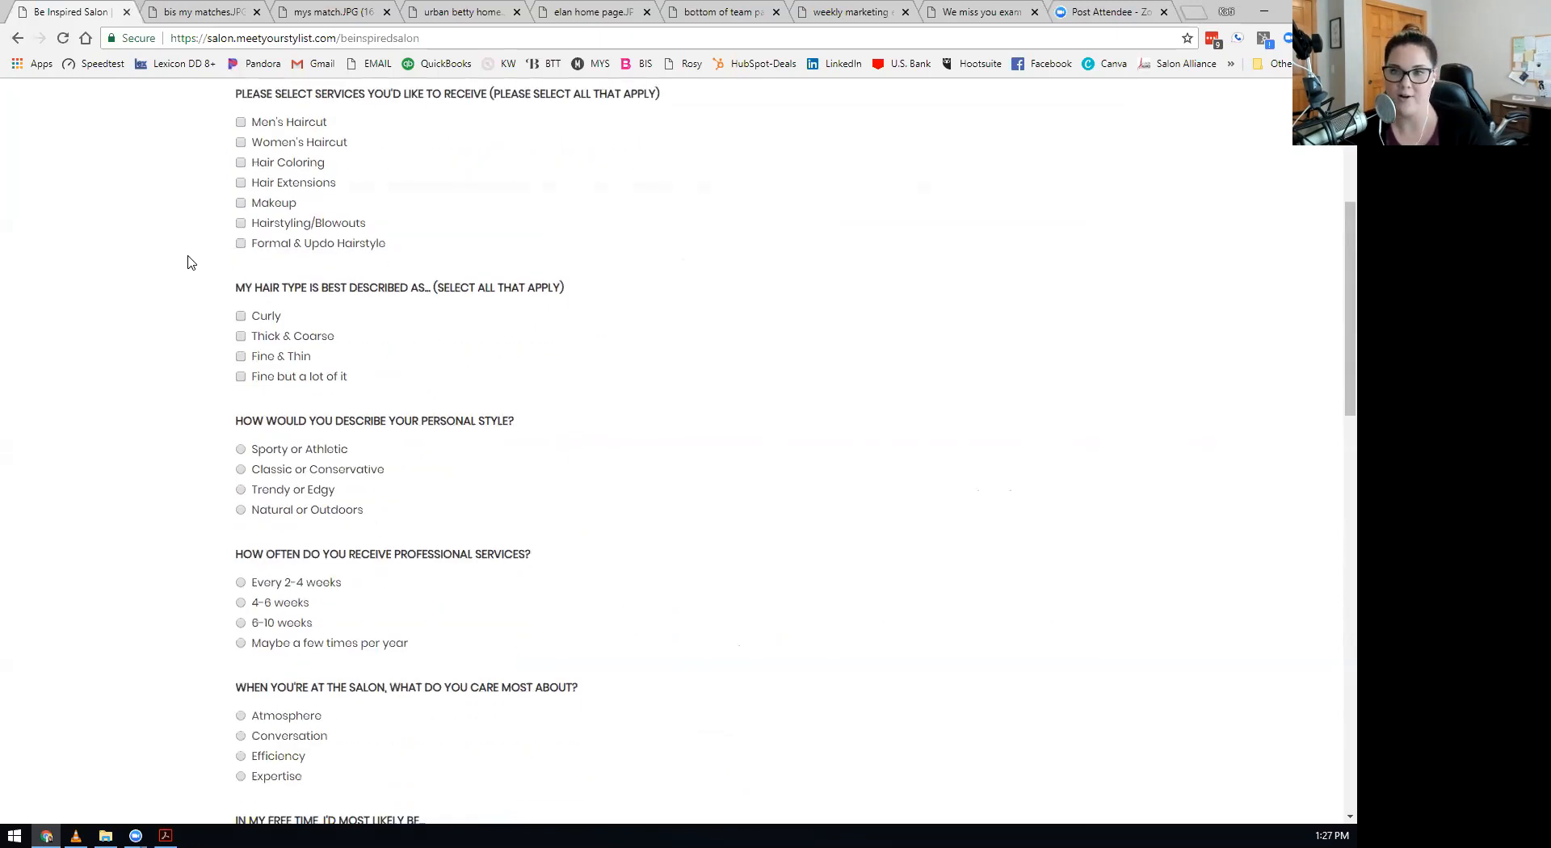
scroll(down, 3)
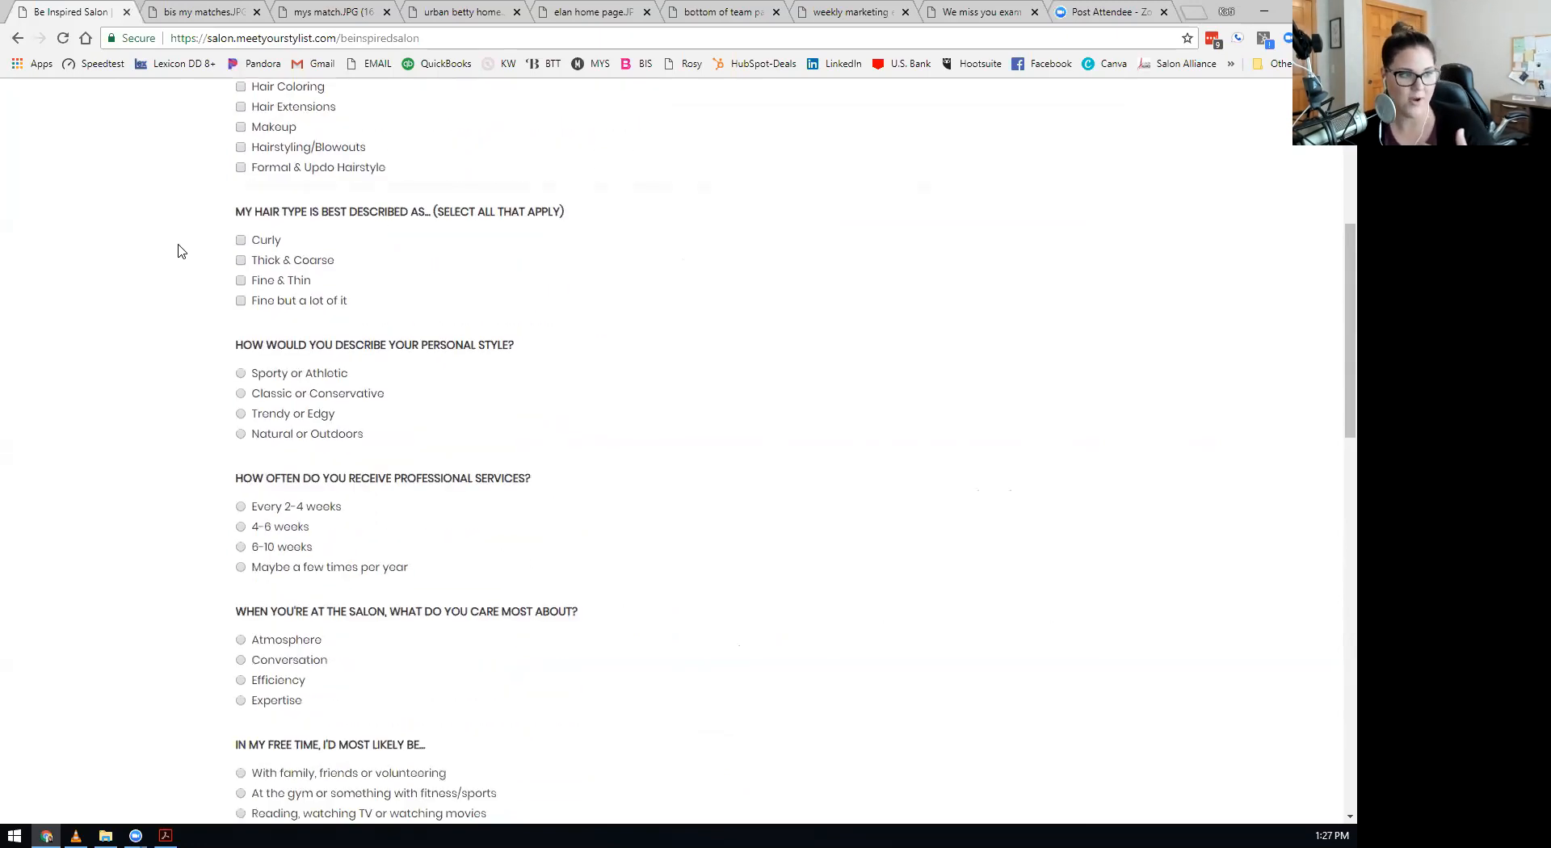
scroll(down, 3)
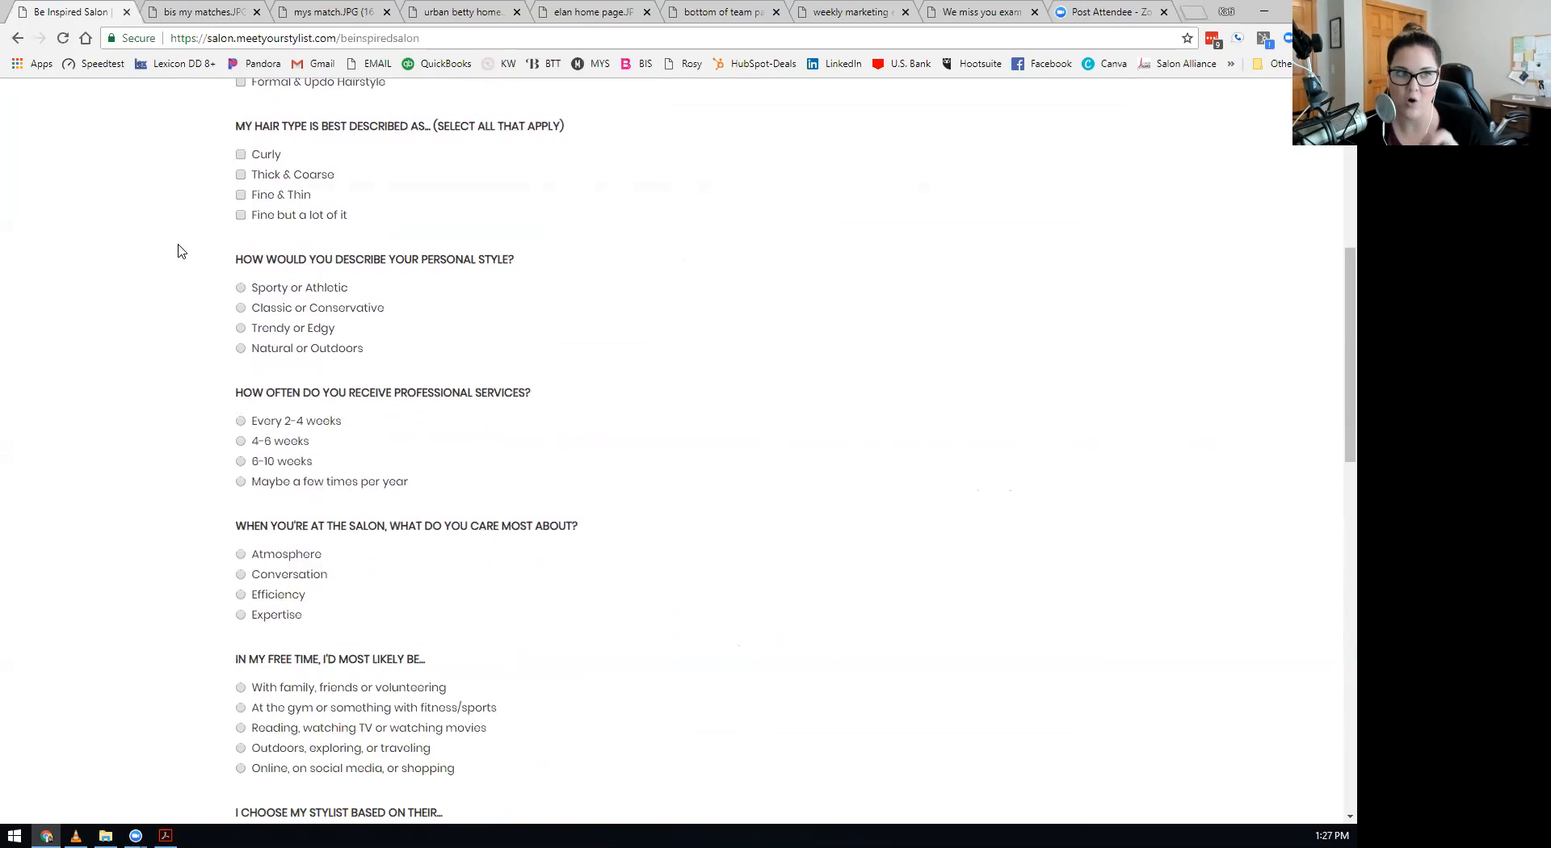
scroll(down, 3)
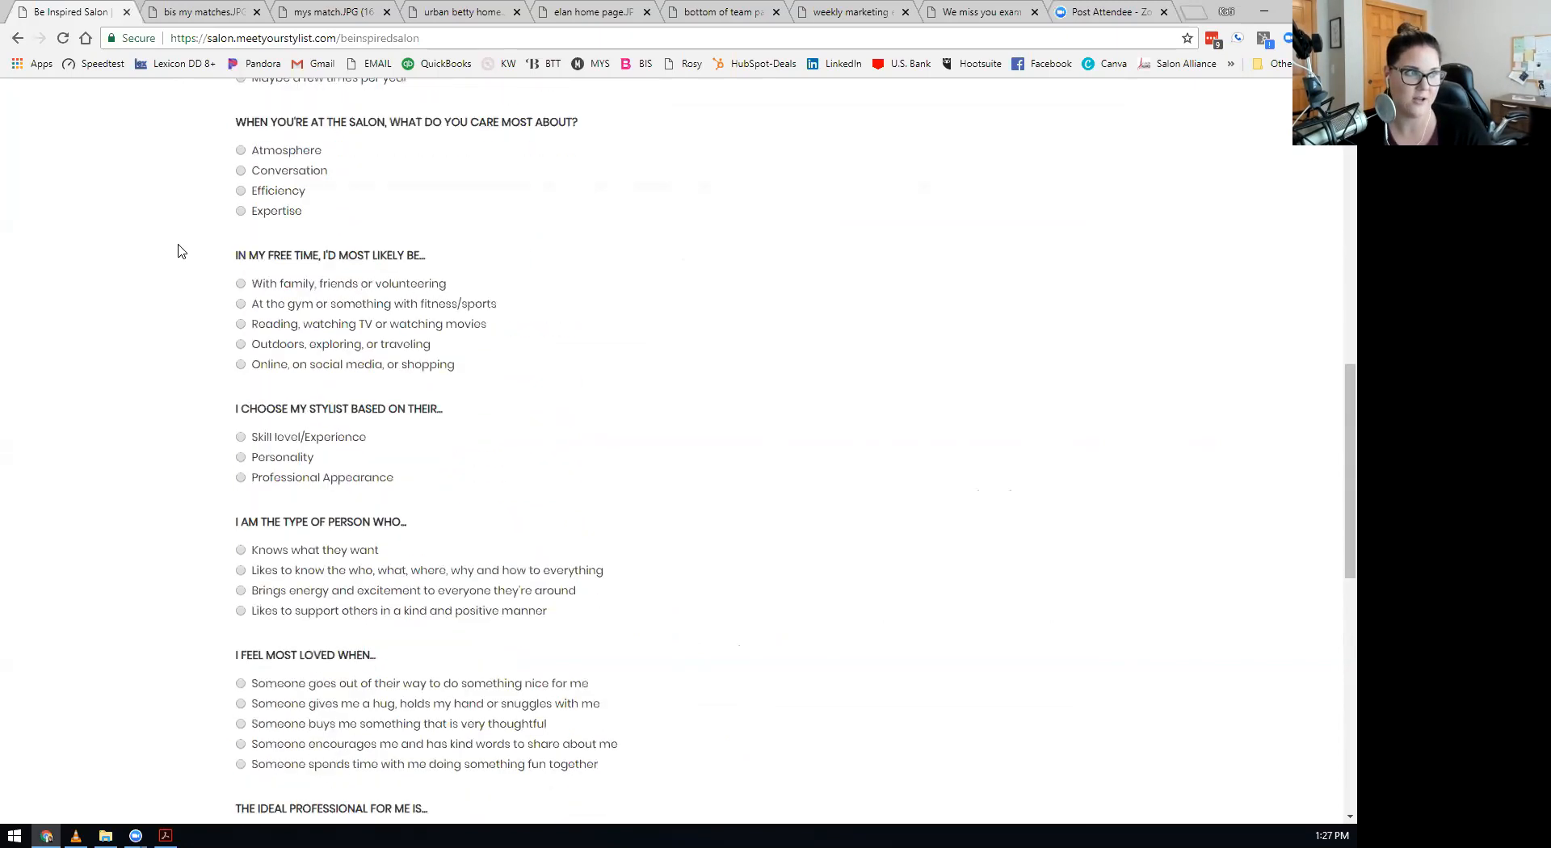
scroll(down, 3)
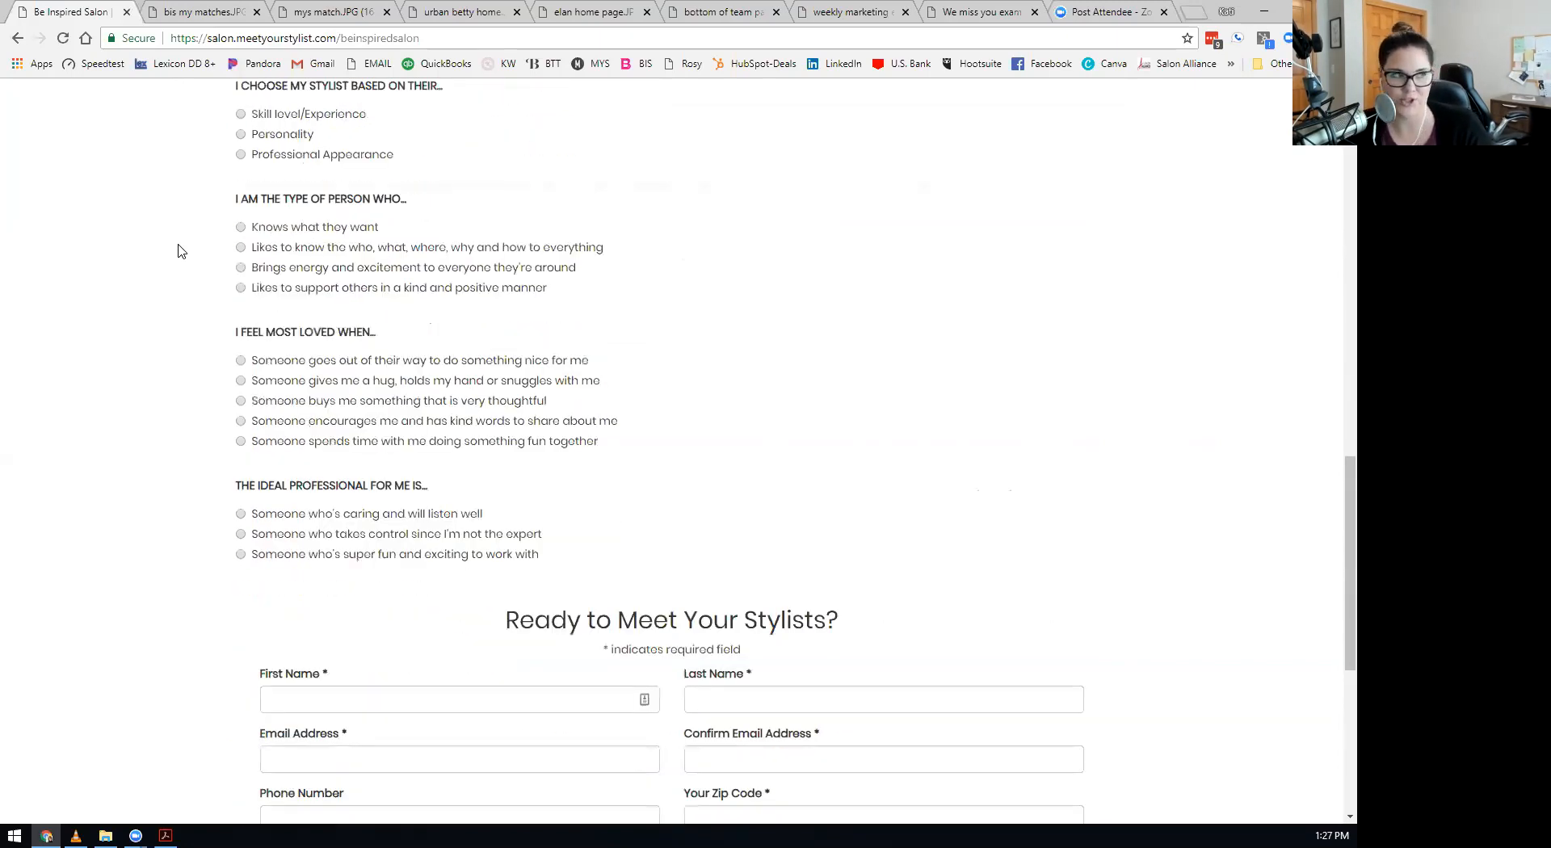
scroll(up, 3)
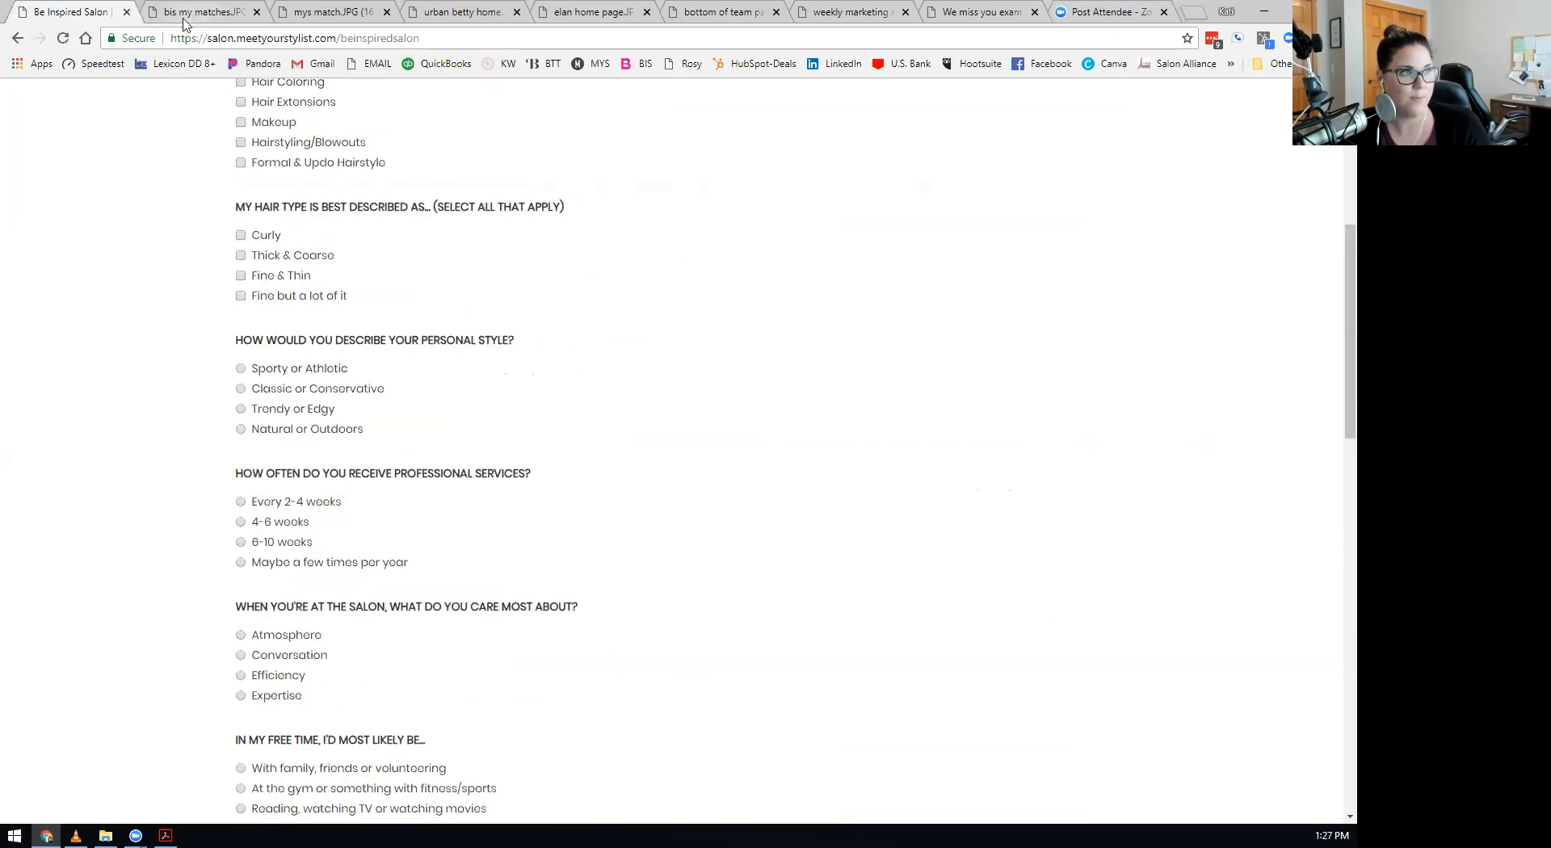
View the 'bis my matches.JPG' image of the three recommended stylists.
click(198, 11)
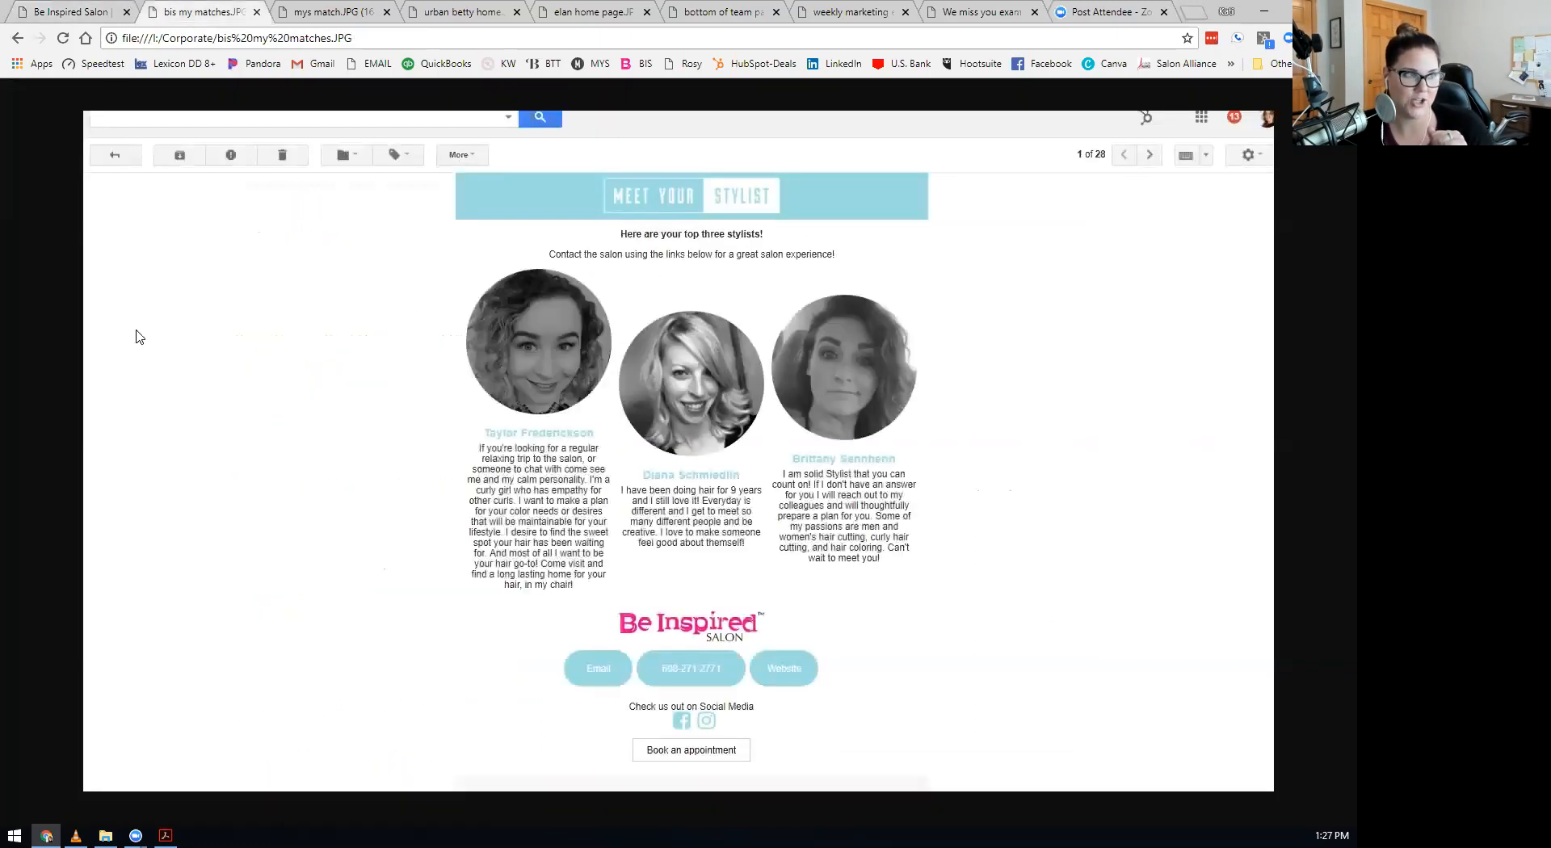
mouse_move(264, 399)
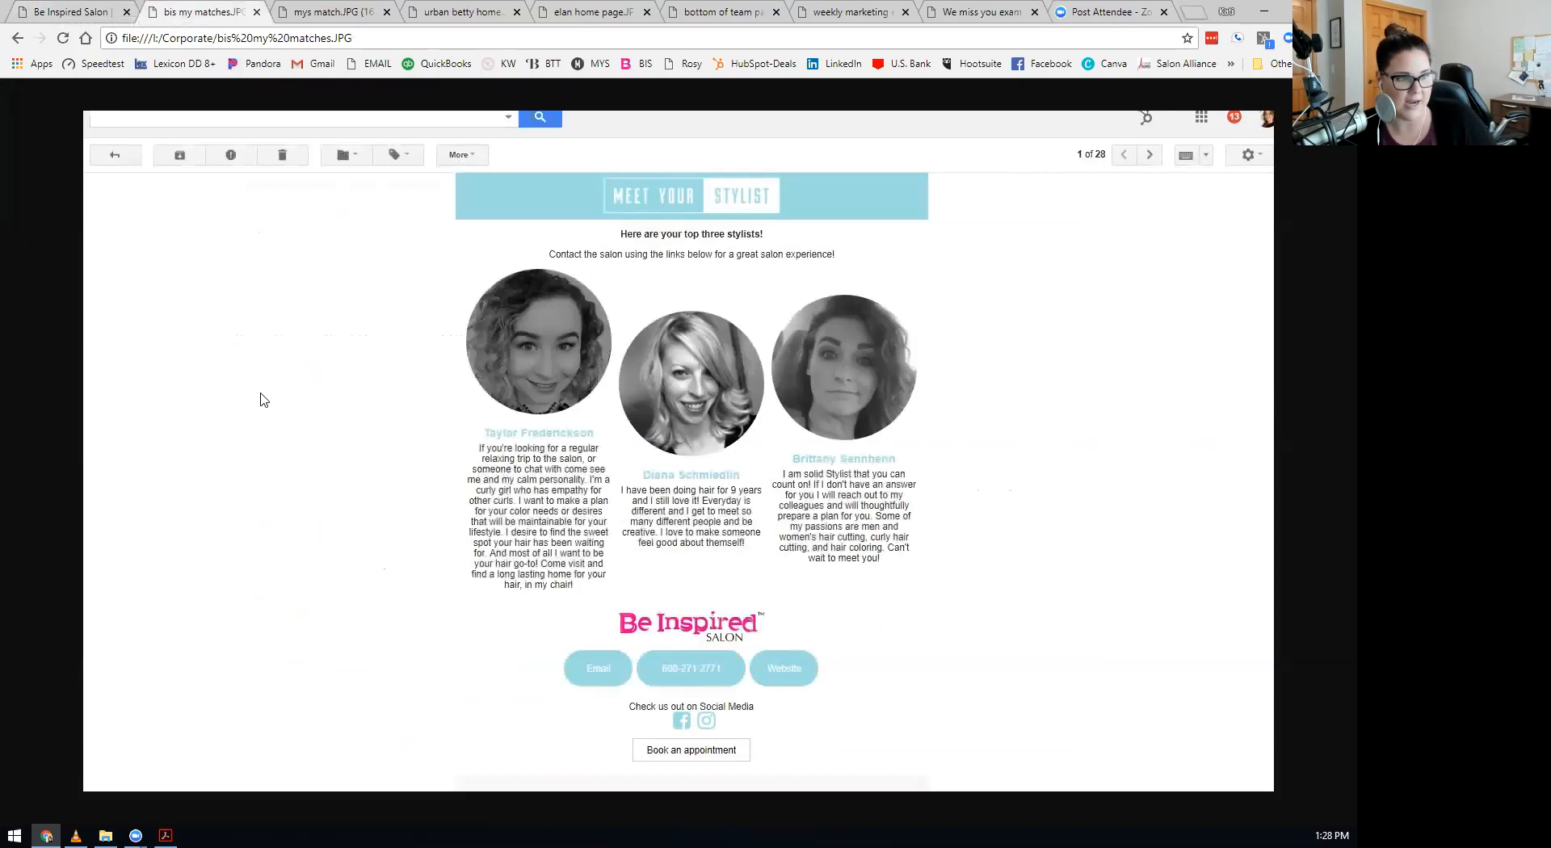
mouse_move(241, 396)
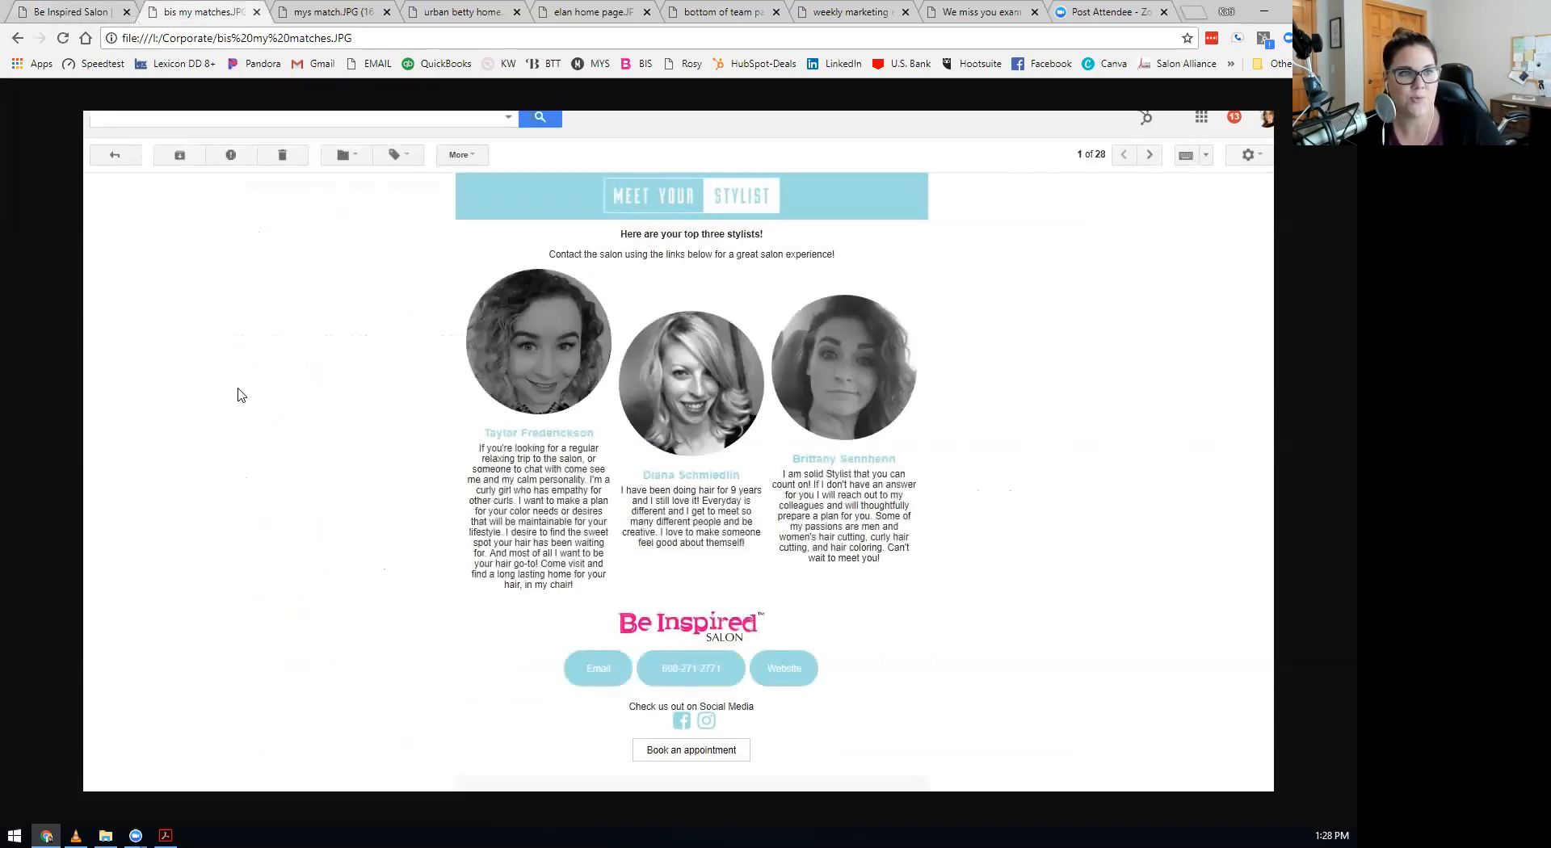
mouse_move(475, 483)
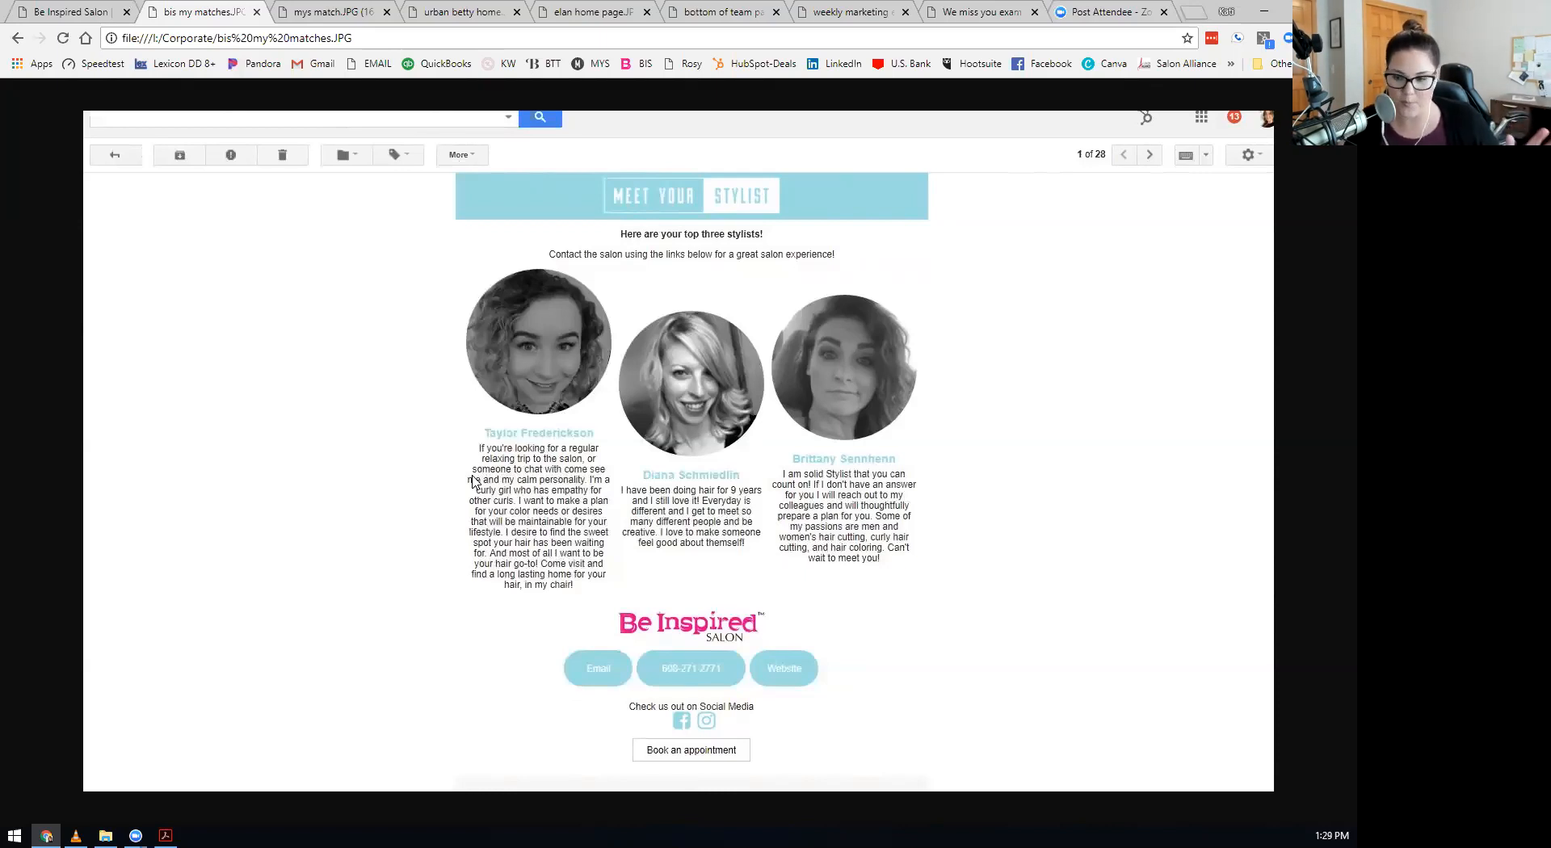
mouse_move(339, 450)
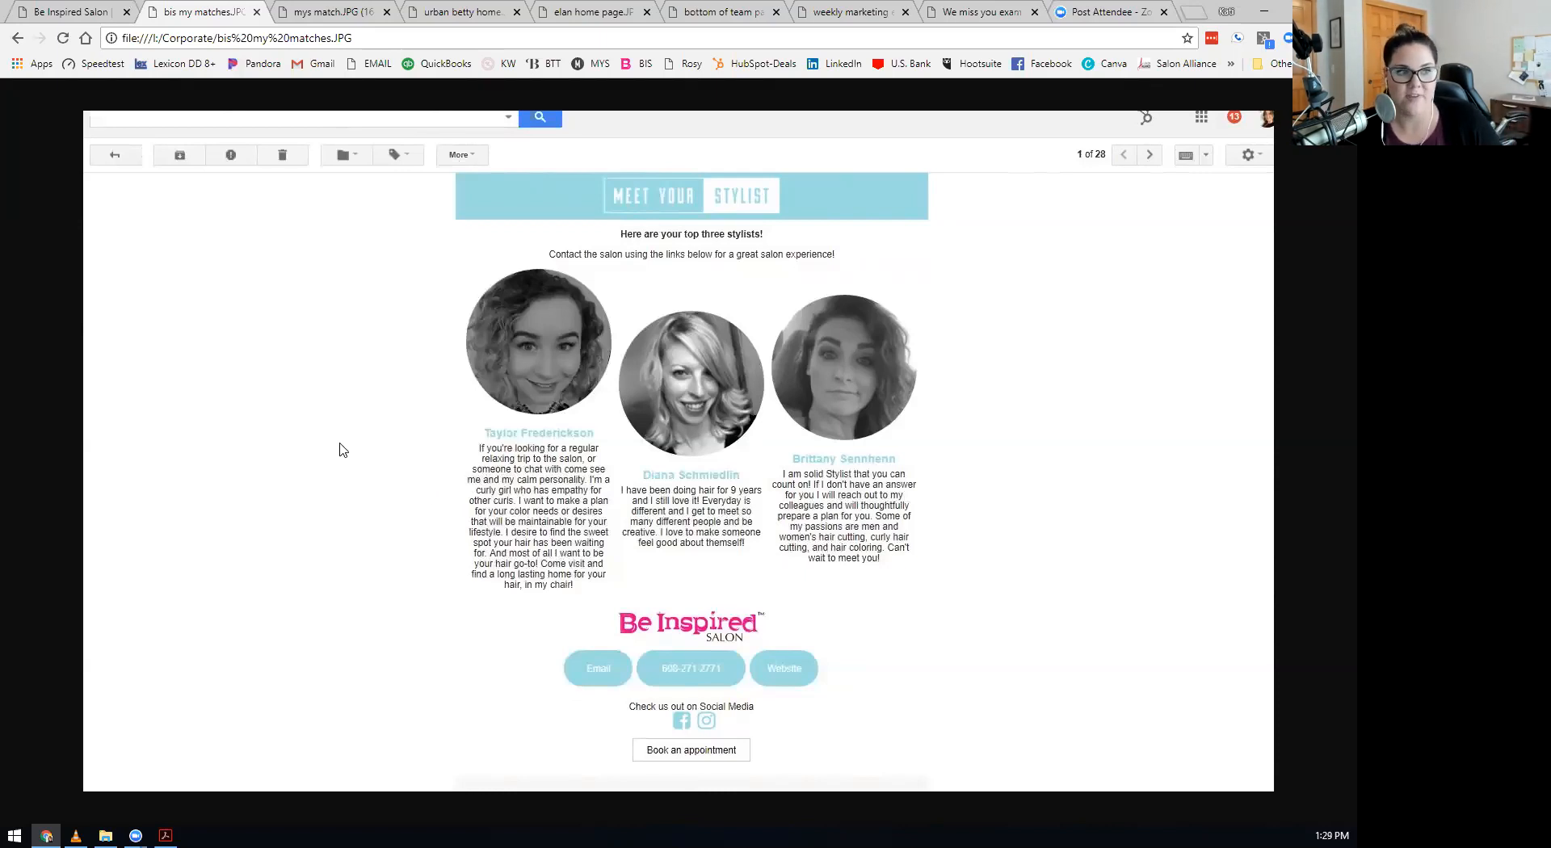
mouse_move(542, 277)
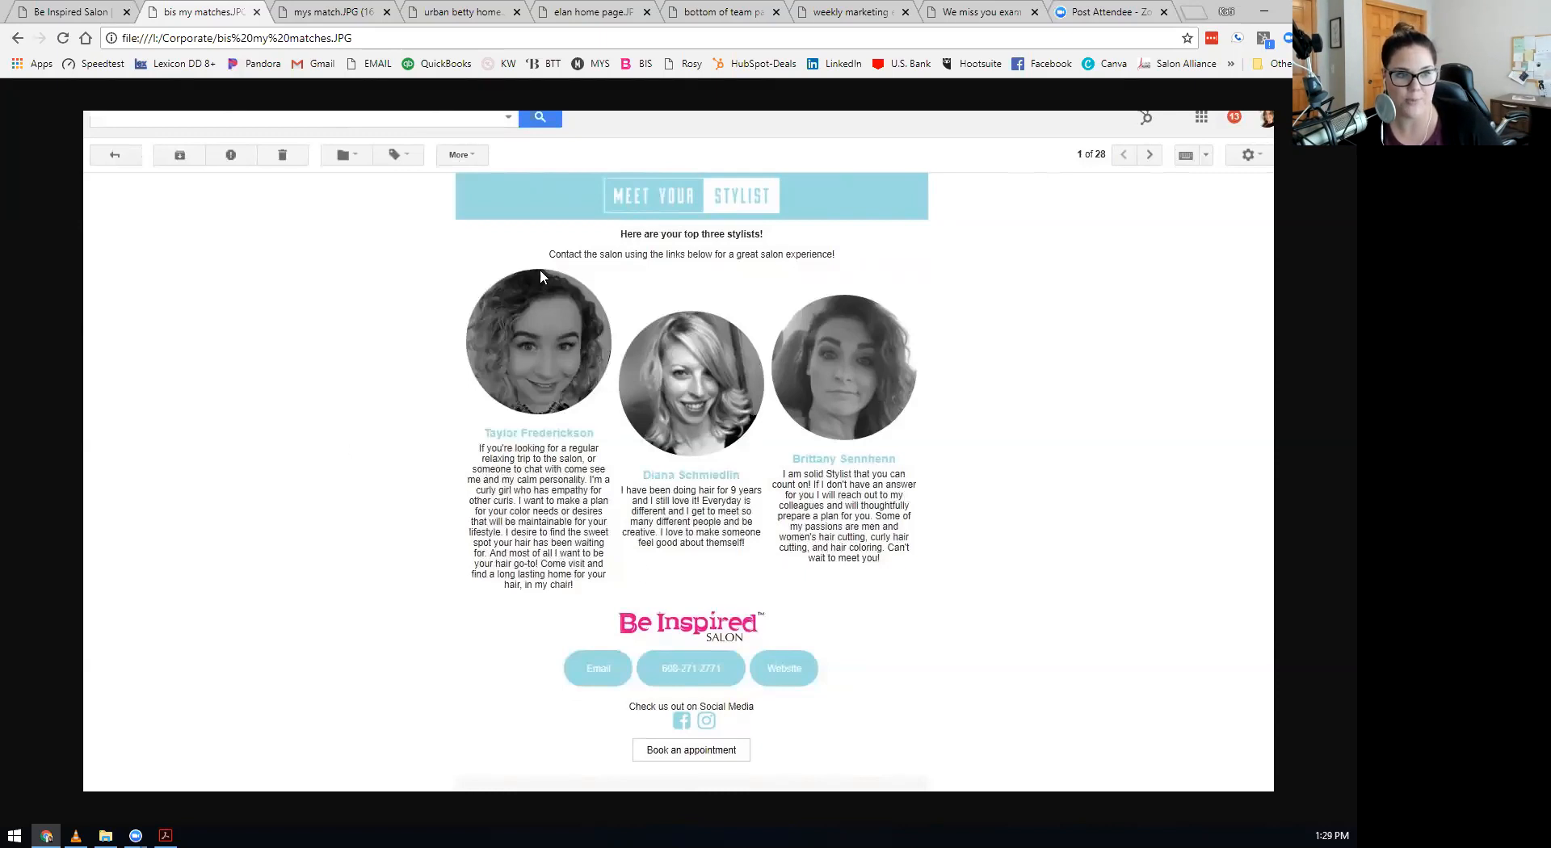
mouse_move(219, 476)
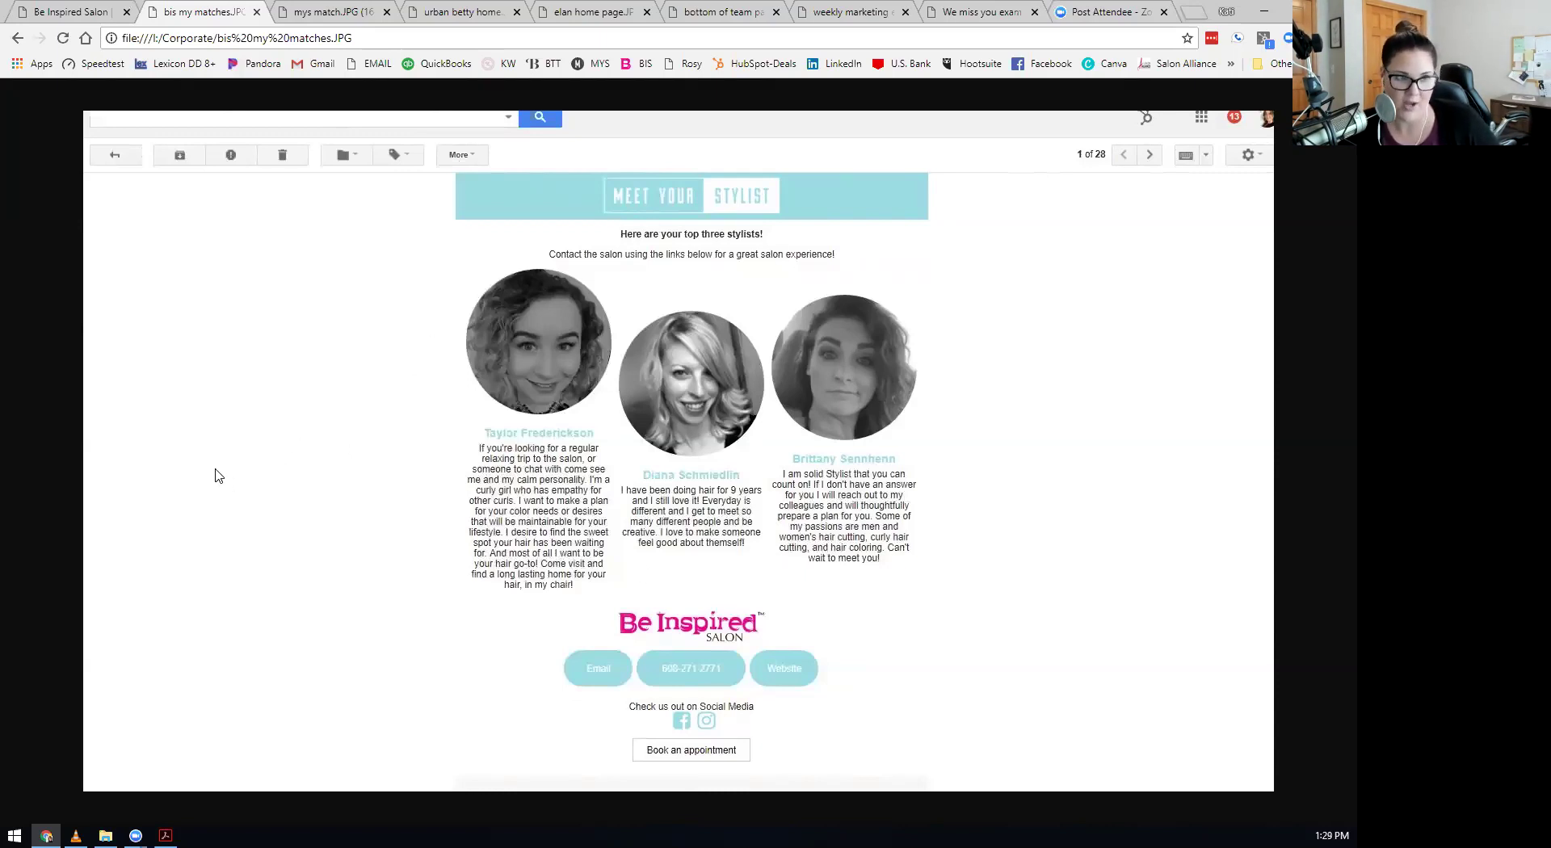
mouse_move(868, 343)
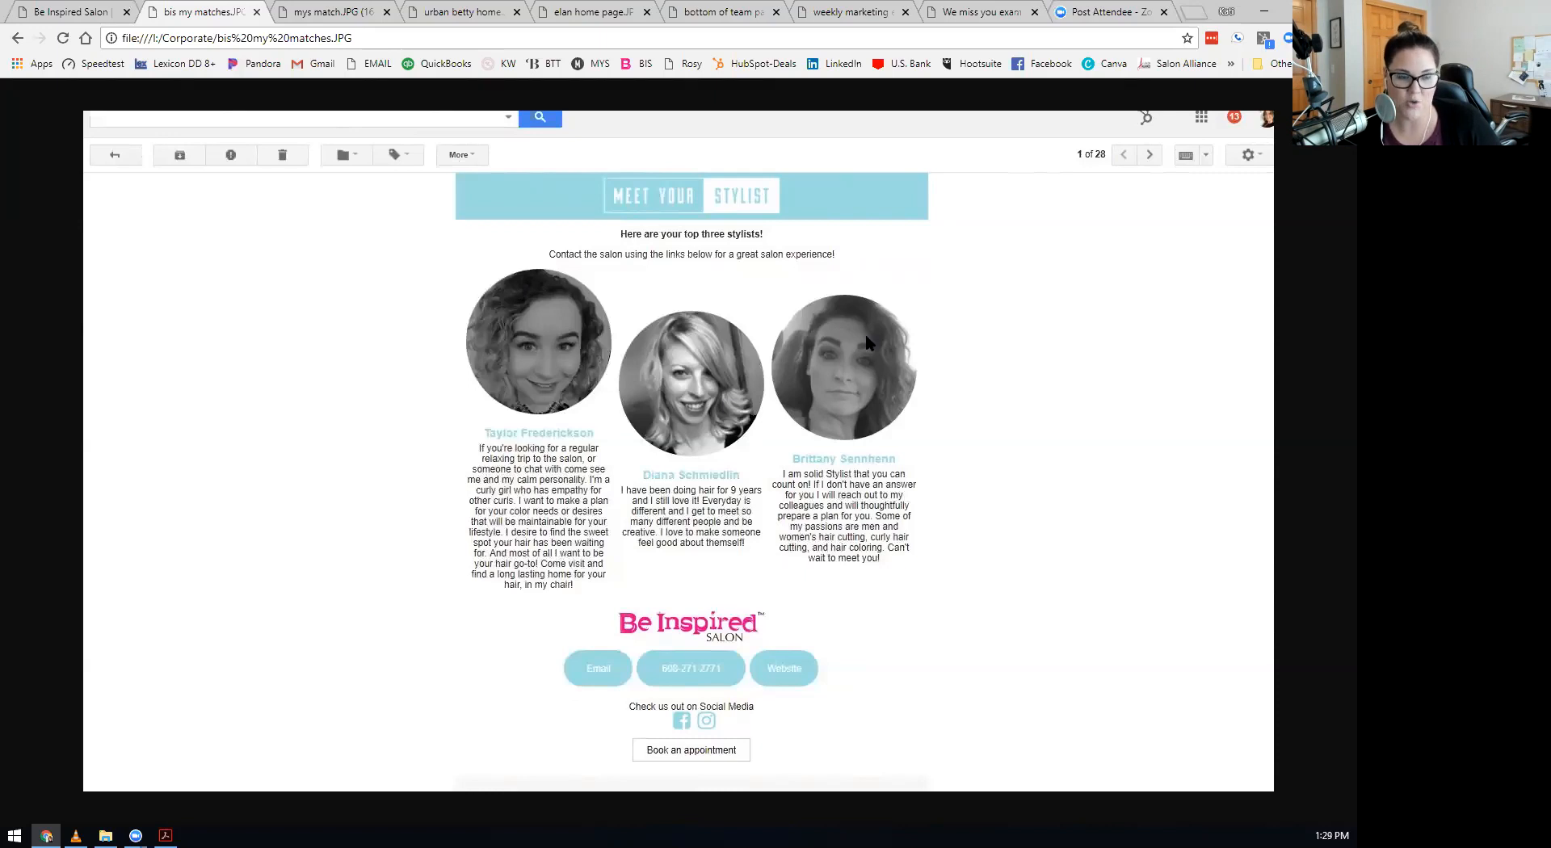
mouse_move(480, 345)
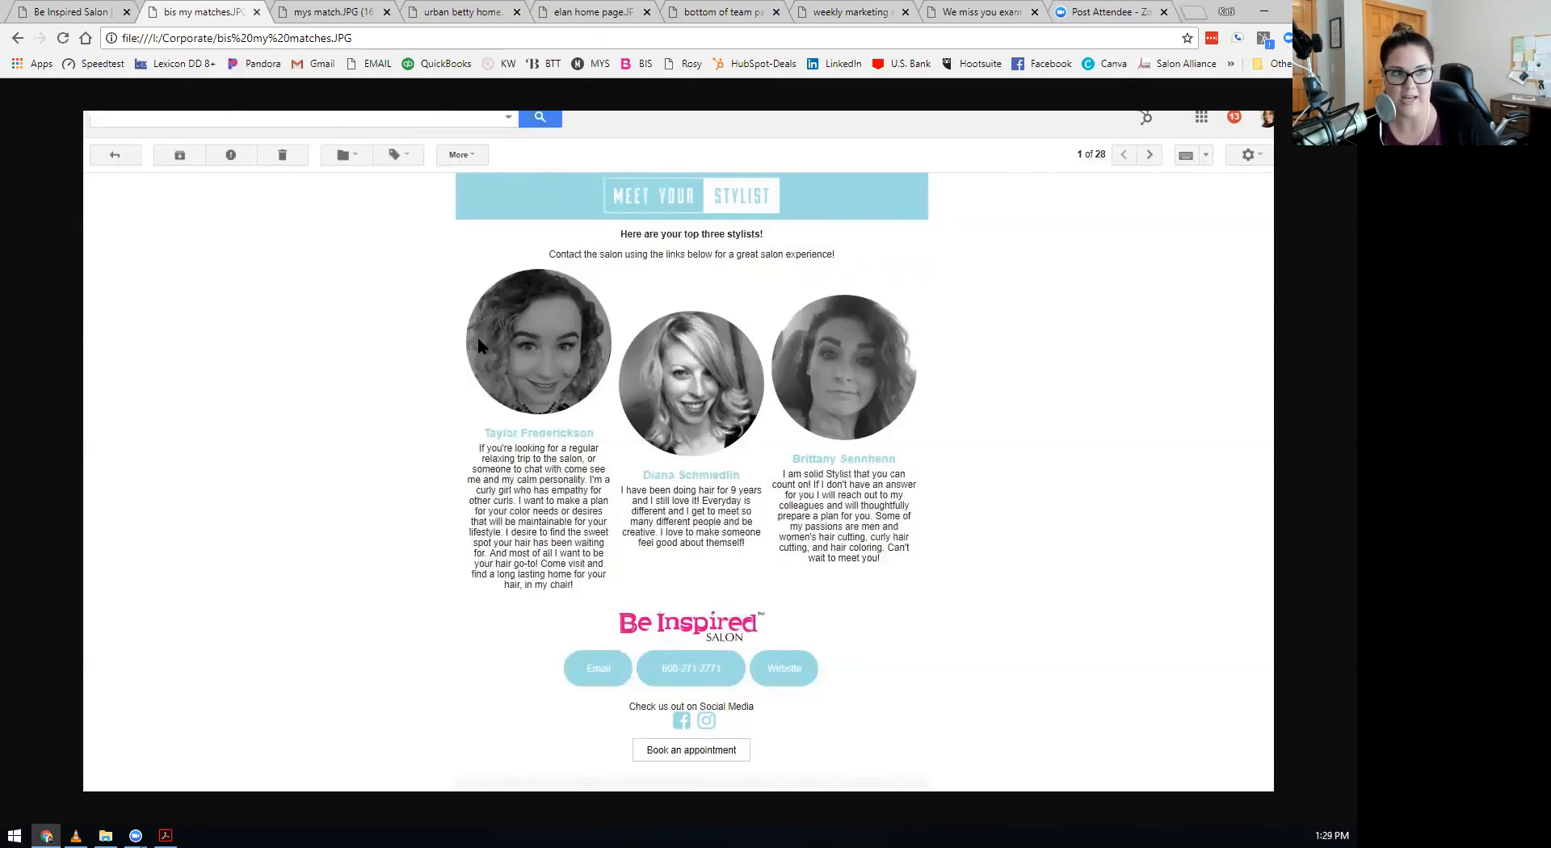
mouse_move(709, 451)
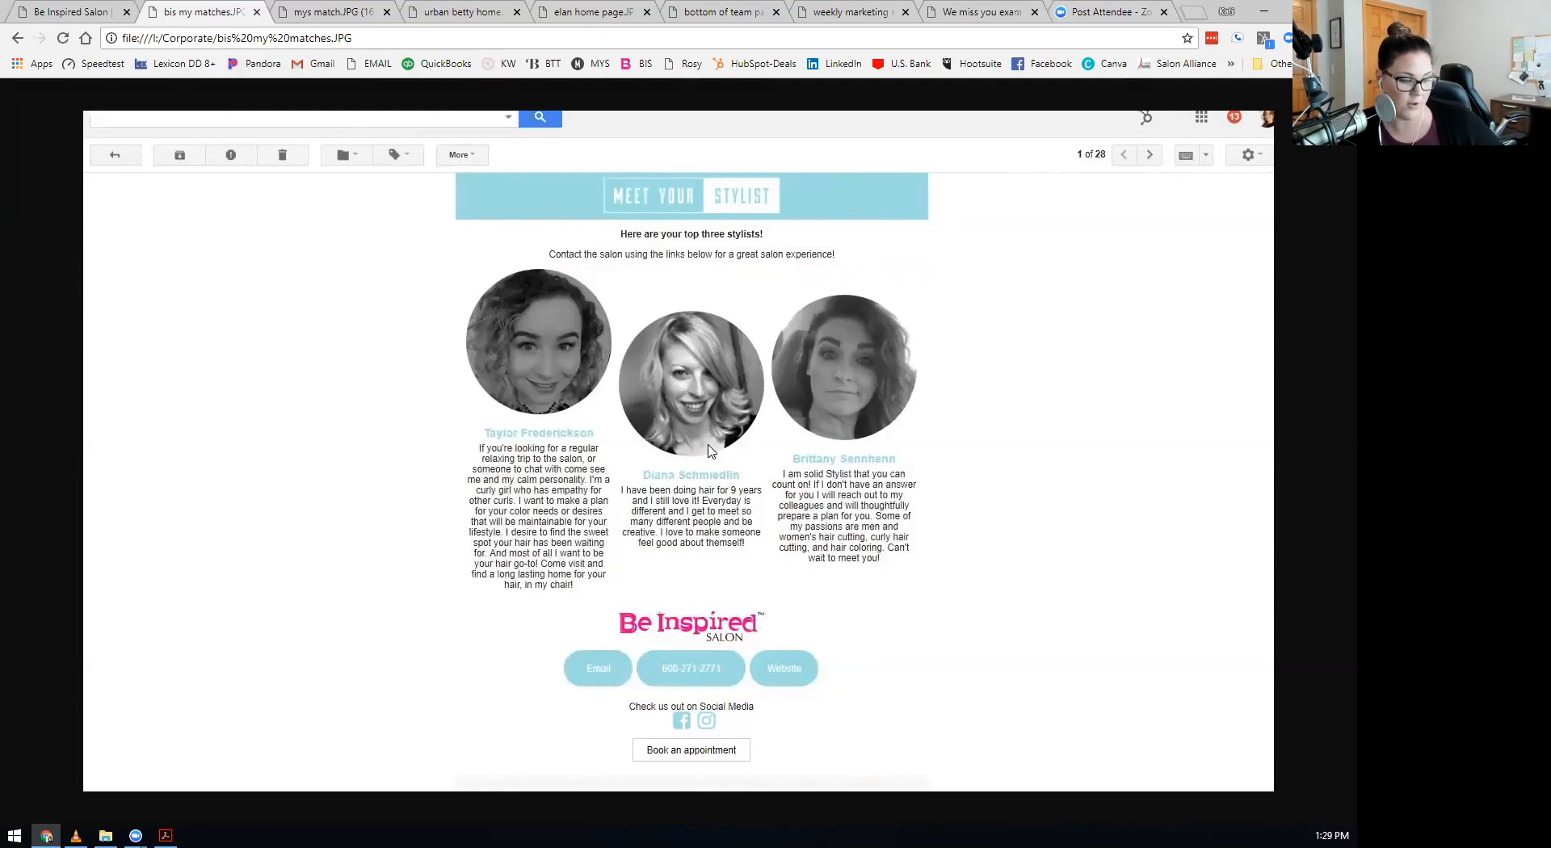
mouse_move(666, 482)
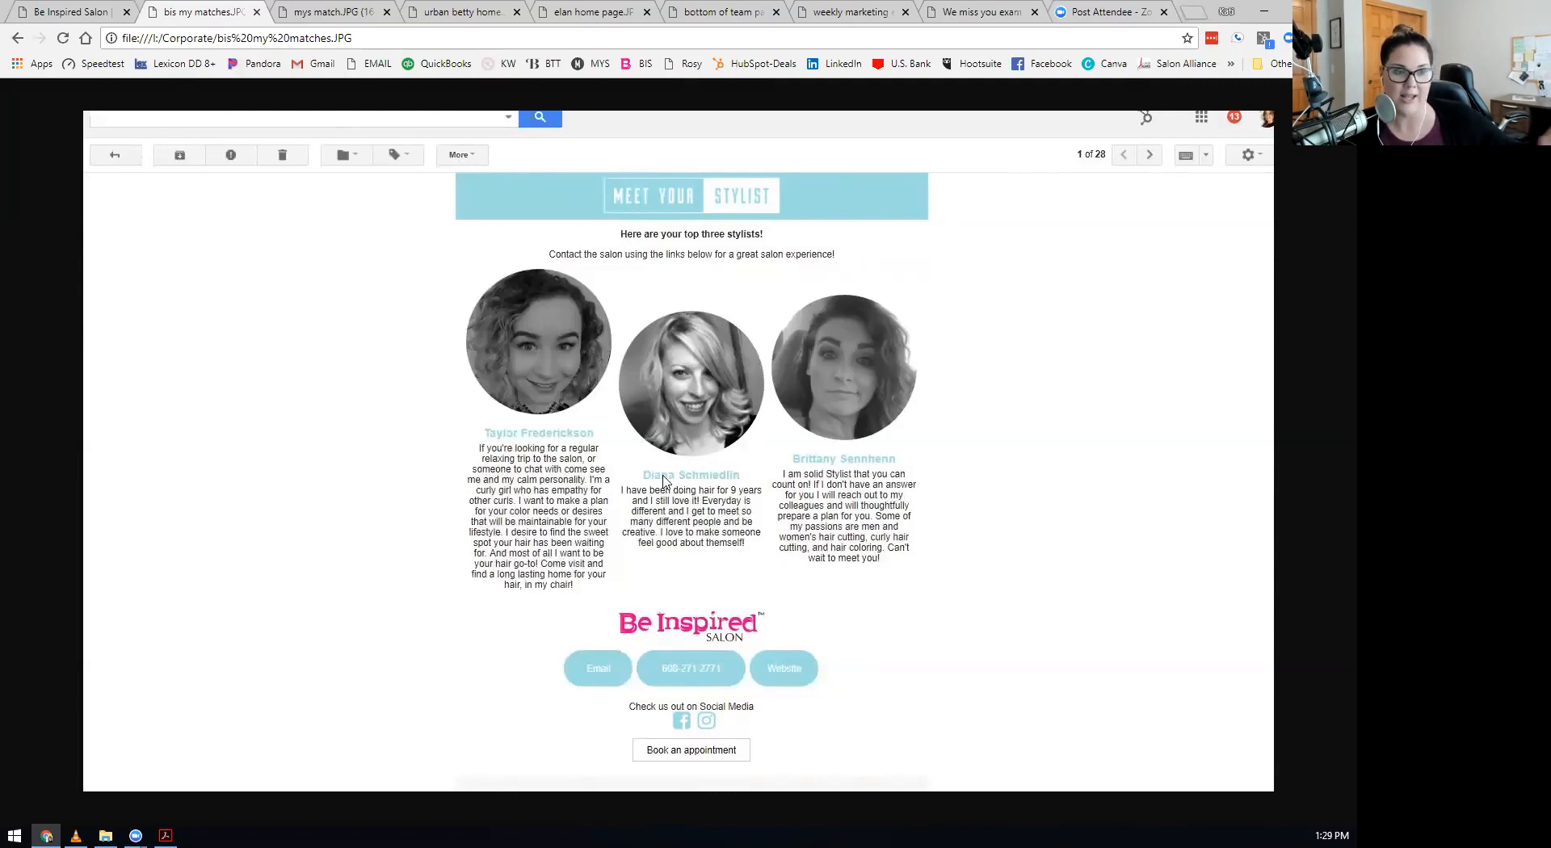
mouse_move(467, 362)
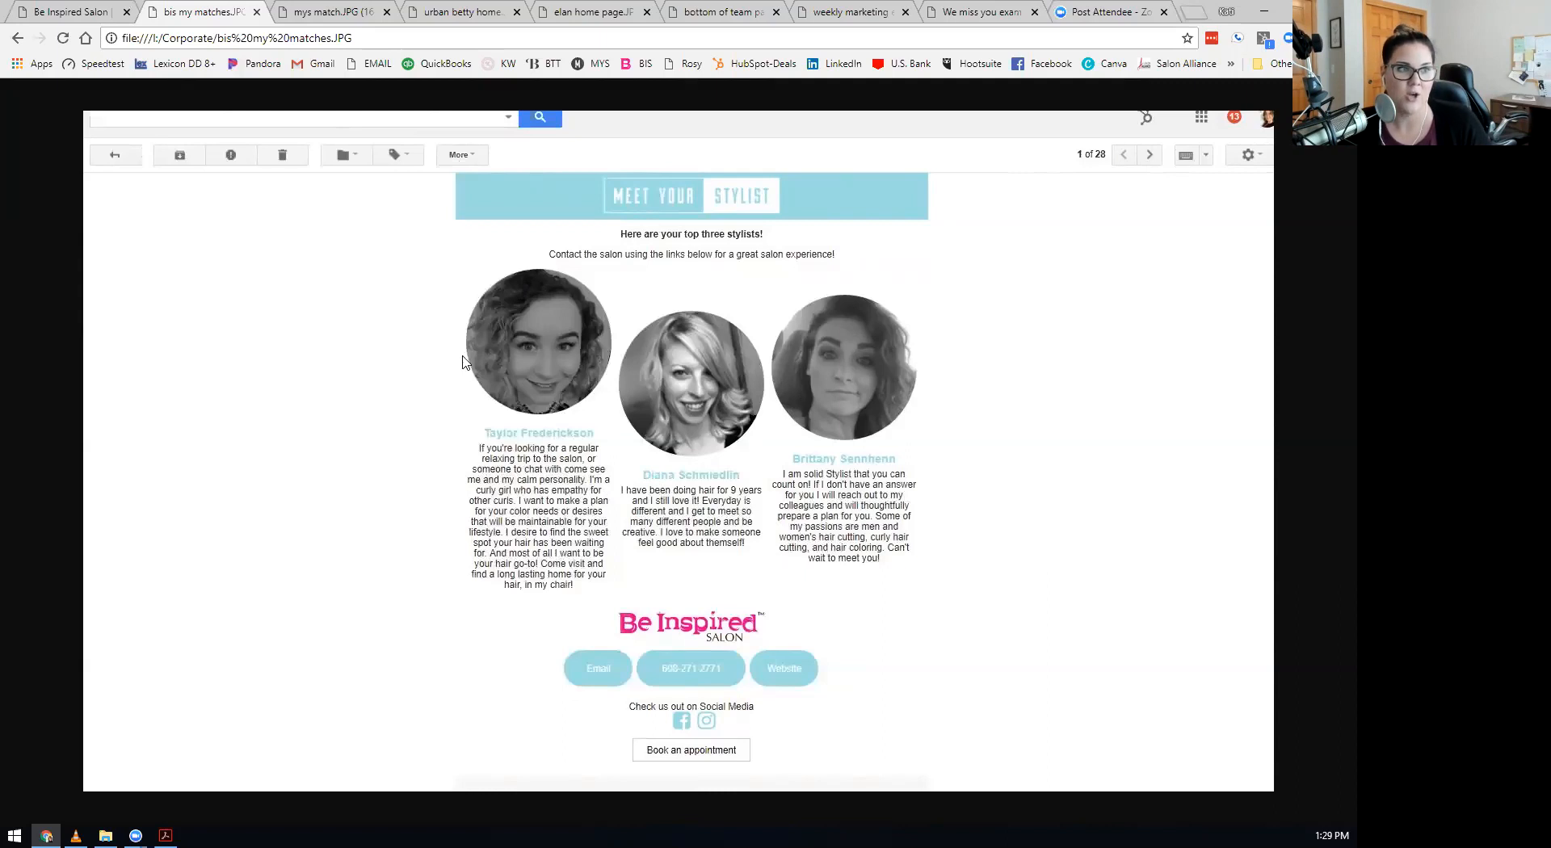
mouse_move(534, 511)
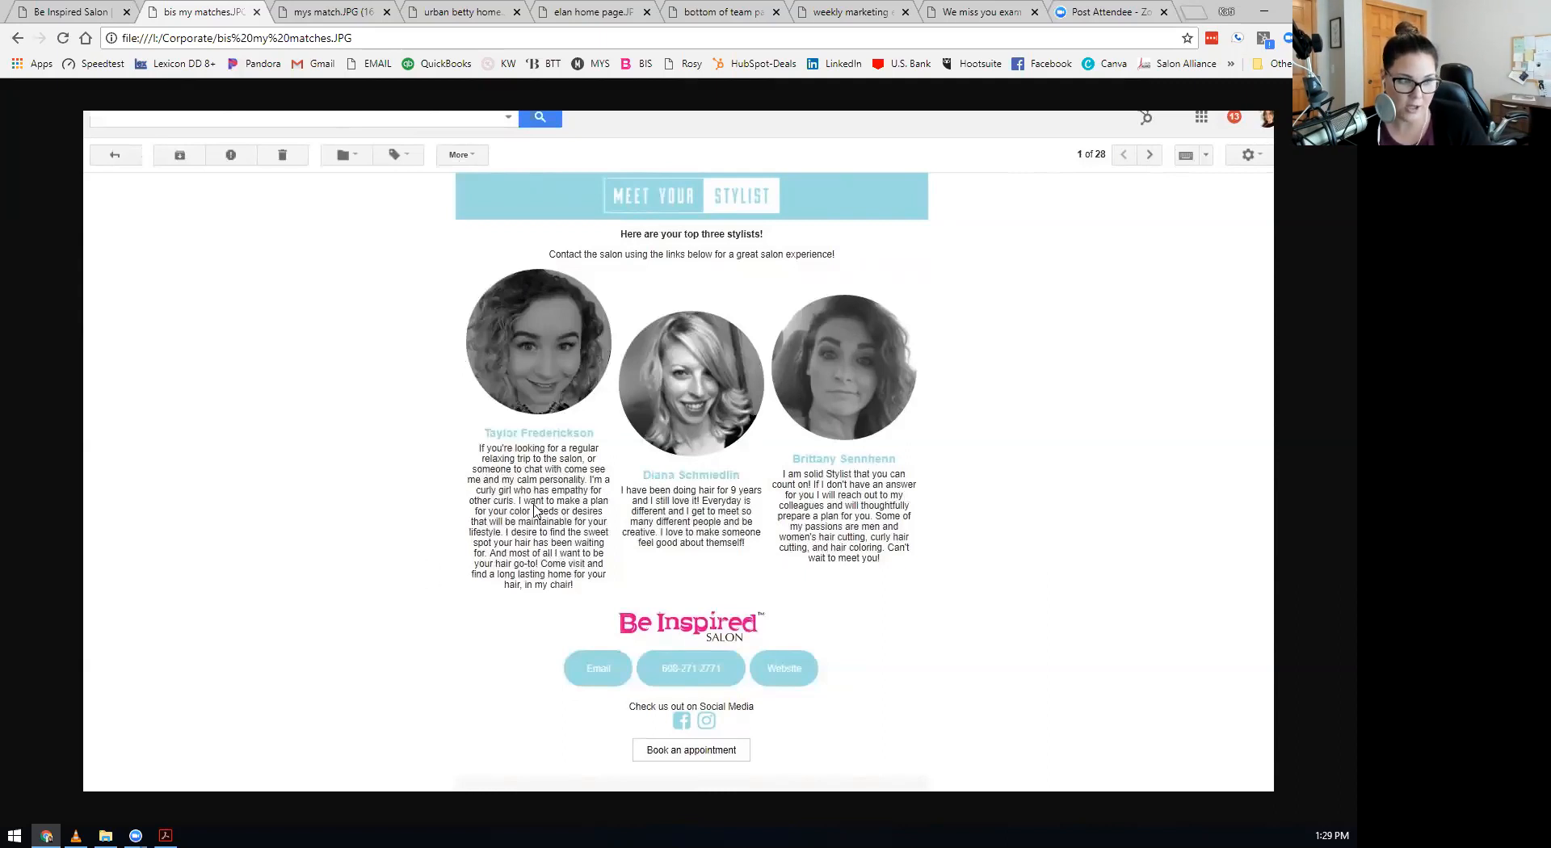
mouse_move(544, 580)
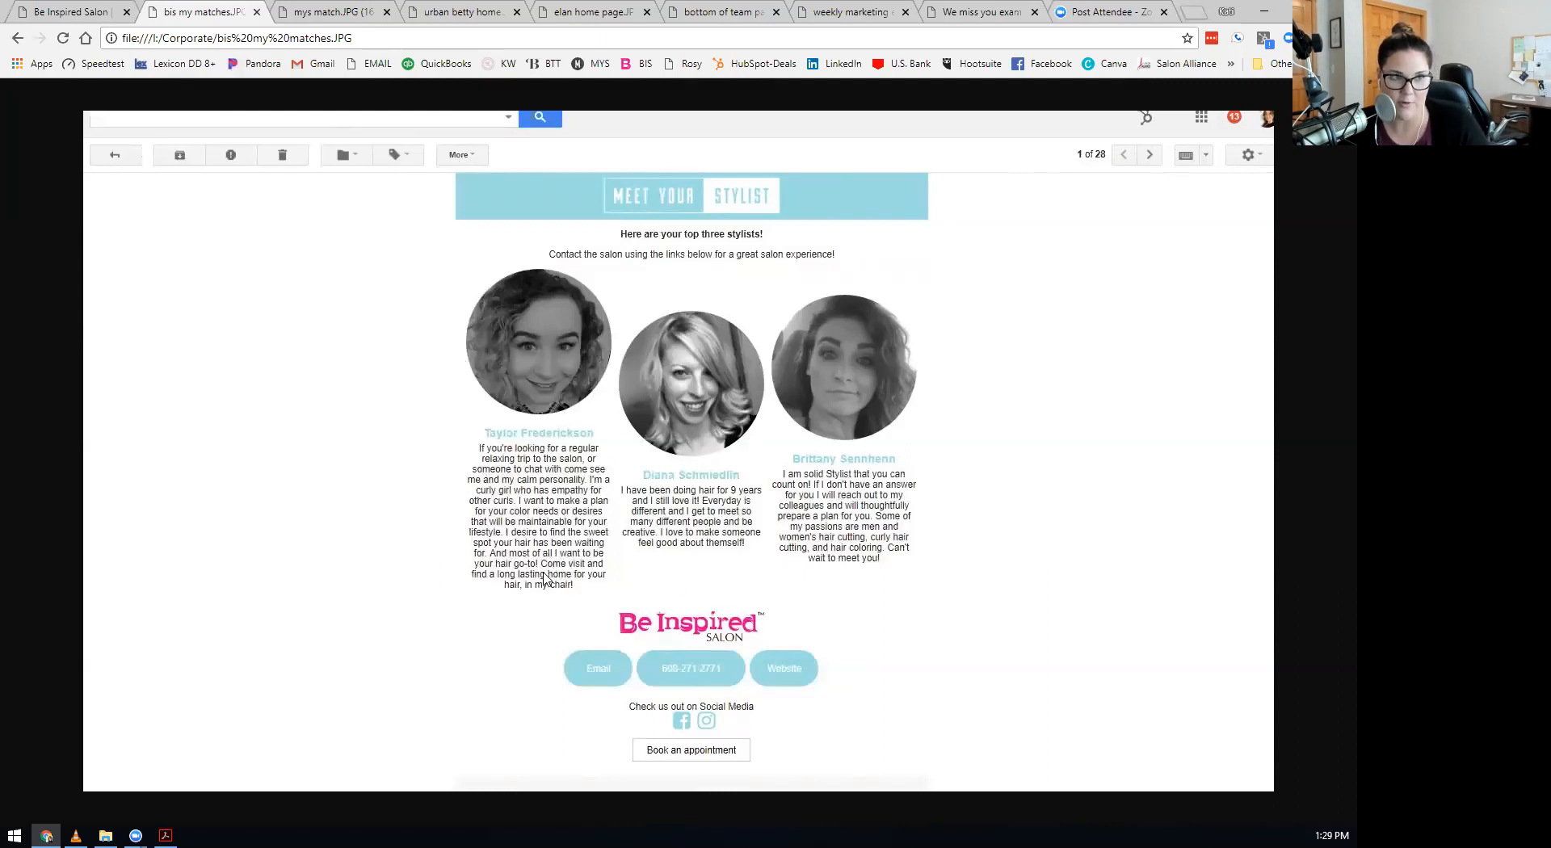
mouse_move(423, 425)
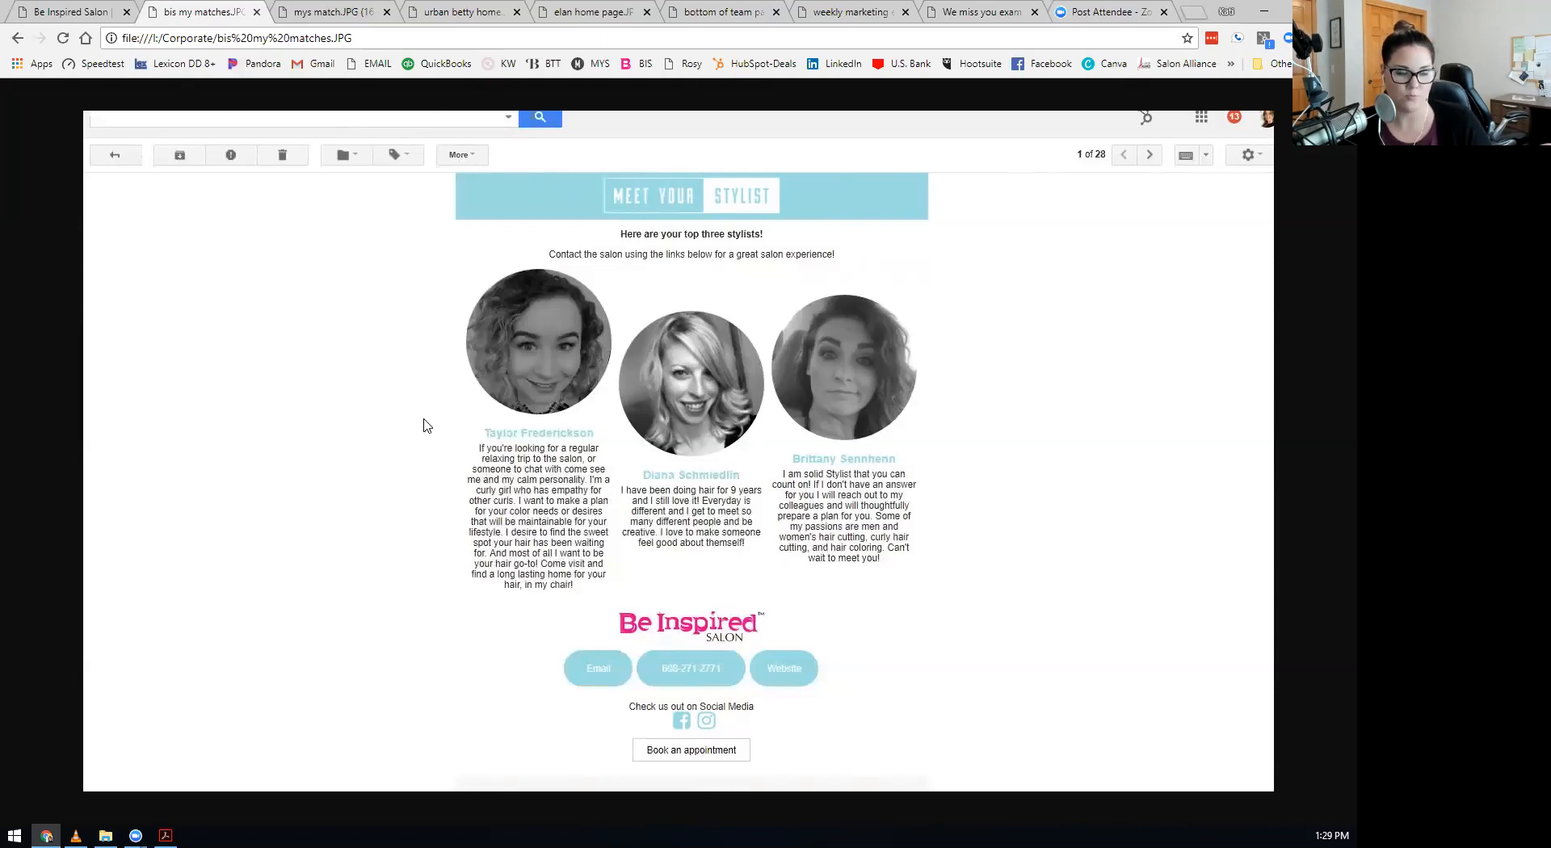
mouse_move(284, 318)
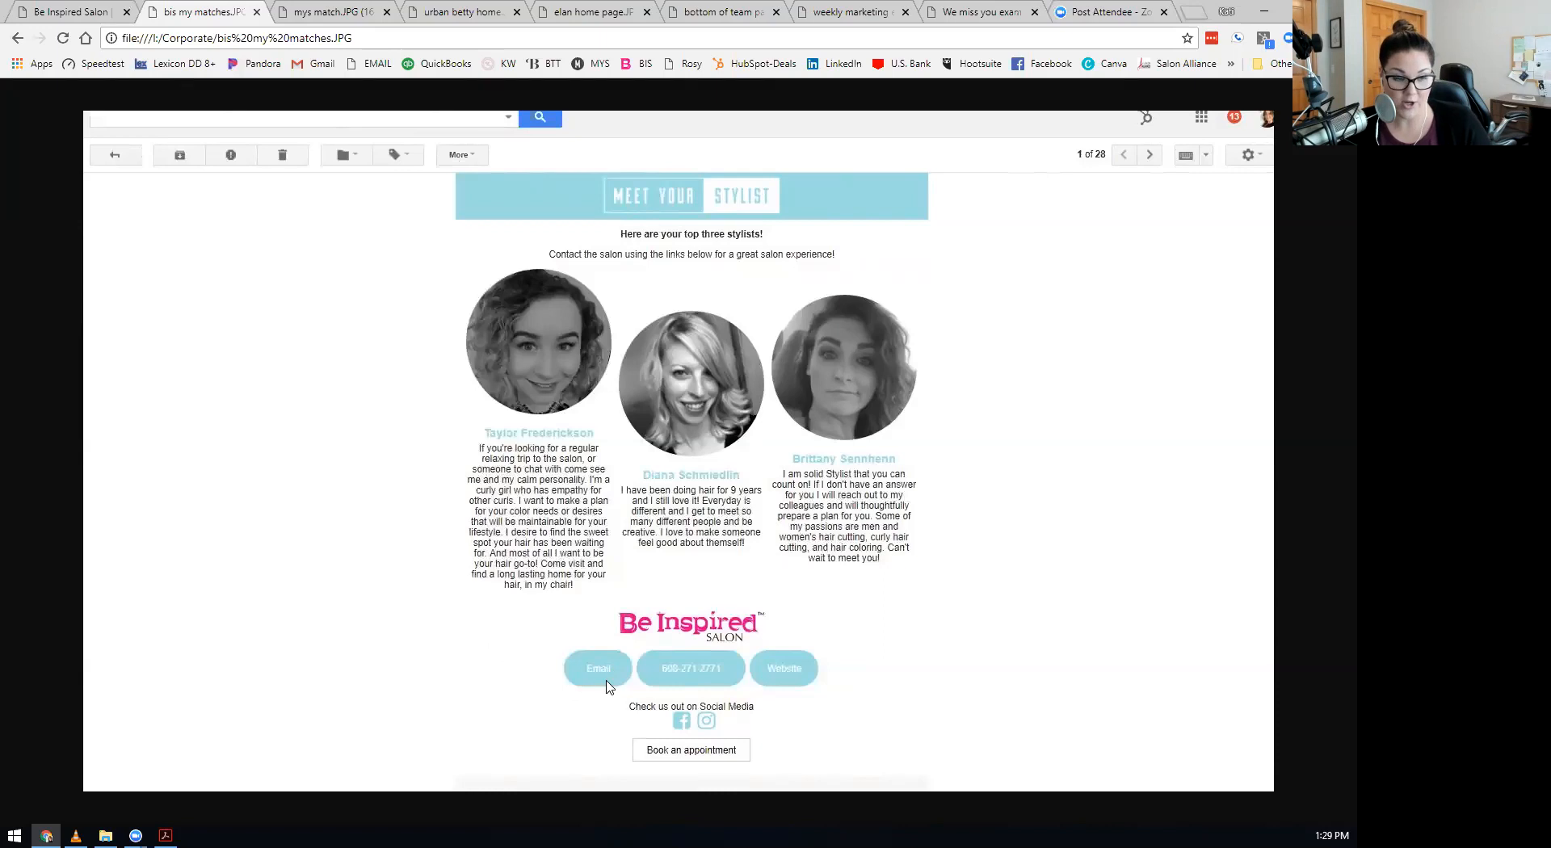
mouse_move(616, 670)
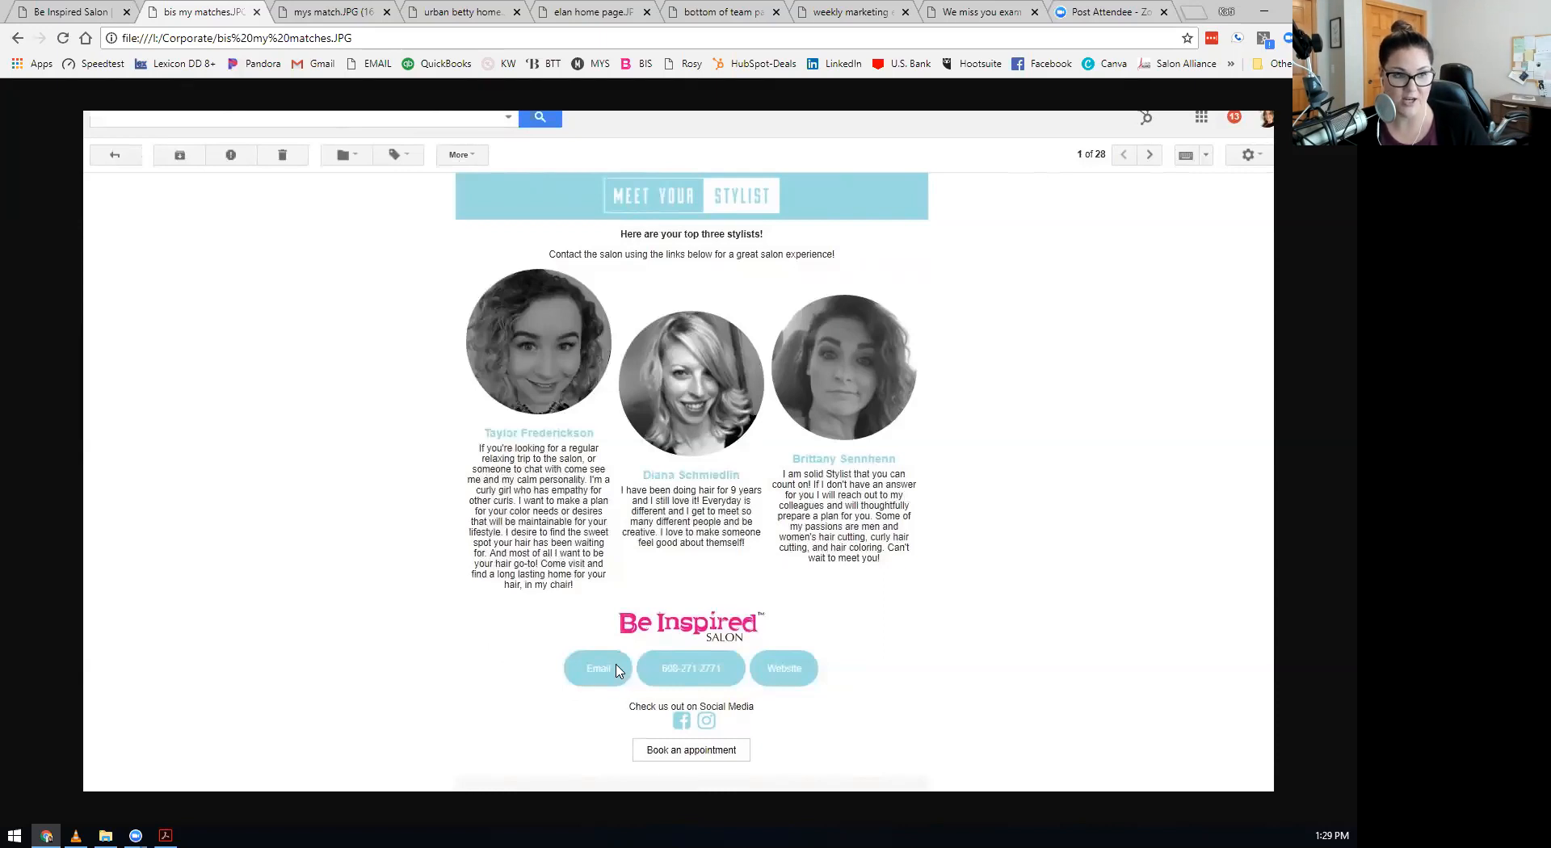
mouse_move(704, 757)
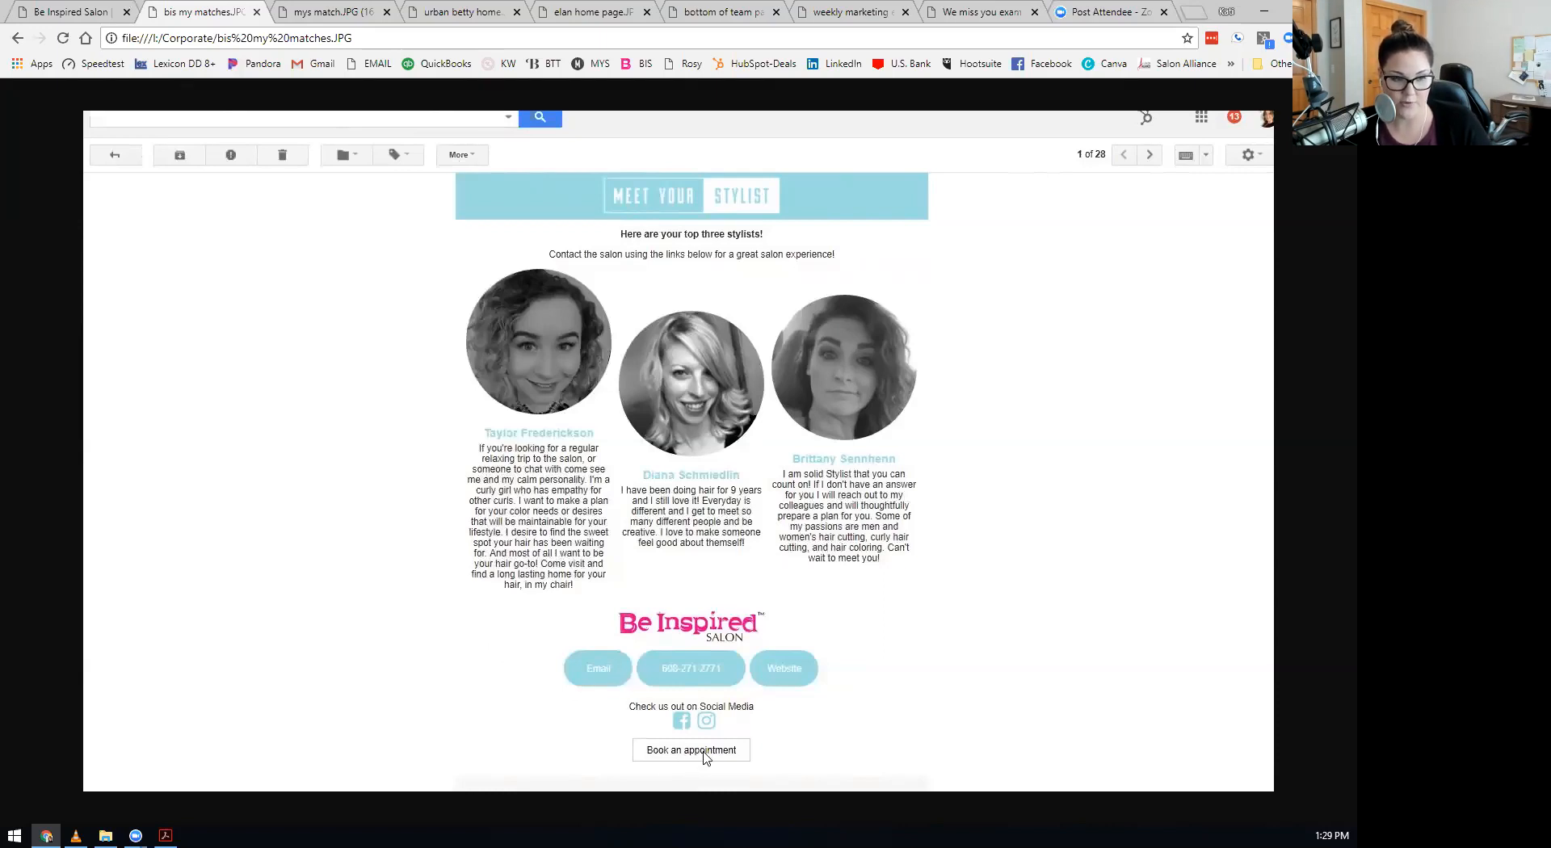
mouse_move(768, 752)
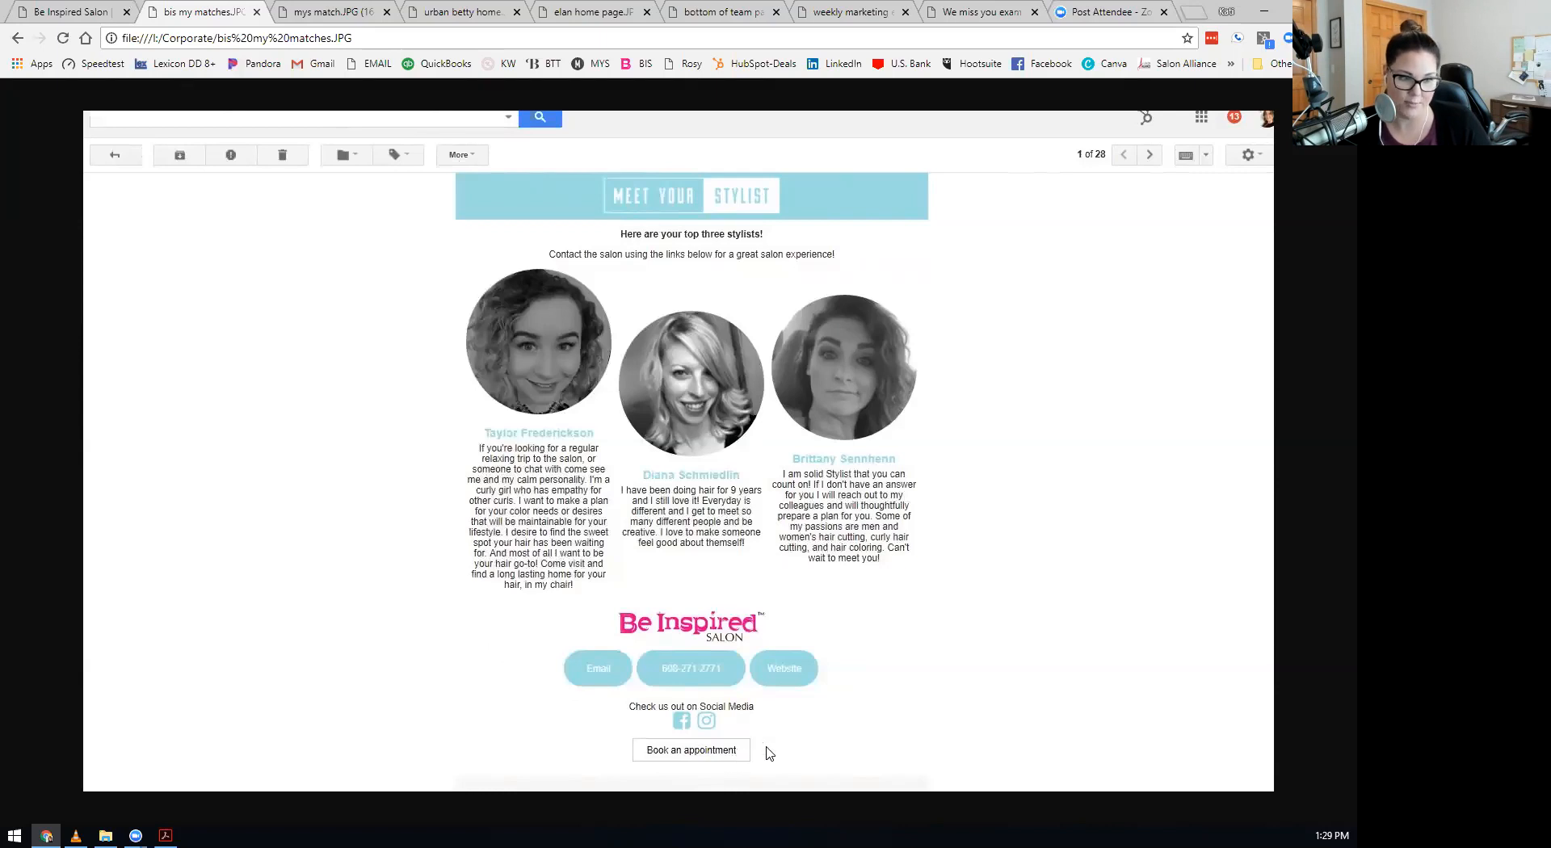
mouse_move(695, 756)
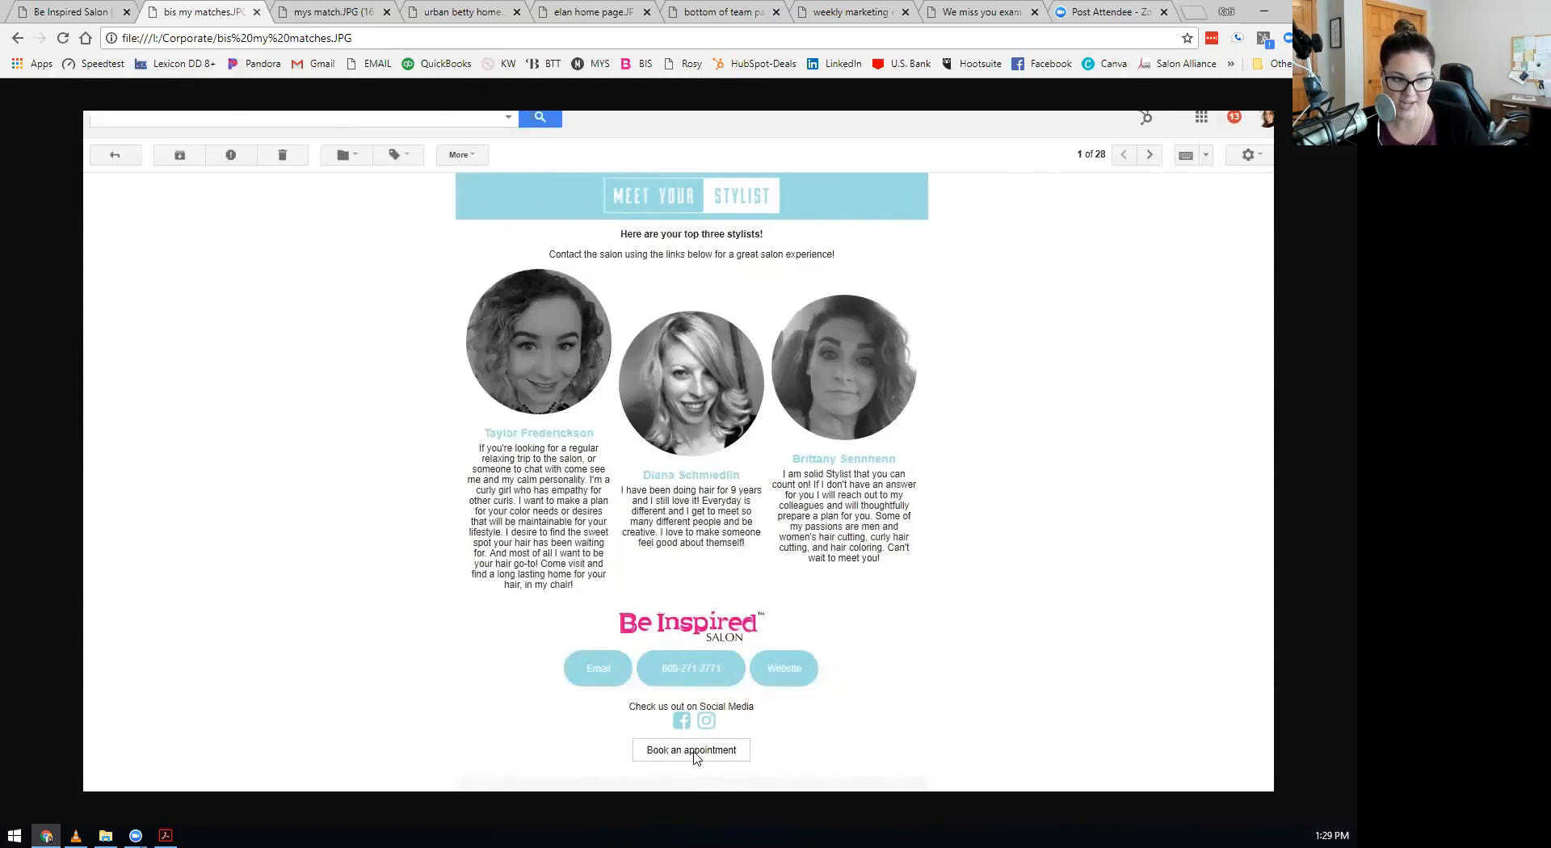
mouse_move(698, 756)
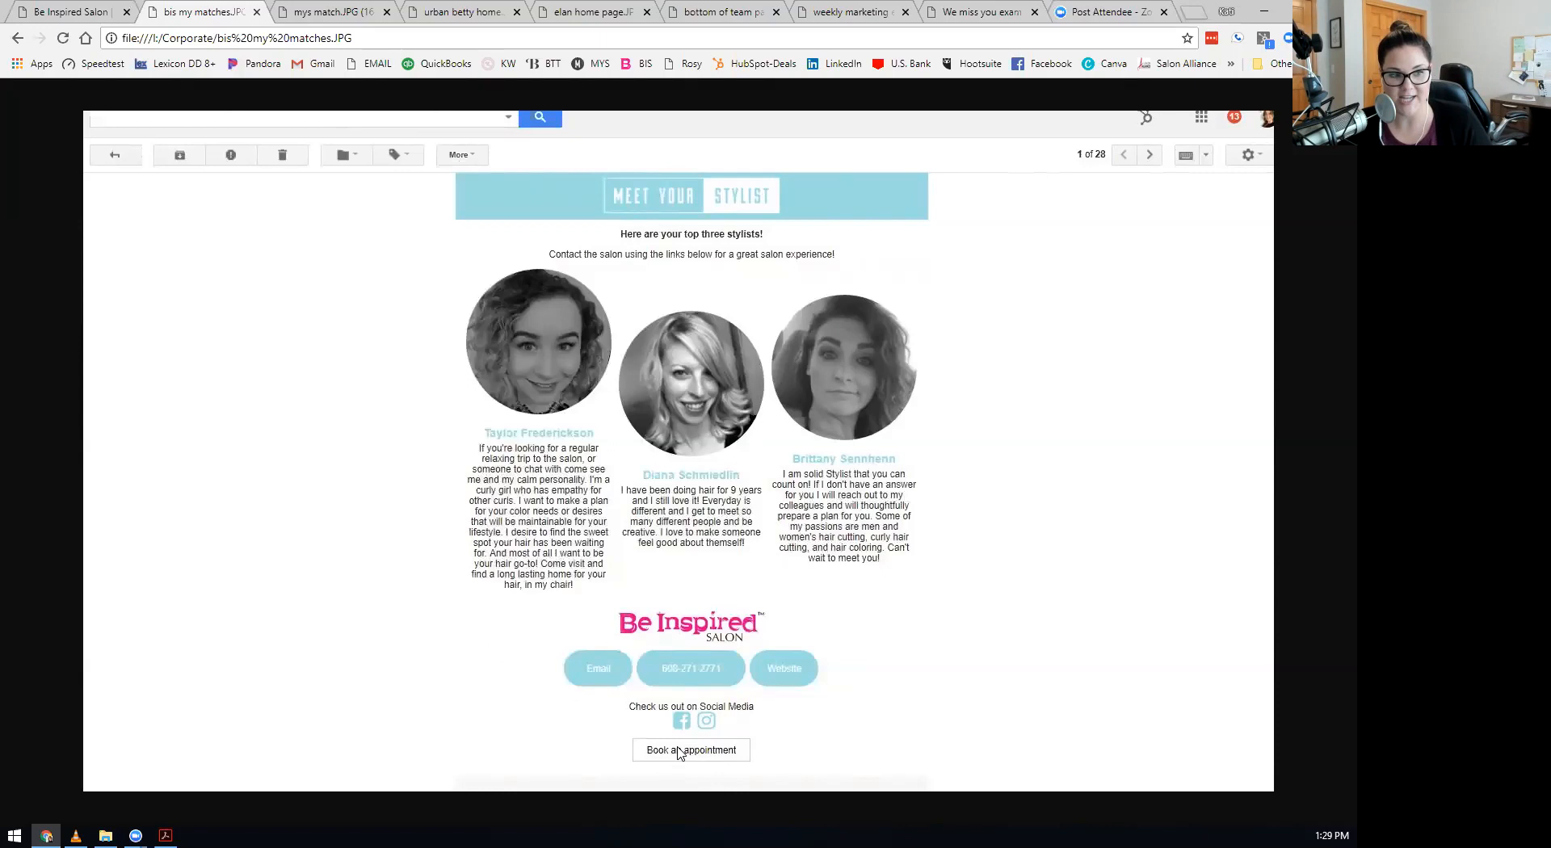
mouse_move(702, 800)
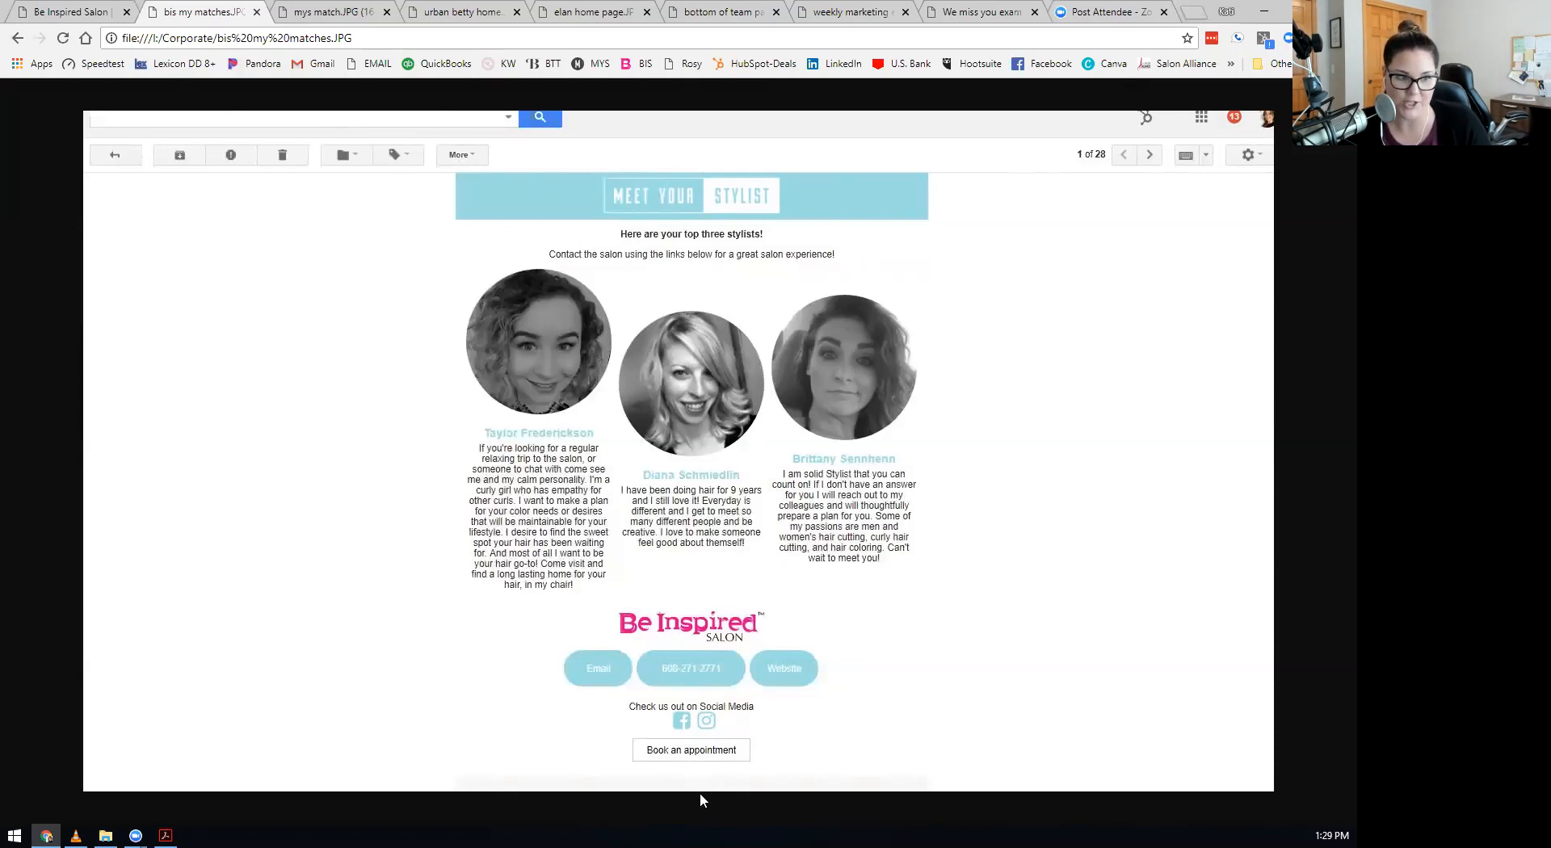
mouse_move(682, 722)
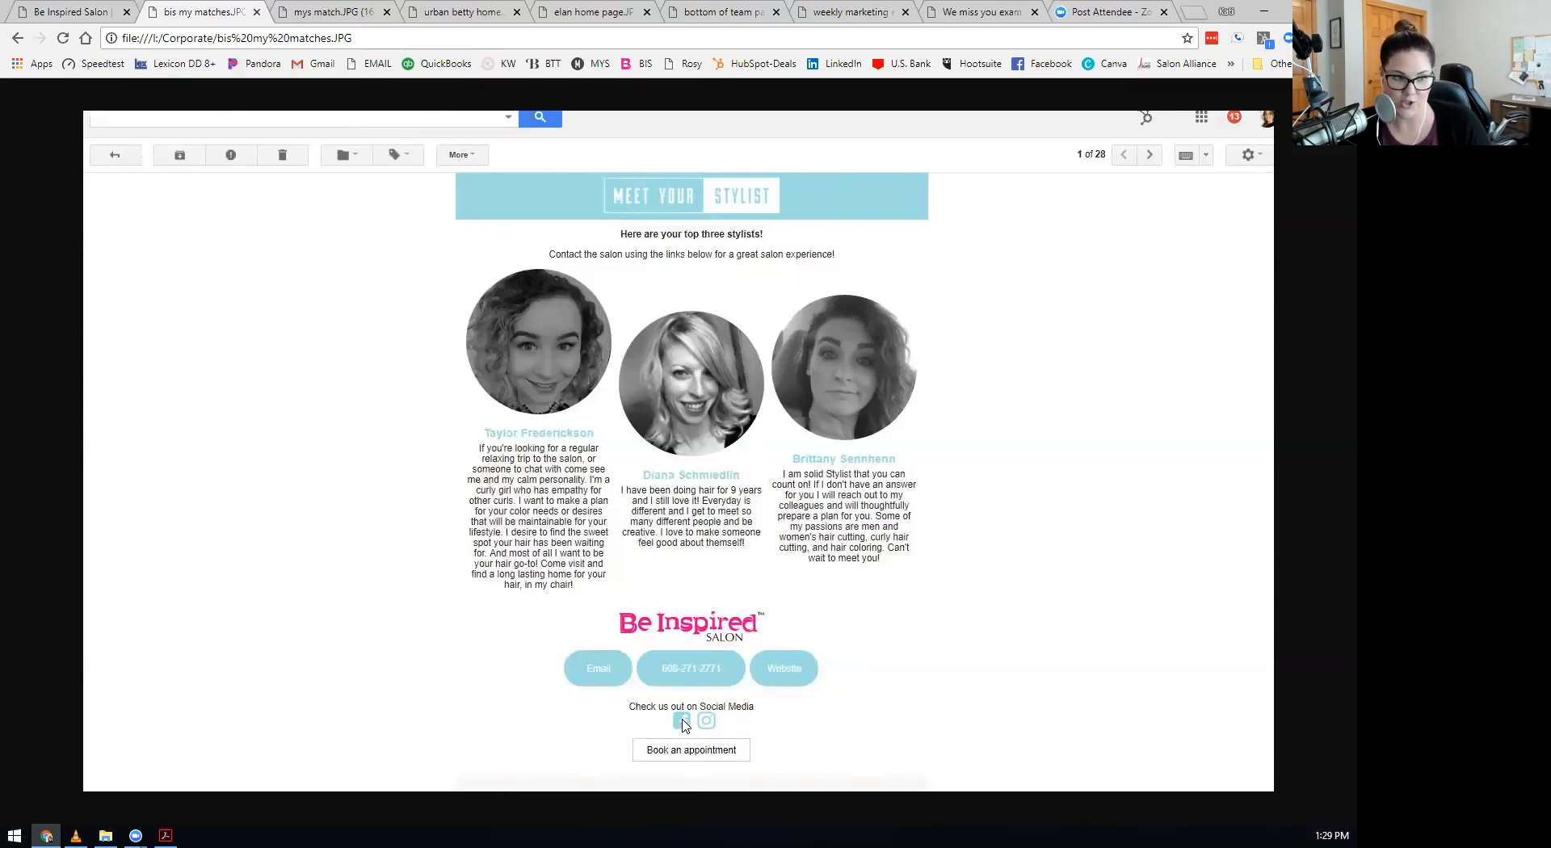
mouse_move(853, 669)
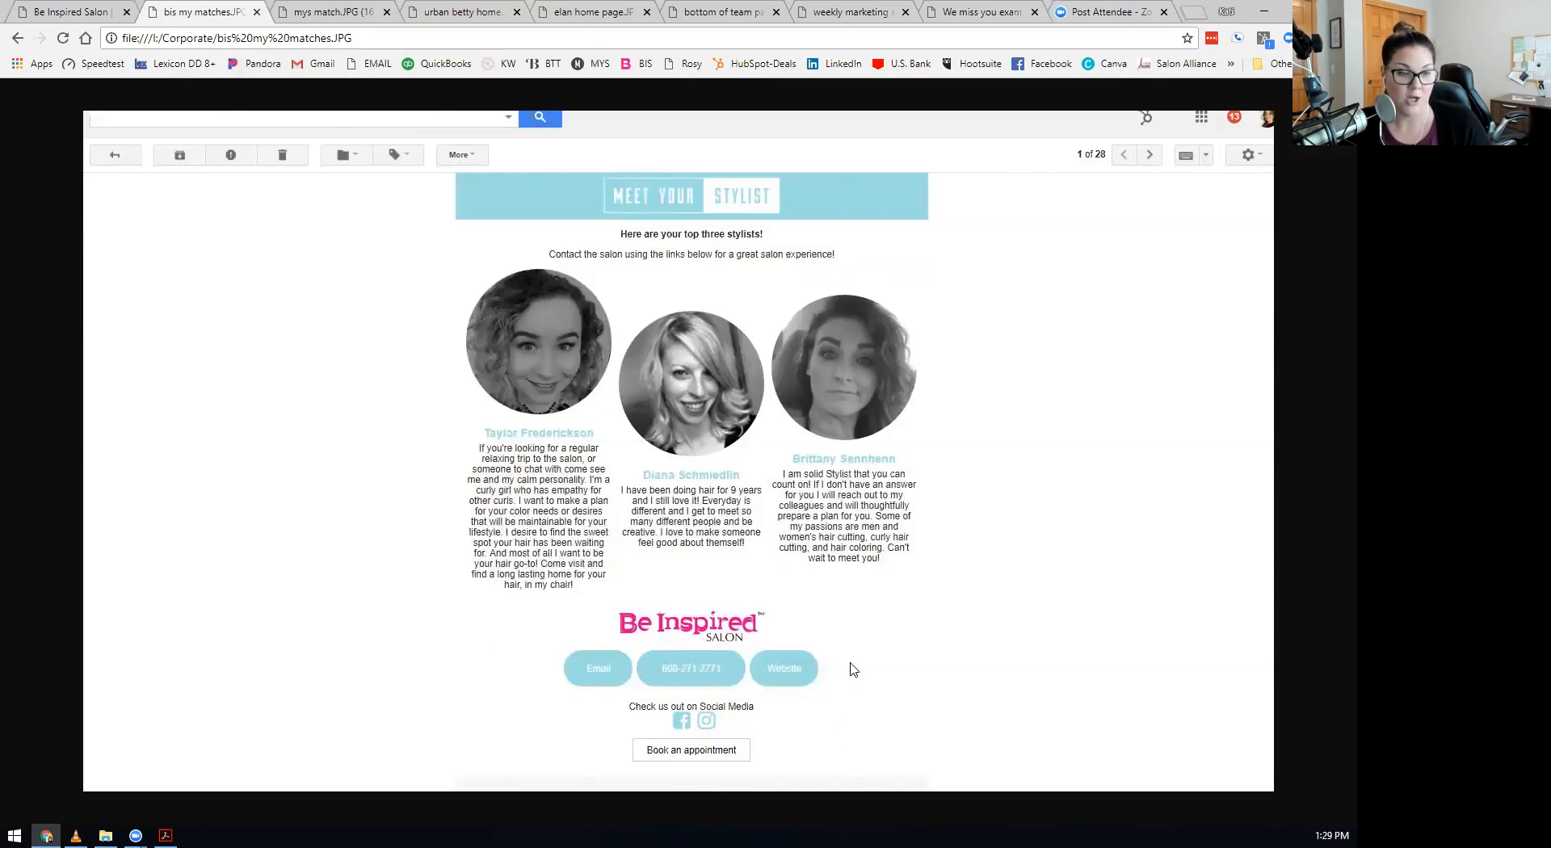
mouse_move(611, 663)
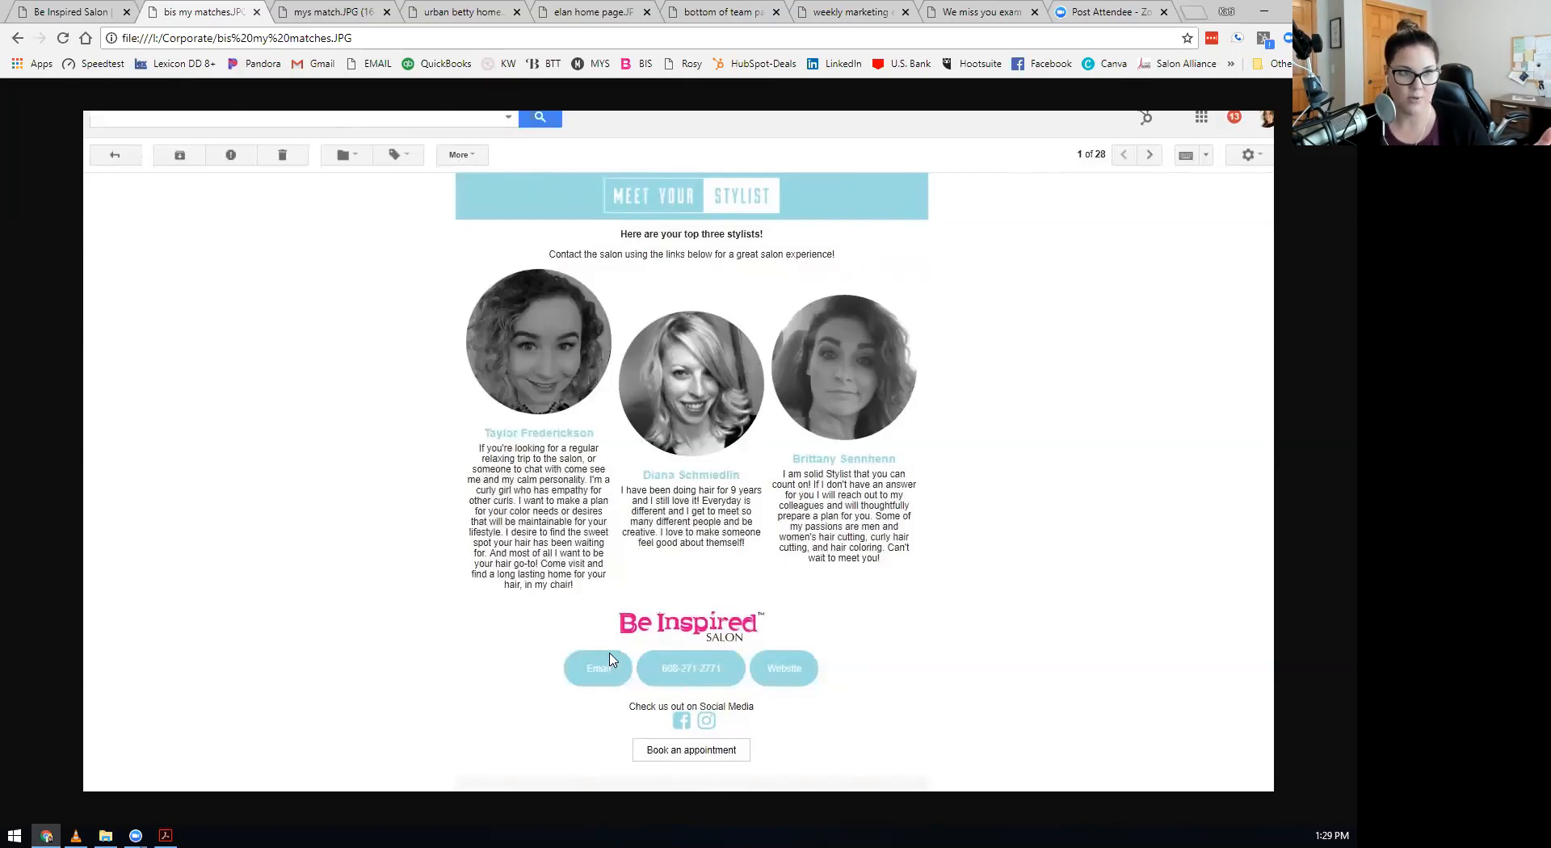
mouse_move(241, 257)
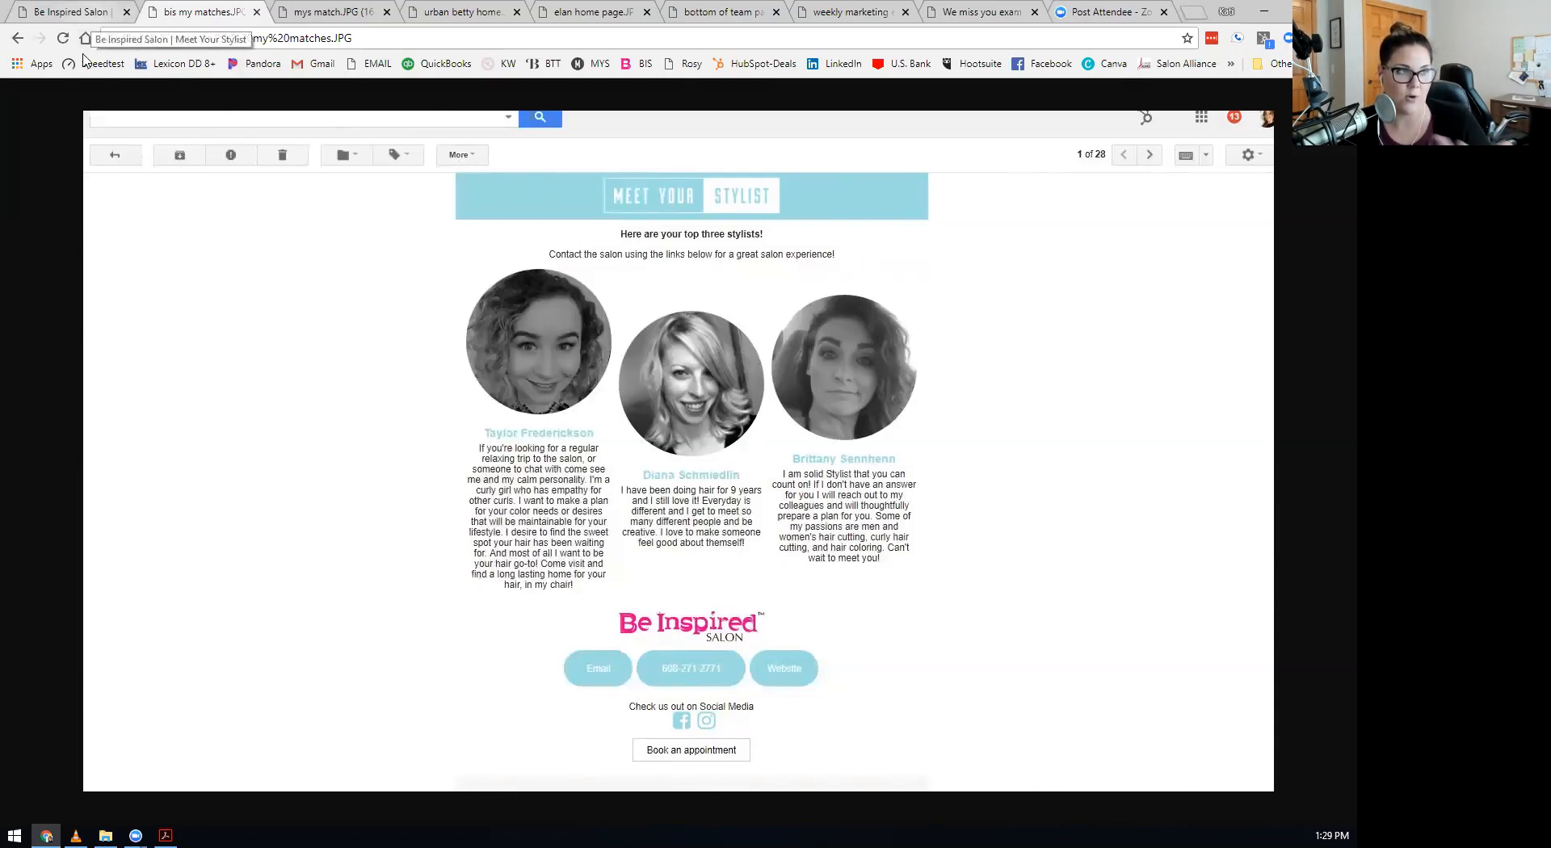
mouse_move(128, 237)
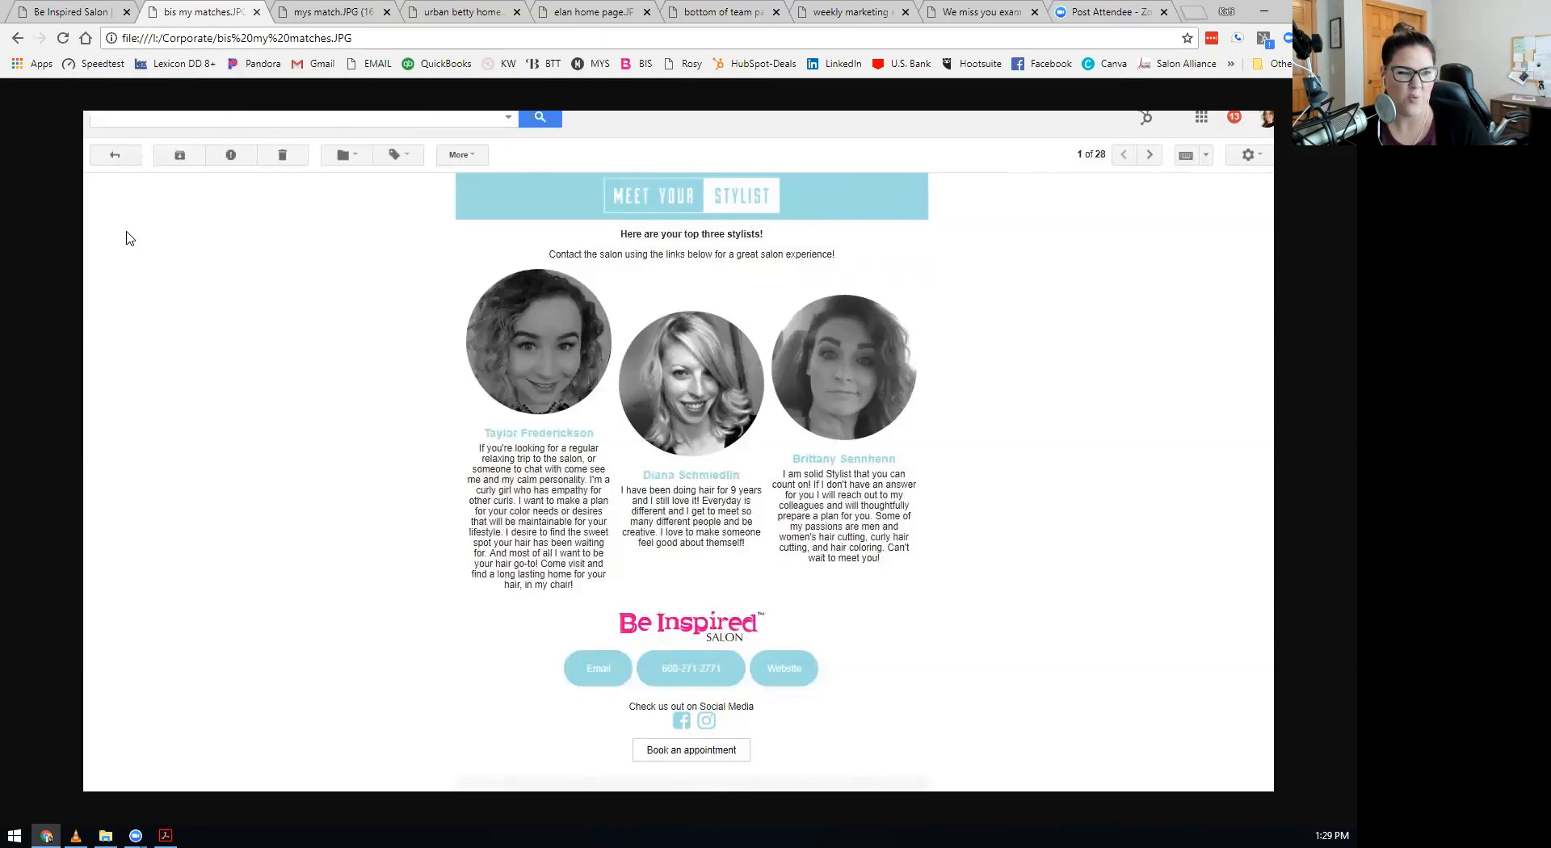
mouse_move(927, 398)
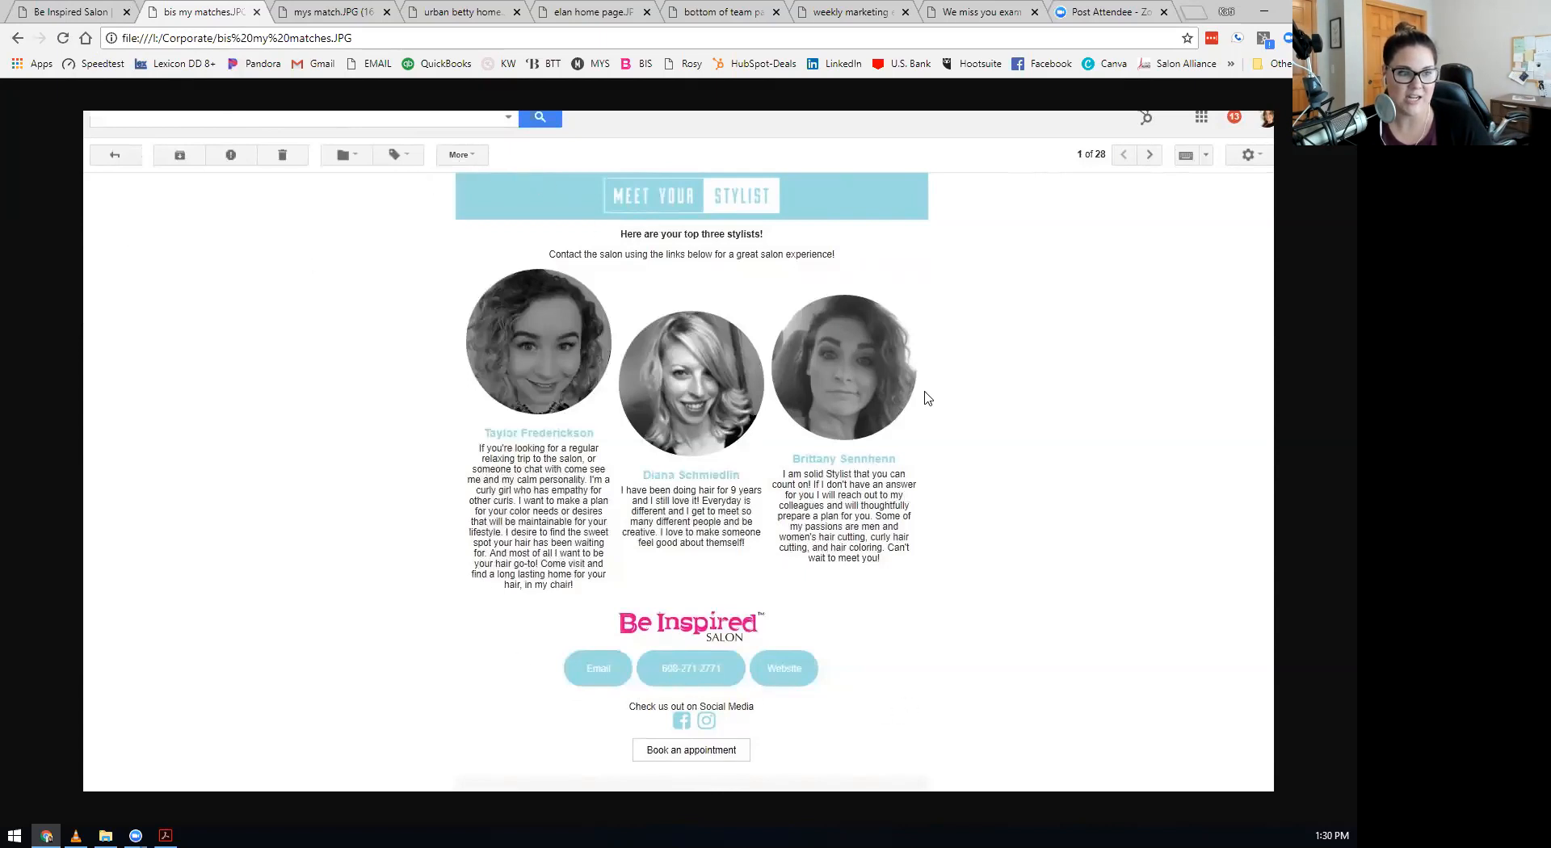
mouse_move(499, 132)
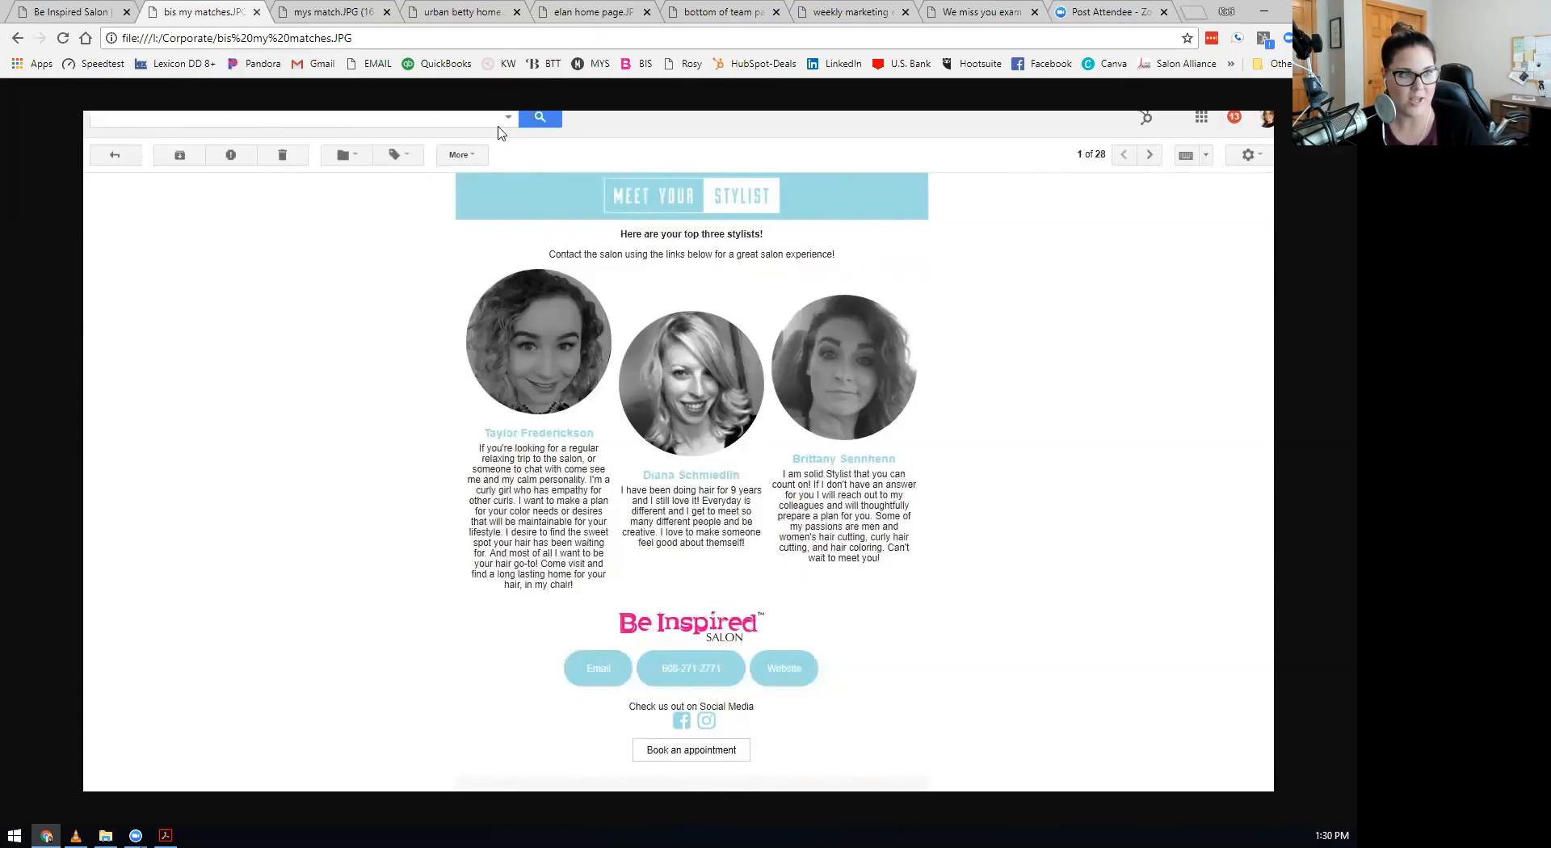
mouse_move(812, 662)
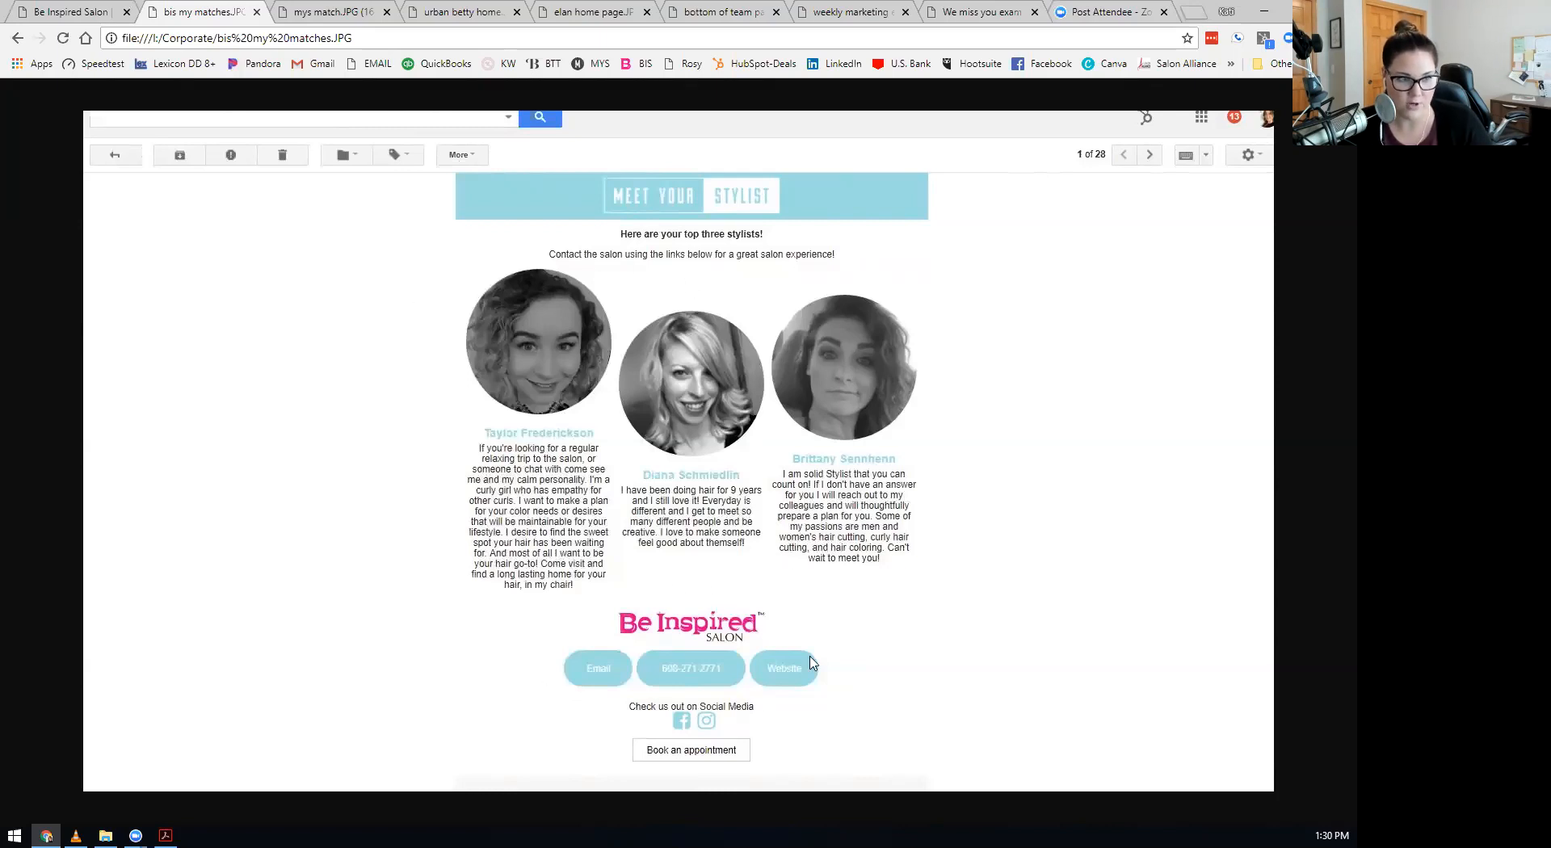
mouse_move(981, 418)
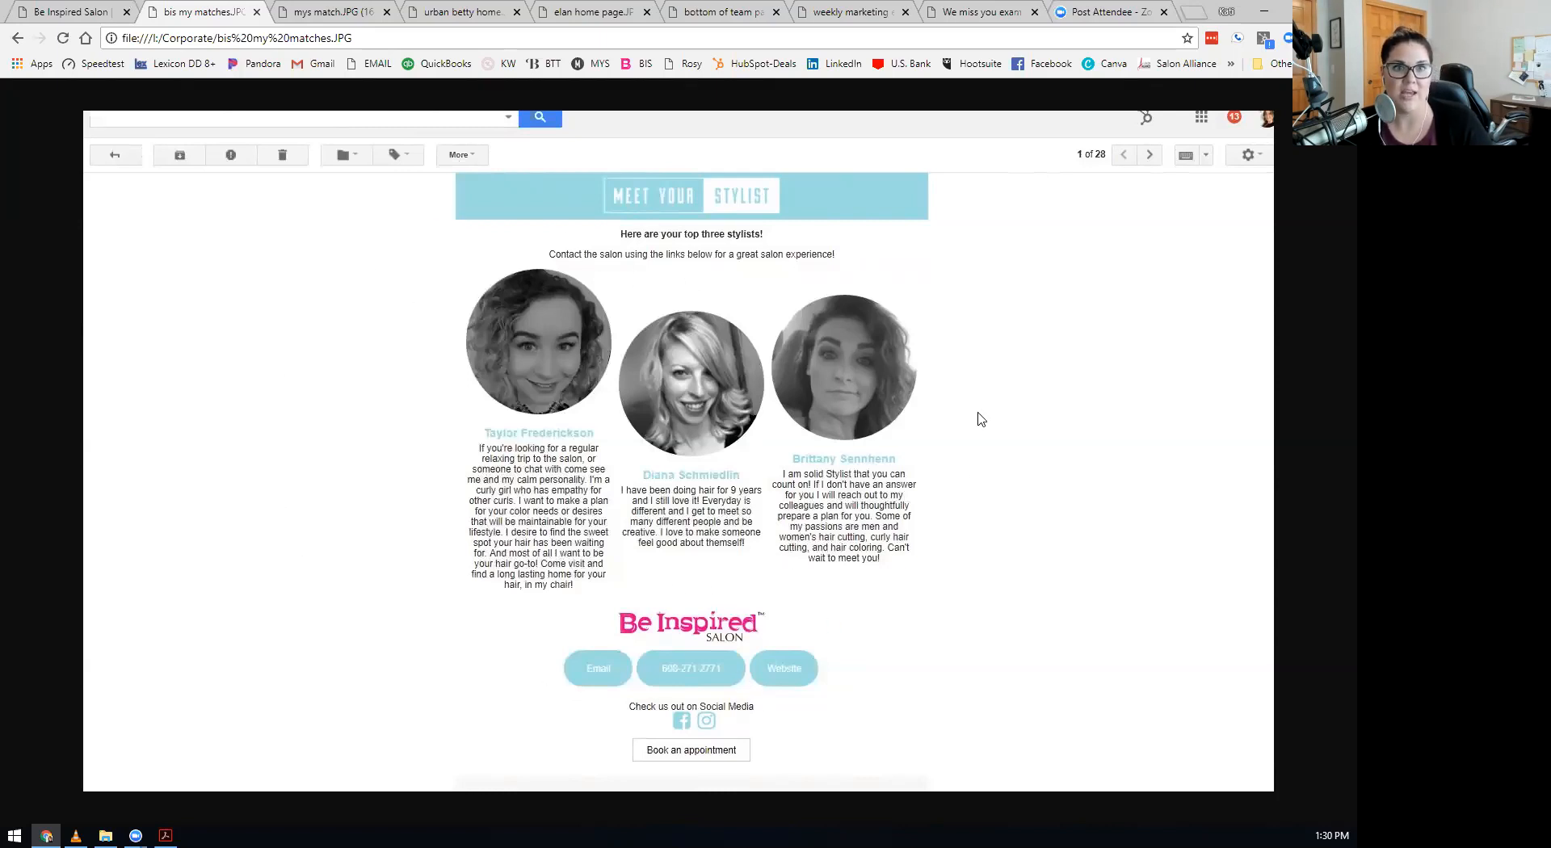
mouse_move(582, 211)
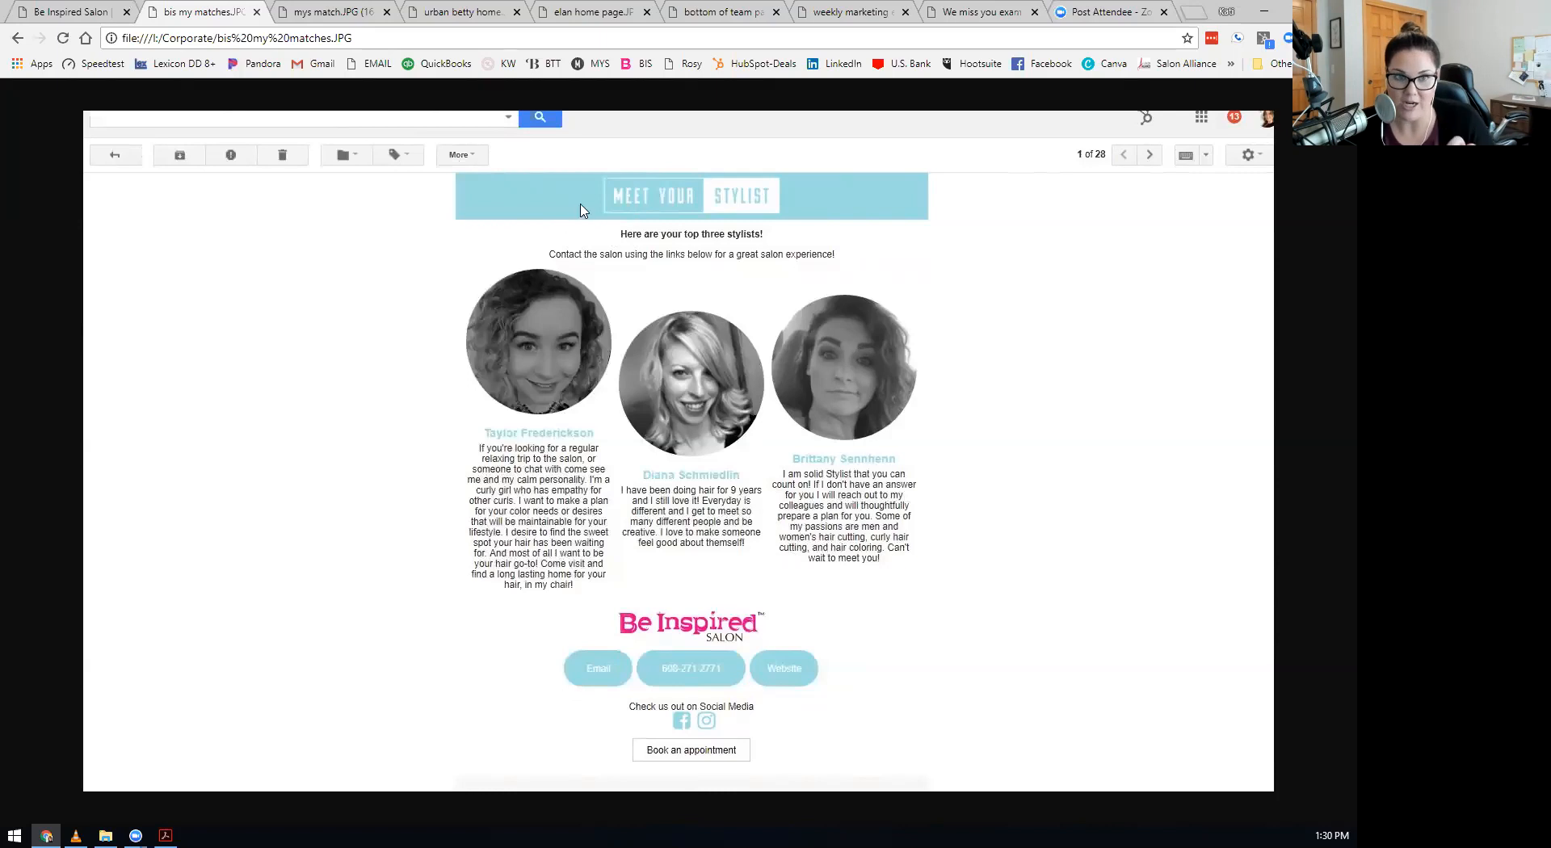
mouse_move(155, 284)
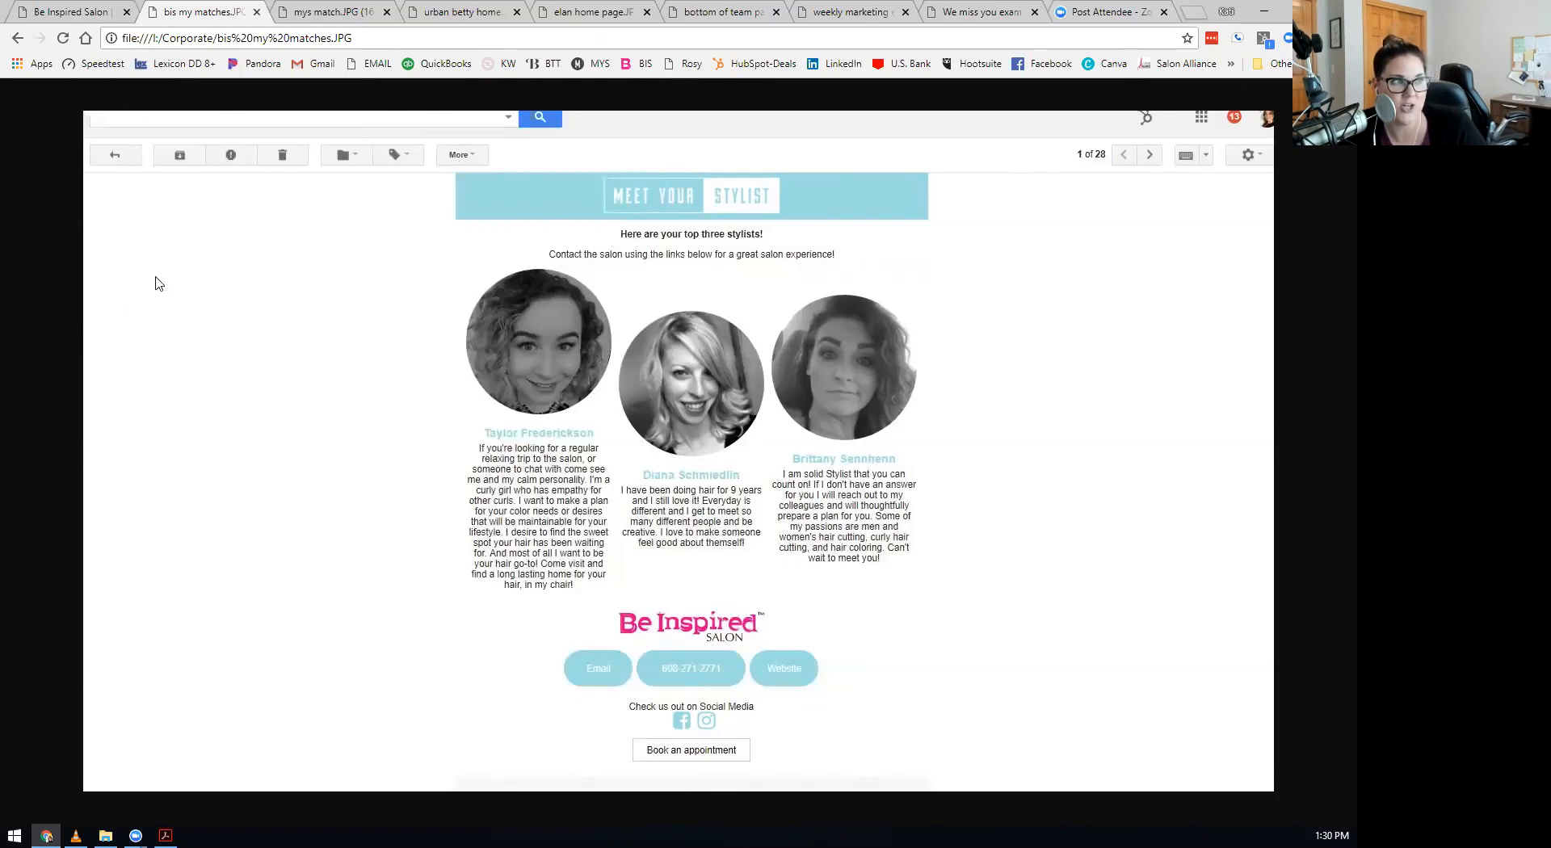
mouse_move(1136, 166)
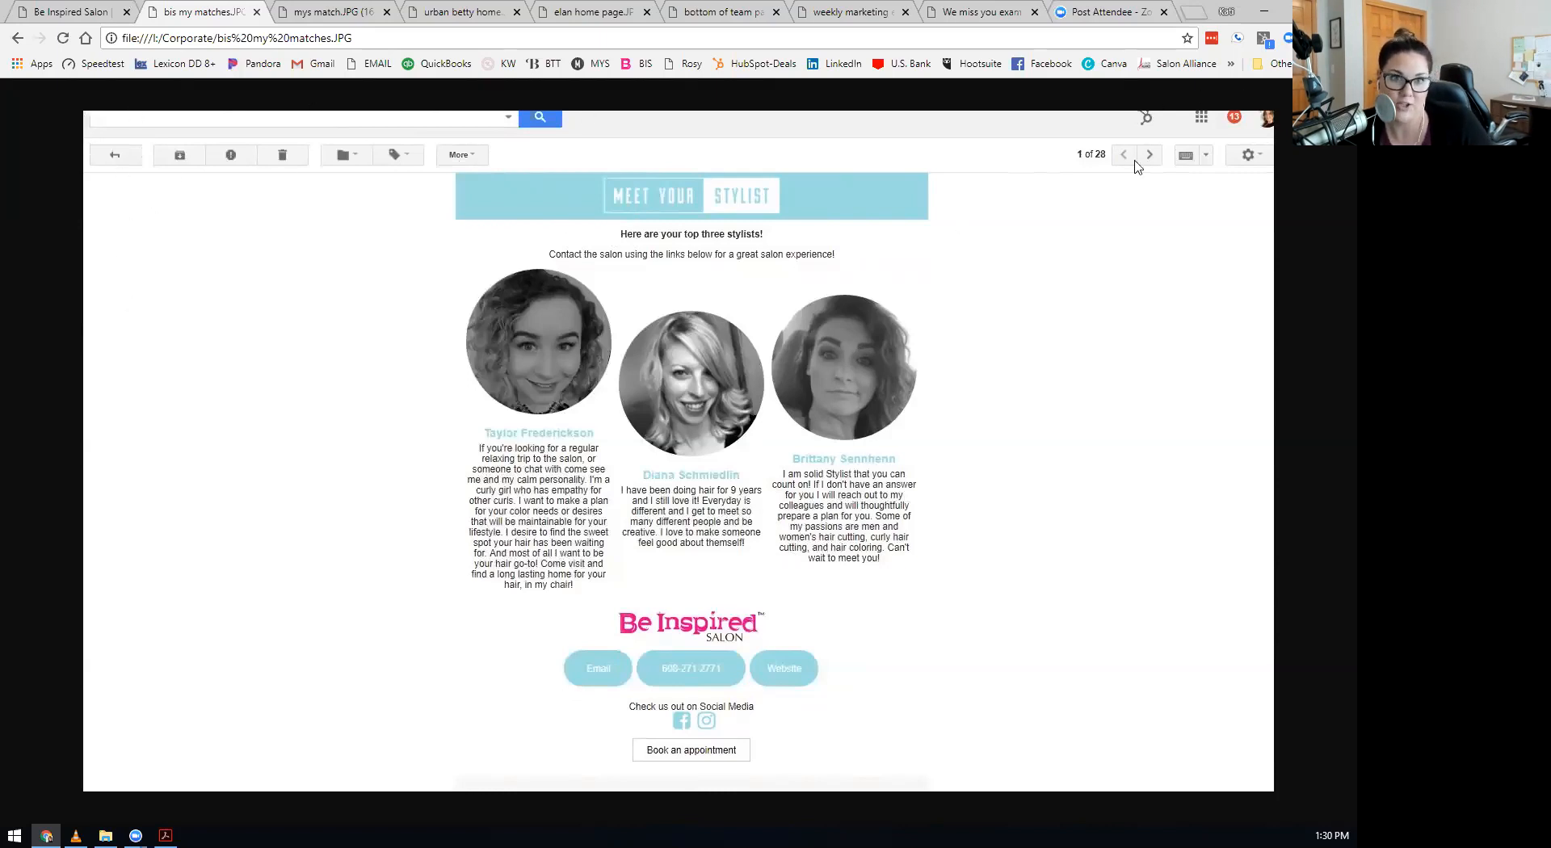
mouse_move(375, 136)
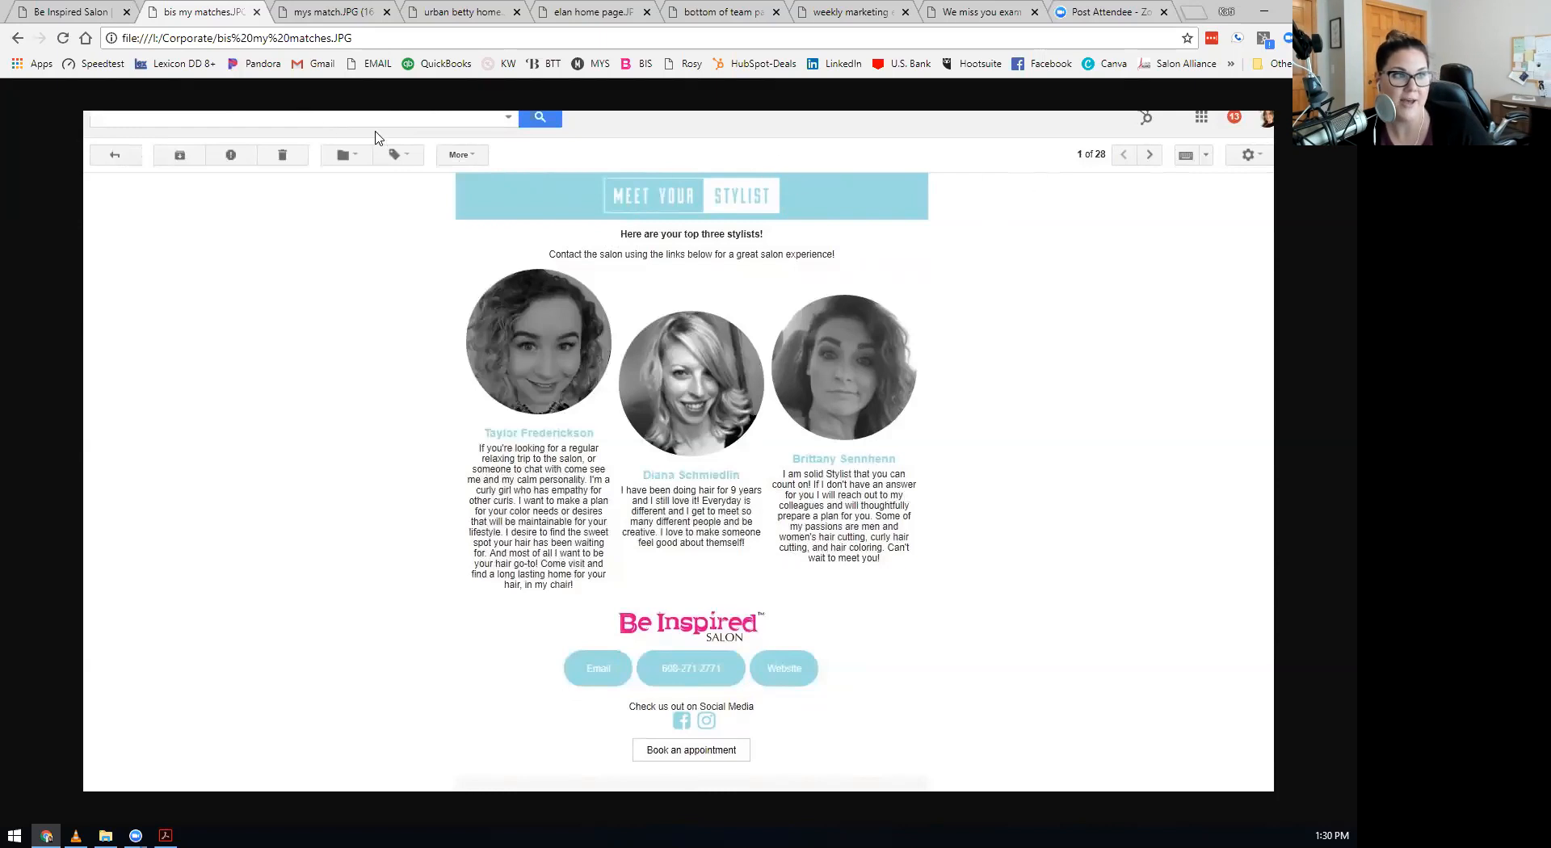
mouse_move(889, 224)
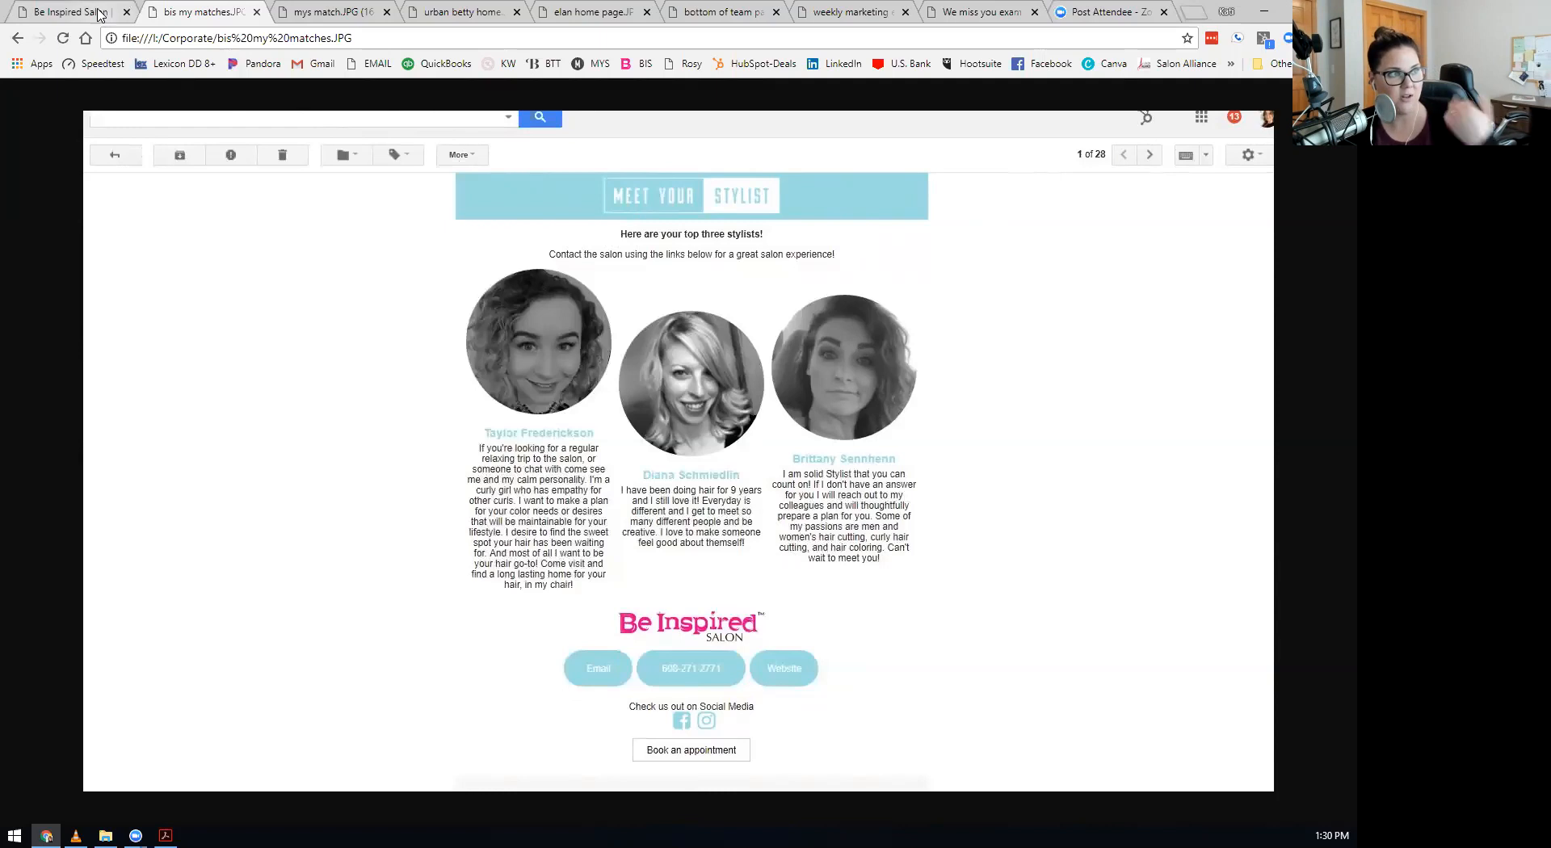
mouse_move(70, 10)
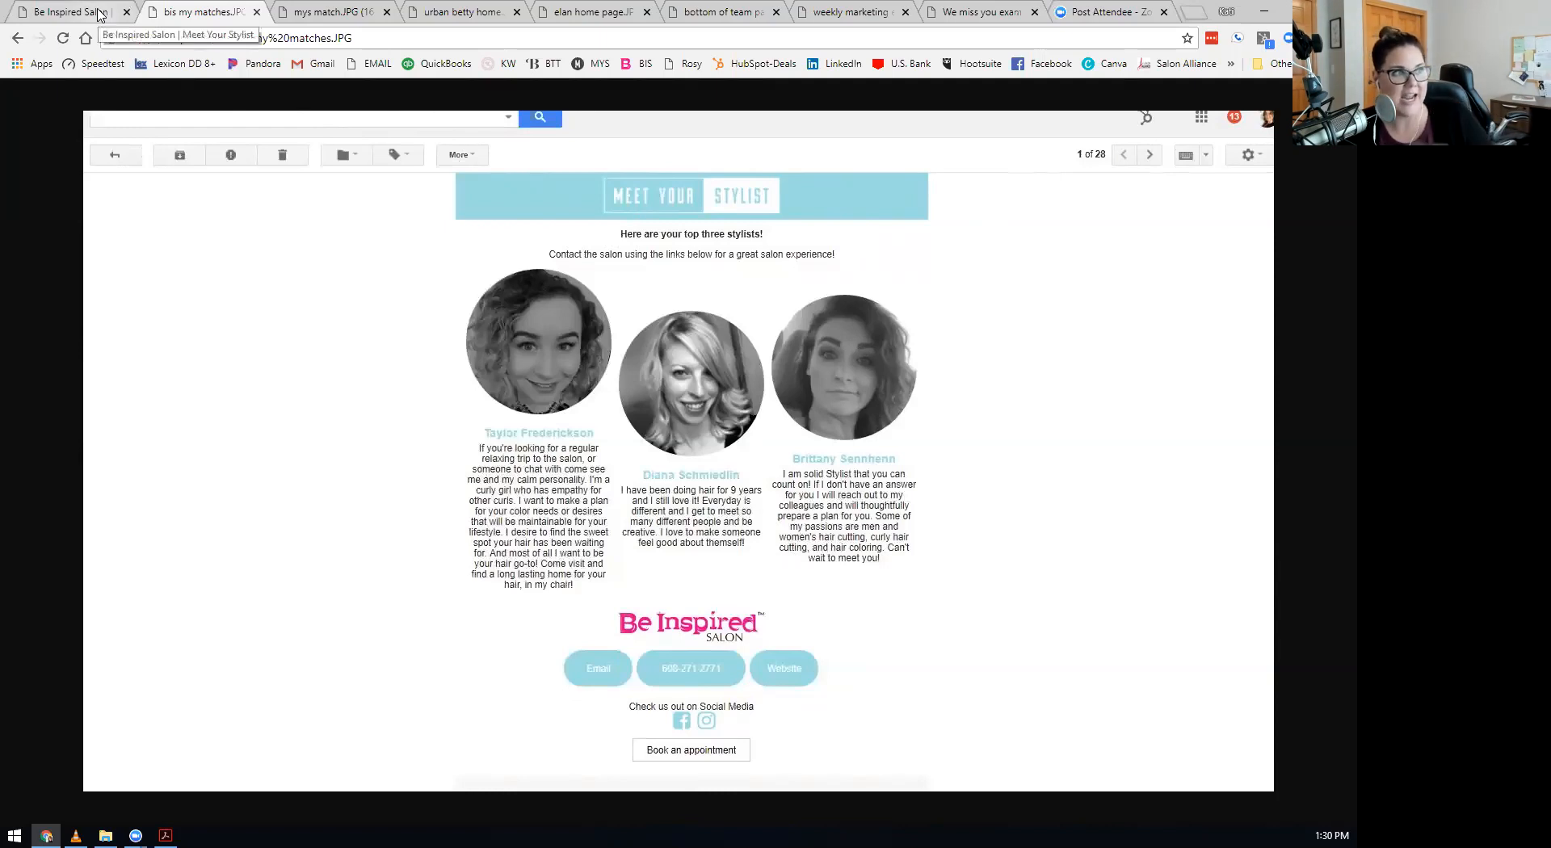
Close the Be Inspired Salon stylist page tab.
click(126, 10)
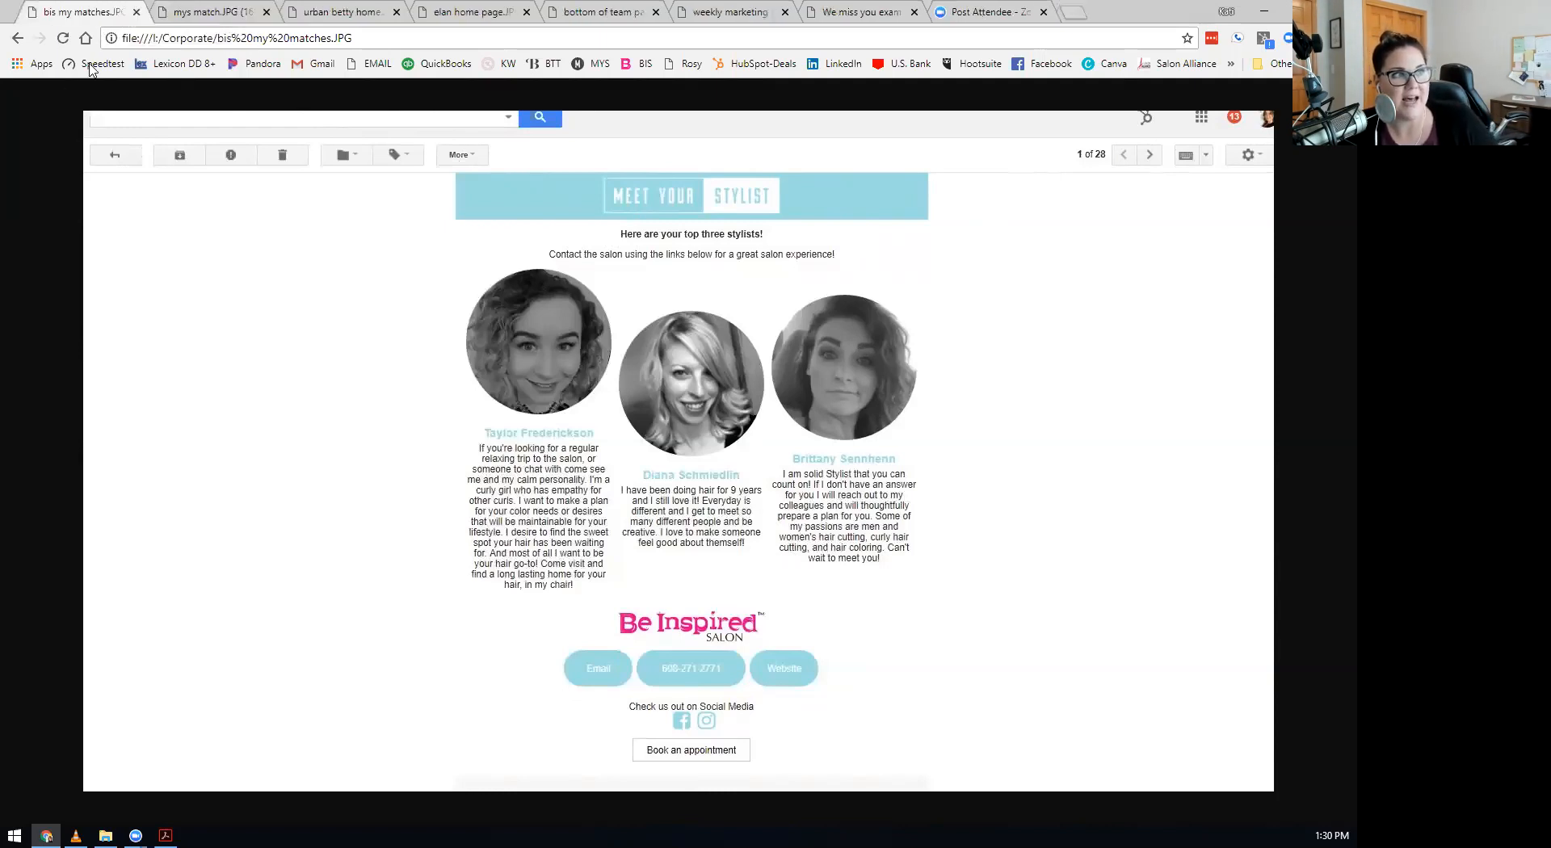
mouse_move(198, 18)
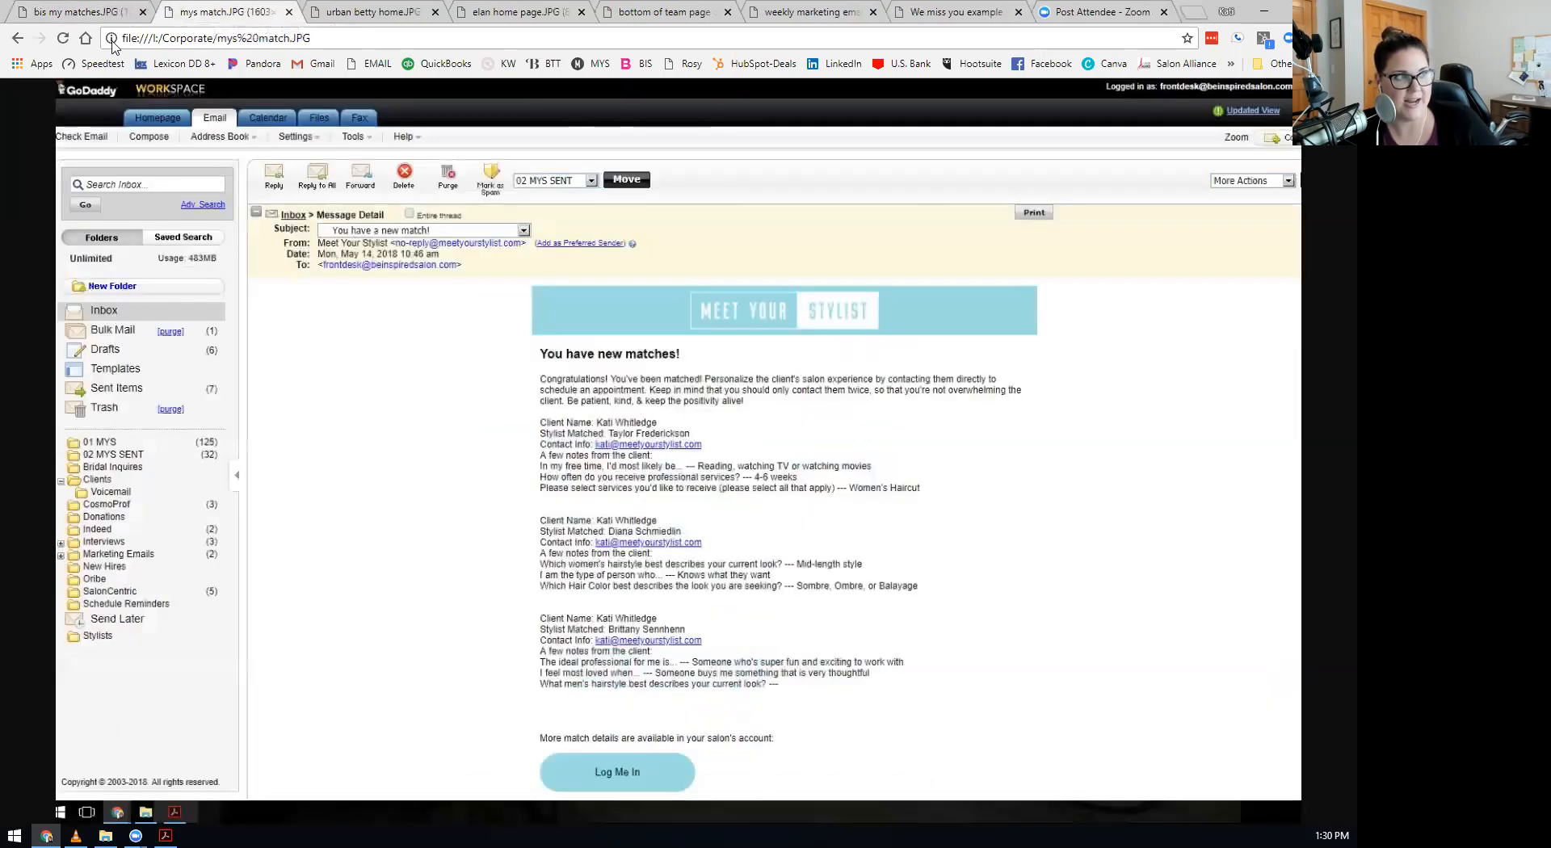
click(74, 10)
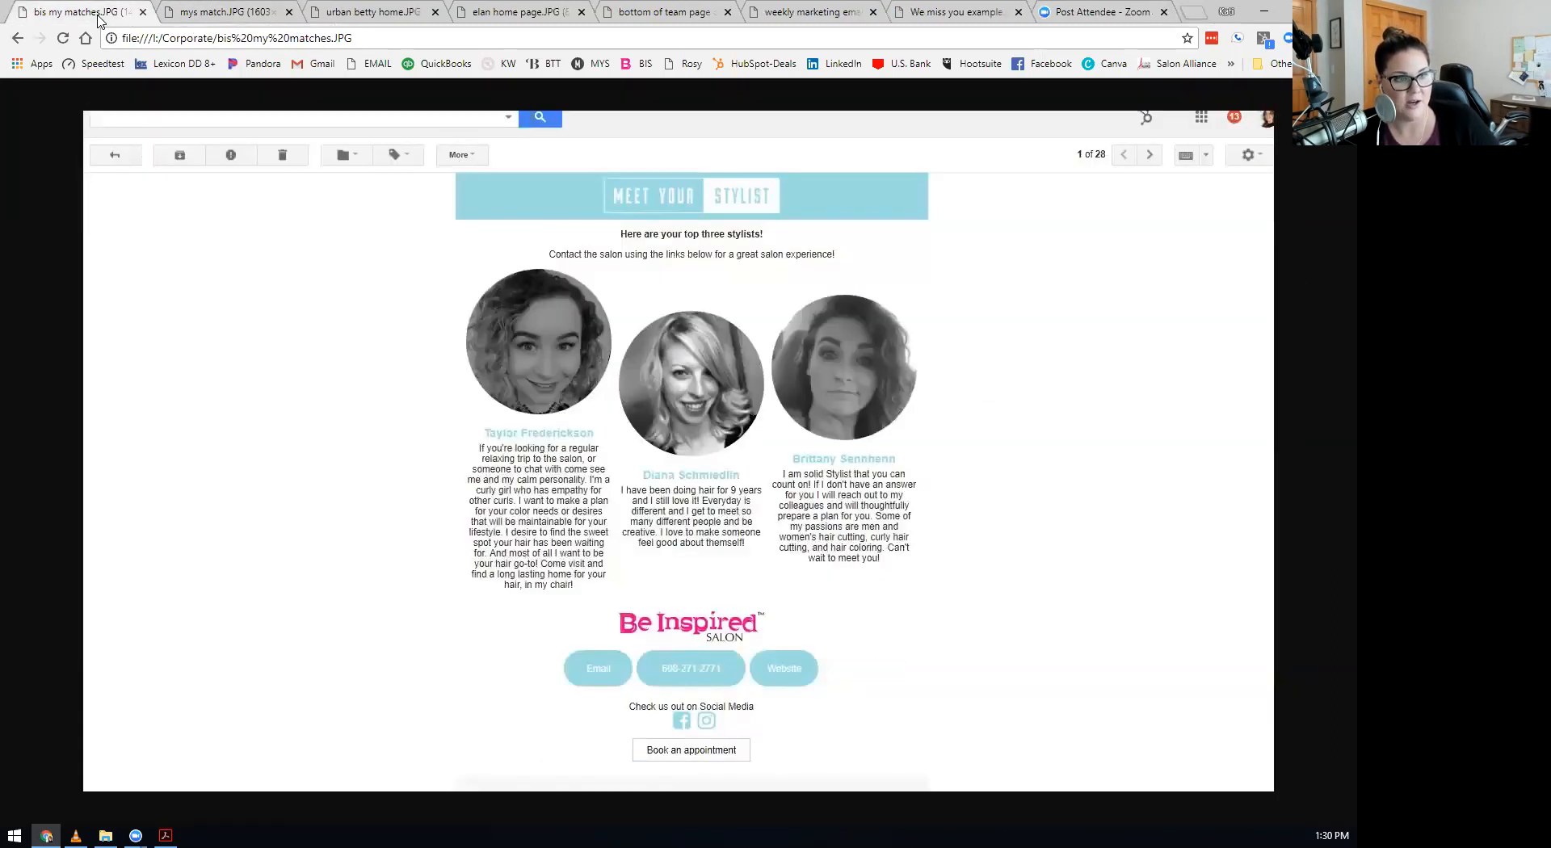
mouse_move(213, 18)
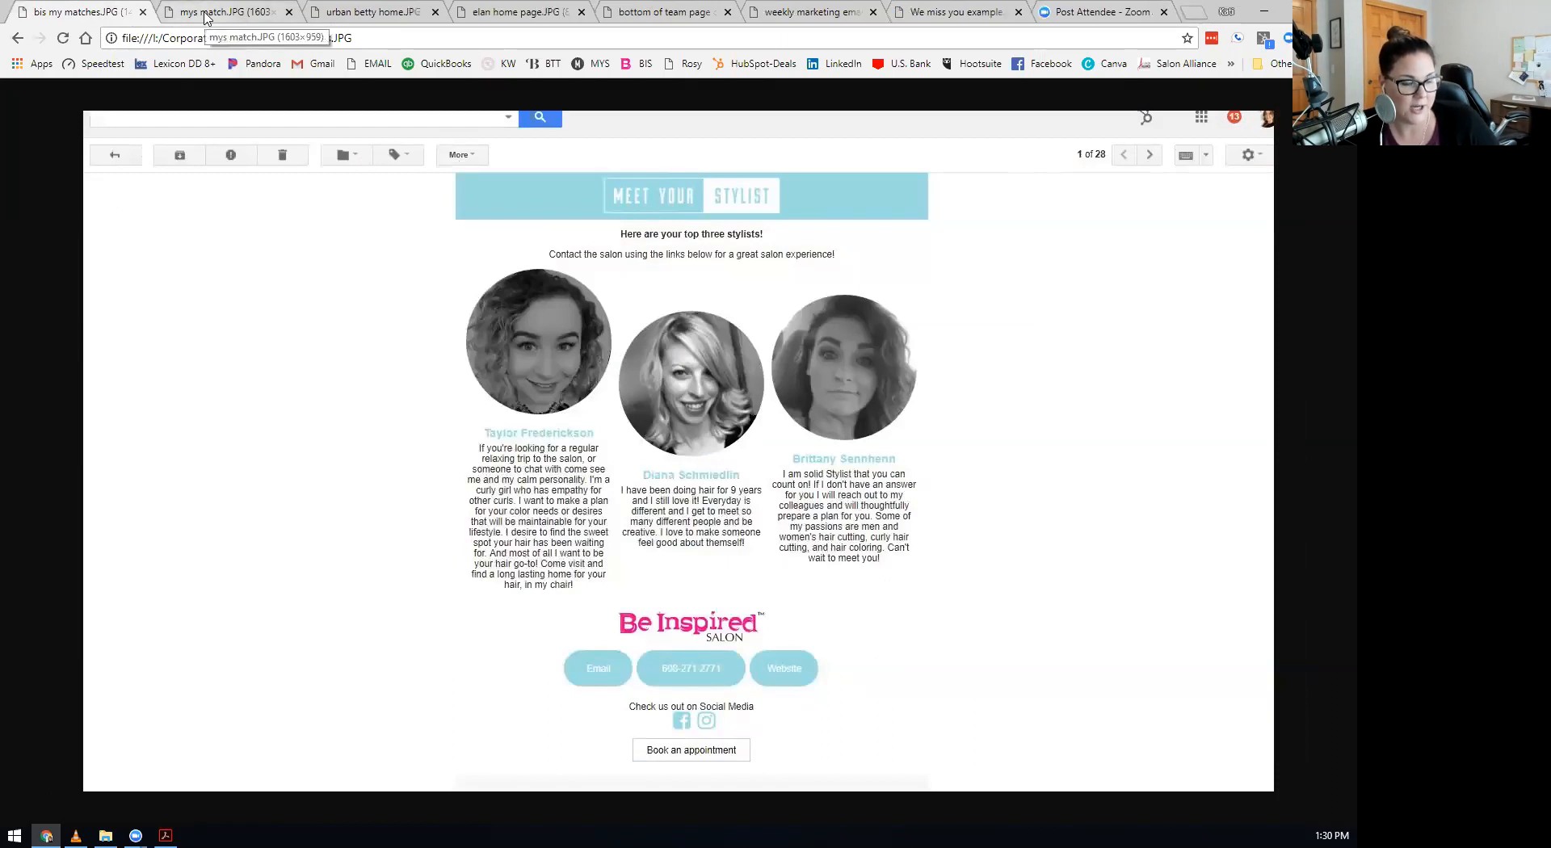
click(228, 13)
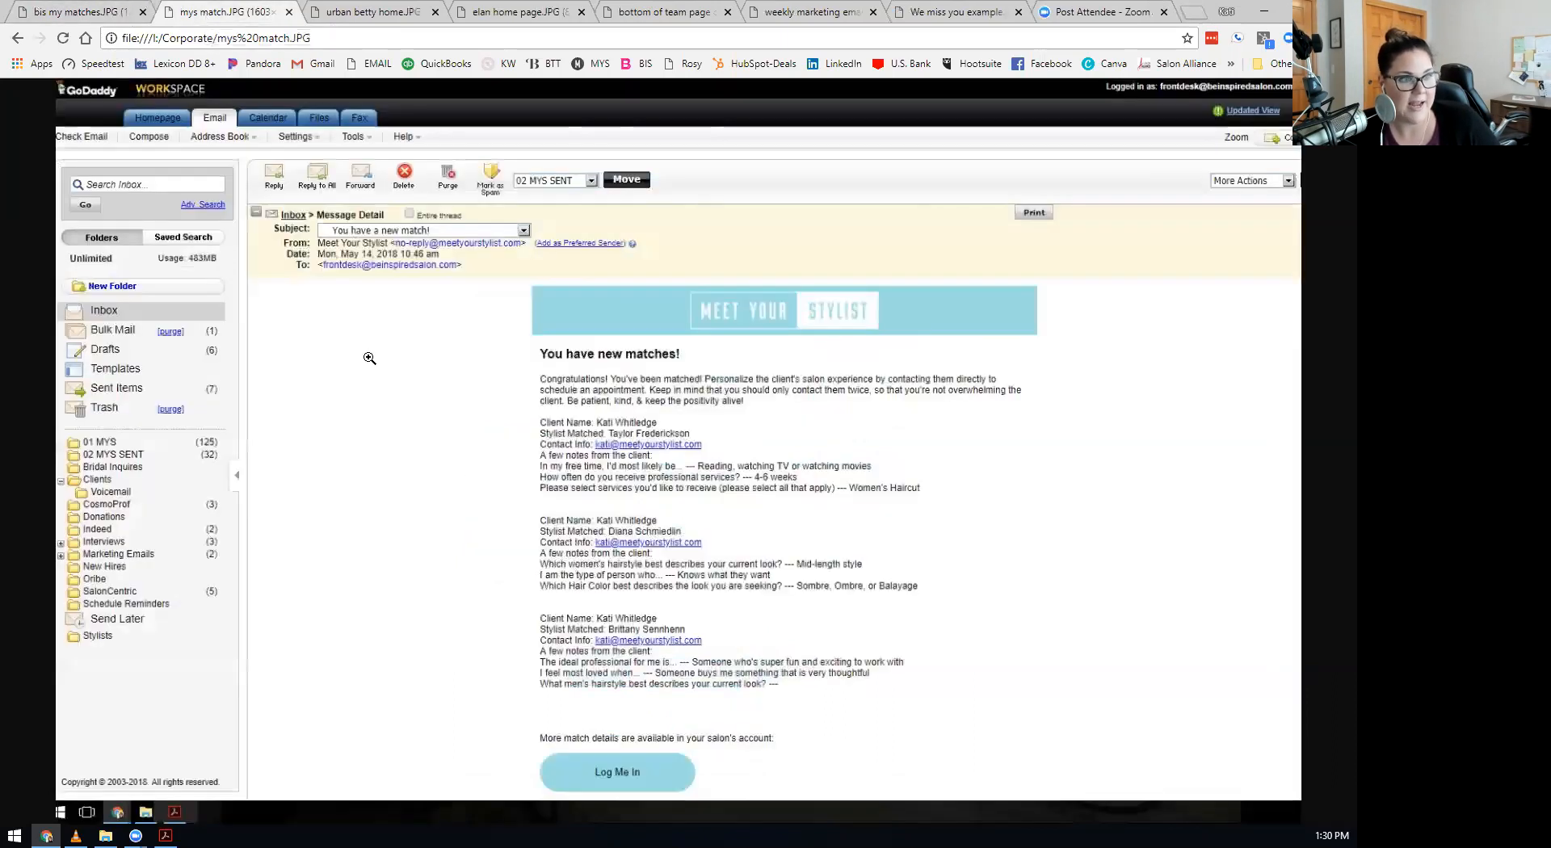
mouse_move(376, 296)
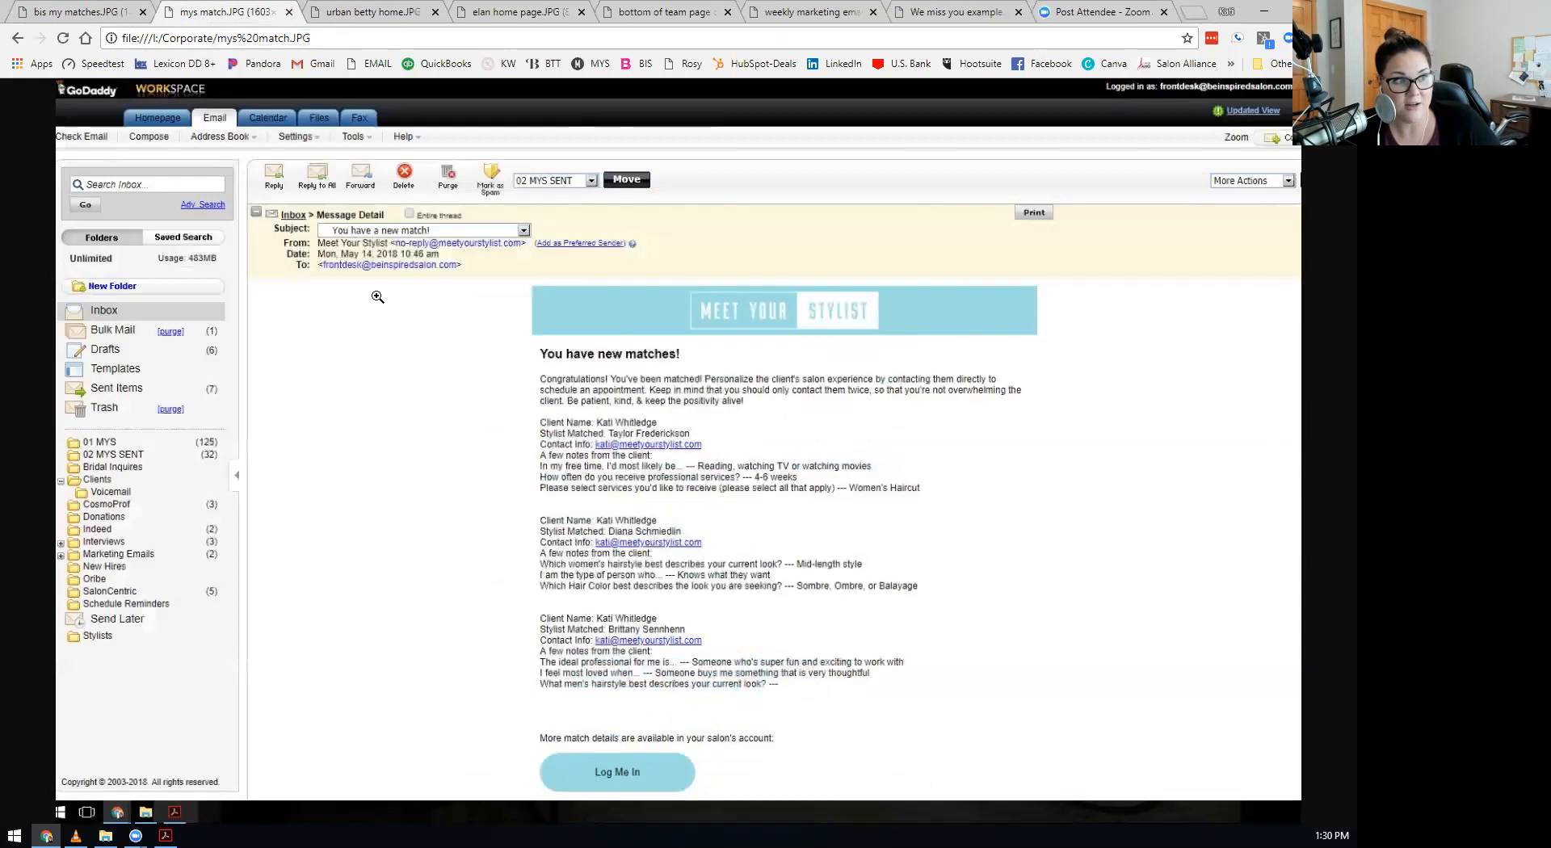
mouse_move(472, 265)
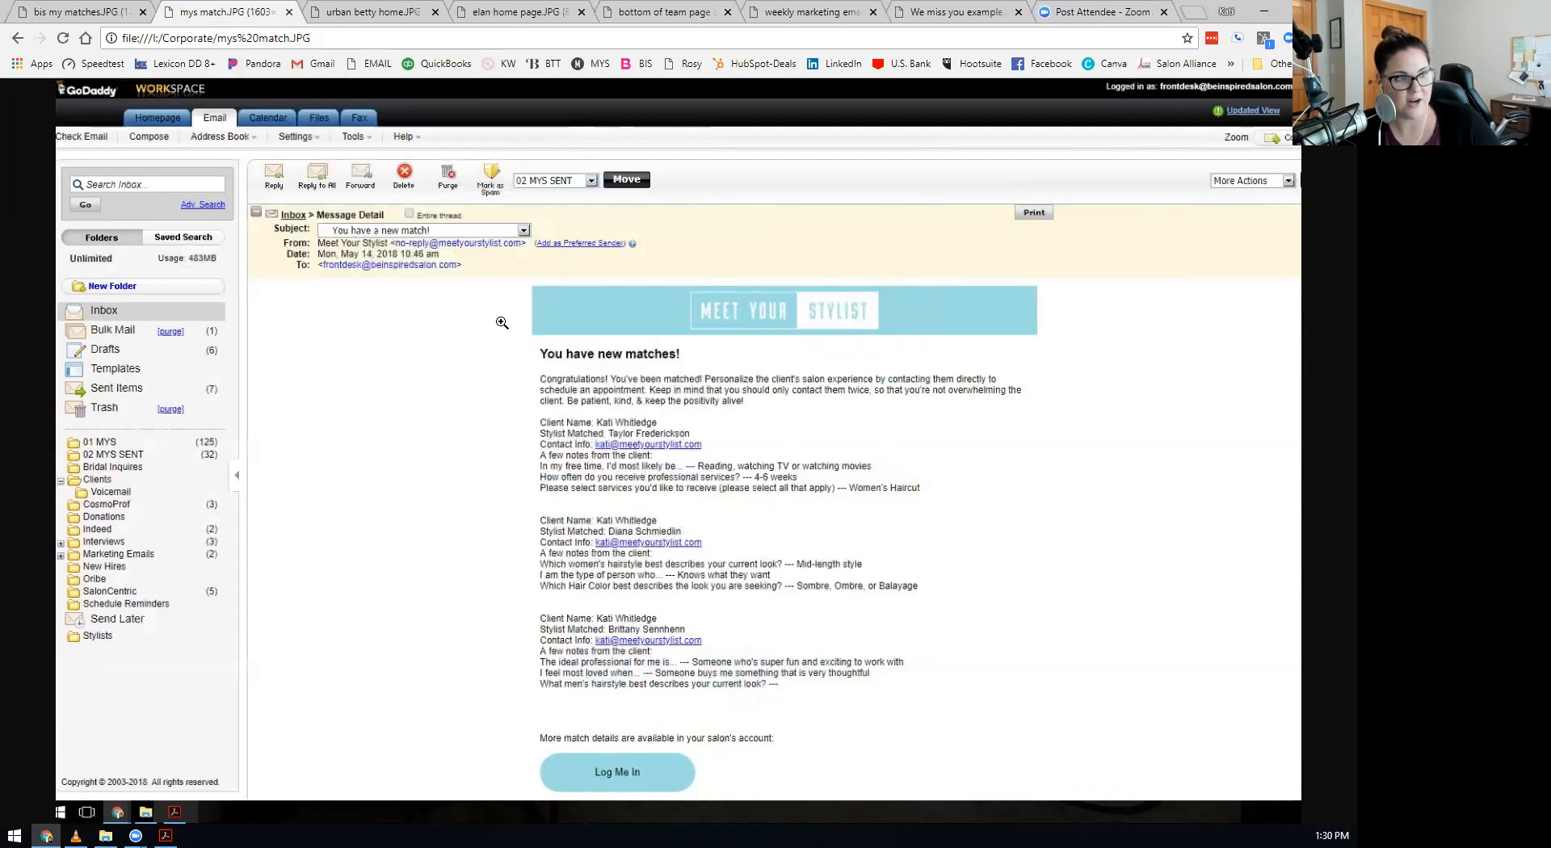
mouse_move(379, 455)
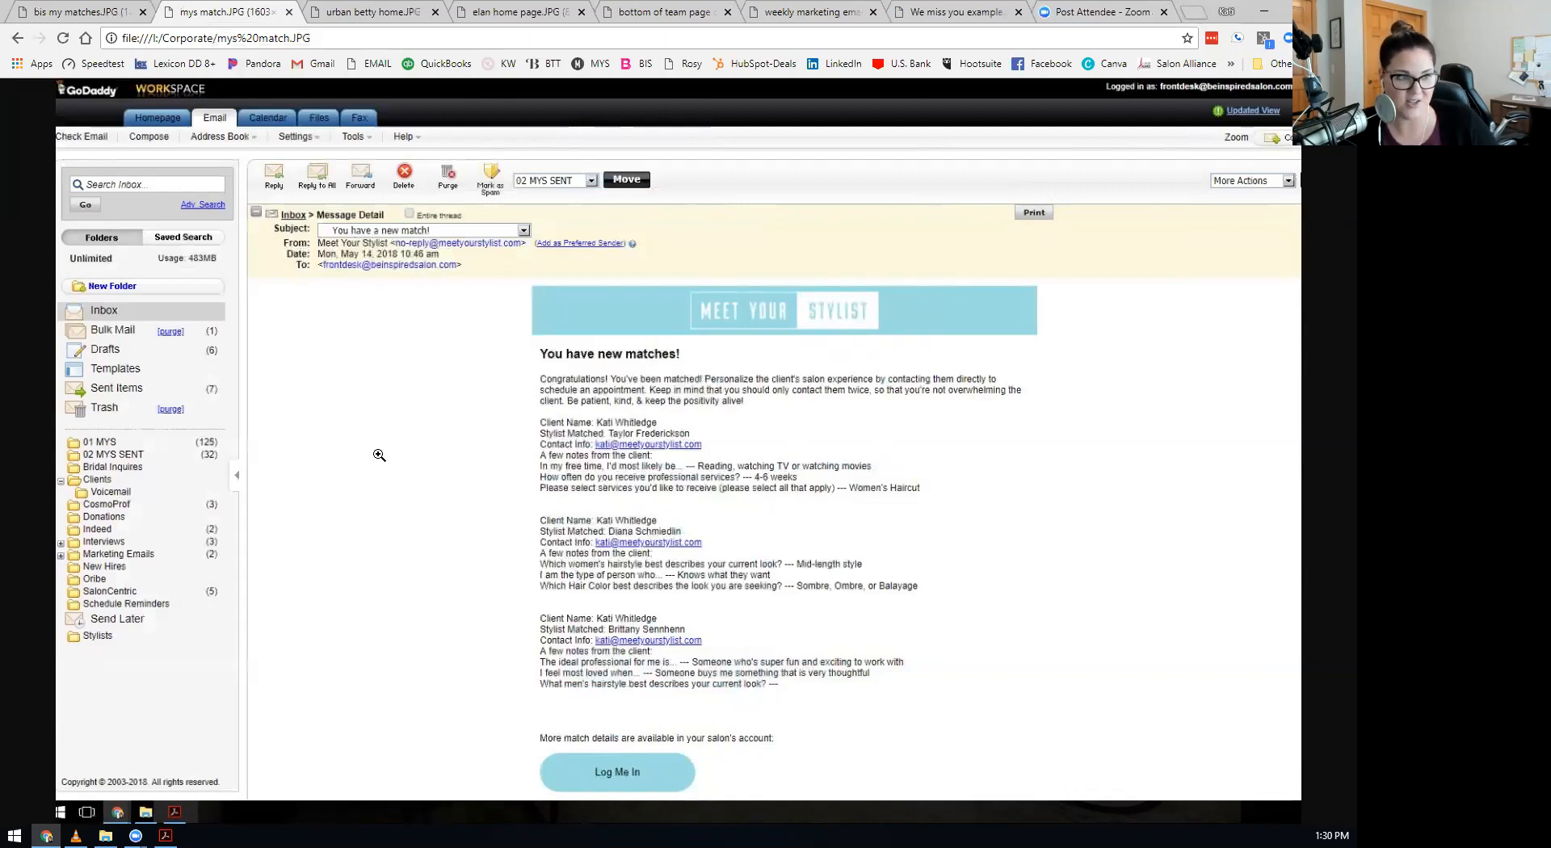
mouse_move(538, 386)
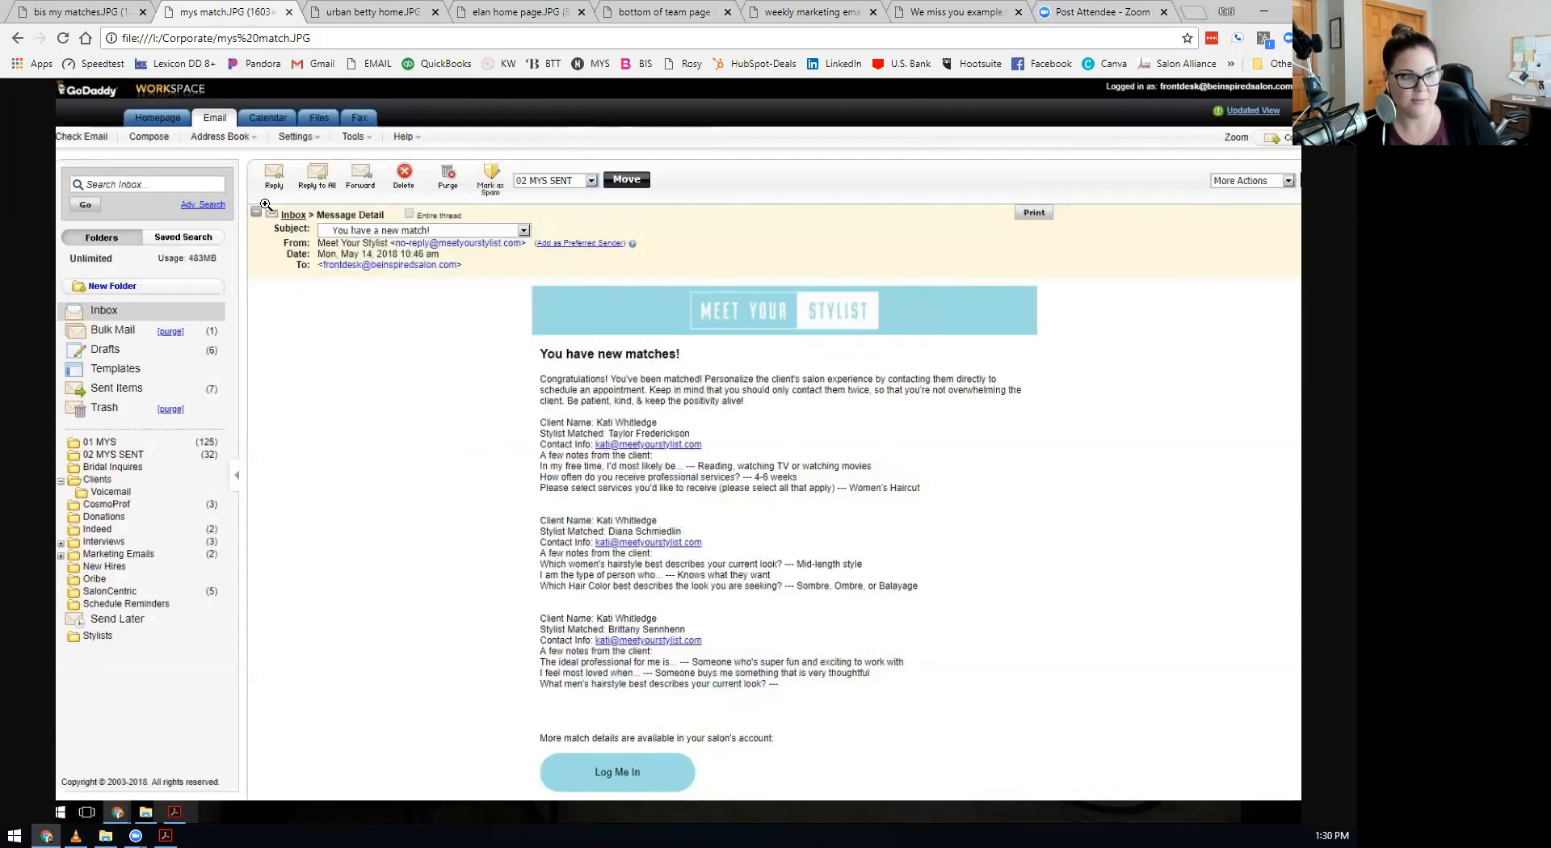
click(75, 12)
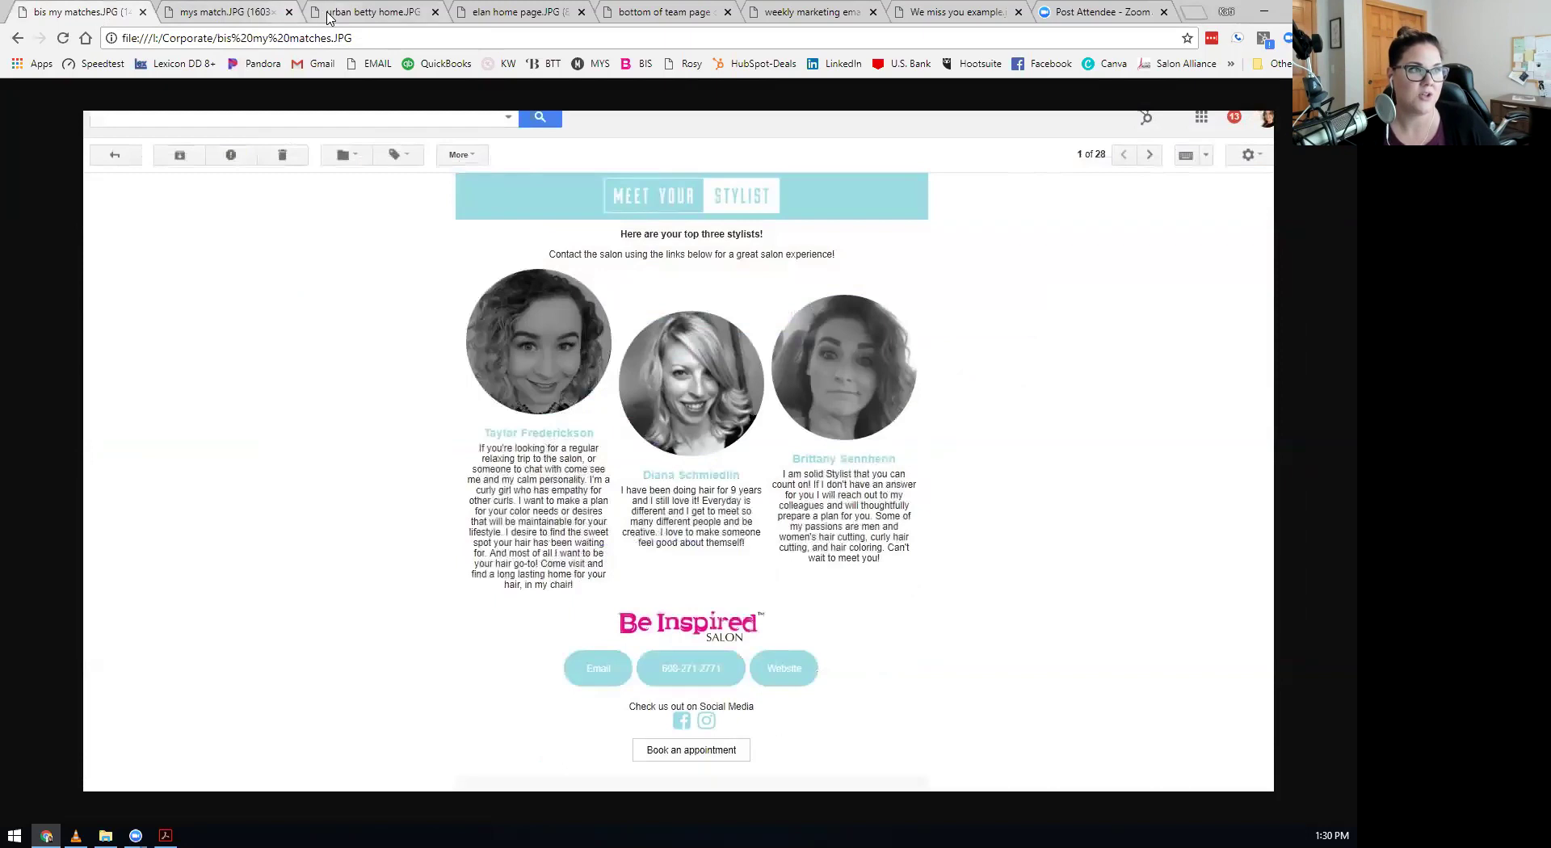
mouse_move(228, 11)
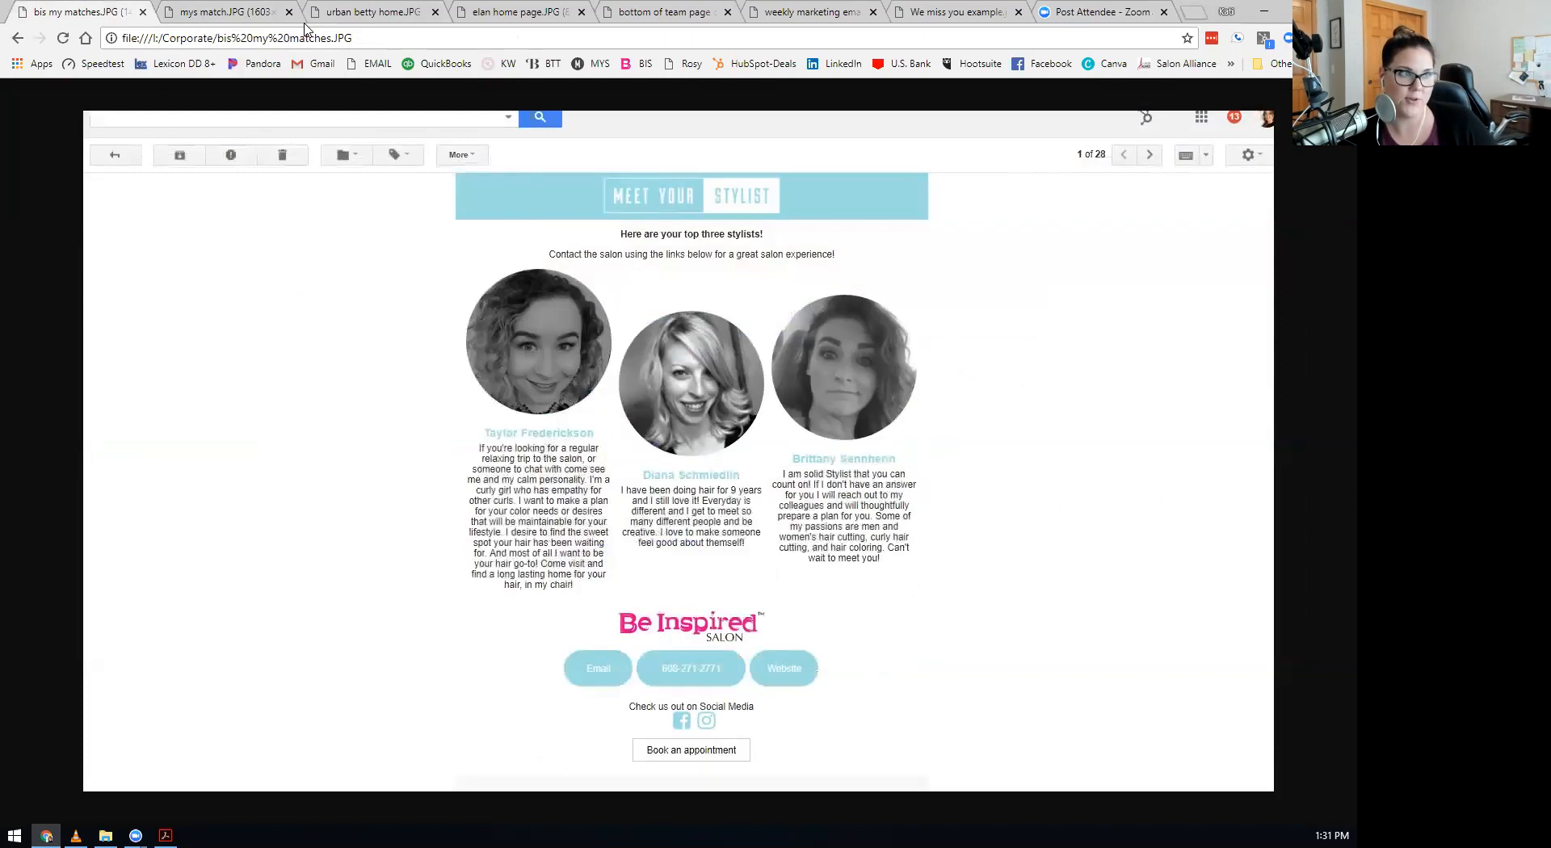
Close the 'mys match' and 'bis my matches' screenshot tabs.
click(290, 12)
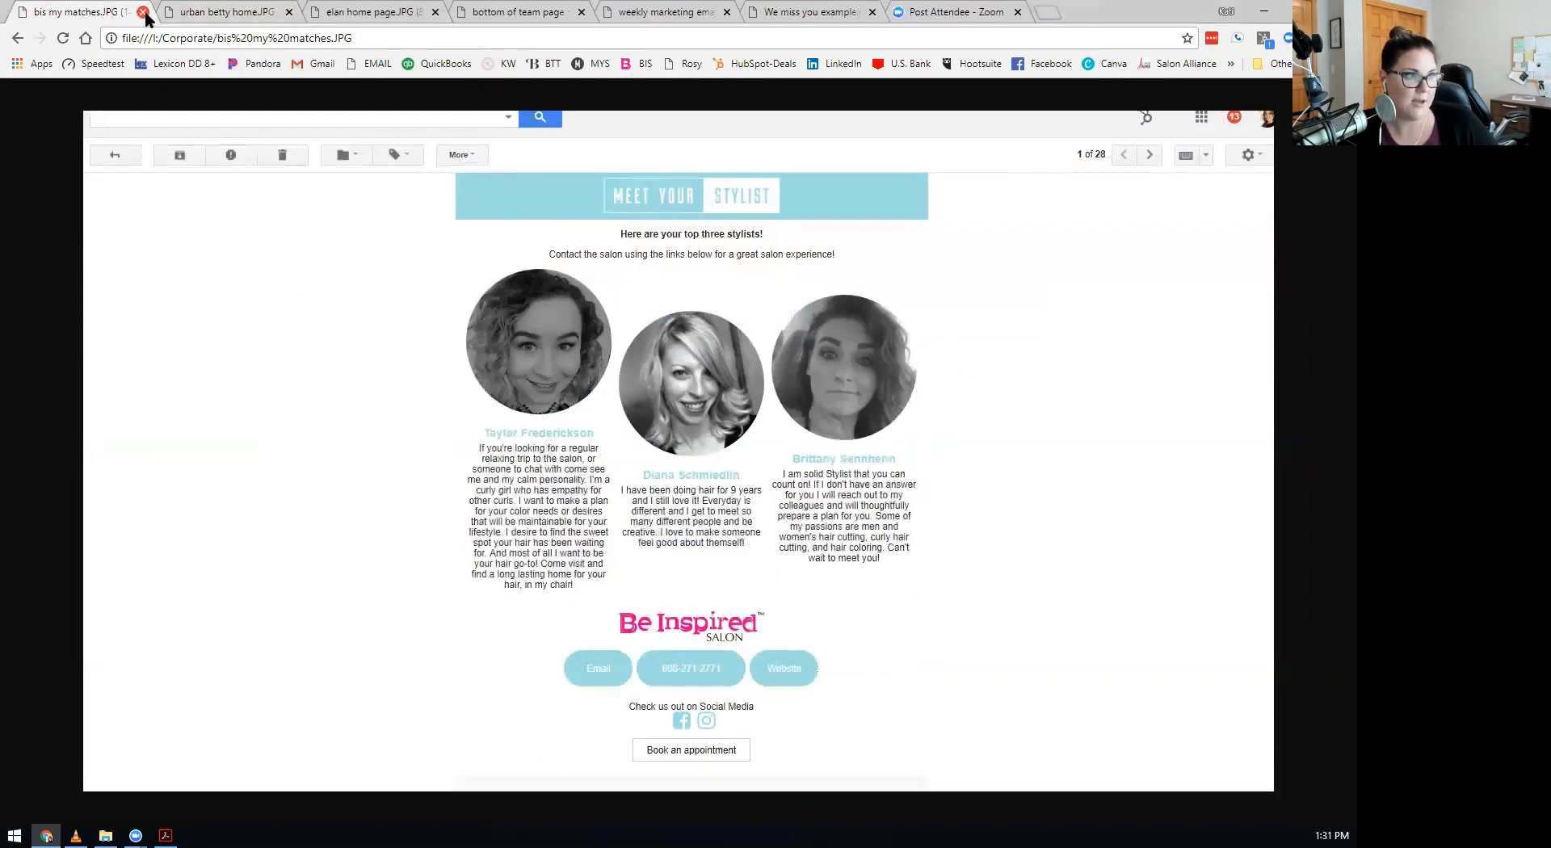
click(141, 12)
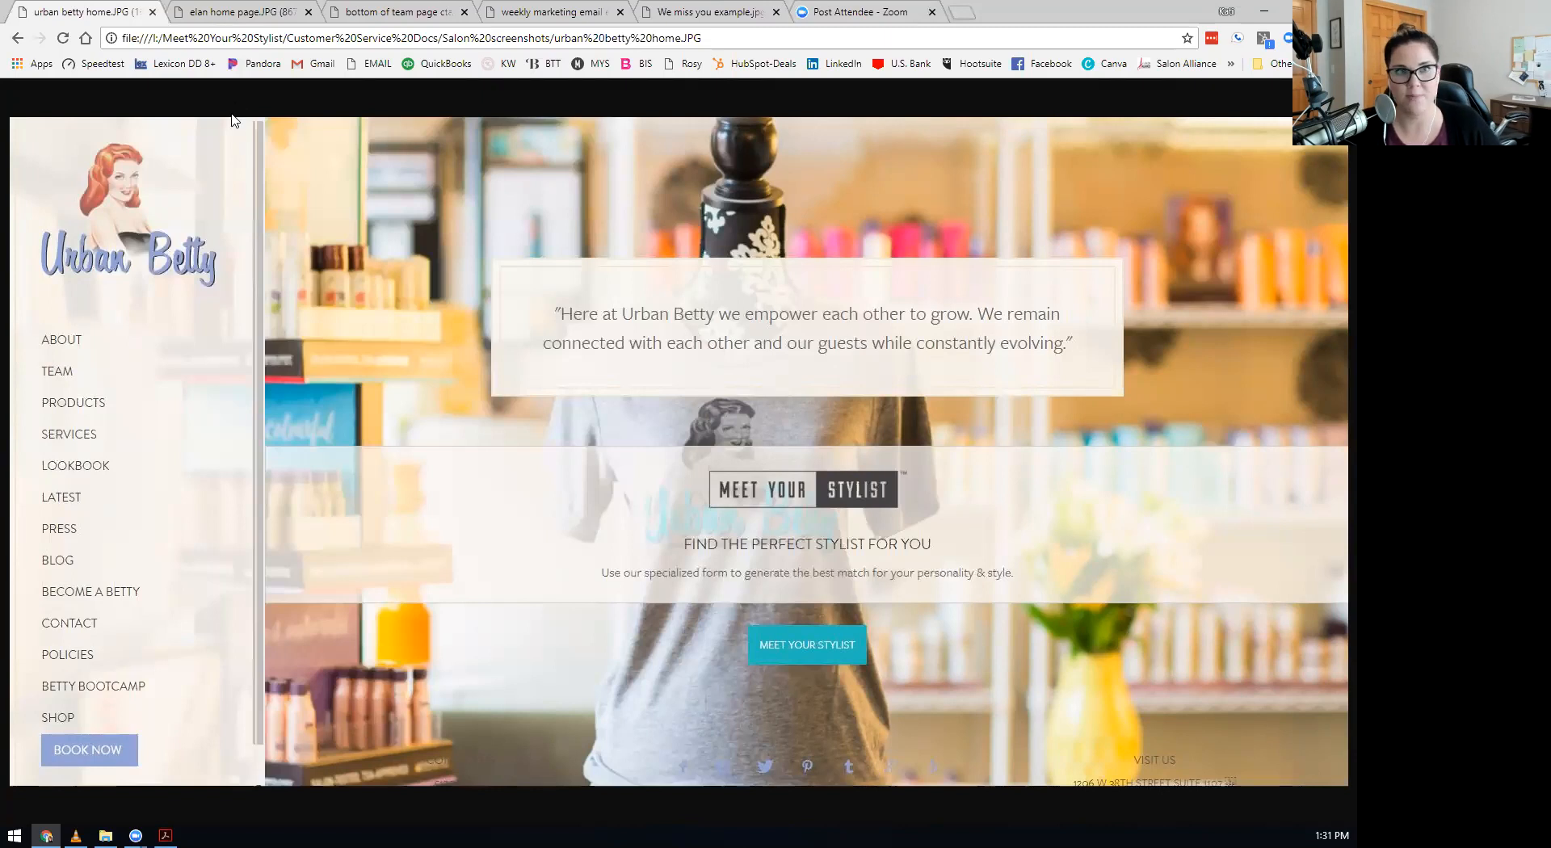
mouse_move(265, 318)
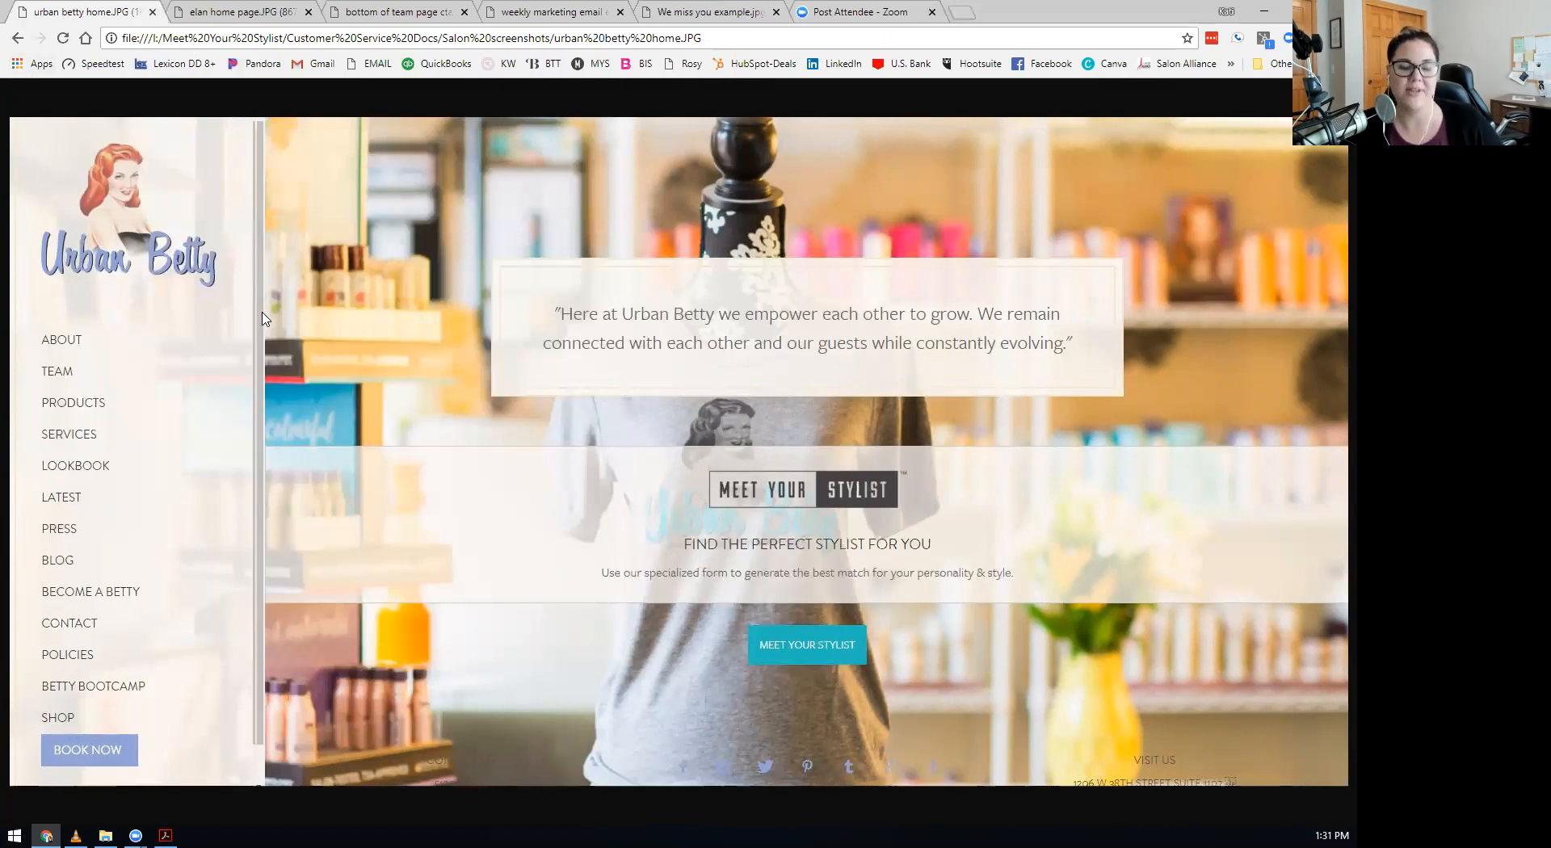
mouse_move(732, 516)
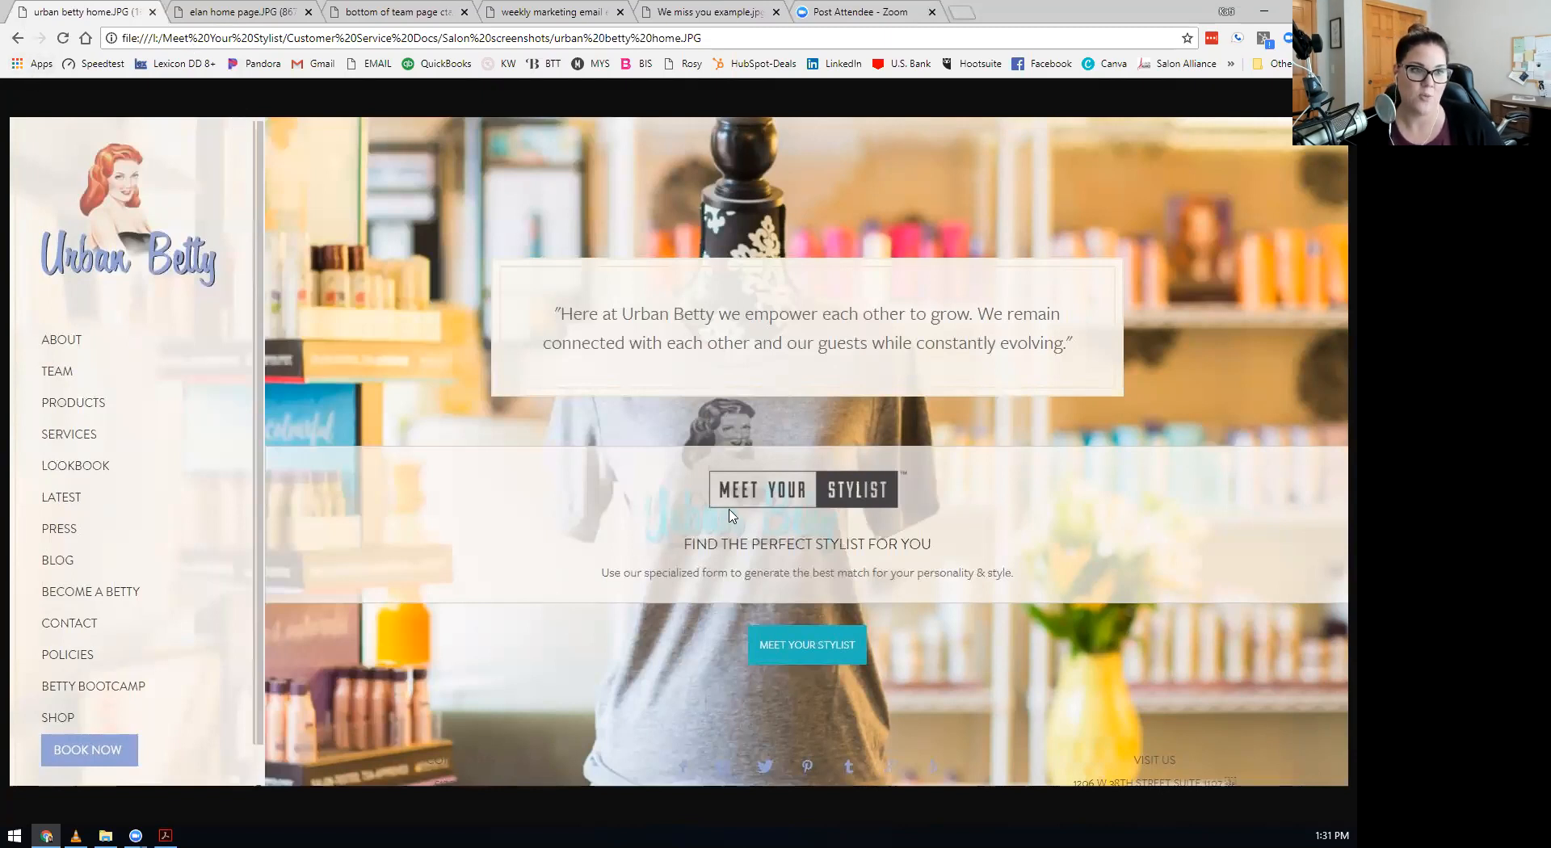
mouse_move(40, 370)
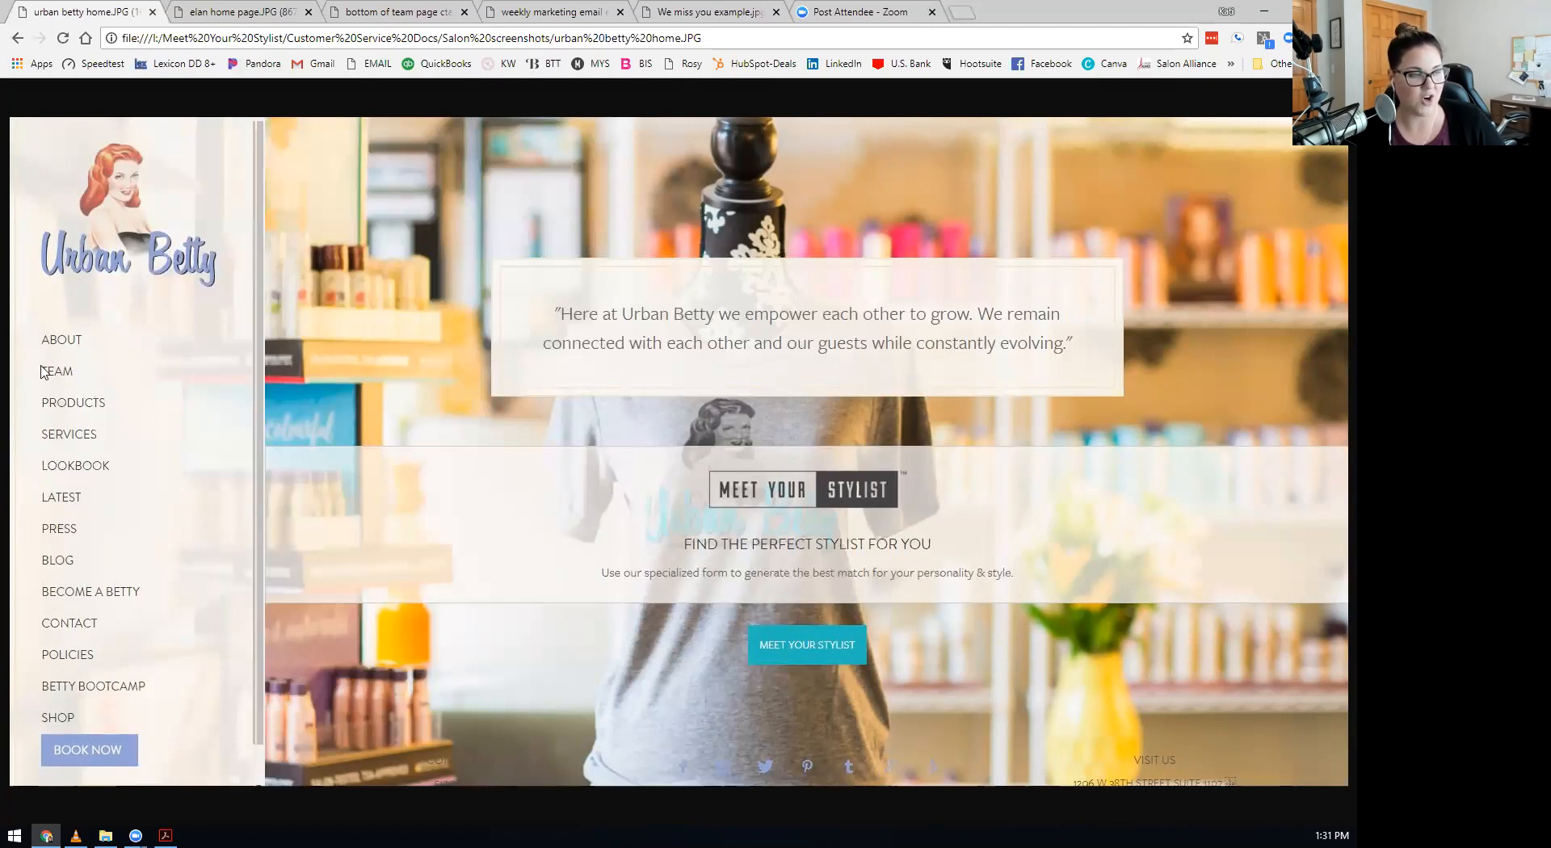
mouse_move(663, 545)
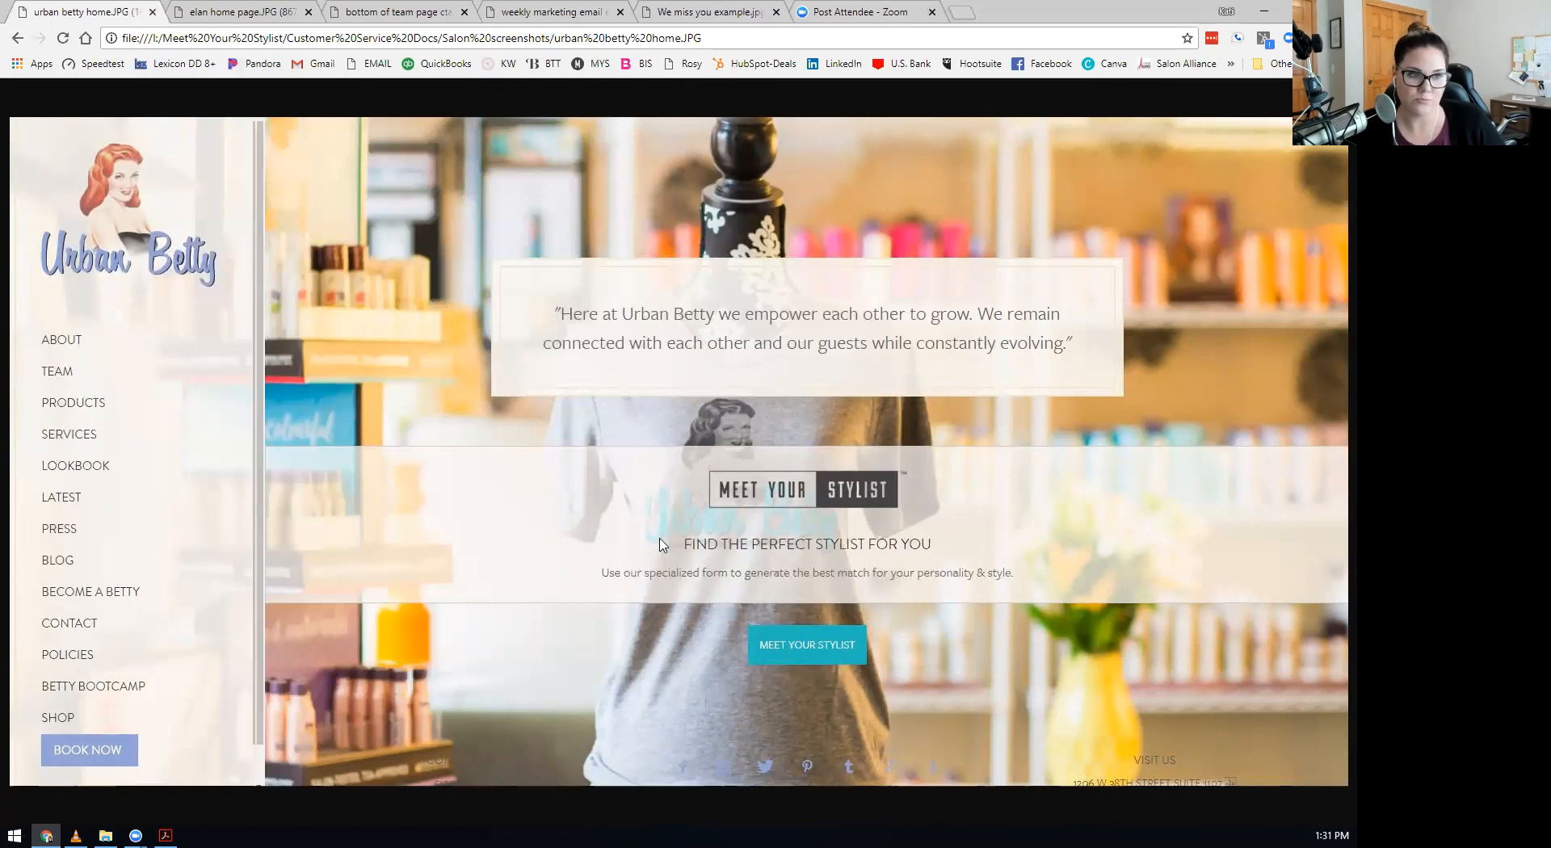
mouse_move(775, 624)
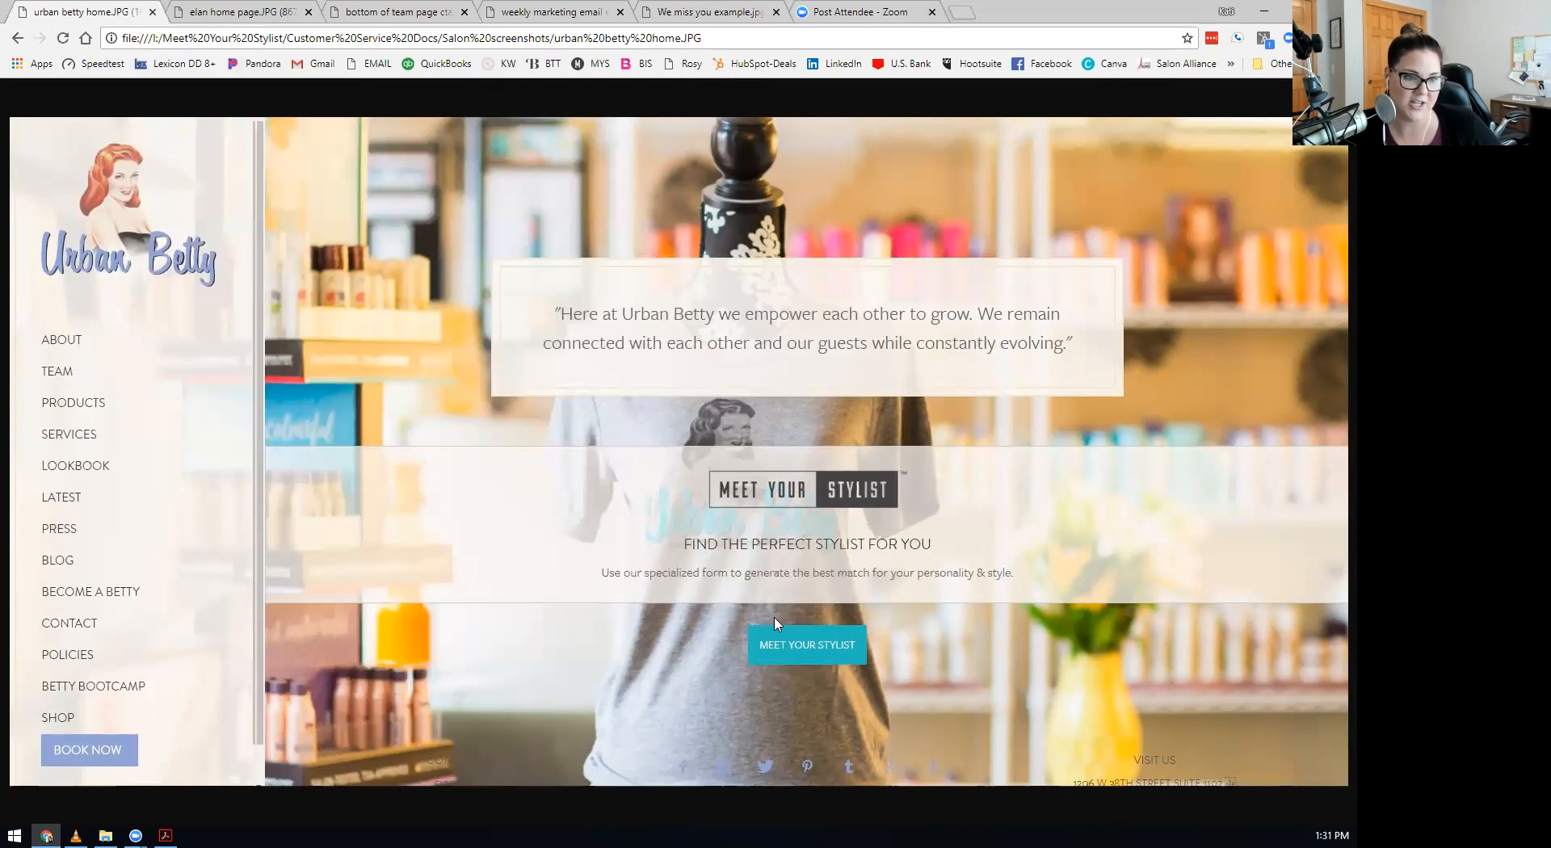
mouse_move(587, 600)
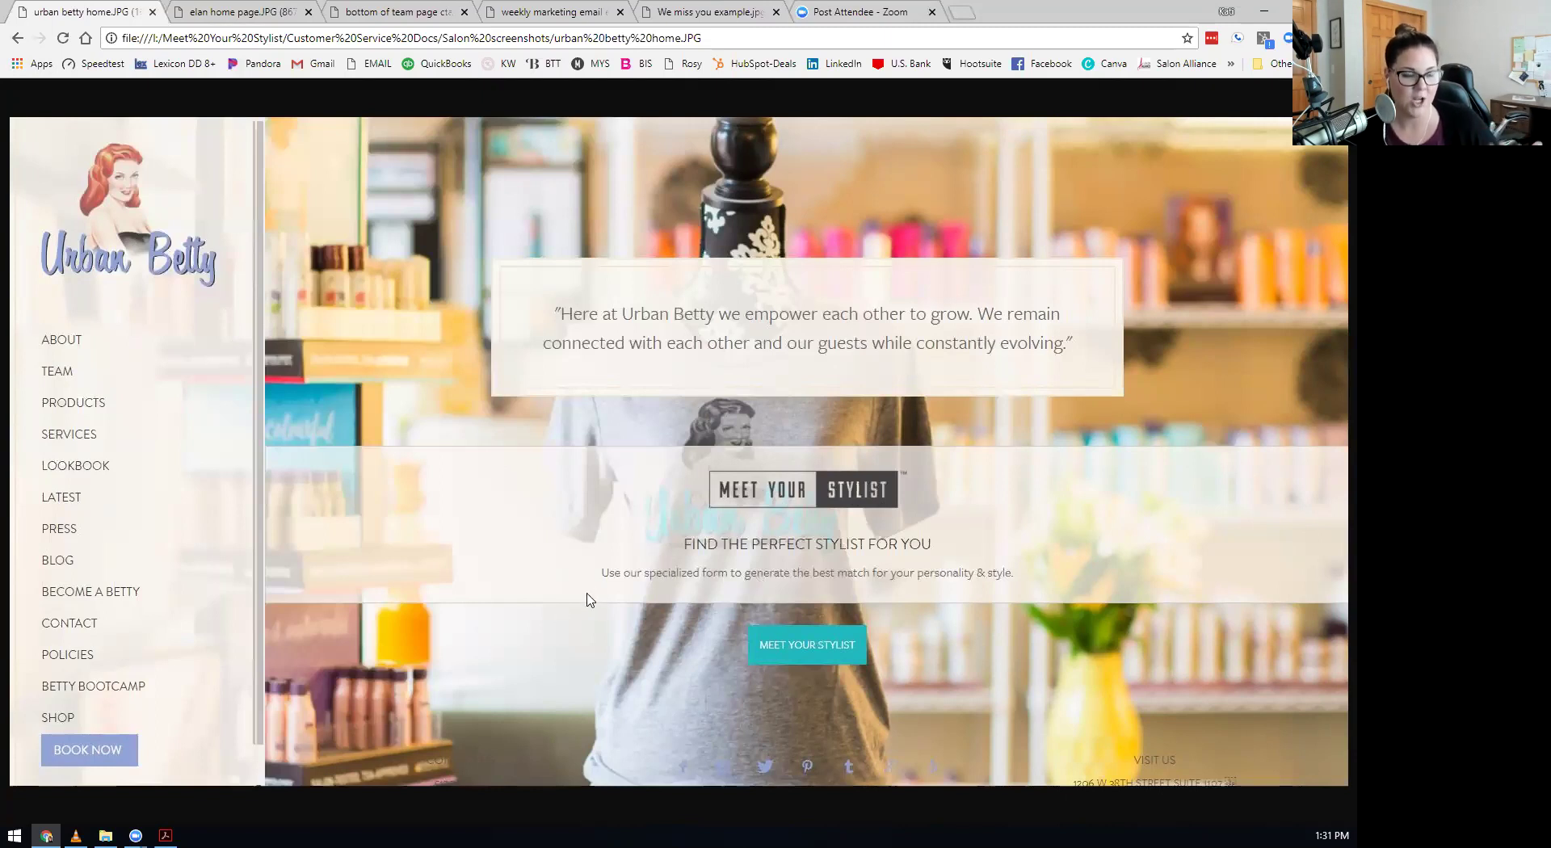
mouse_move(584, 545)
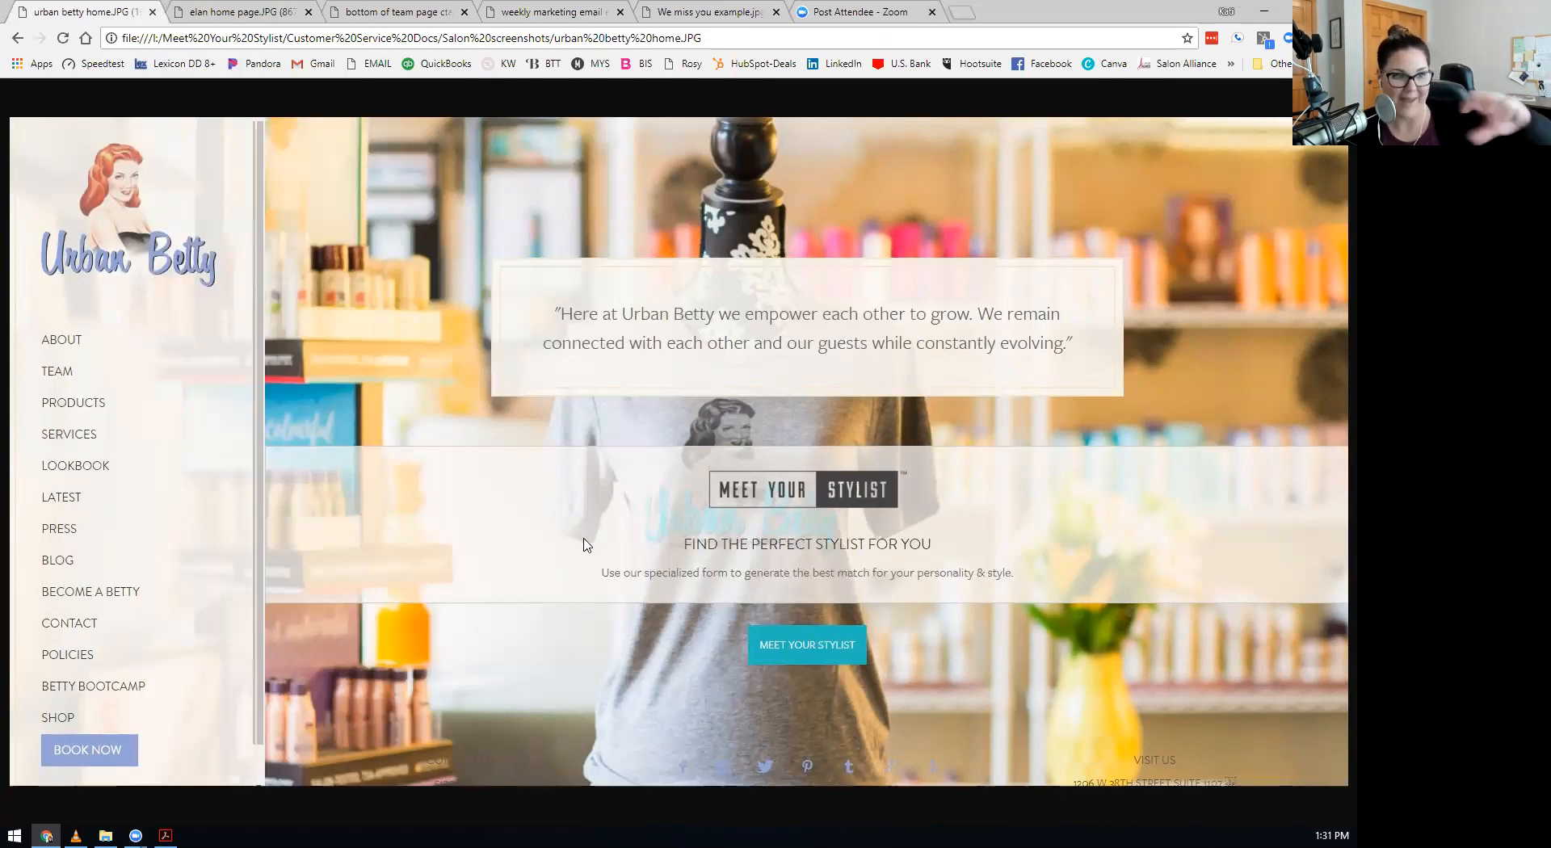
mouse_move(633, 590)
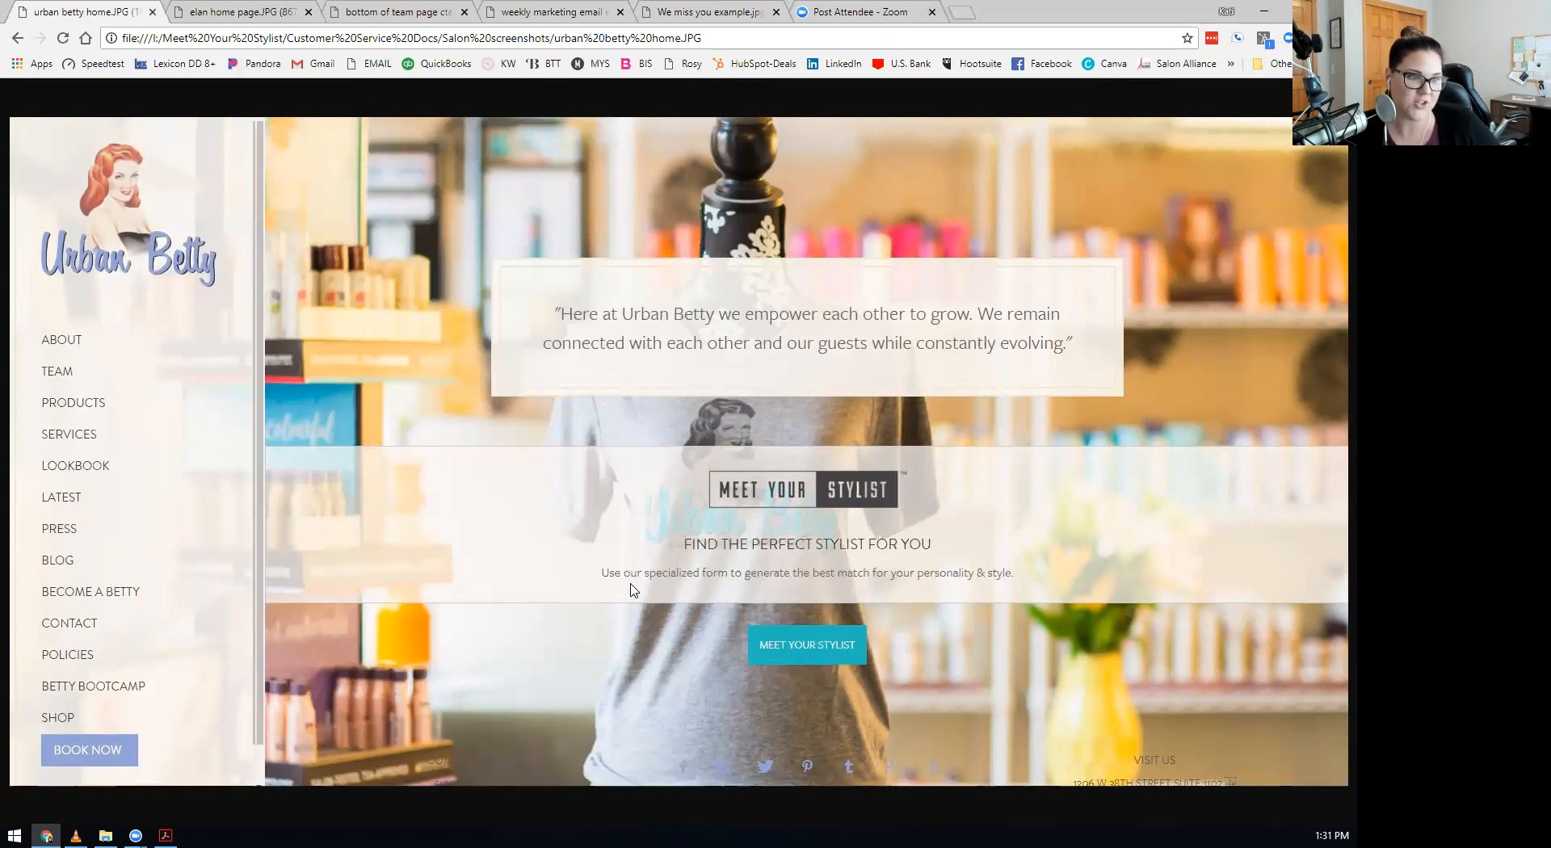
mouse_move(916, 583)
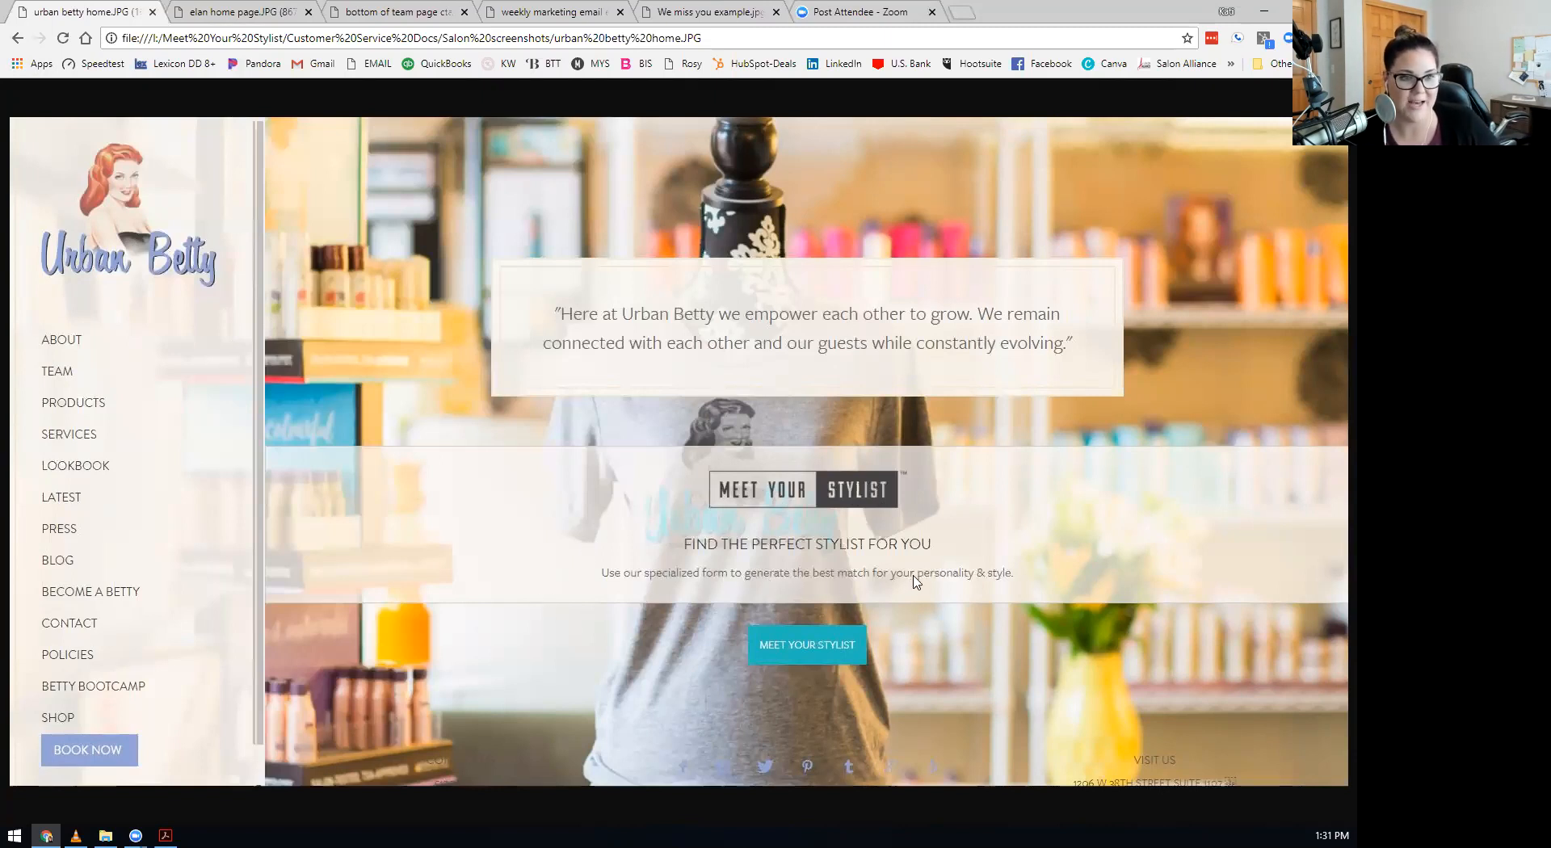
mouse_move(868, 543)
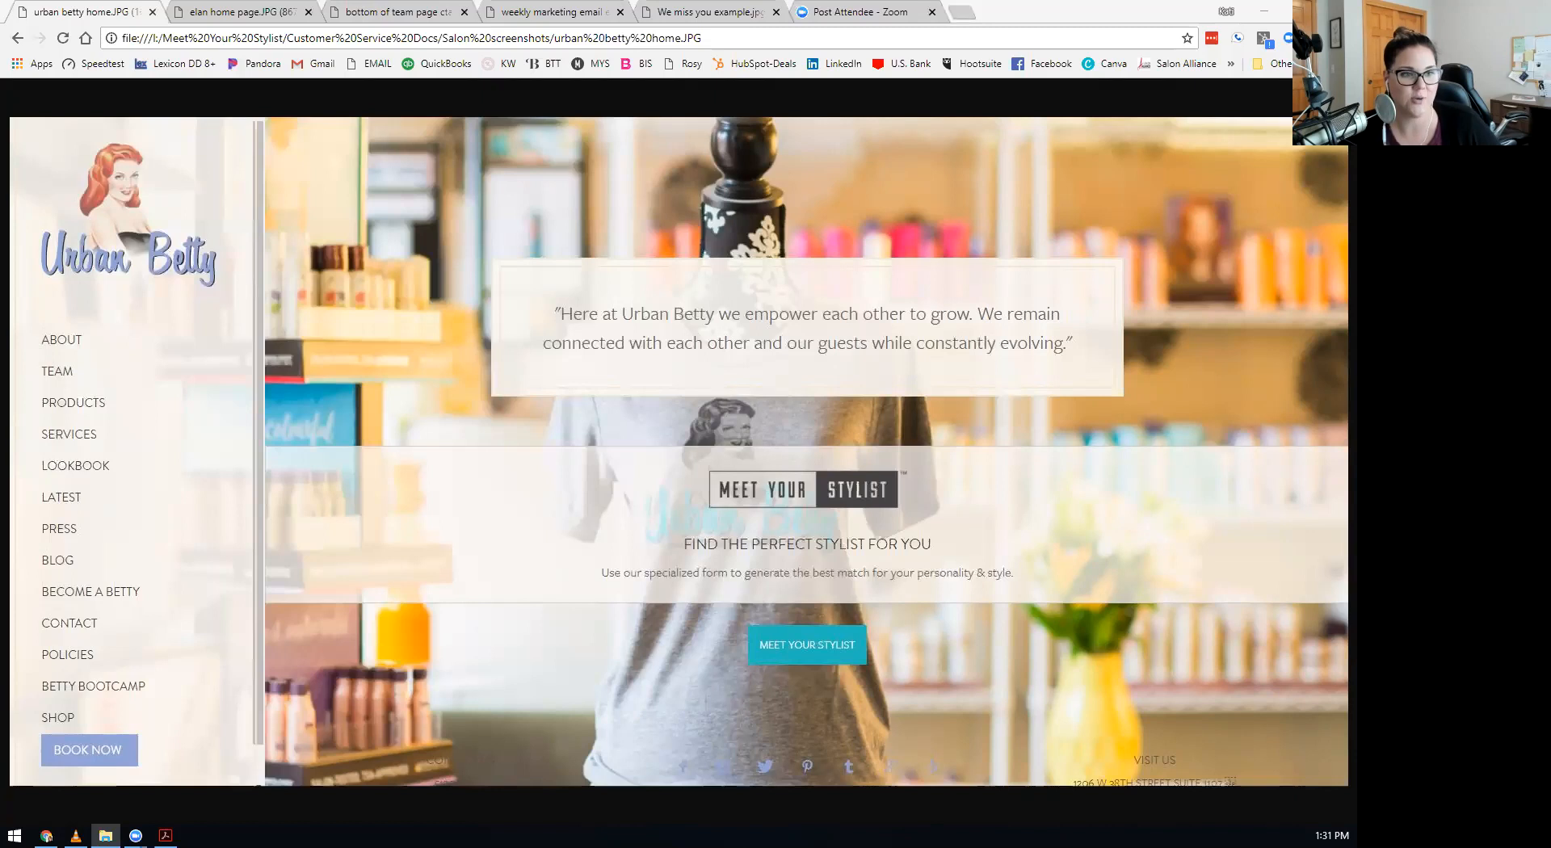
mouse_move(1099, 124)
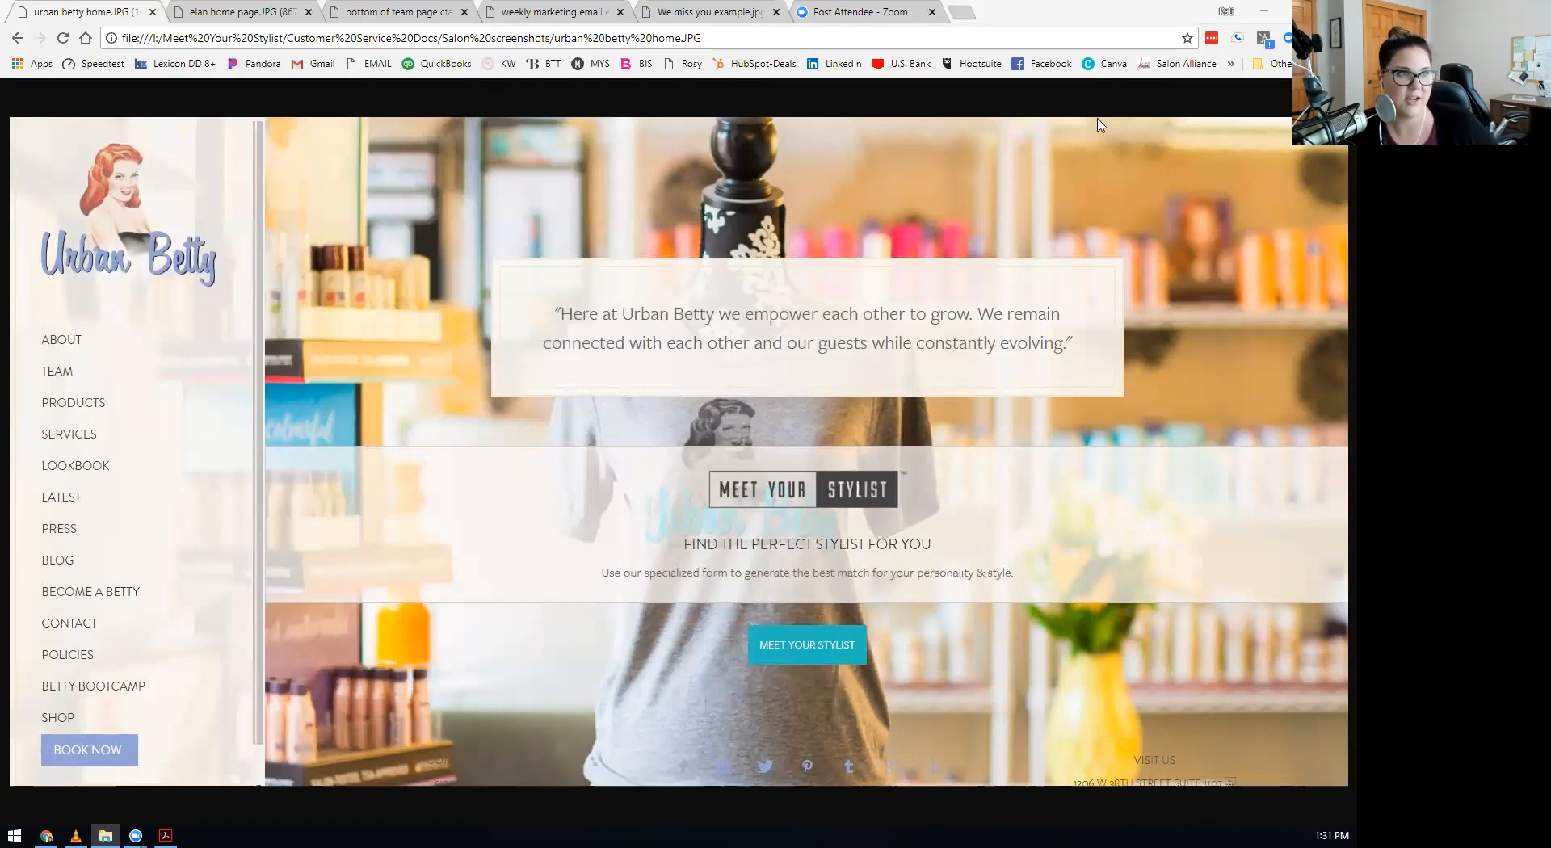
mouse_move(810, 45)
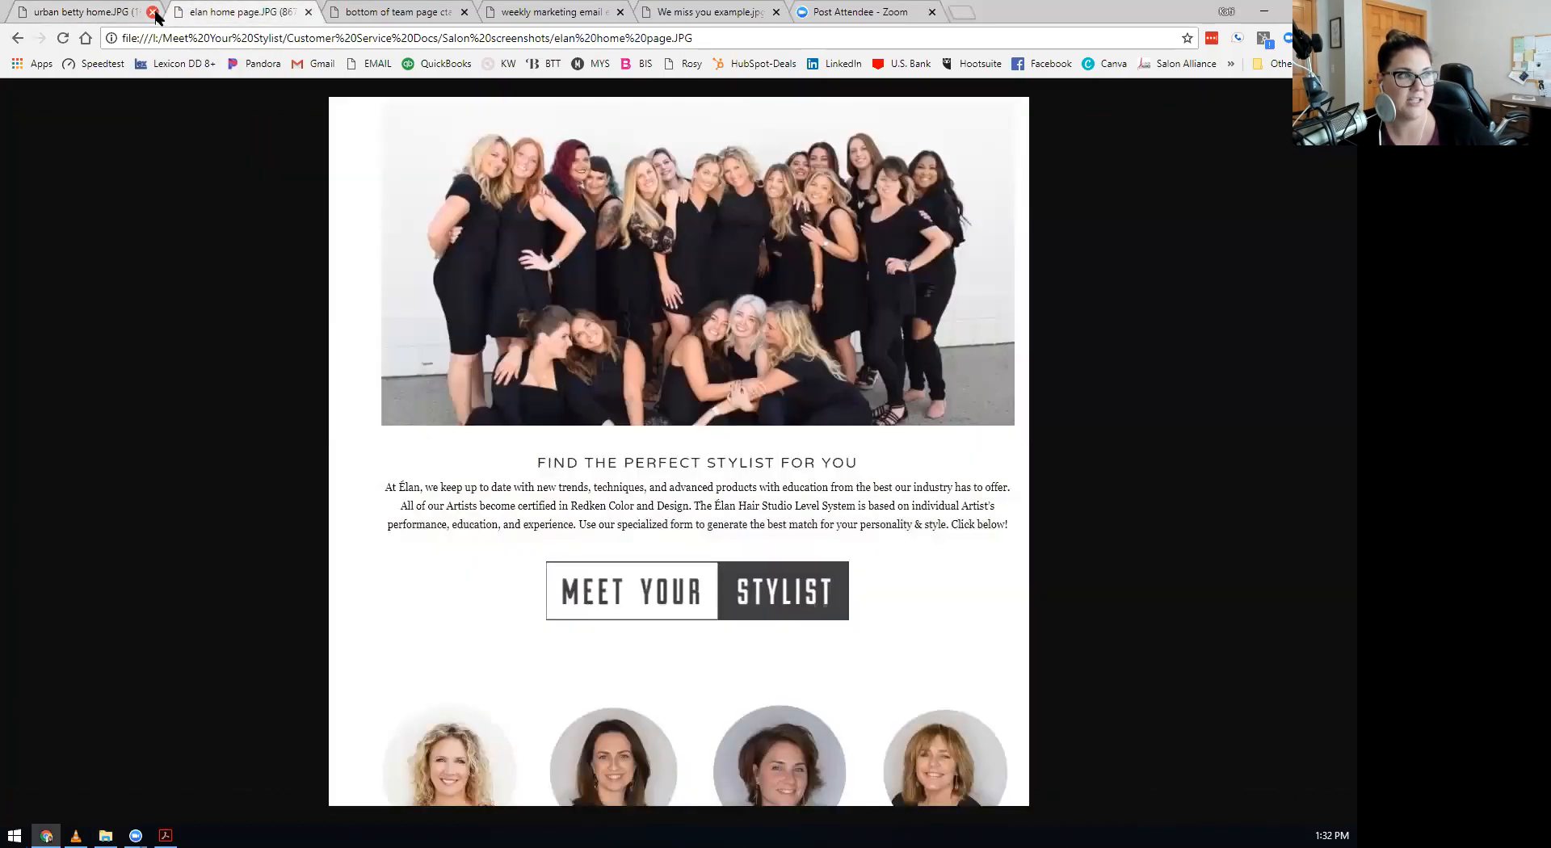
click(154, 12)
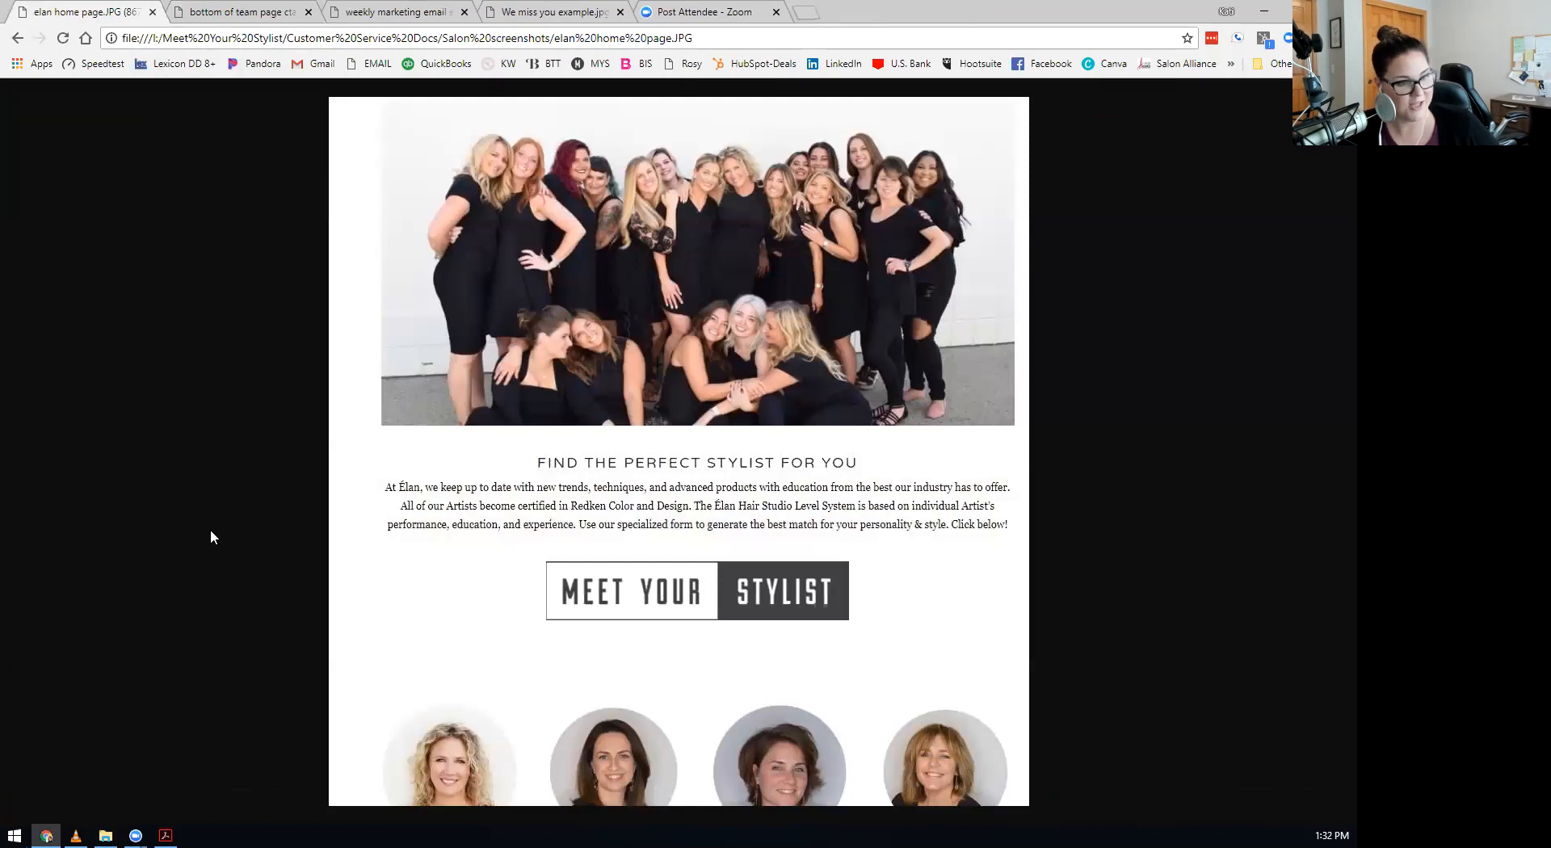
mouse_move(428, 759)
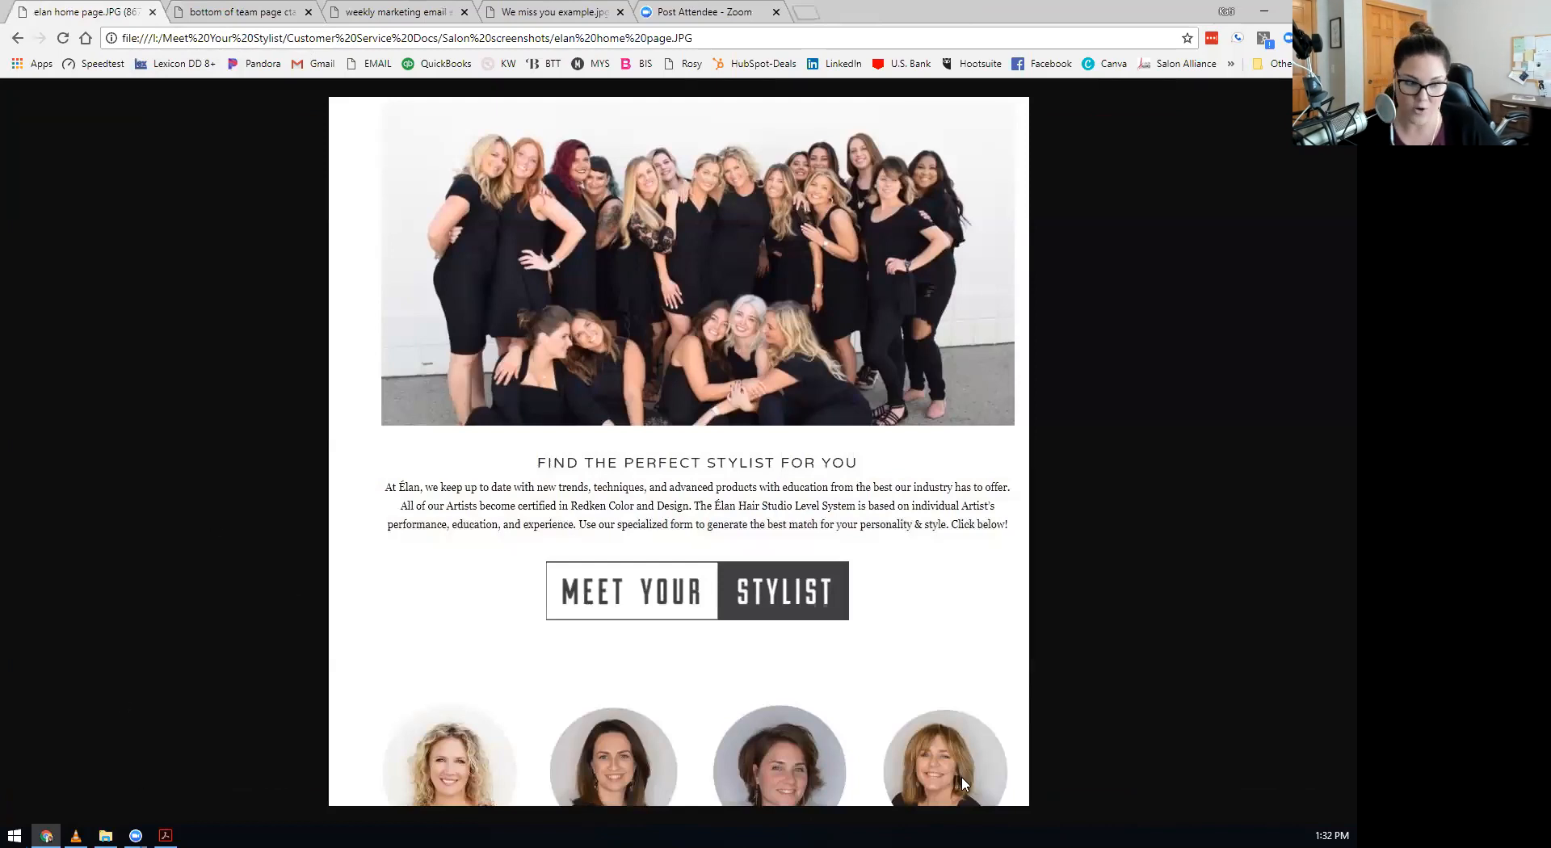
mouse_move(450, 808)
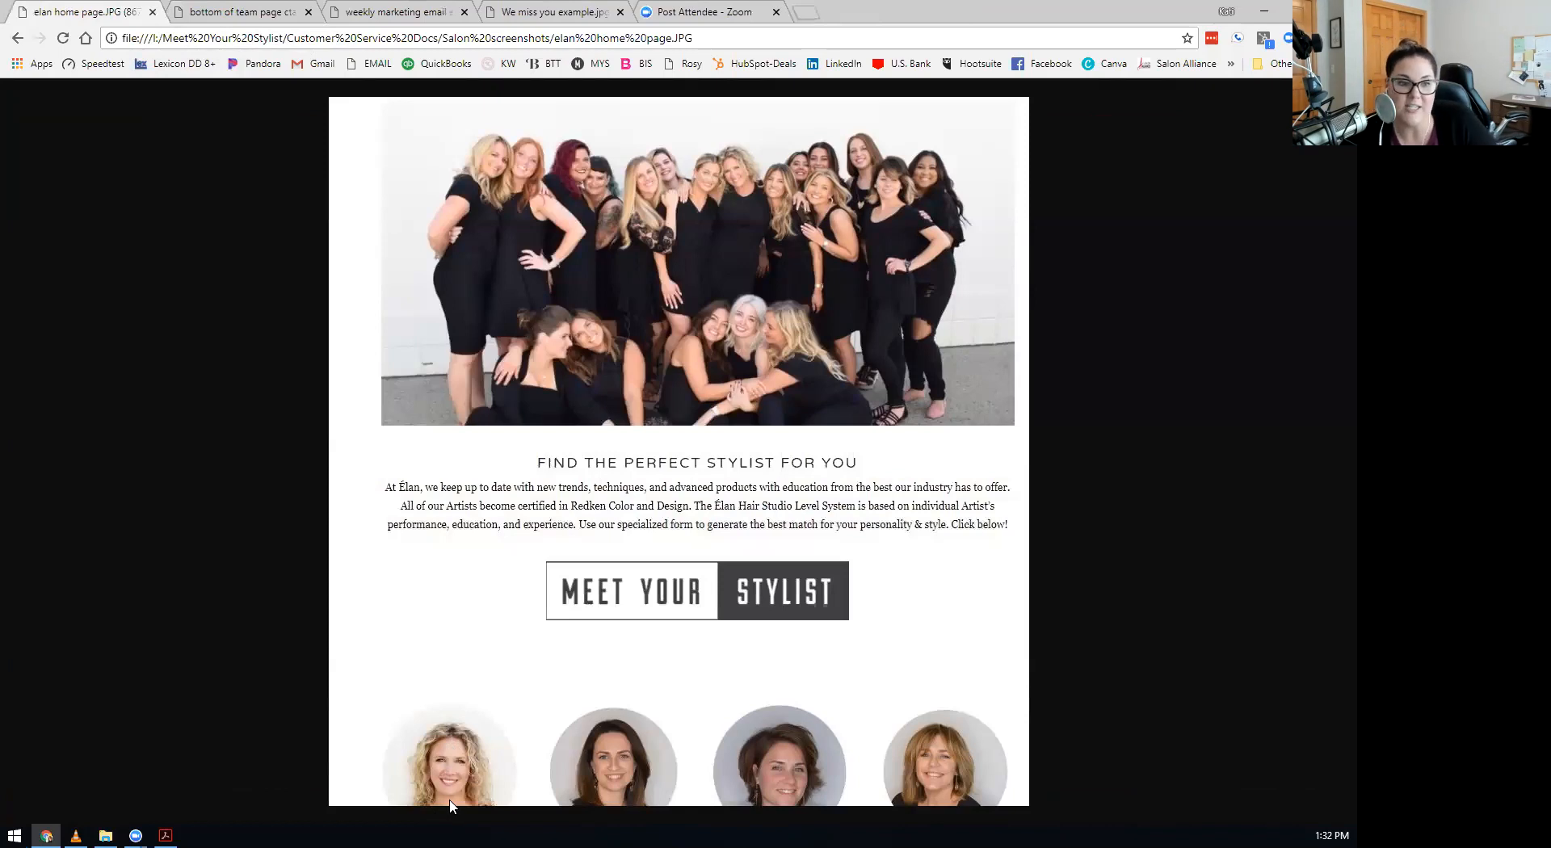
mouse_move(458, 721)
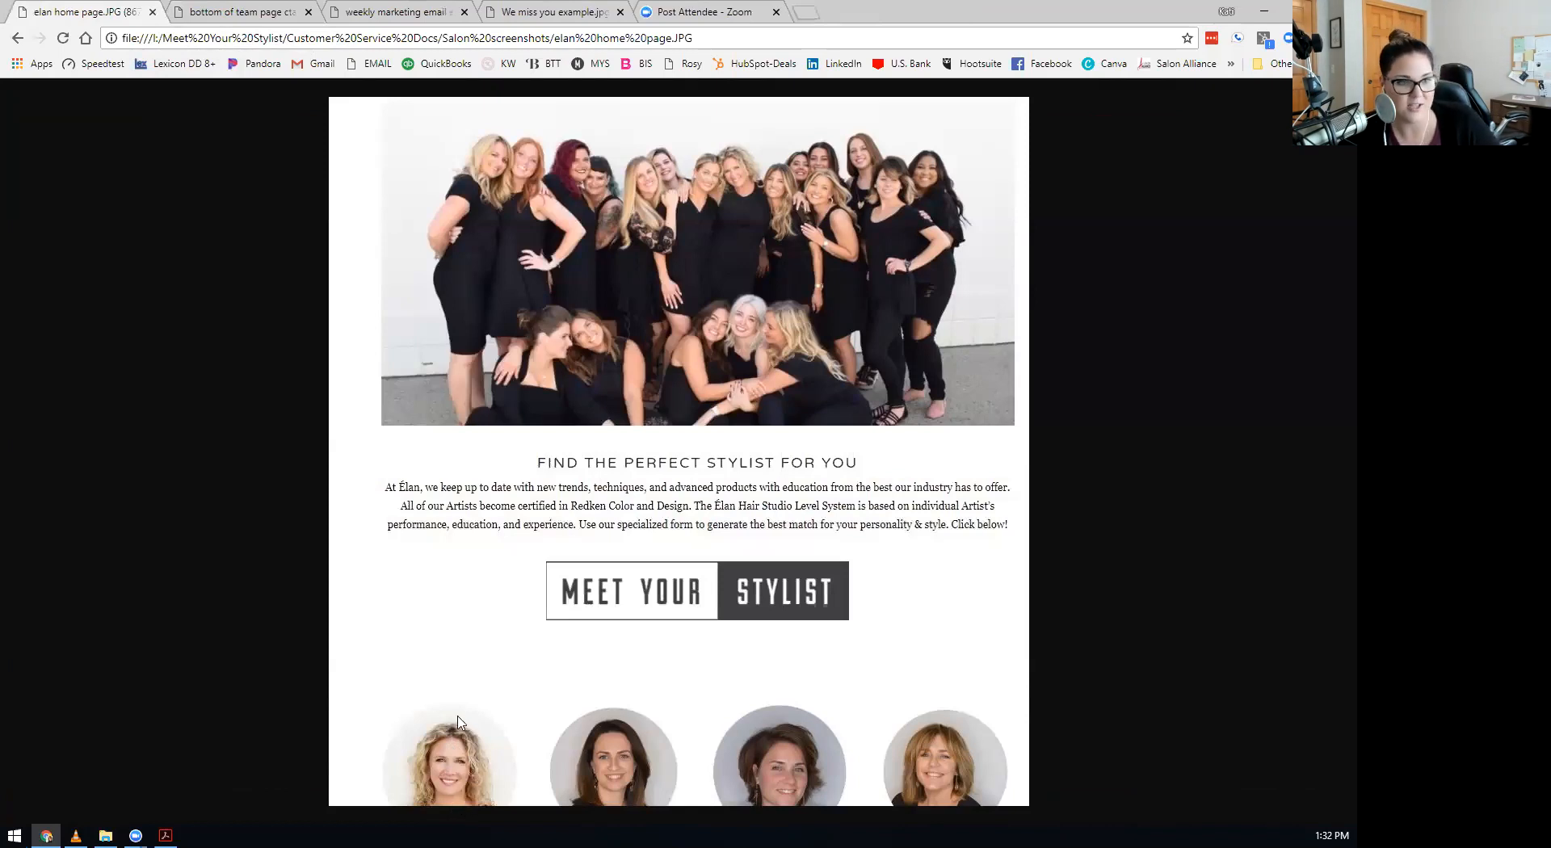
mouse_move(409, 436)
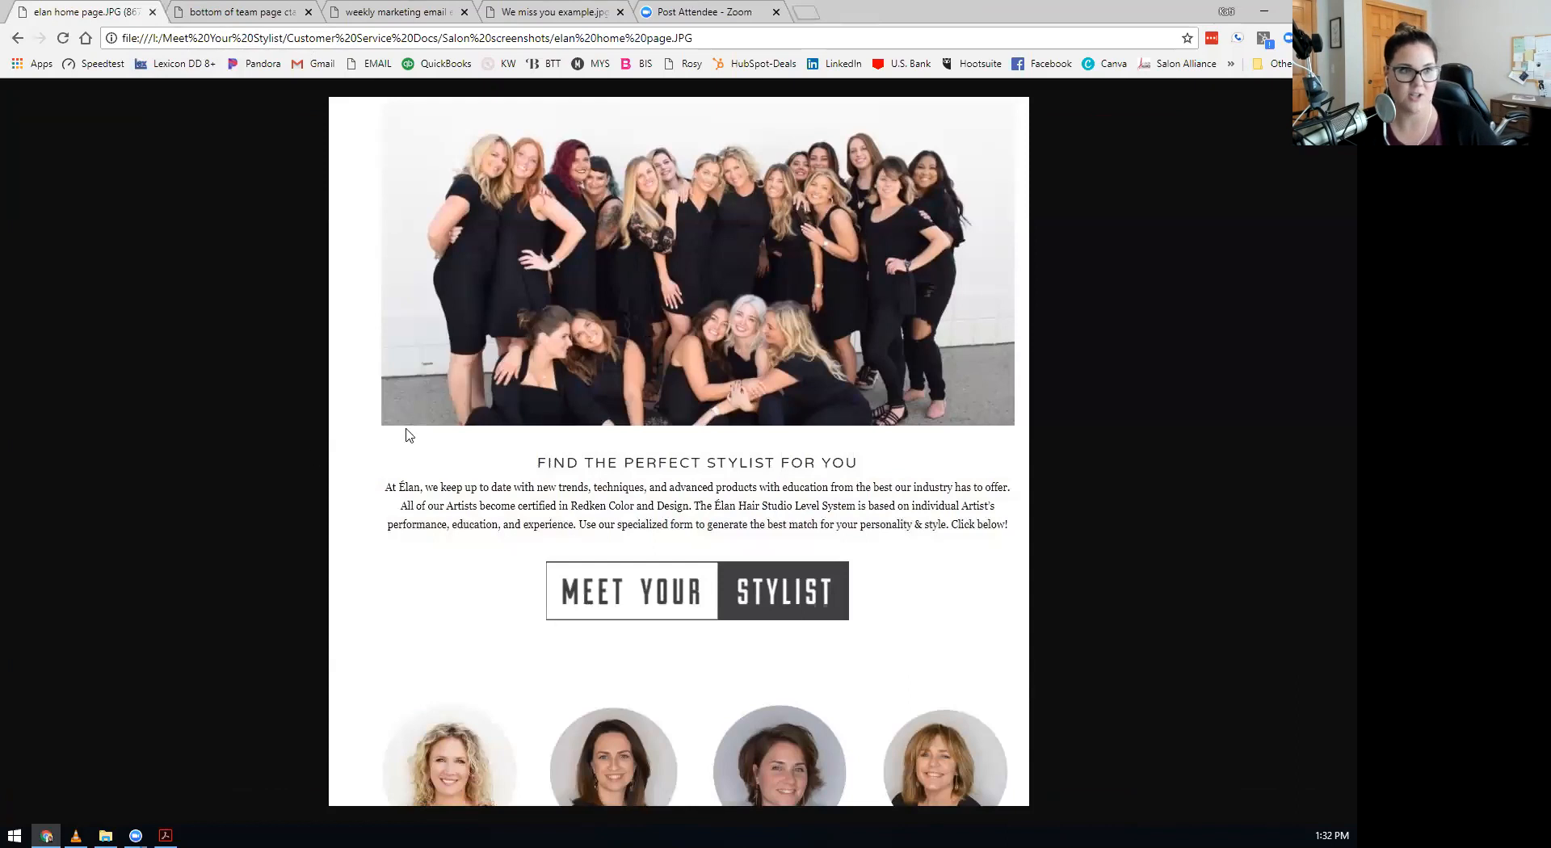
mouse_move(549, 319)
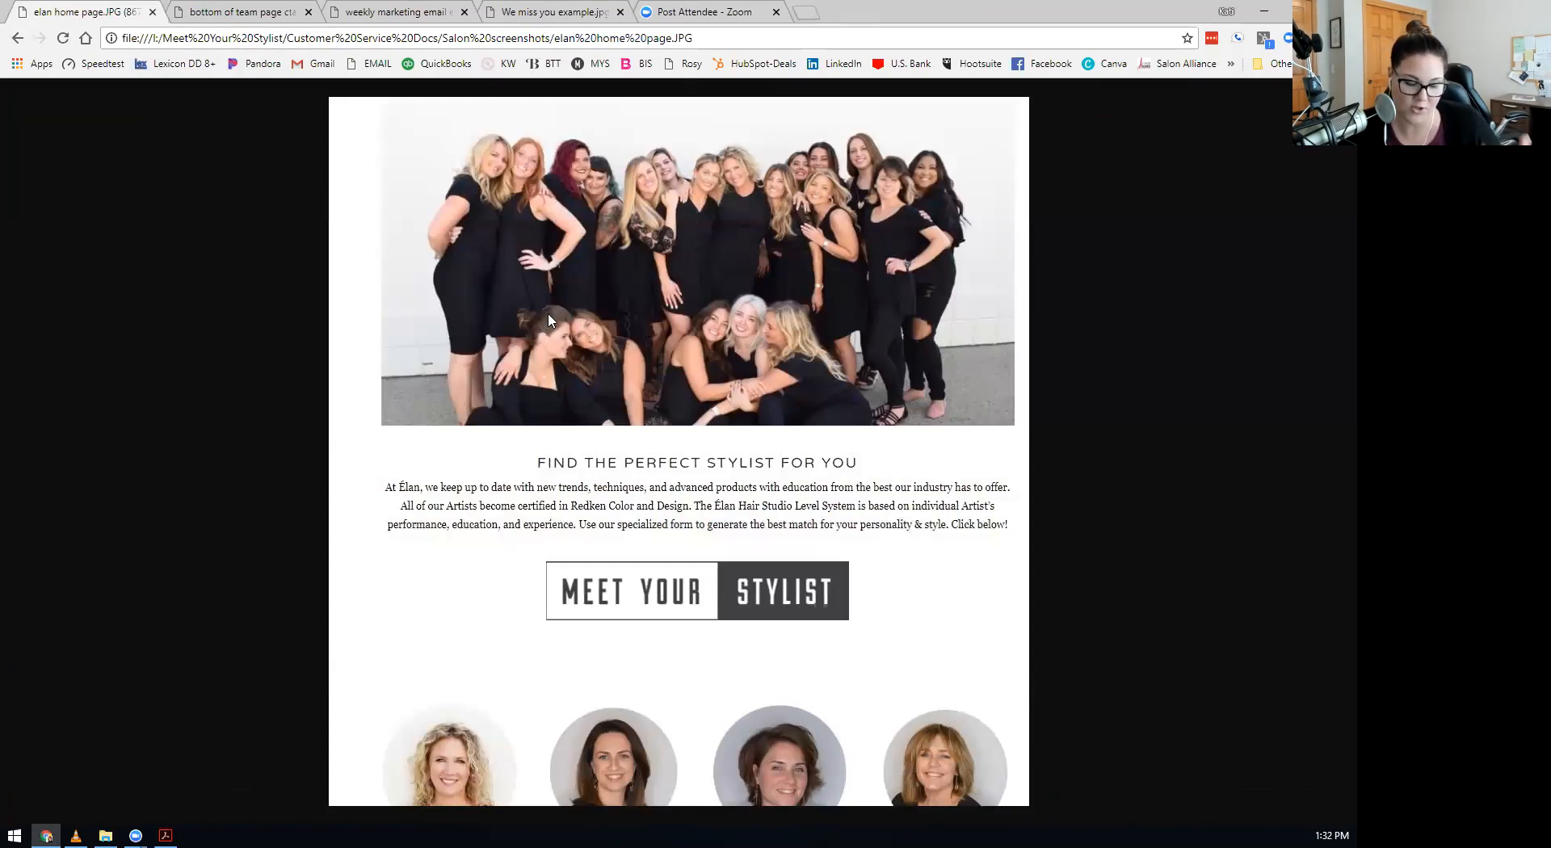
mouse_move(820, 327)
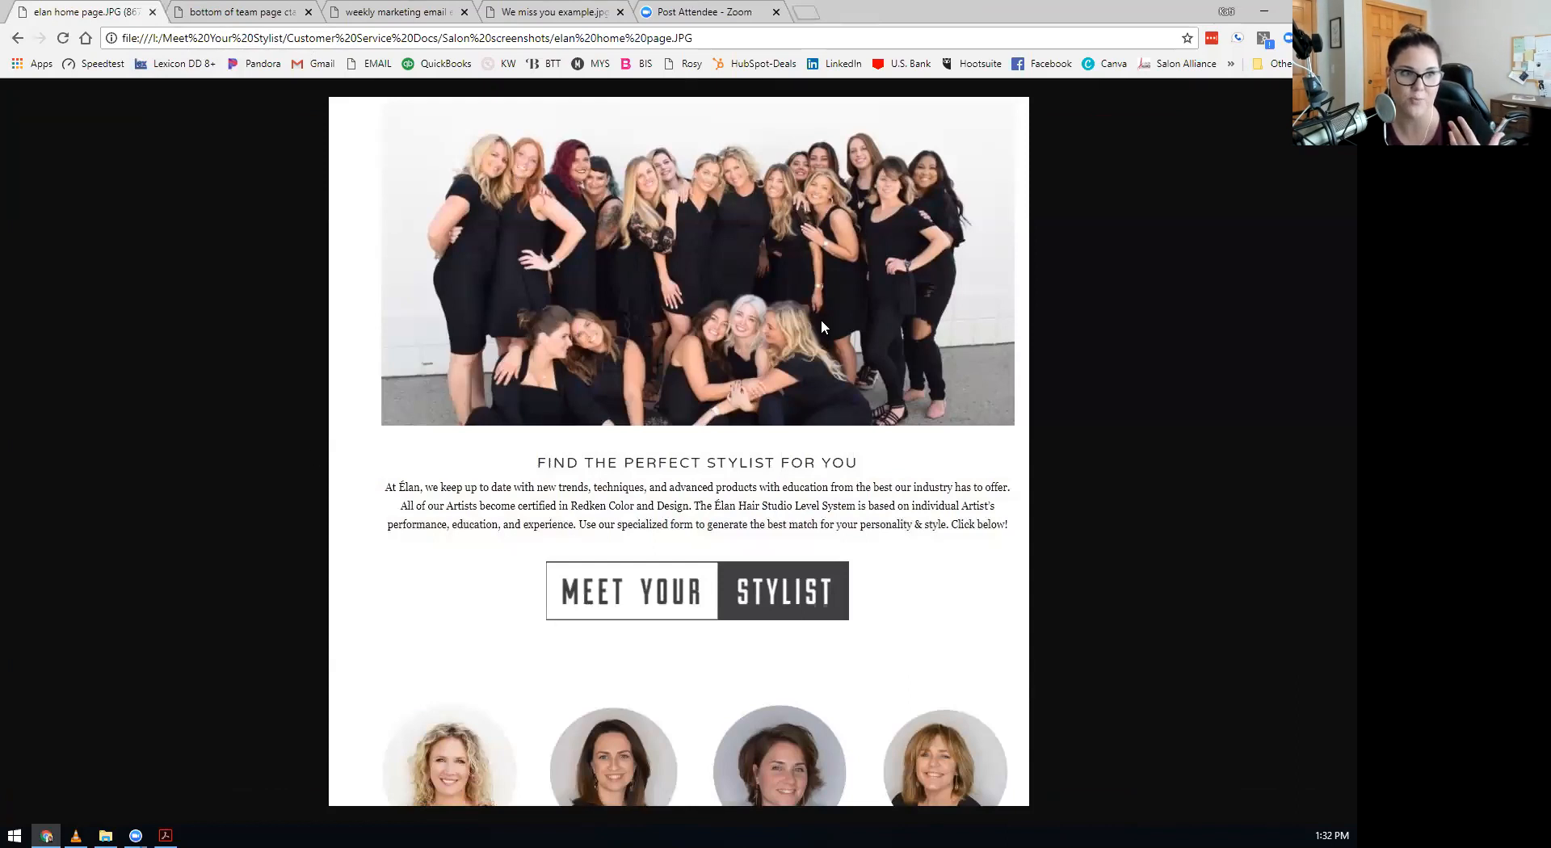
mouse_move(539, 484)
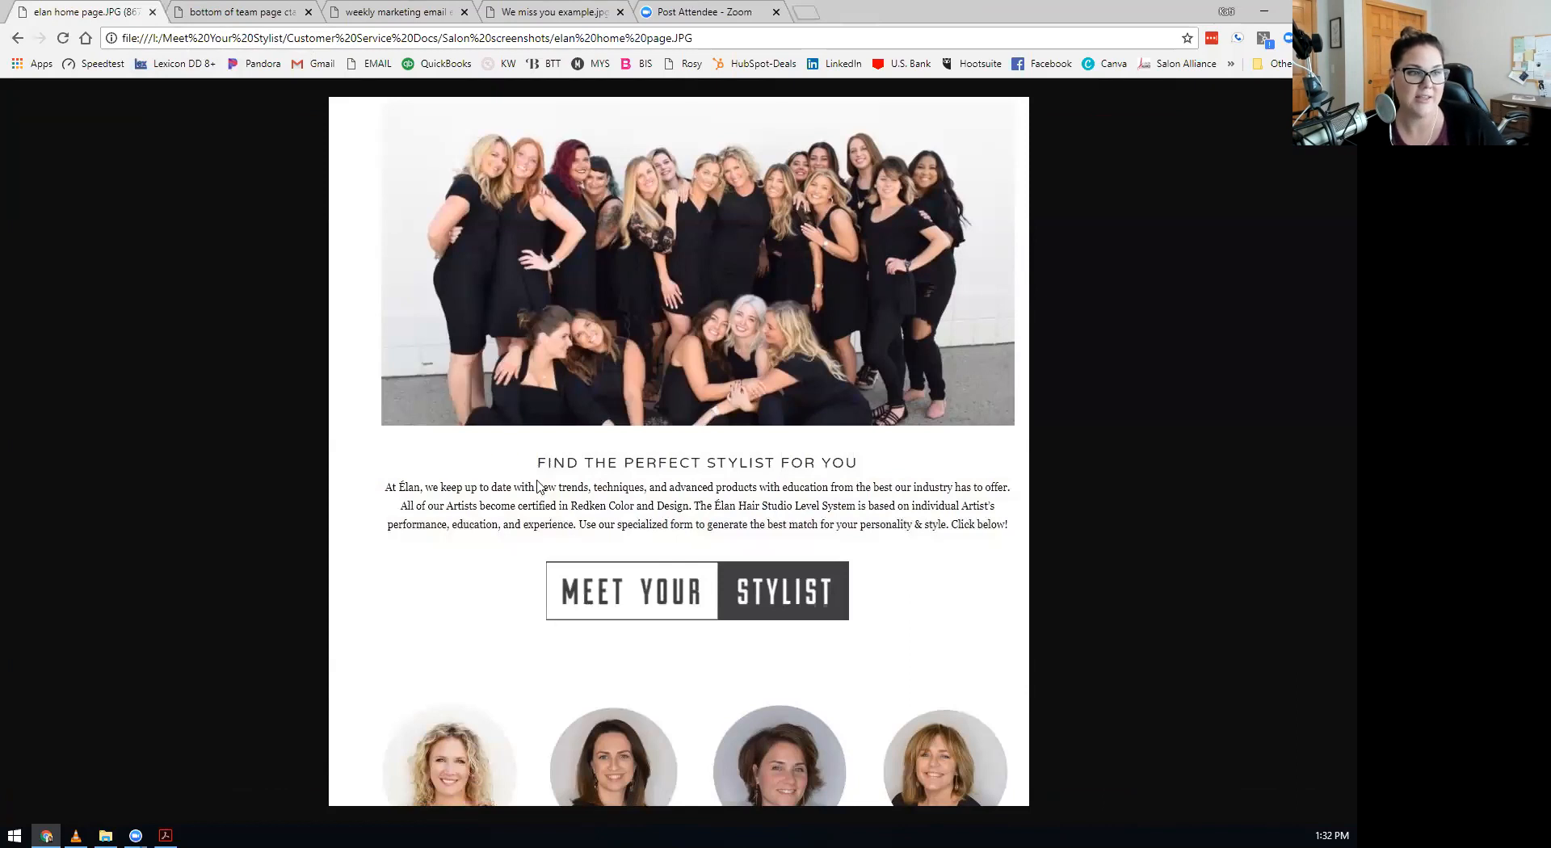
mouse_move(364, 531)
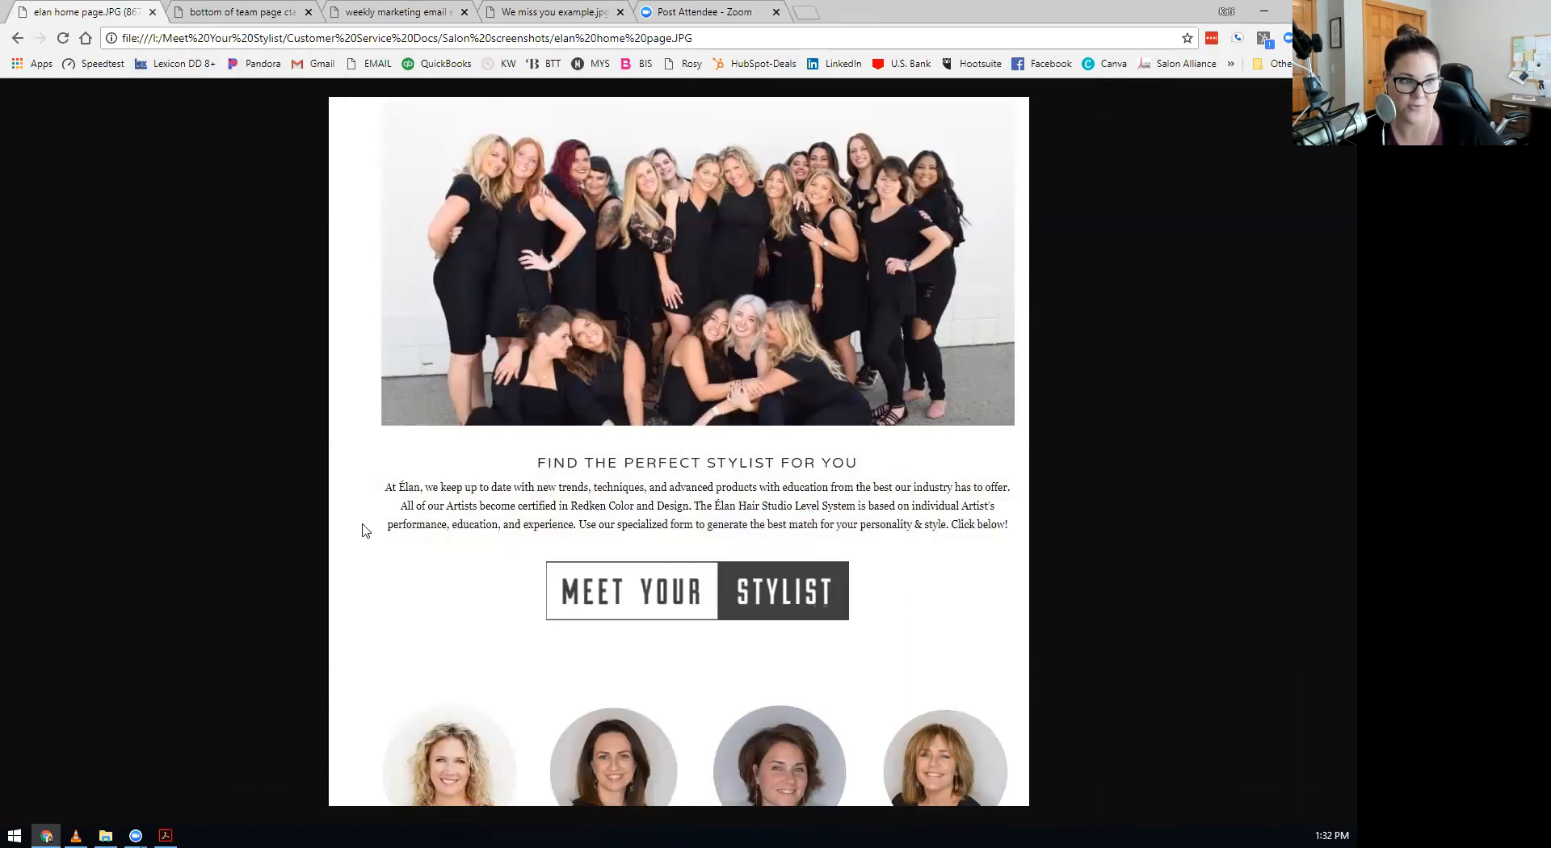
mouse_move(850, 521)
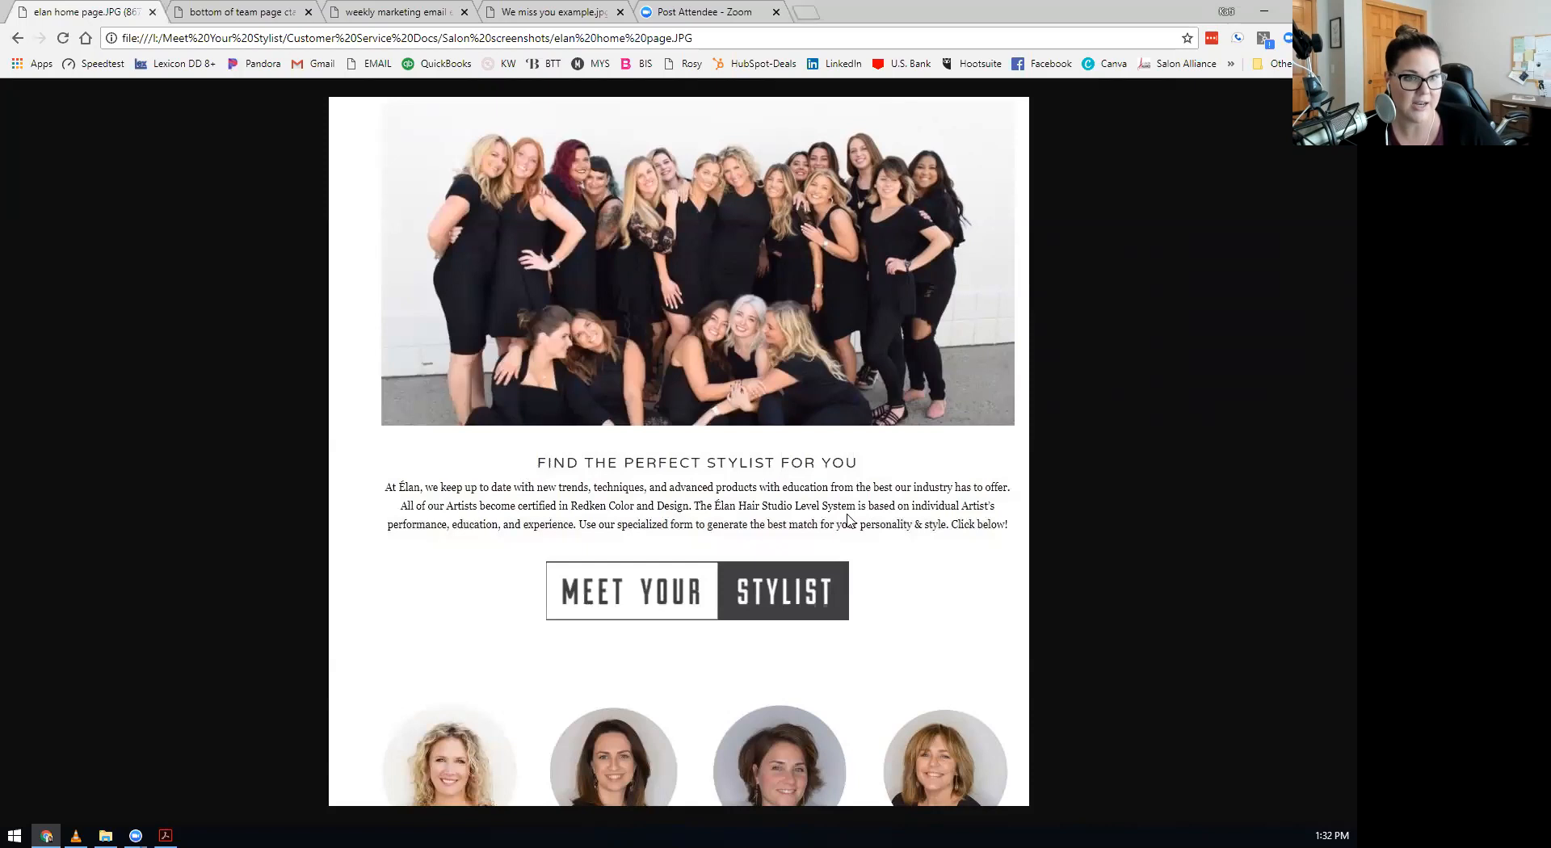
mouse_move(1047, 539)
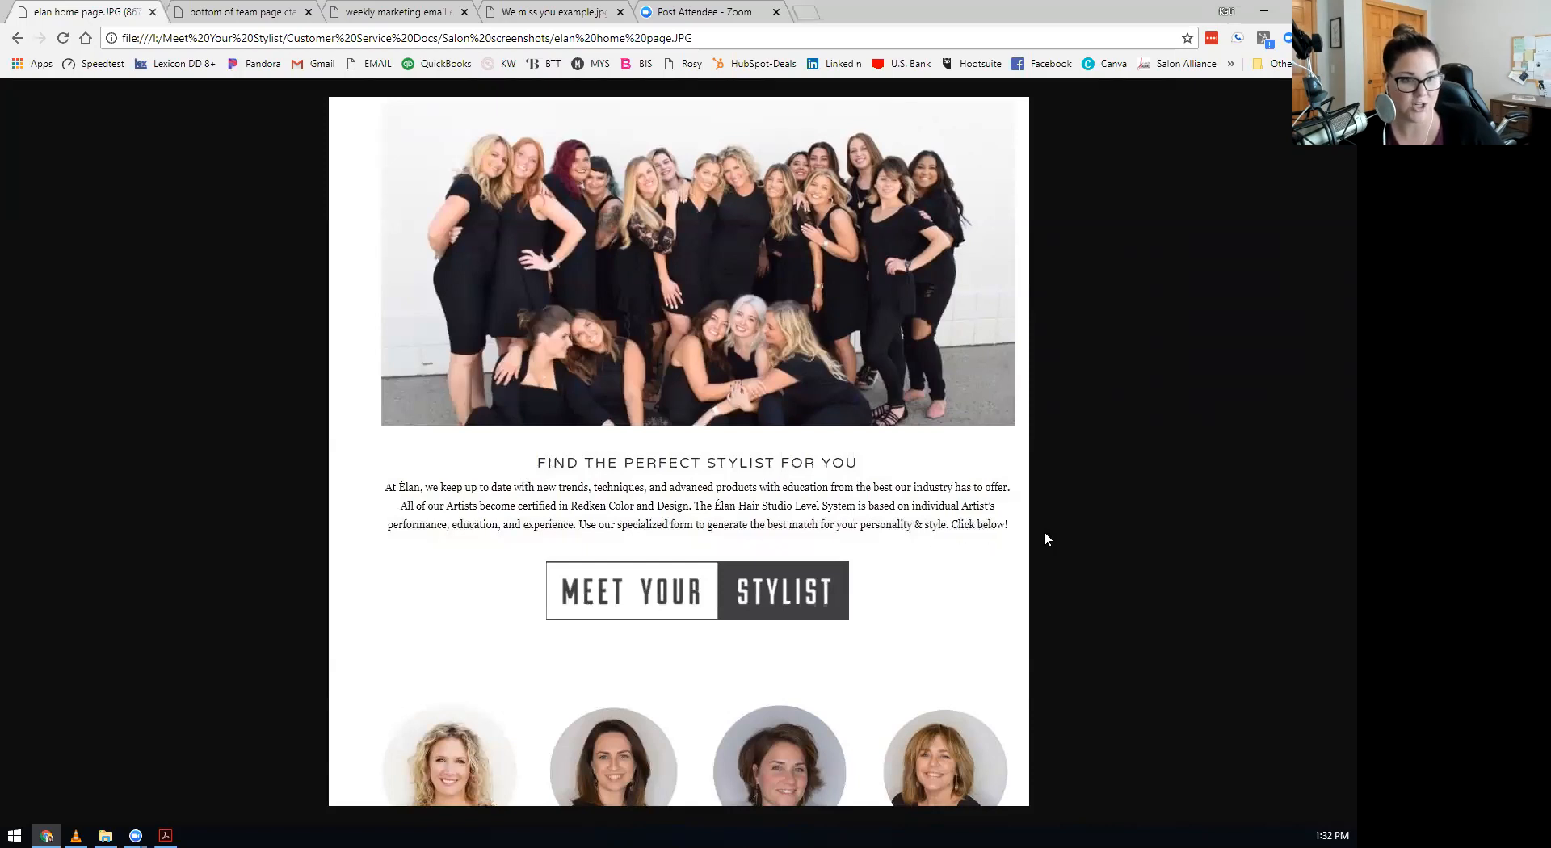
mouse_move(589, 541)
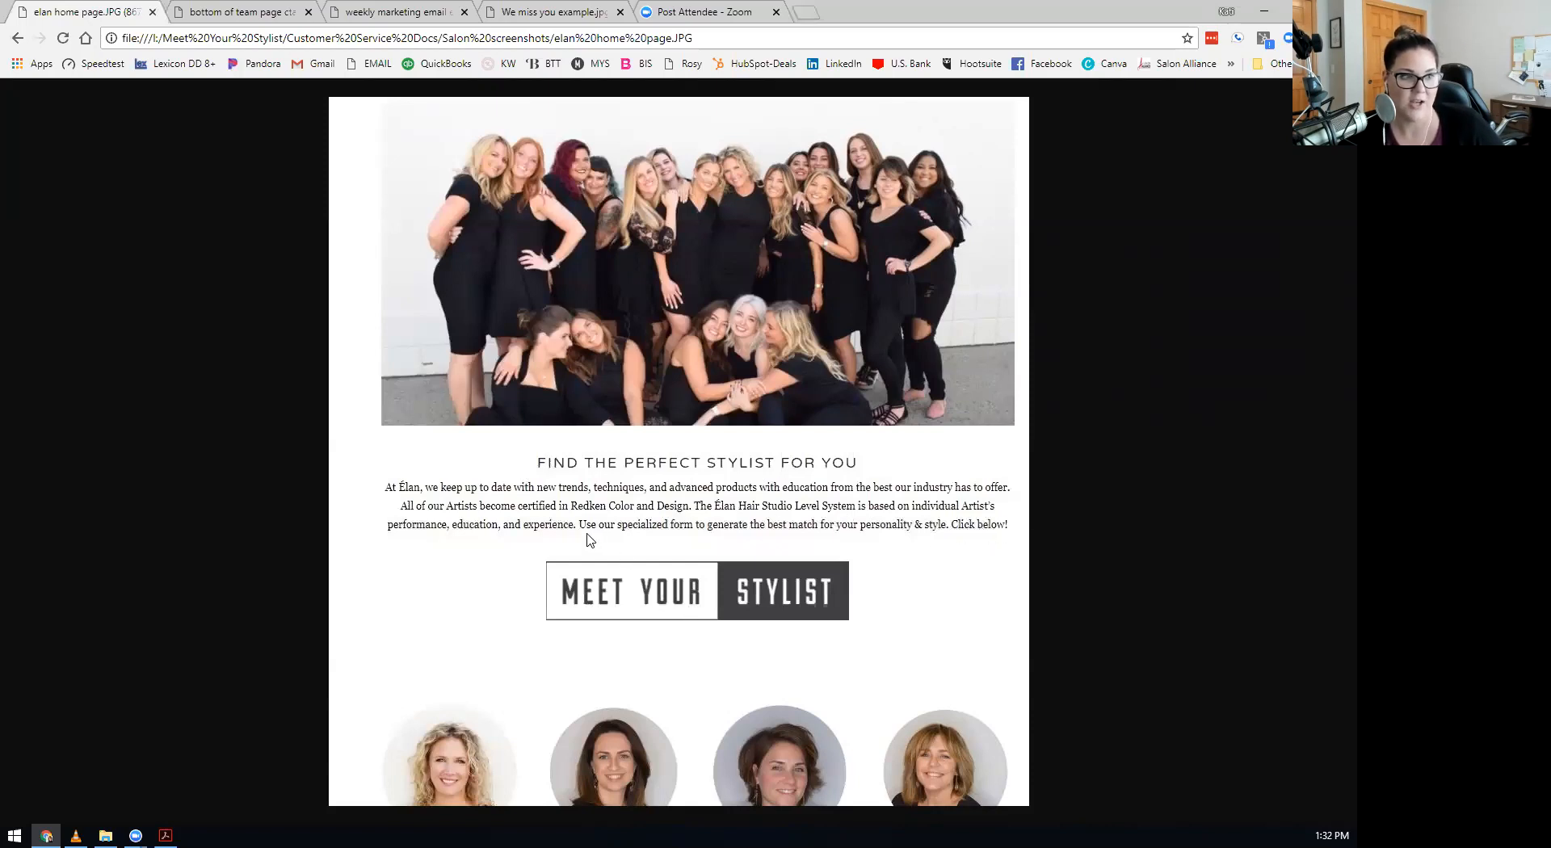
mouse_move(500, 598)
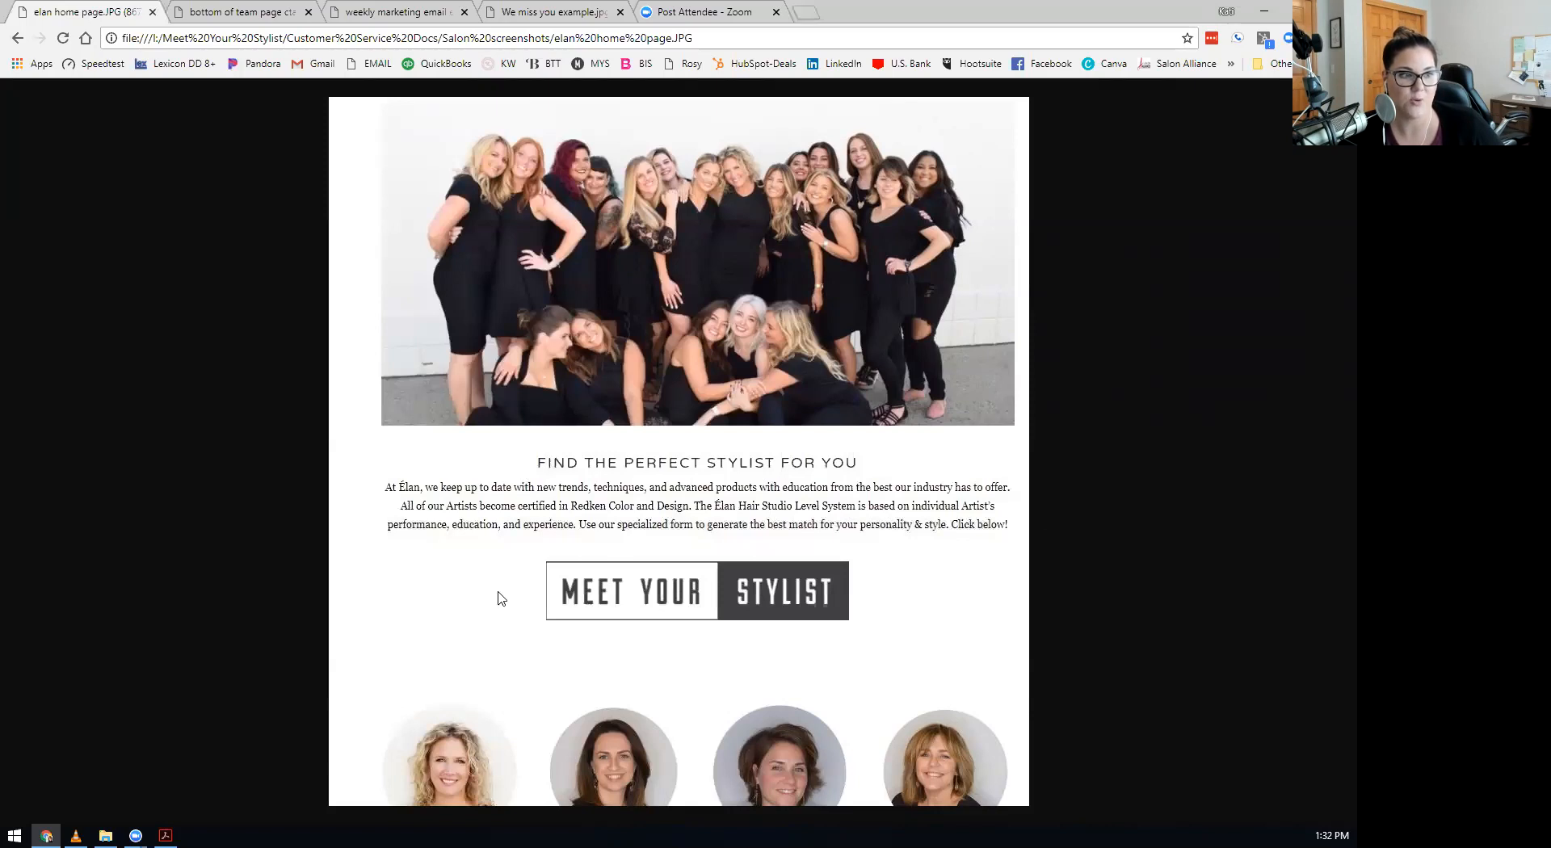
mouse_move(265, 215)
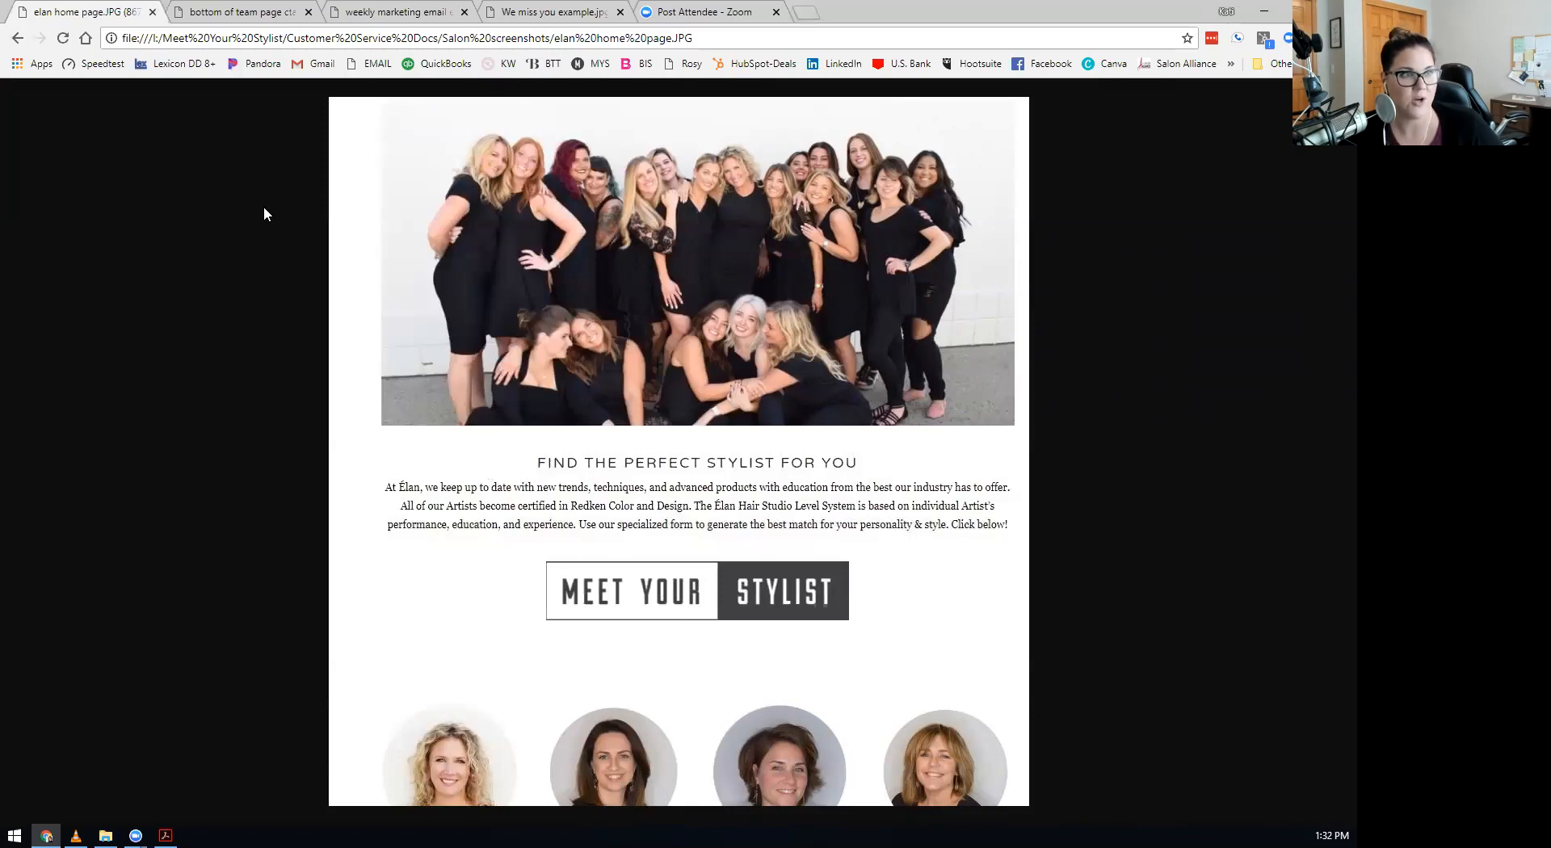
Close the Élan home page screenshot, leaving the 29Ten team page showing.
click(238, 12)
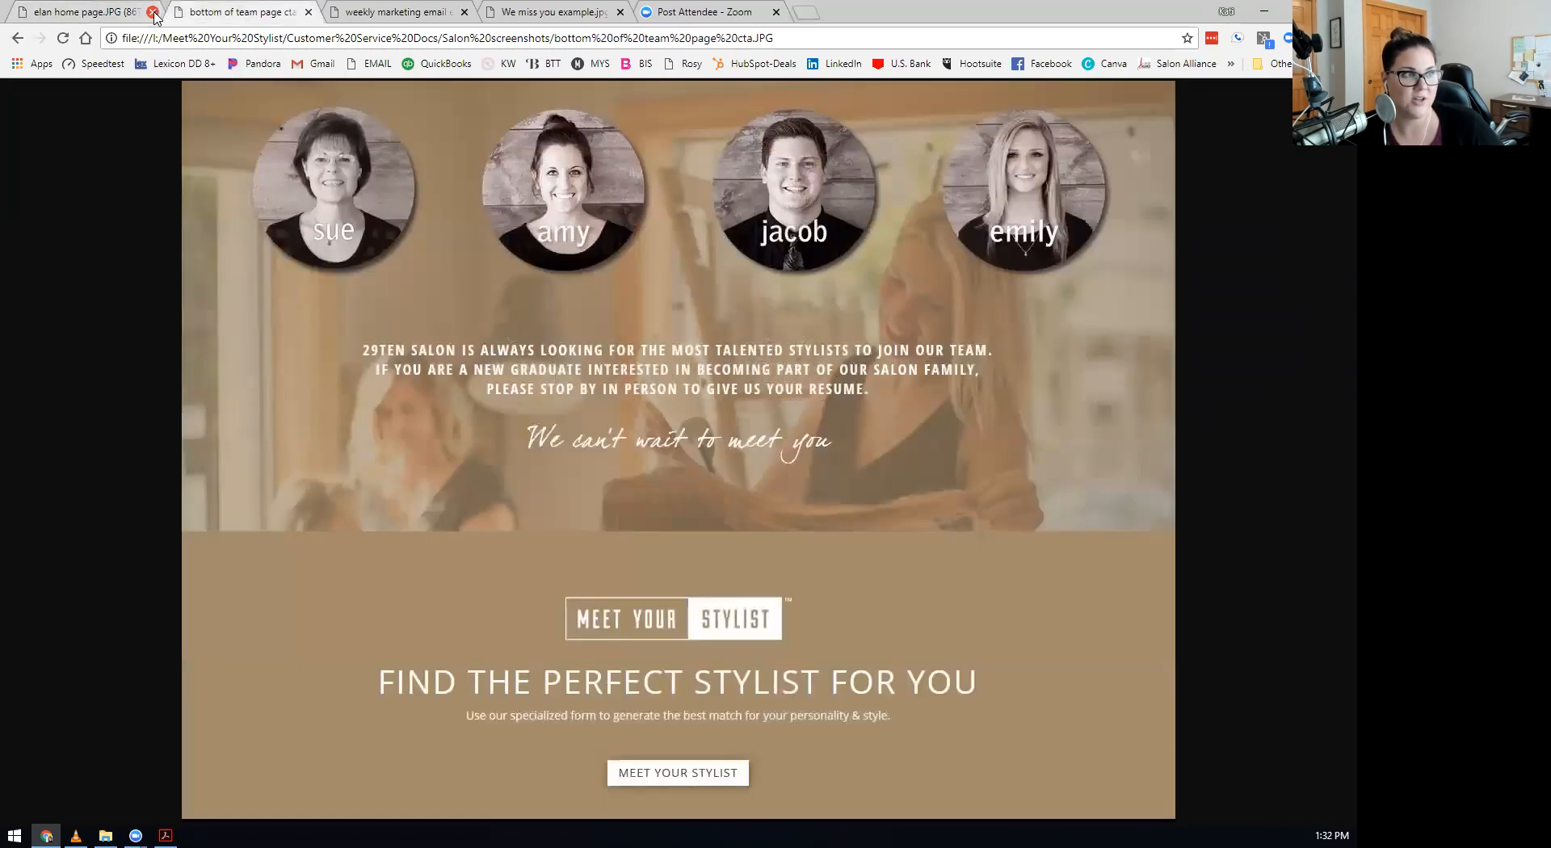
click(153, 13)
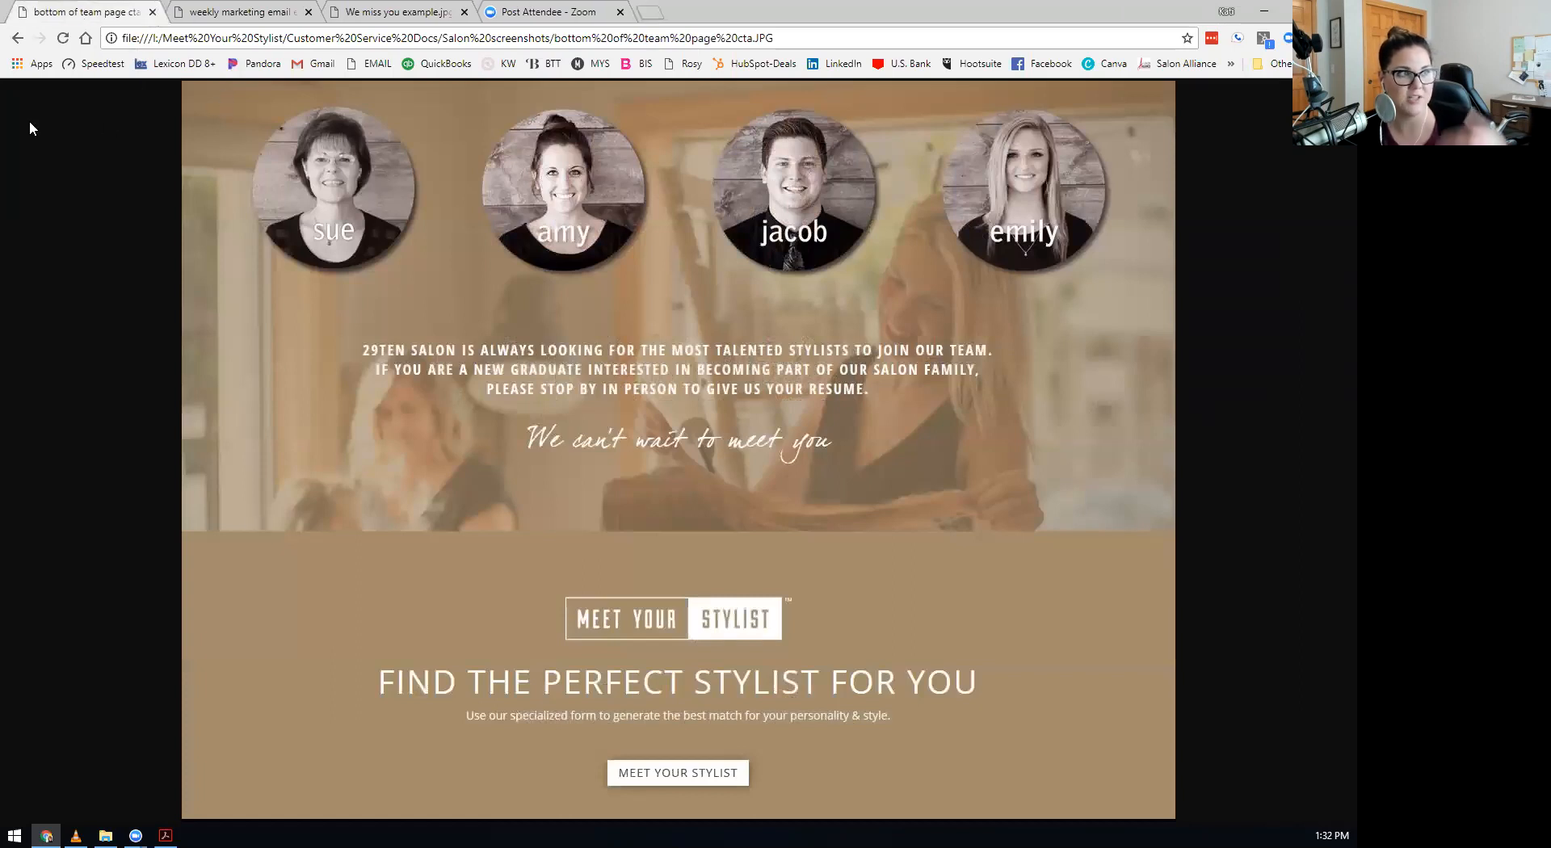
mouse_move(14, 242)
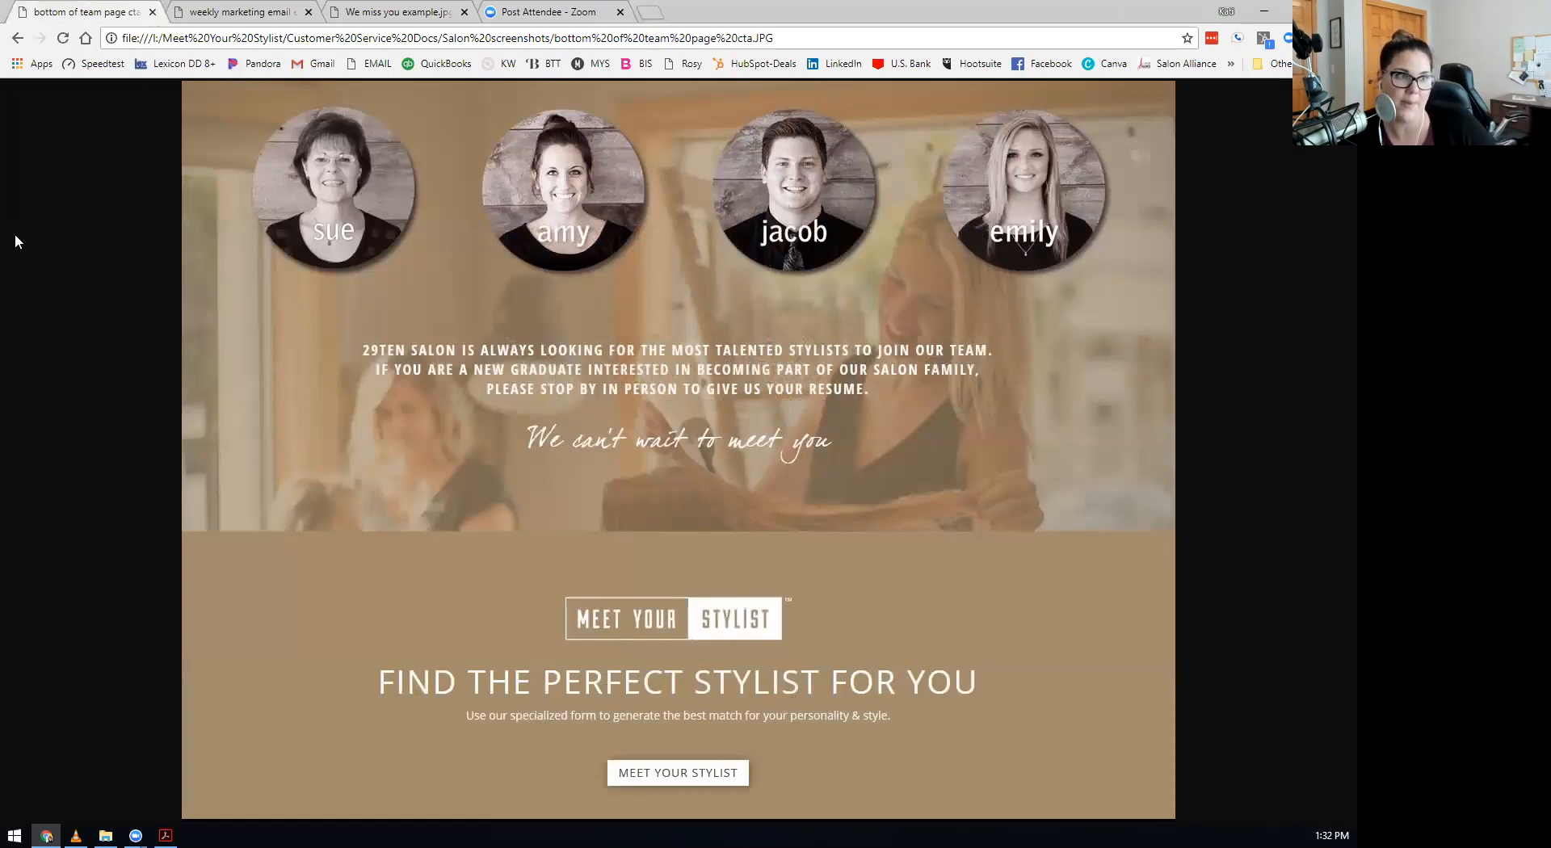
mouse_move(314, 129)
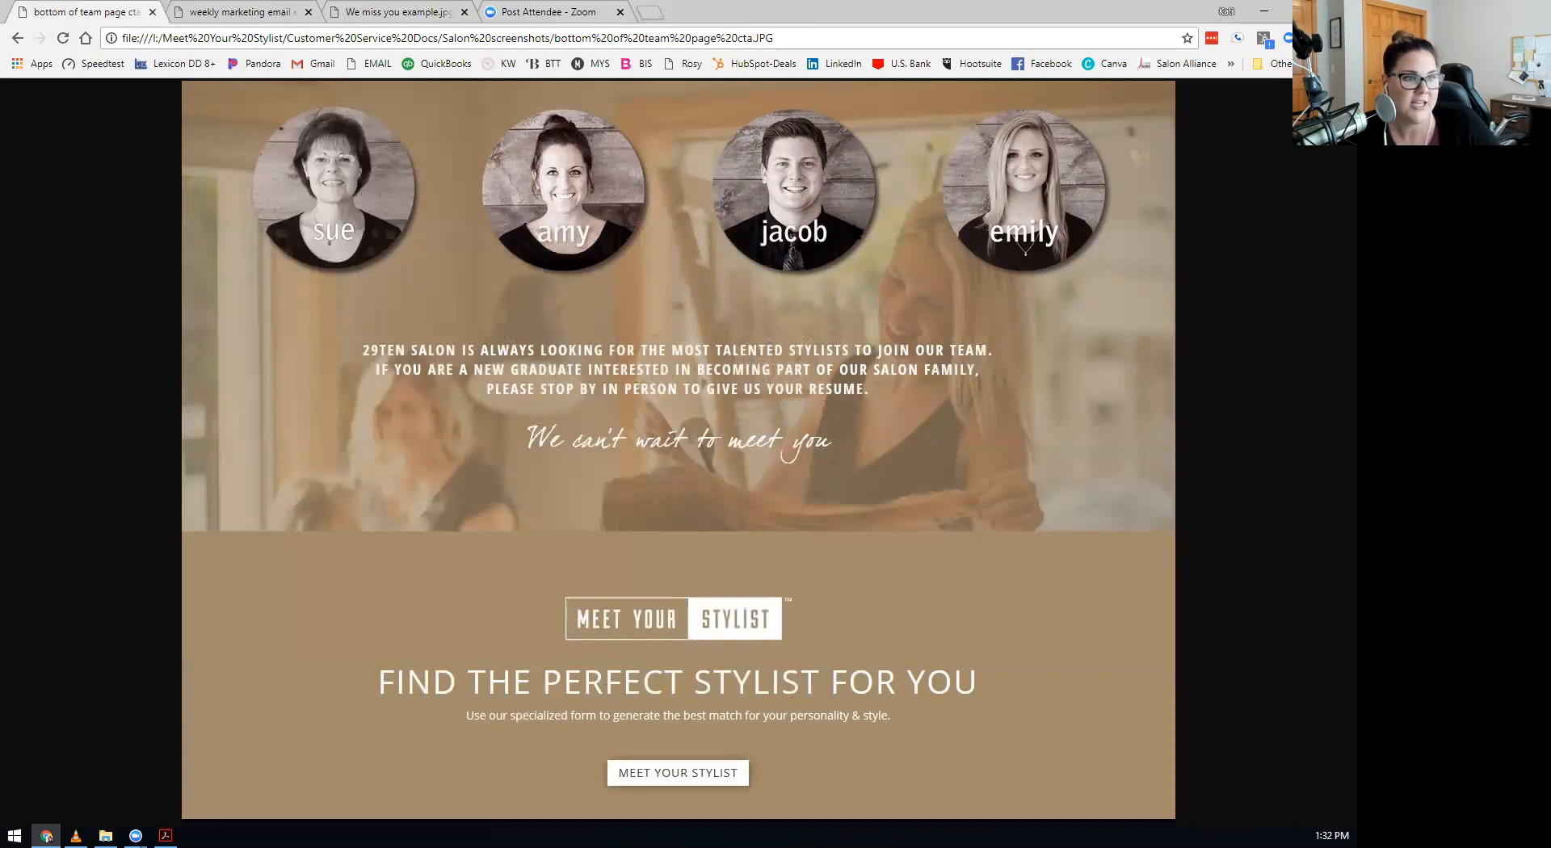
mouse_move(798, 447)
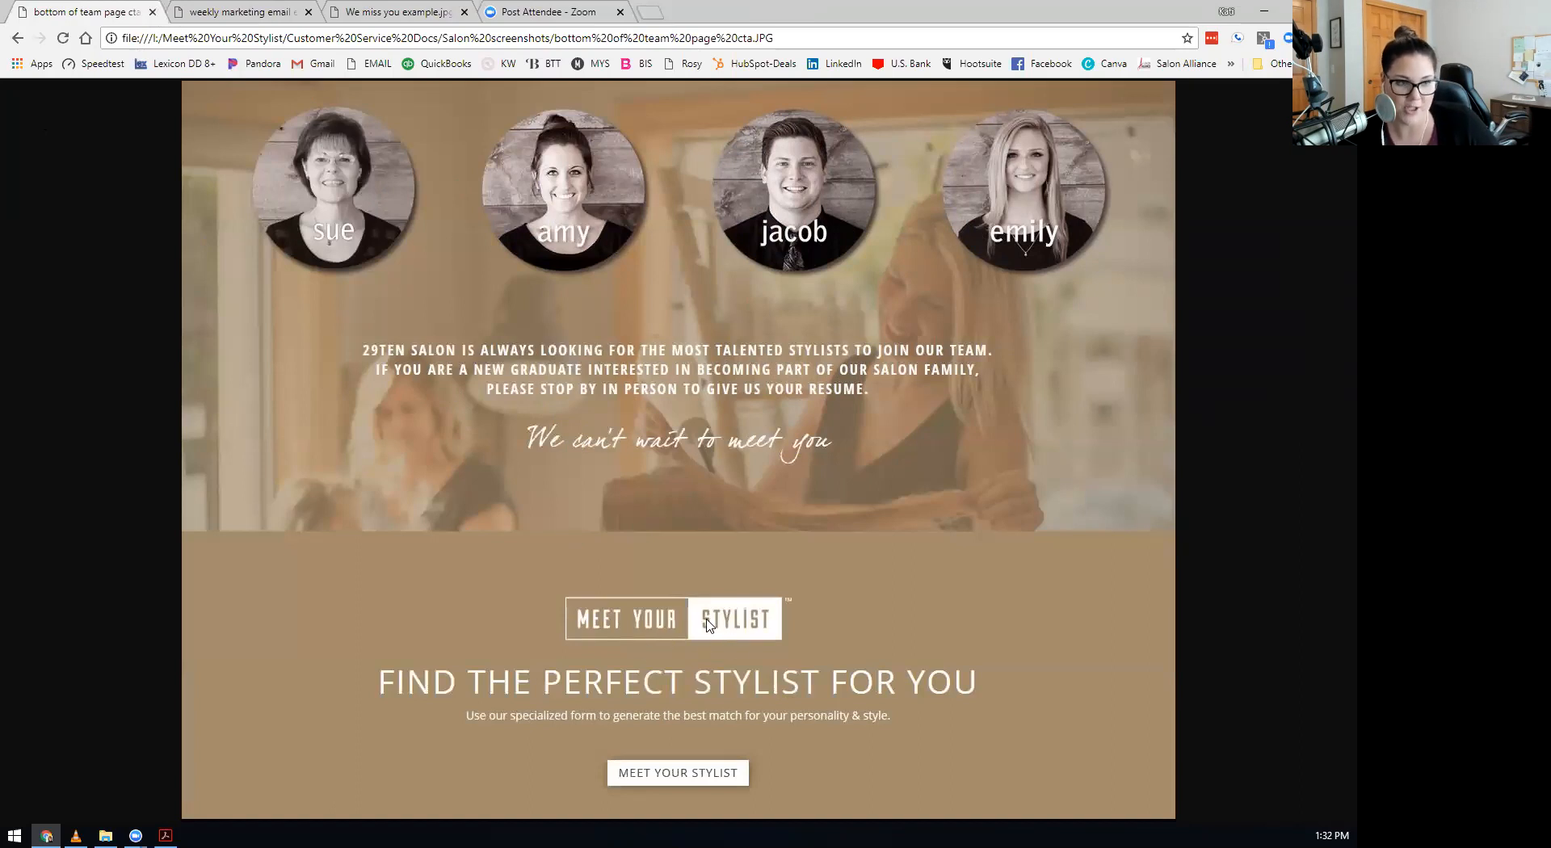
mouse_move(790, 664)
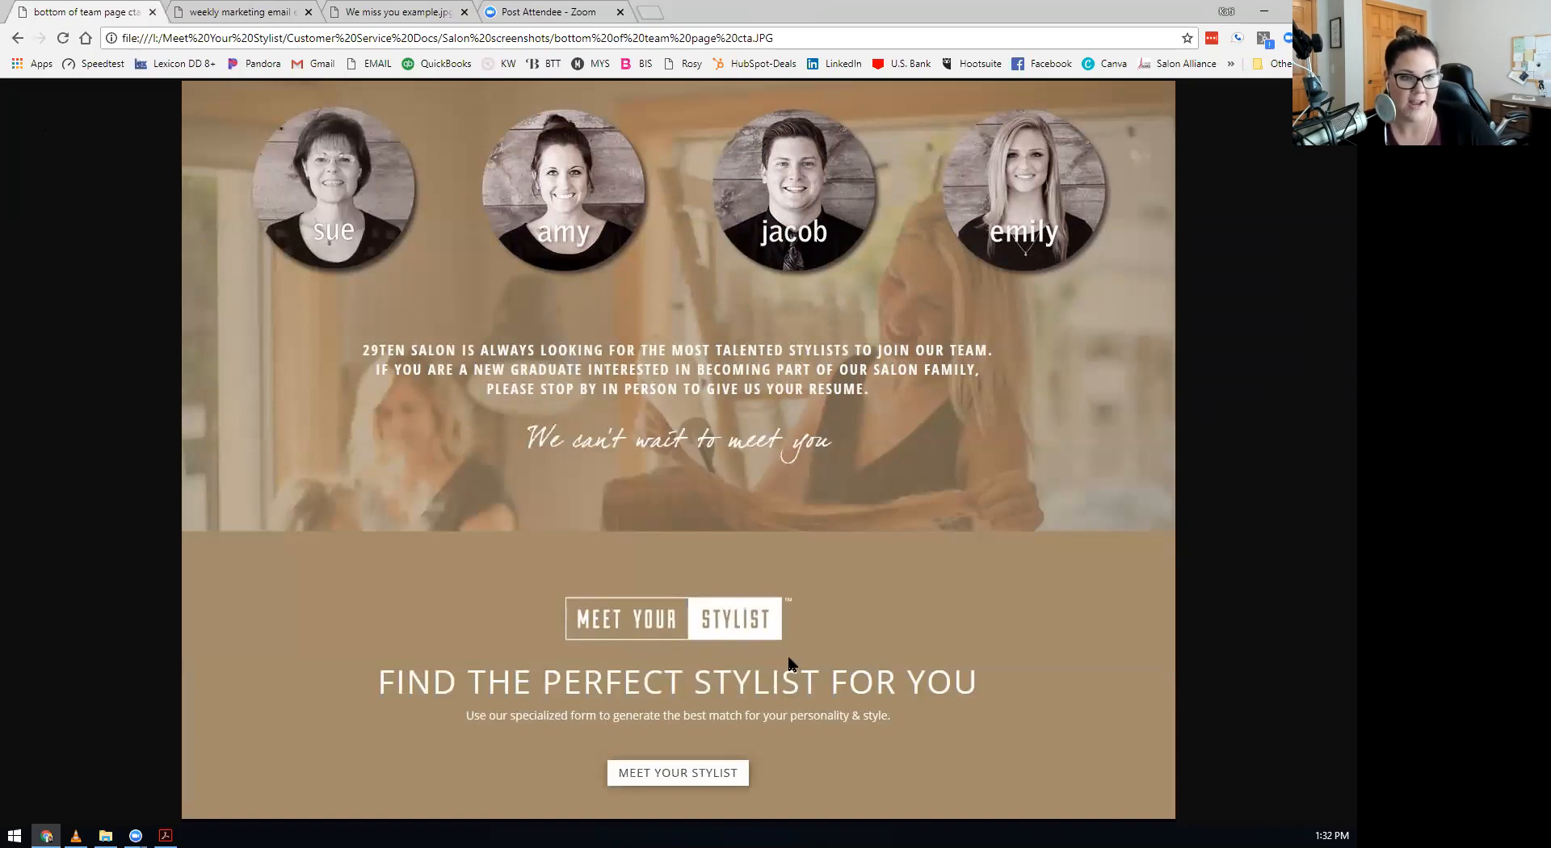
mouse_move(712, 720)
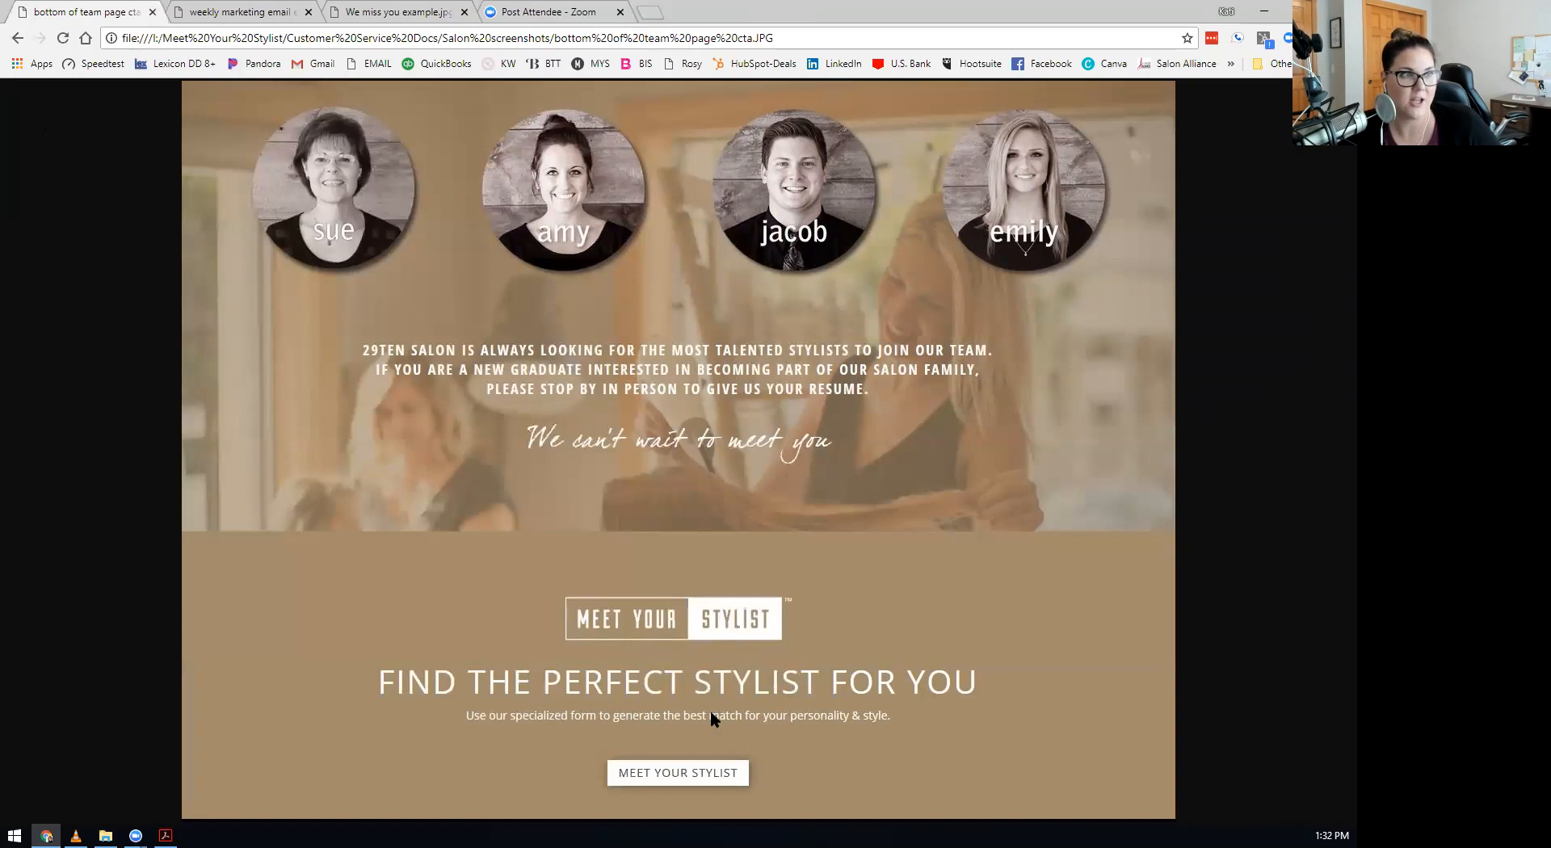
mouse_move(680, 634)
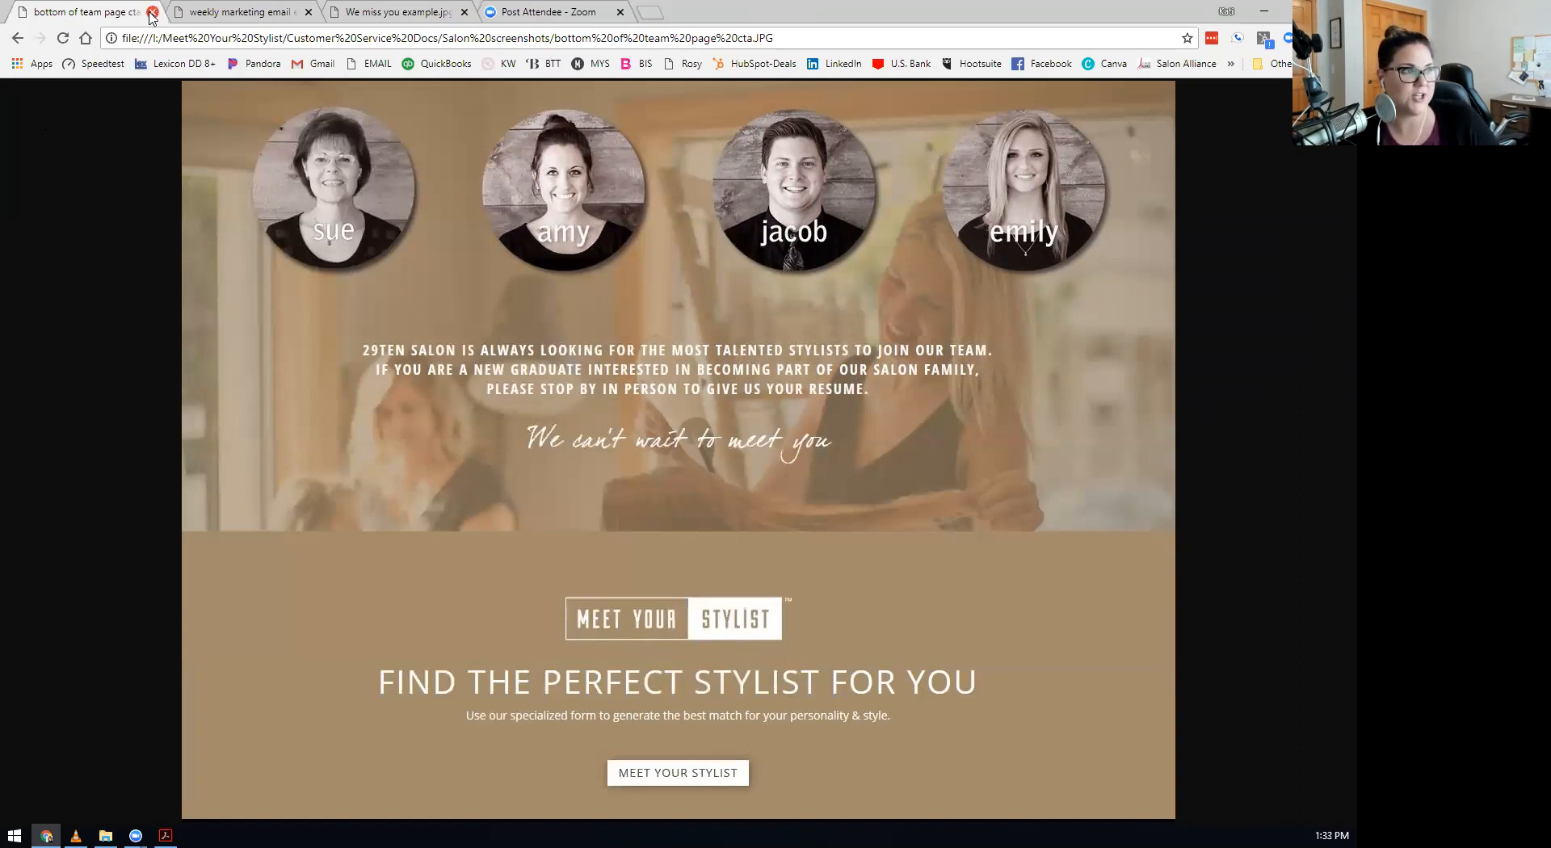
mouse_move(238, 12)
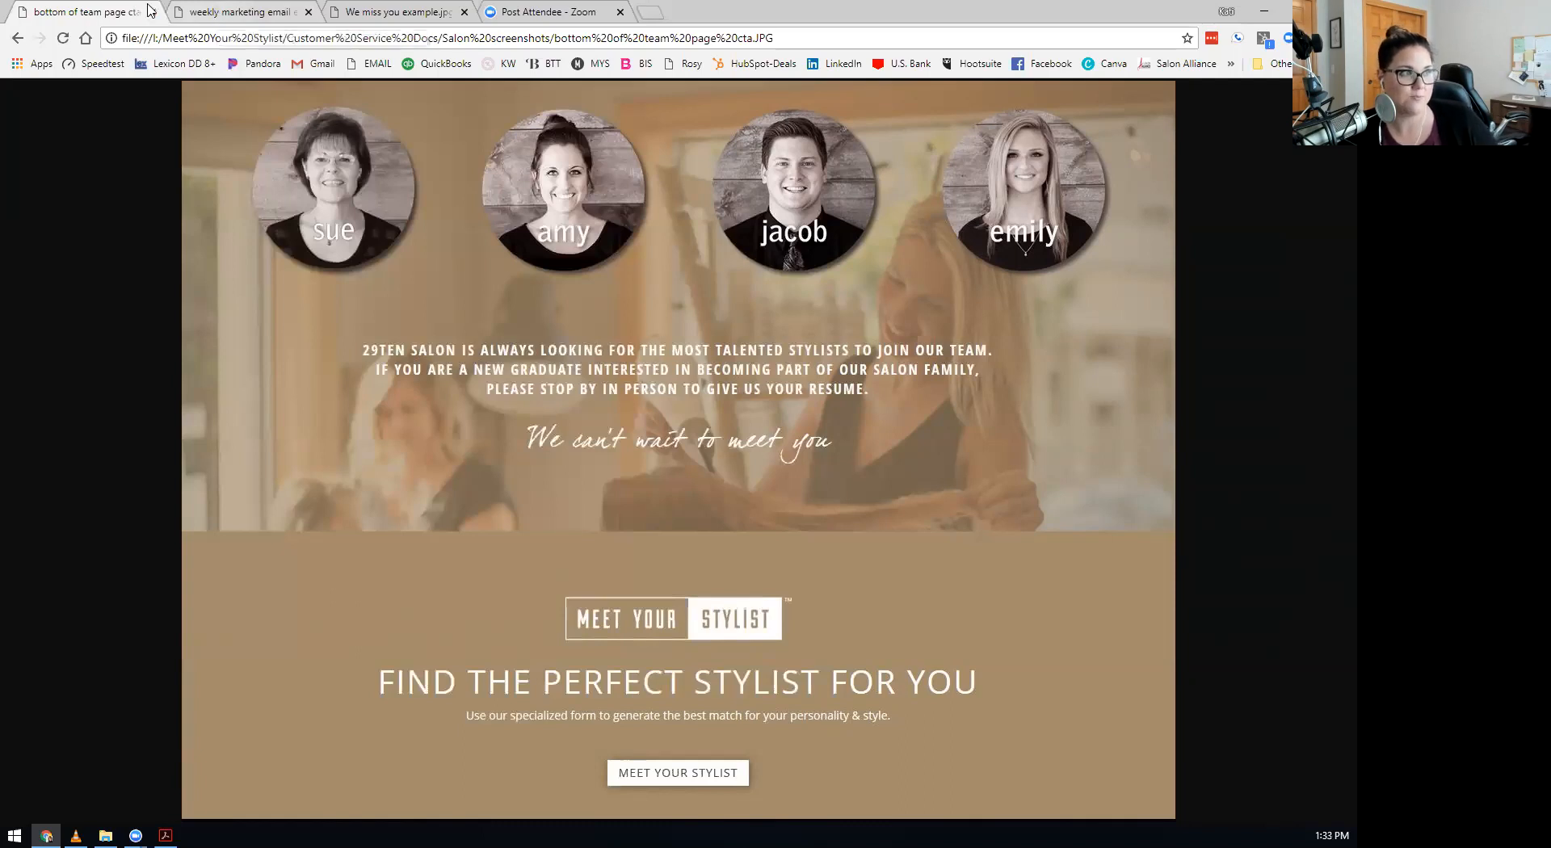
Close the team page screenshot to show the weekly marketing email image.
click(237, 11)
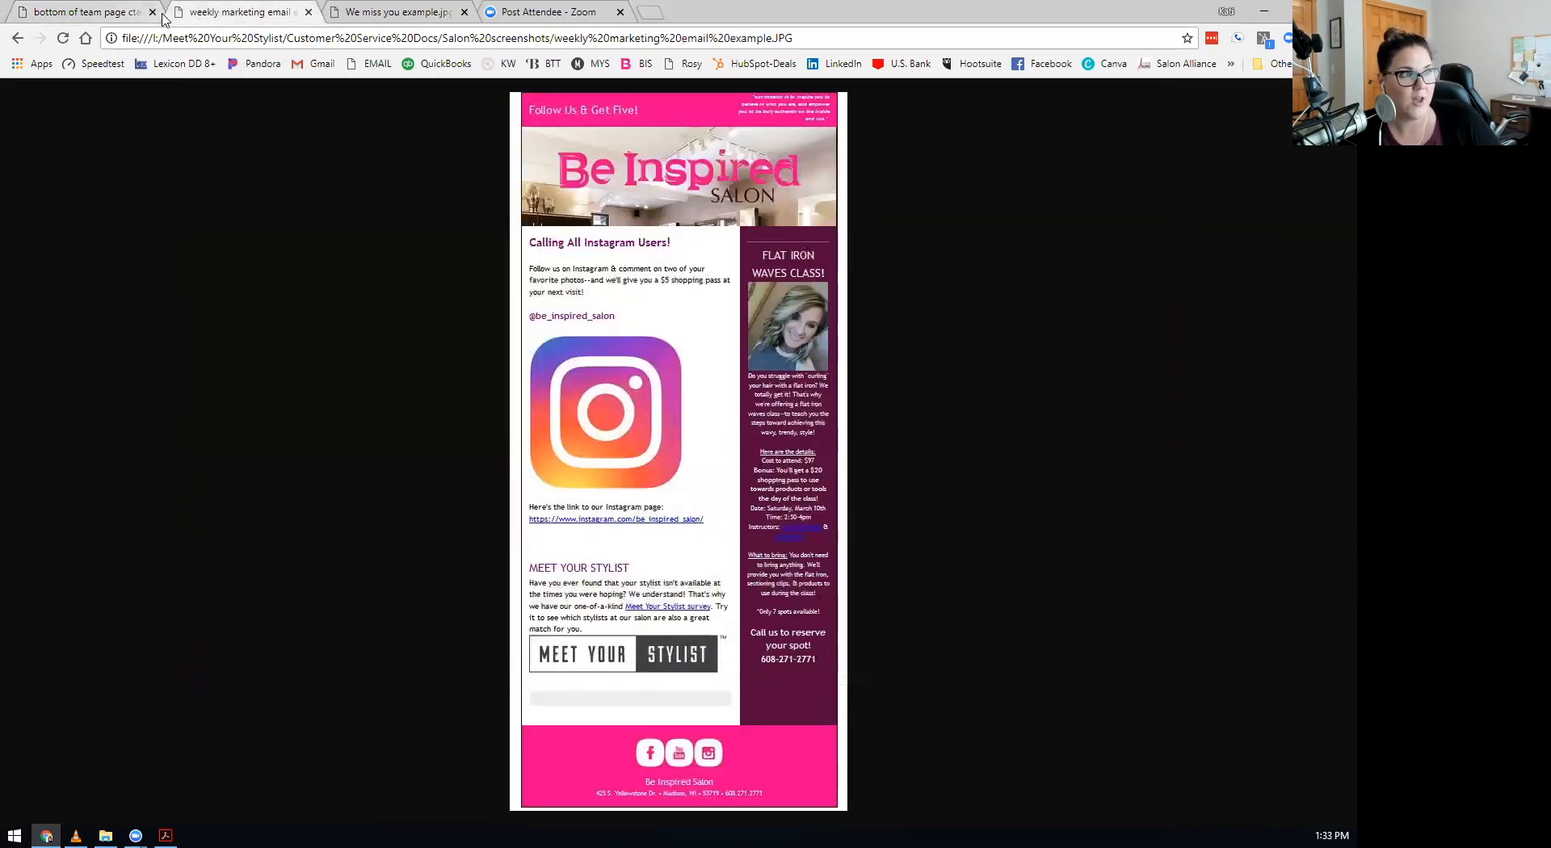
click(153, 12)
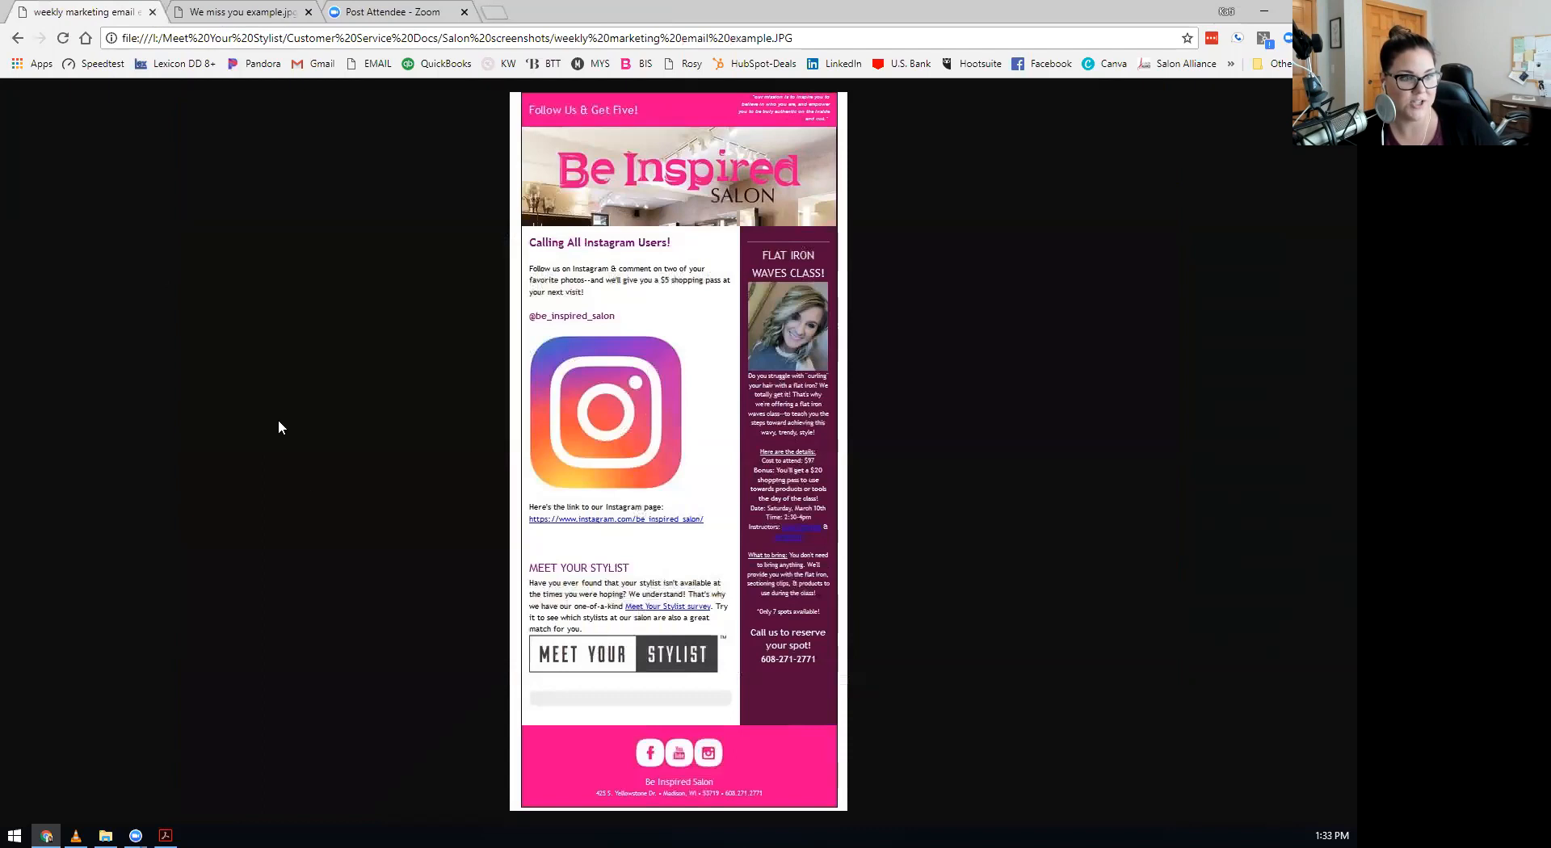
mouse_move(680, 216)
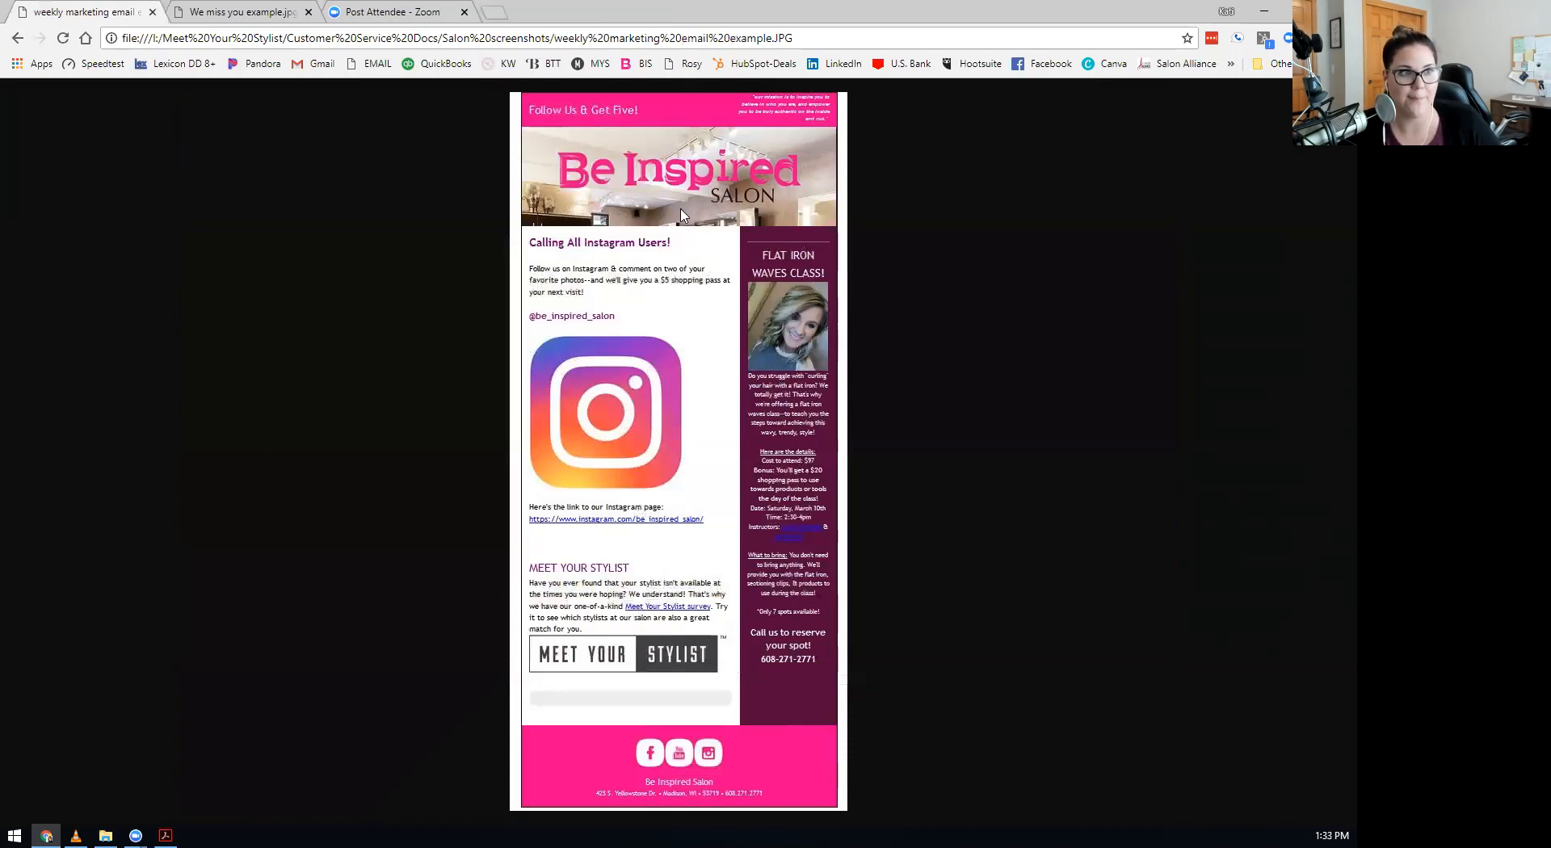
mouse_move(653, 518)
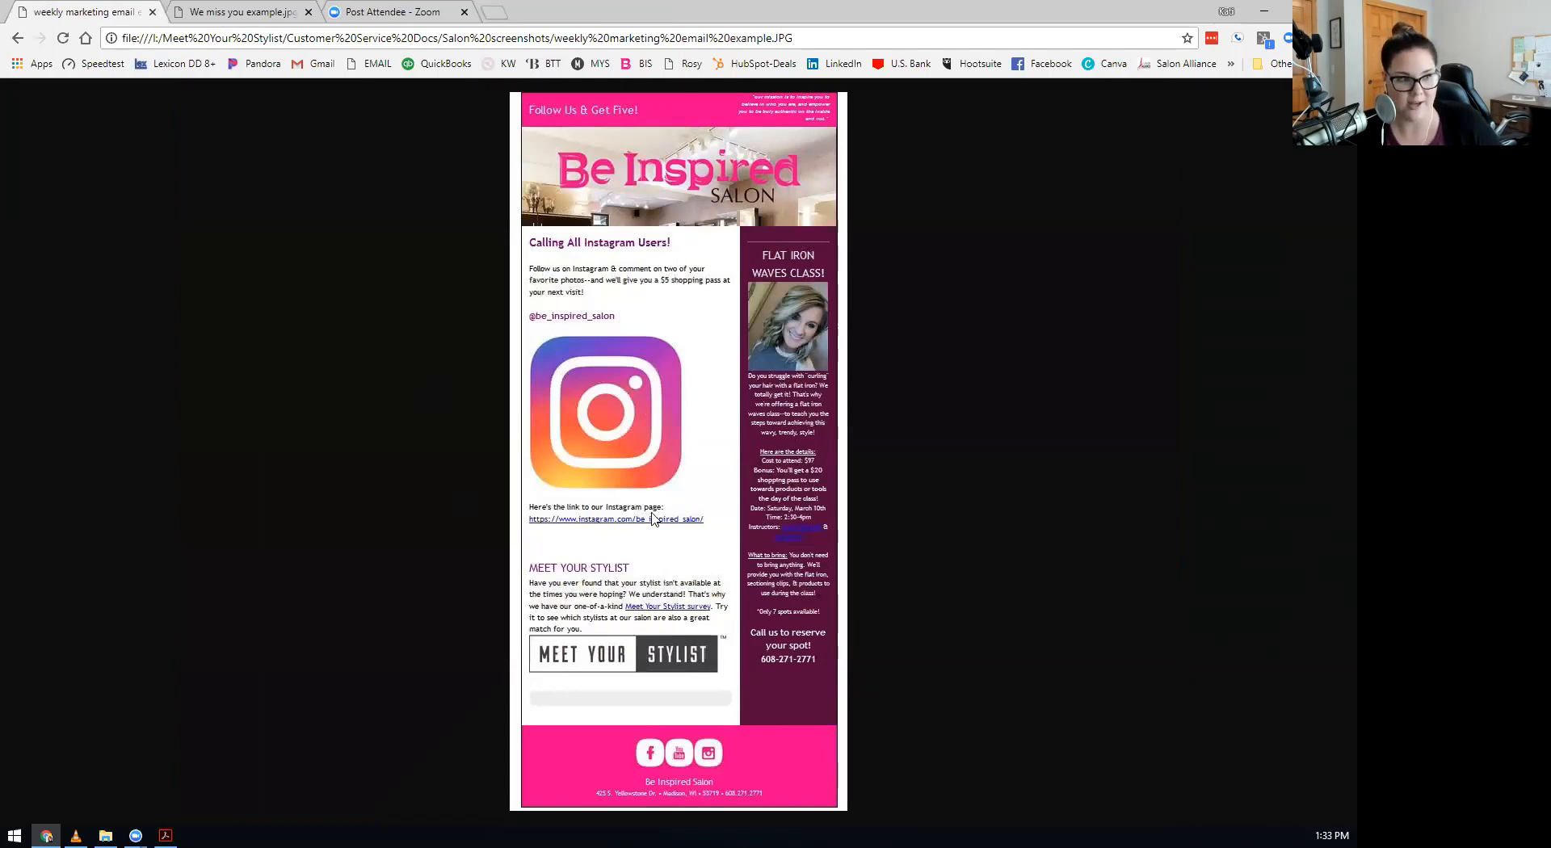
mouse_move(410, 684)
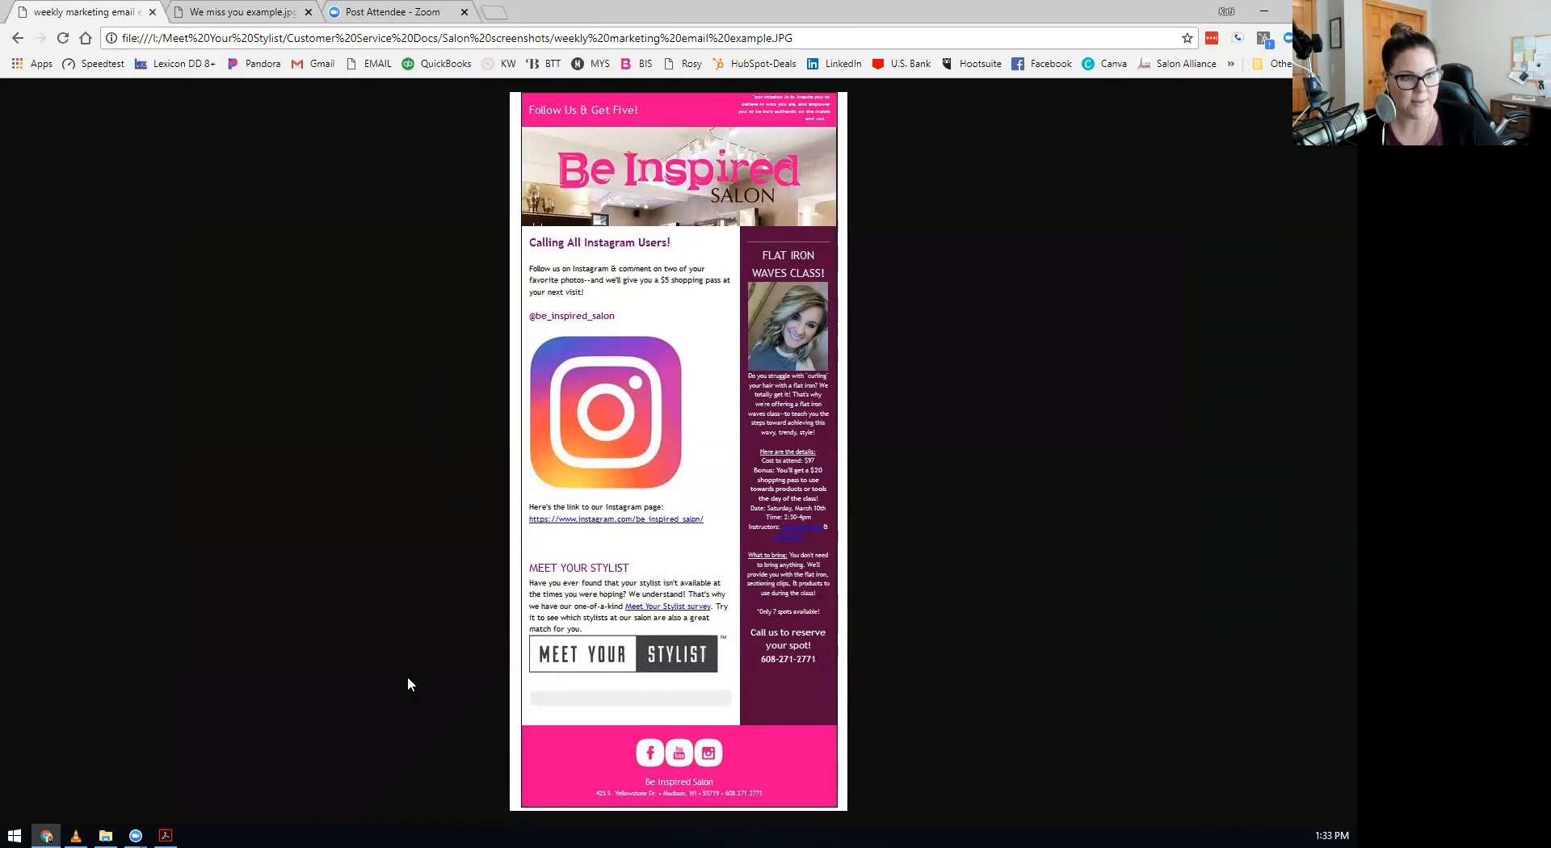
mouse_move(690, 685)
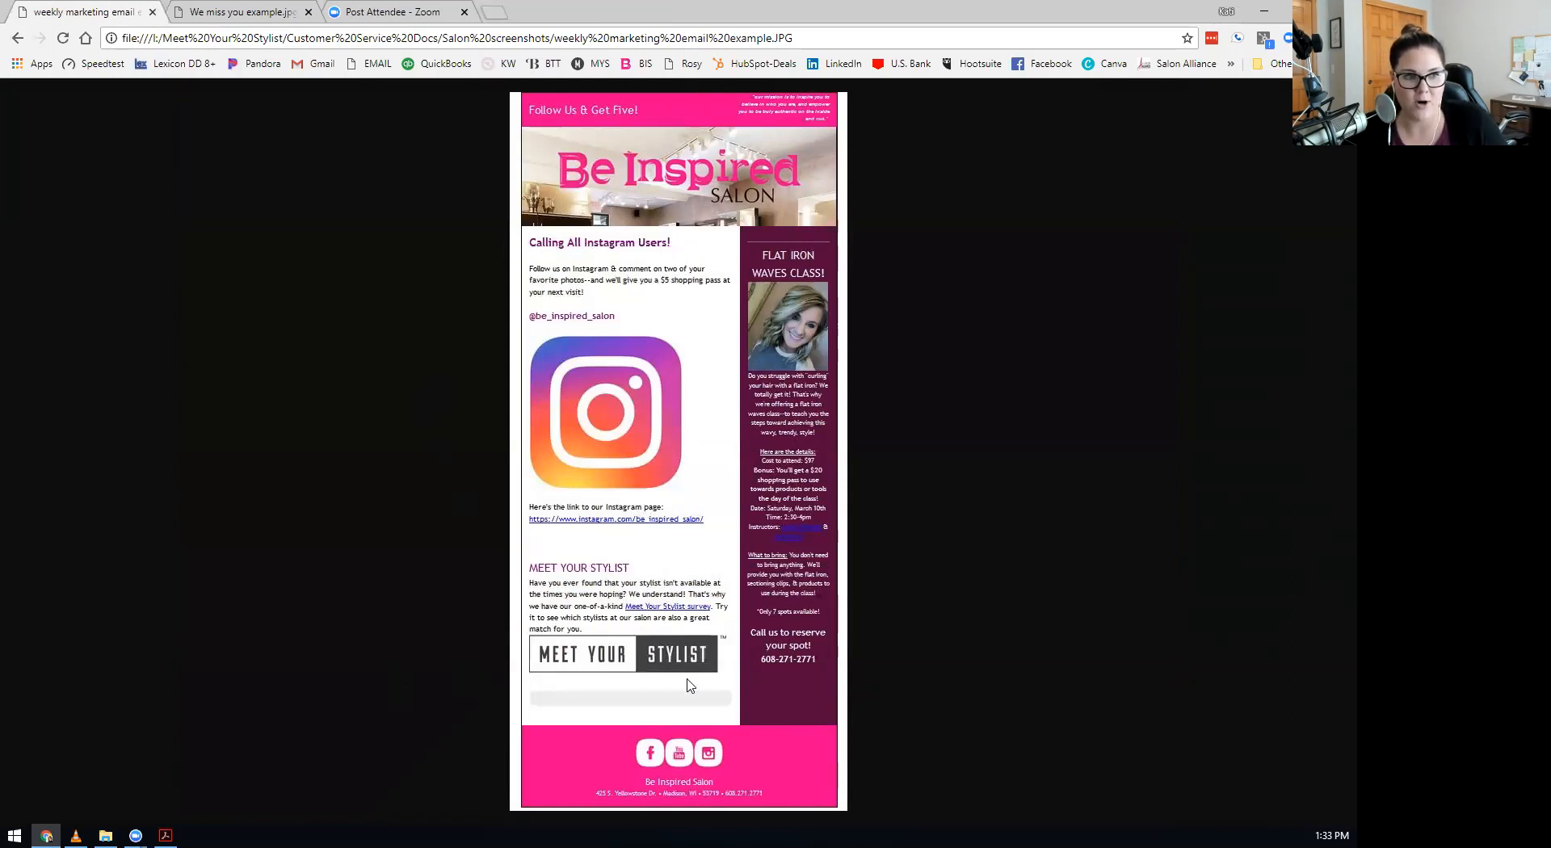
mouse_move(622, 699)
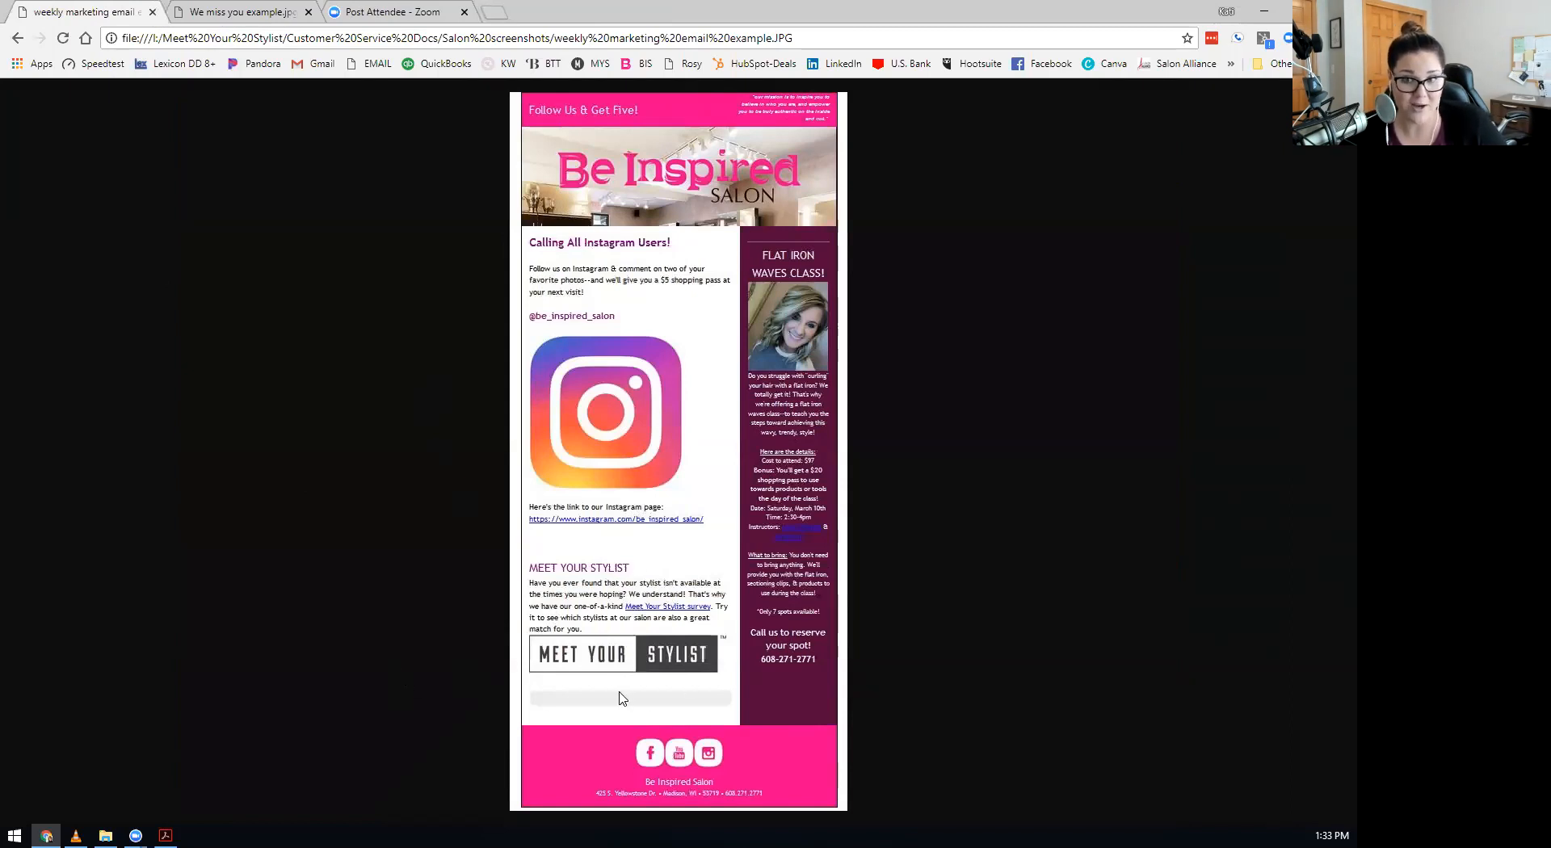
mouse_move(463, 642)
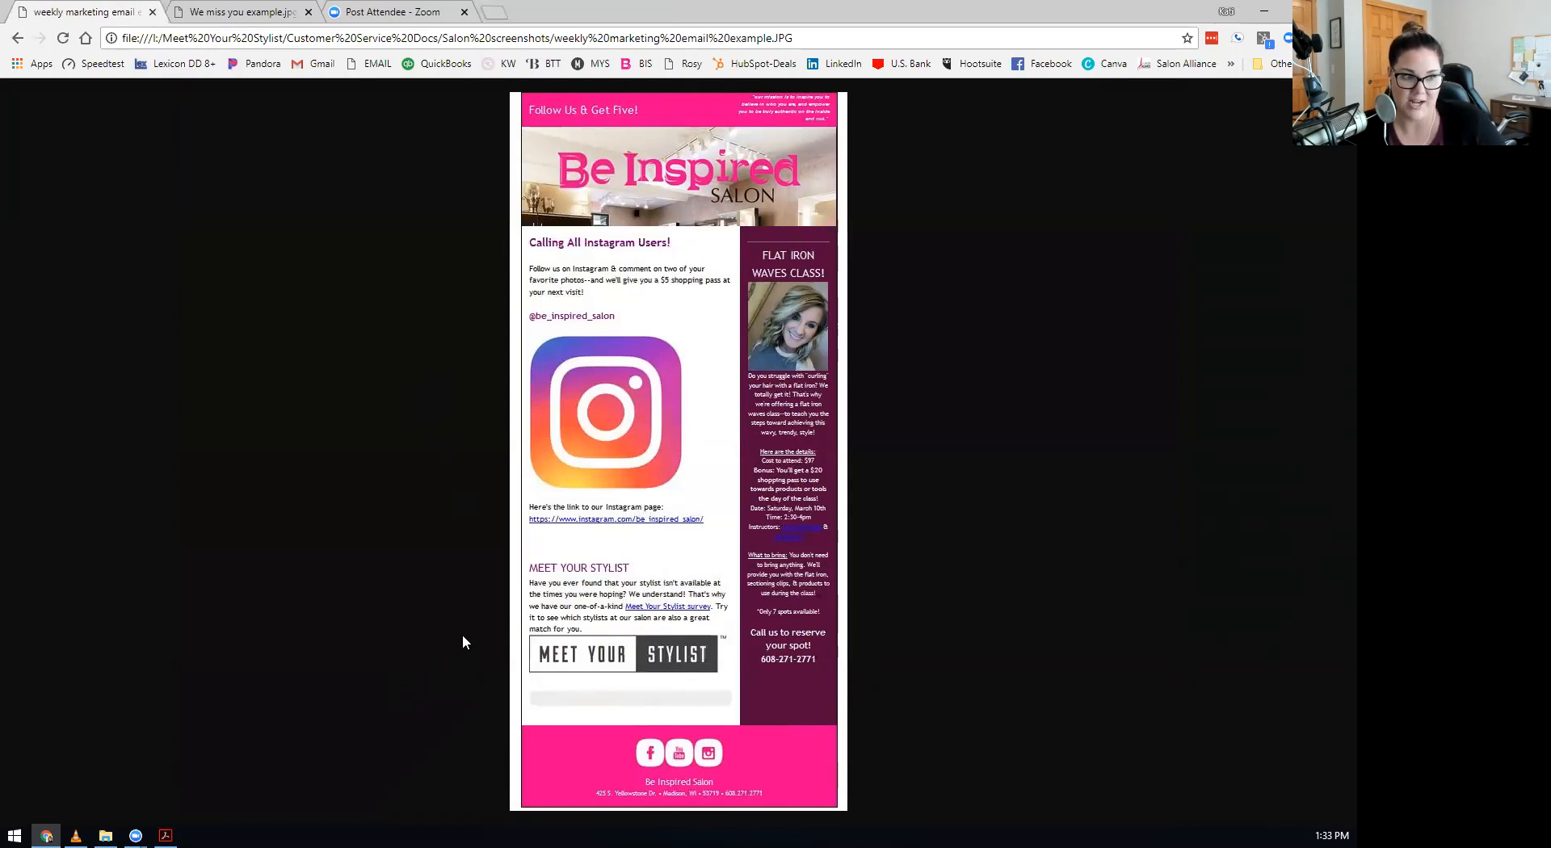
mouse_move(416, 626)
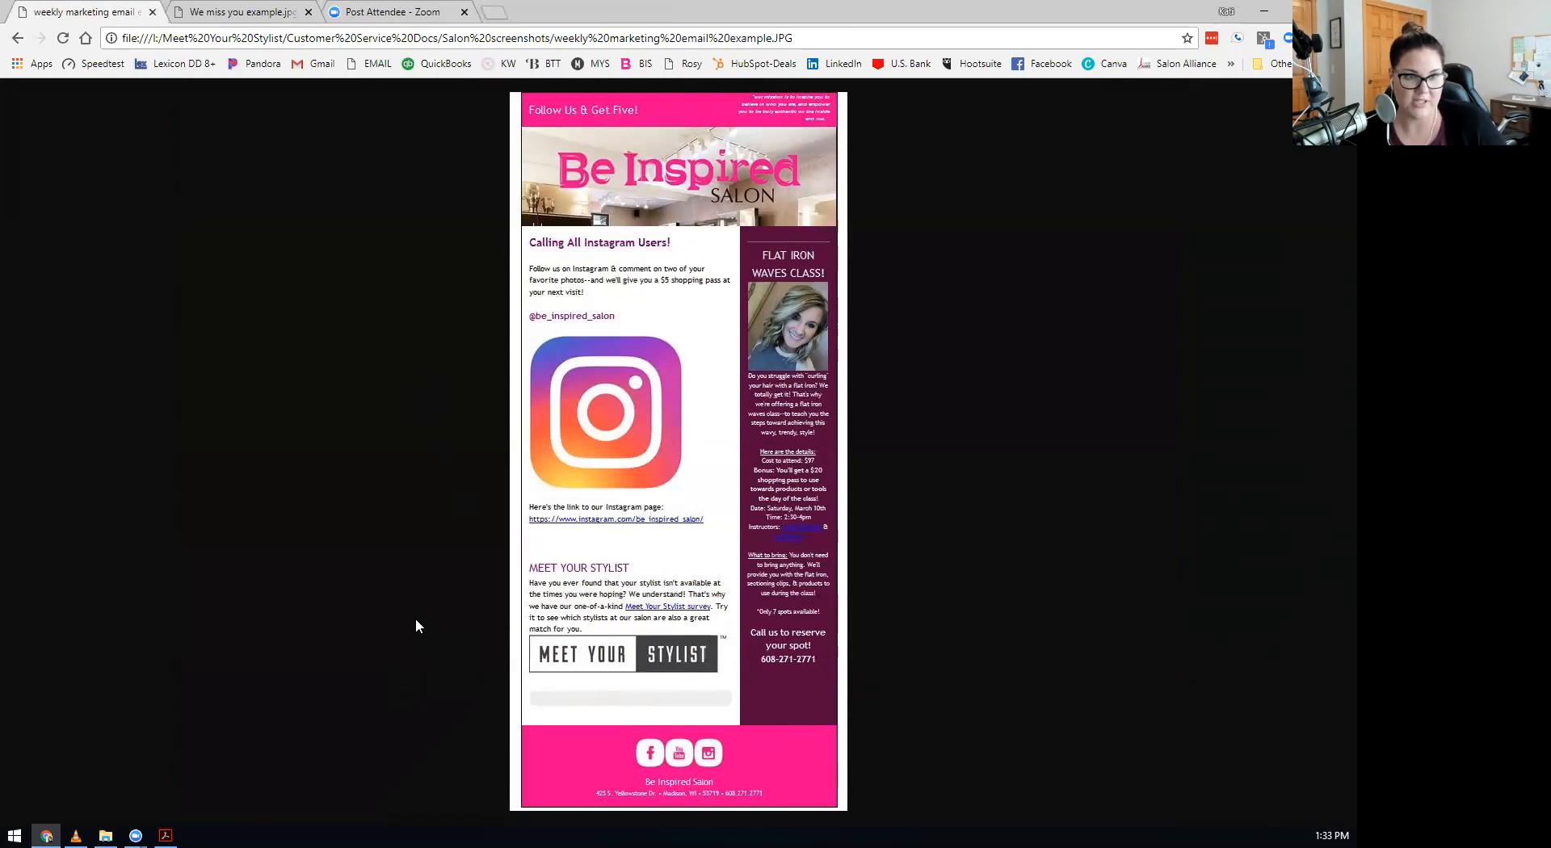
mouse_move(334, 504)
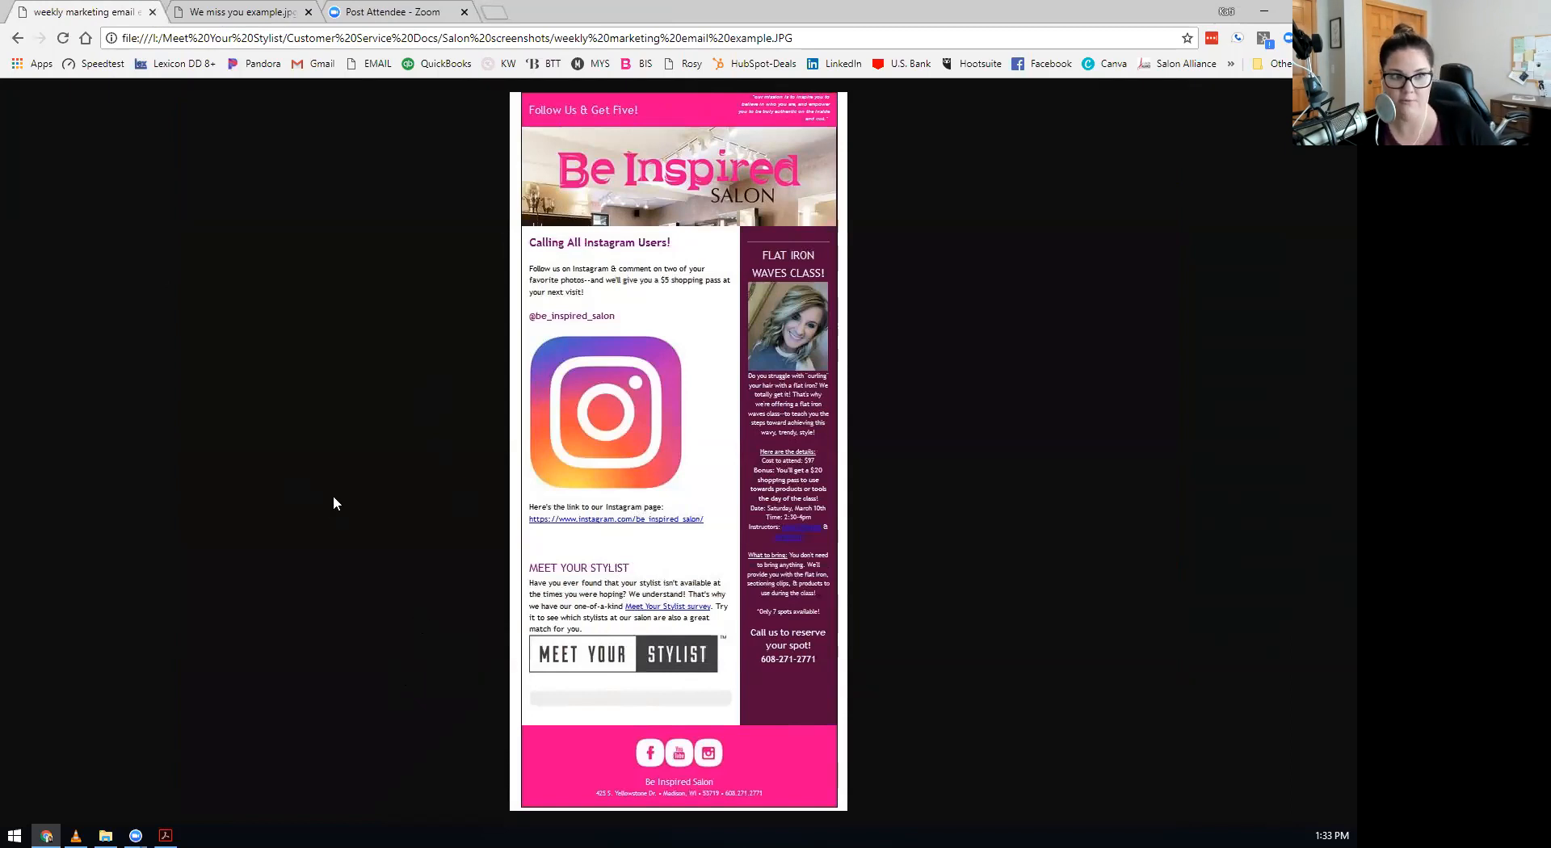
mouse_move(542, 582)
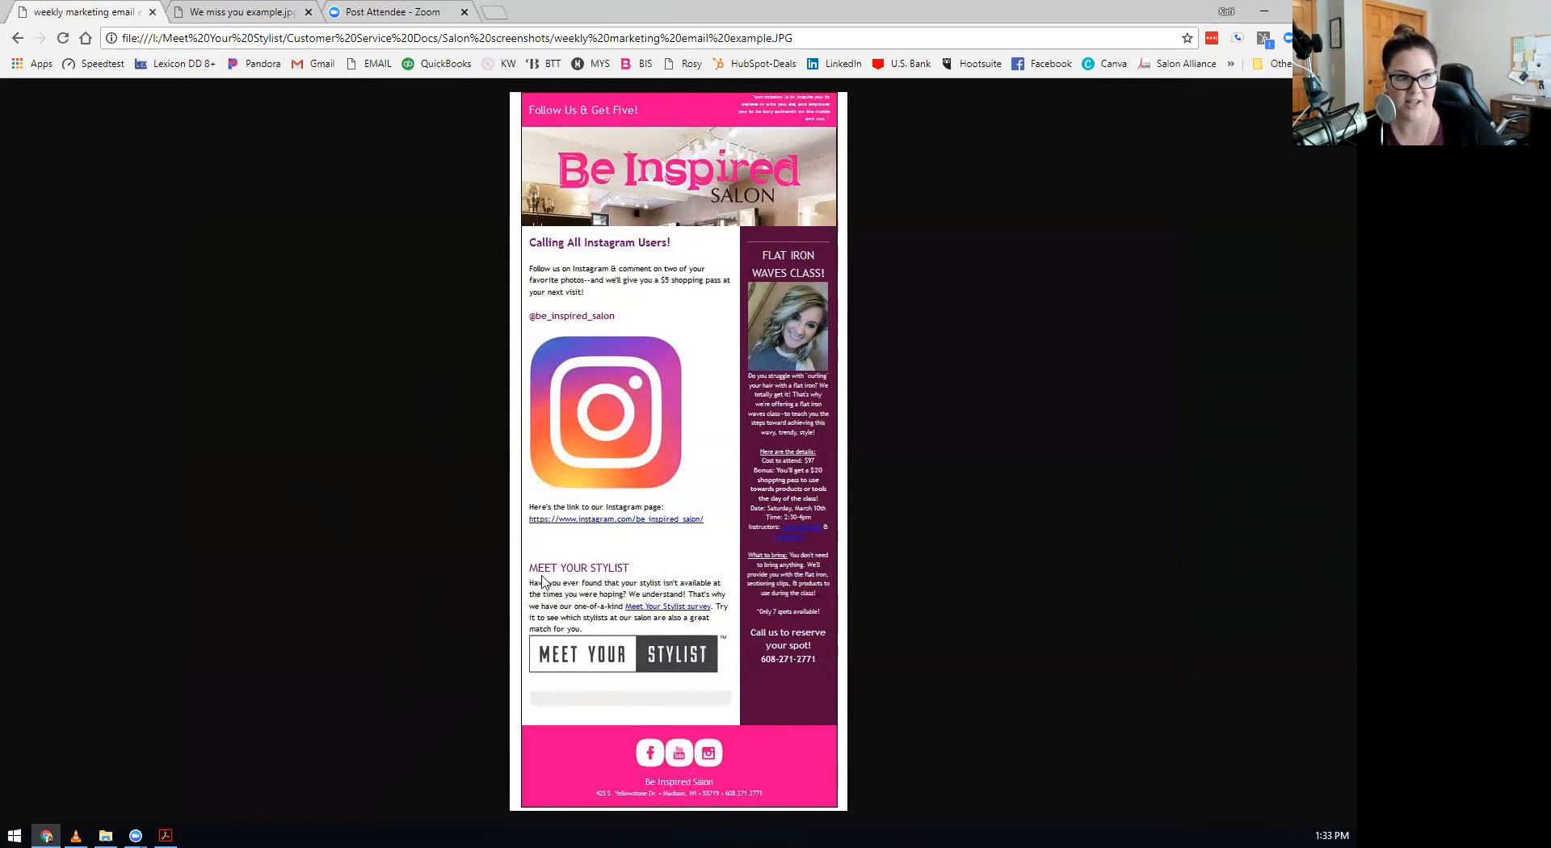
mouse_move(688, 592)
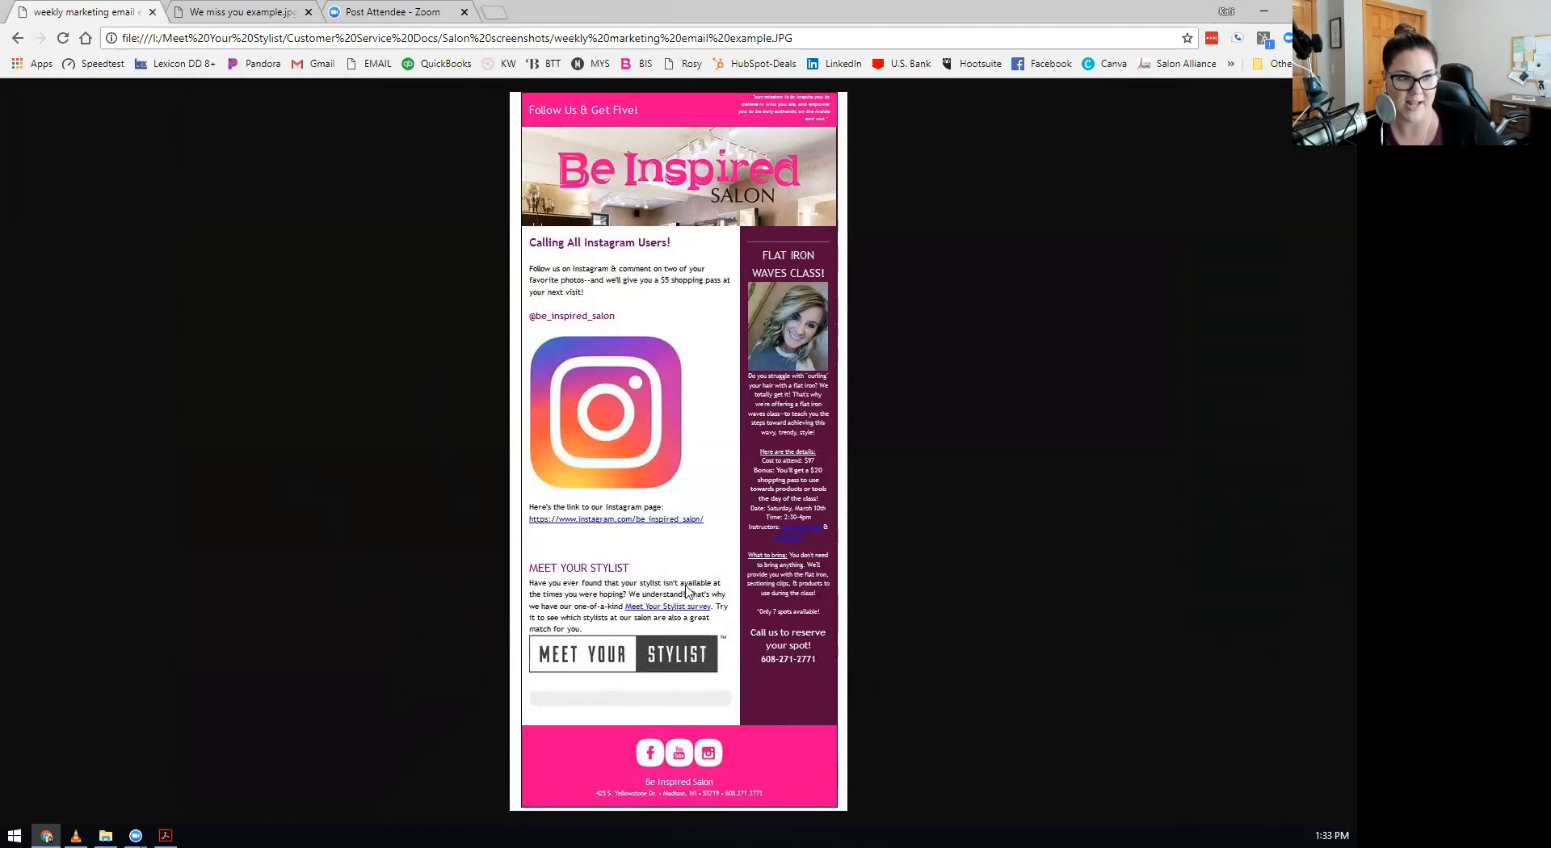
mouse_move(611, 682)
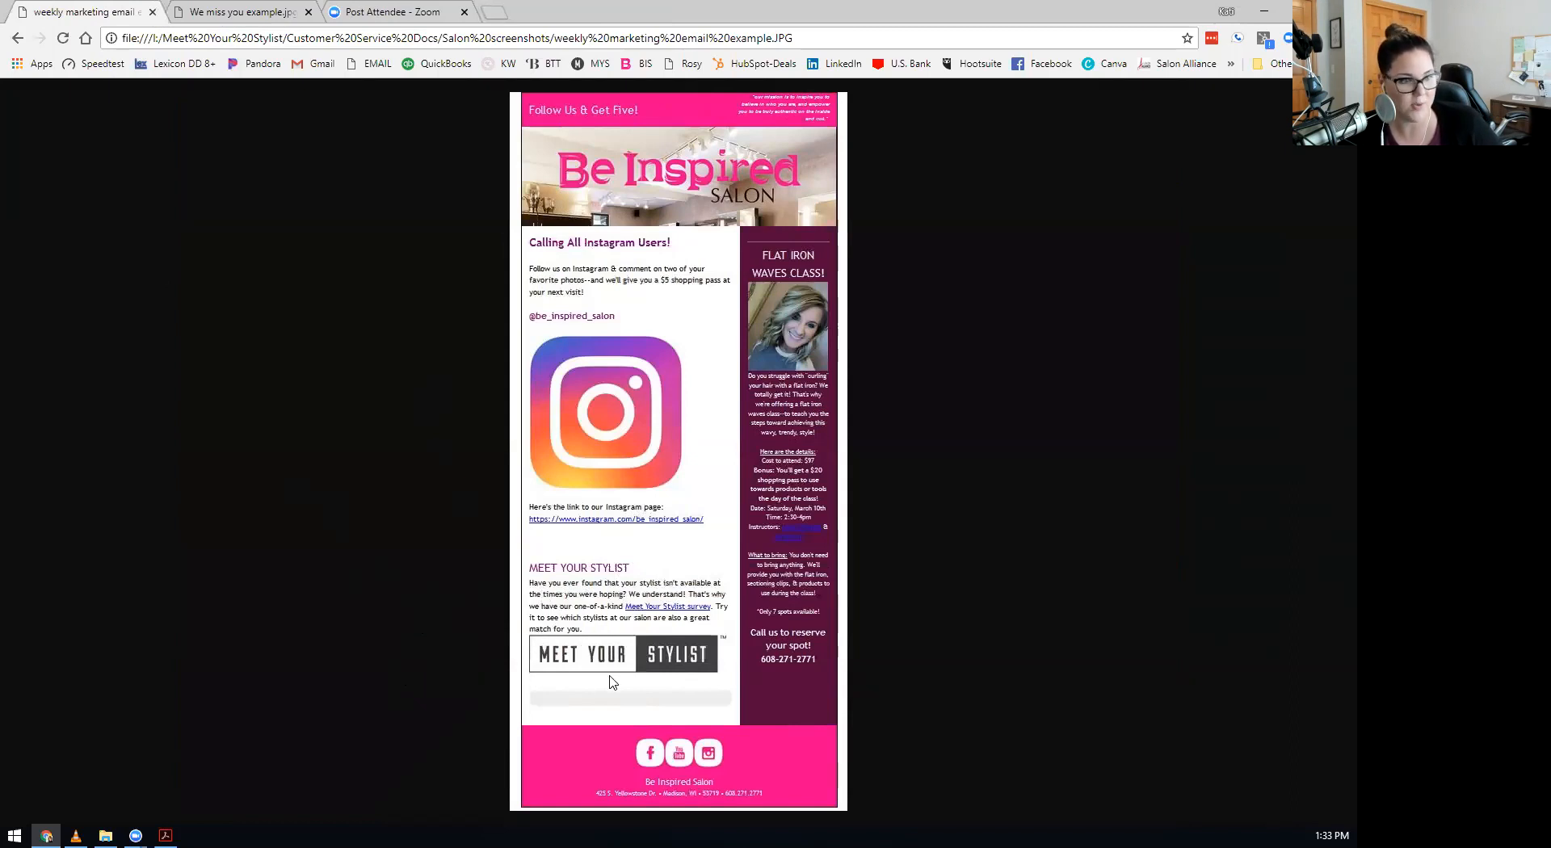
mouse_move(567, 649)
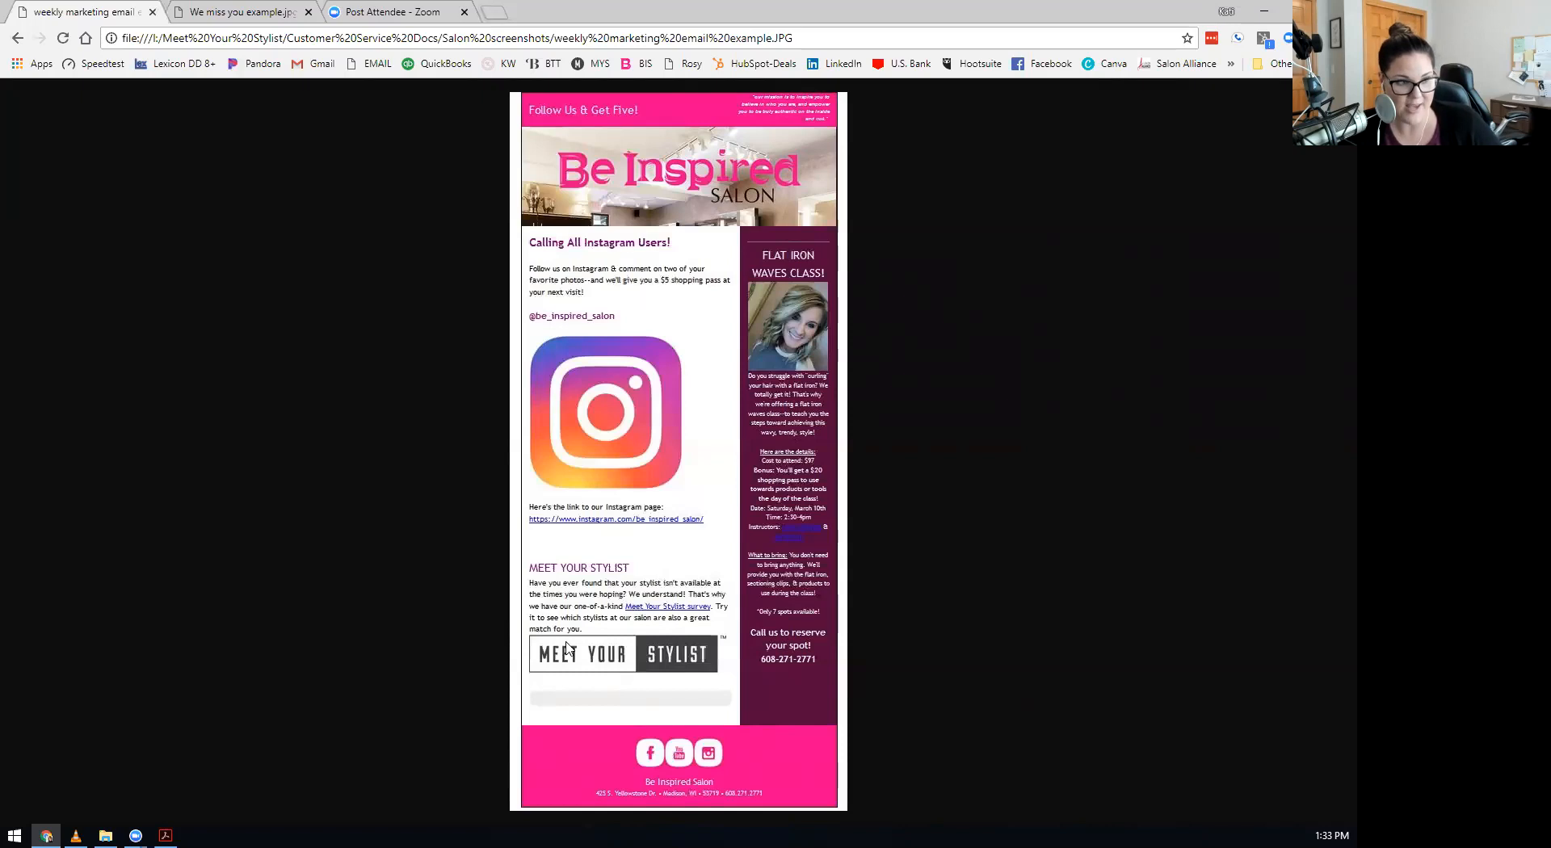
mouse_move(475, 648)
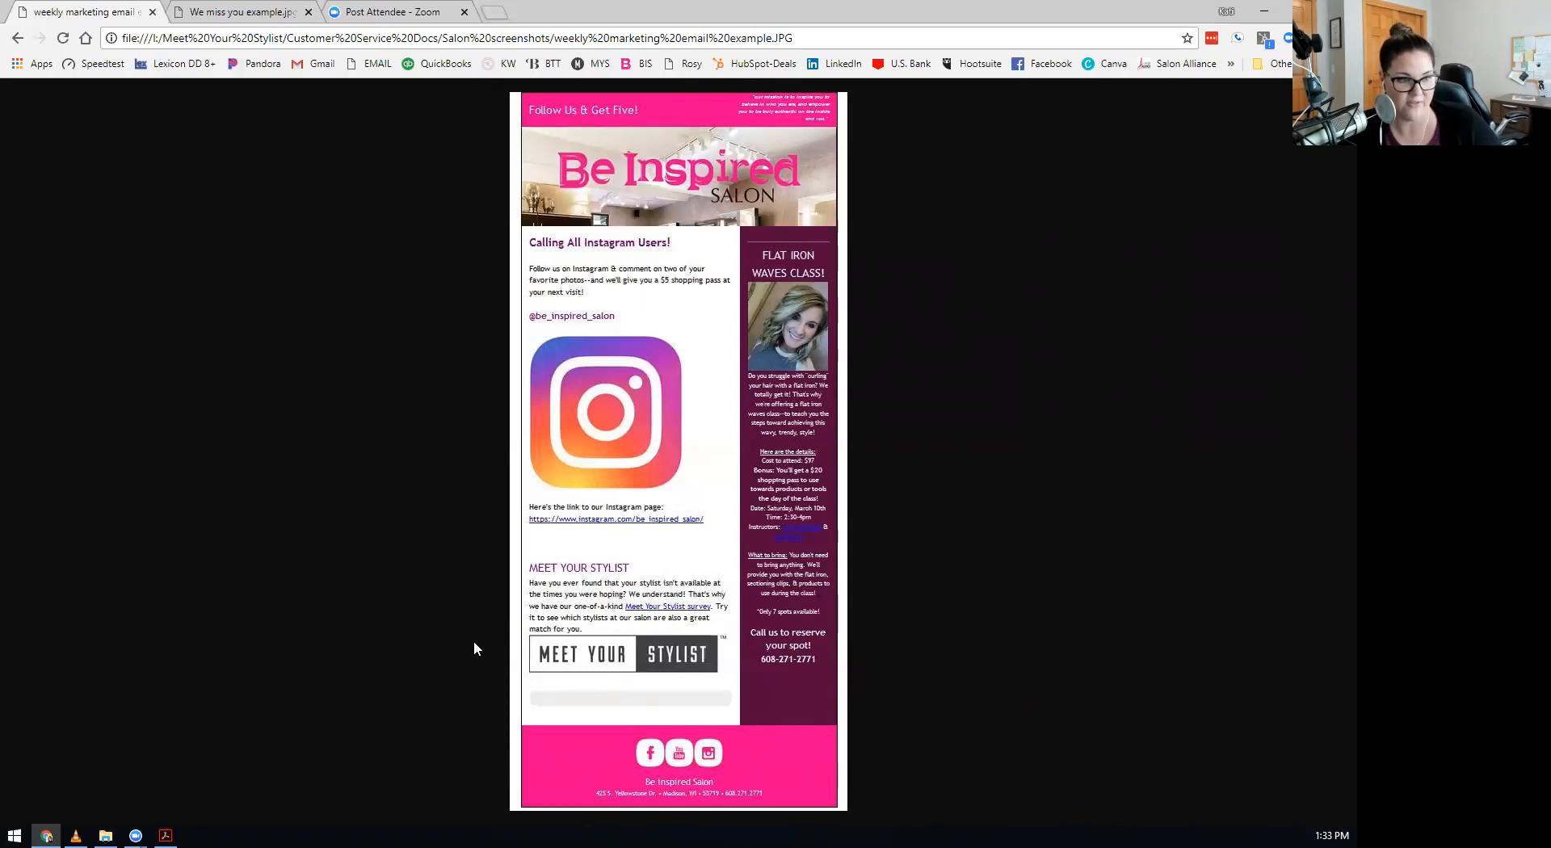
mouse_move(457, 685)
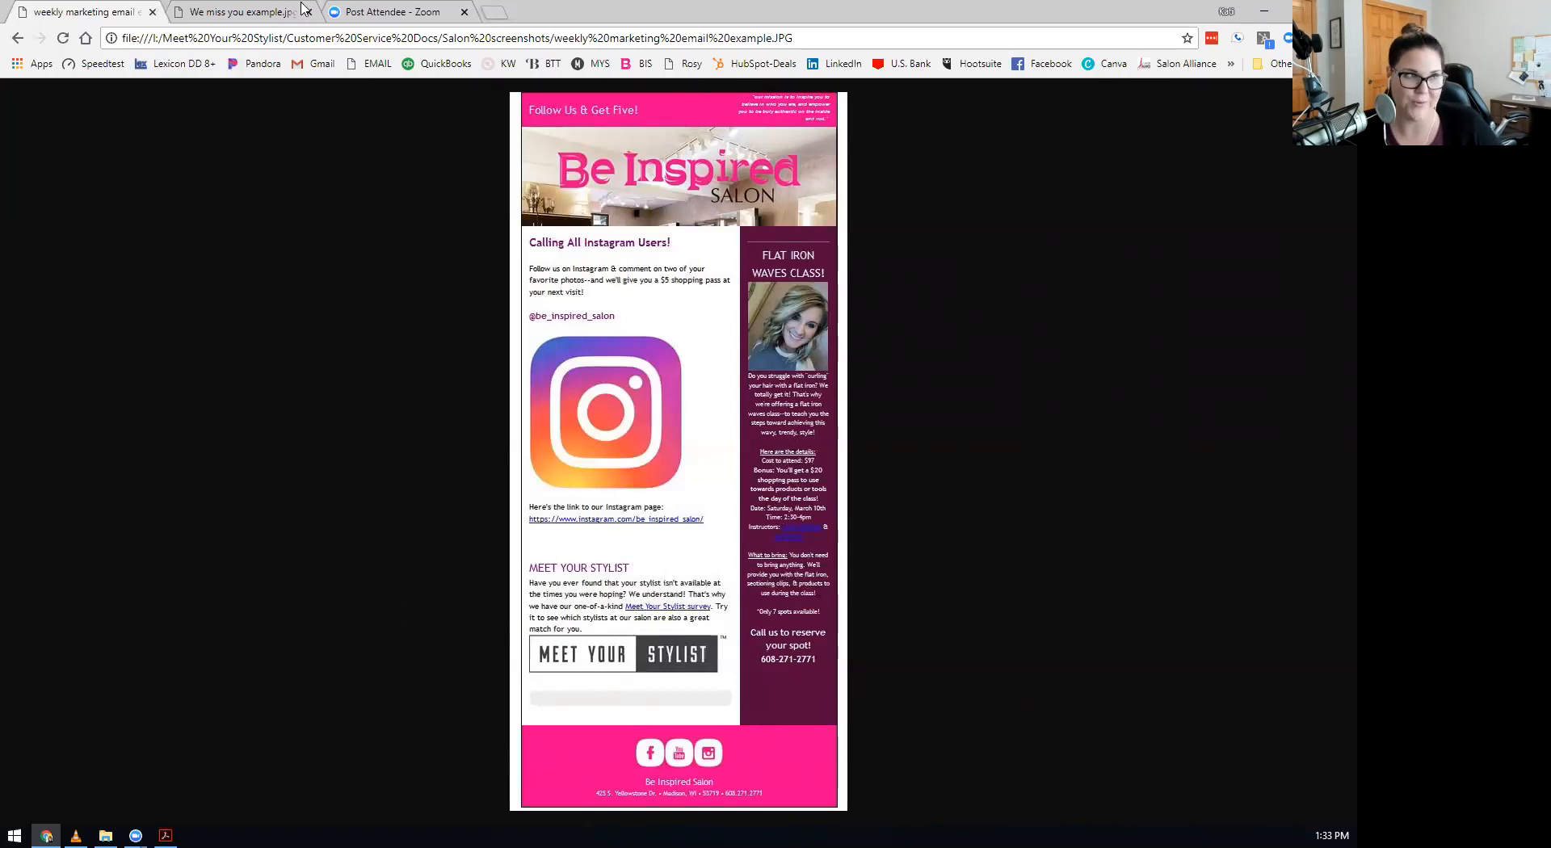
mouse_move(238, 11)
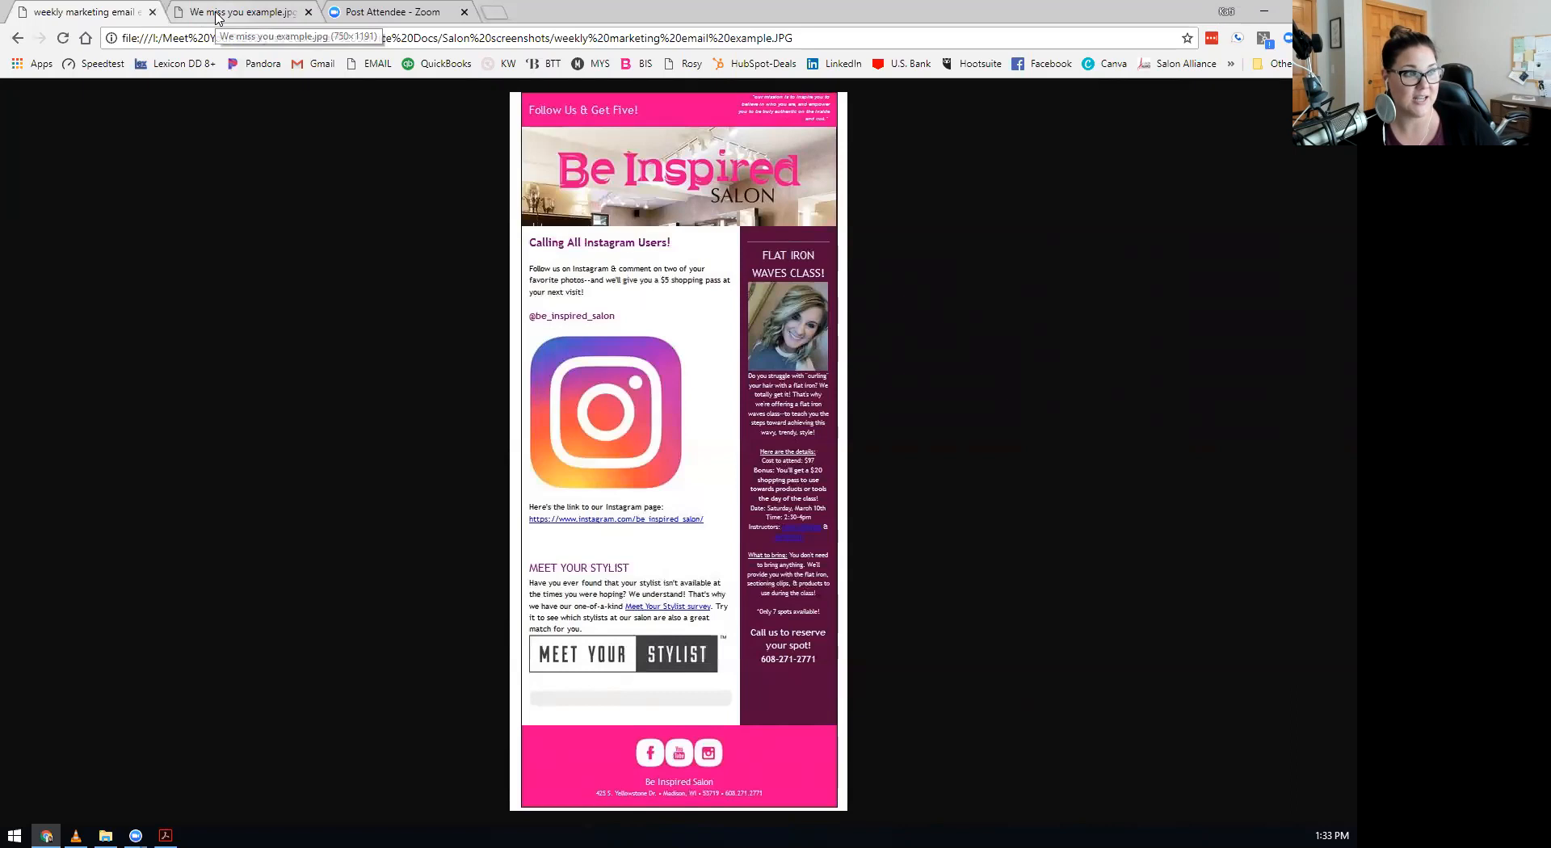
View the Casa Verde 'We miss you' email and close the weekly marketing email tab.
click(238, 12)
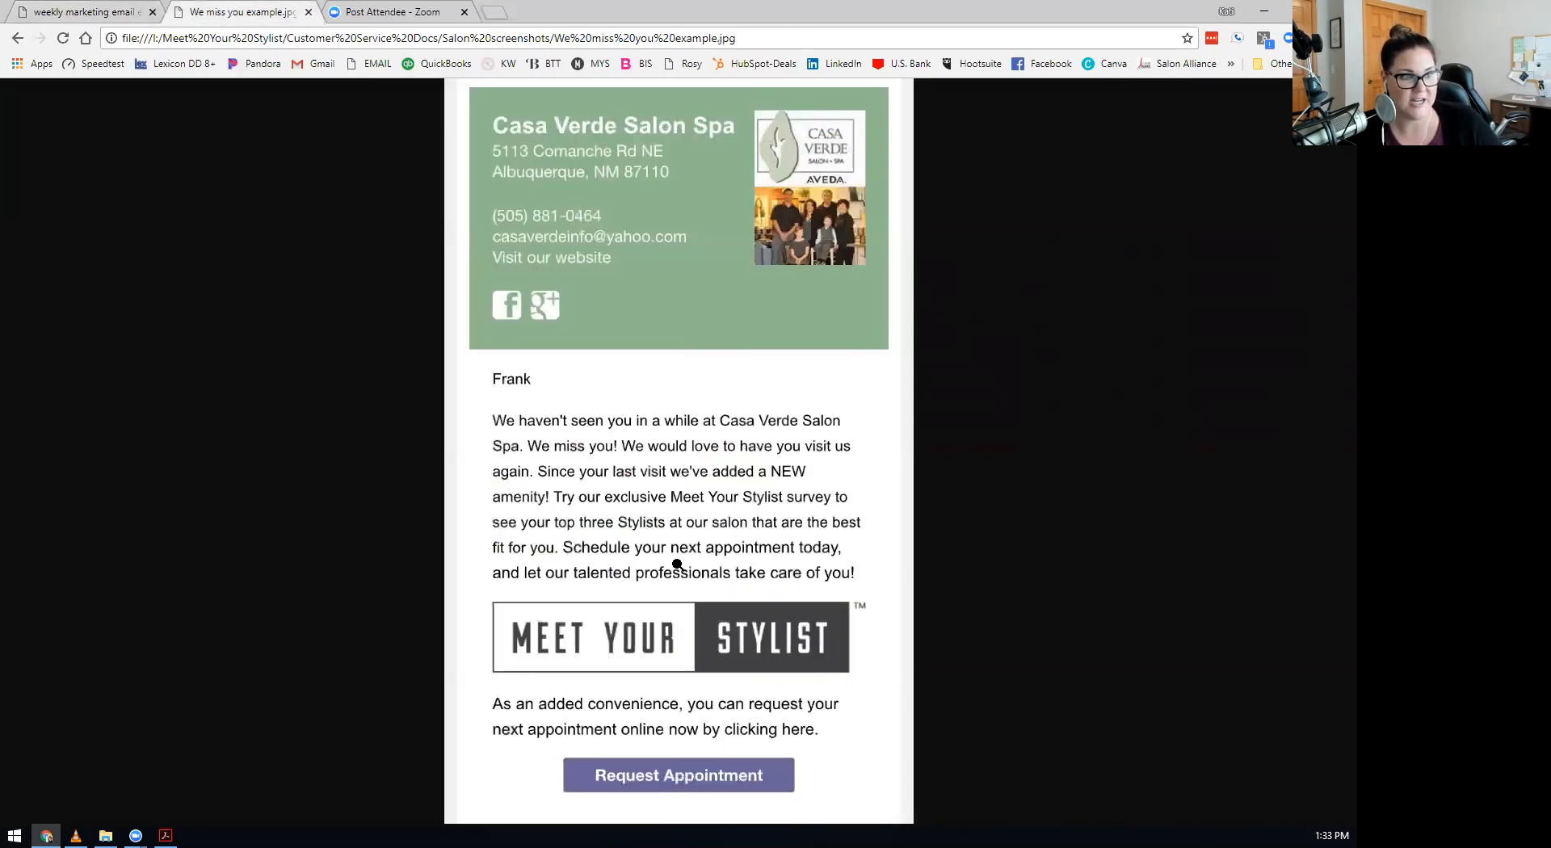
mouse_move(592, 604)
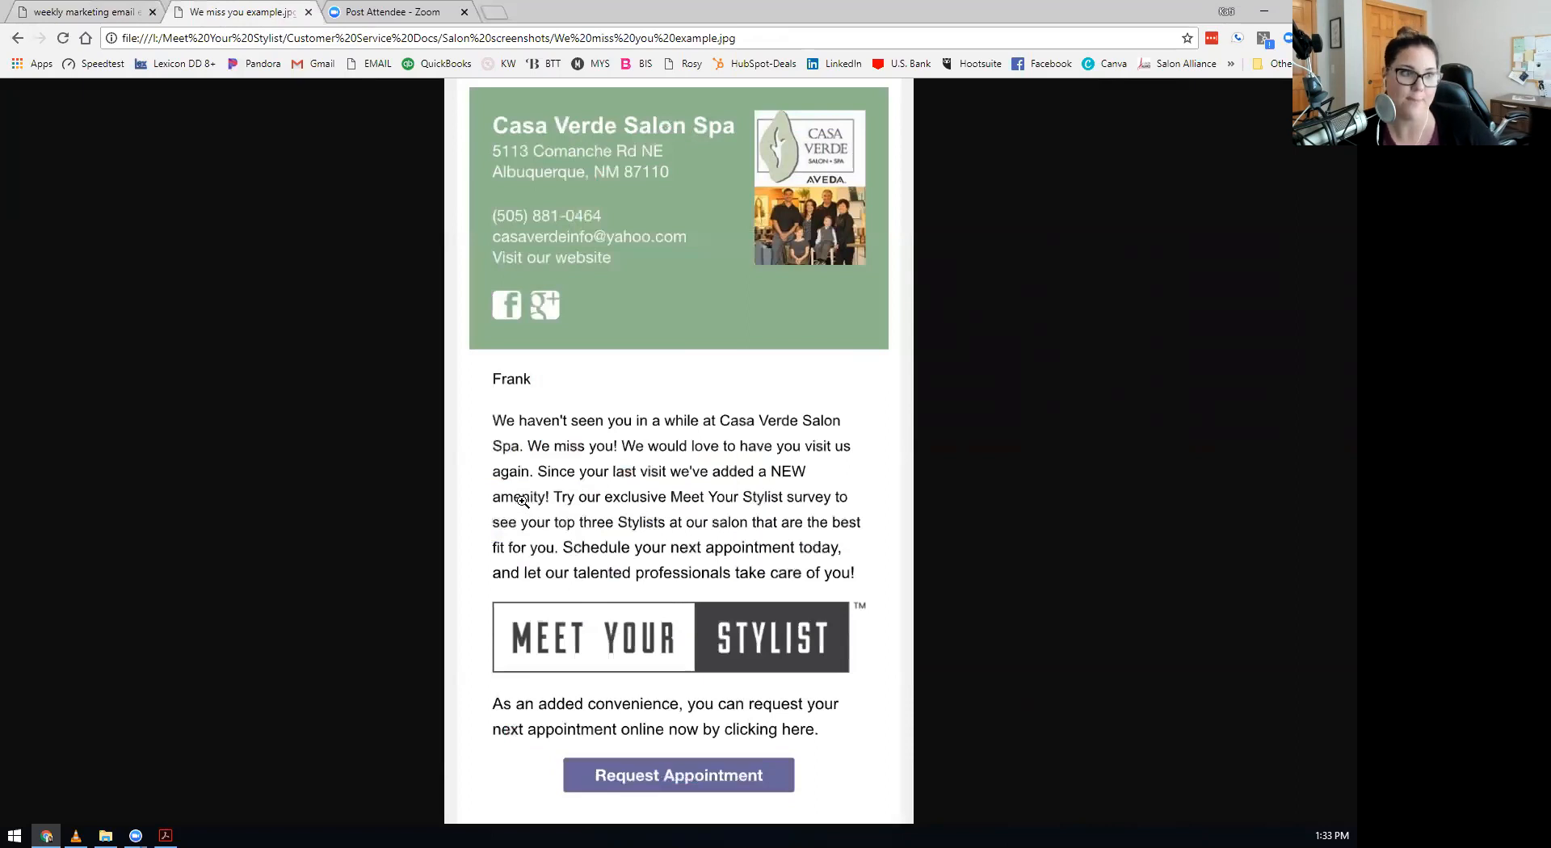
mouse_move(288, 632)
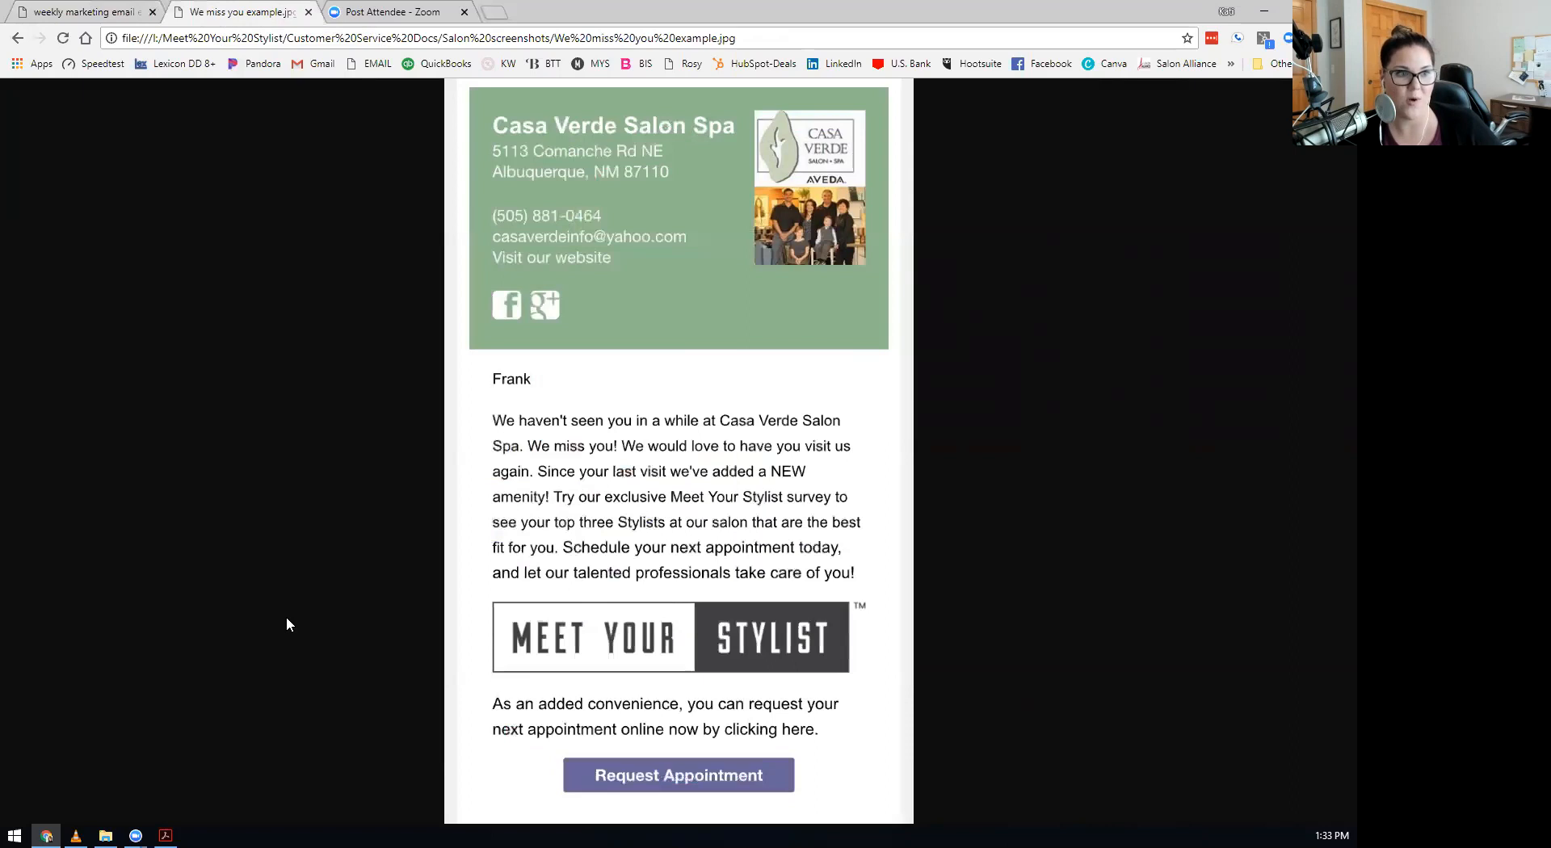
mouse_move(287, 593)
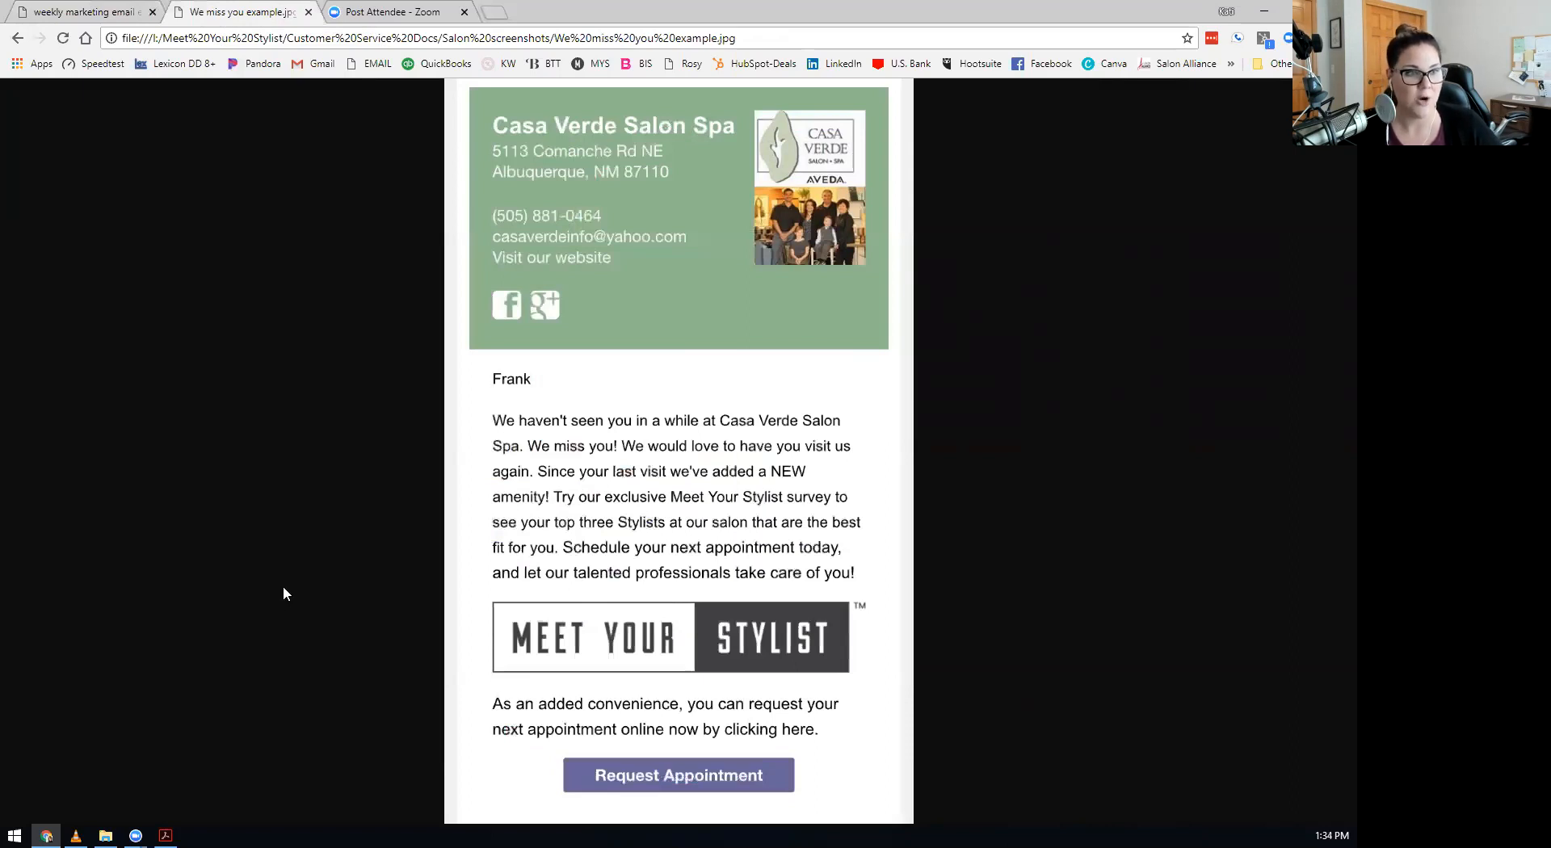
mouse_move(278, 576)
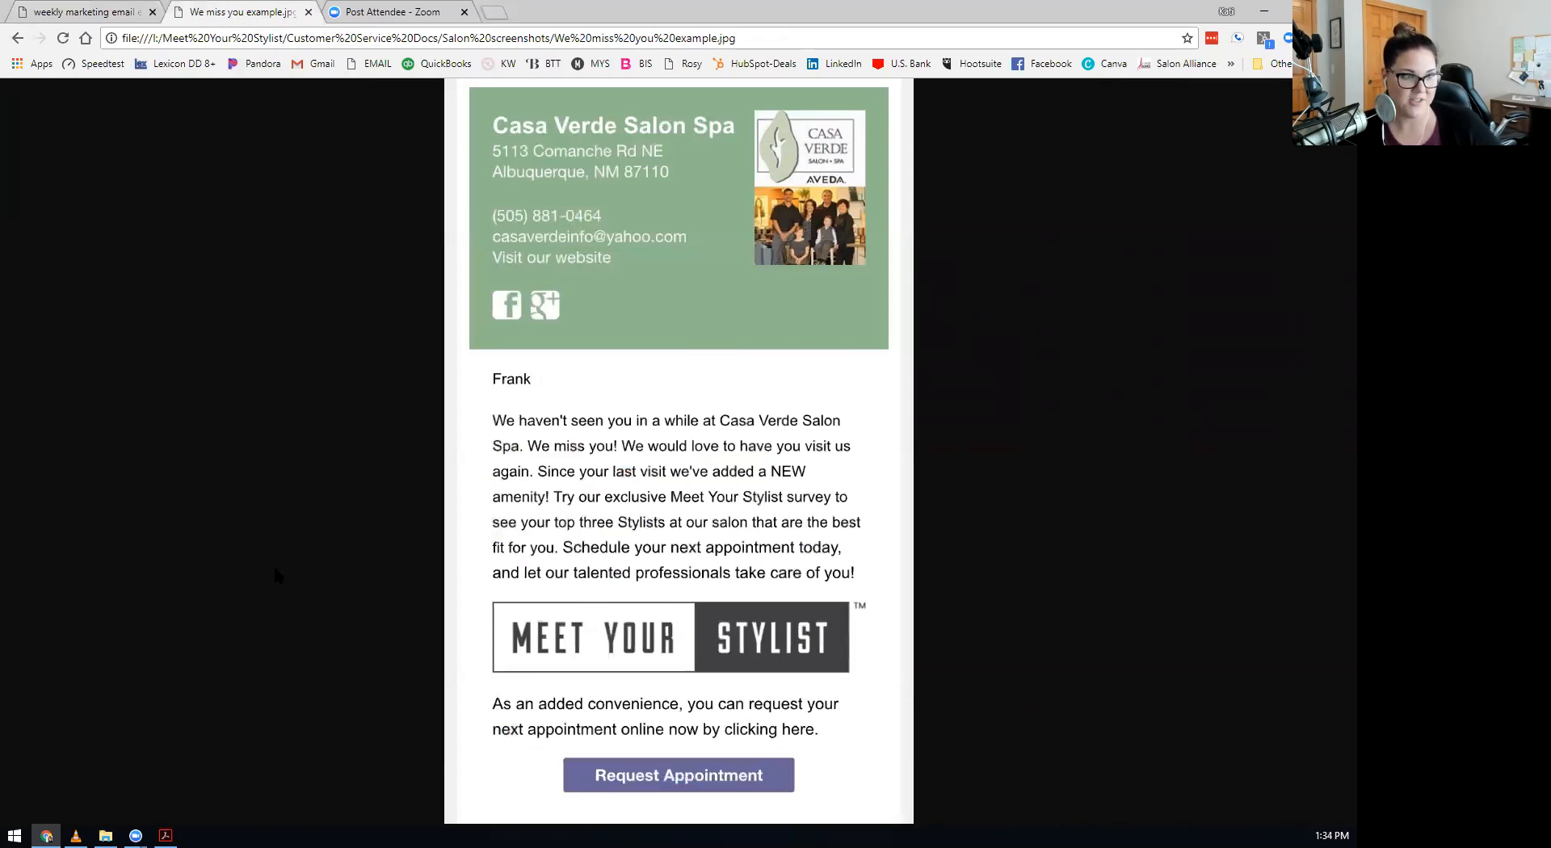
mouse_move(427, 553)
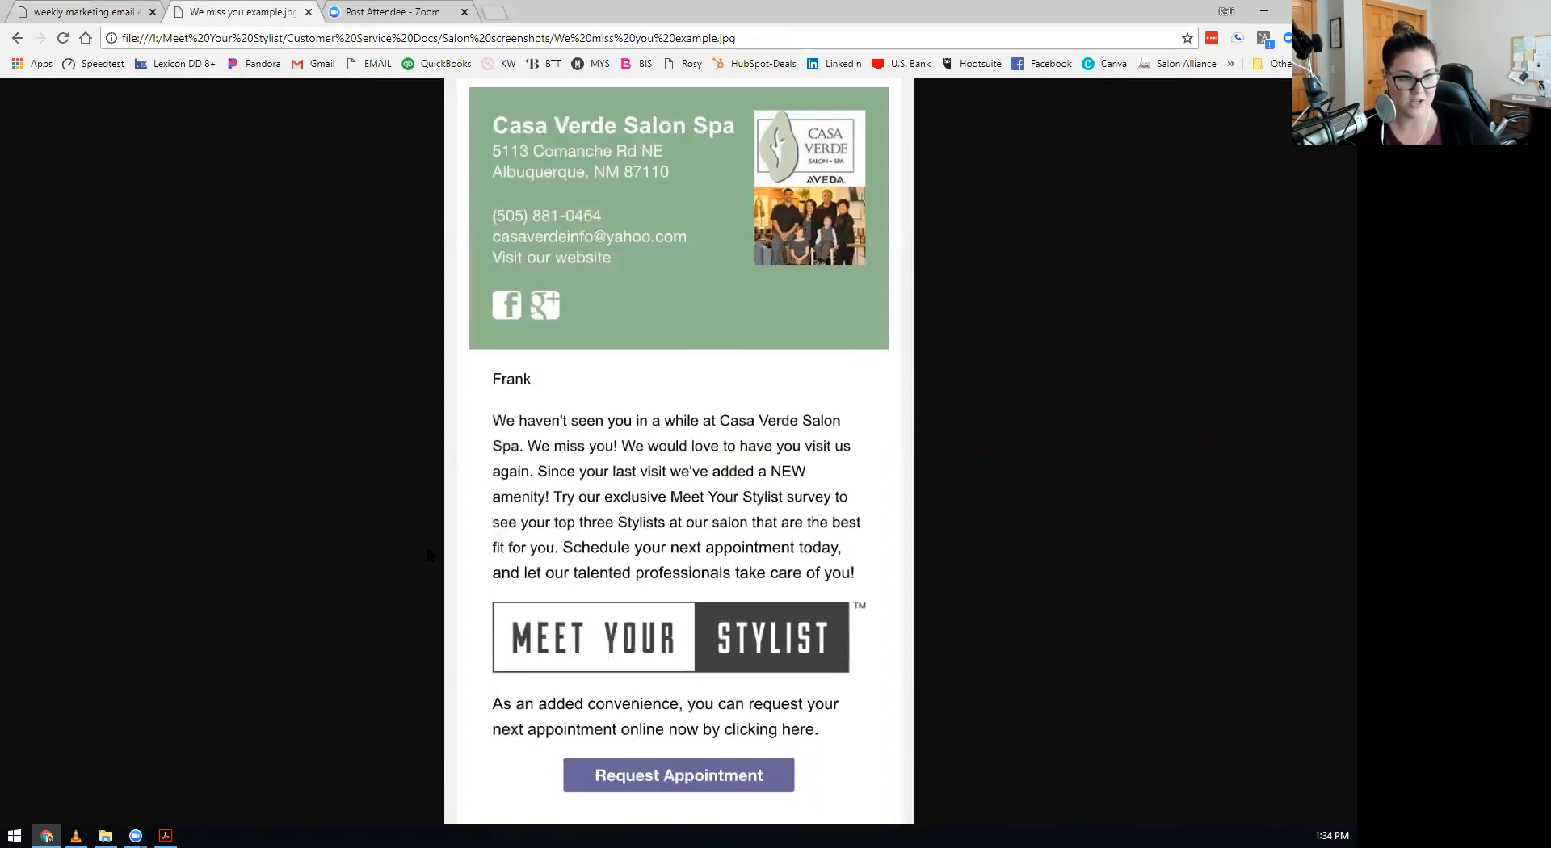
mouse_move(326, 526)
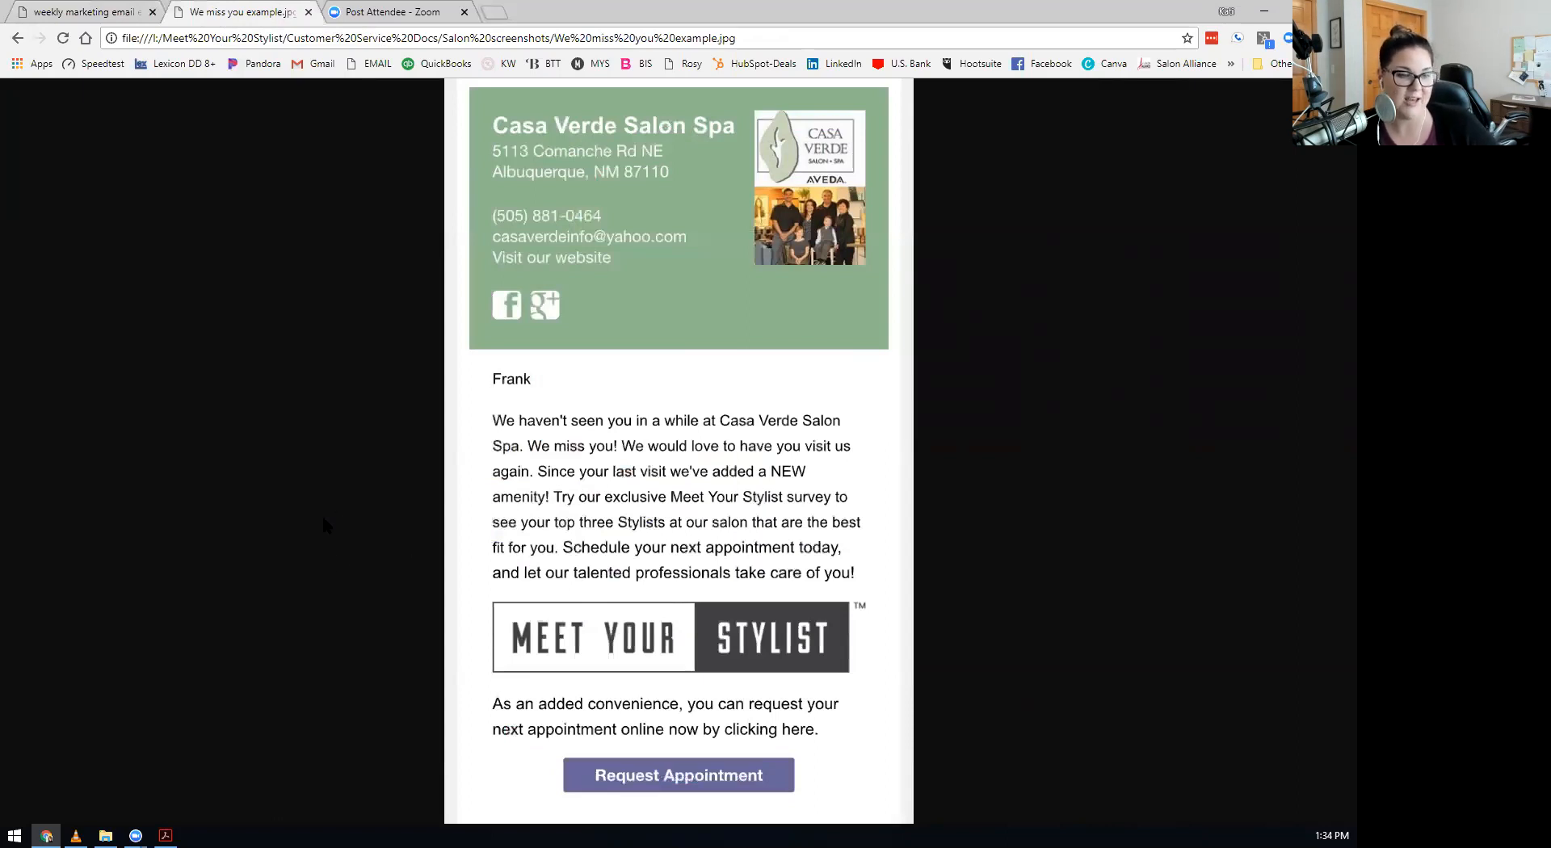
mouse_move(308, 516)
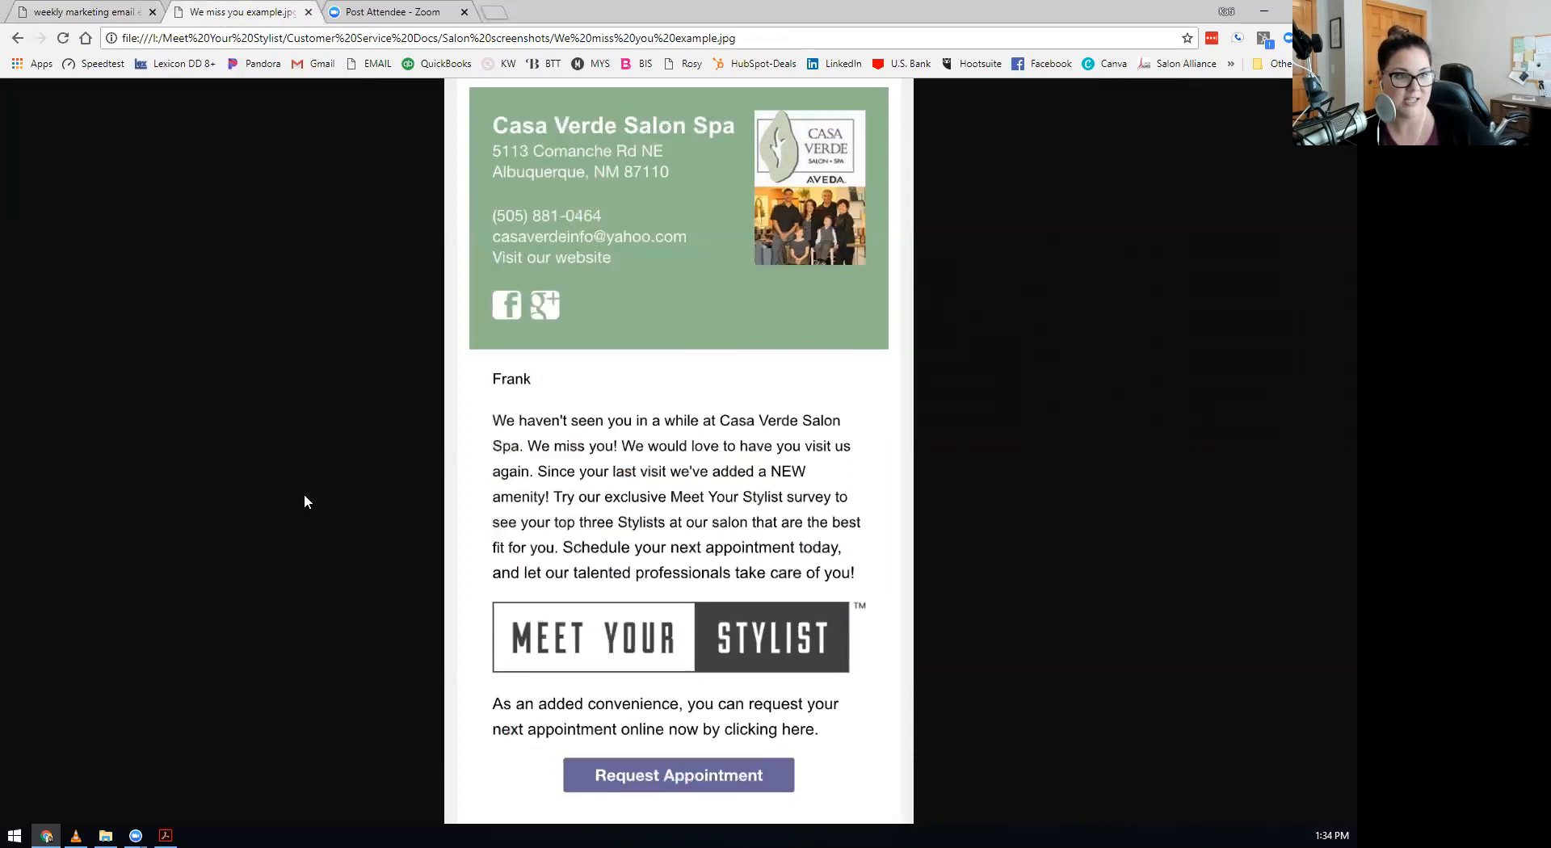
mouse_move(299, 471)
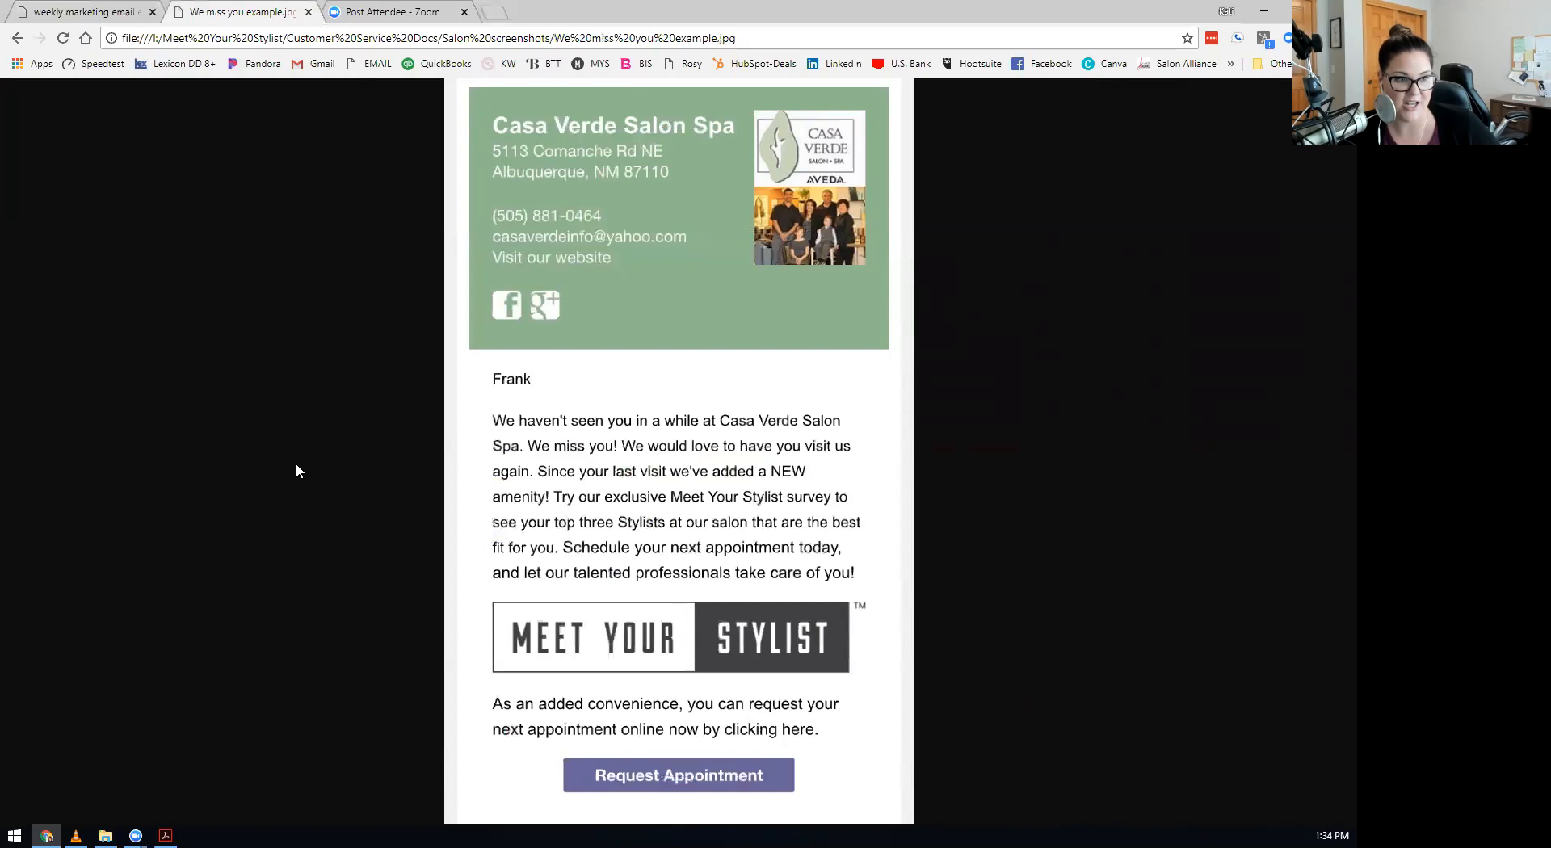
mouse_move(737, 642)
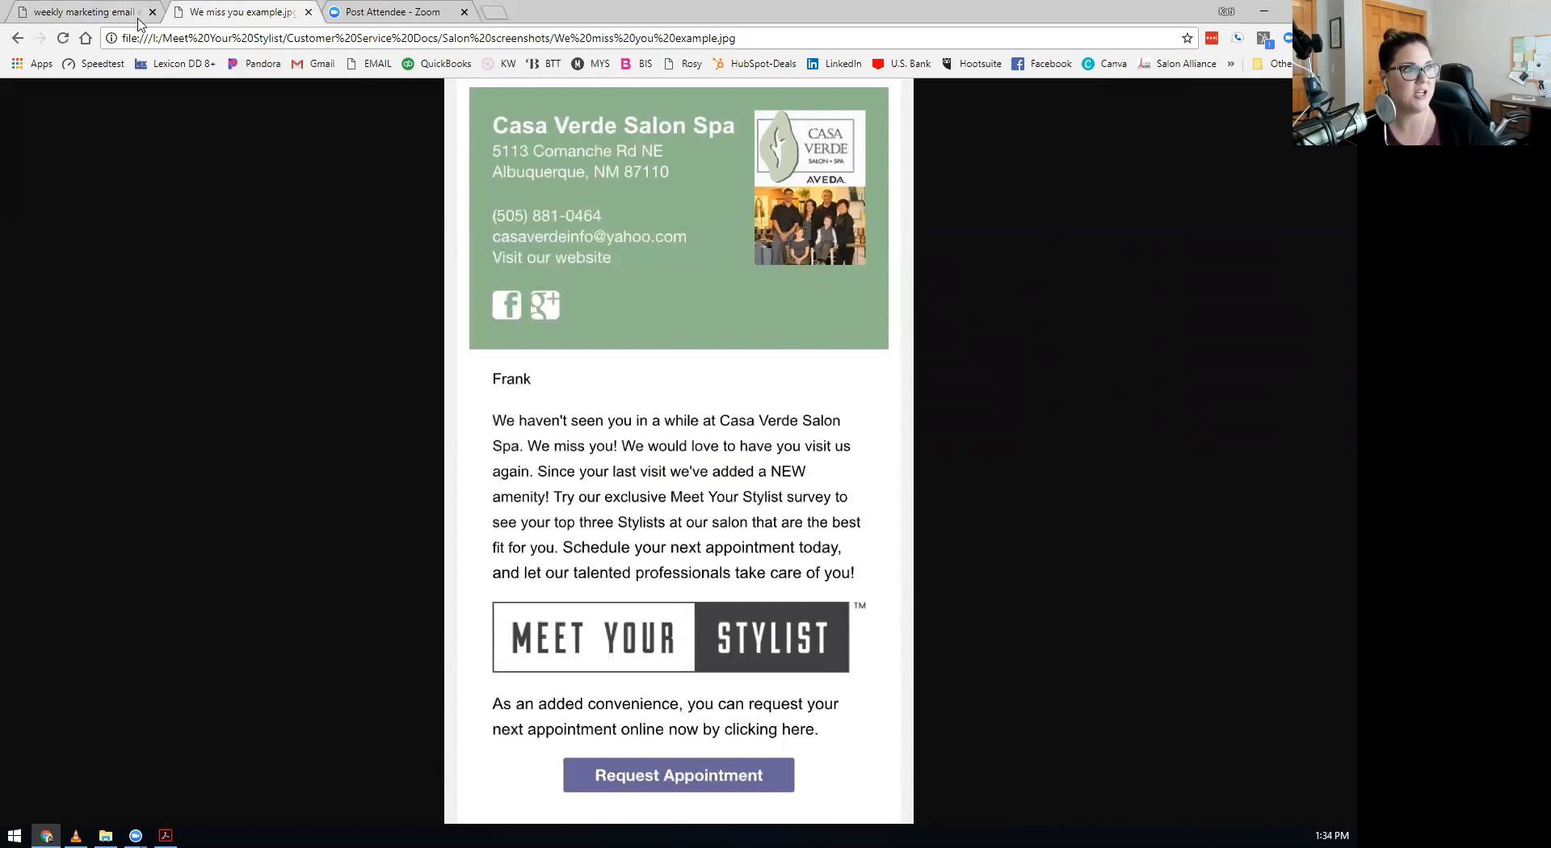
click(152, 13)
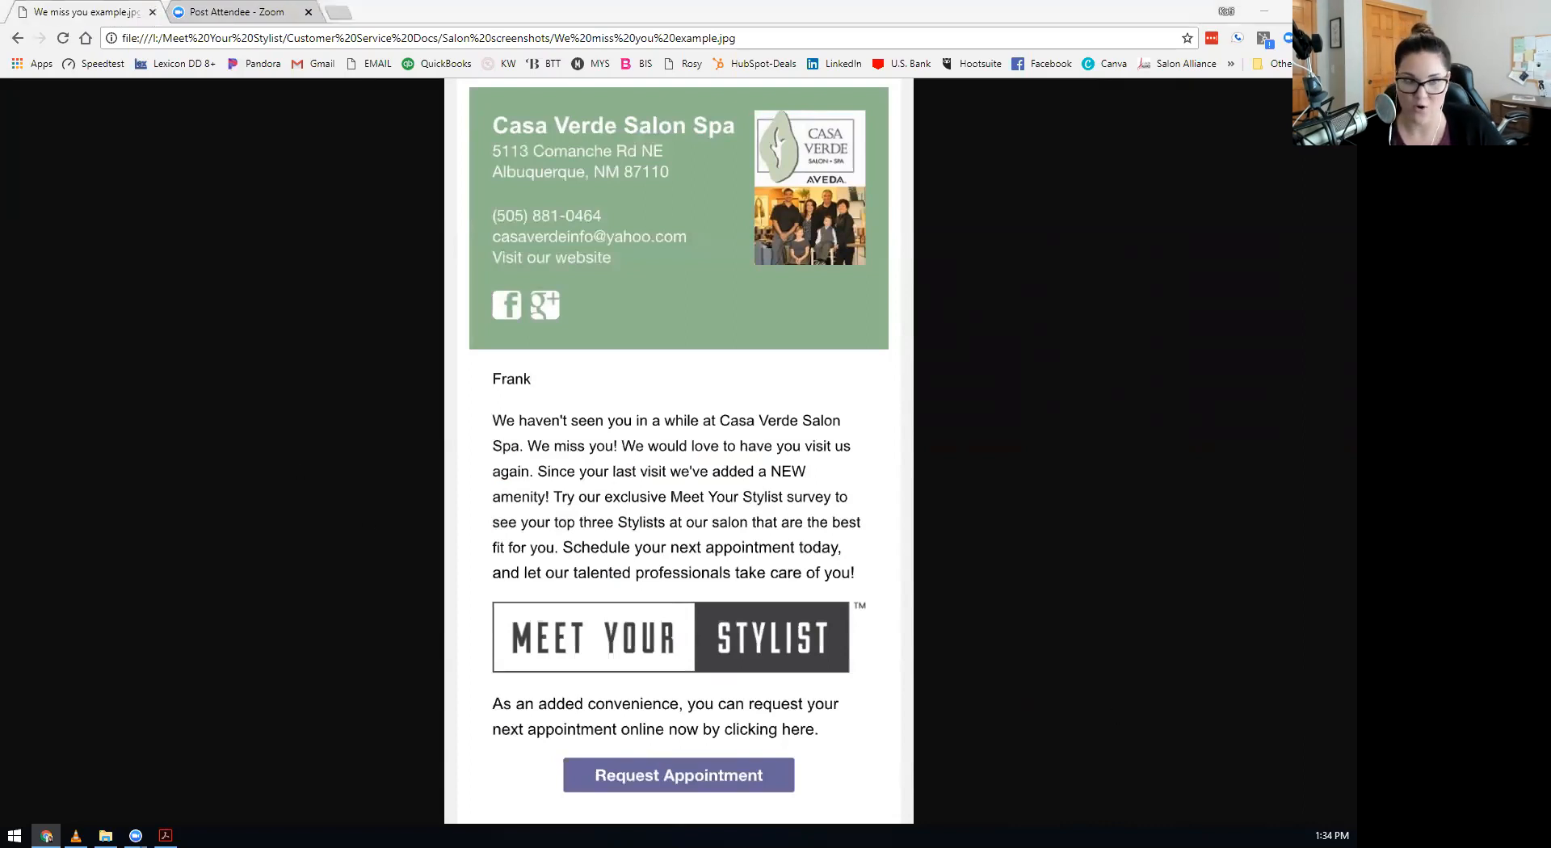
Switch back to the salon guide PDF in Acrobat at page 12.
click(165, 836)
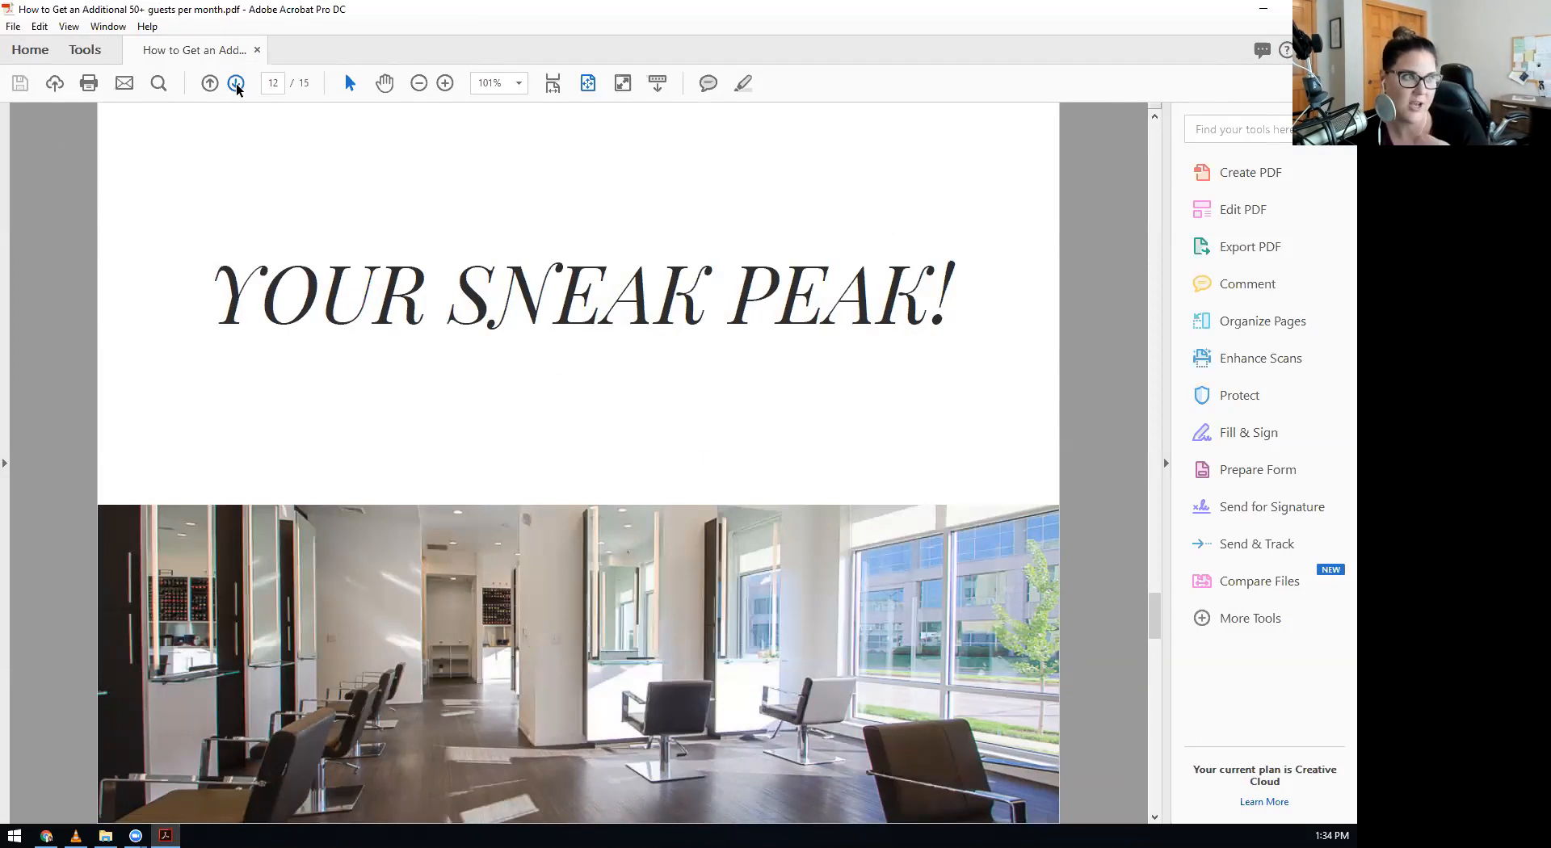
Advance to page 13, the salon owner testimonials page.
click(235, 84)
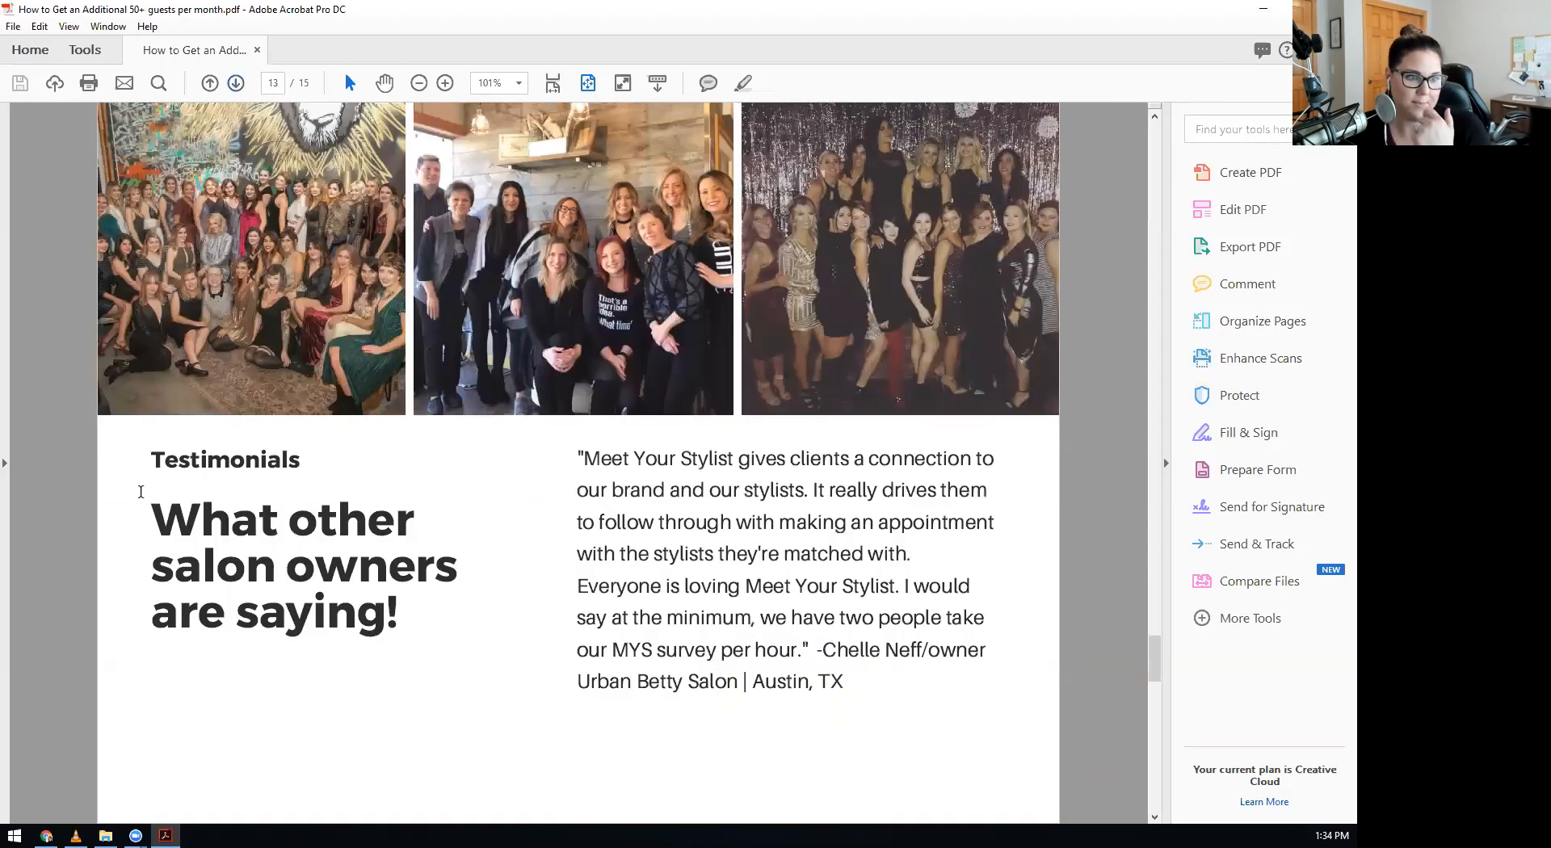
mouse_move(532, 754)
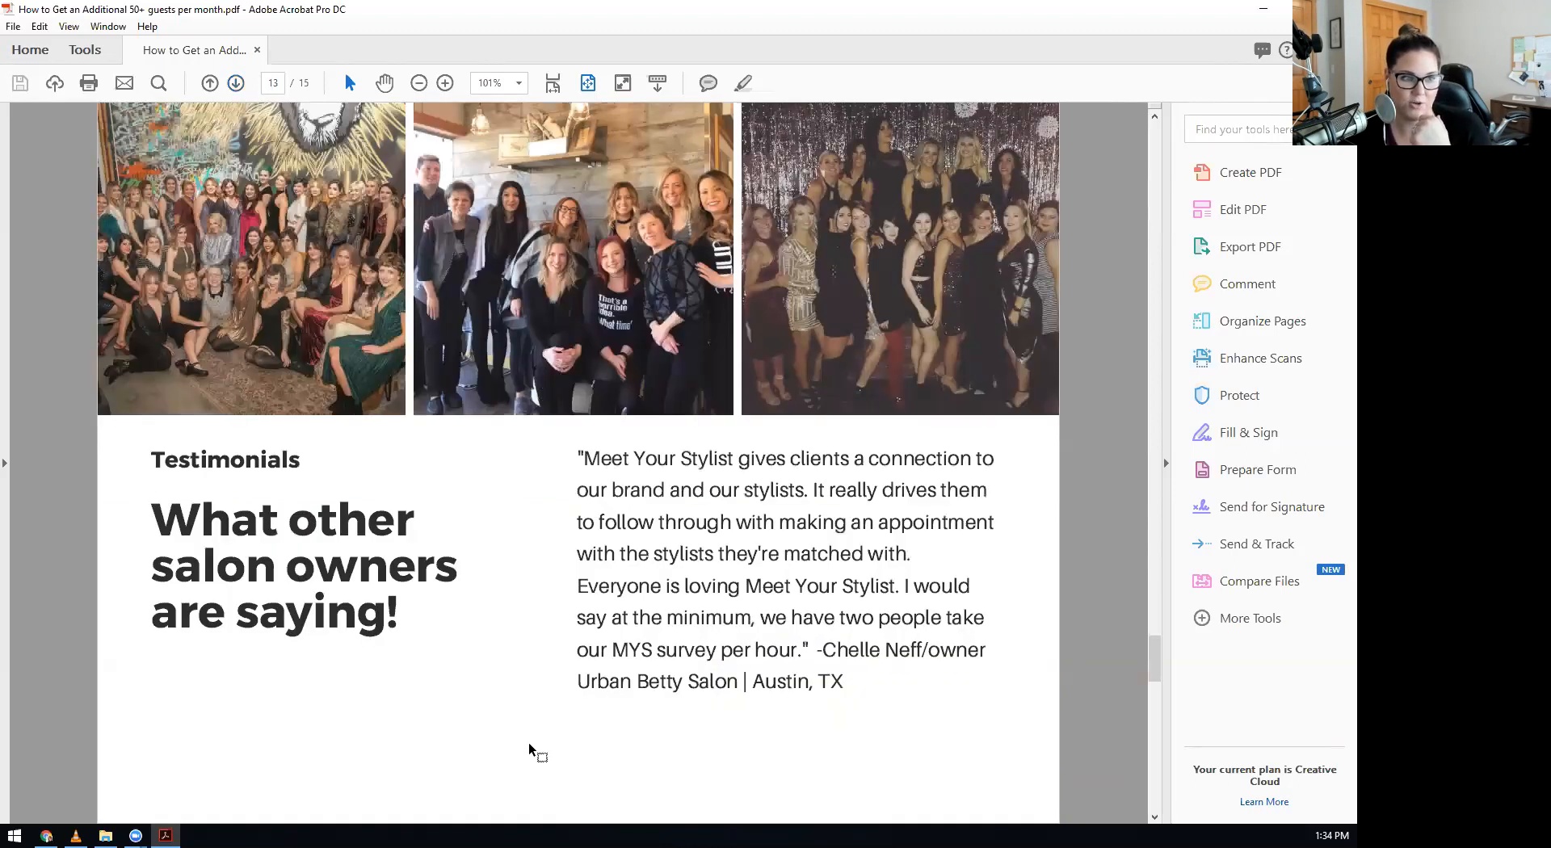
mouse_move(409, 661)
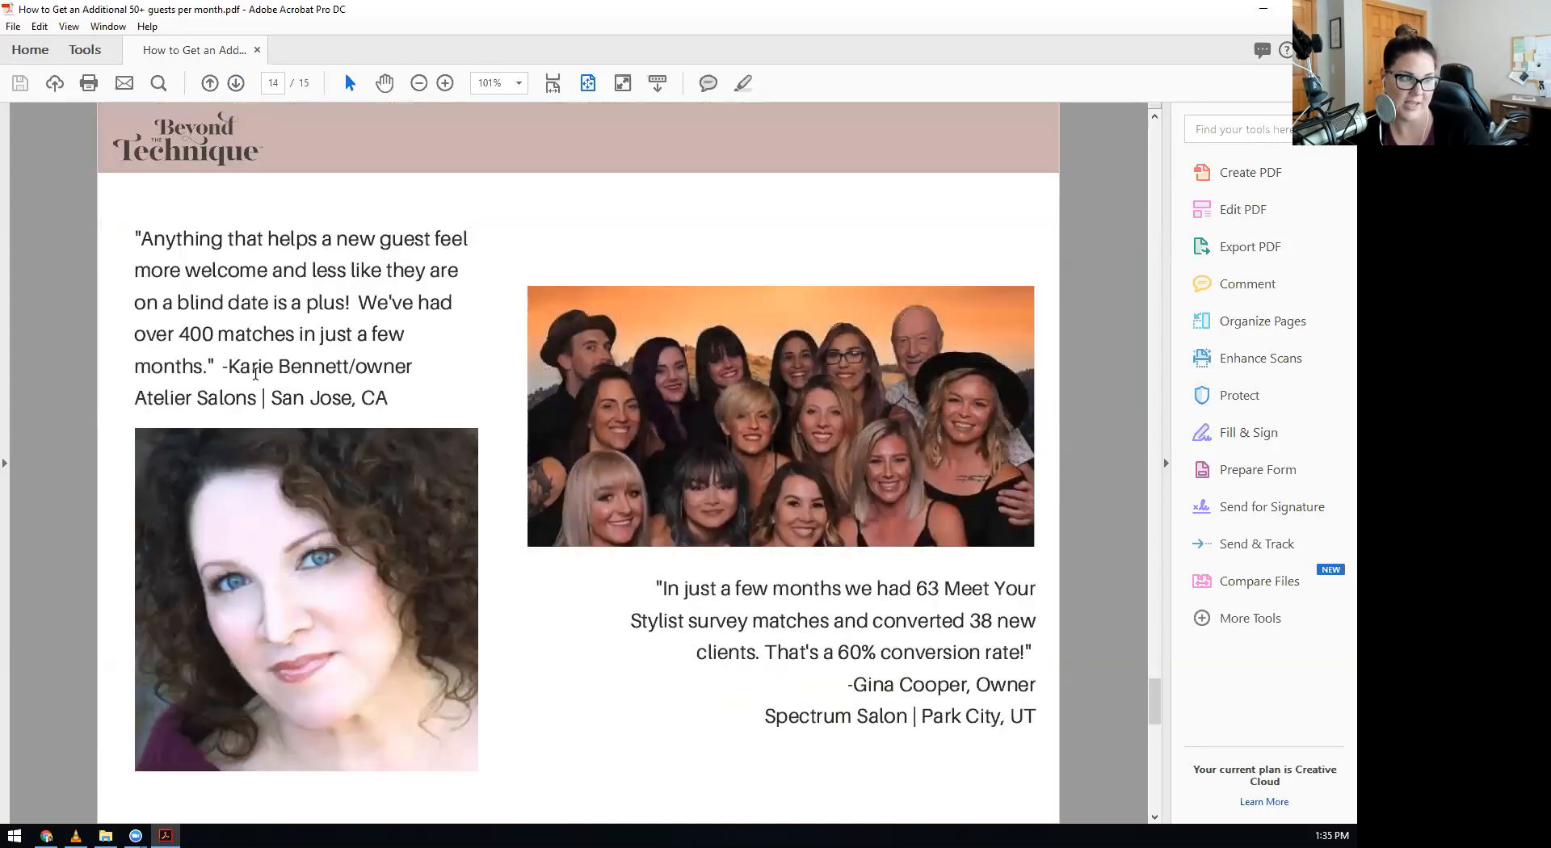
mouse_move(225, 589)
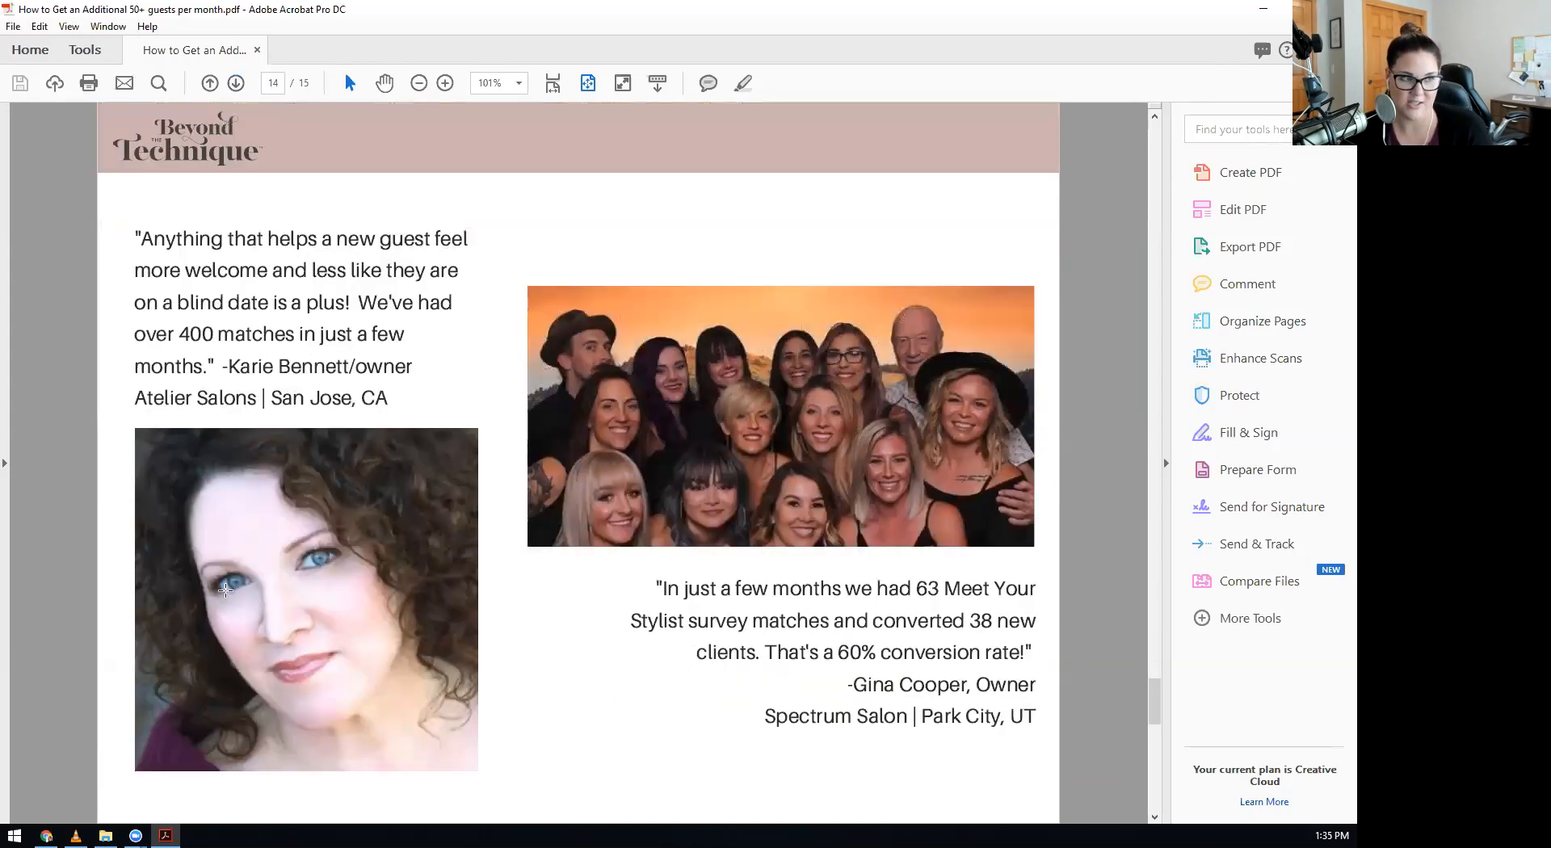
mouse_move(93, 425)
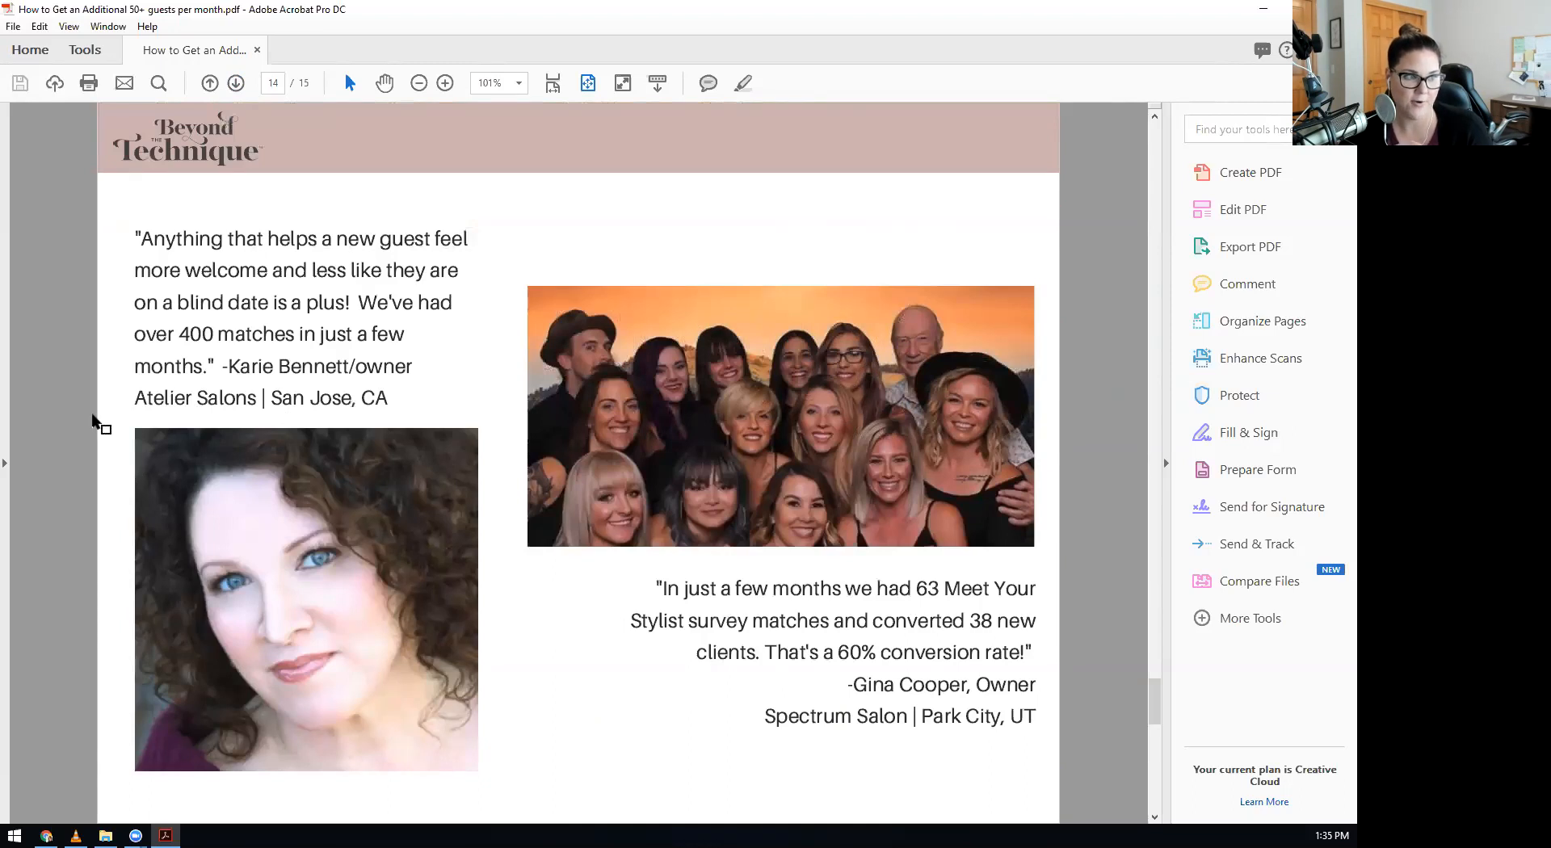
mouse_move(98, 339)
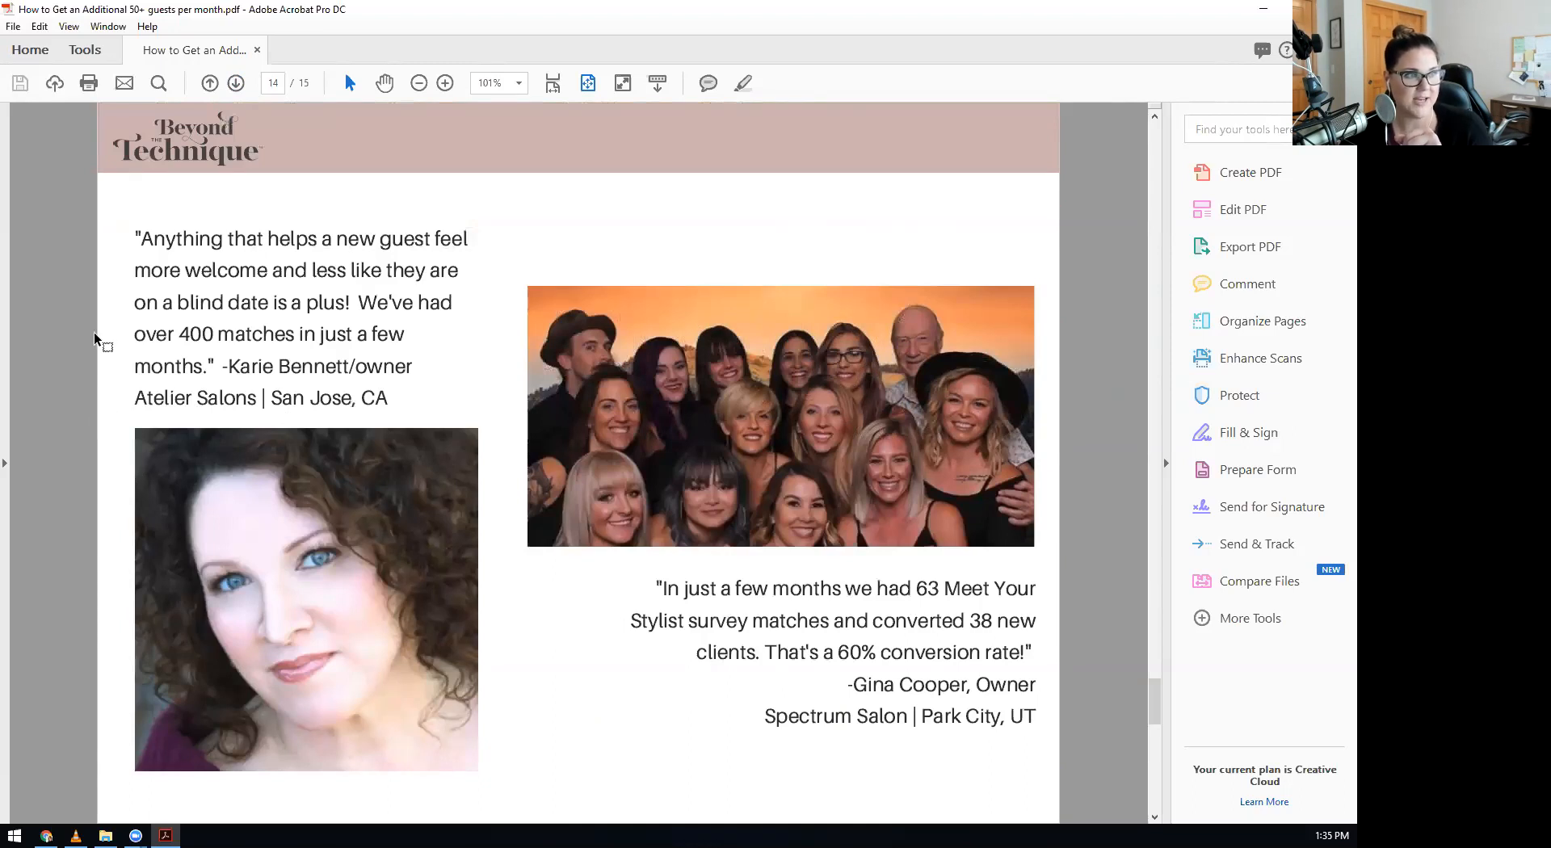
mouse_move(65, 354)
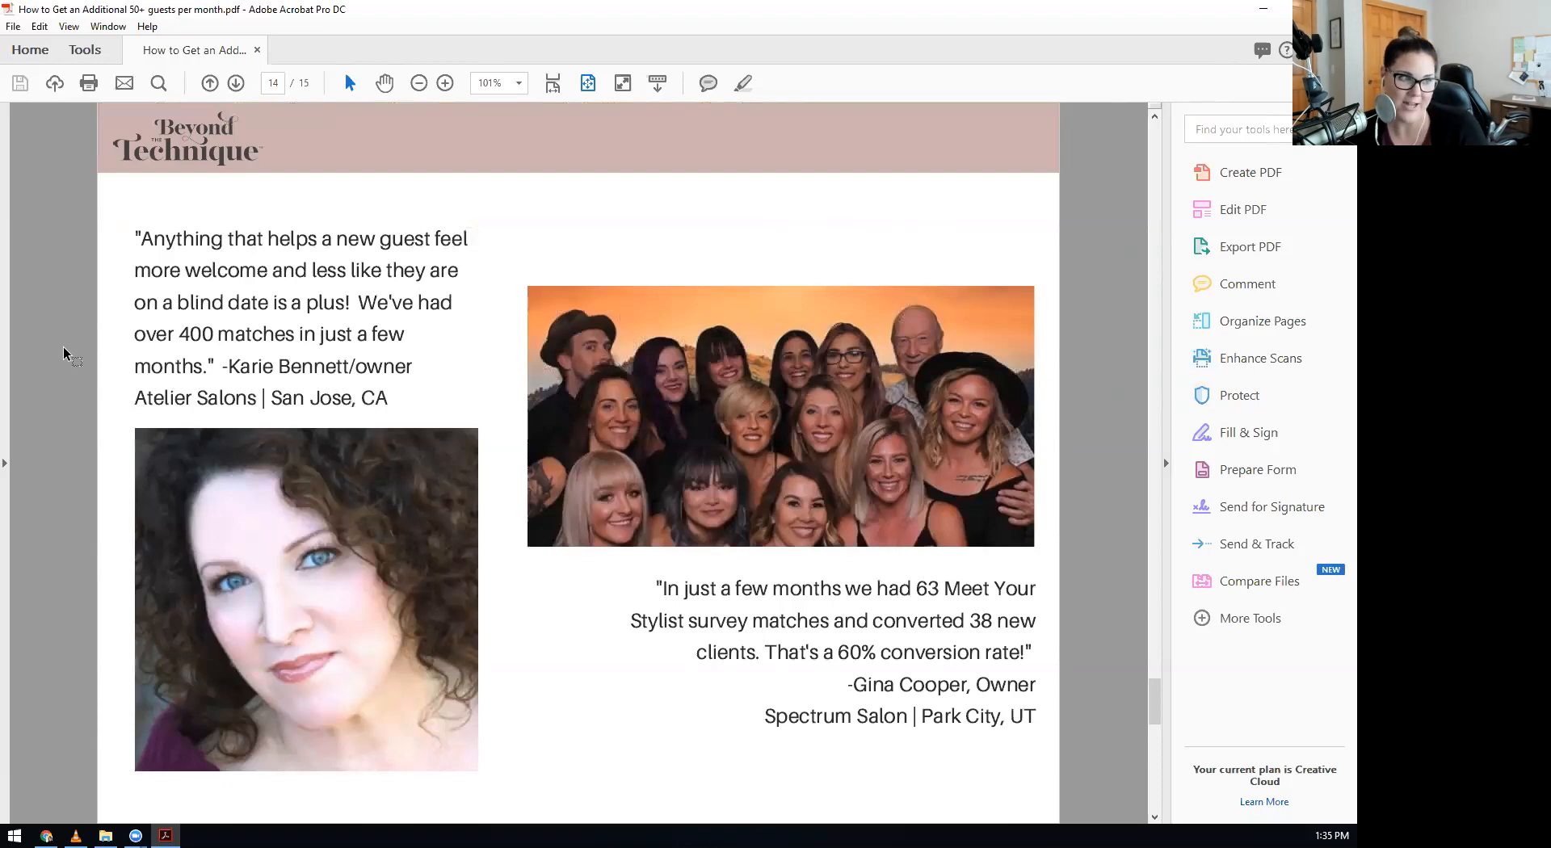
mouse_move(501, 491)
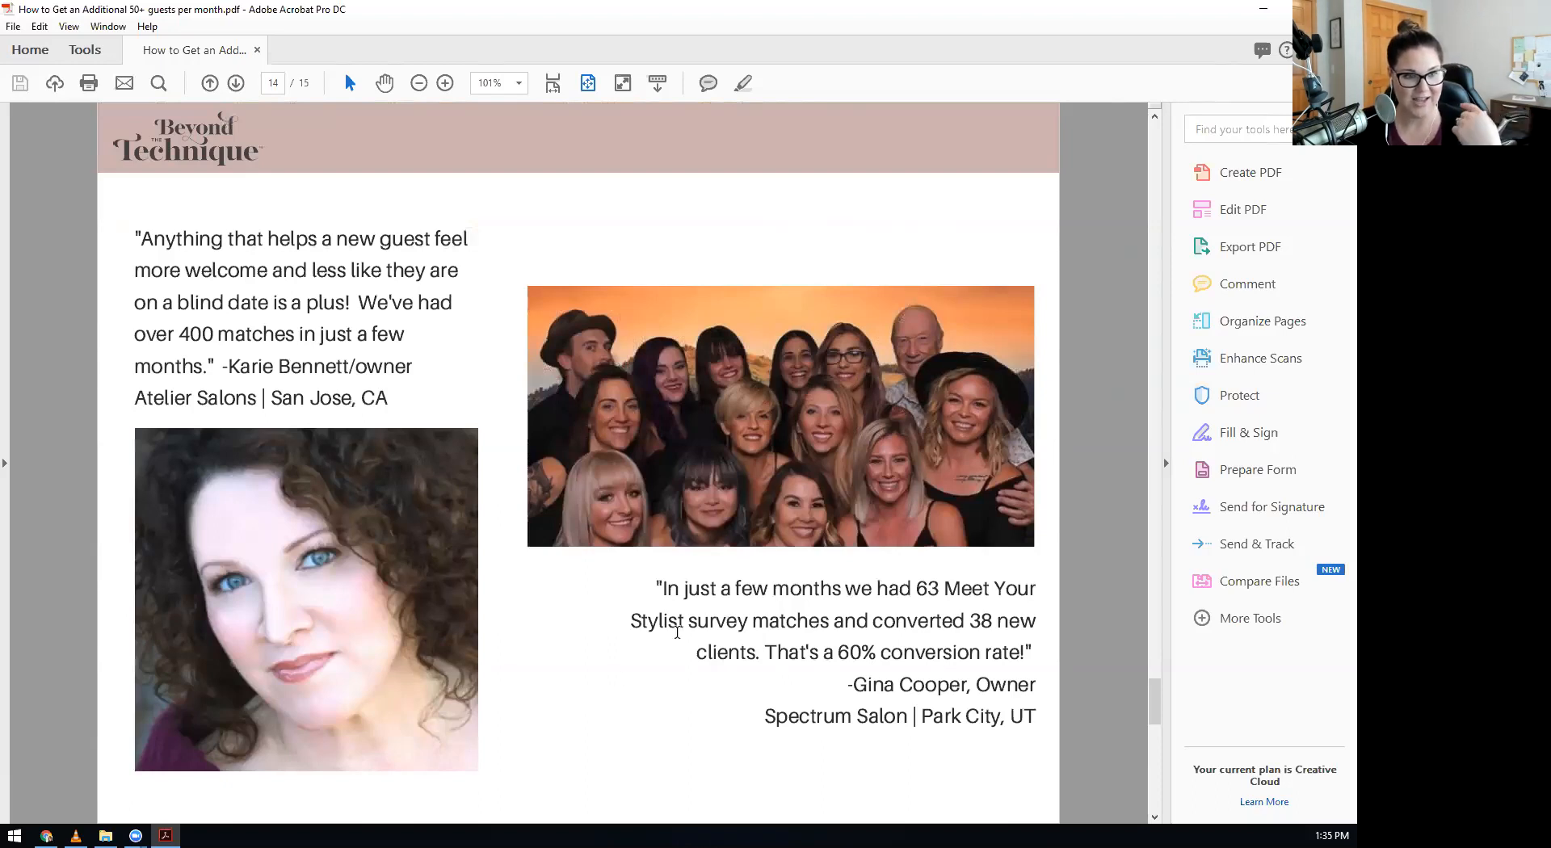
mouse_move(590, 720)
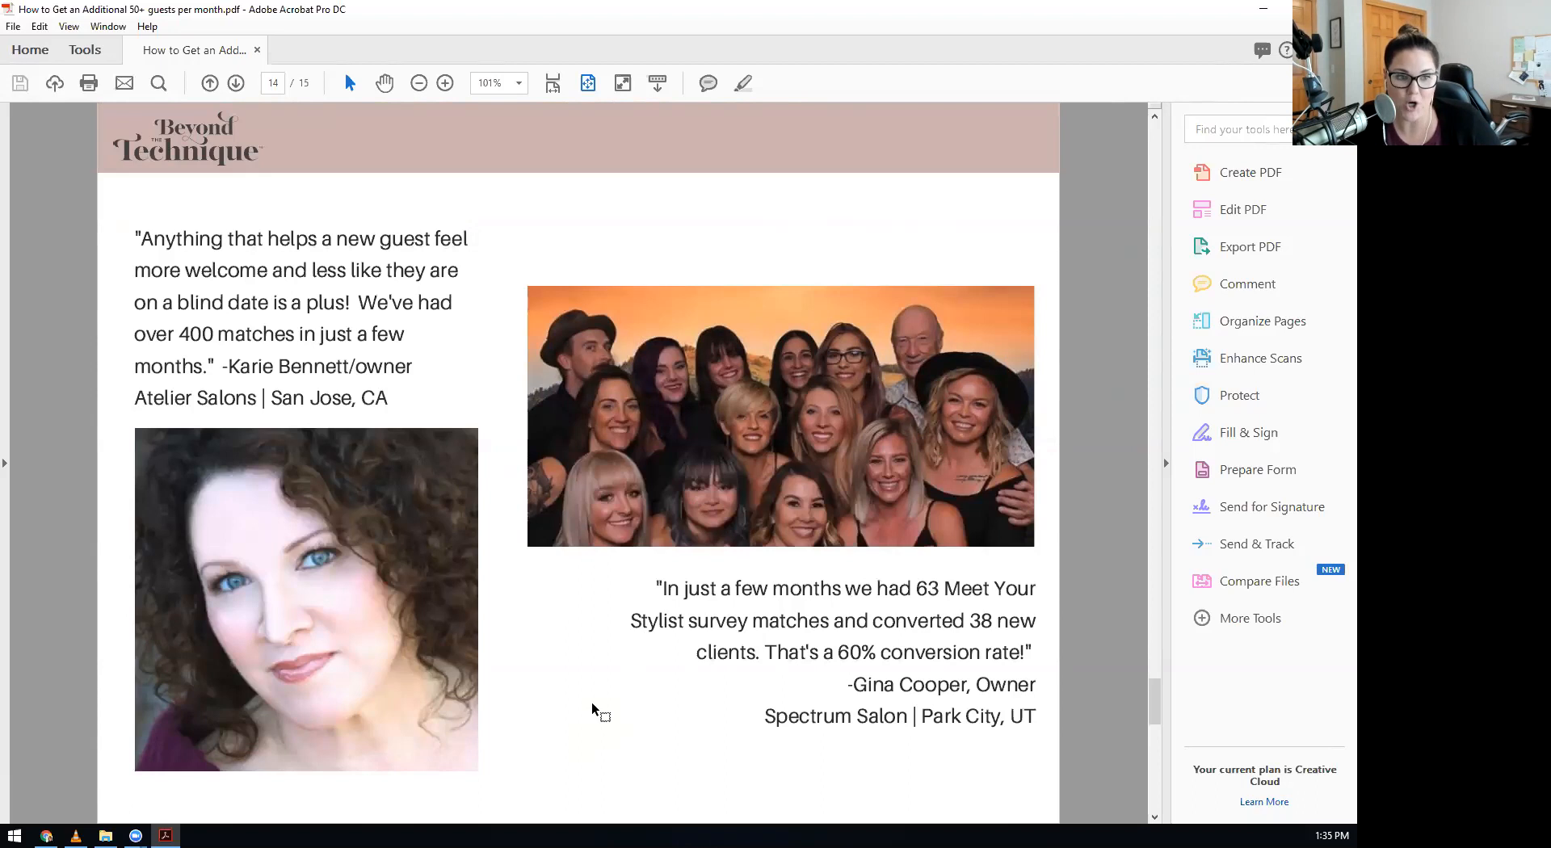
mouse_move(587, 668)
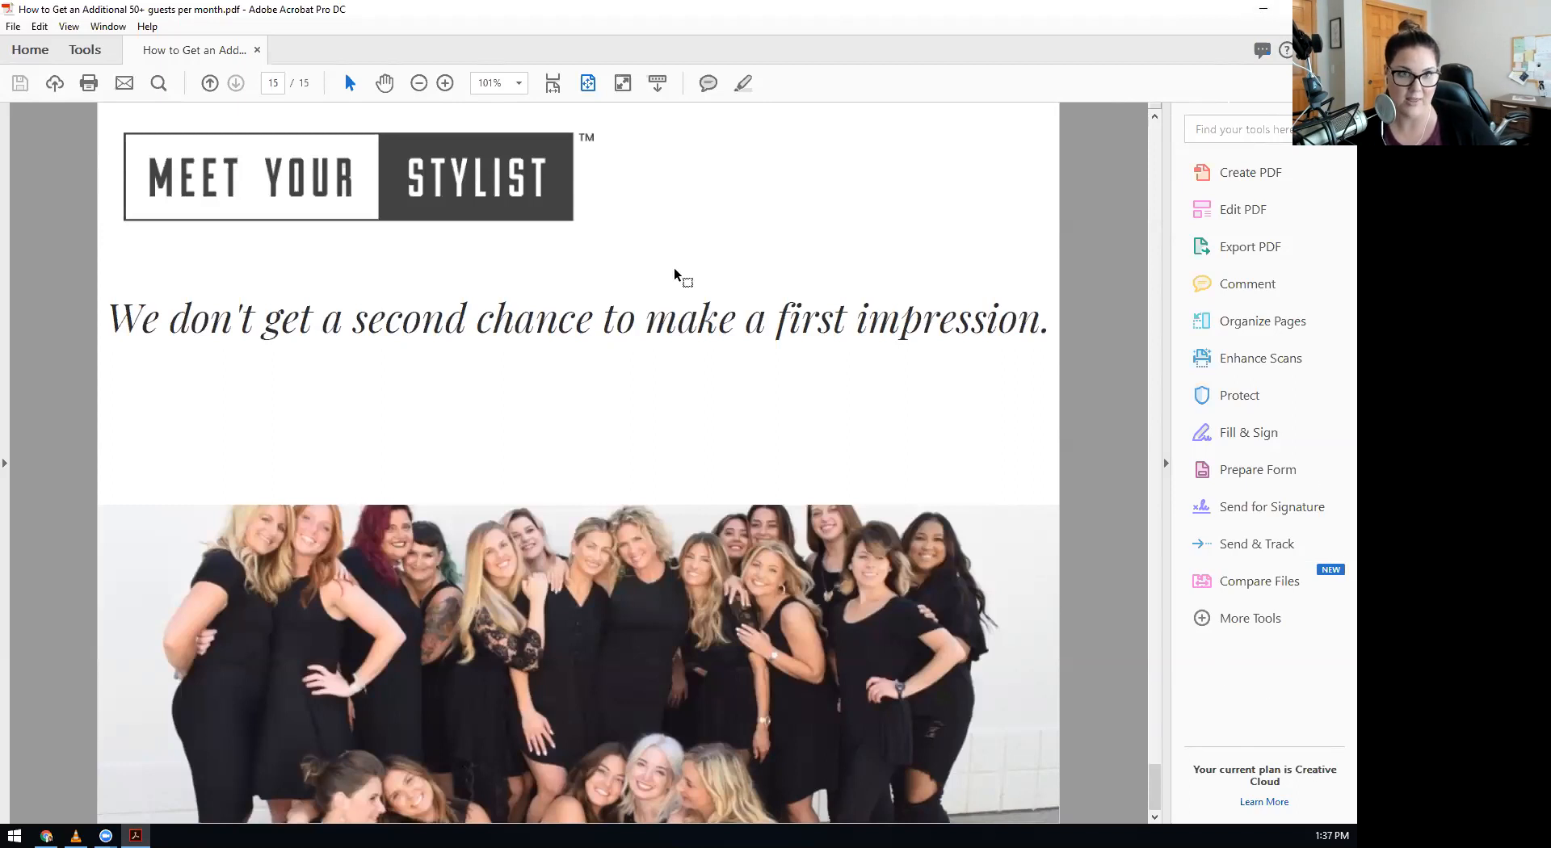
mouse_move(816, 465)
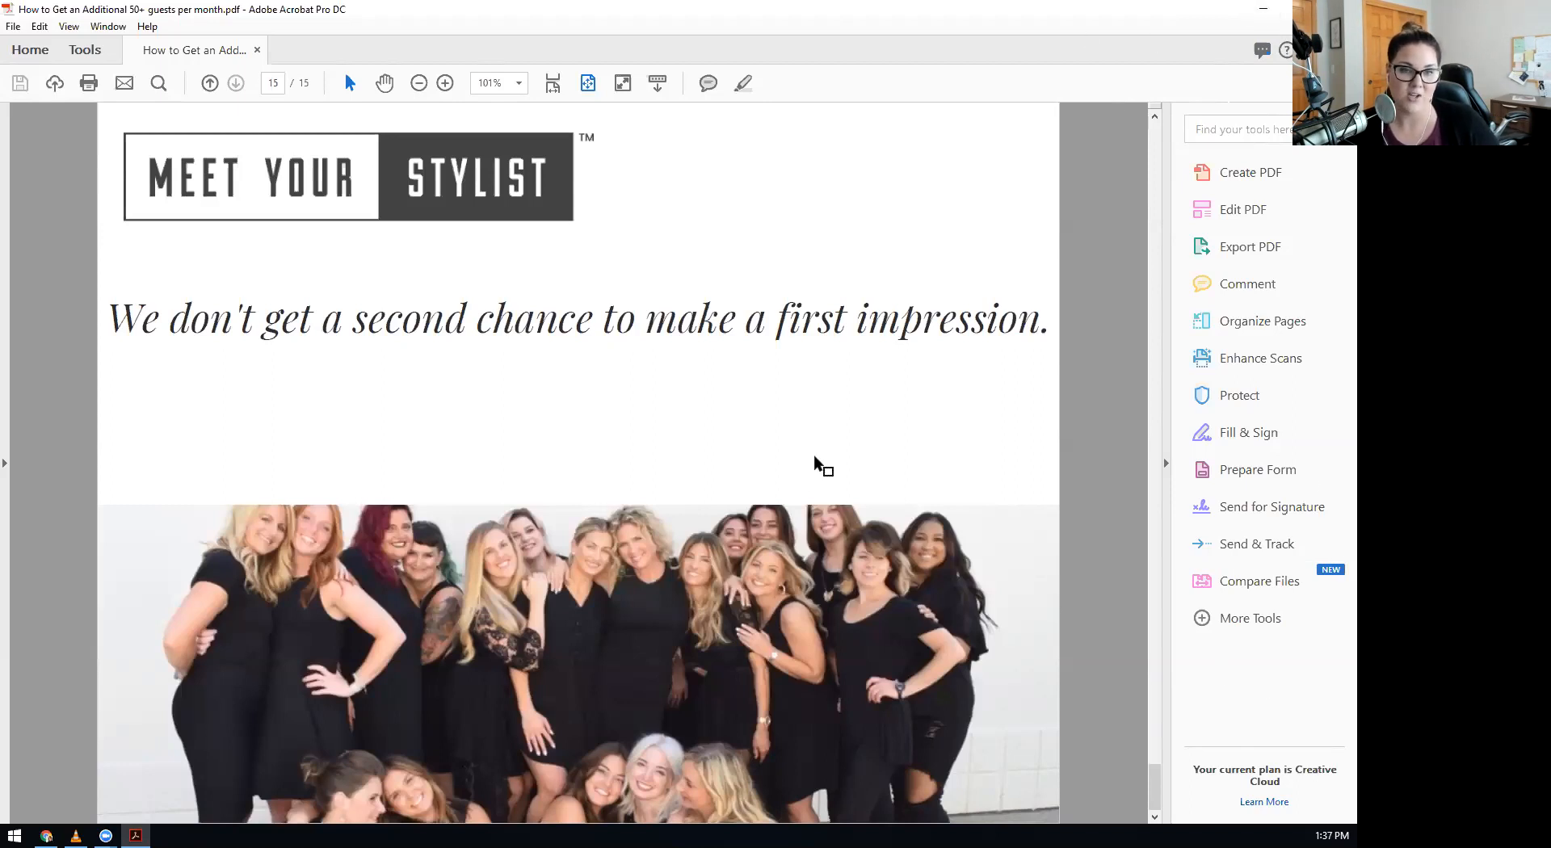
mouse_move(839, 383)
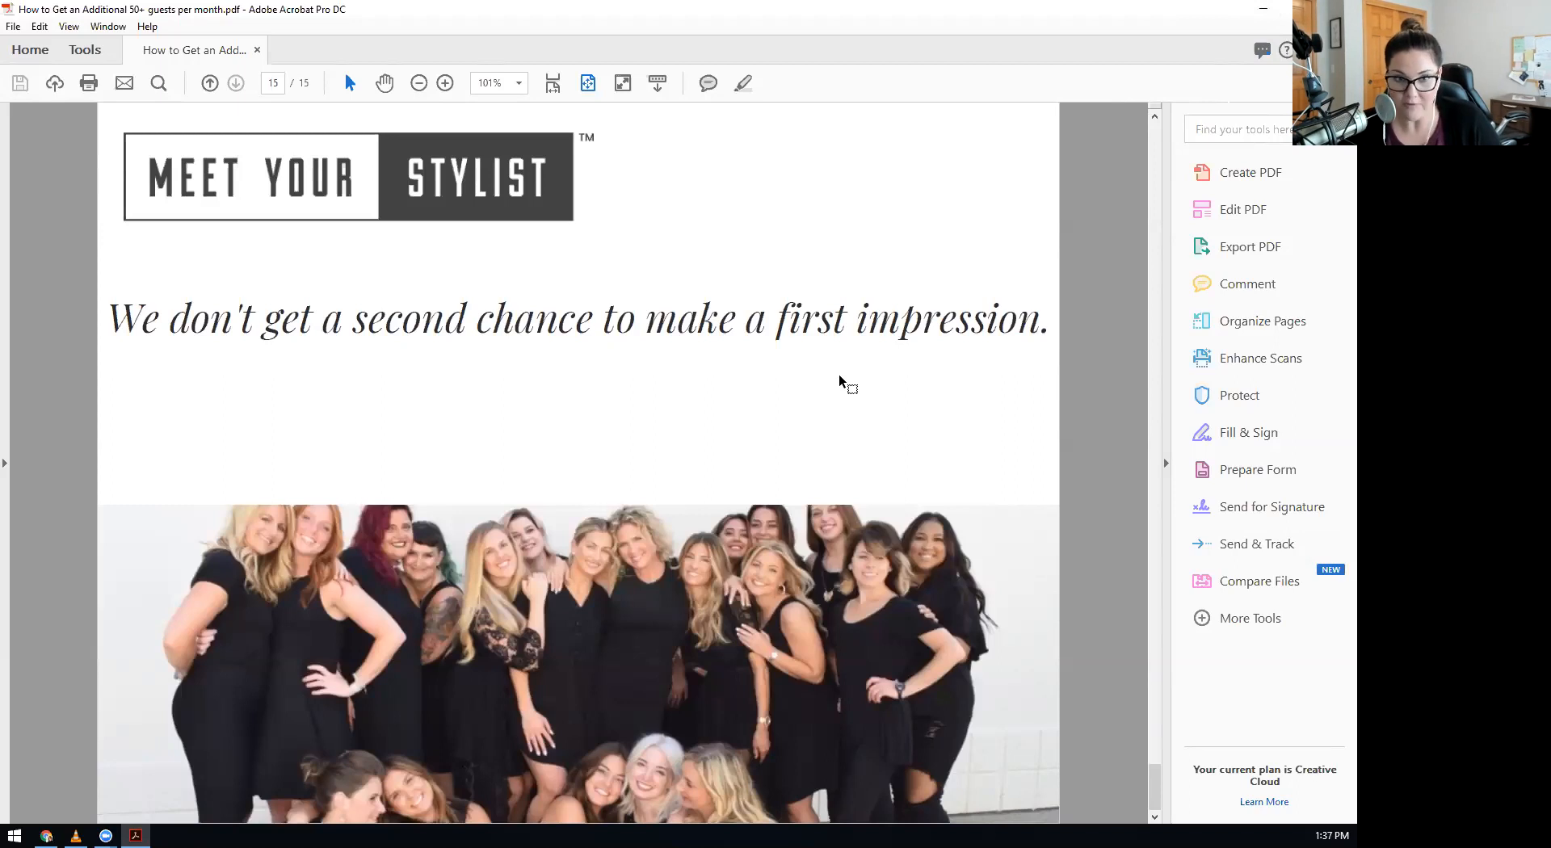
mouse_move(353, 22)
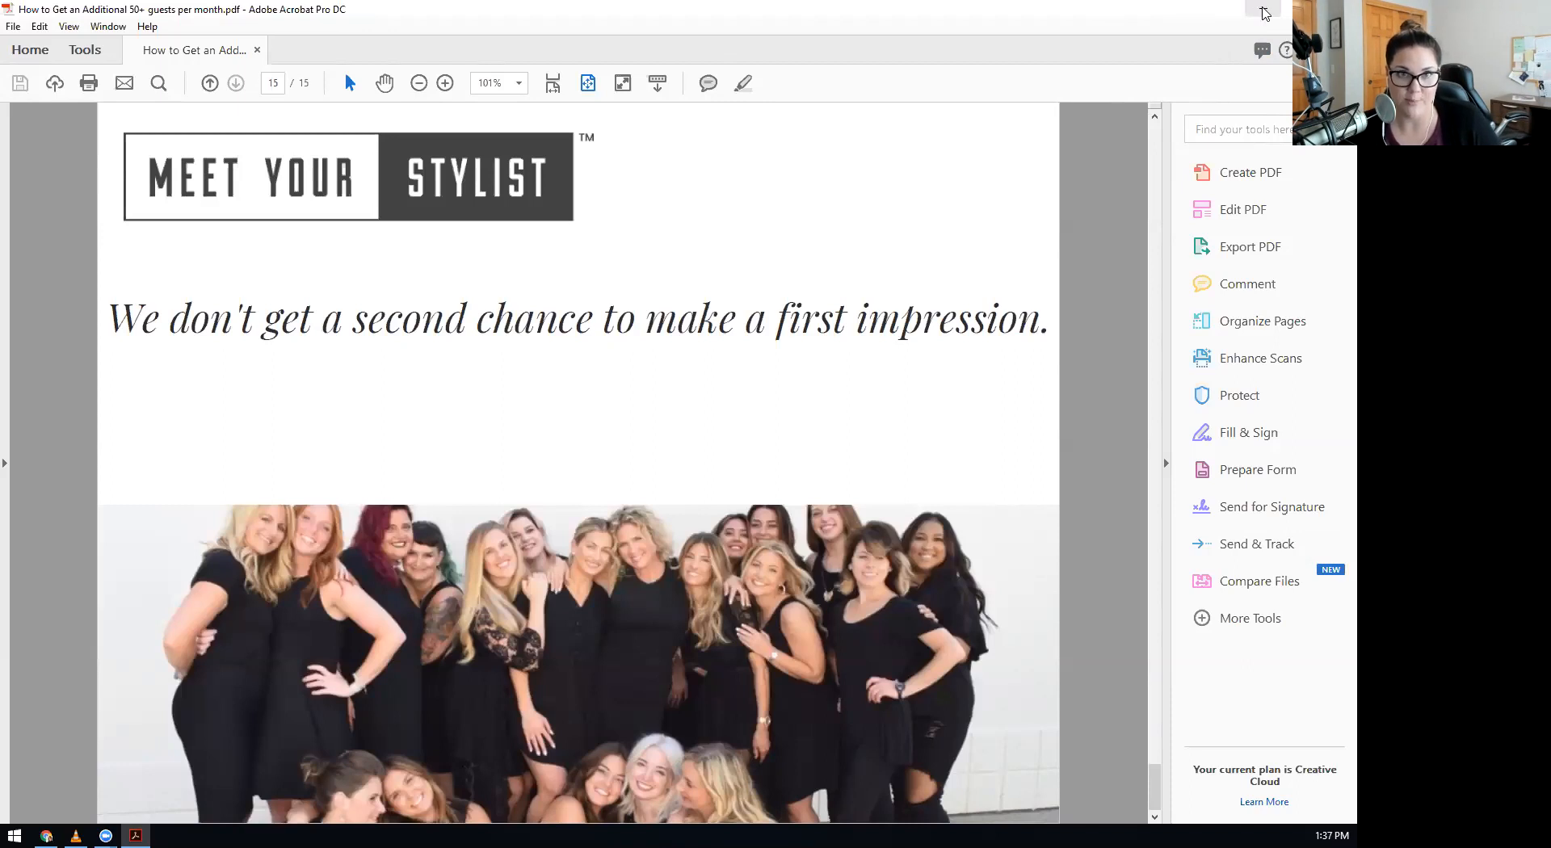
mouse_move(856, 455)
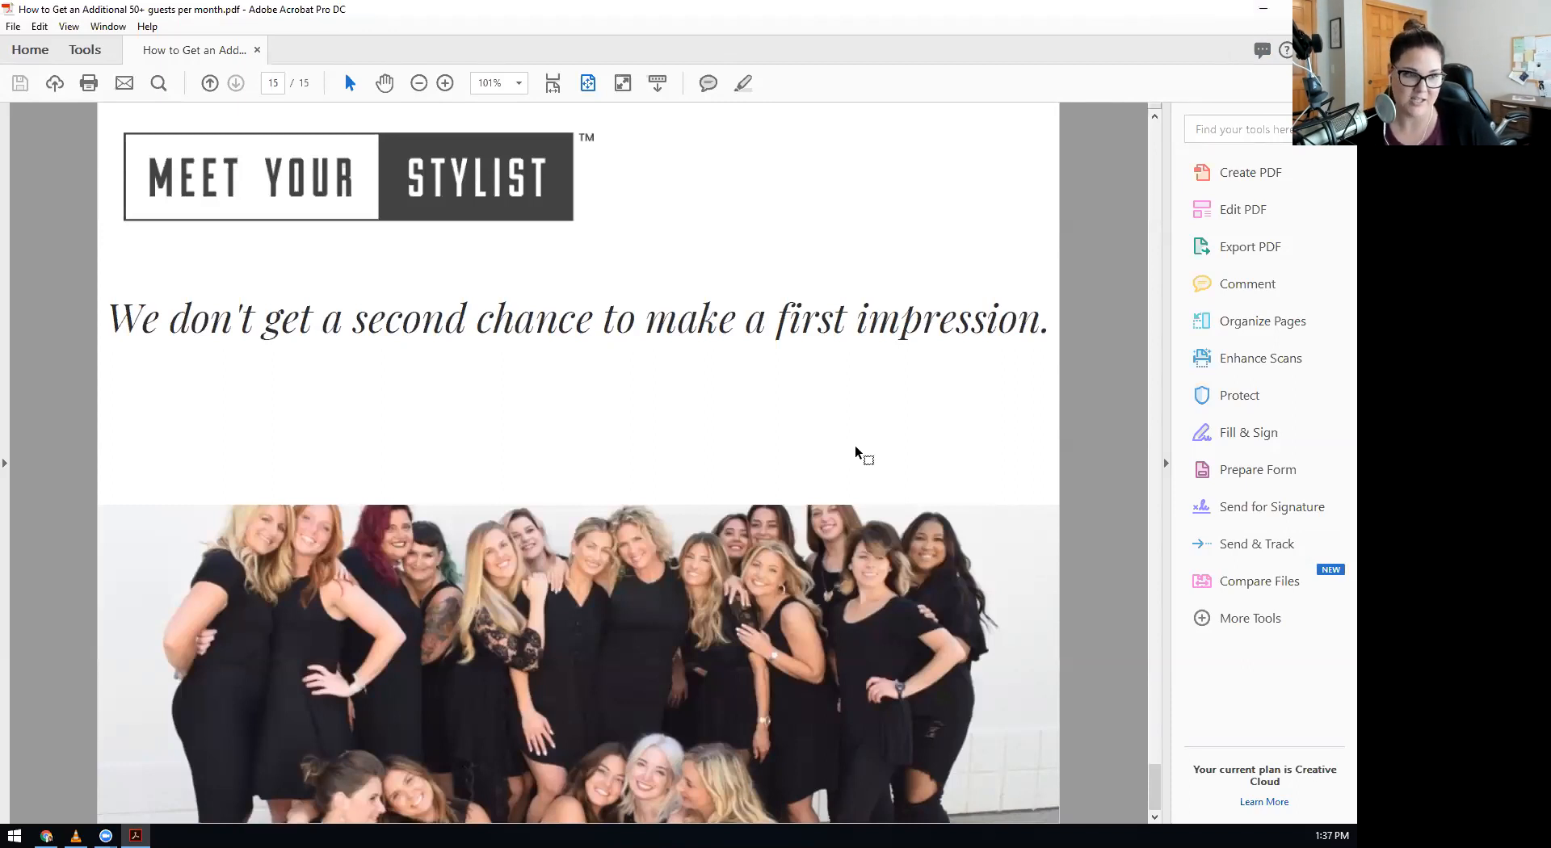
mouse_move(1142, 211)
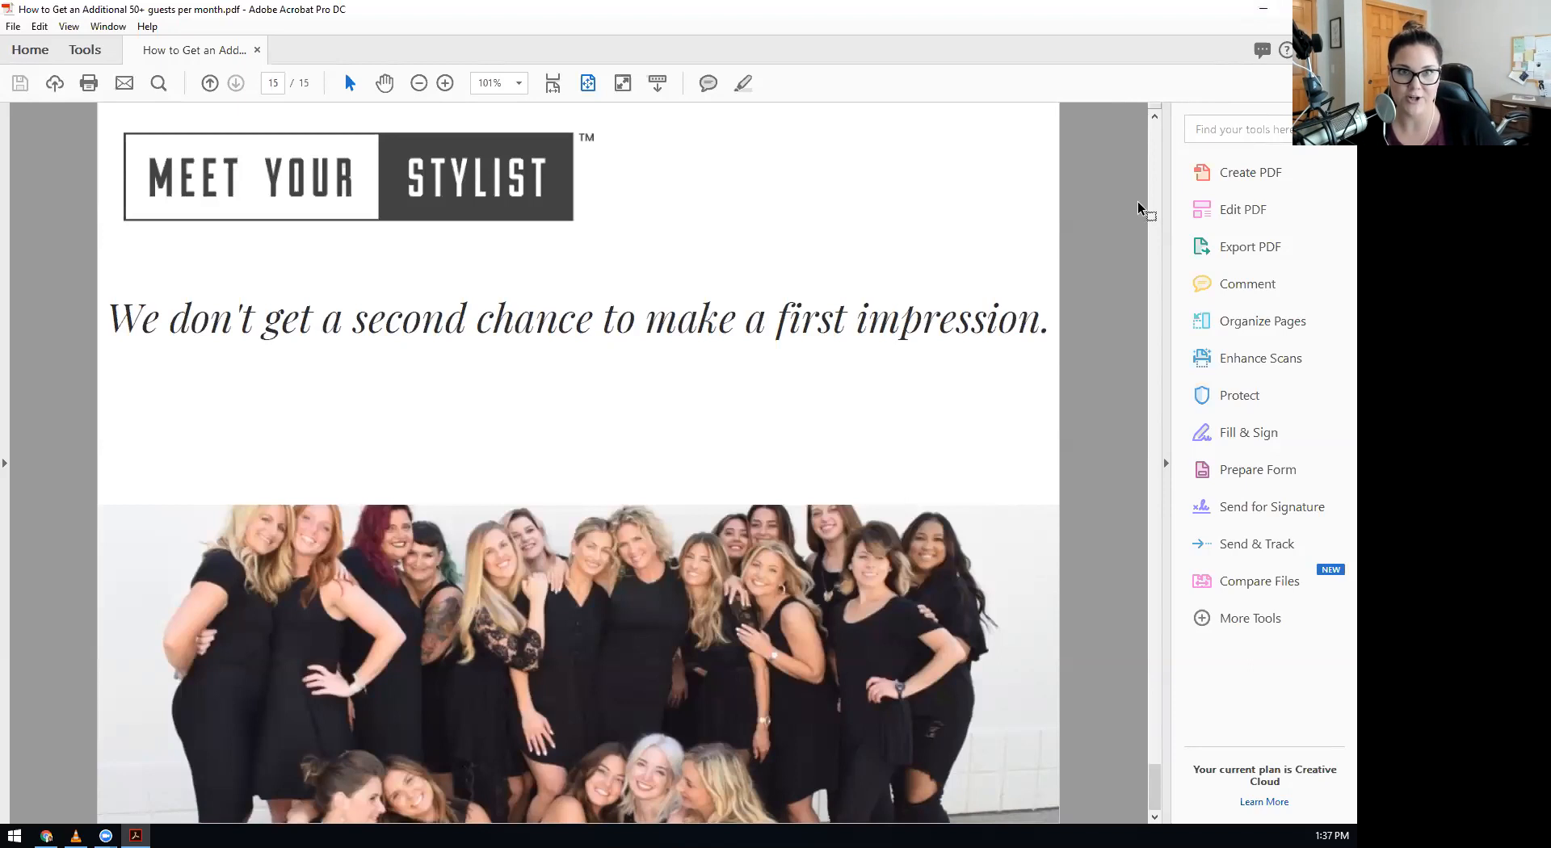
mouse_move(853, 415)
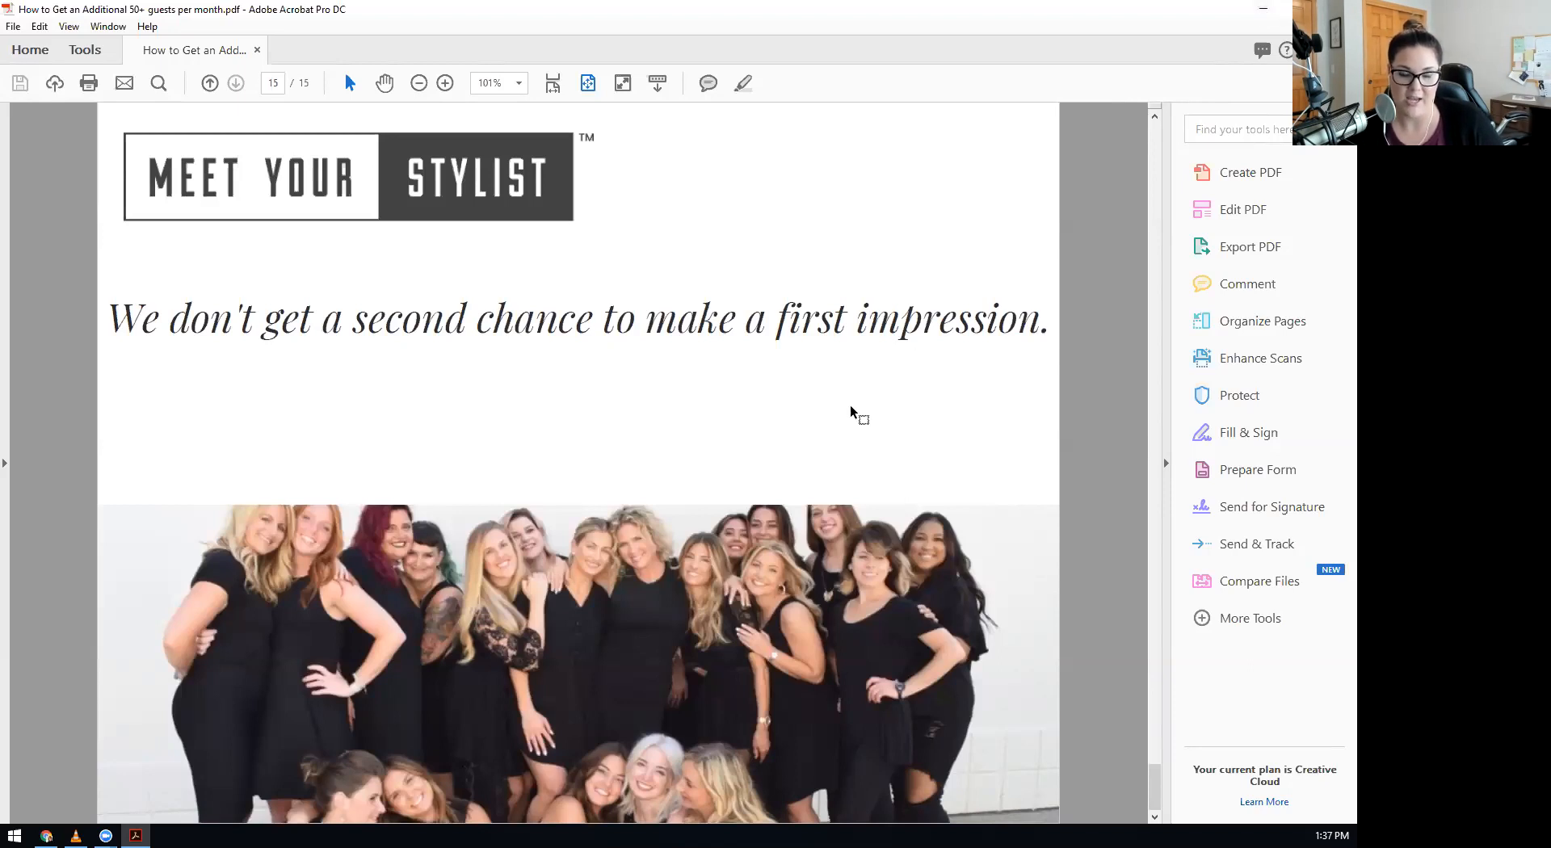
mouse_move(1116, 639)
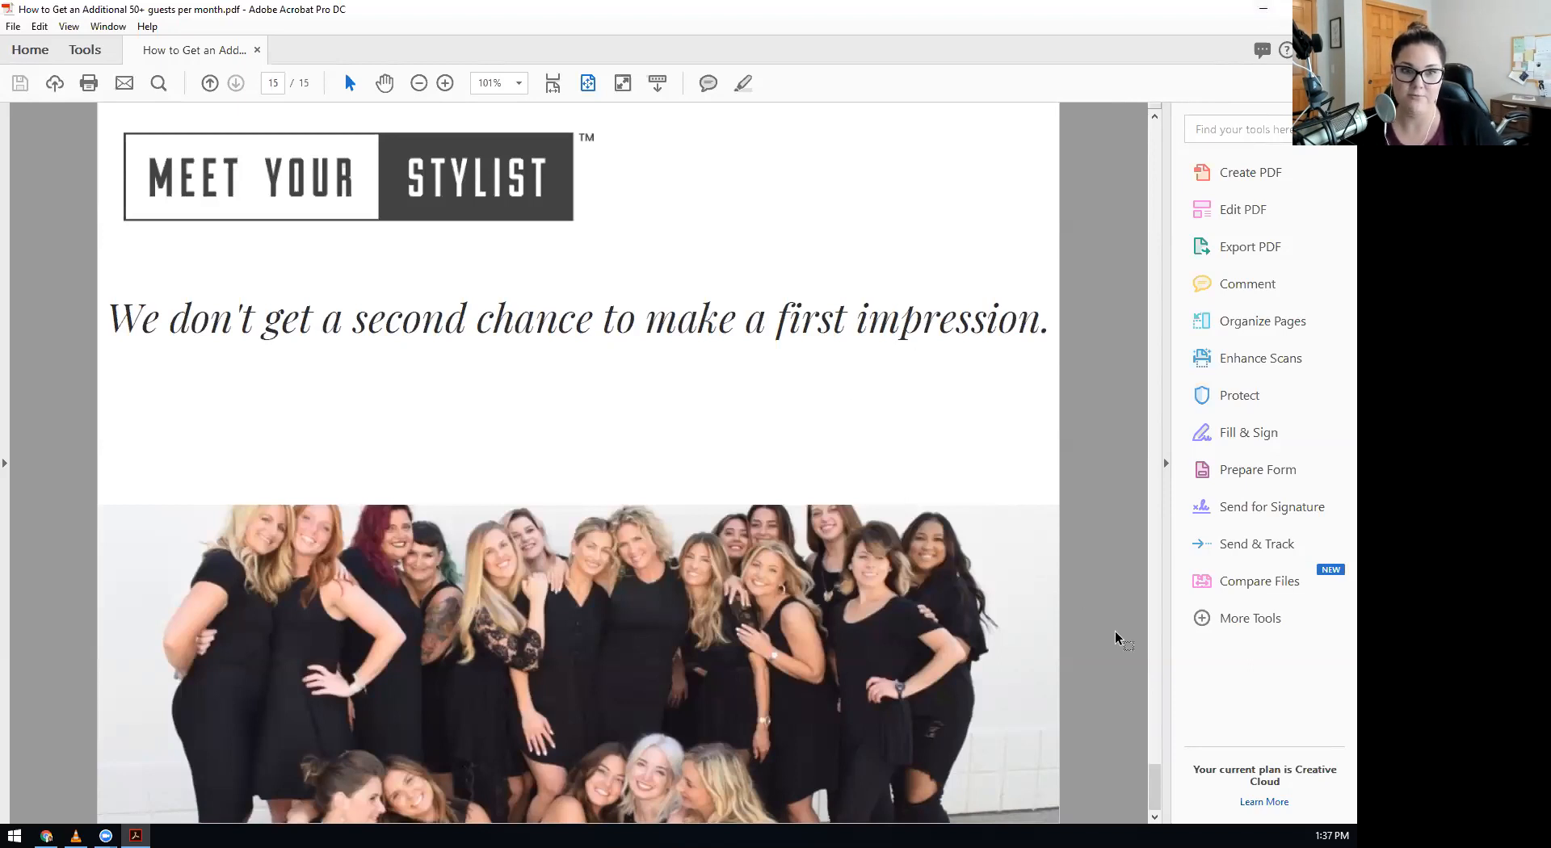
mouse_move(826, 524)
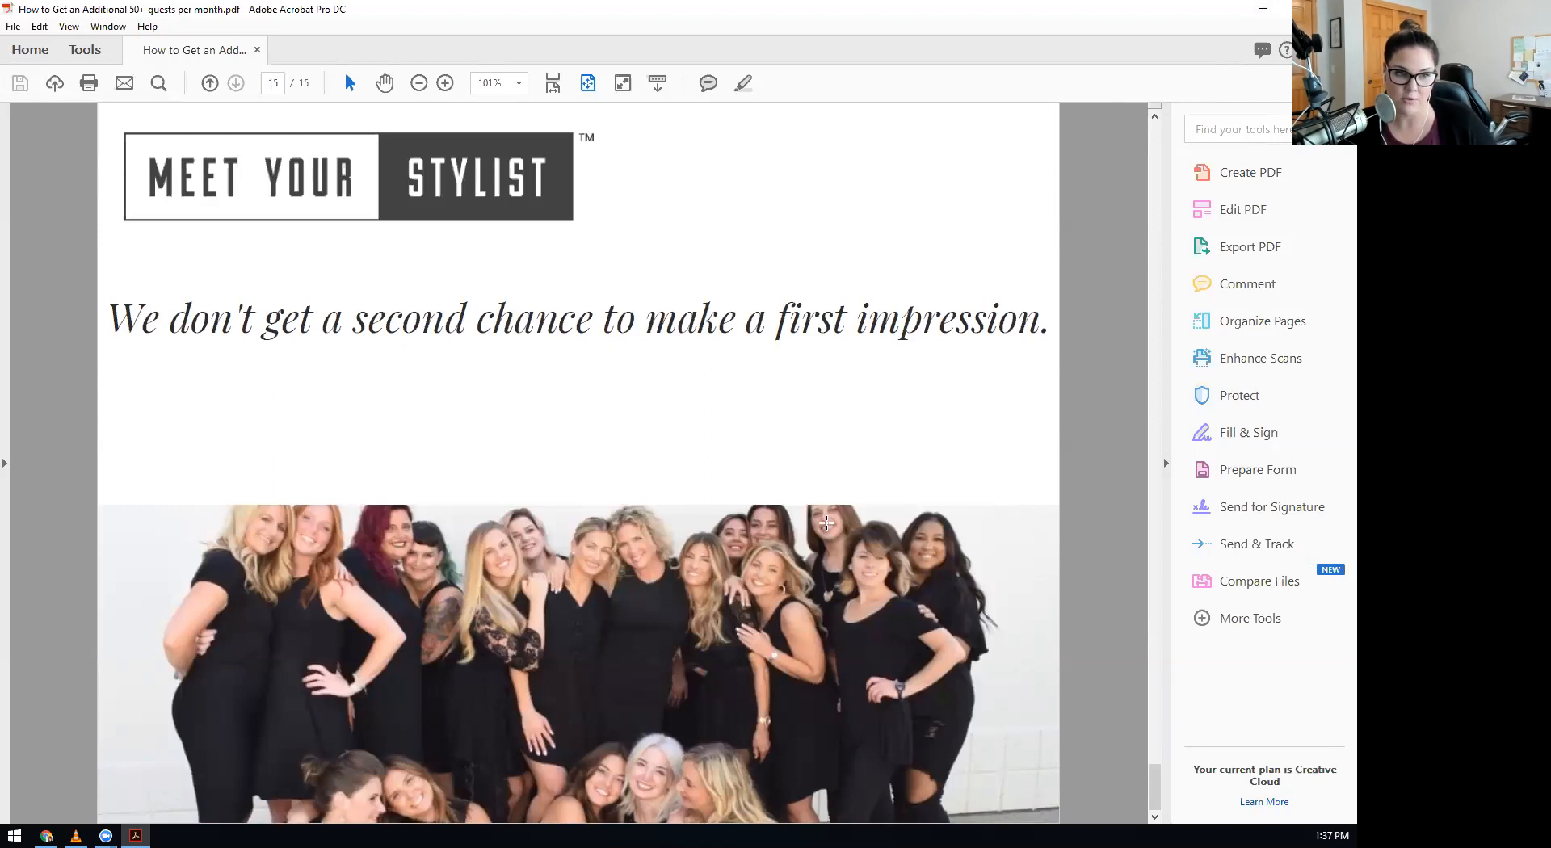
mouse_move(826, 522)
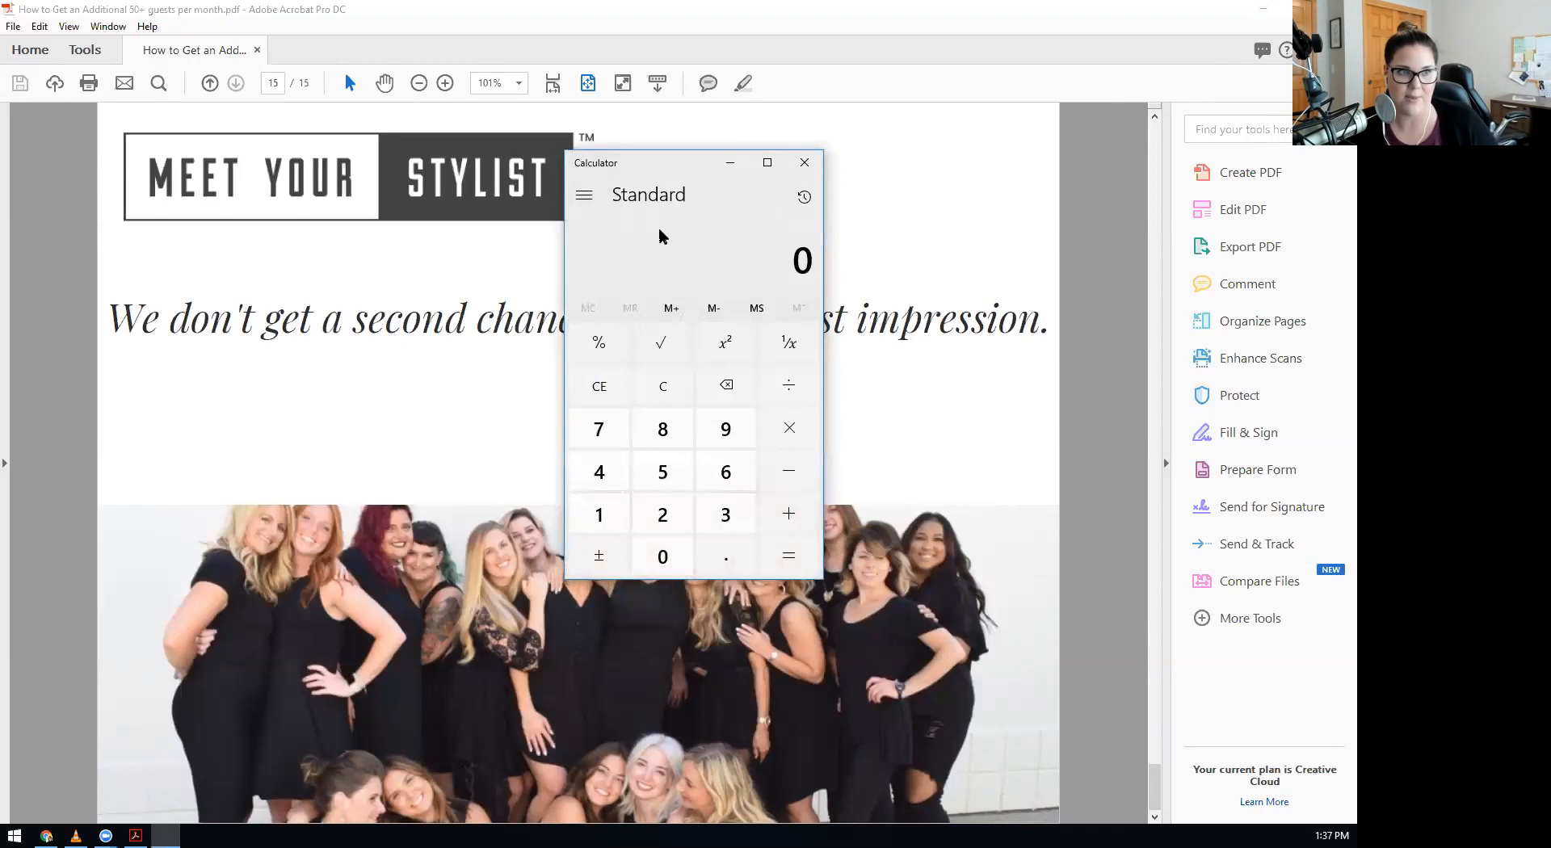
mouse_move(662, 230)
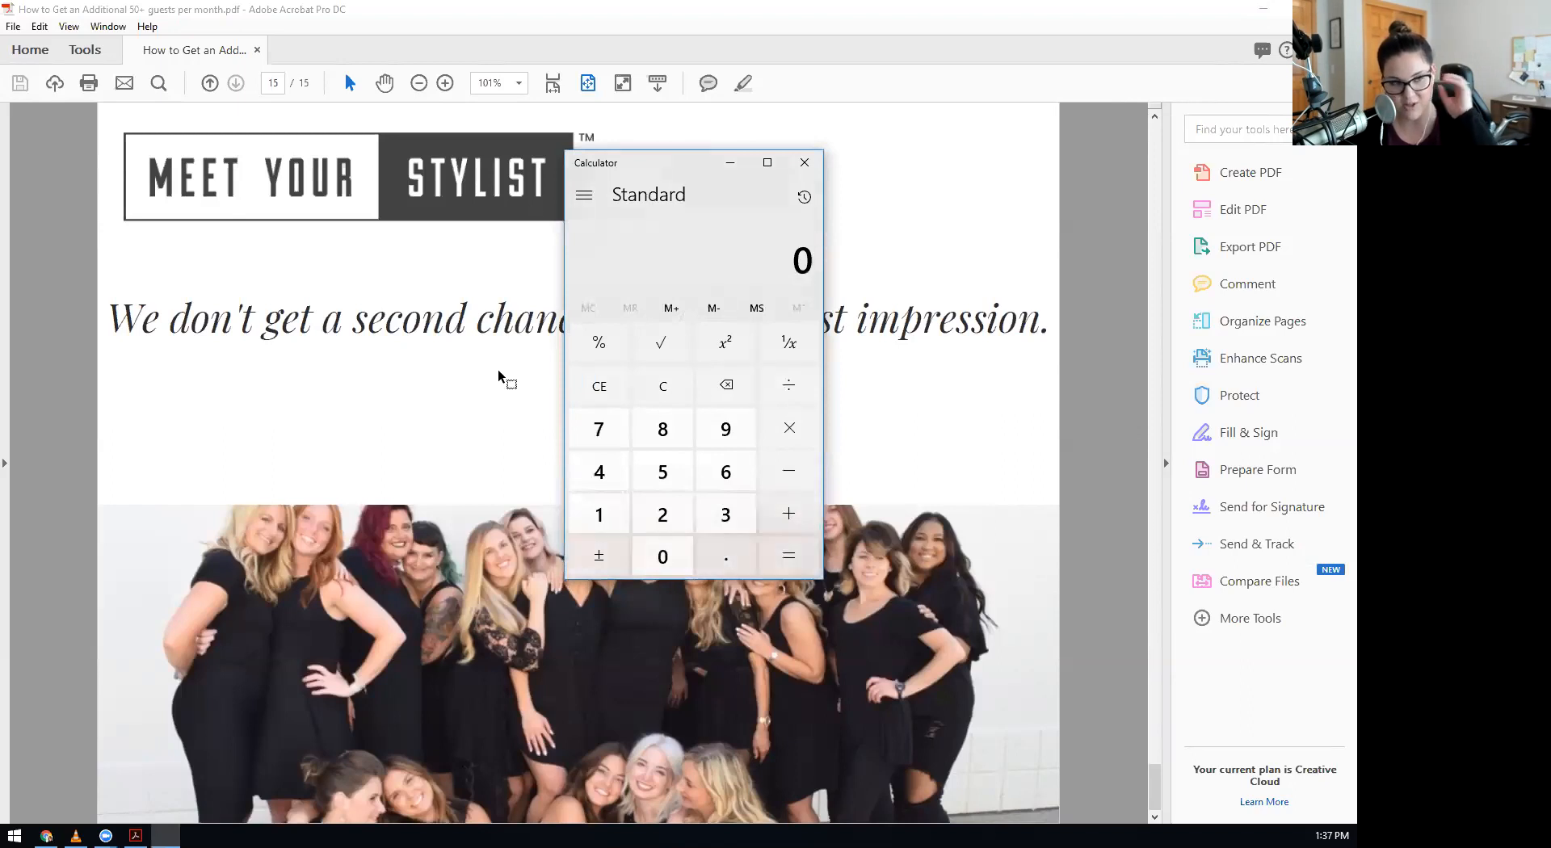
mouse_move(356, 424)
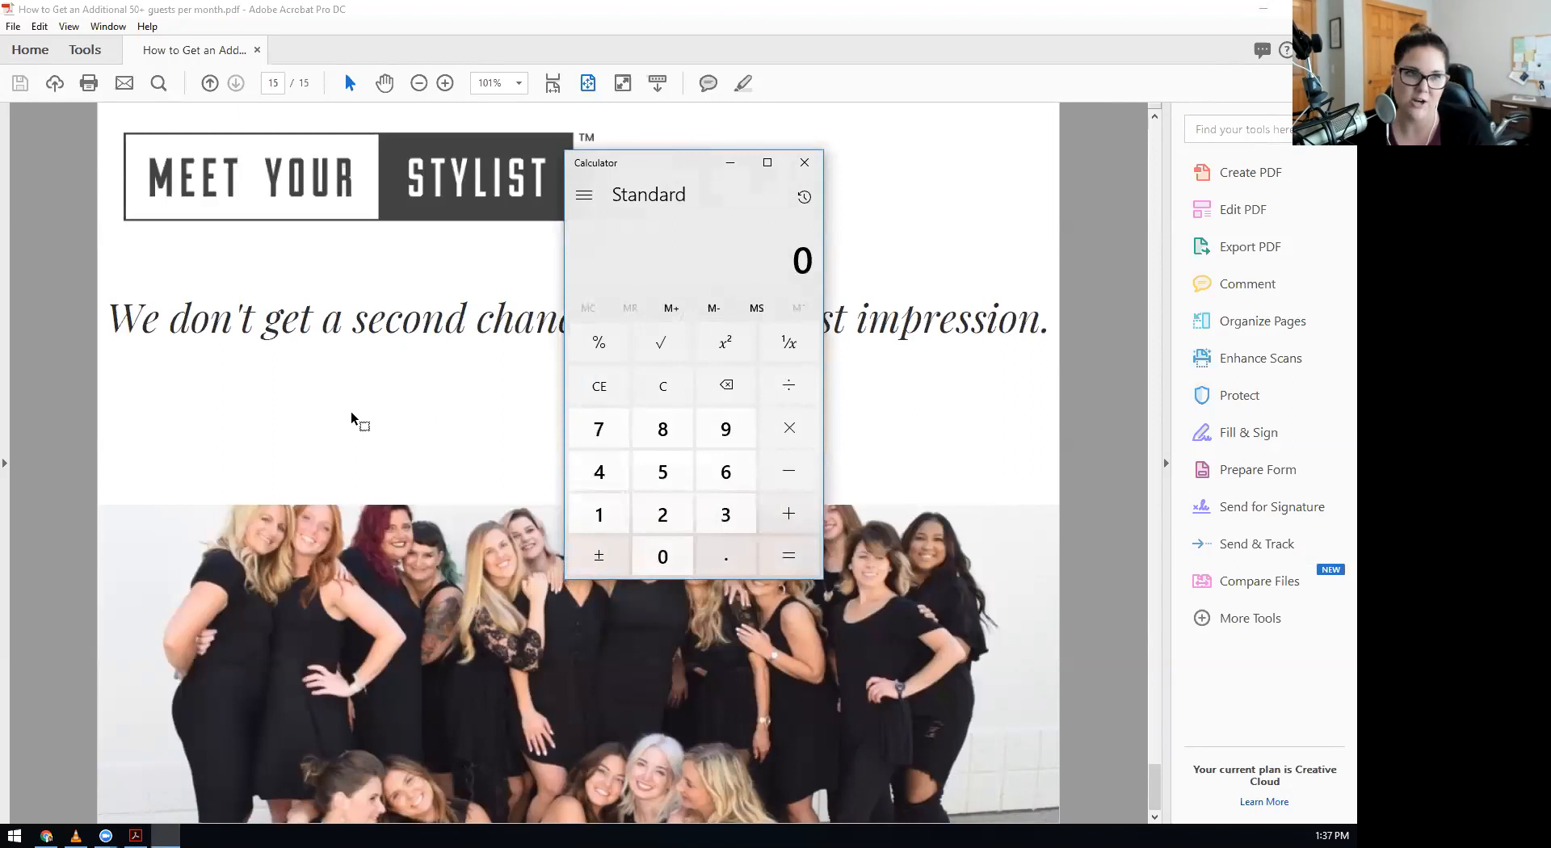
mouse_move(599, 472)
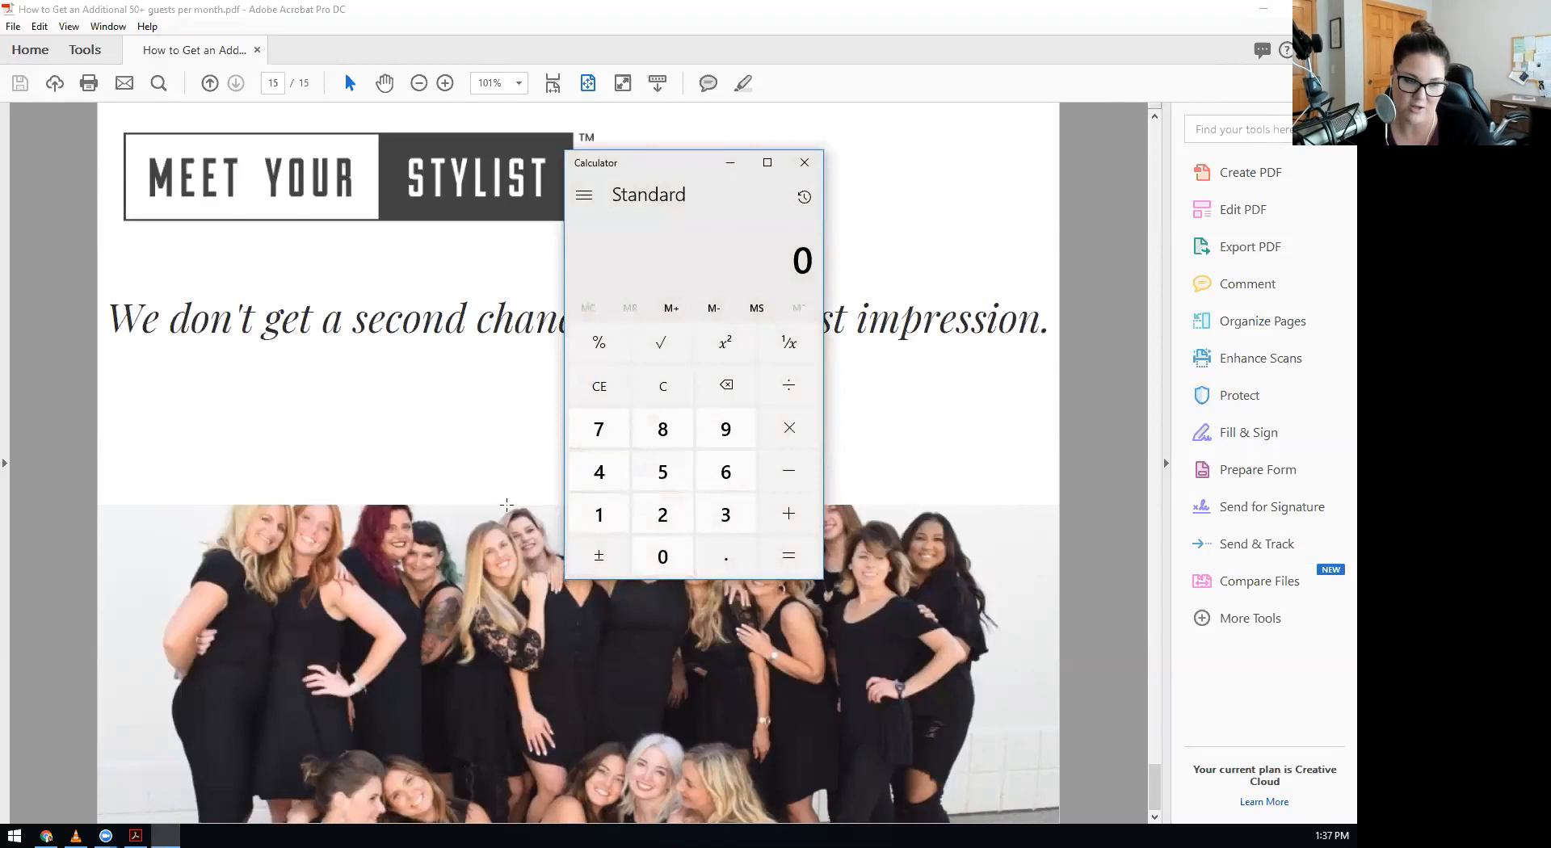
mouse_move(662, 429)
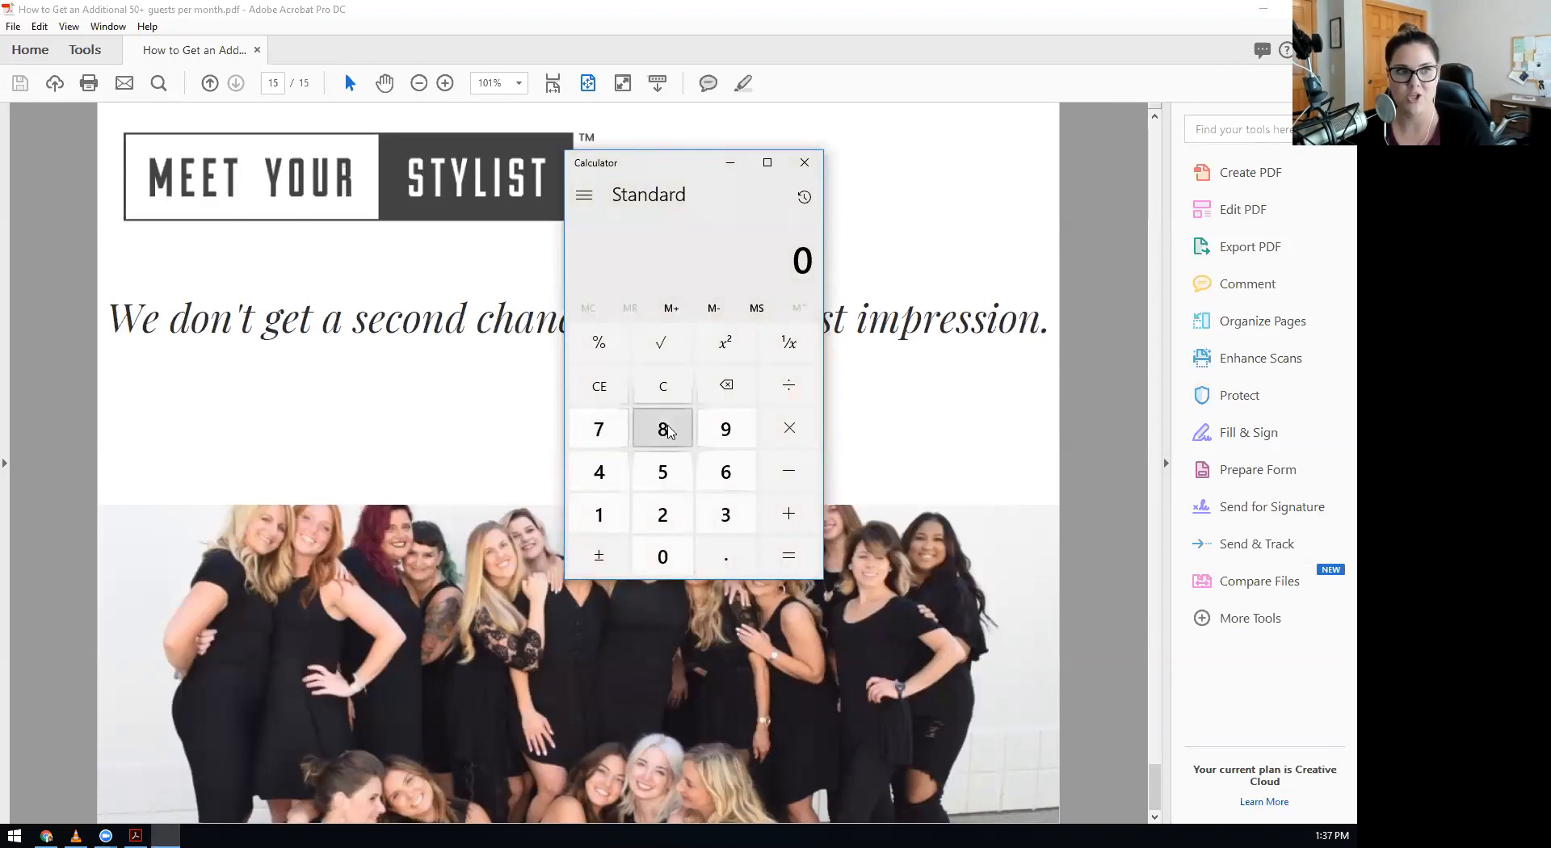
mouse_move(681, 226)
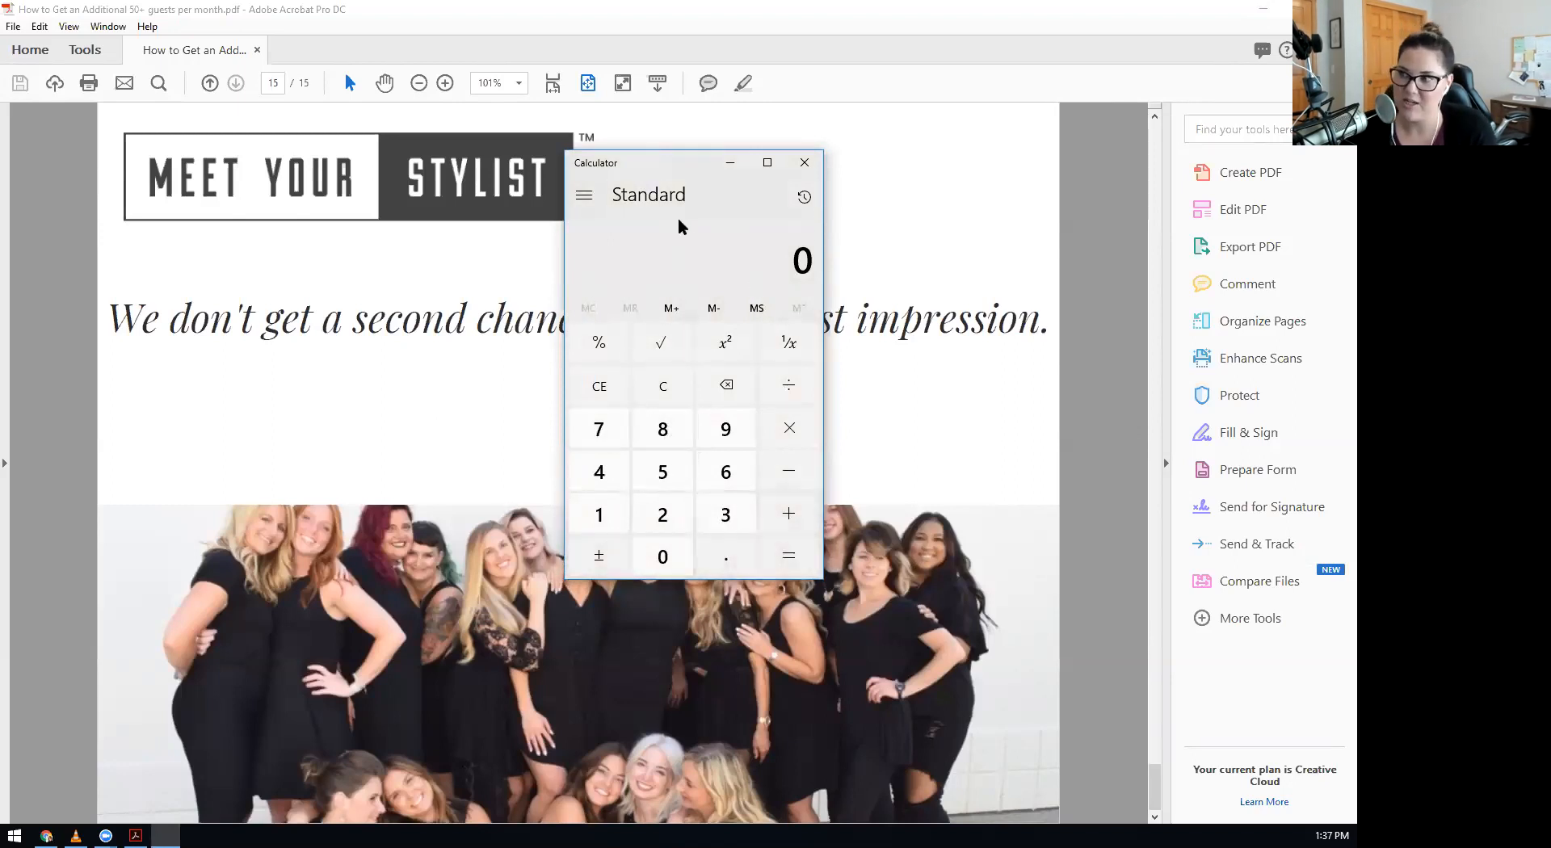
mouse_move(676, 300)
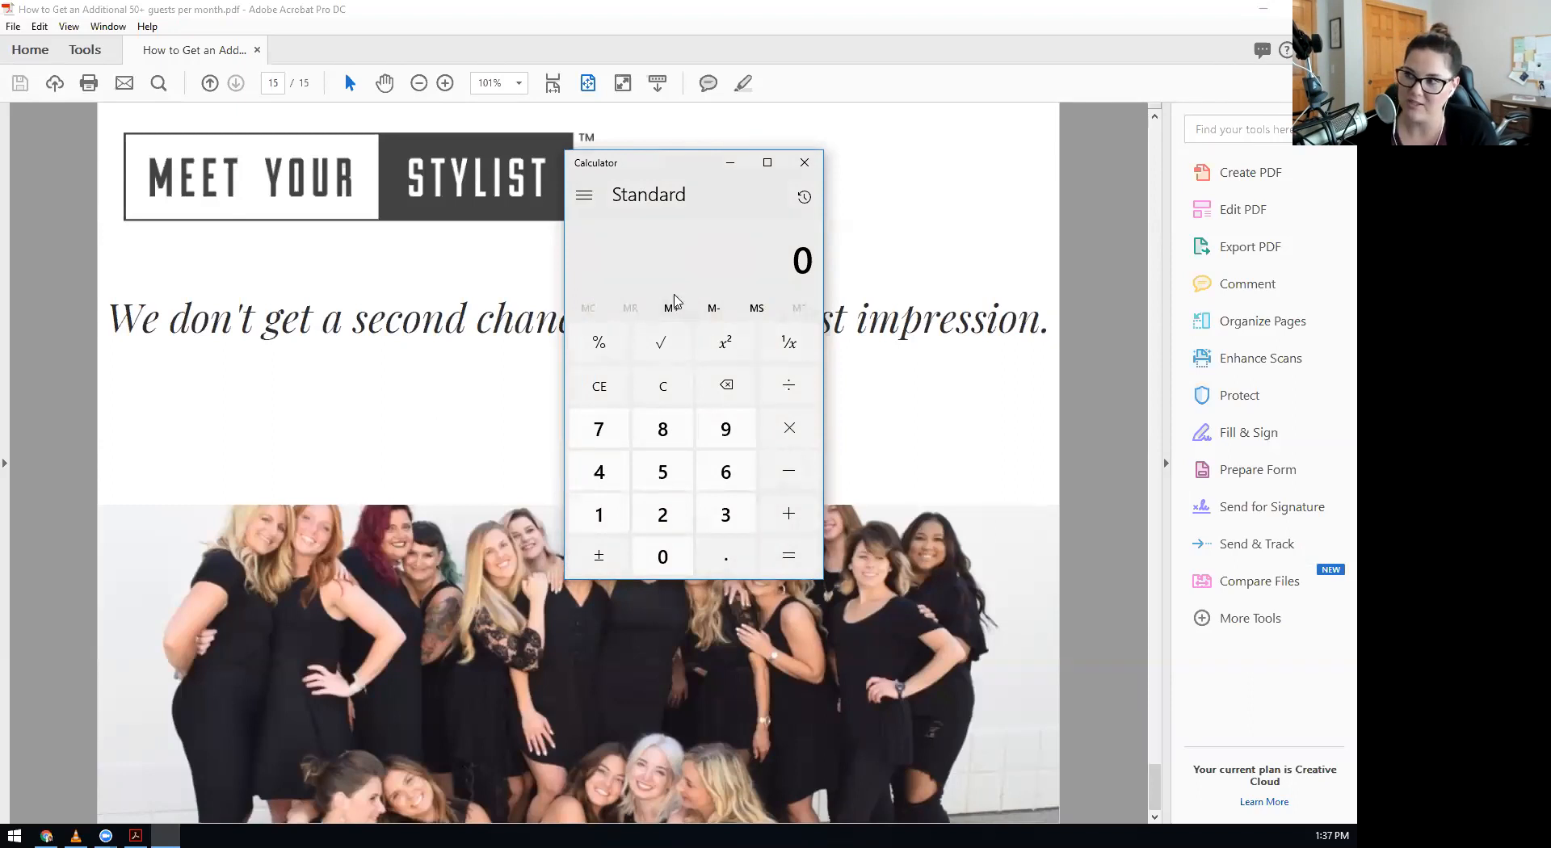
Multiply 80 by 6 to get 480 in Calculator, then subtract 197 for 283.
click(662, 428)
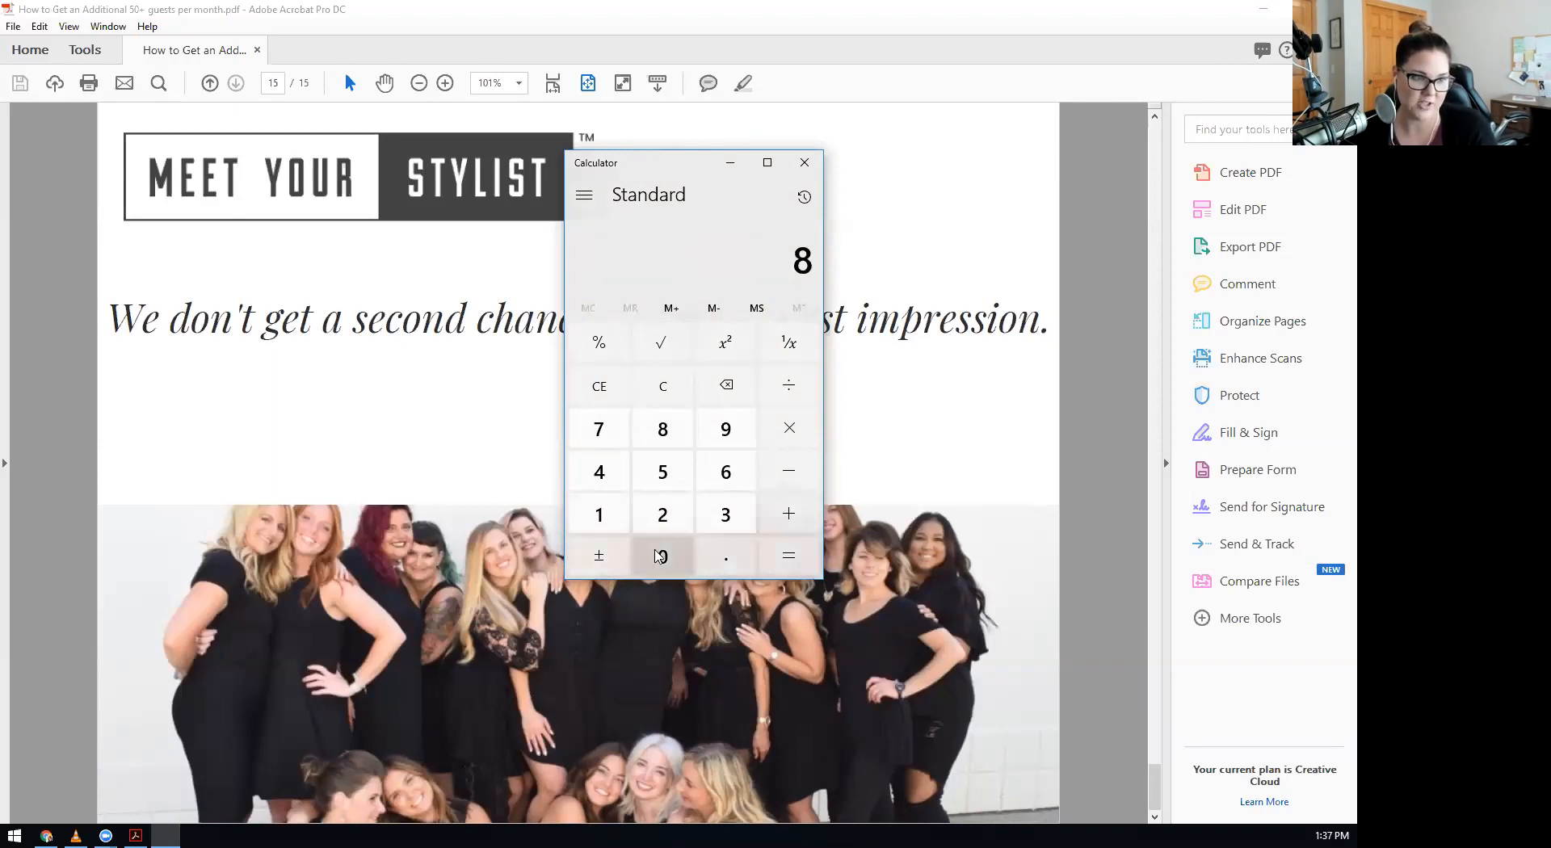
click(662, 556)
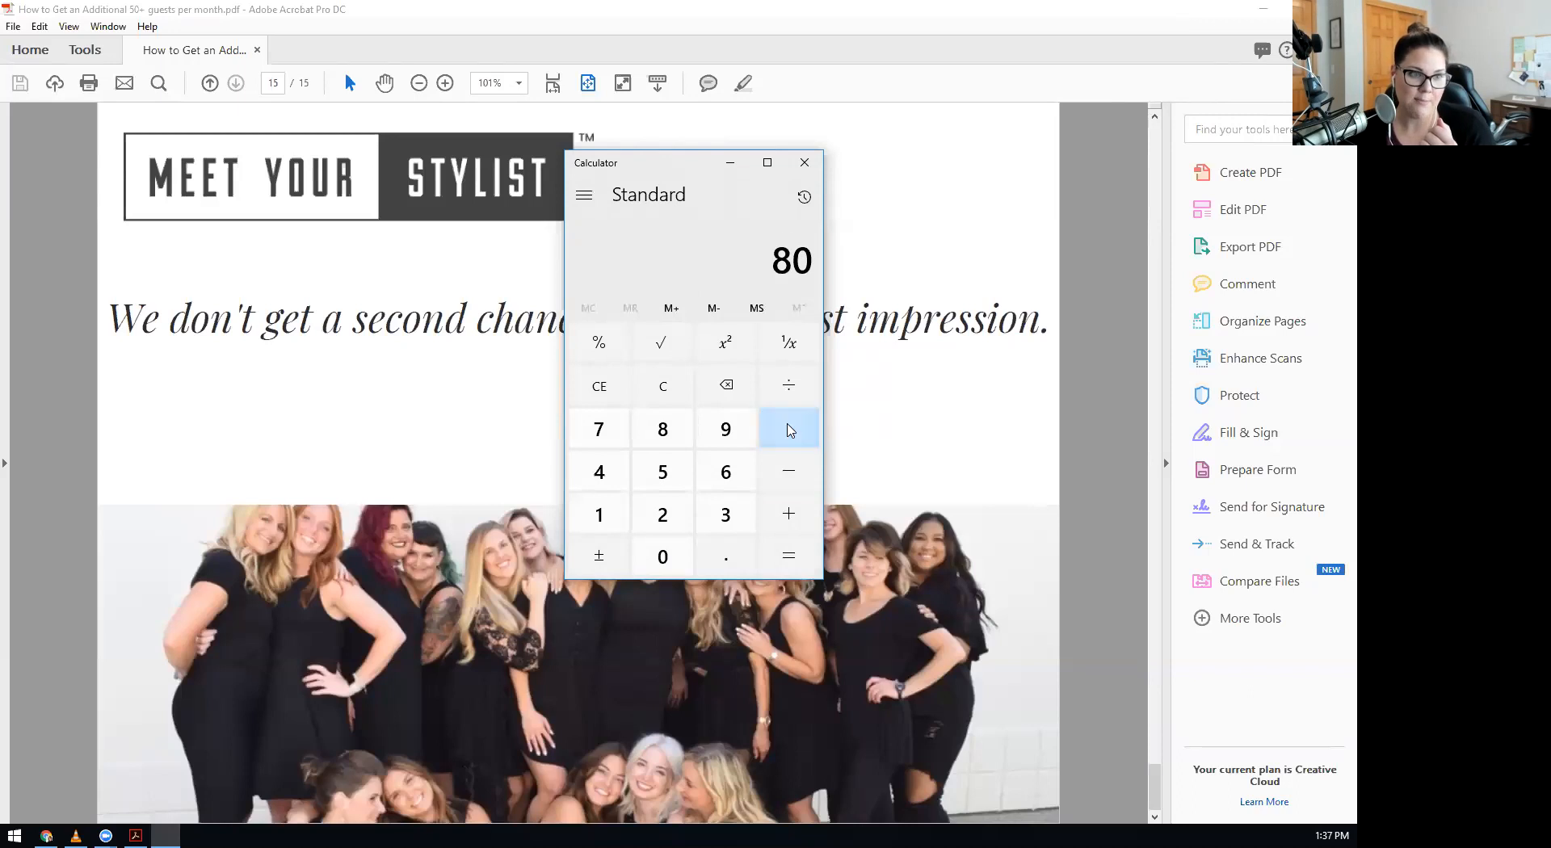
click(789, 428)
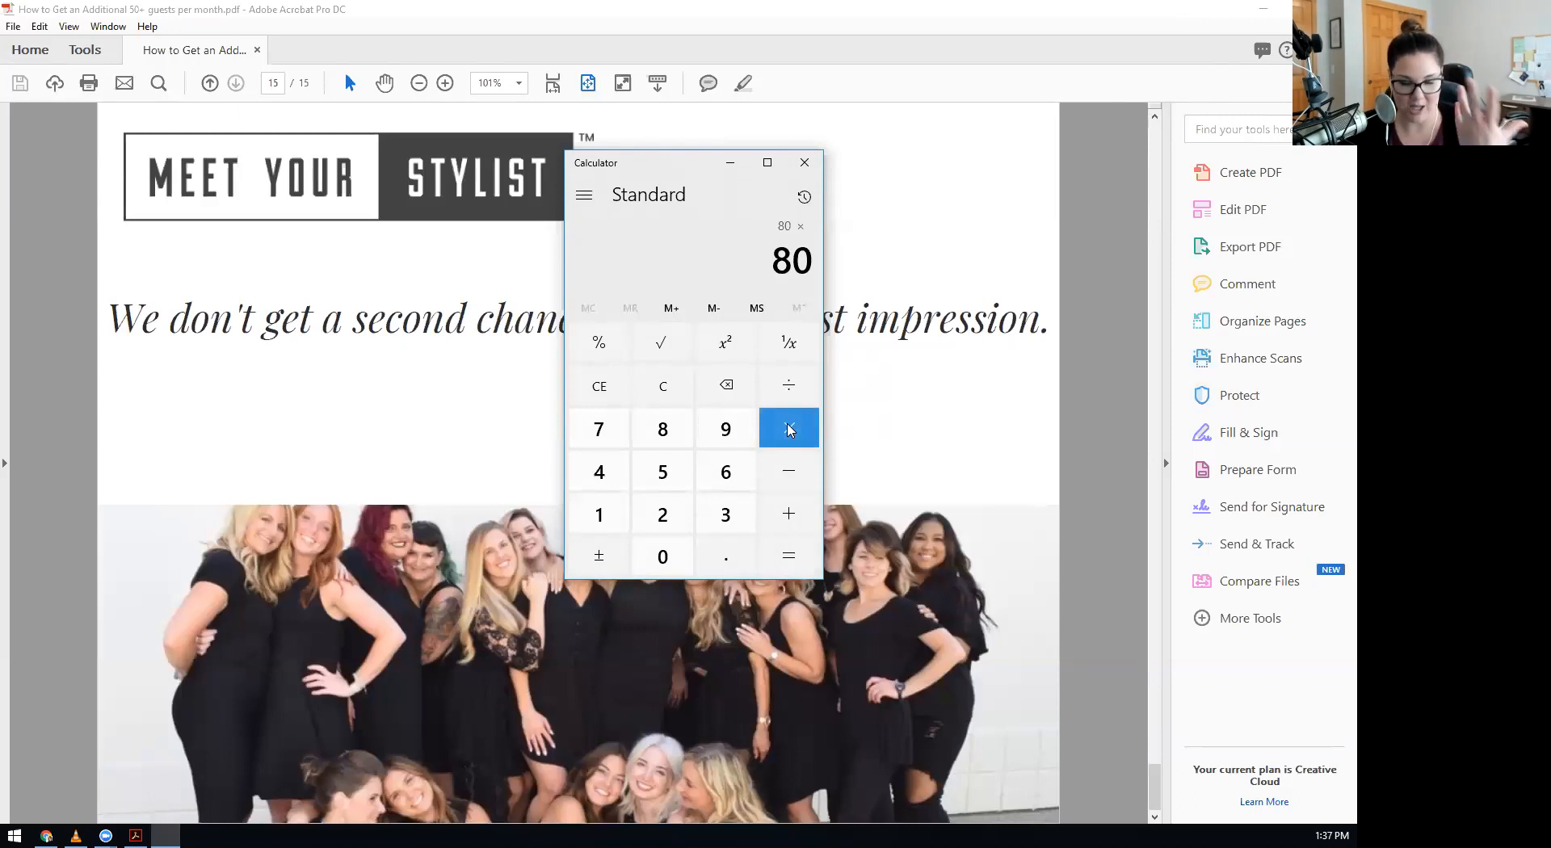
mouse_move(662, 472)
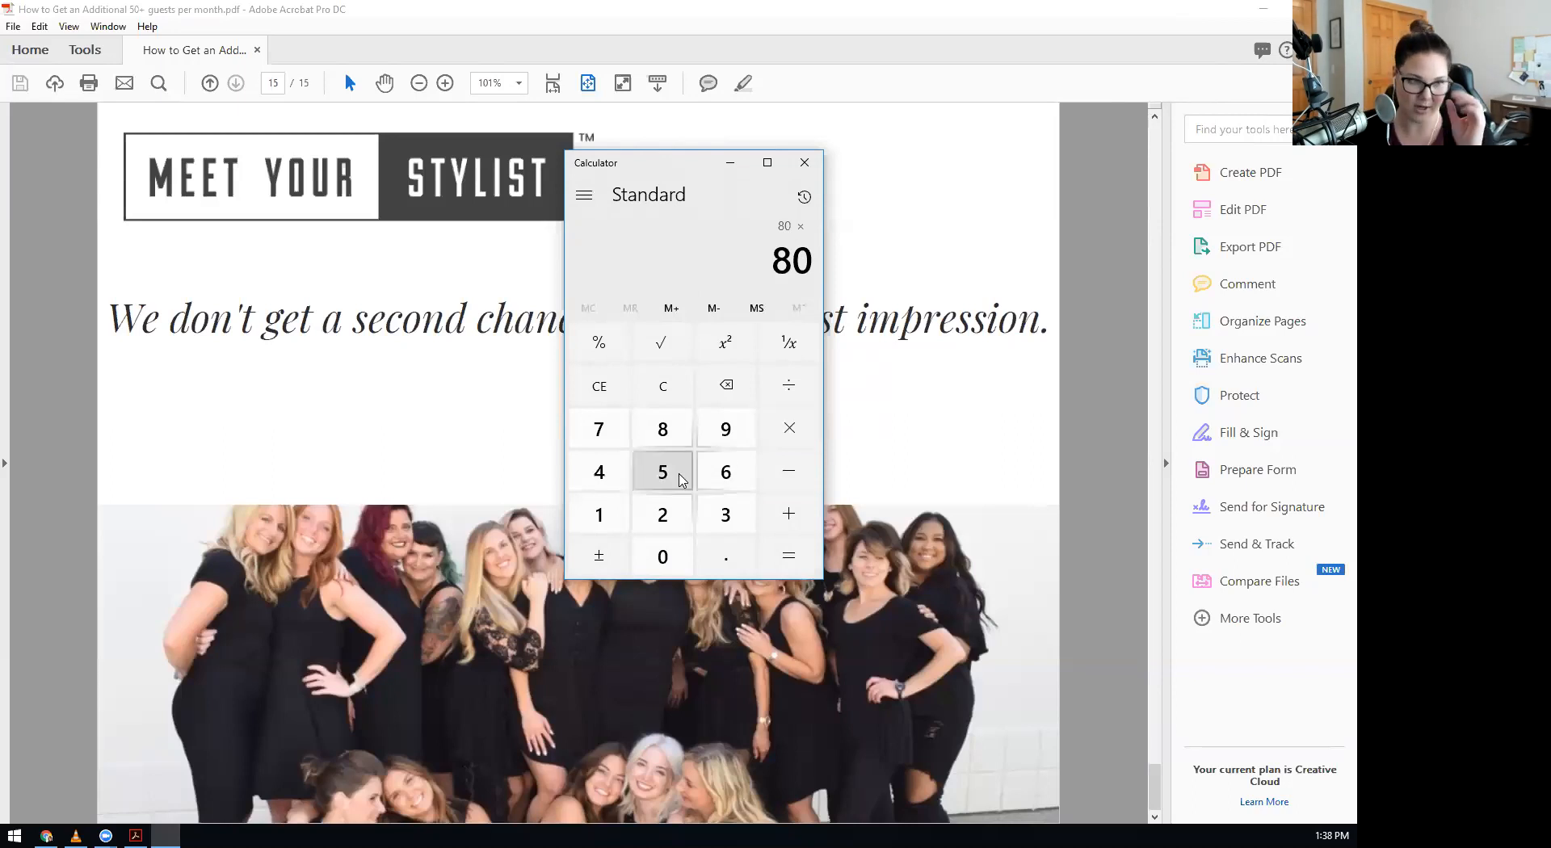
mouse_move(725, 472)
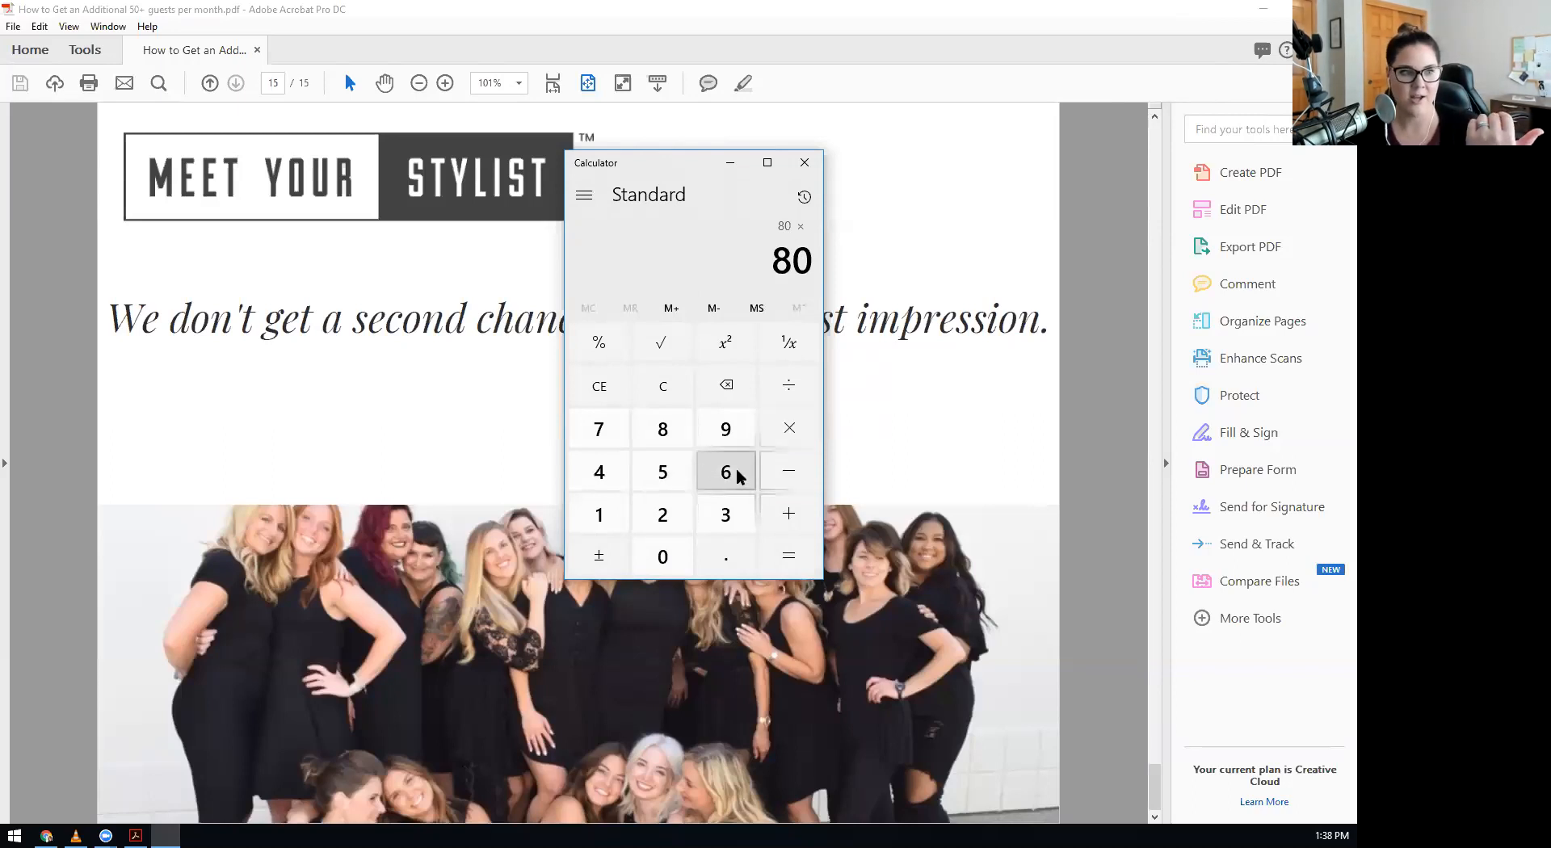
click(726, 471)
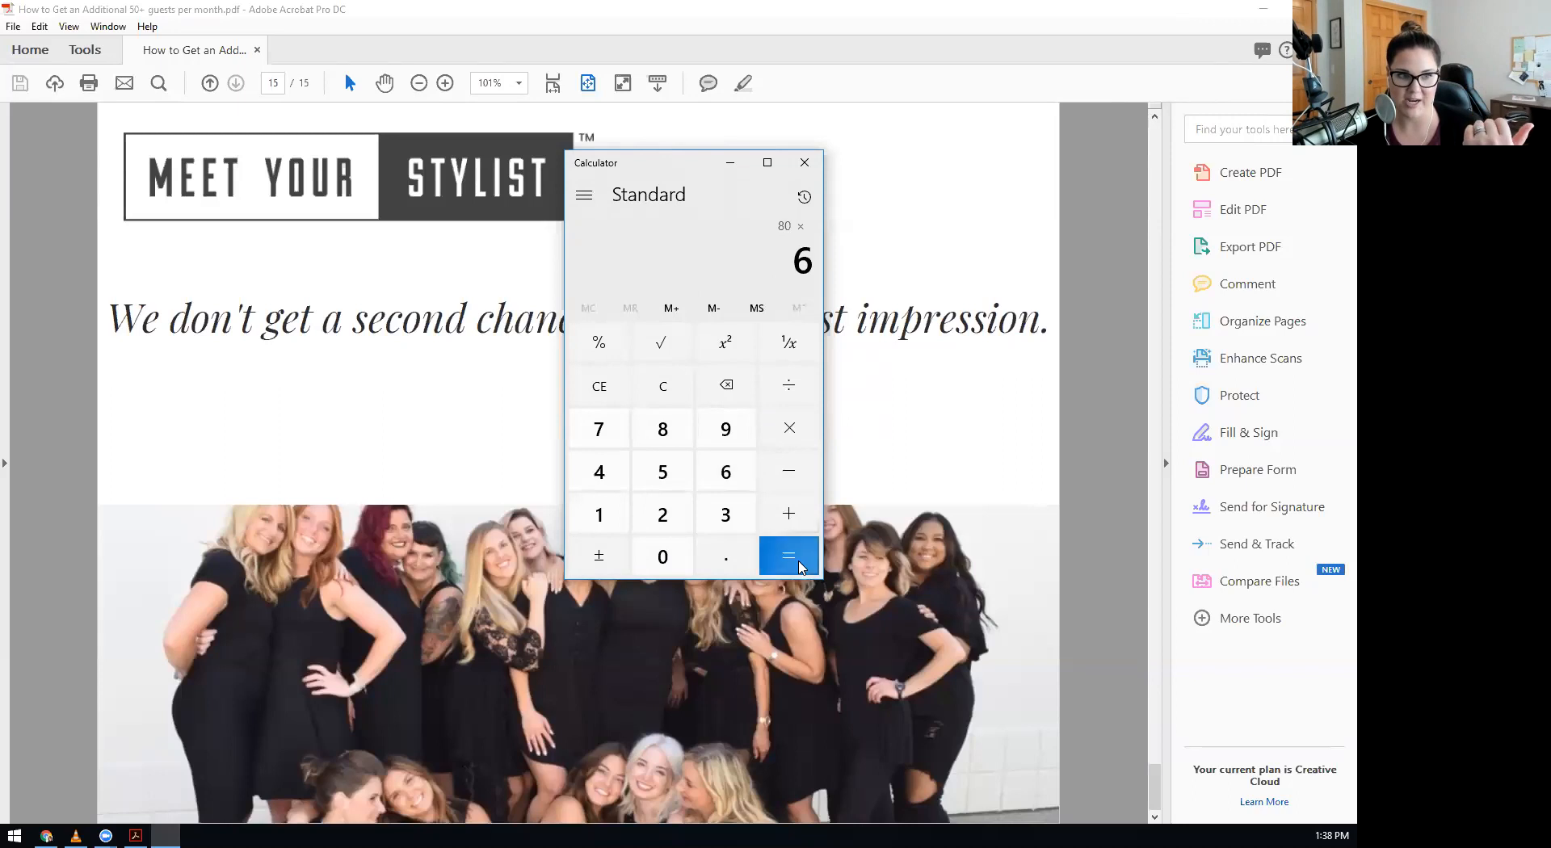
click(789, 556)
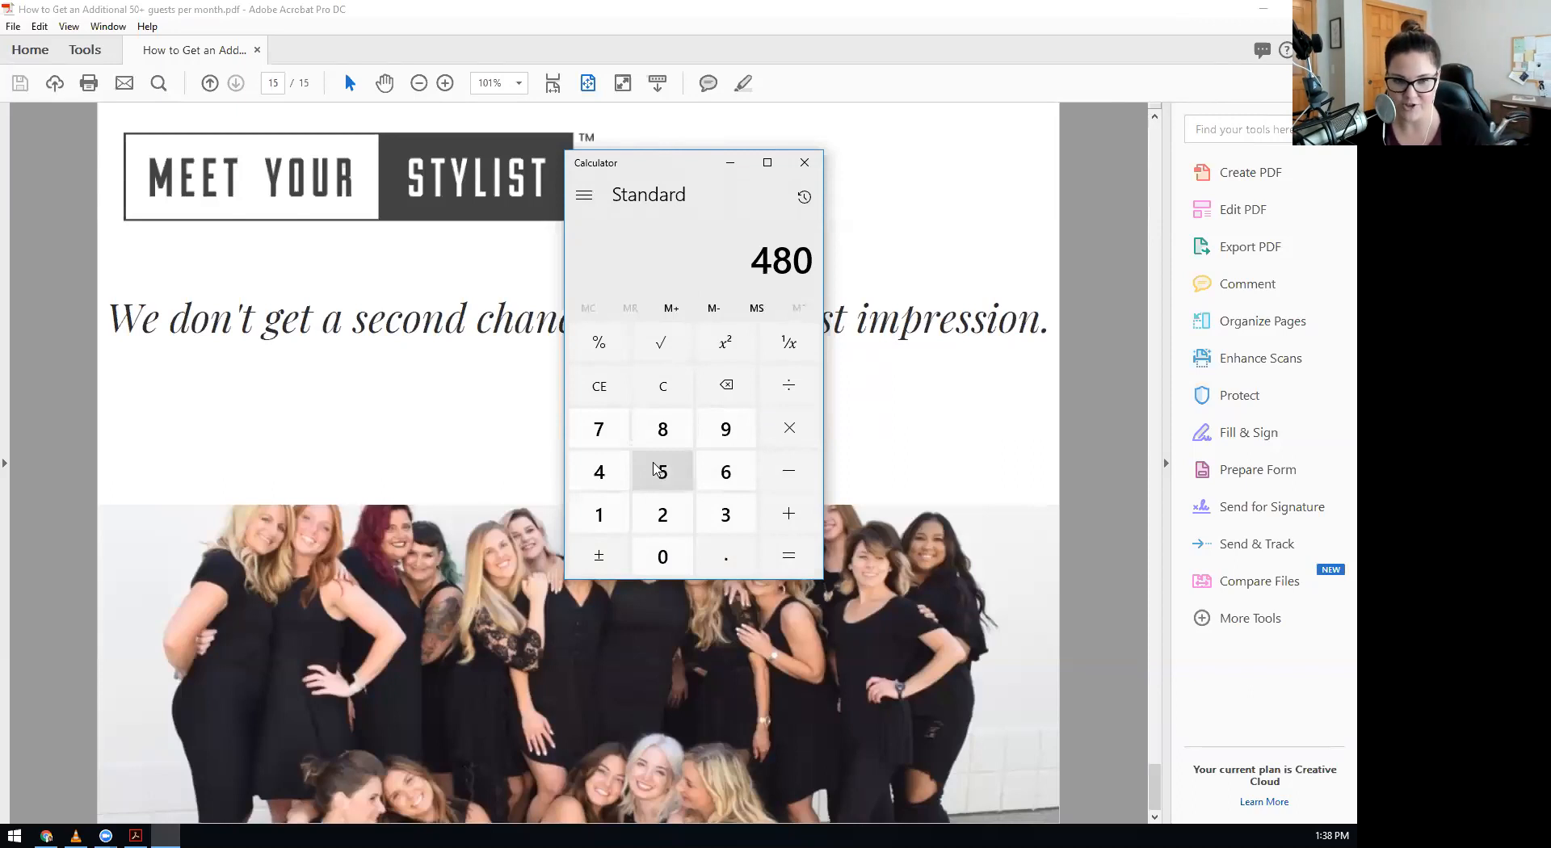
mouse_move(652, 486)
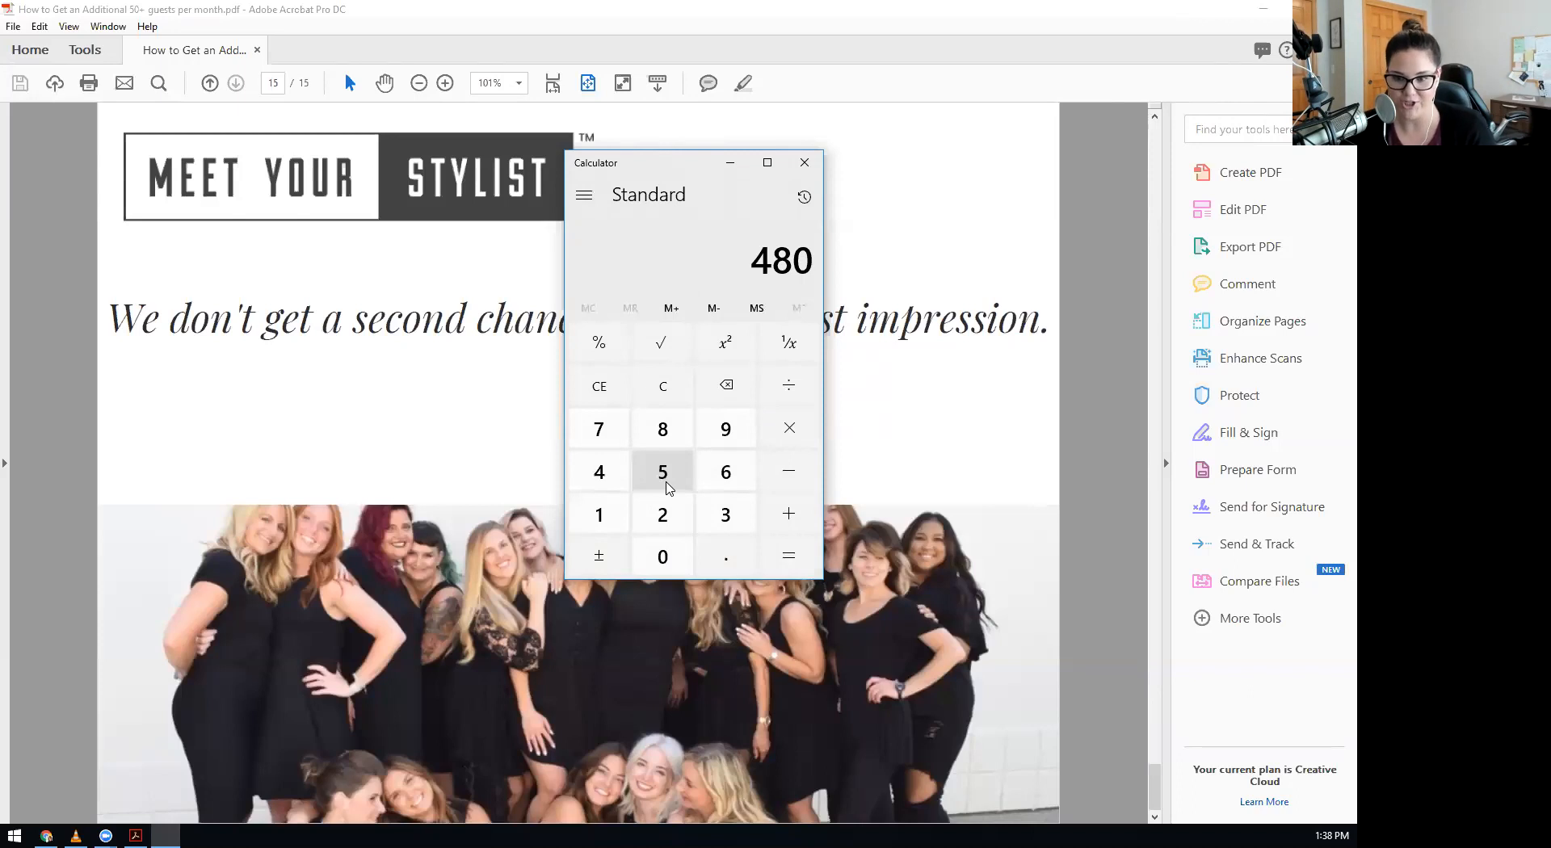
mouse_move(717, 444)
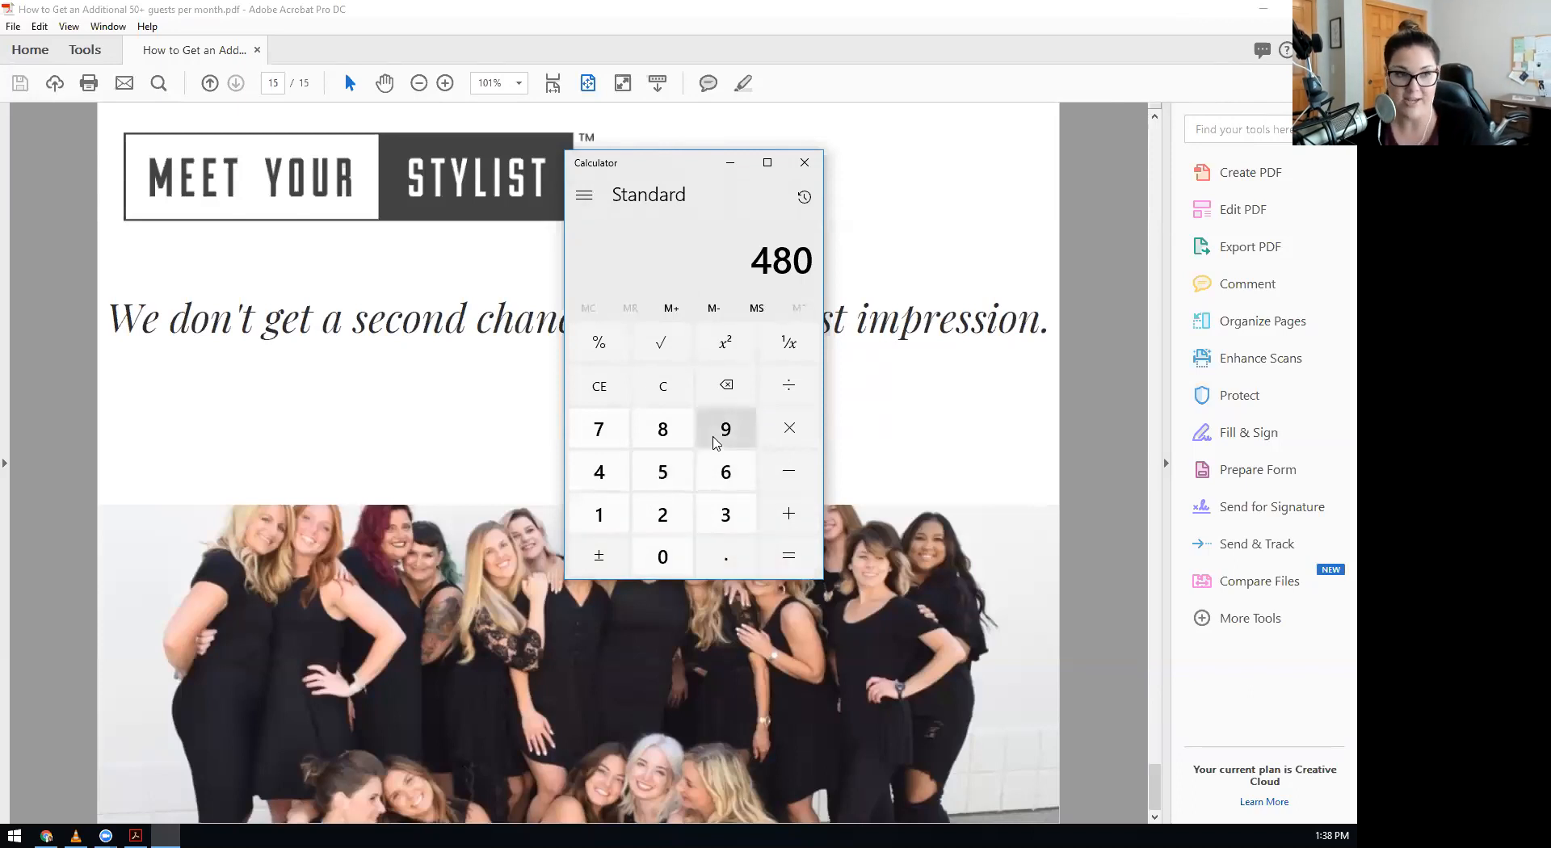
click(788, 471)
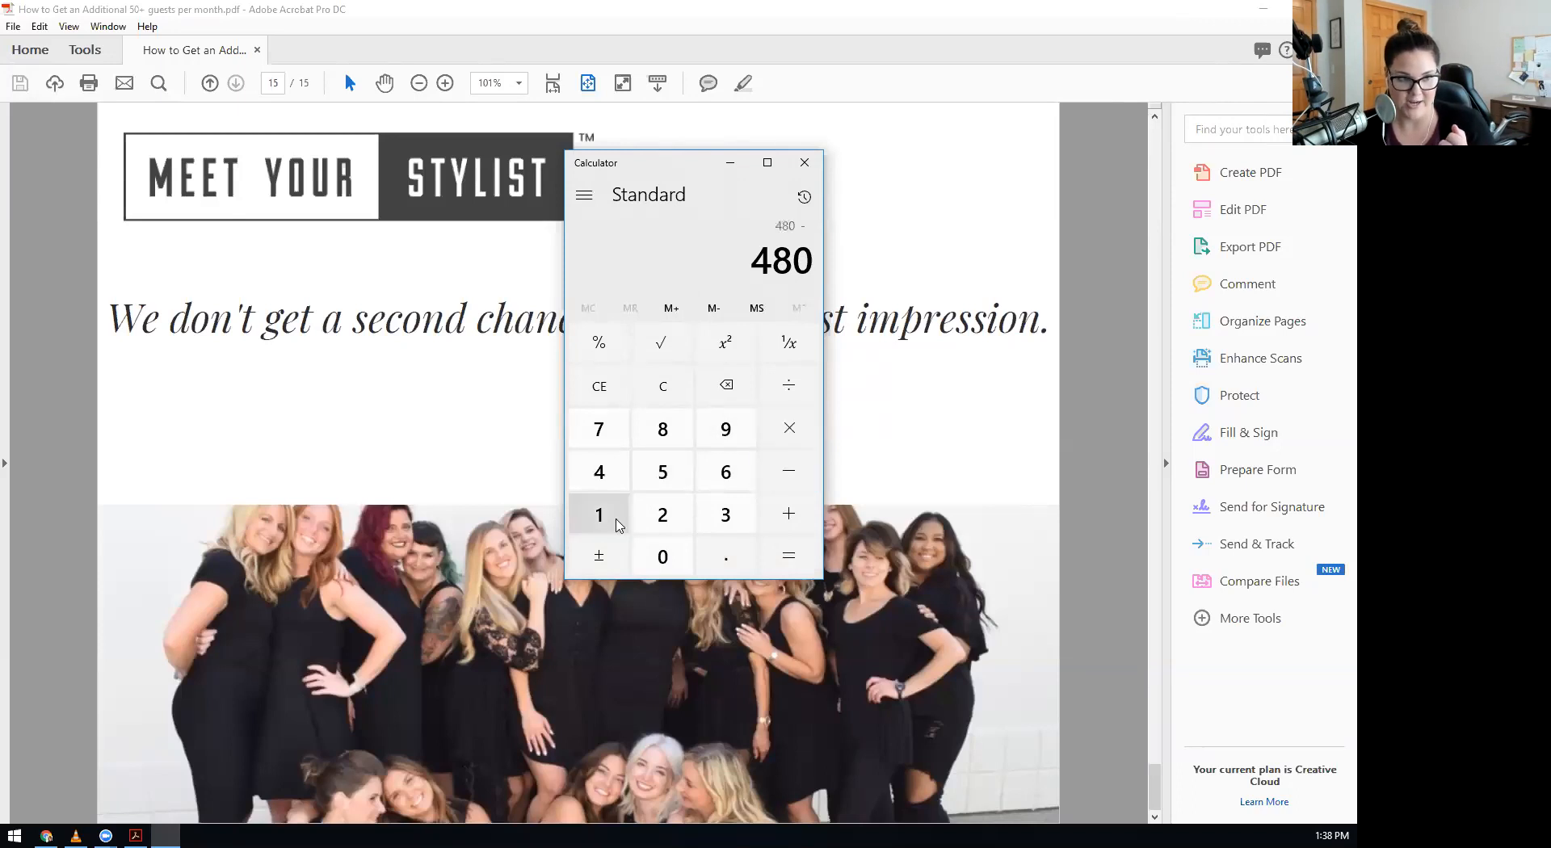
click(598, 429)
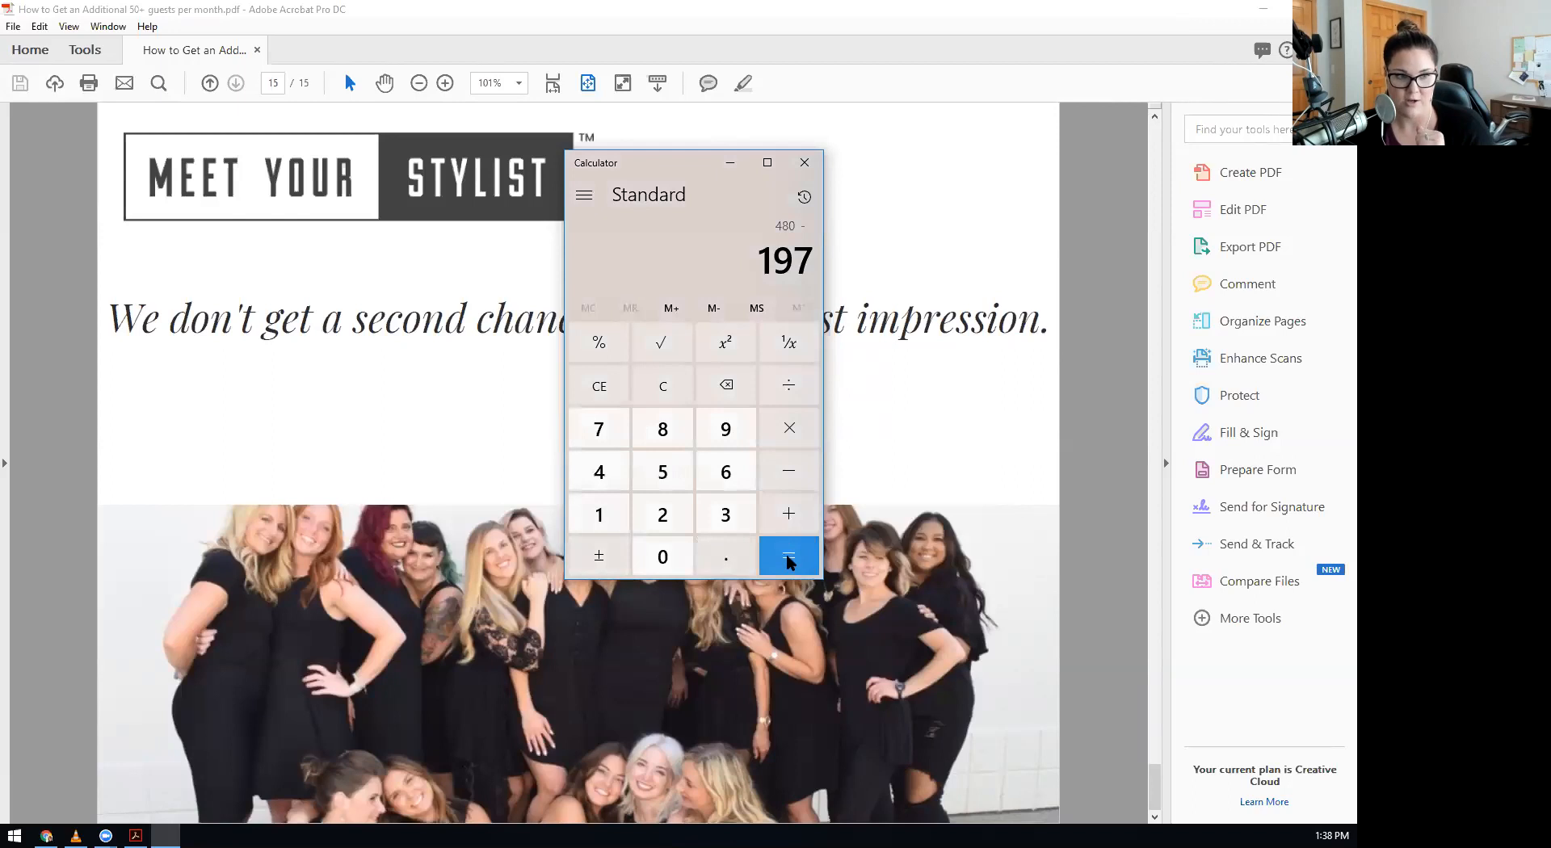
click(788, 556)
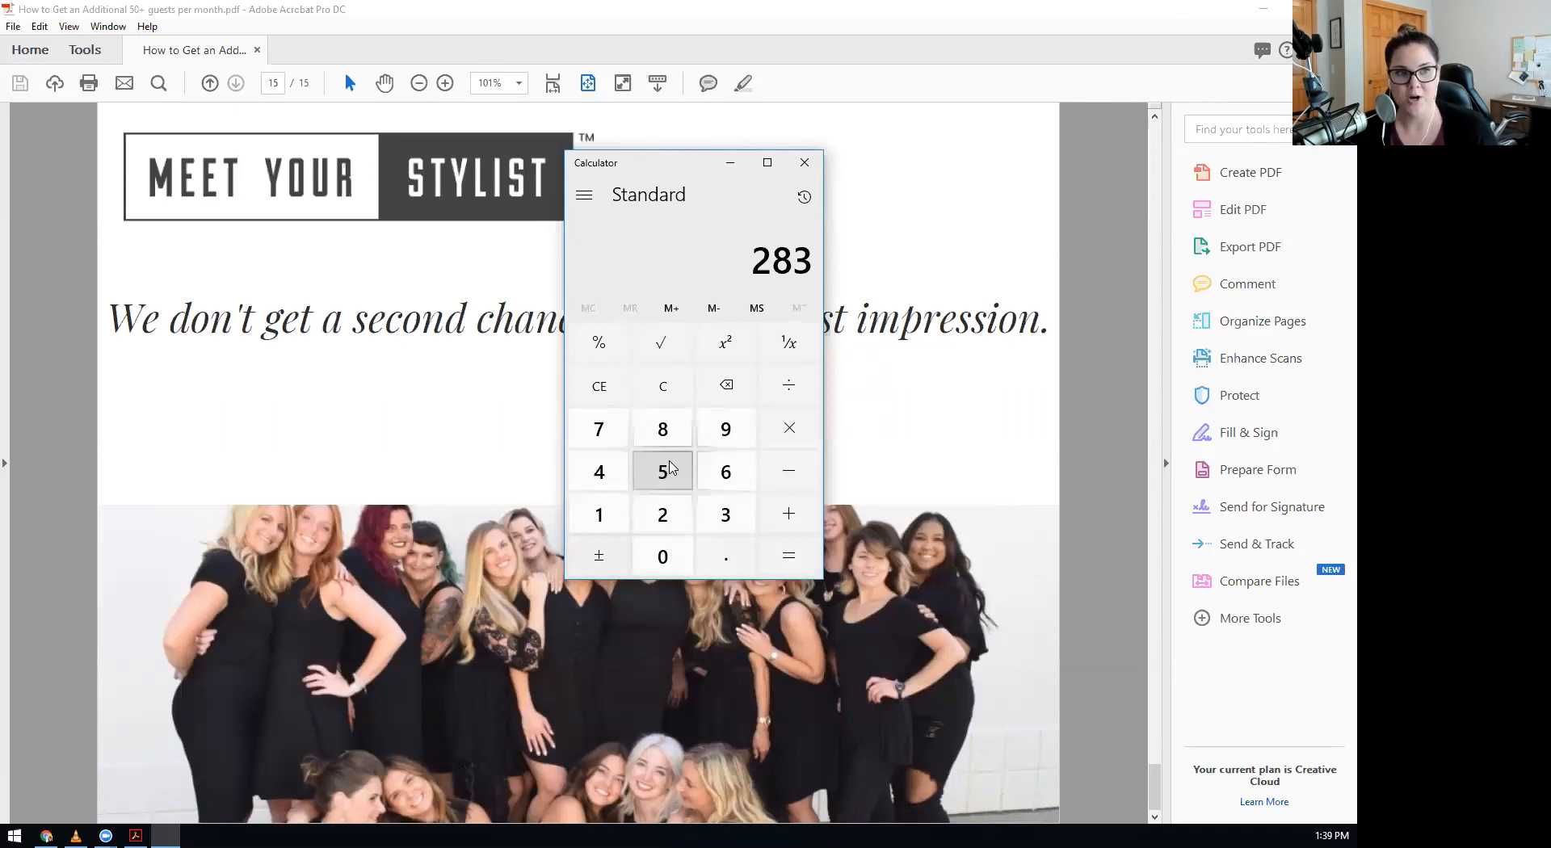
mouse_move(695, 455)
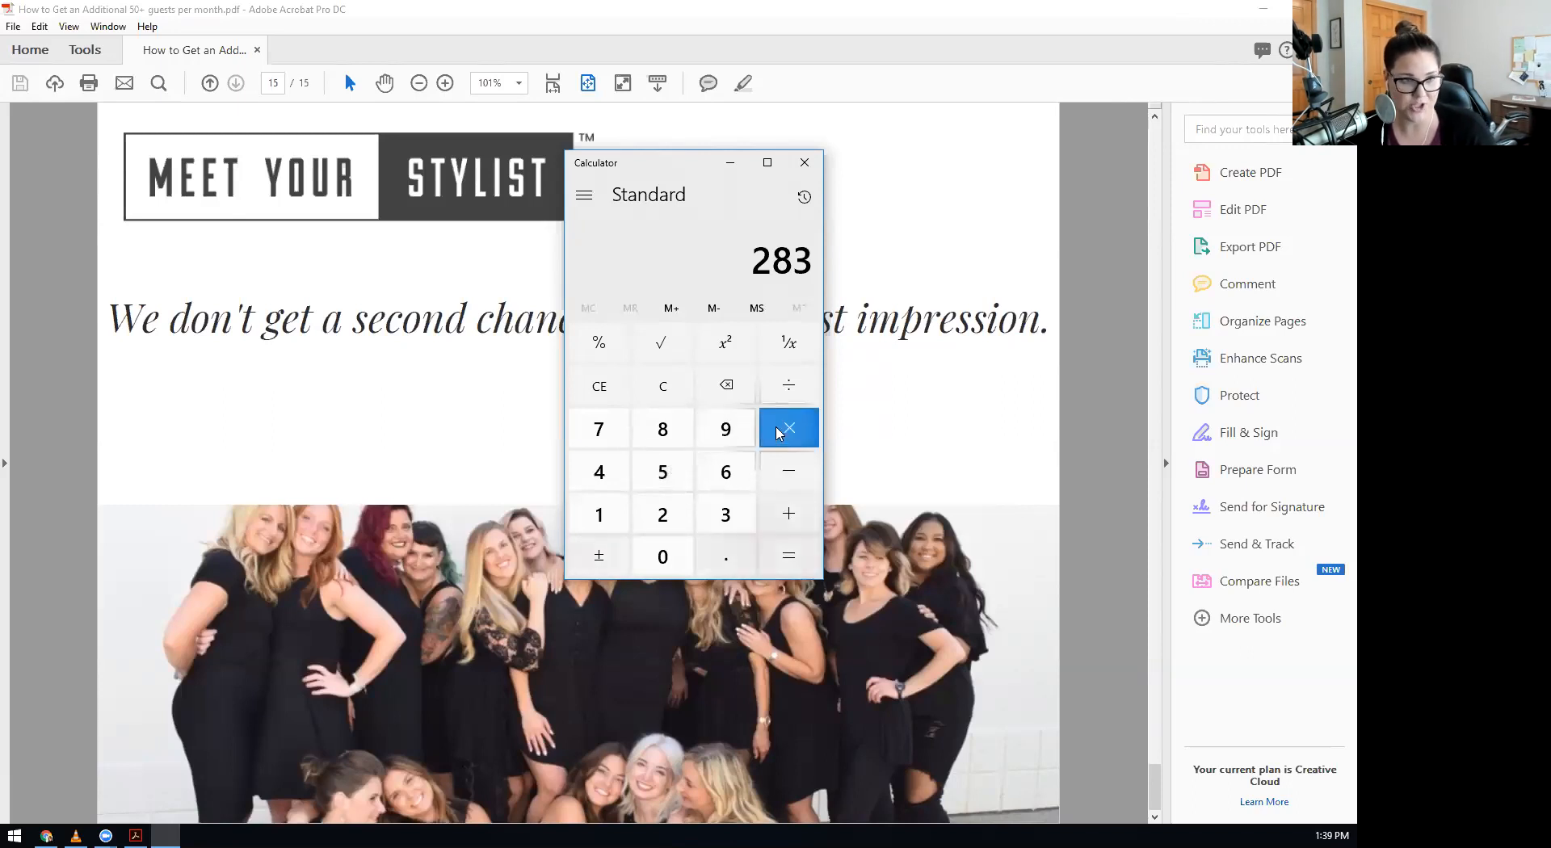
Set up 283 as the first number of a multiplication.
click(789, 429)
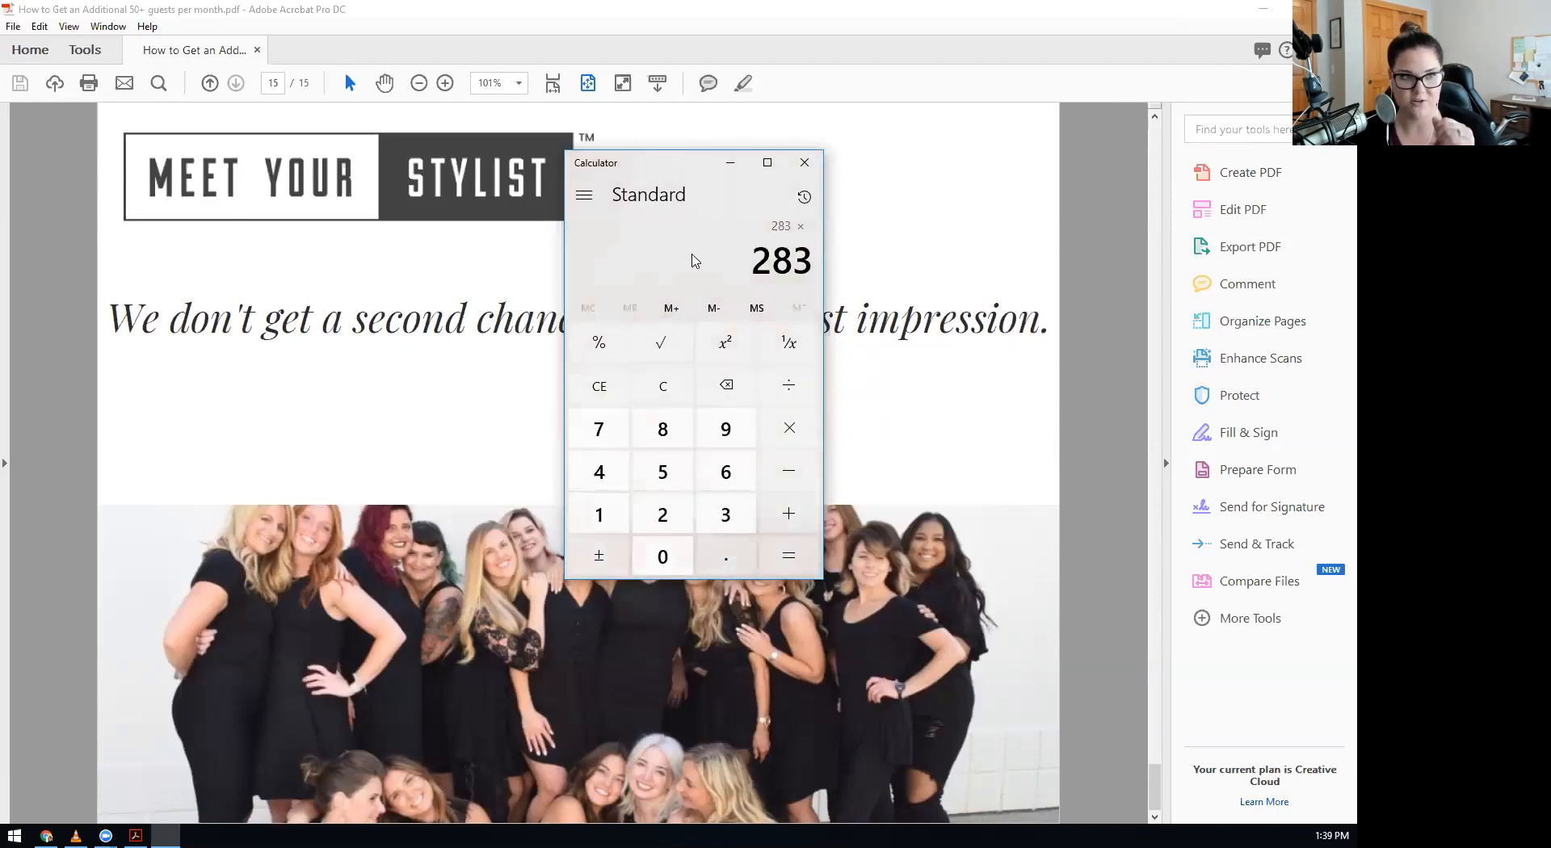
mouse_move(726, 386)
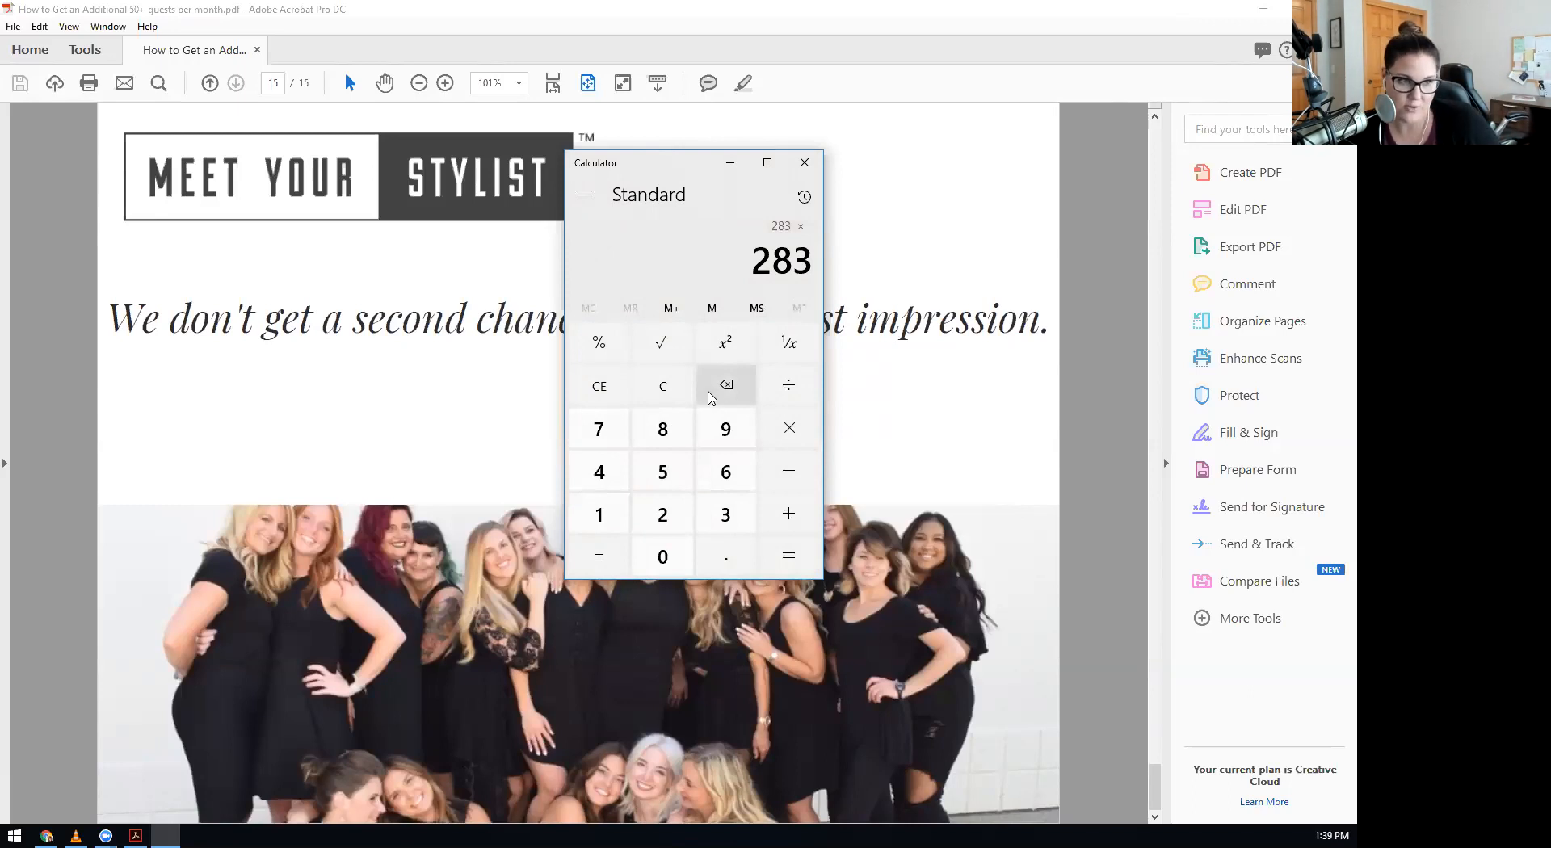
mouse_move(792, 217)
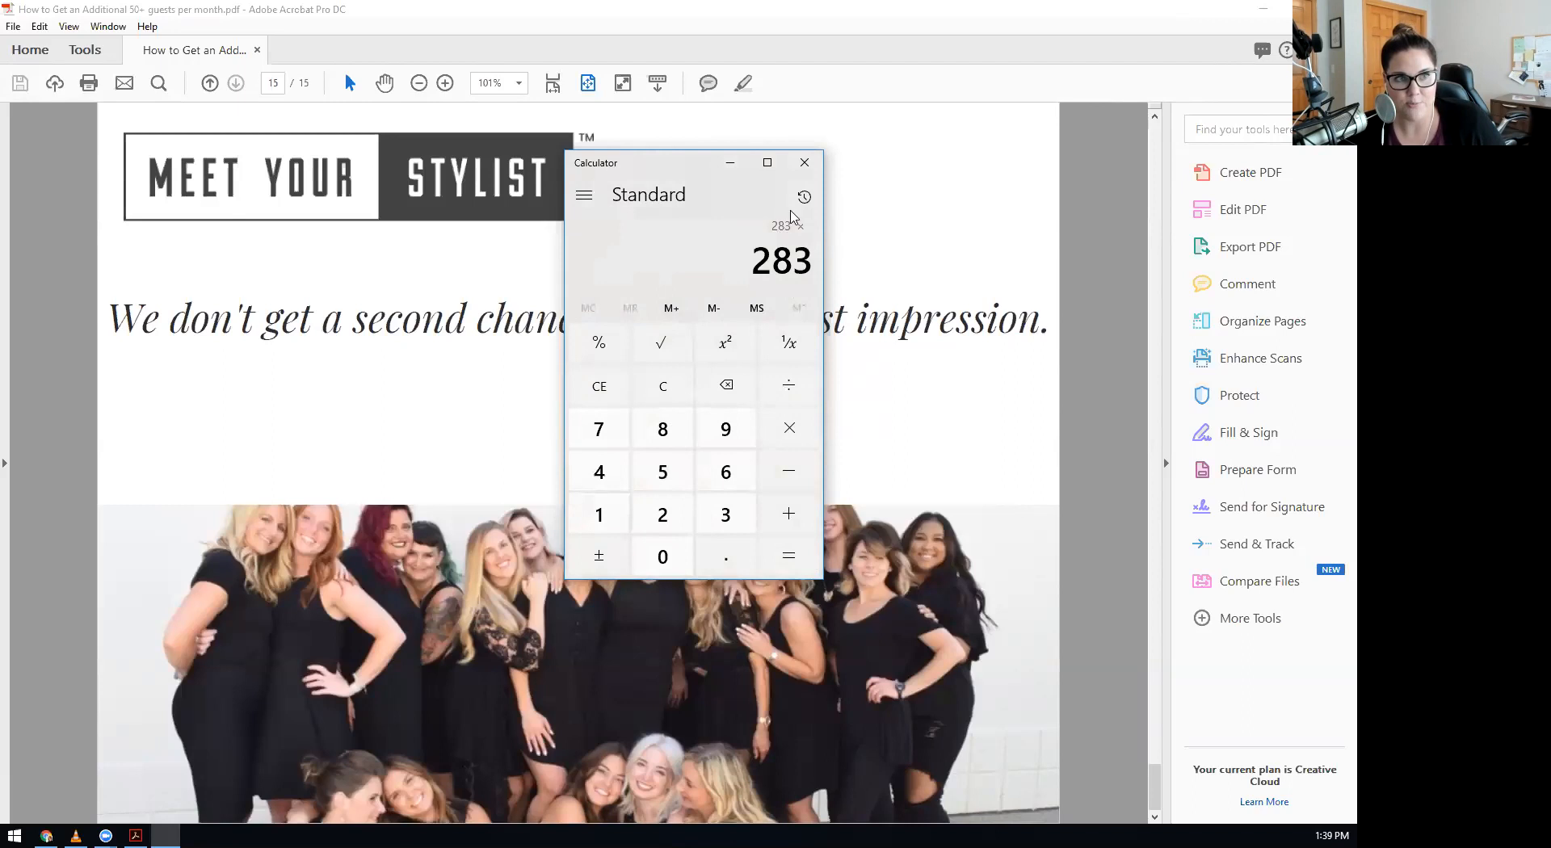
Dismiss Calculator and return to Acrobat on page 15, the Meet Your Stylist page.
click(804, 162)
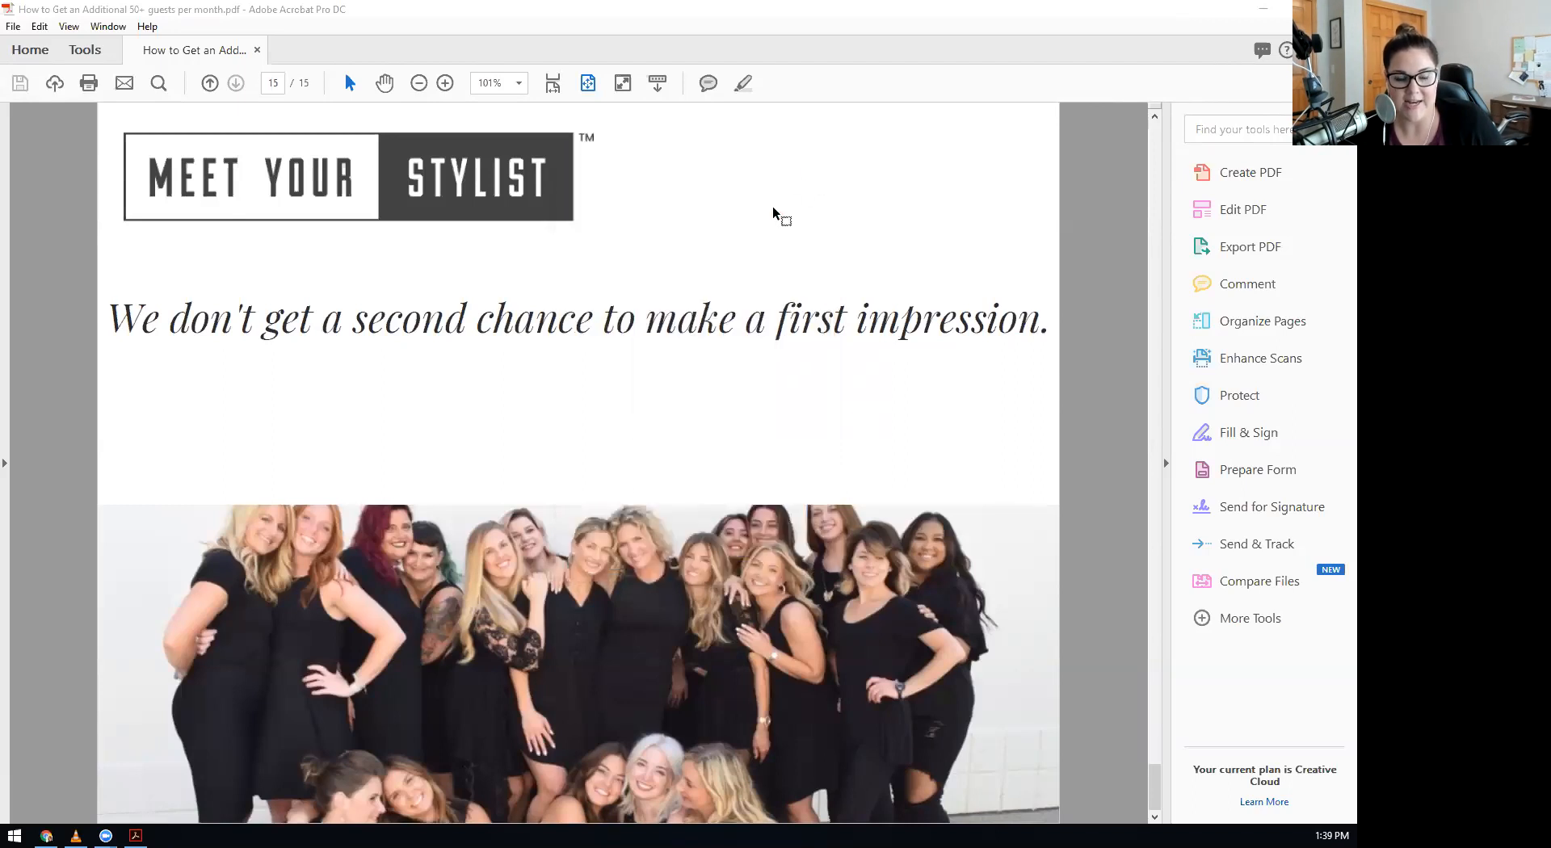
mouse_move(752, 529)
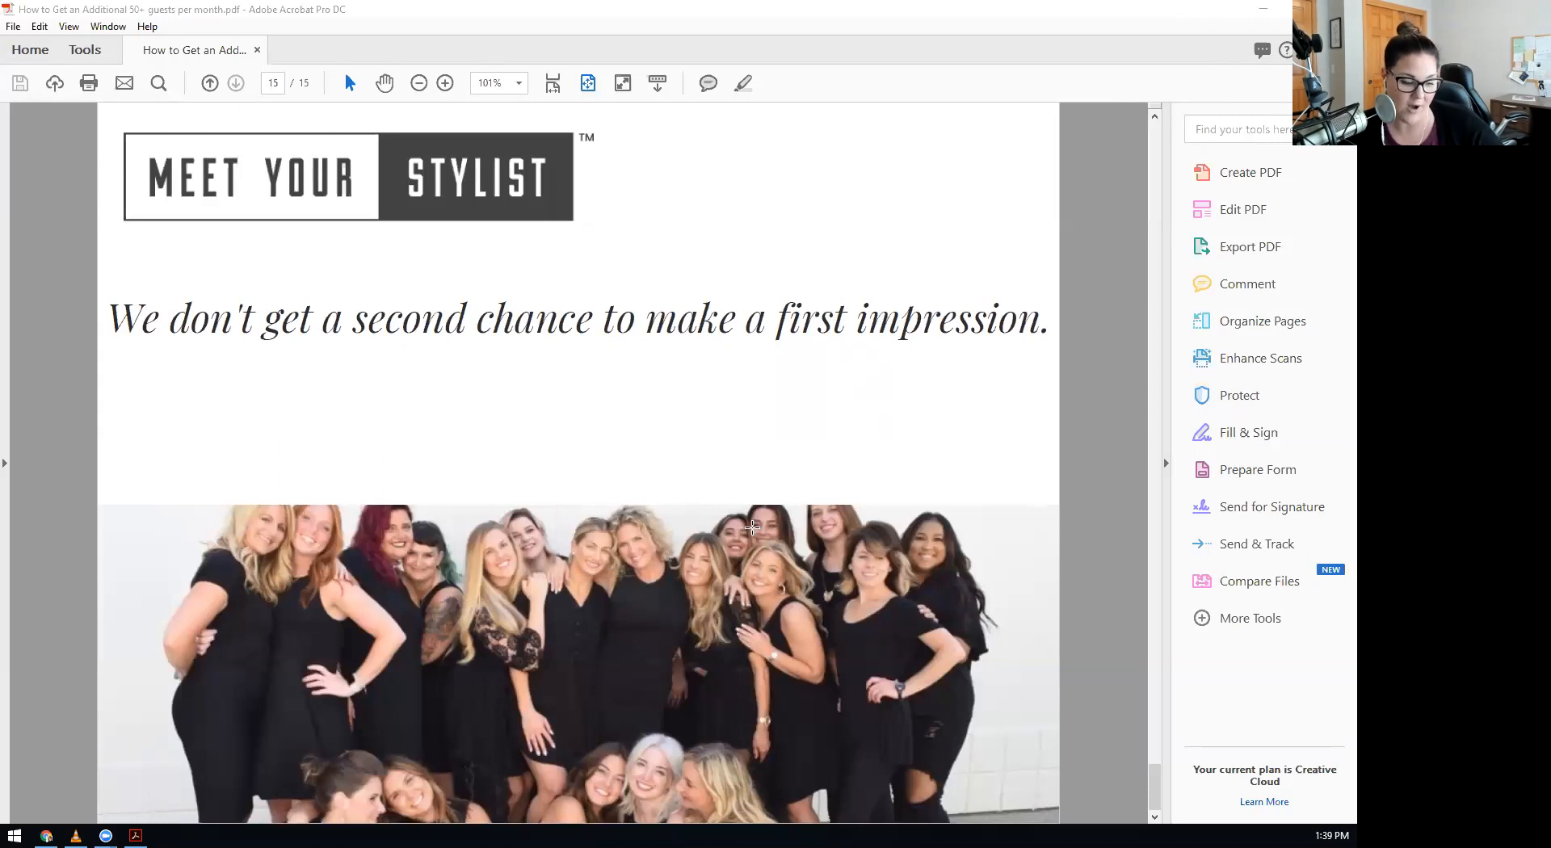
mouse_move(691, 775)
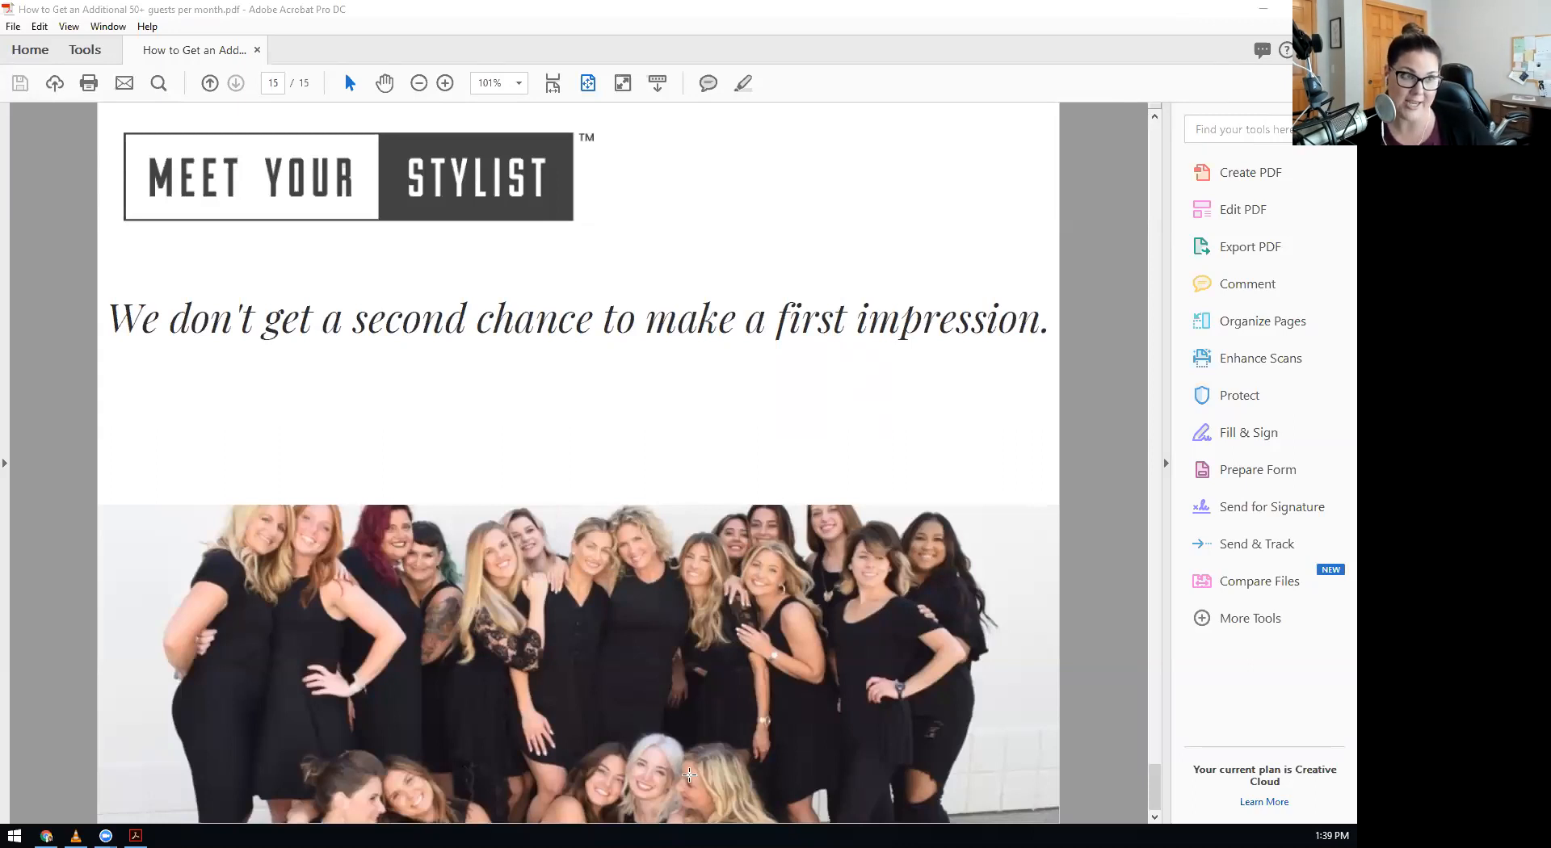
mouse_move(555, 667)
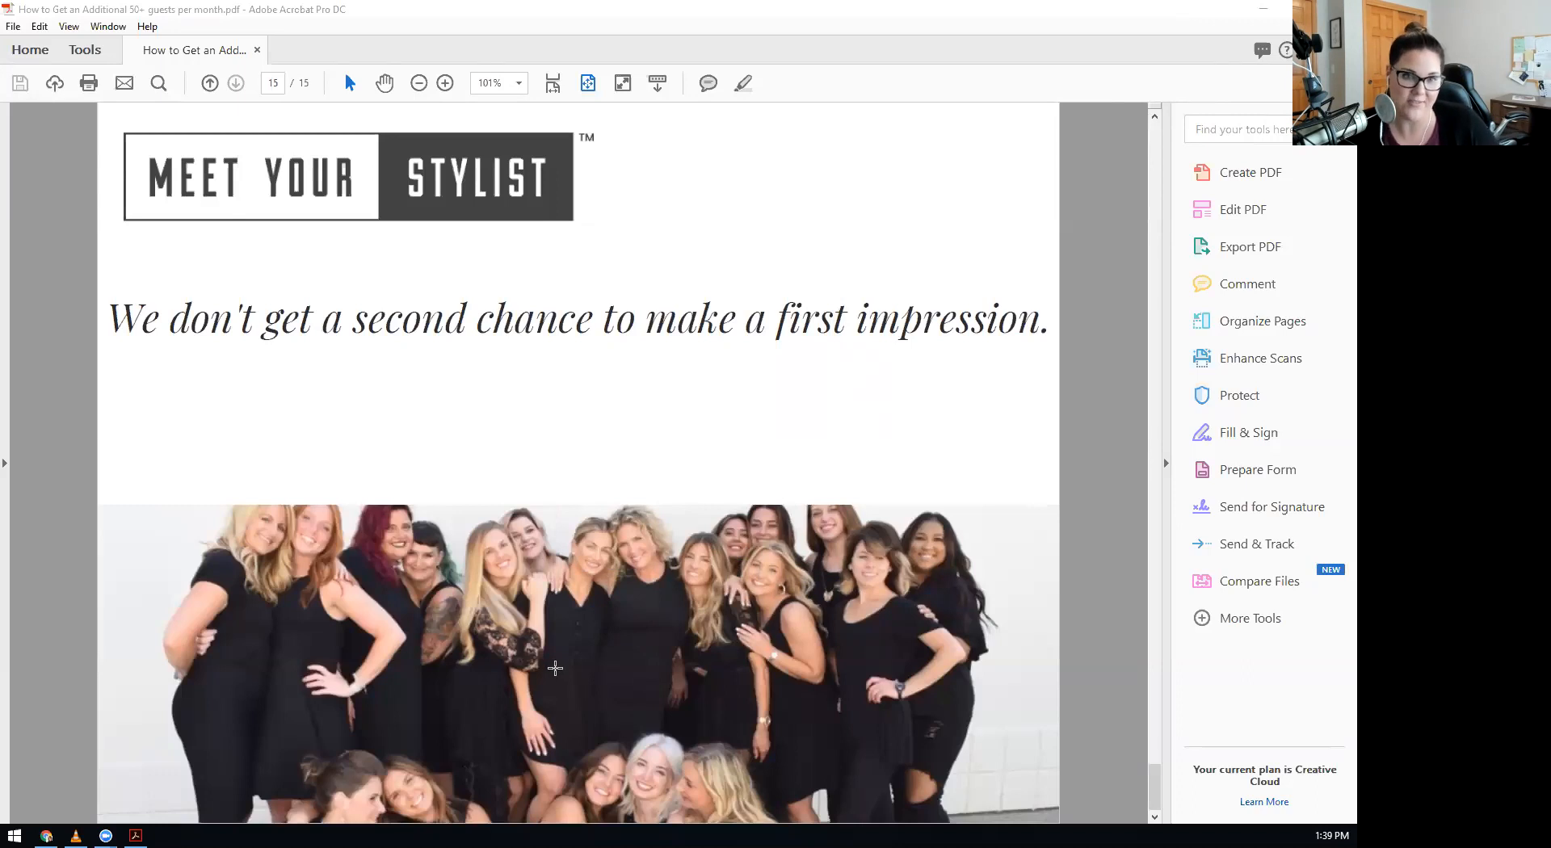
mouse_move(560, 633)
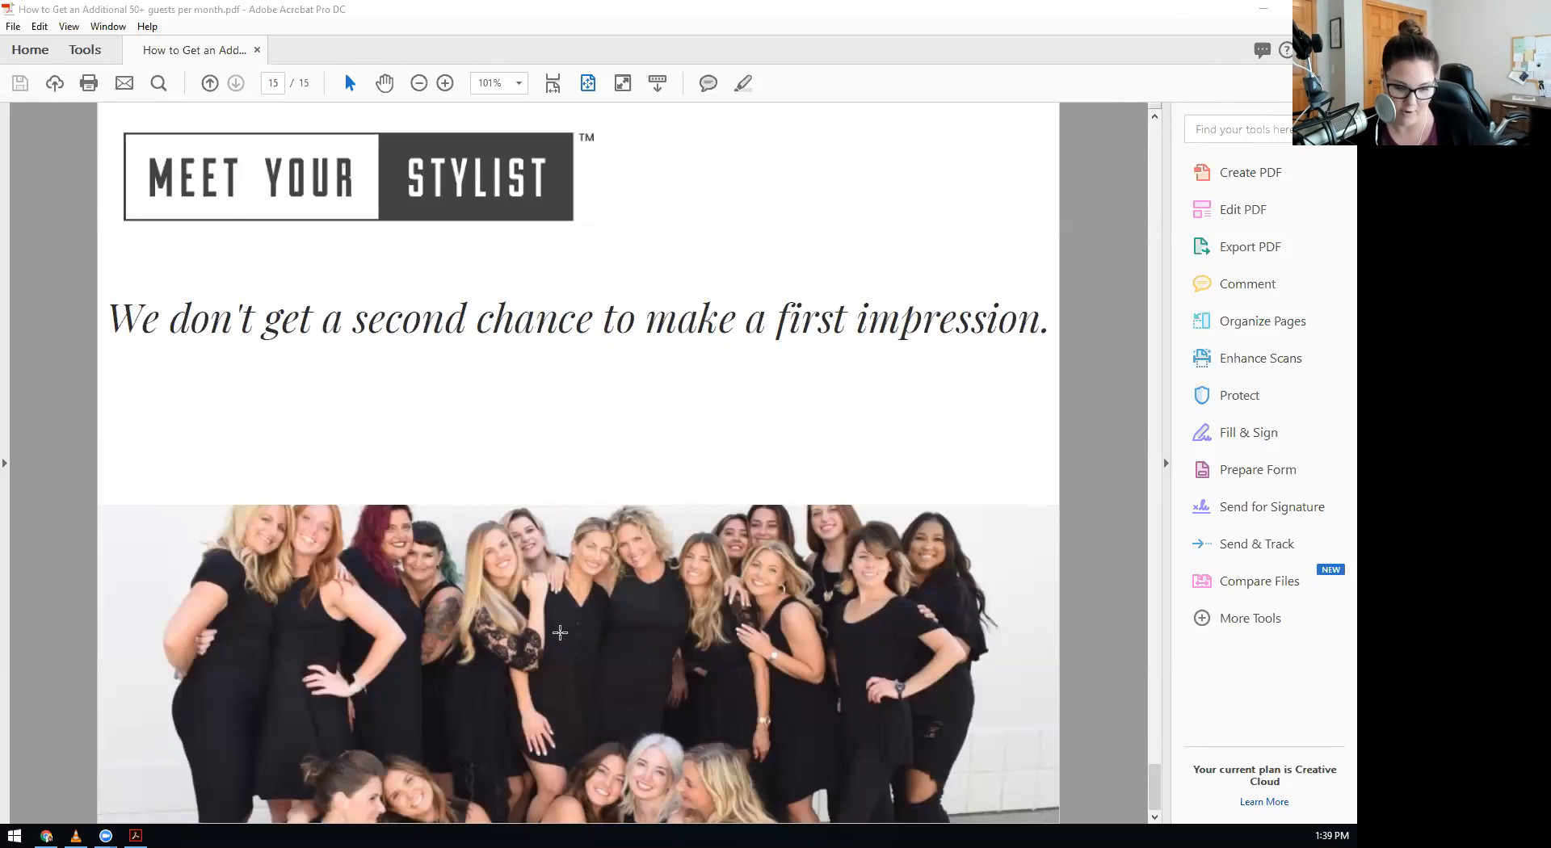
mouse_move(736, 574)
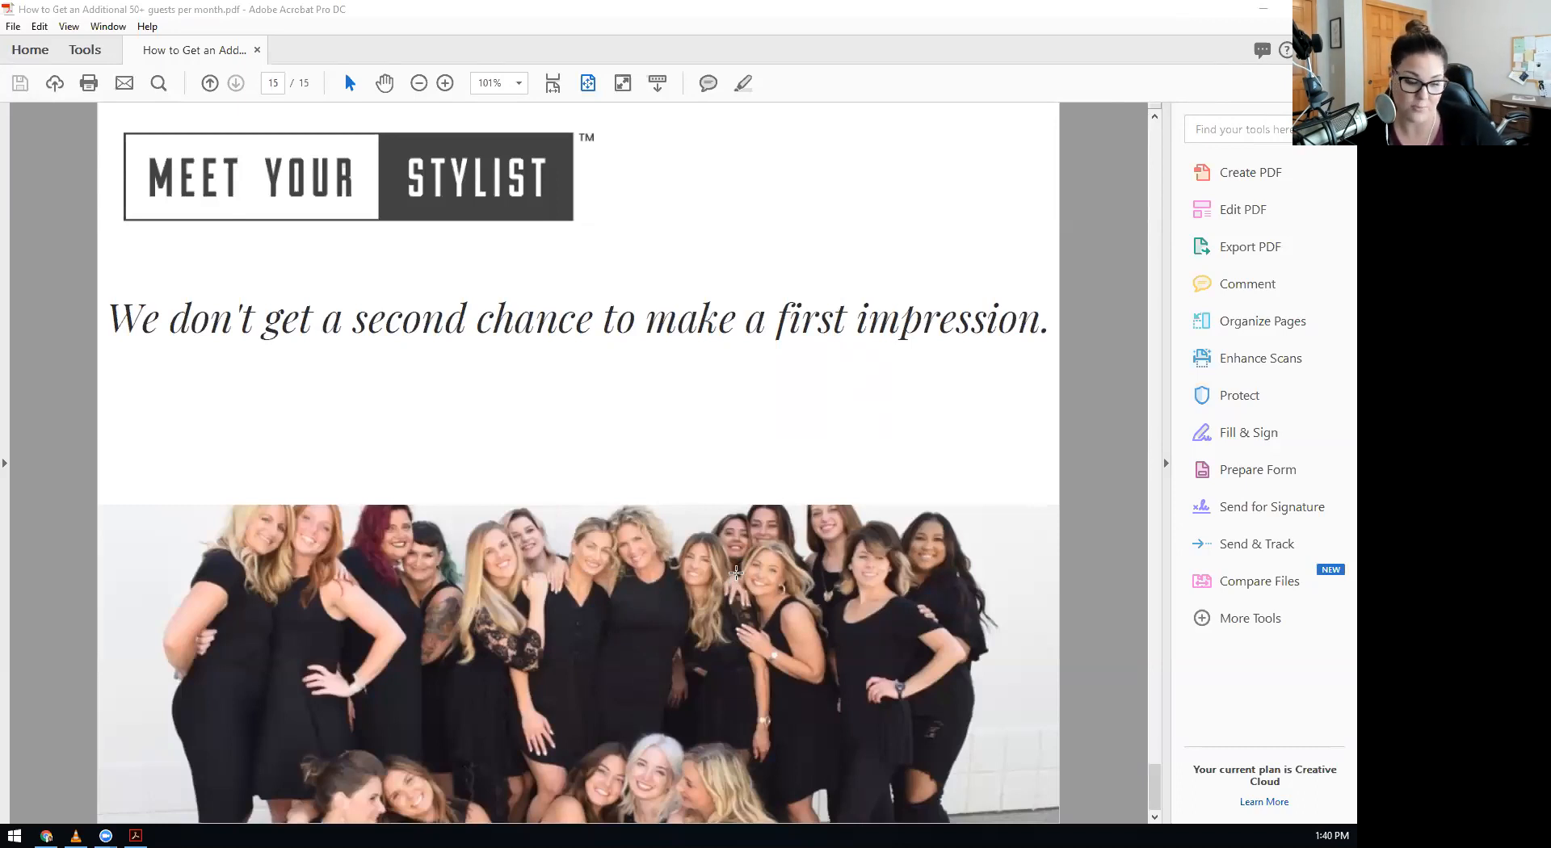
mouse_move(641, 216)
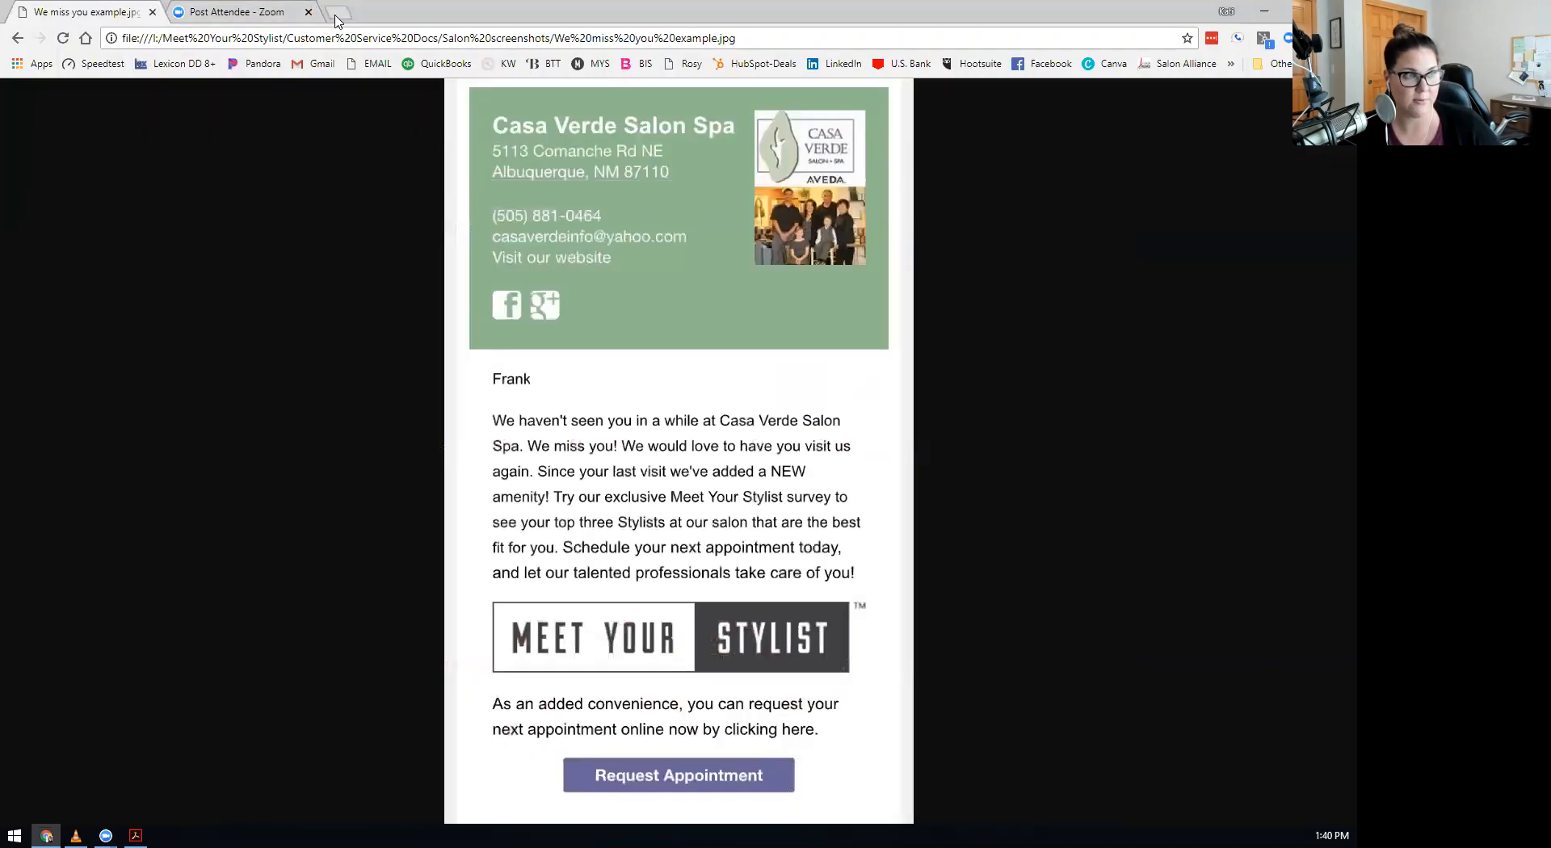
Open the meetyourstylist.com home page in a new Chrome tab.
click(676, 637)
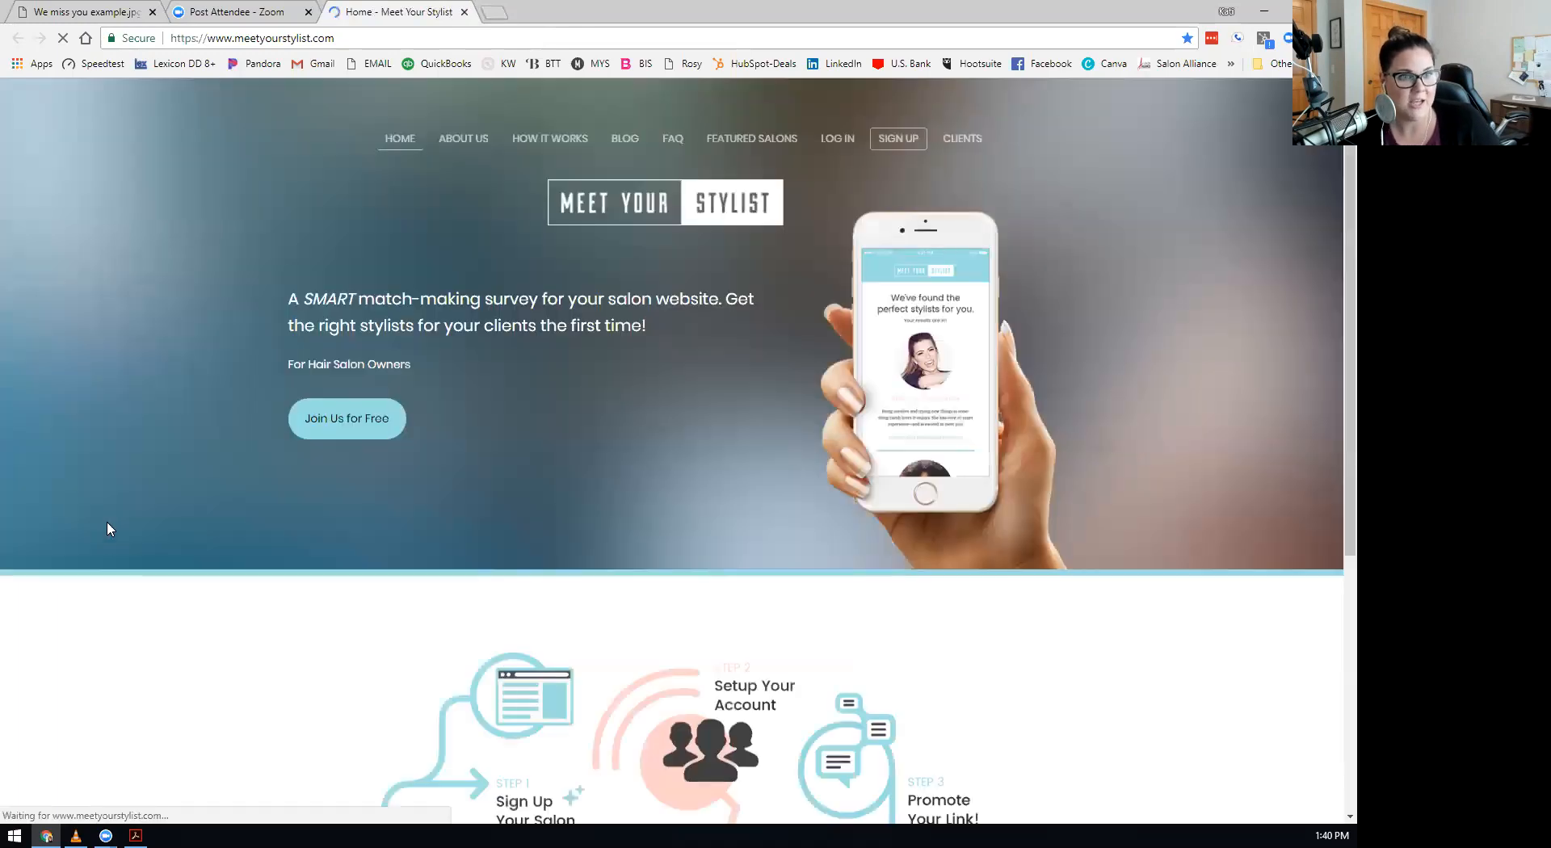
mouse_move(114, 403)
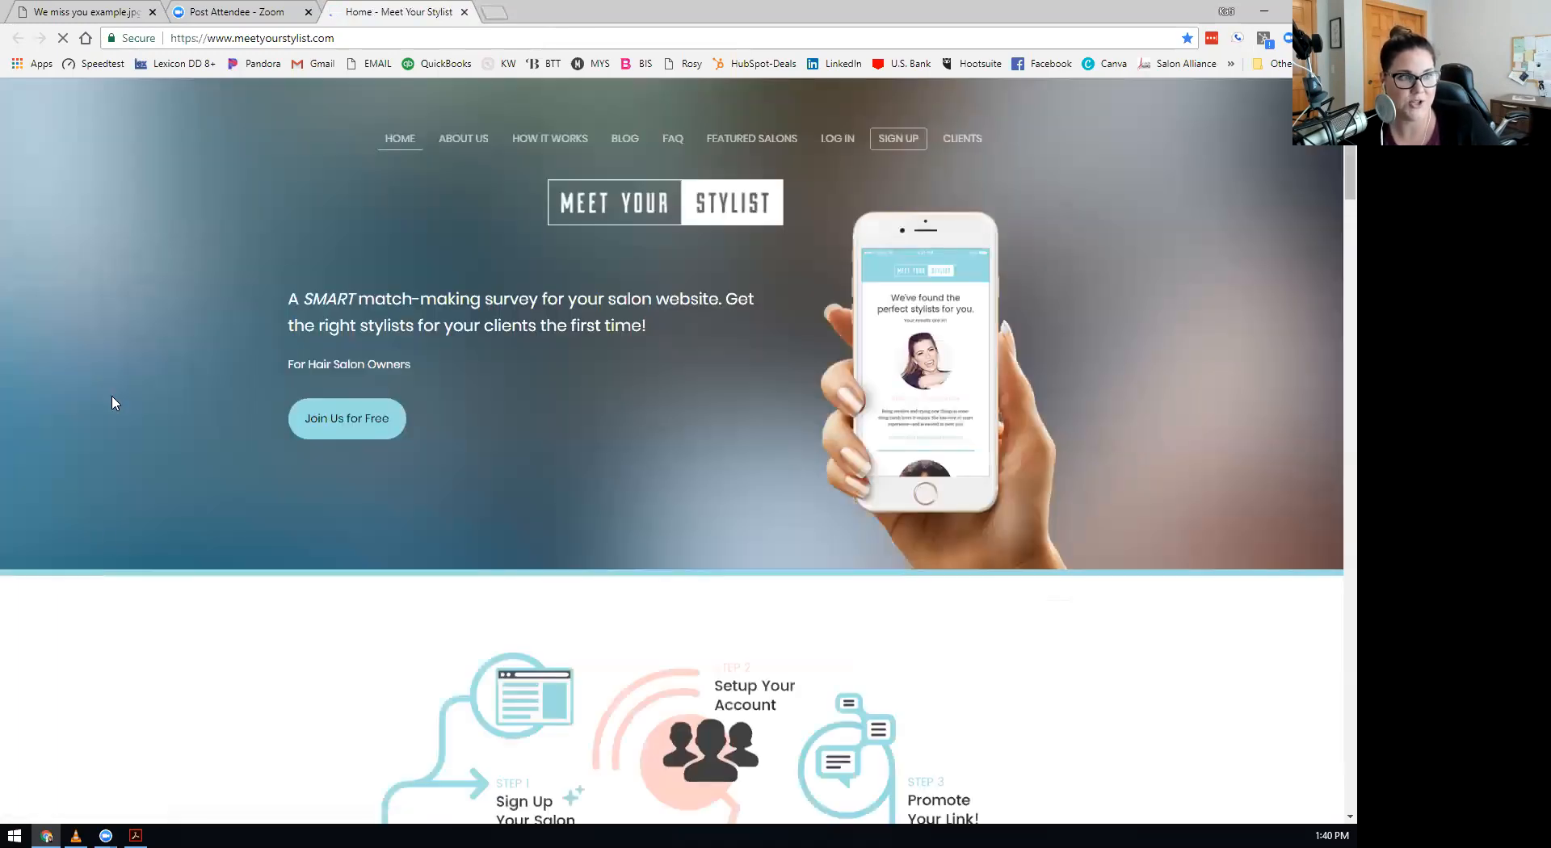
scroll(down, 3)
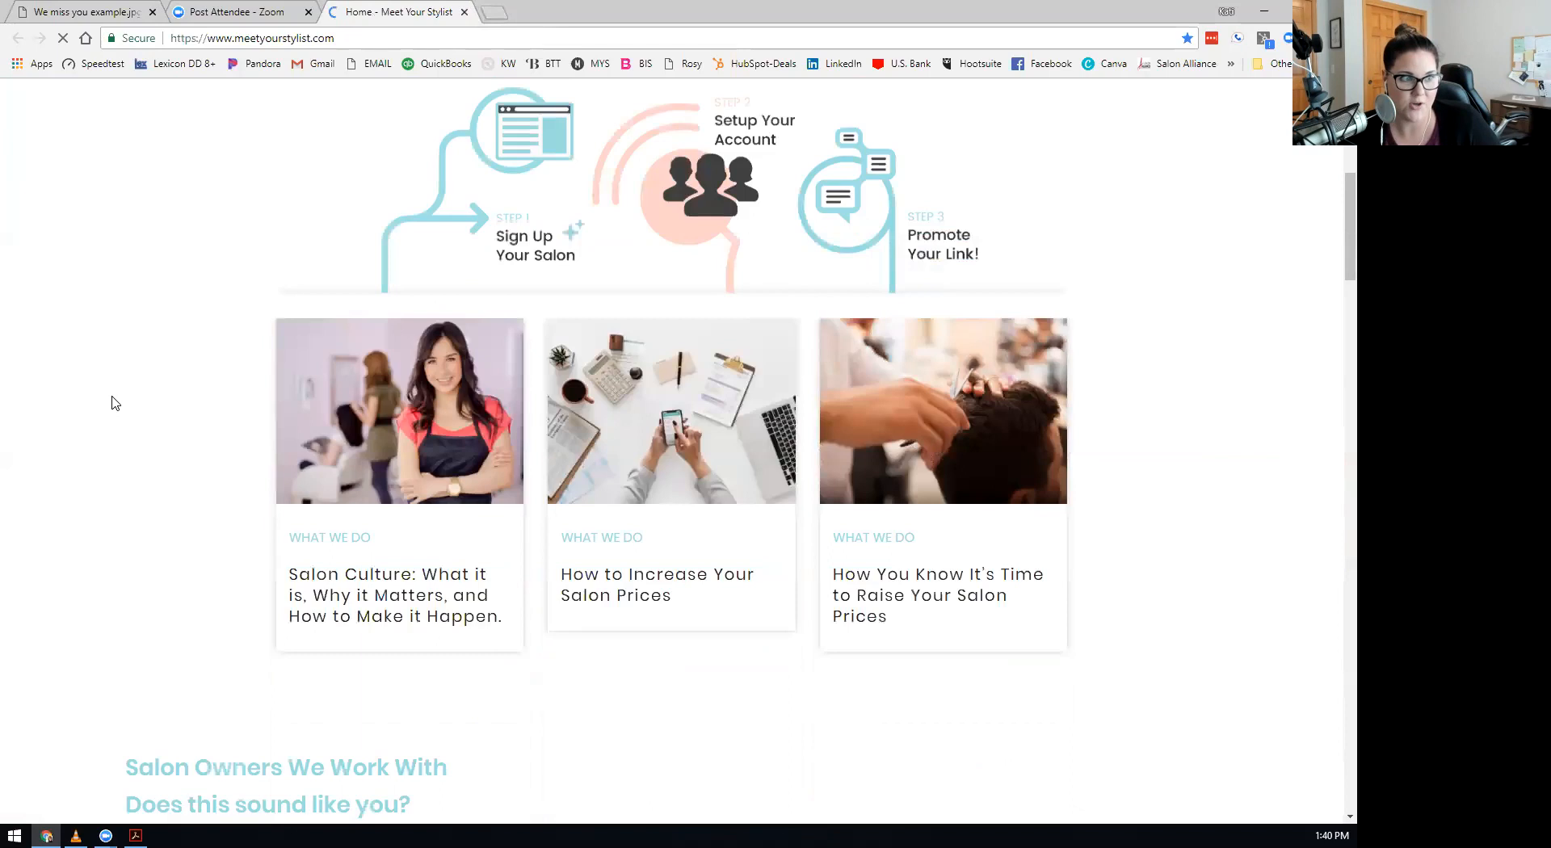
scroll(down, 3)
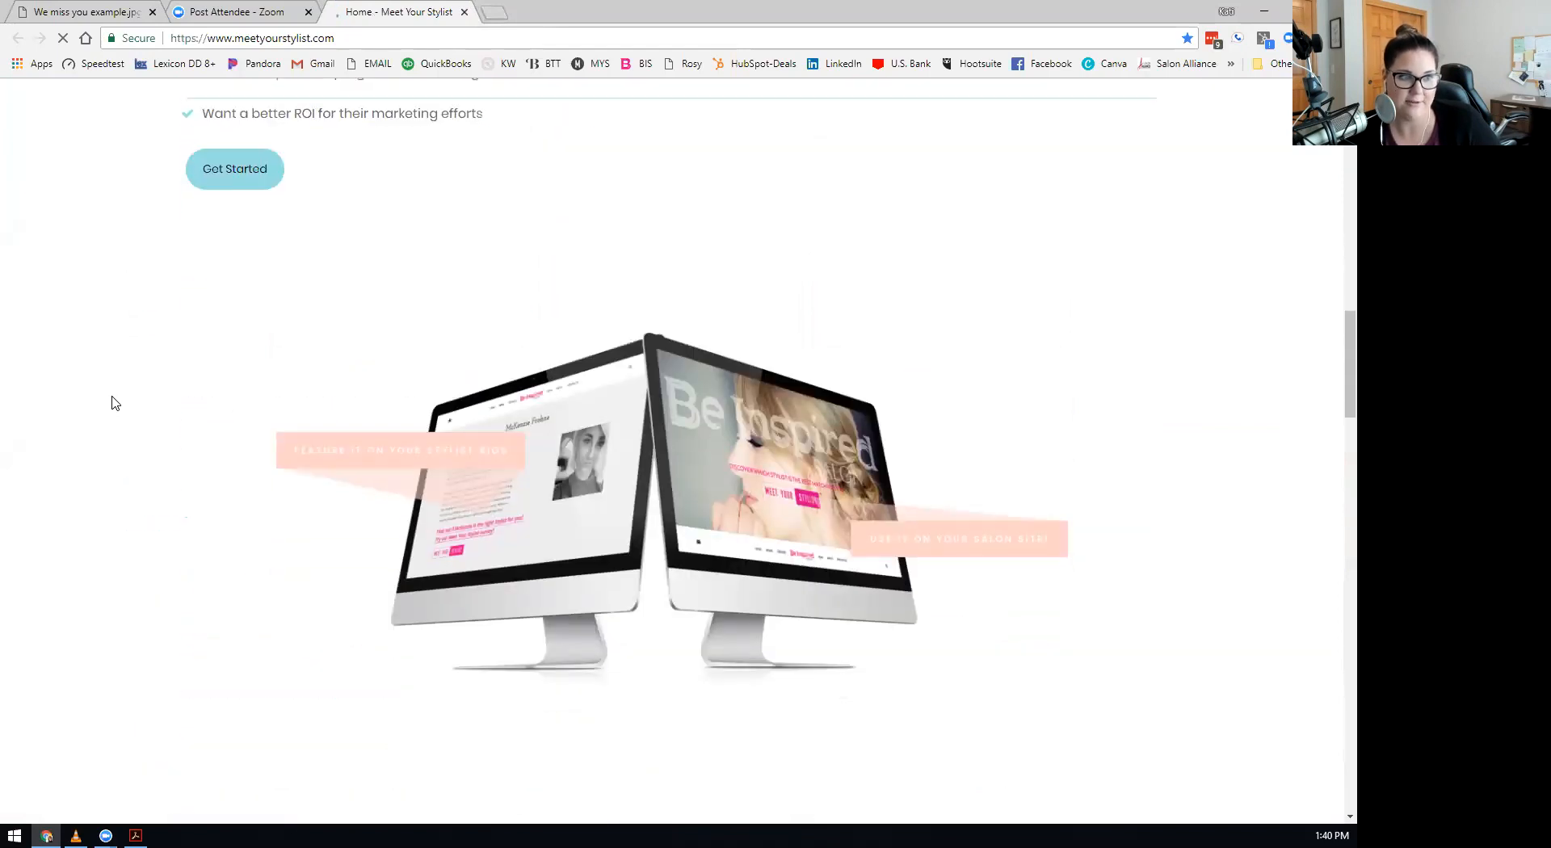
scroll(down, 3)
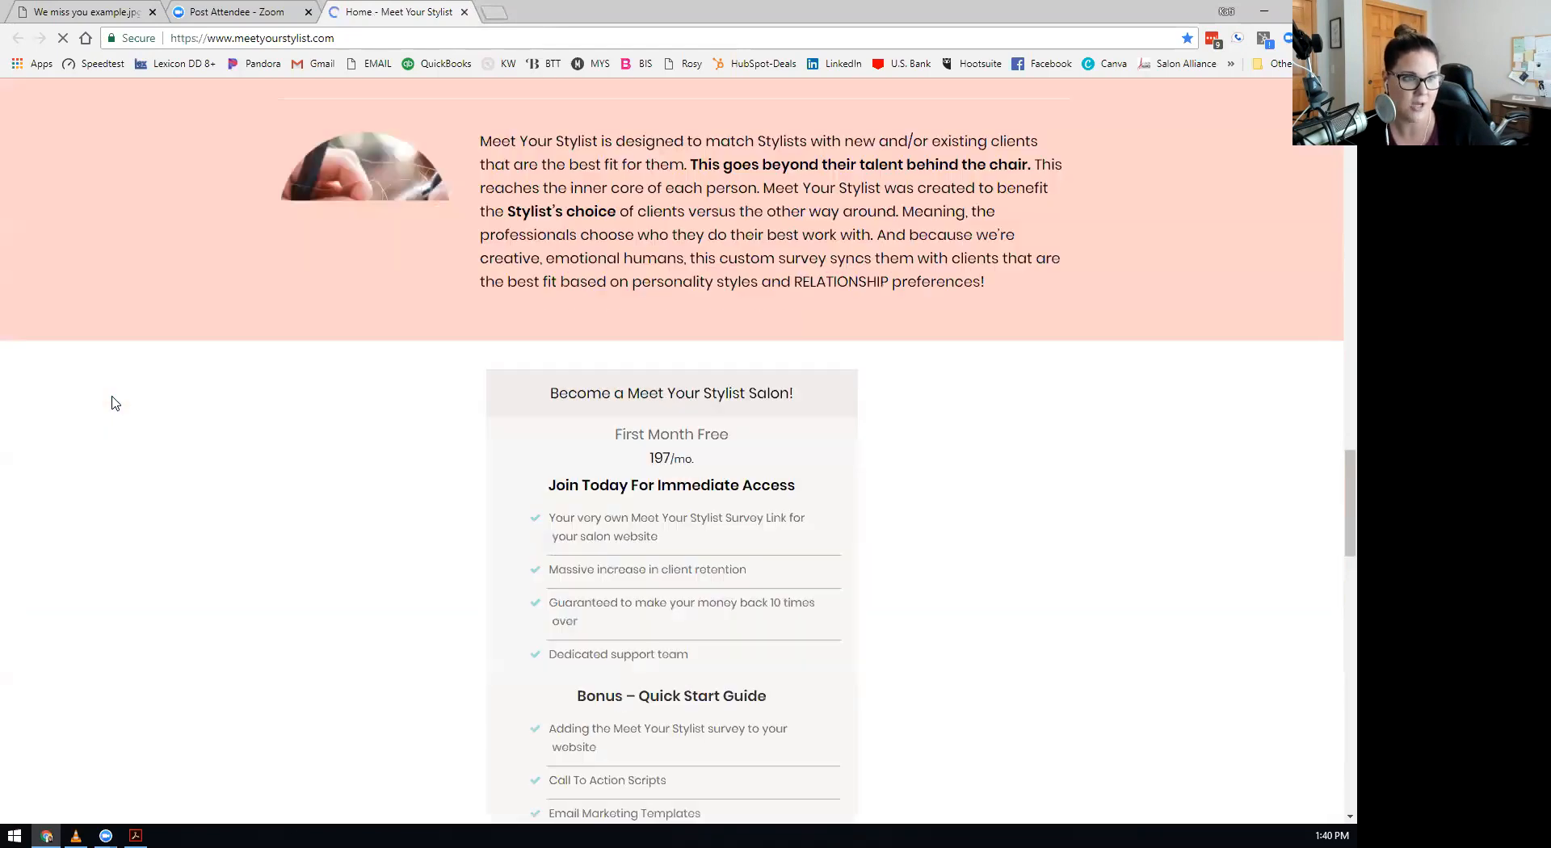
scroll(down, 3)
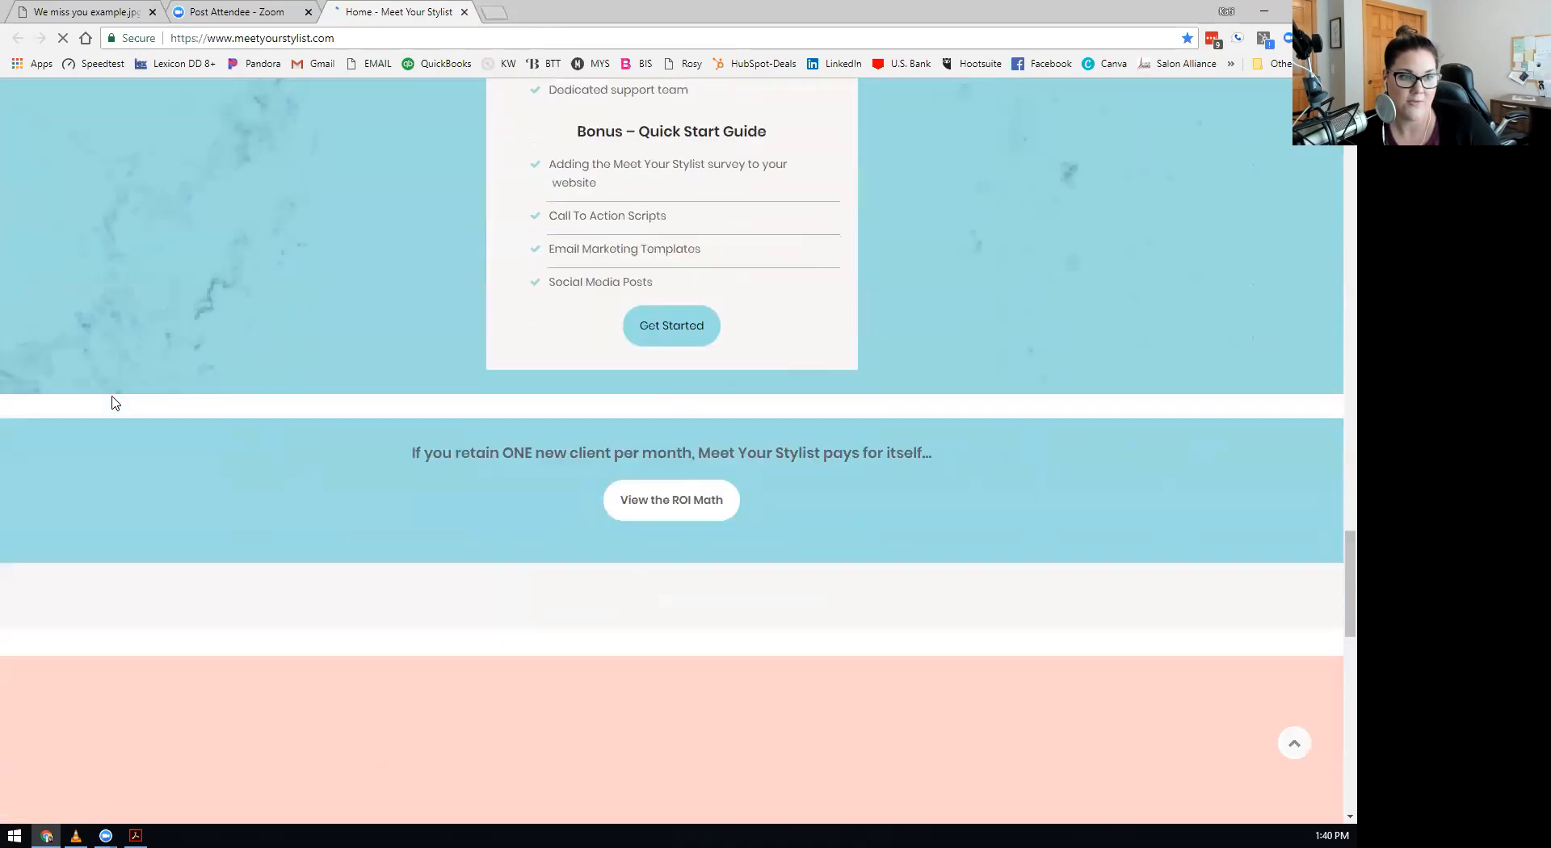
scroll(down, 3)
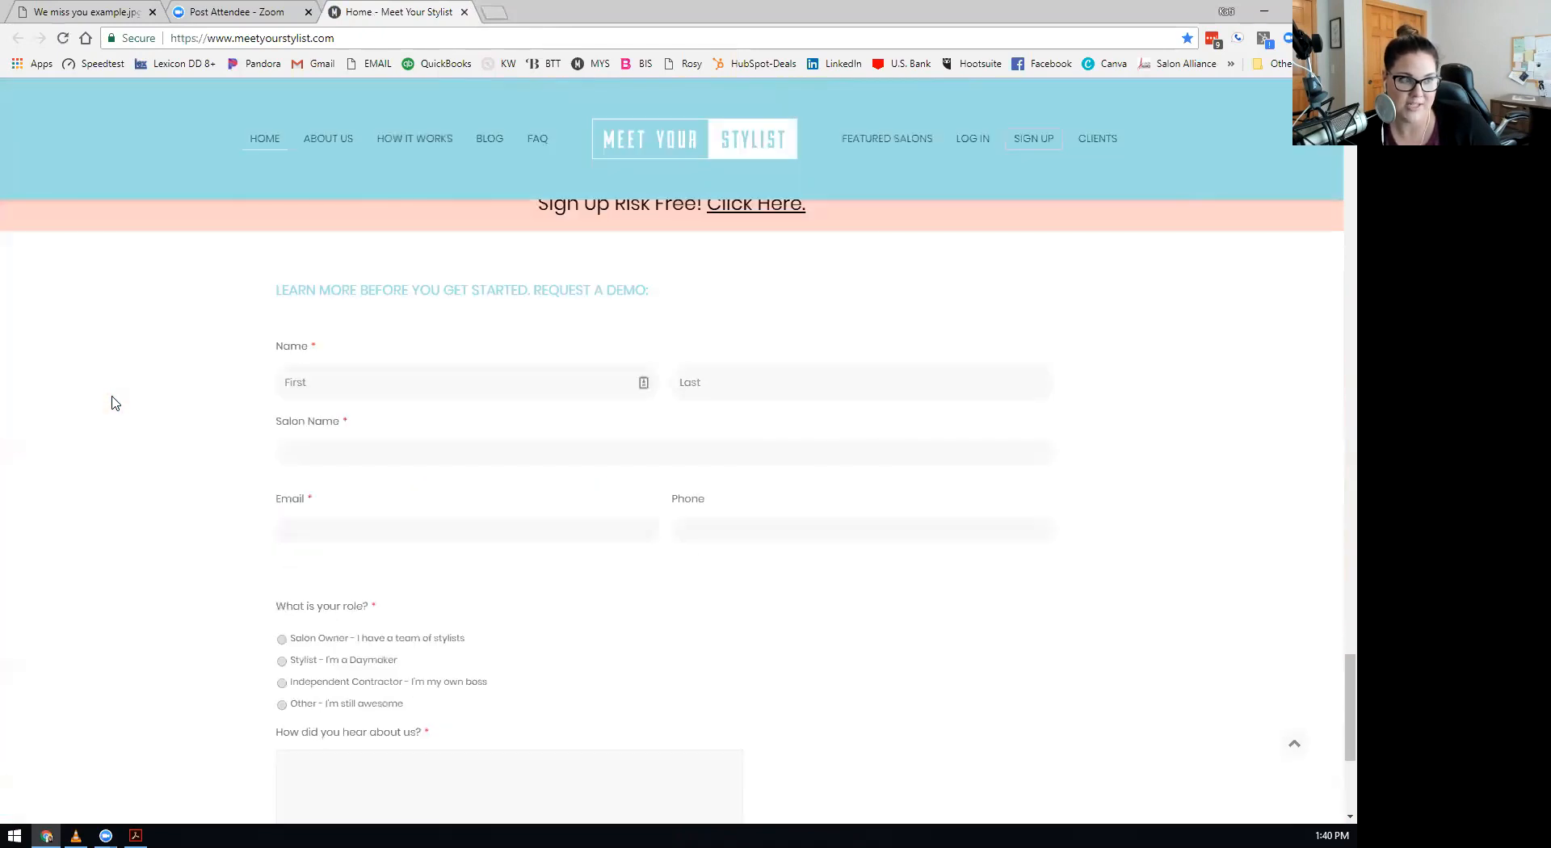
scroll(down, 3)
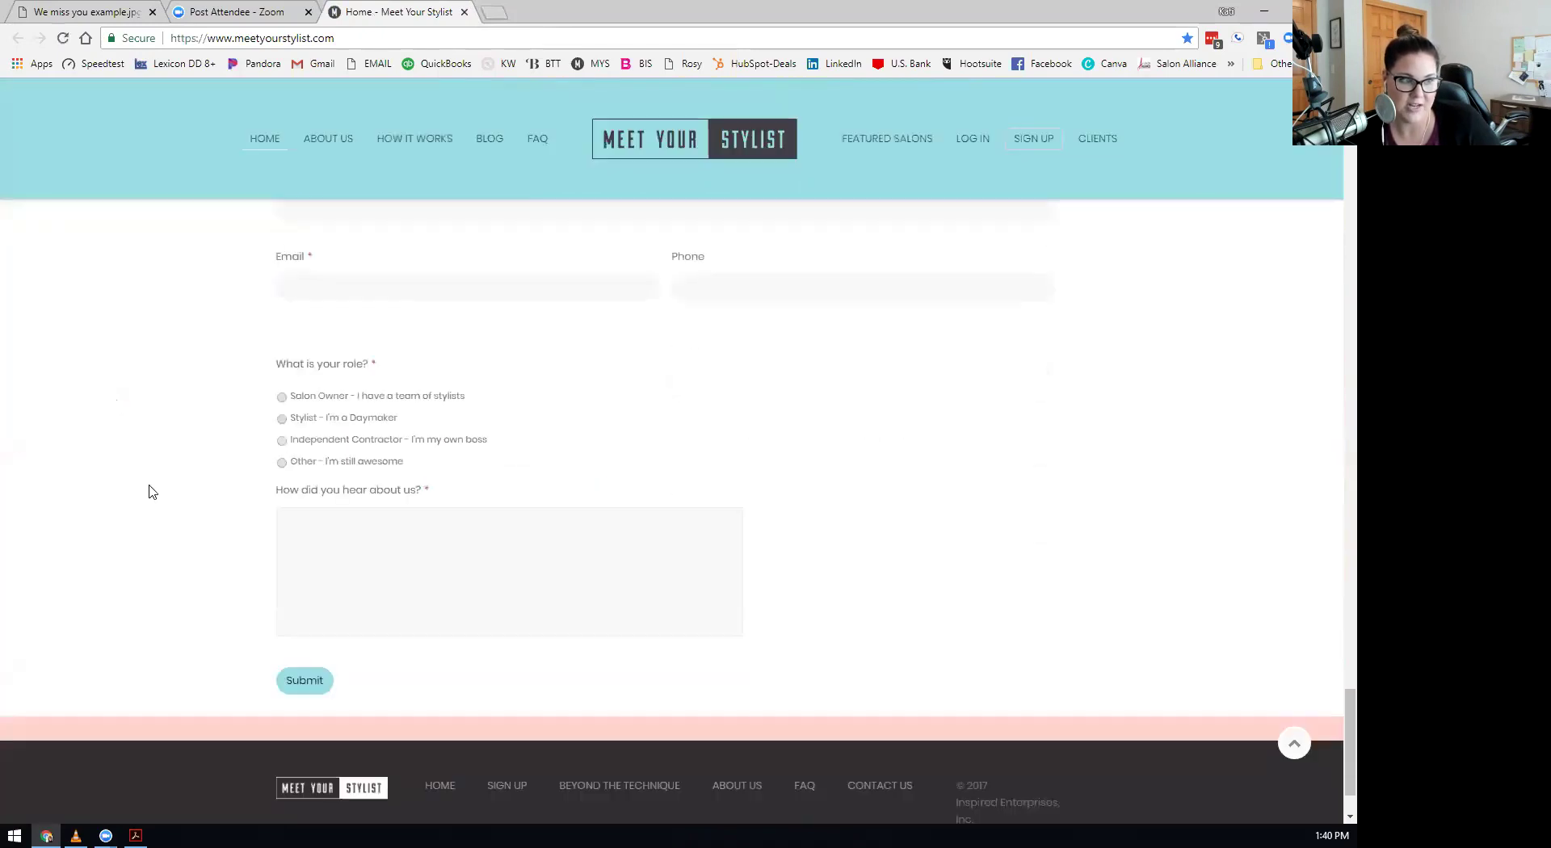
scroll(up, 3)
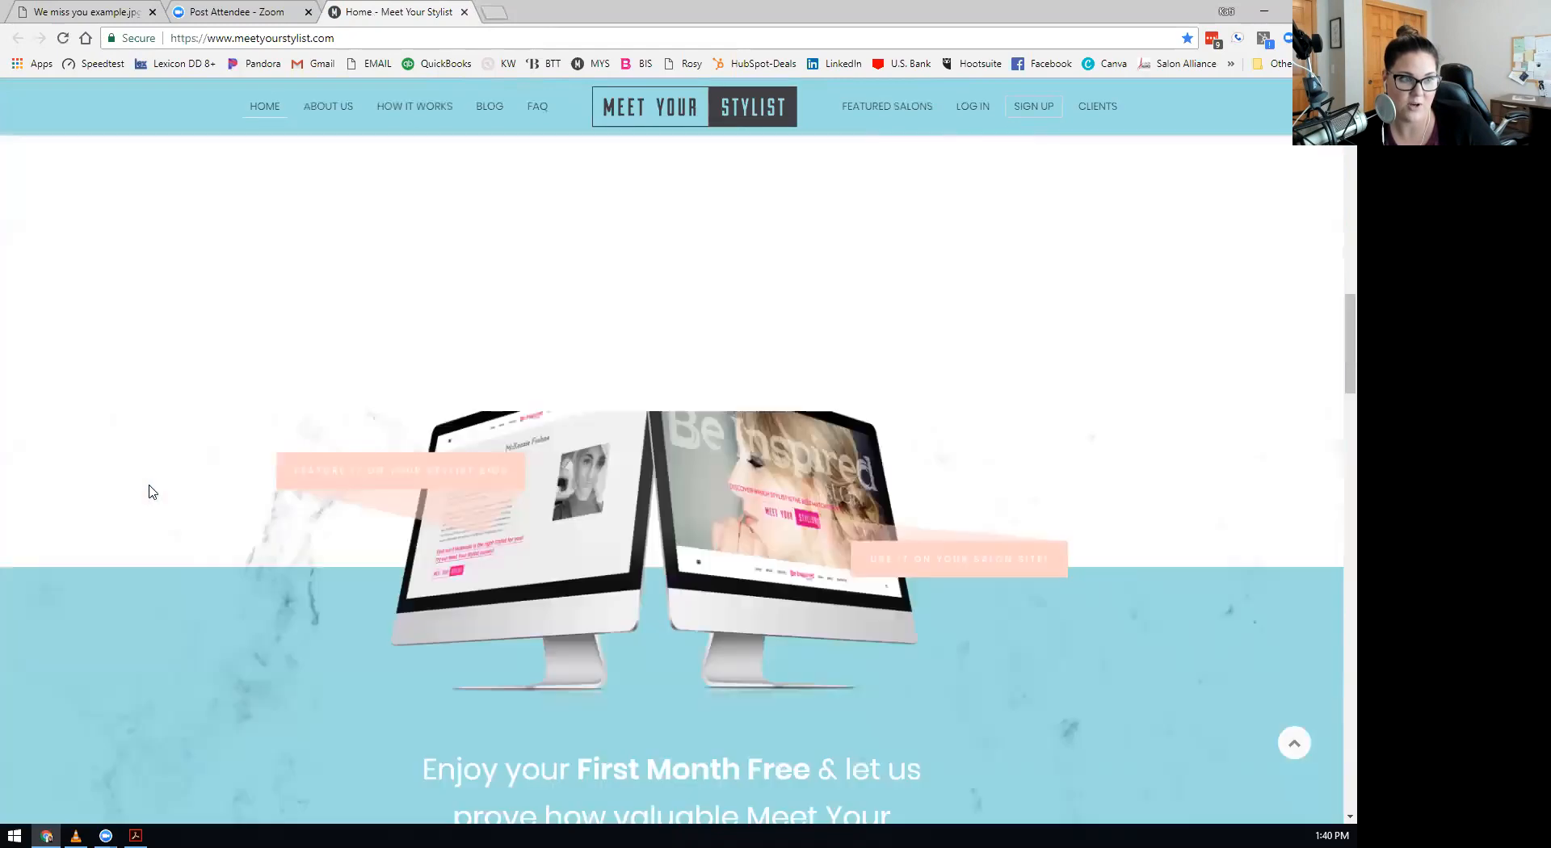
scroll(up, 3)
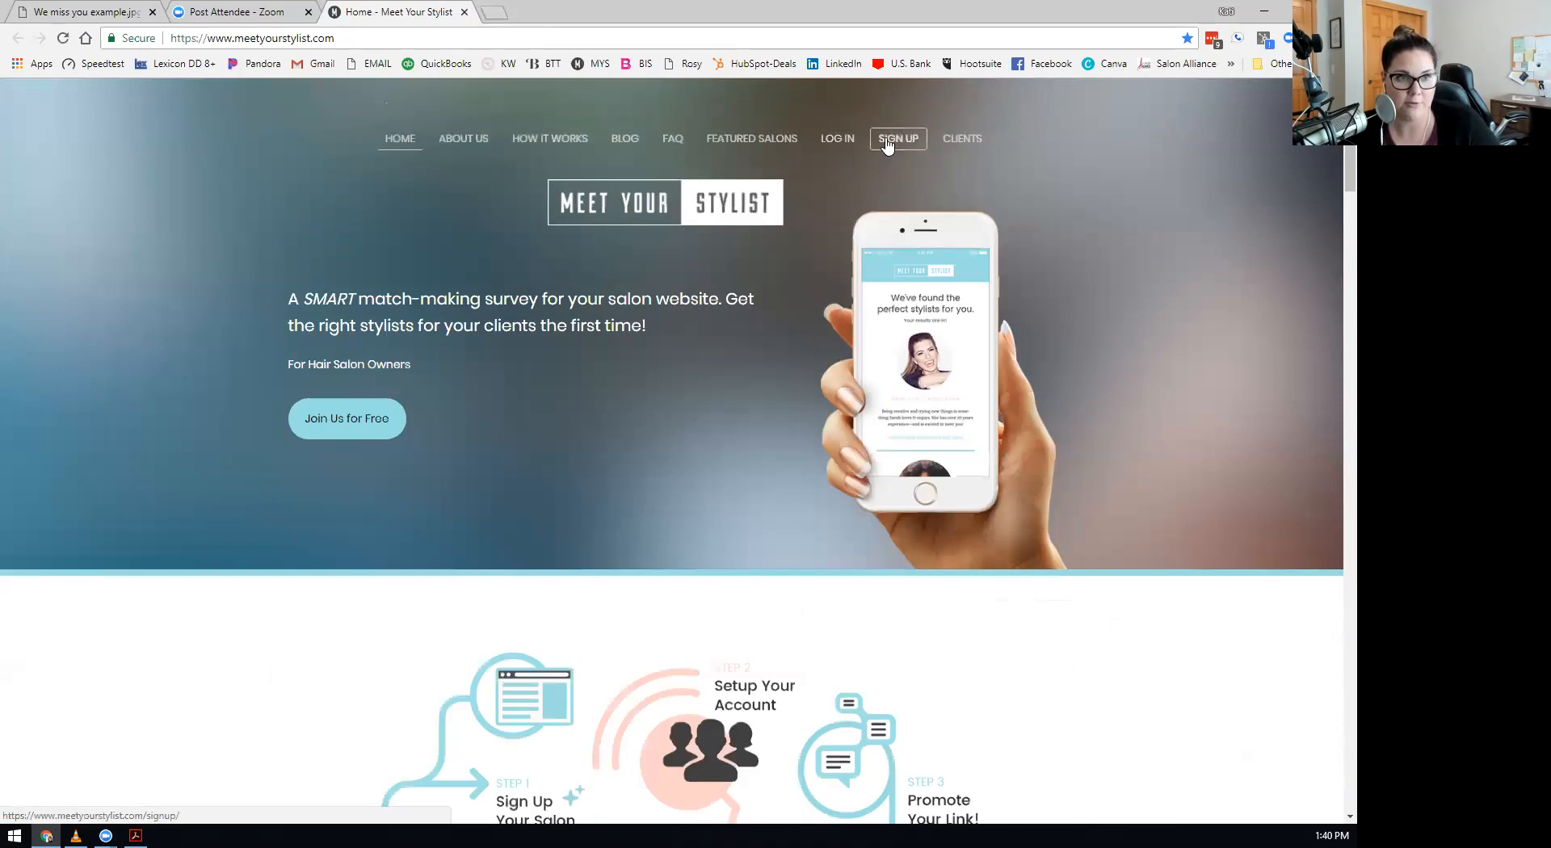
mouse_move(346, 419)
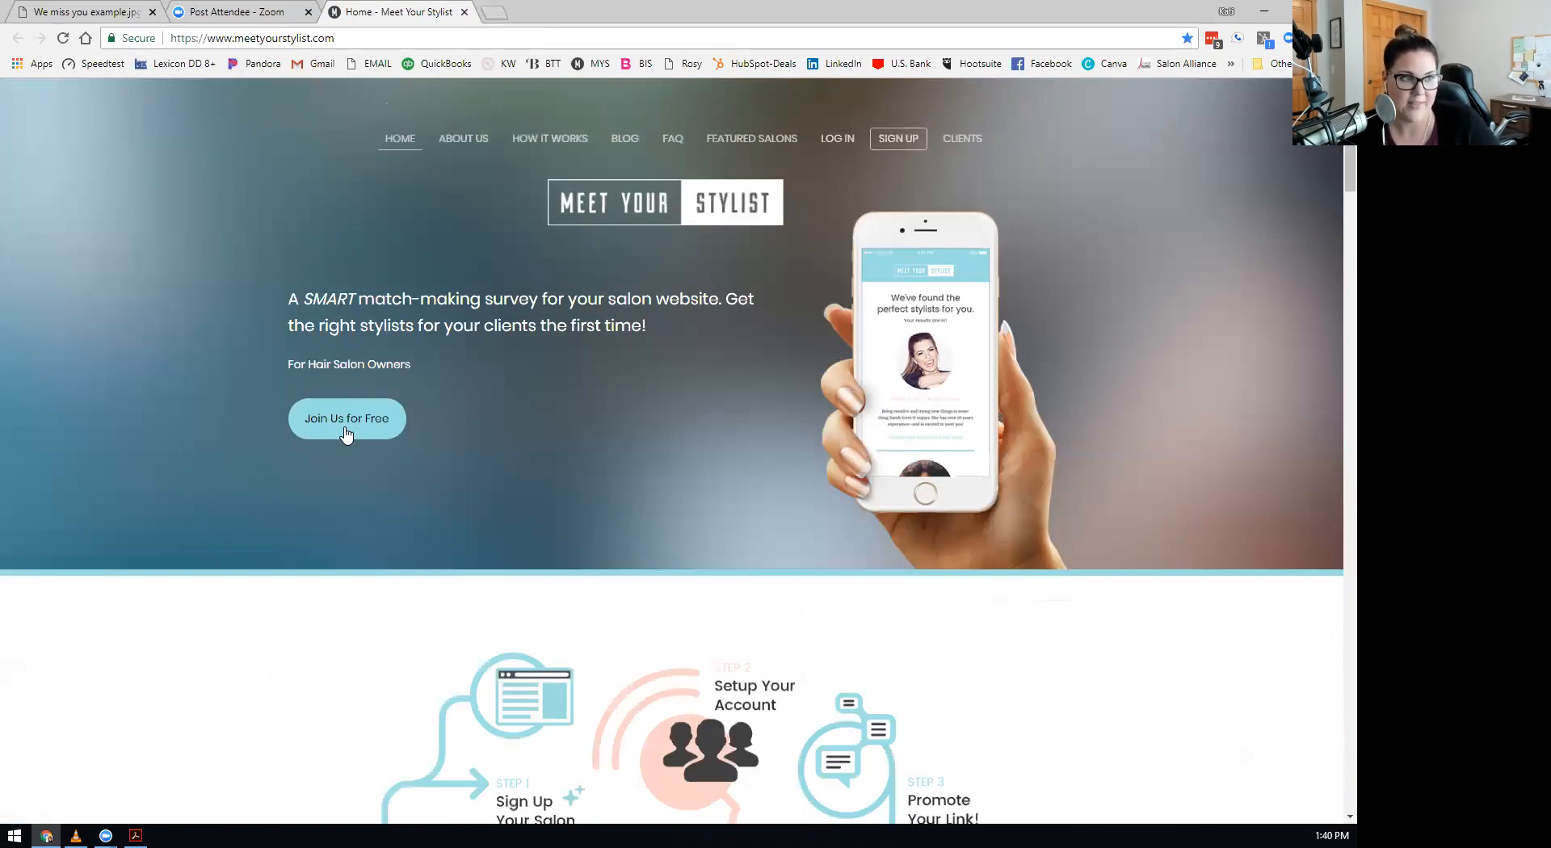
mouse_move(346, 418)
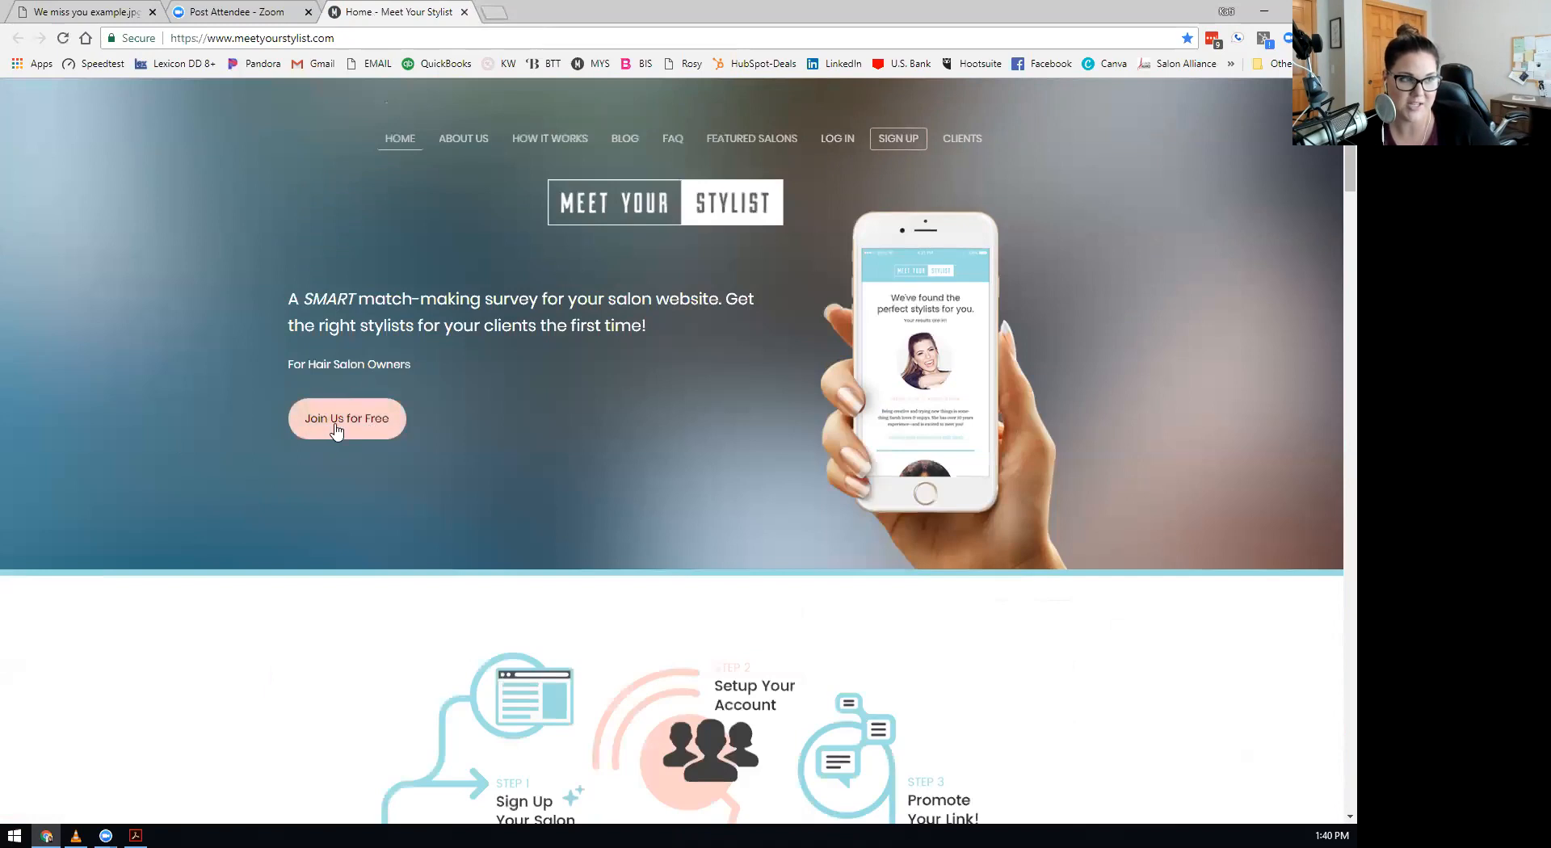
mouse_move(693, 150)
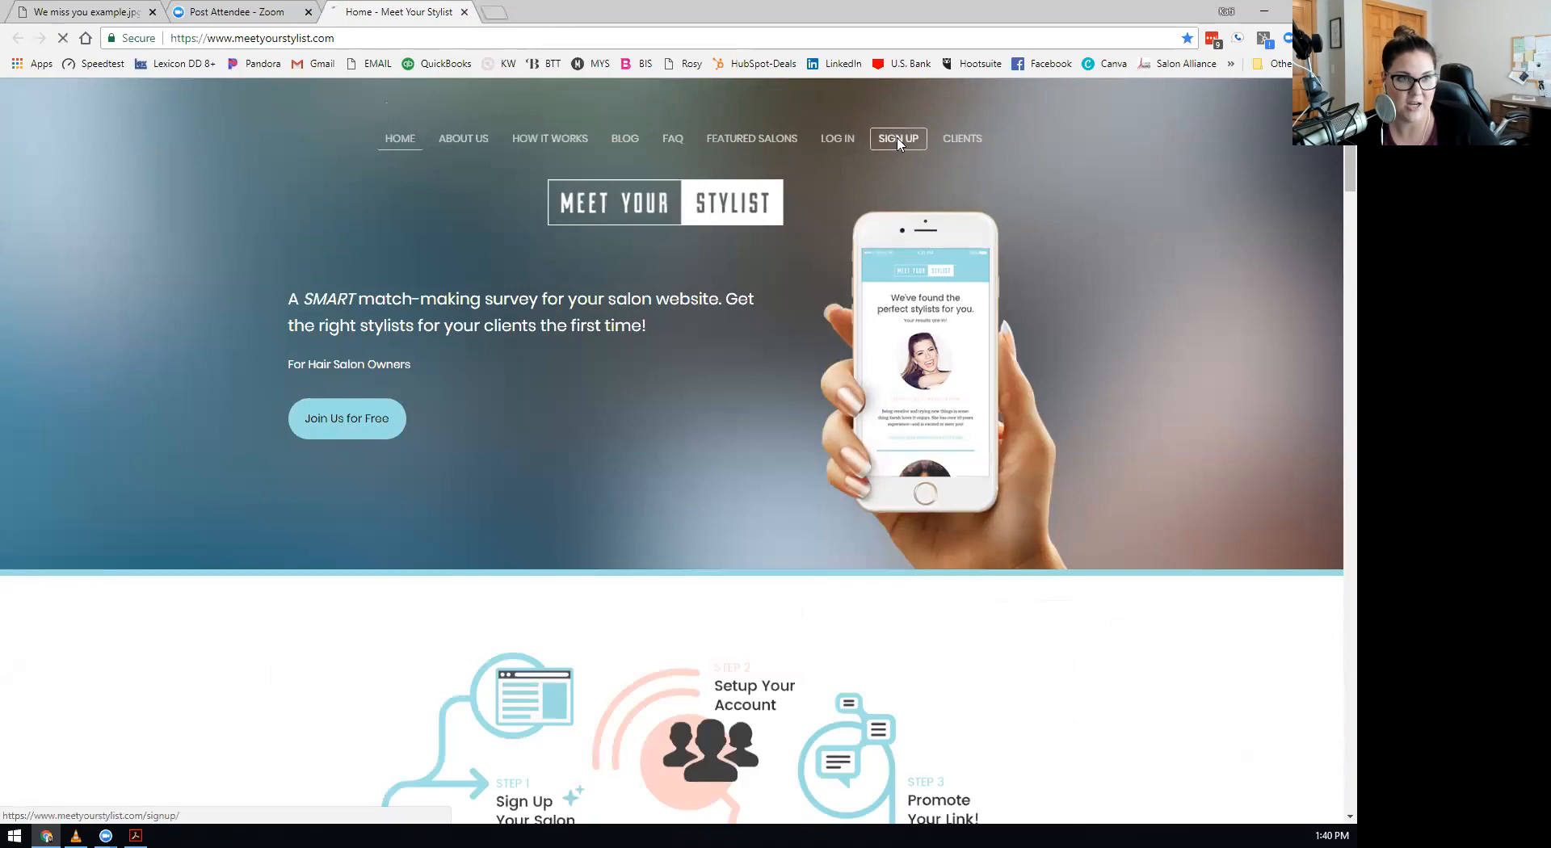
Open the Meet Your Stylist 'Getting to know you!' sign-up page.
click(896, 138)
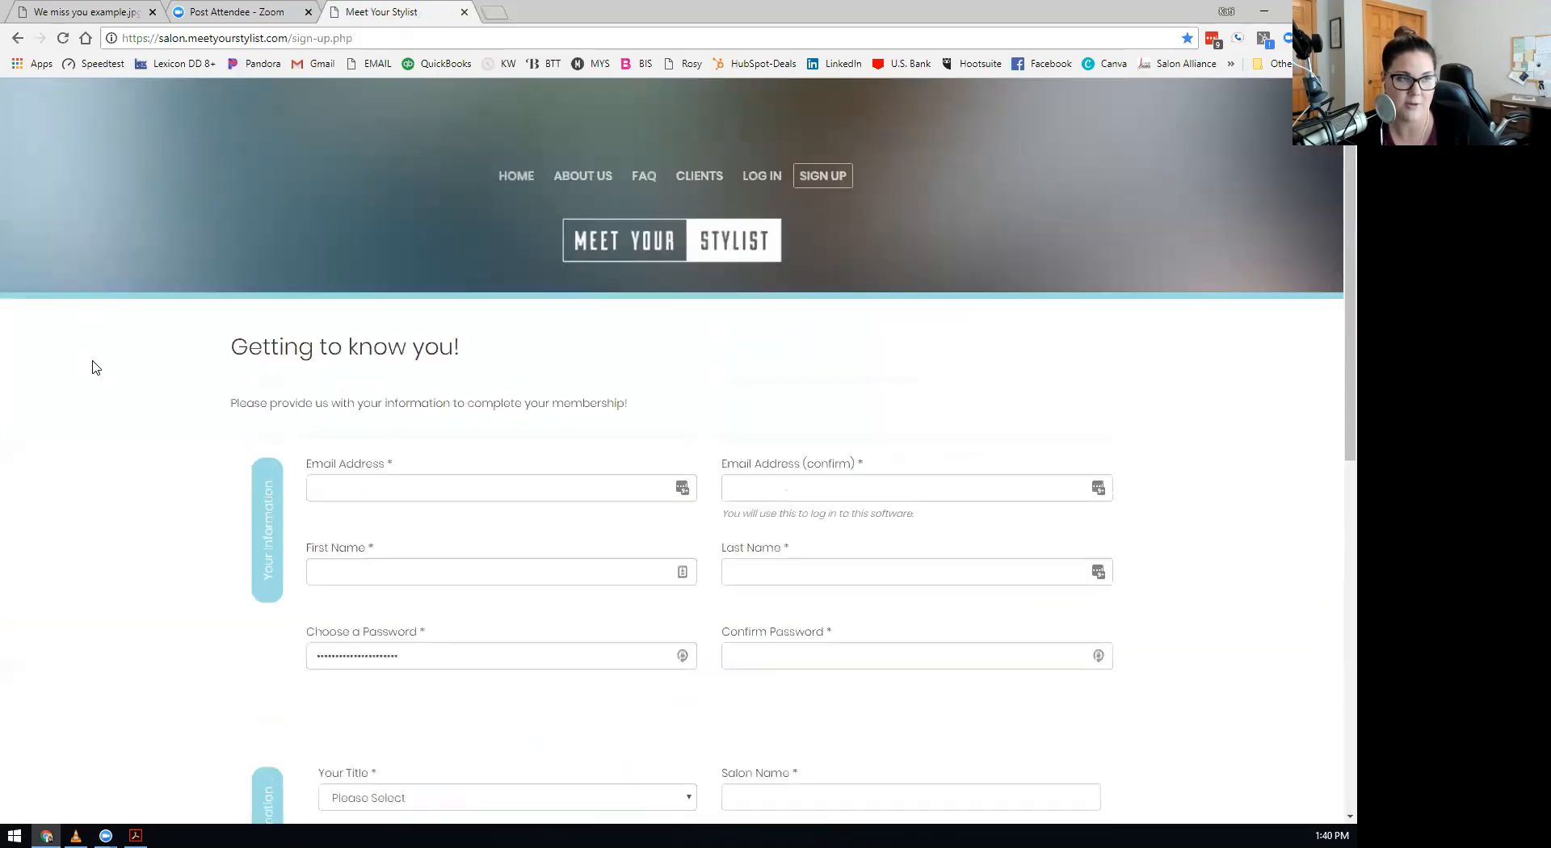
mouse_move(496, 12)
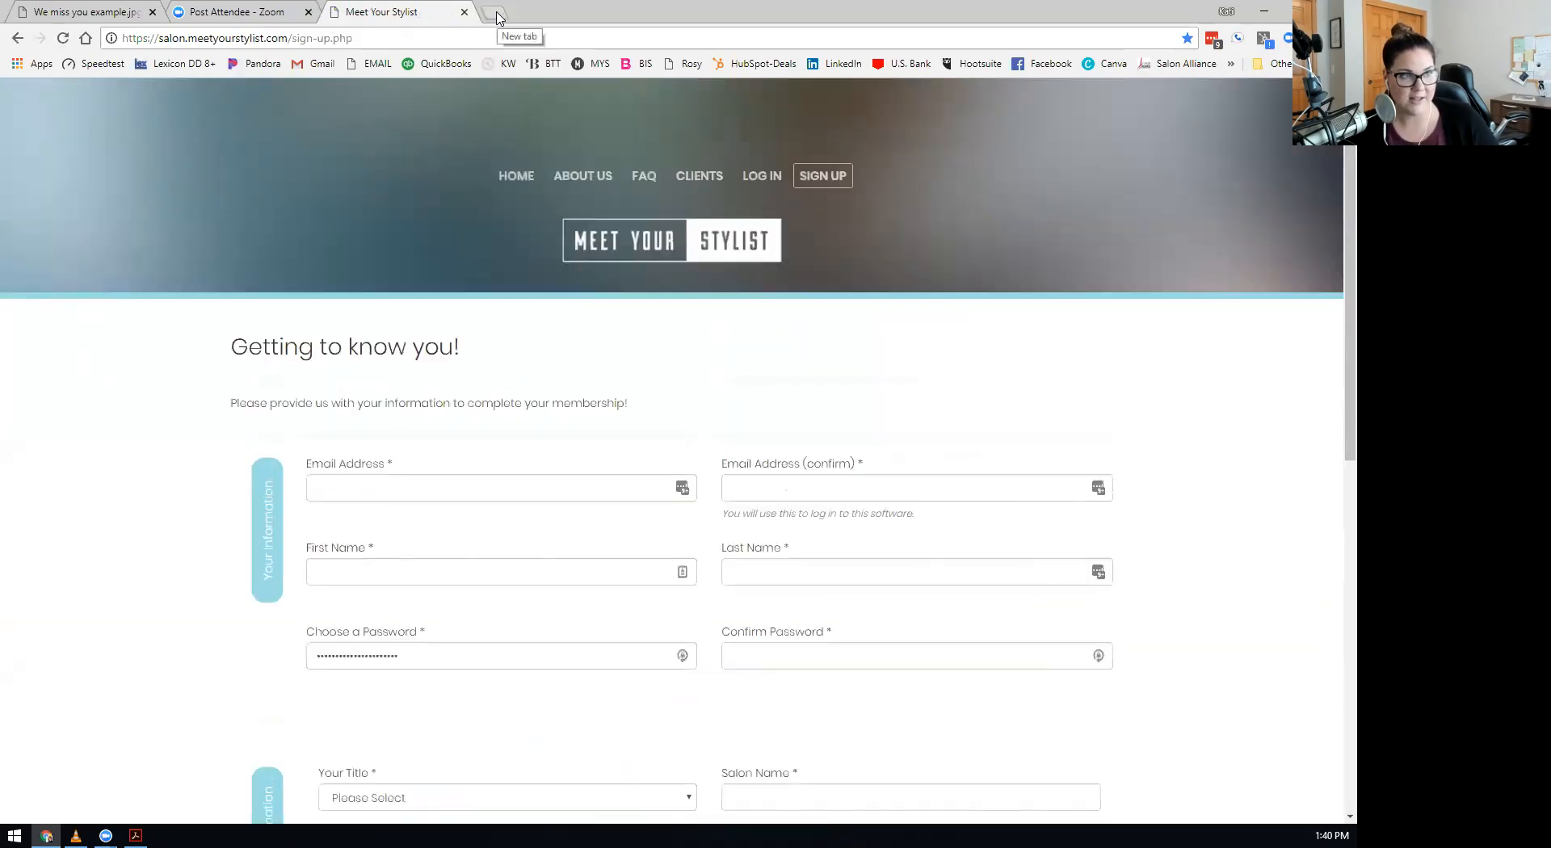
In a new tab, search Salon Today for 'meet your stylist' and open the top article.
click(495, 12)
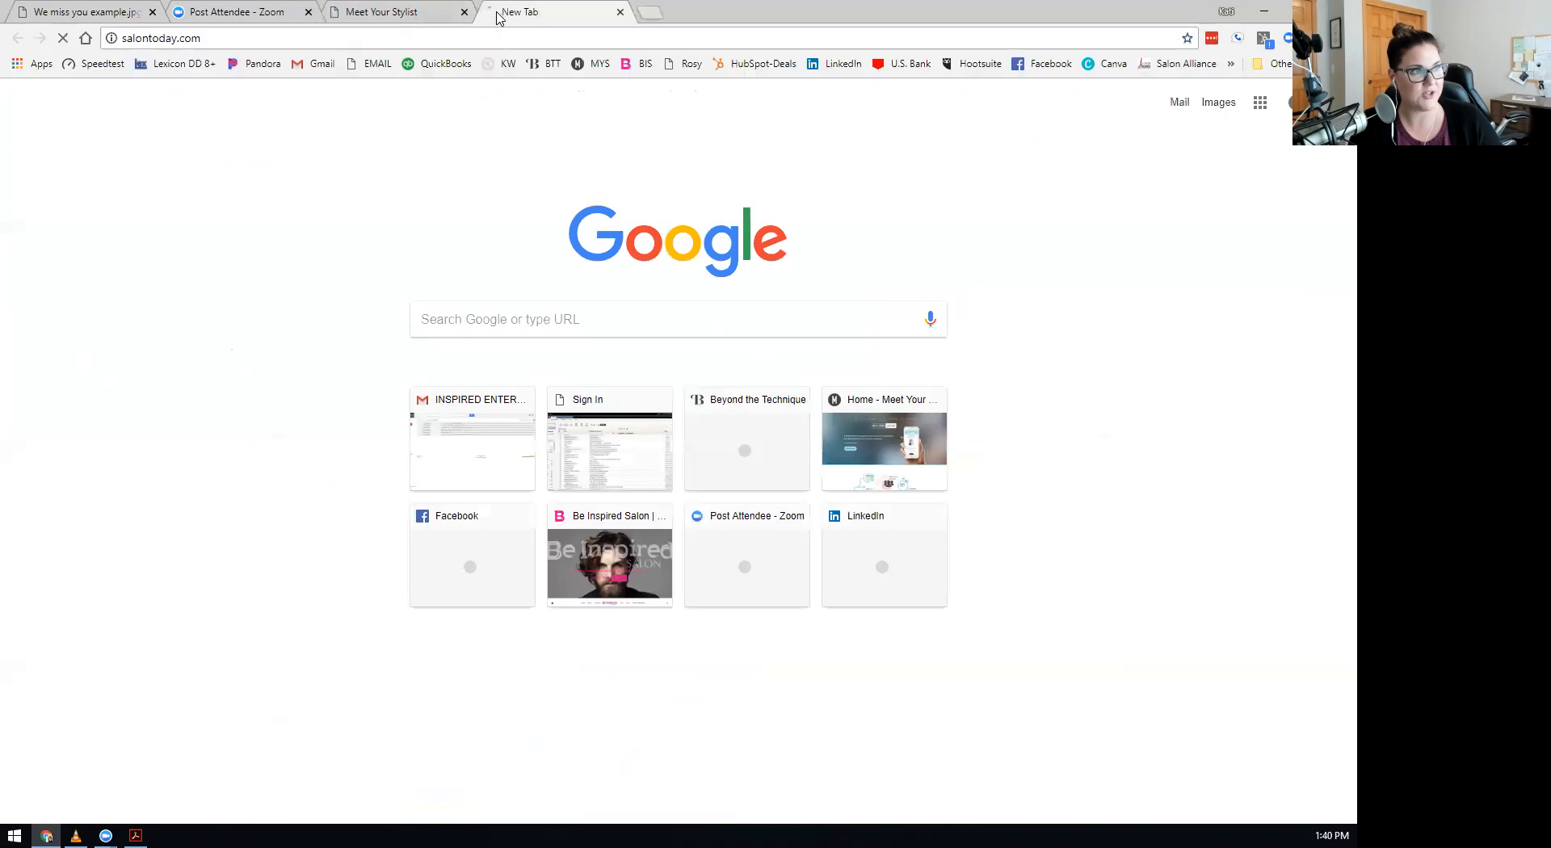
key(Return)
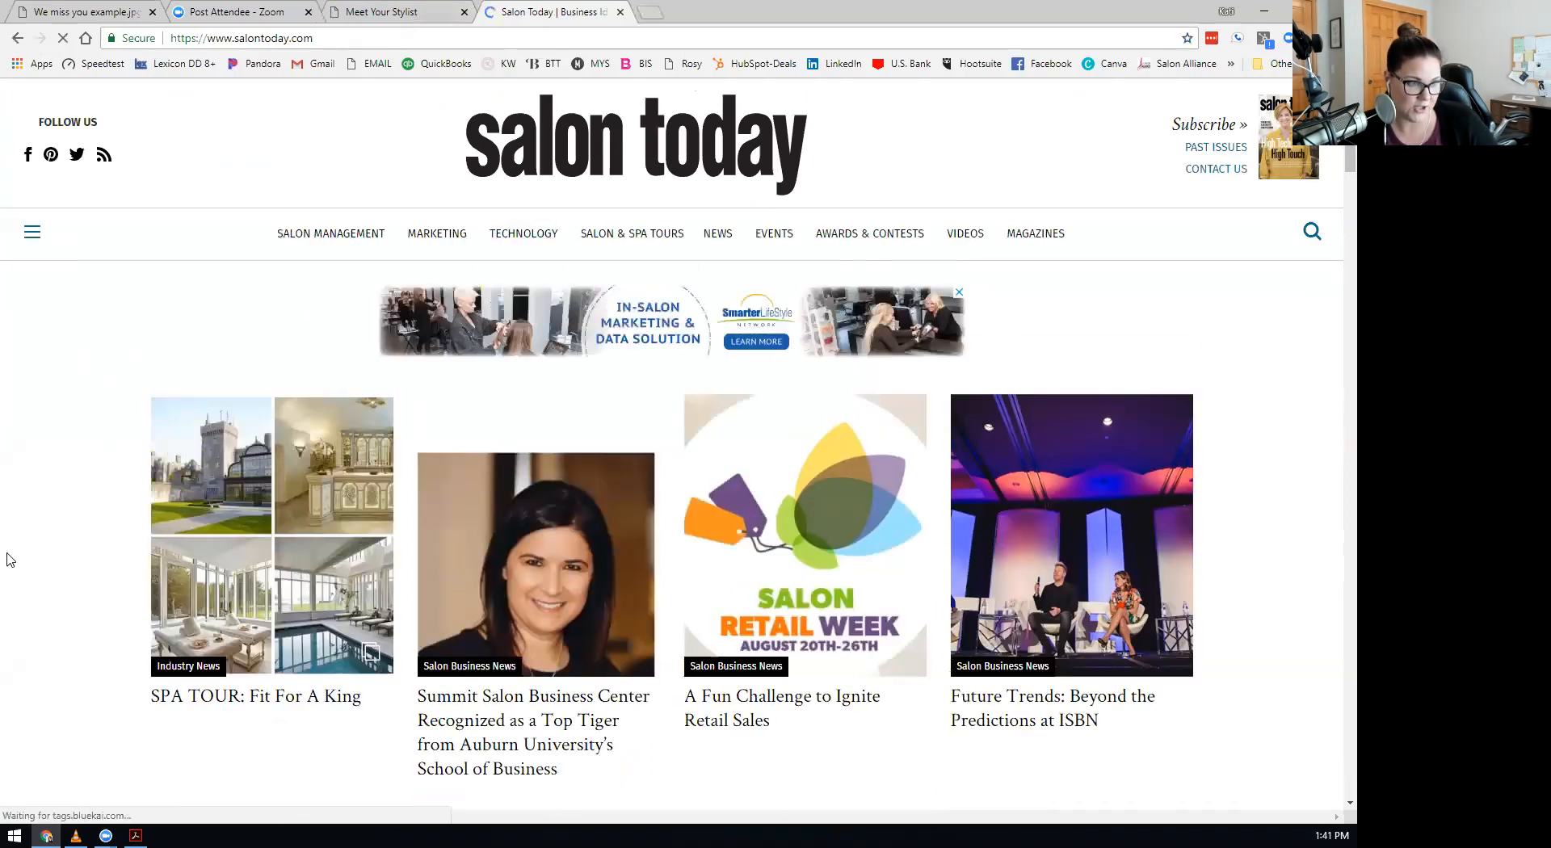
click(522, 234)
text(meet your stylist)
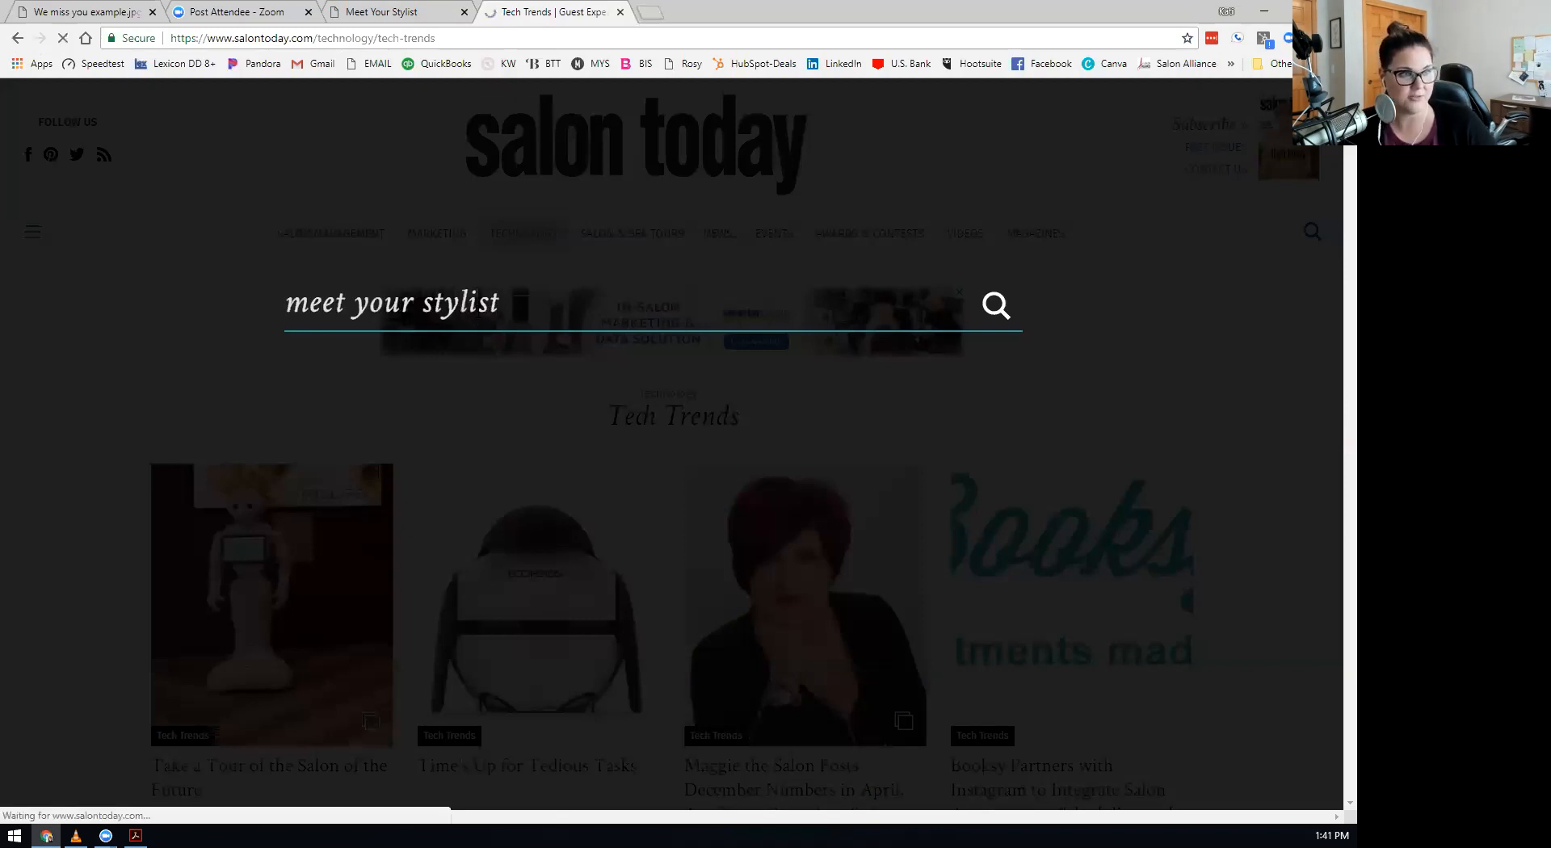
click(995, 305)
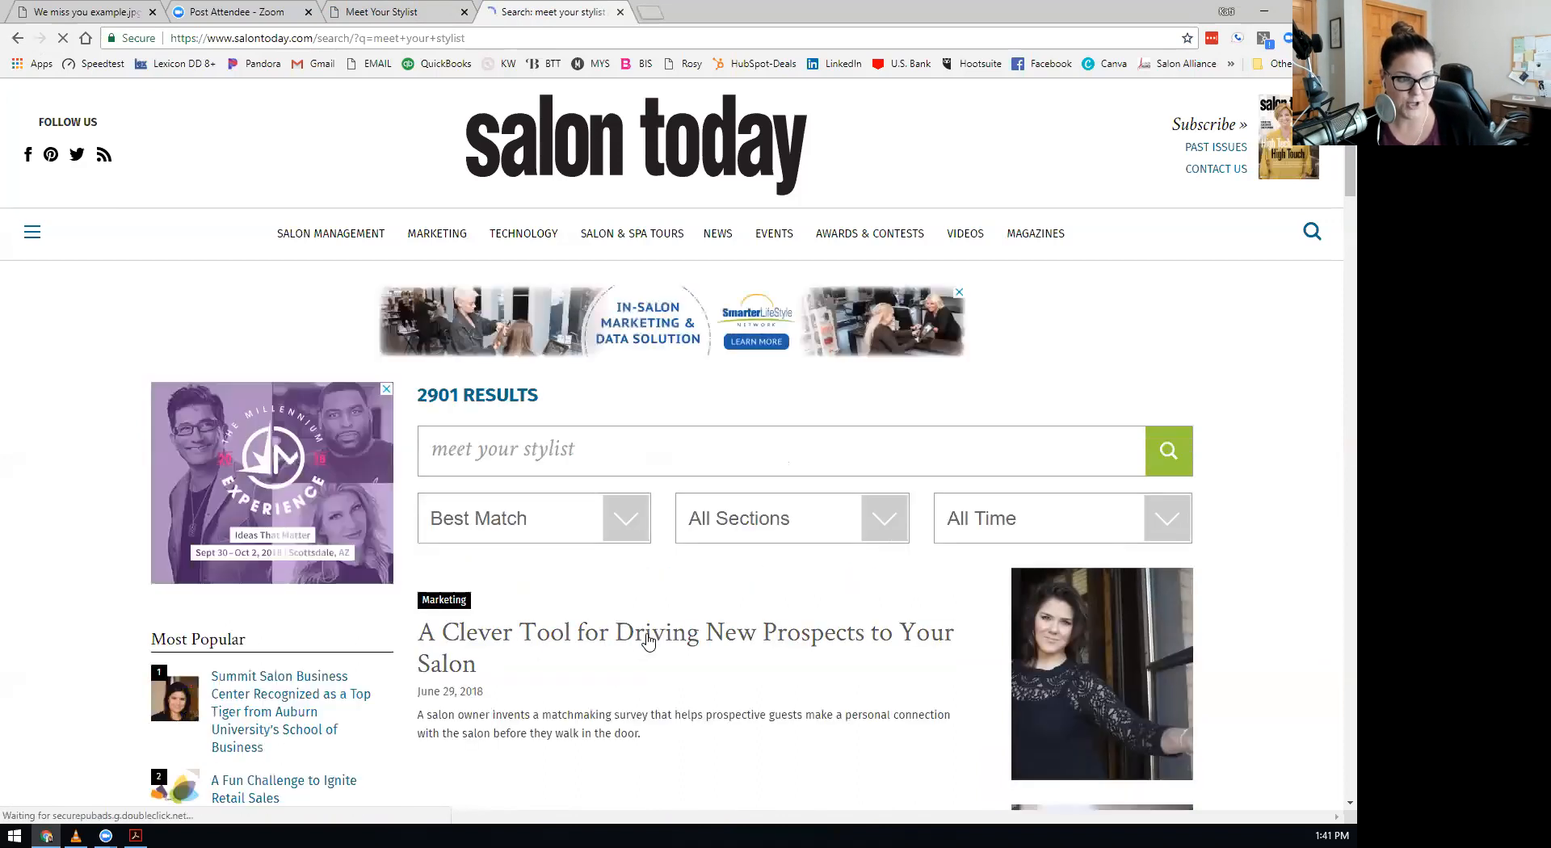
click(647, 633)
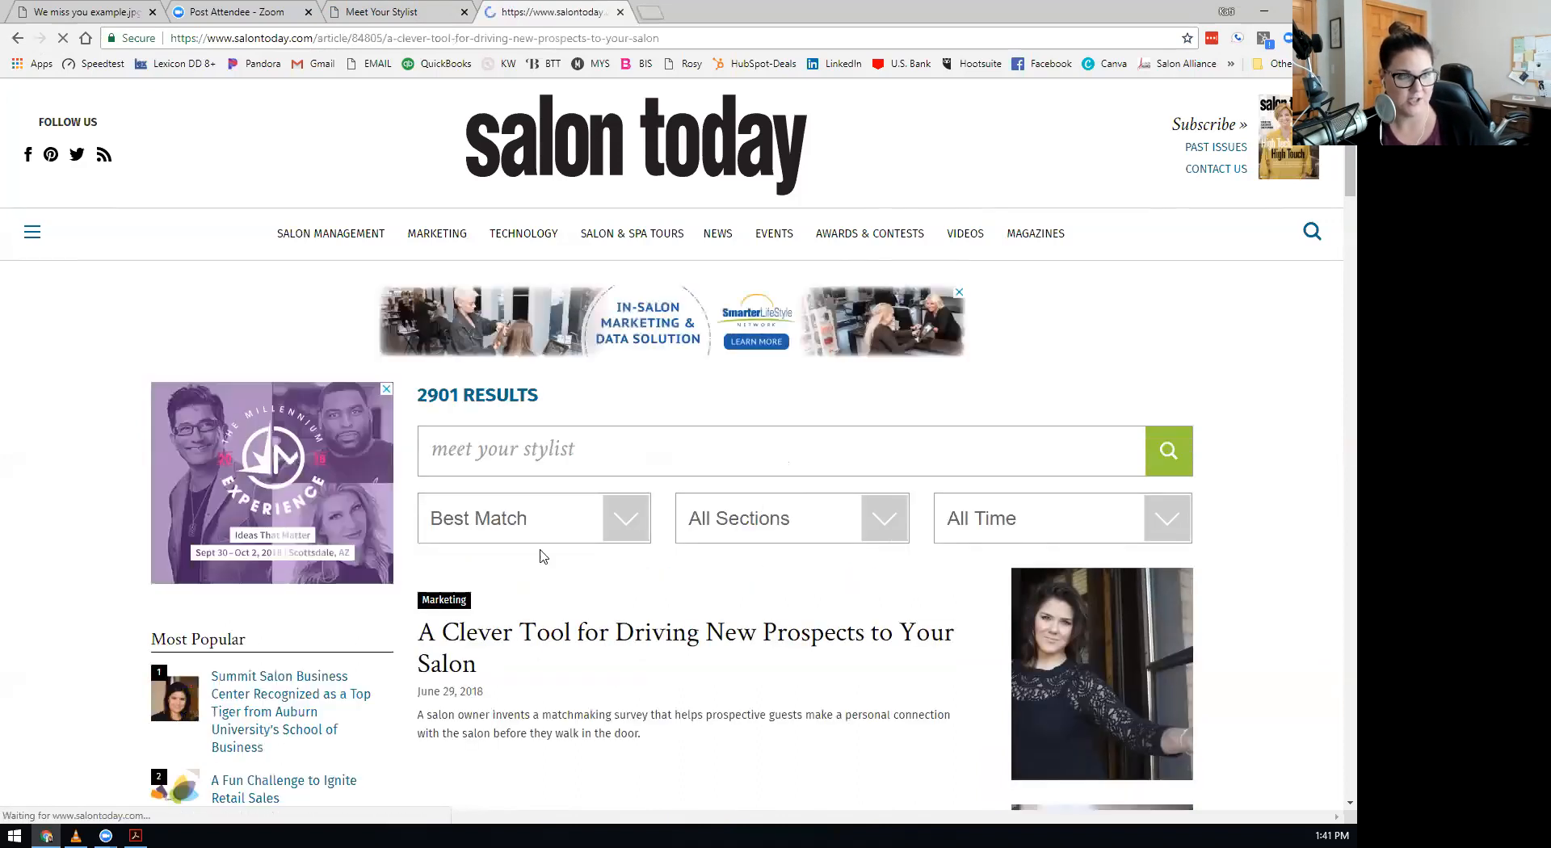
Open 'A Clever Tool for Driving New Prospects to Your Salon' and scroll through it.
click(684, 632)
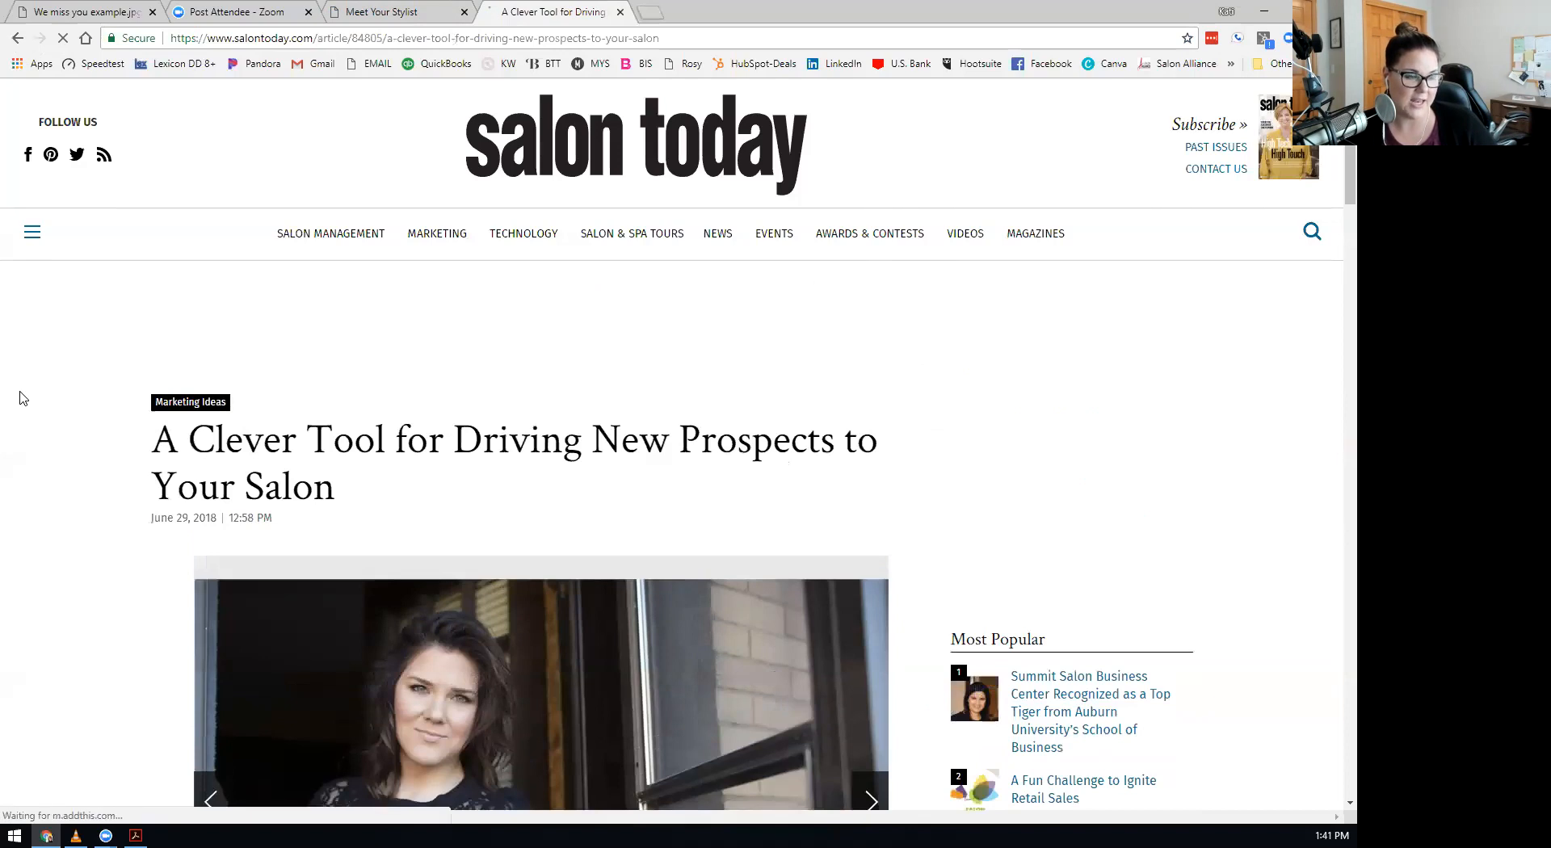
scroll(down, 3)
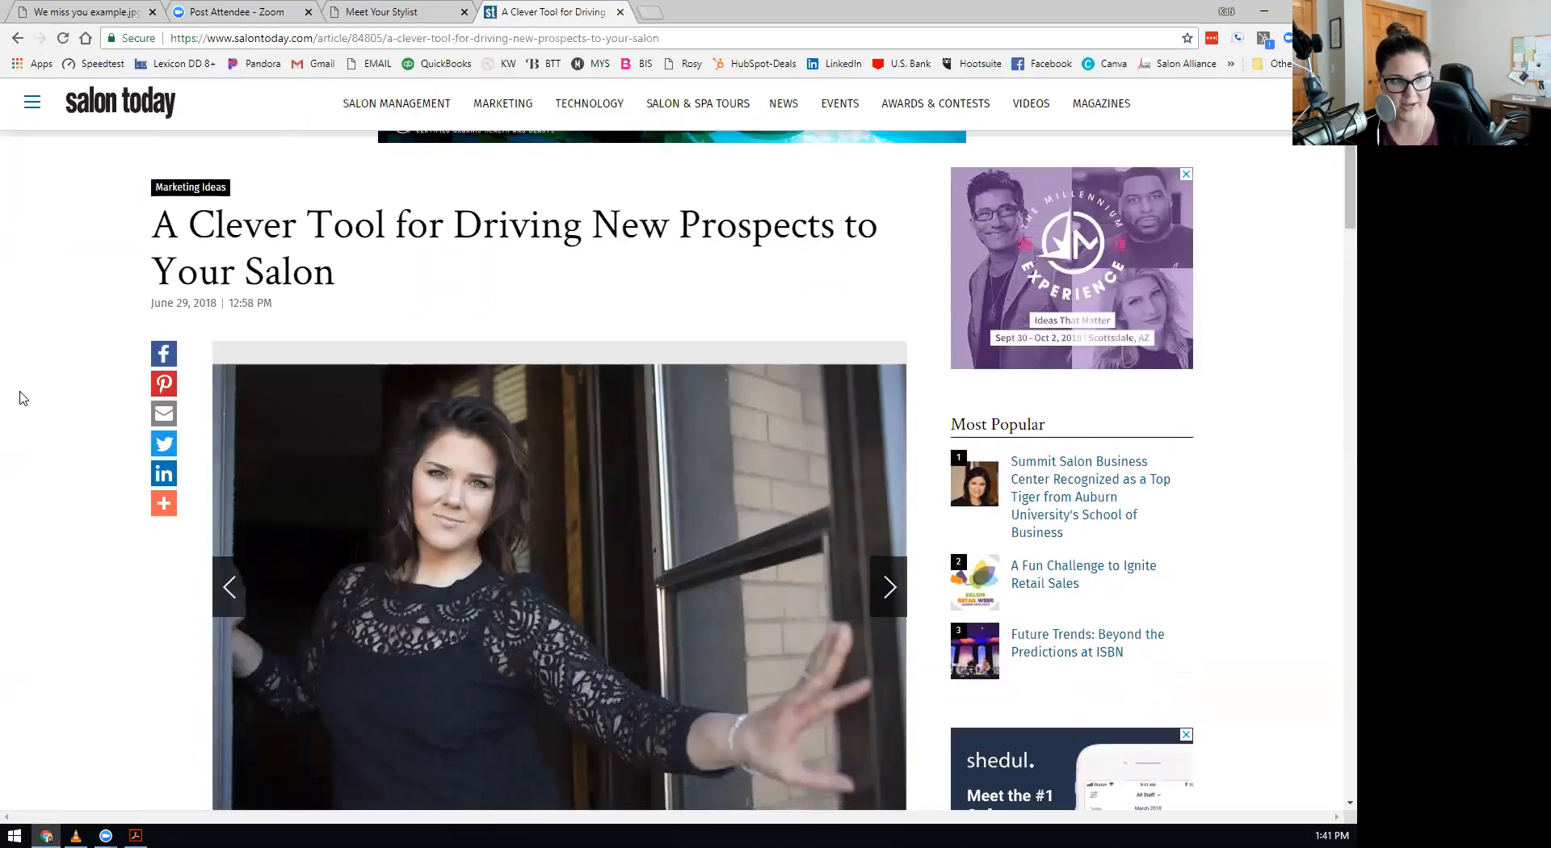
scroll(down, 3)
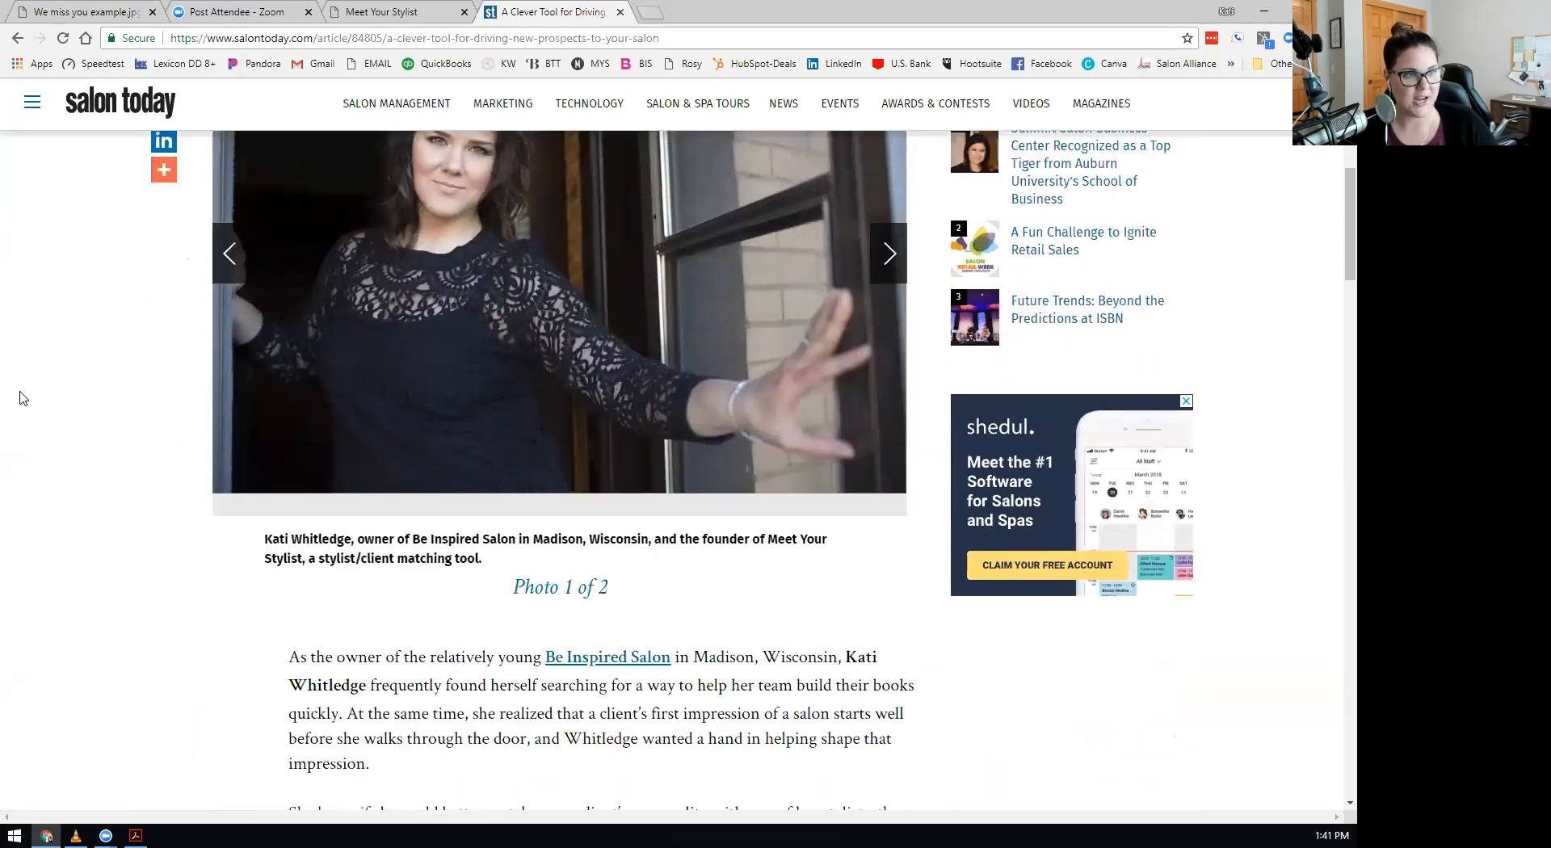
scroll(down, 3)
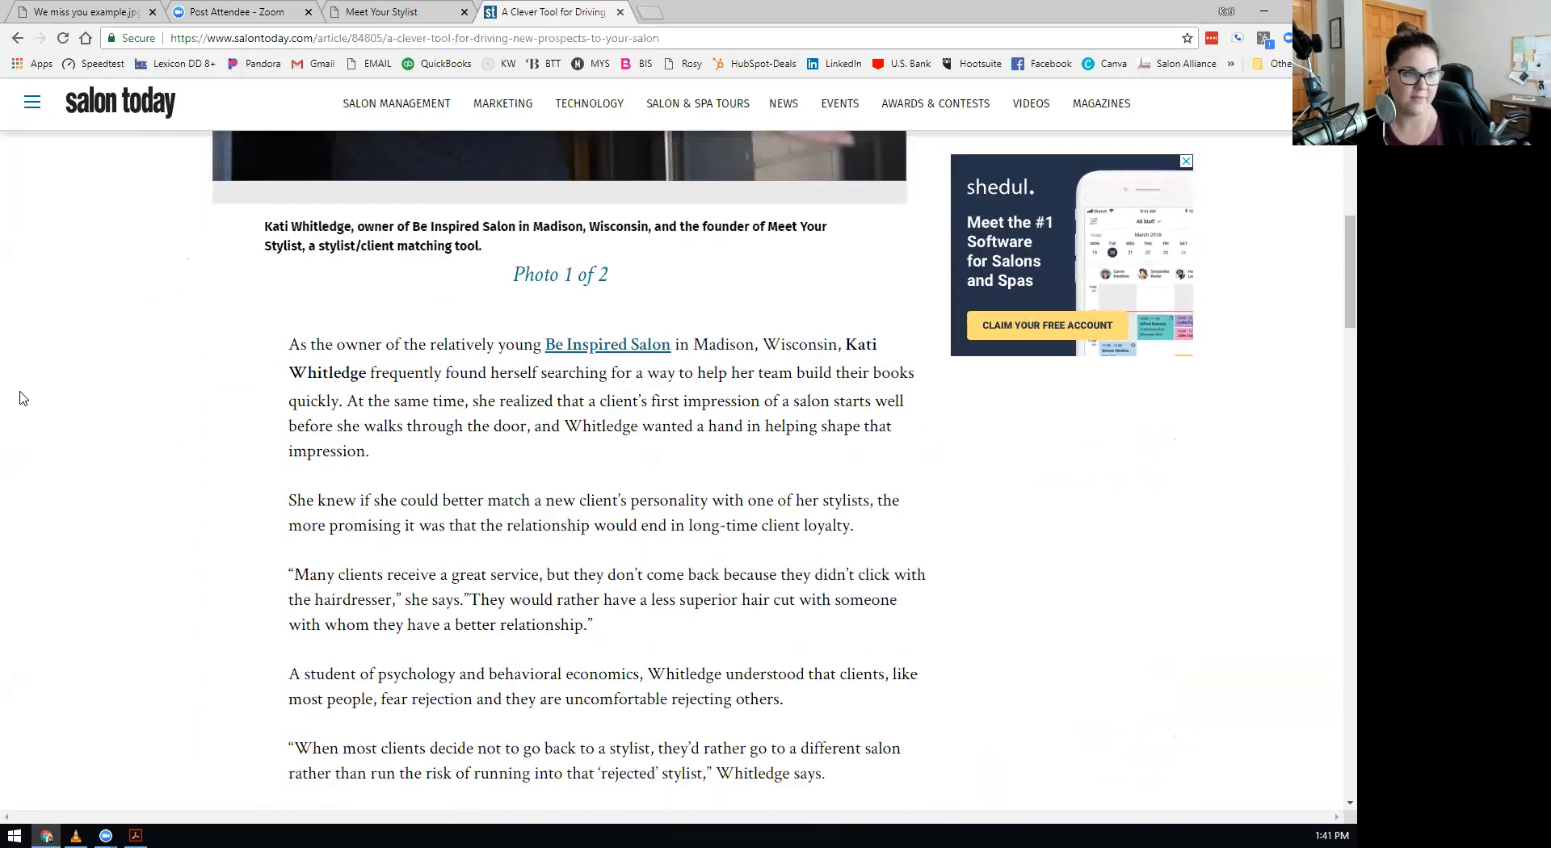
scroll(down, 3)
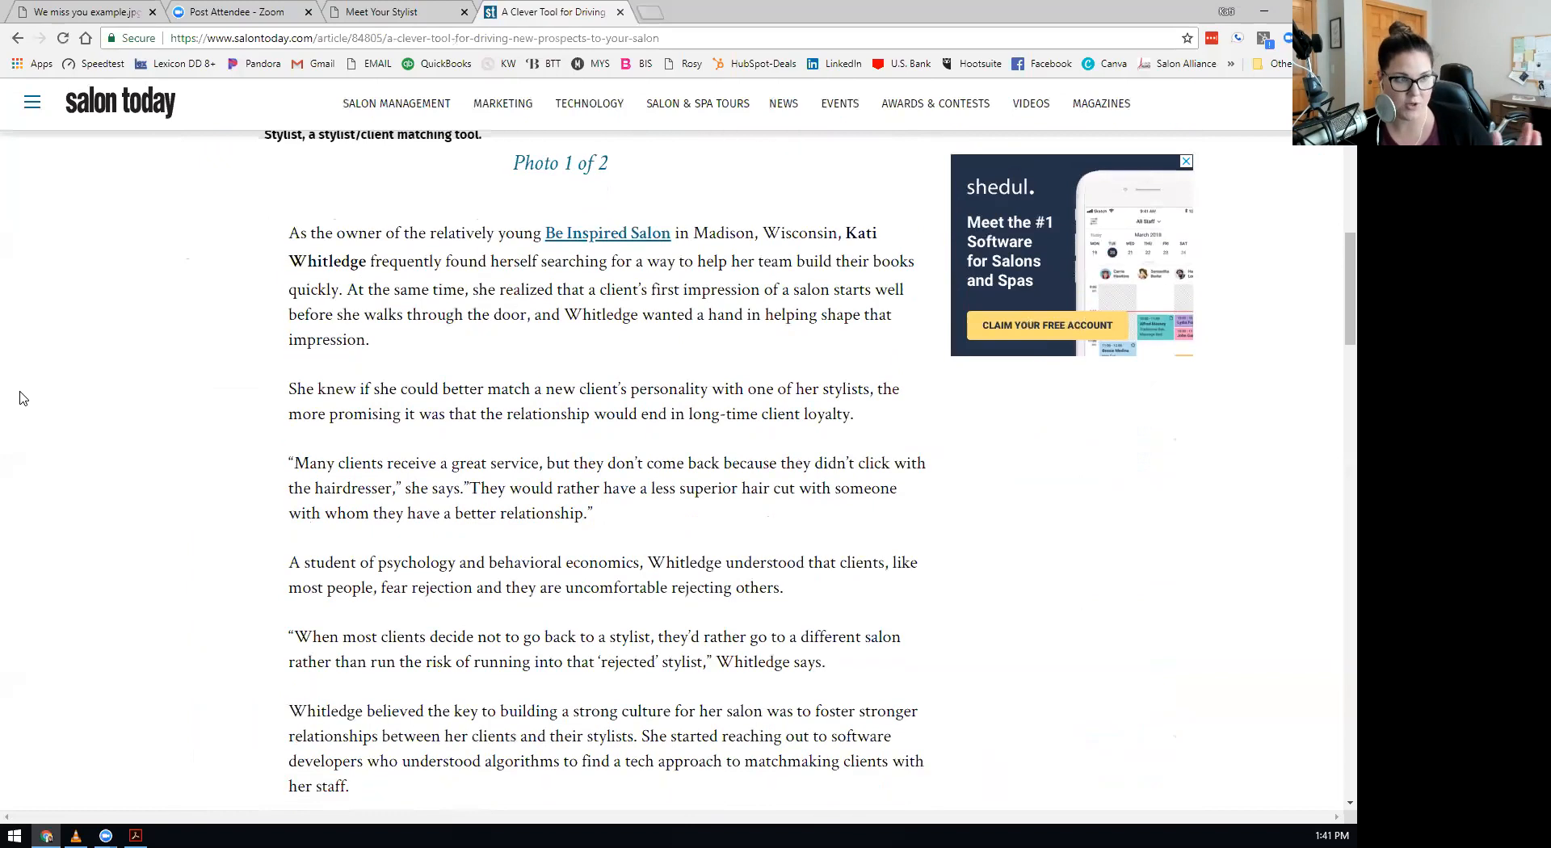
scroll(down, 3)
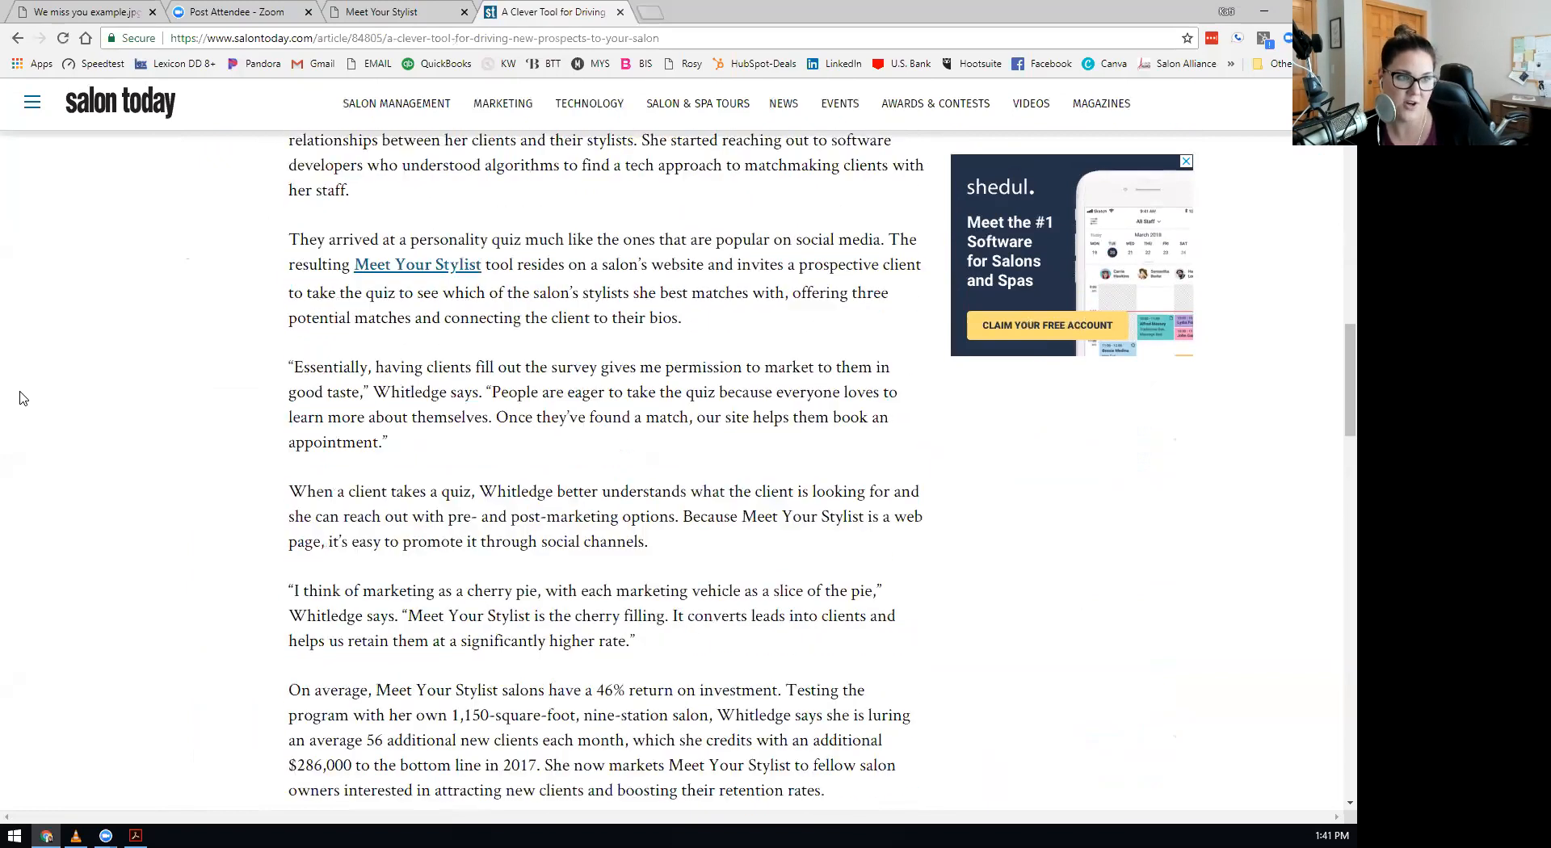
scroll(down, 3)
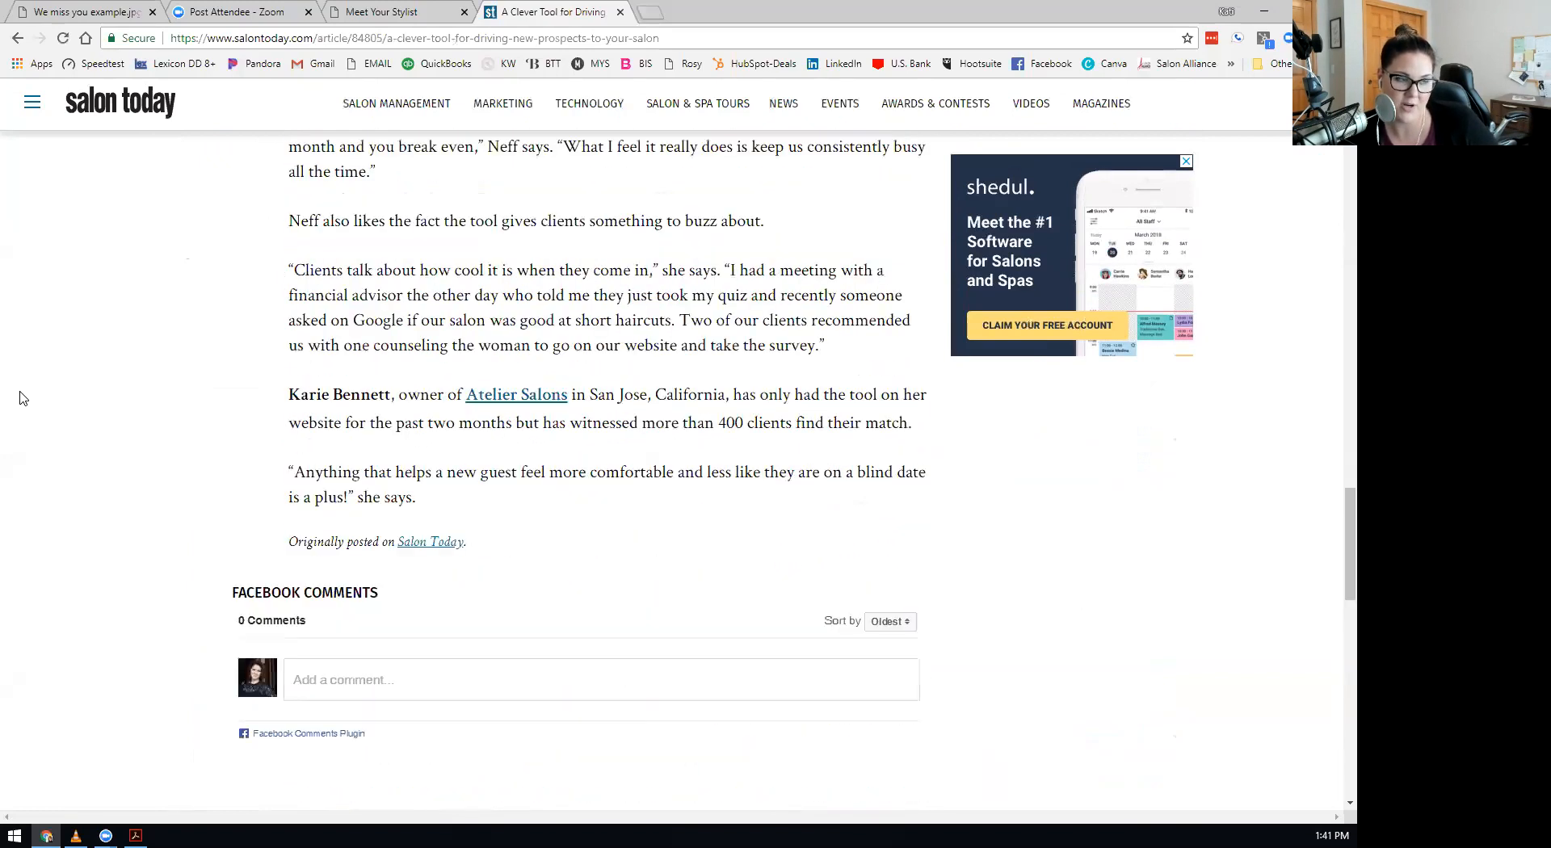
scroll(up, 3)
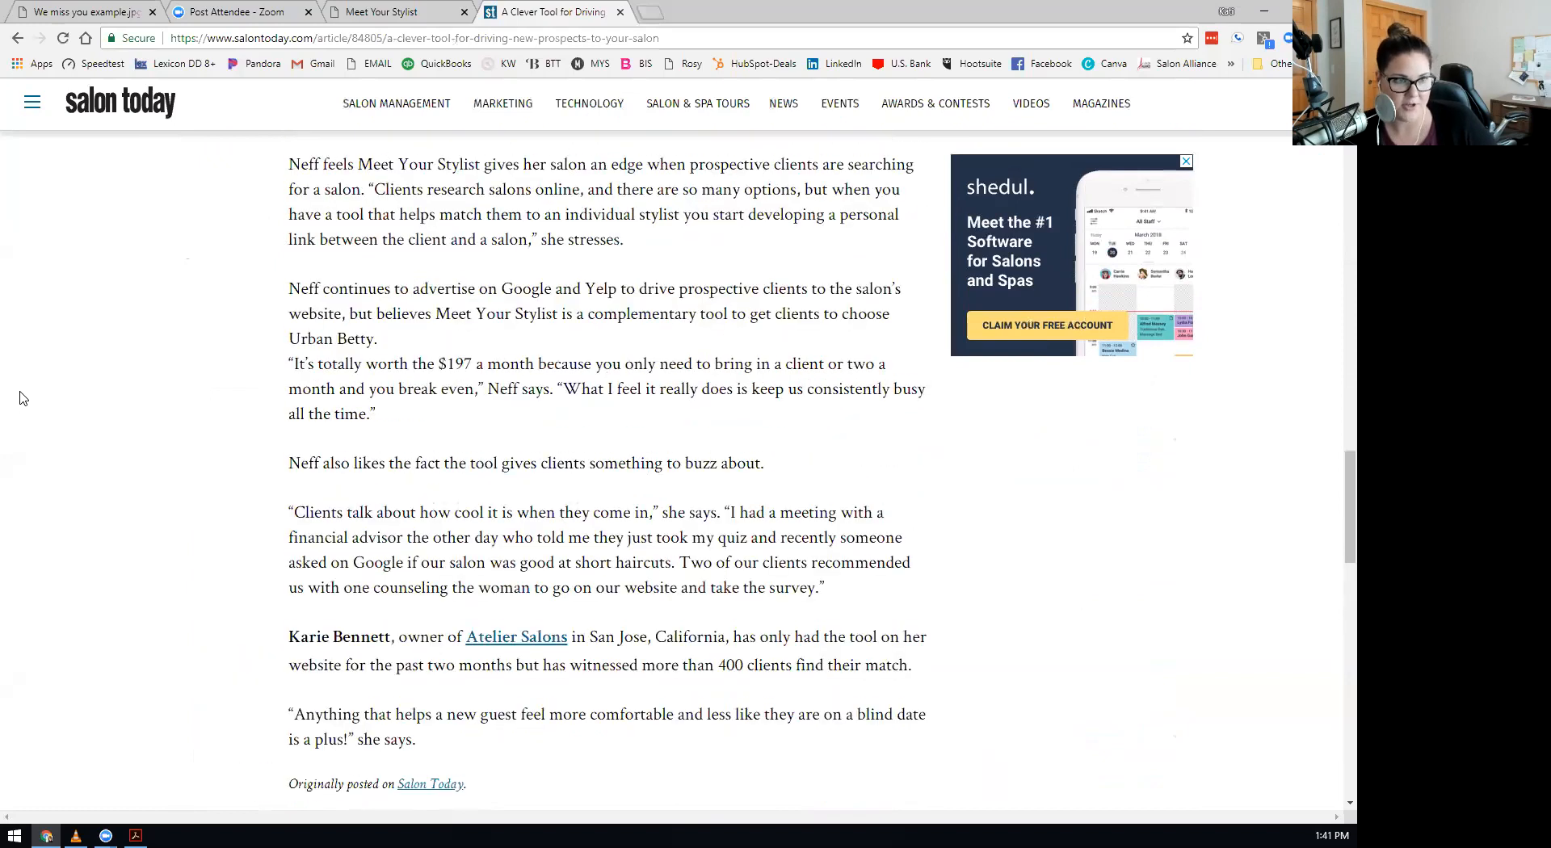
scroll(up, 3)
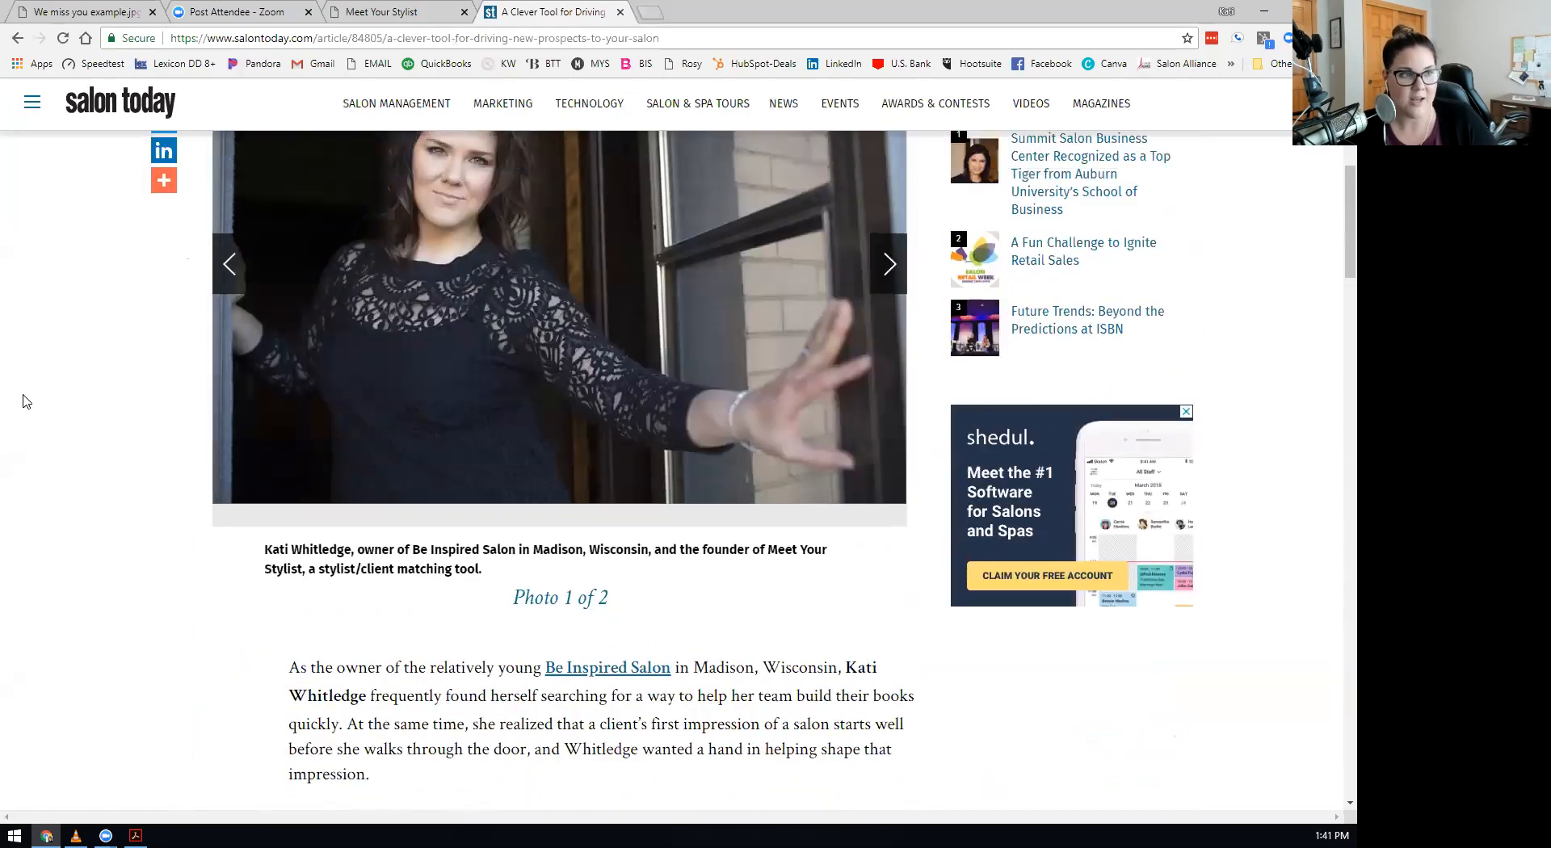
scroll(up, 3)
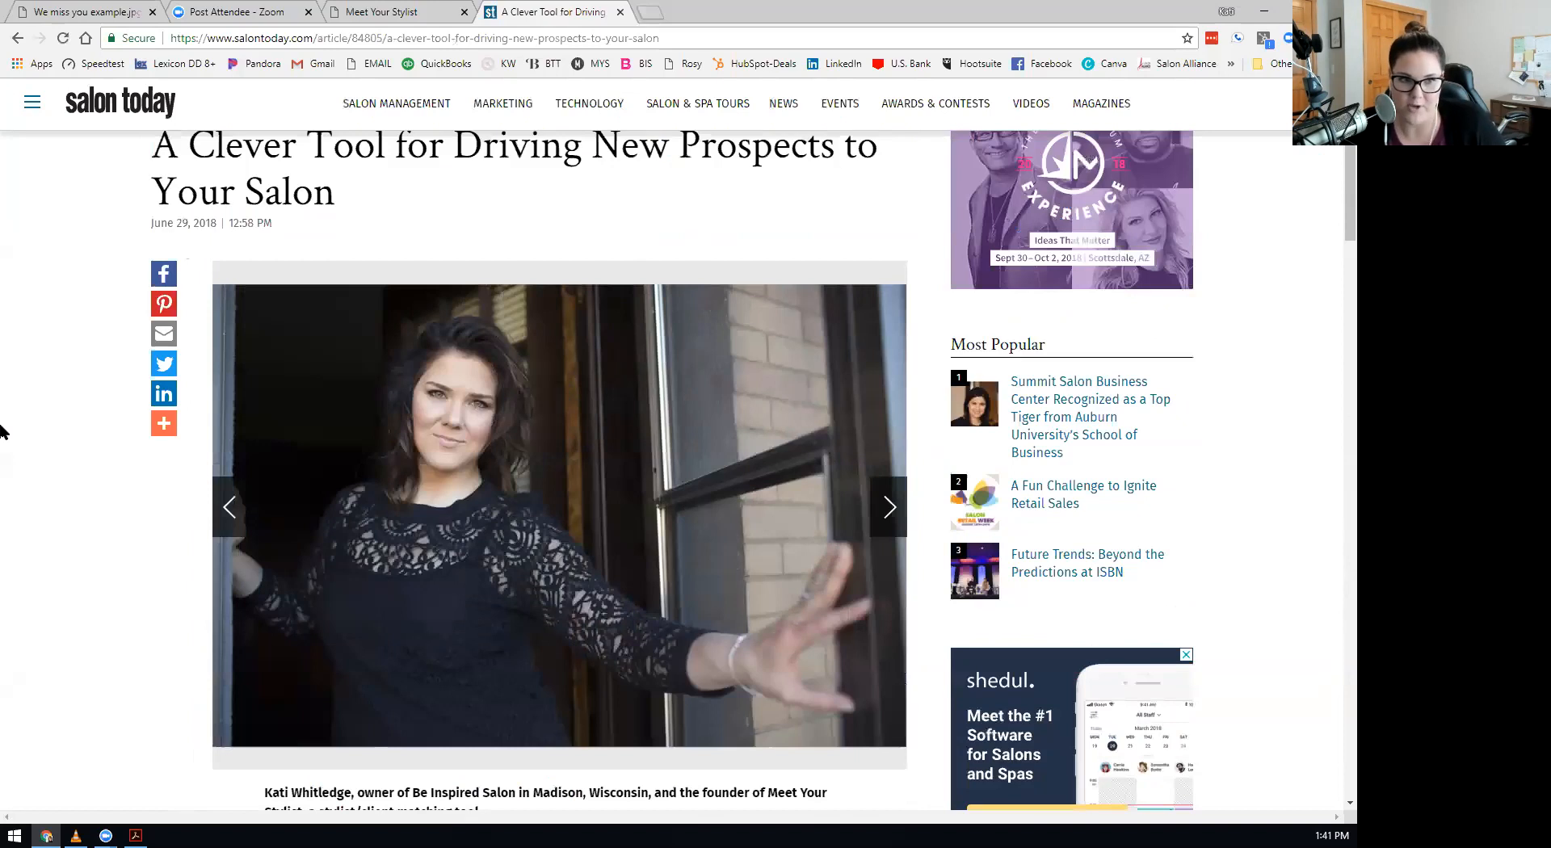
mouse_move(27, 527)
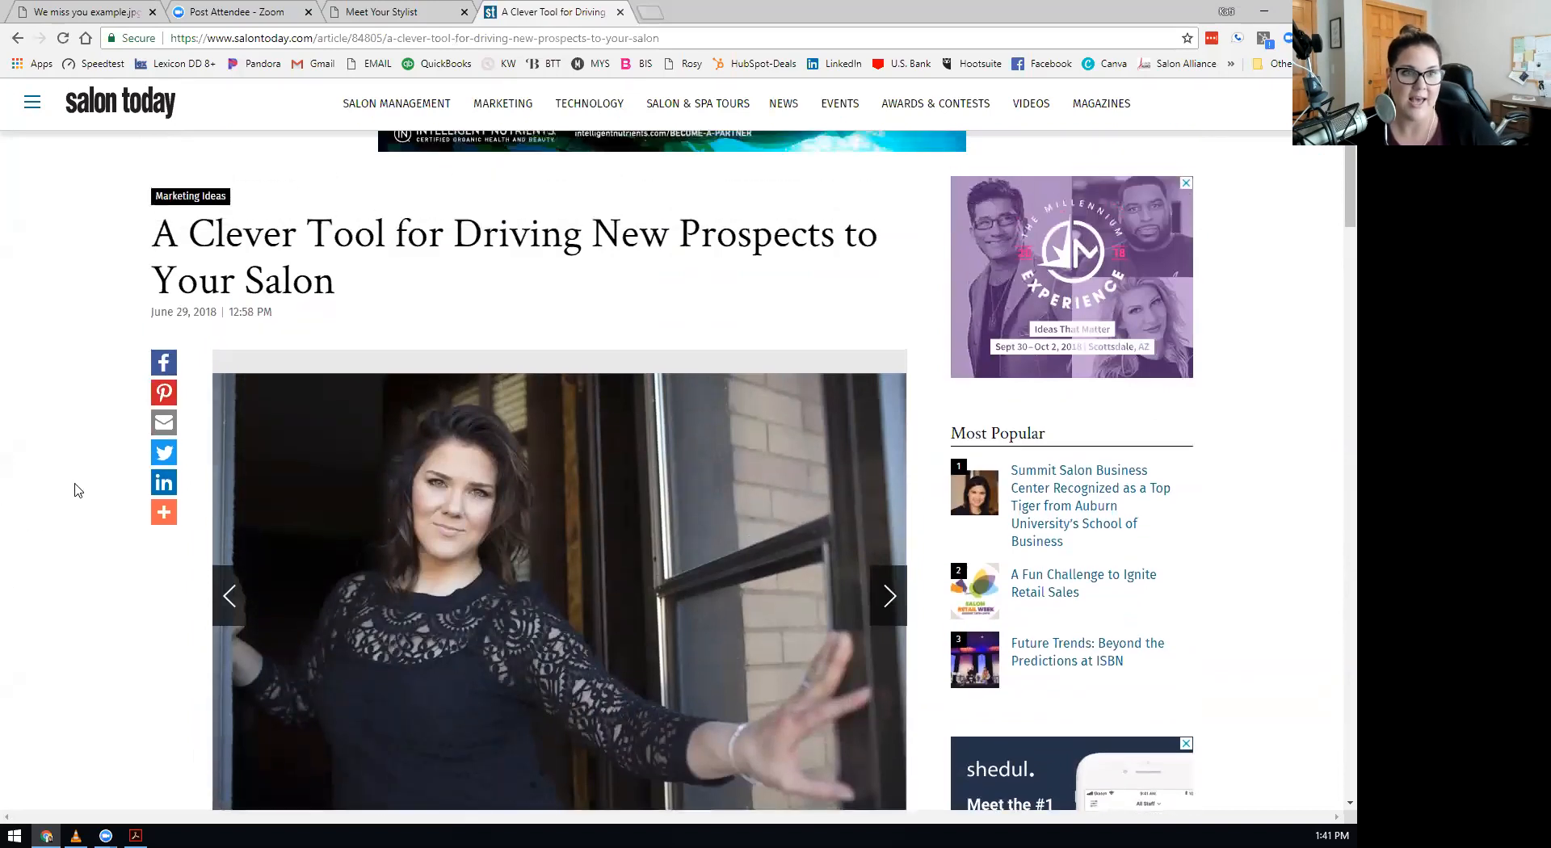
scroll(up, 3)
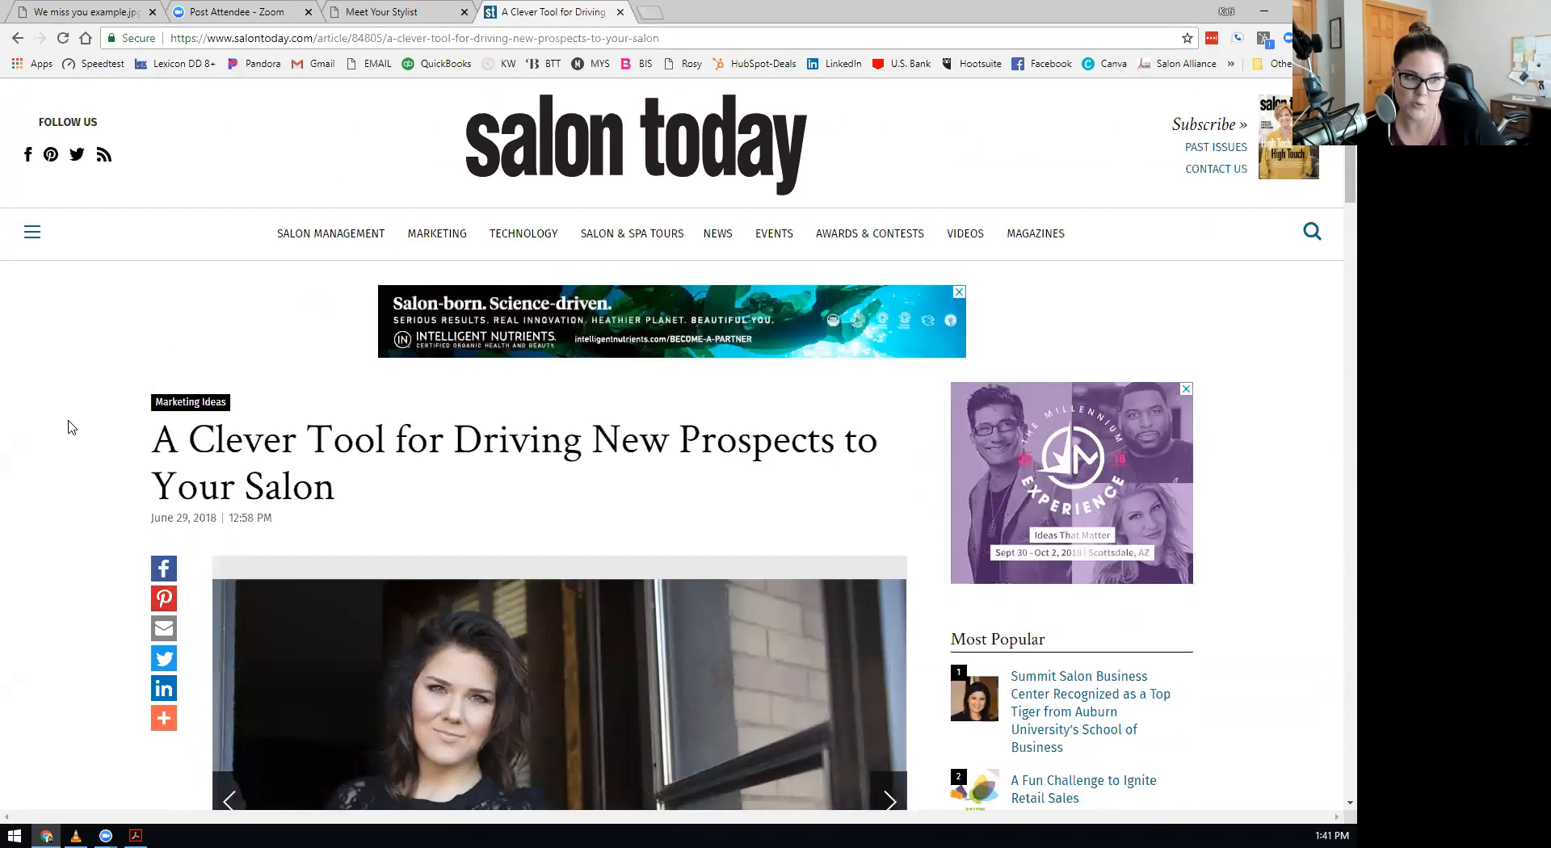
mouse_move(197, 91)
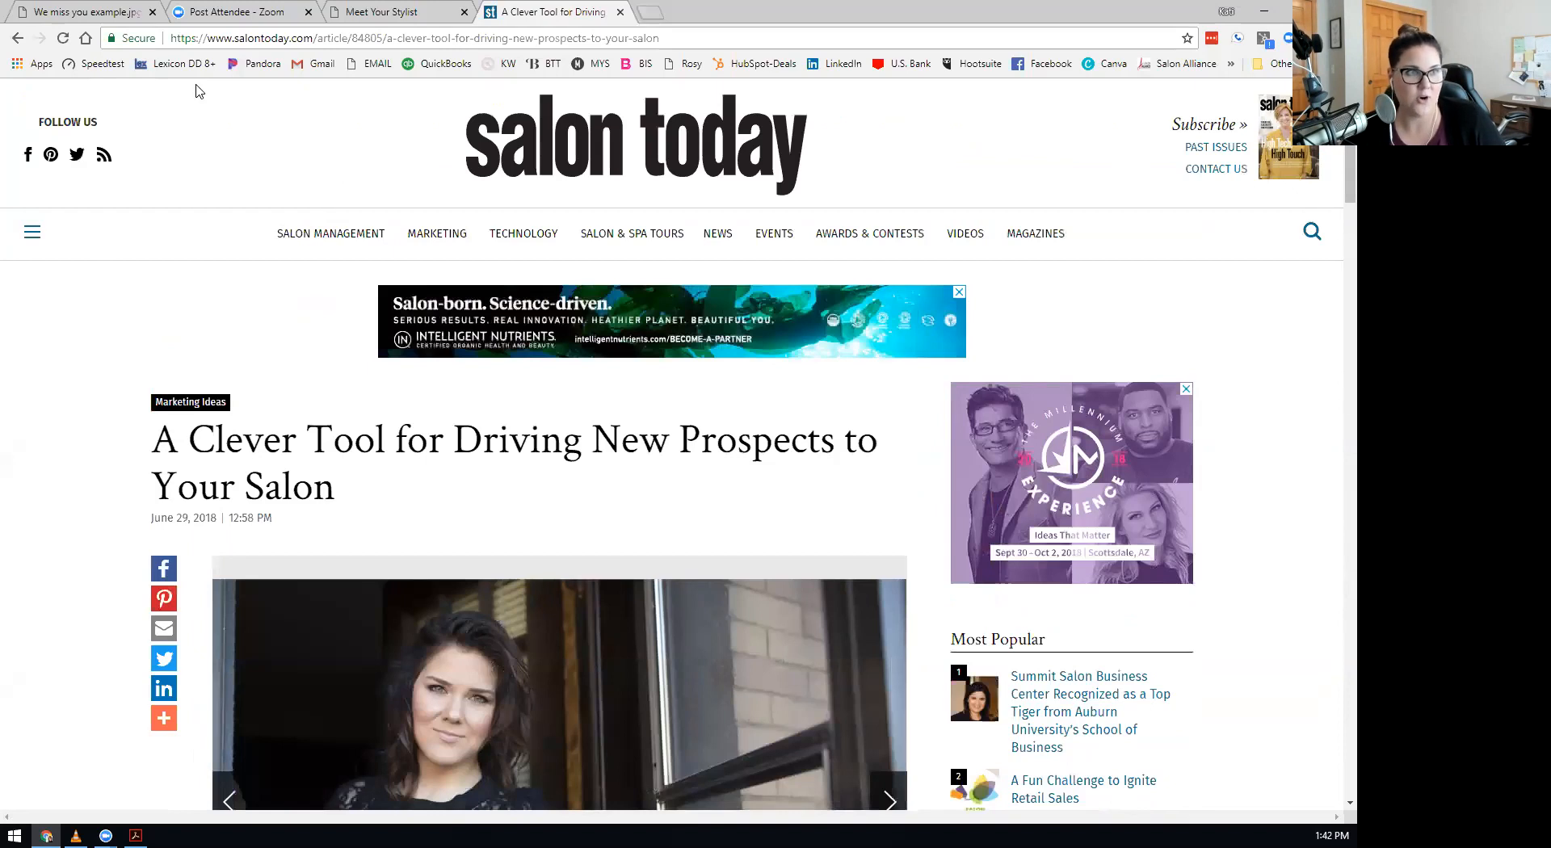
Glance at the Meet Your Stylist sign-up tab, then return to the article.
click(484, 11)
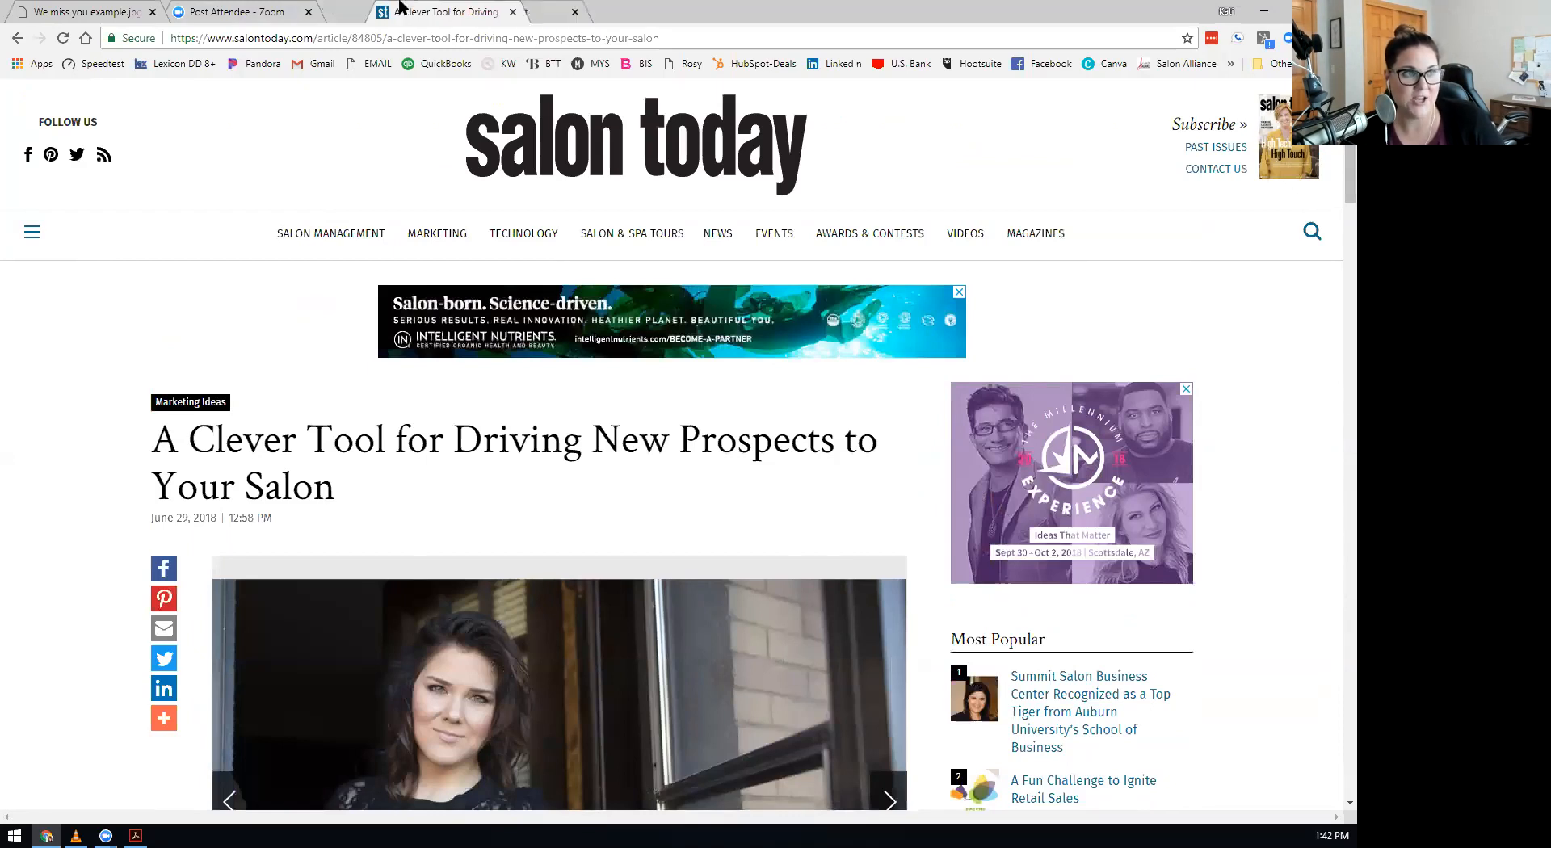
click(544, 12)
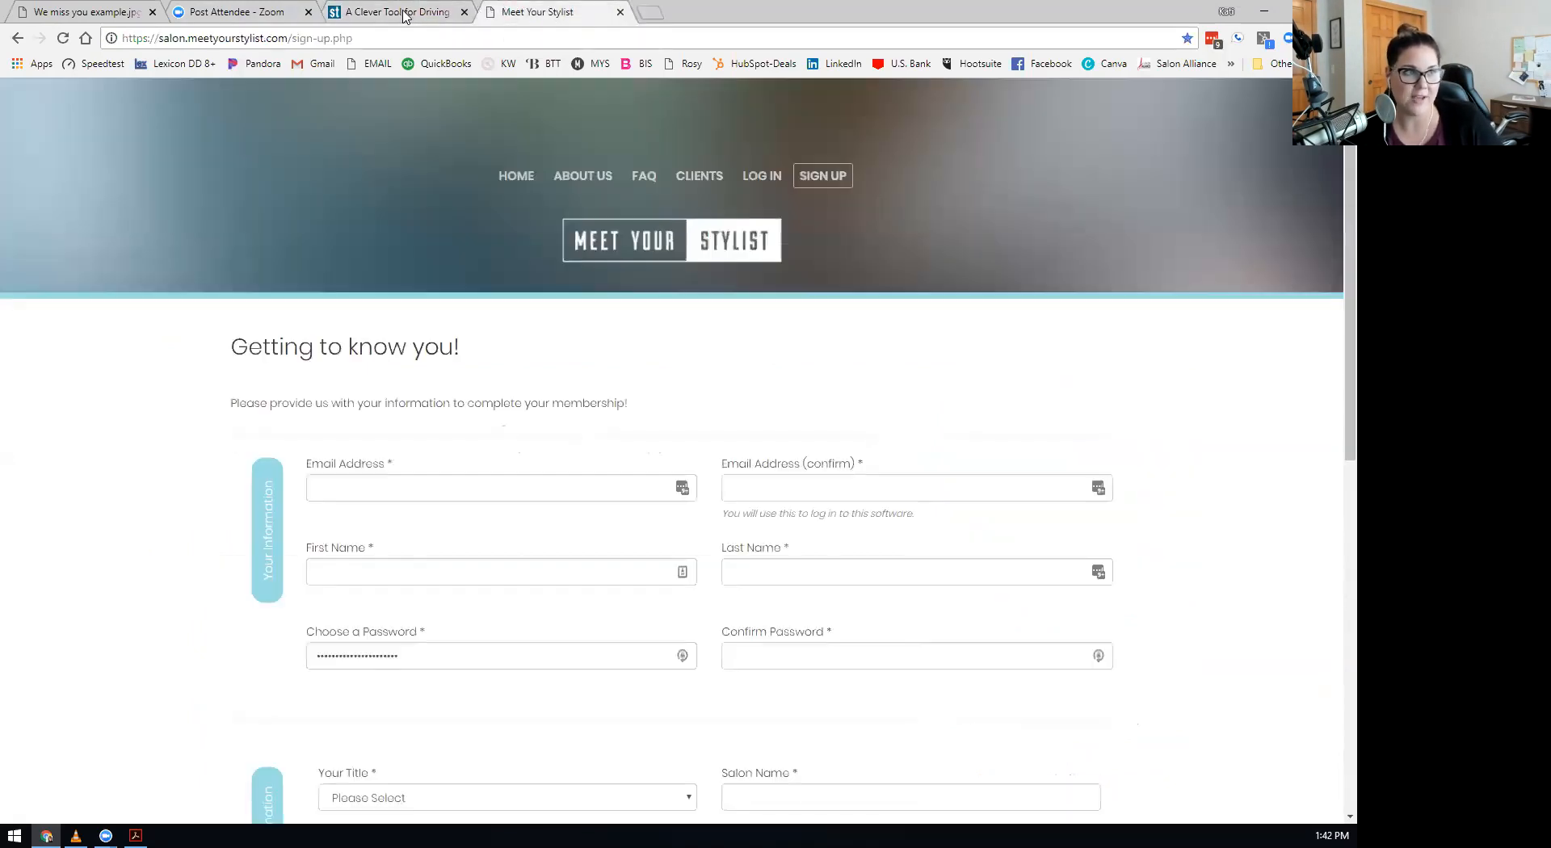
click(395, 12)
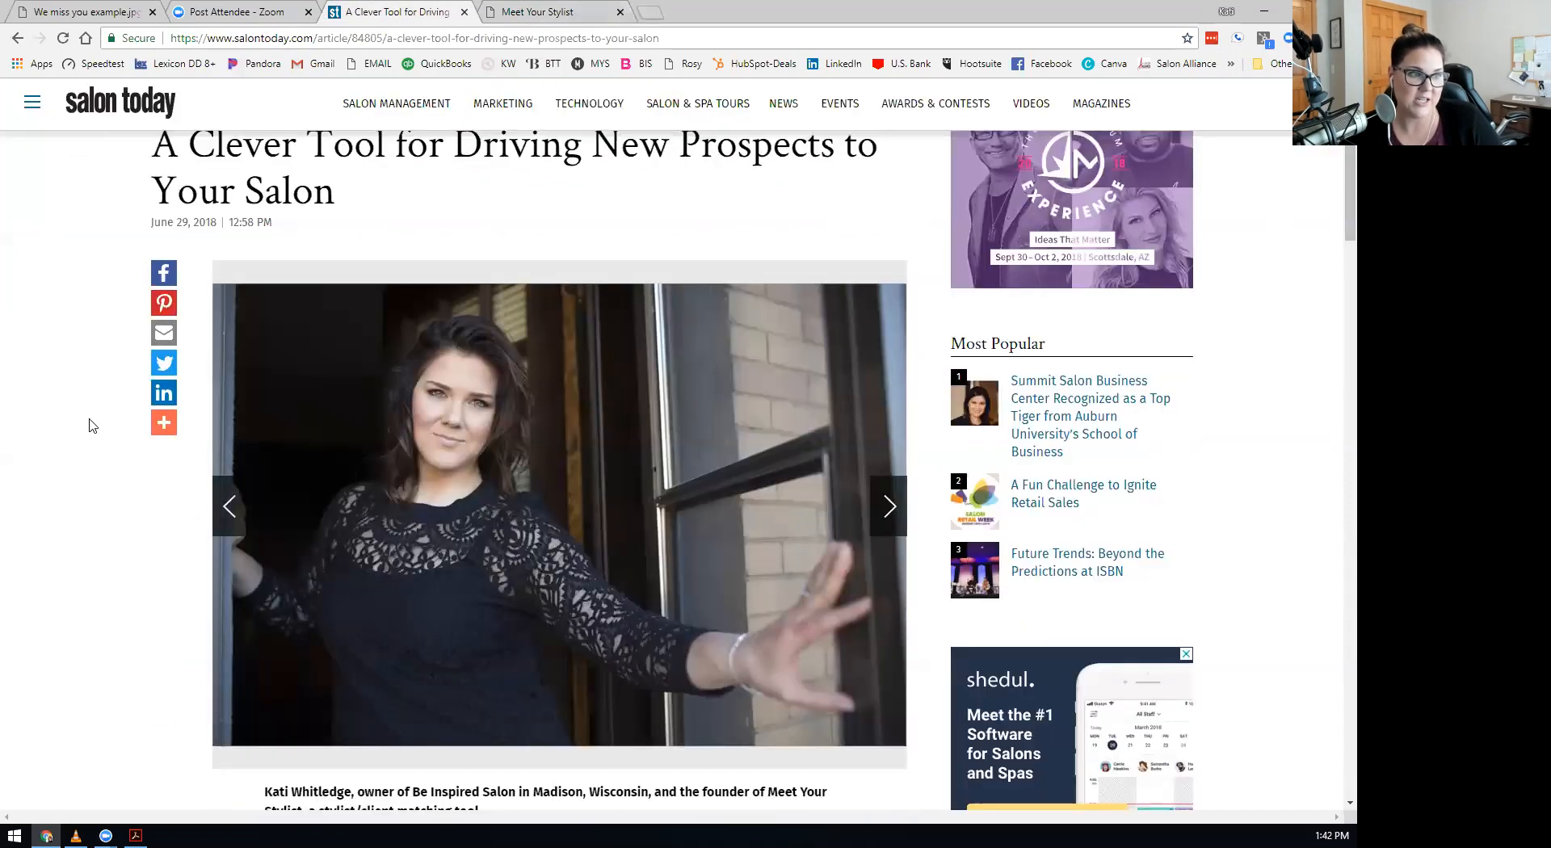
scroll(down, 3)
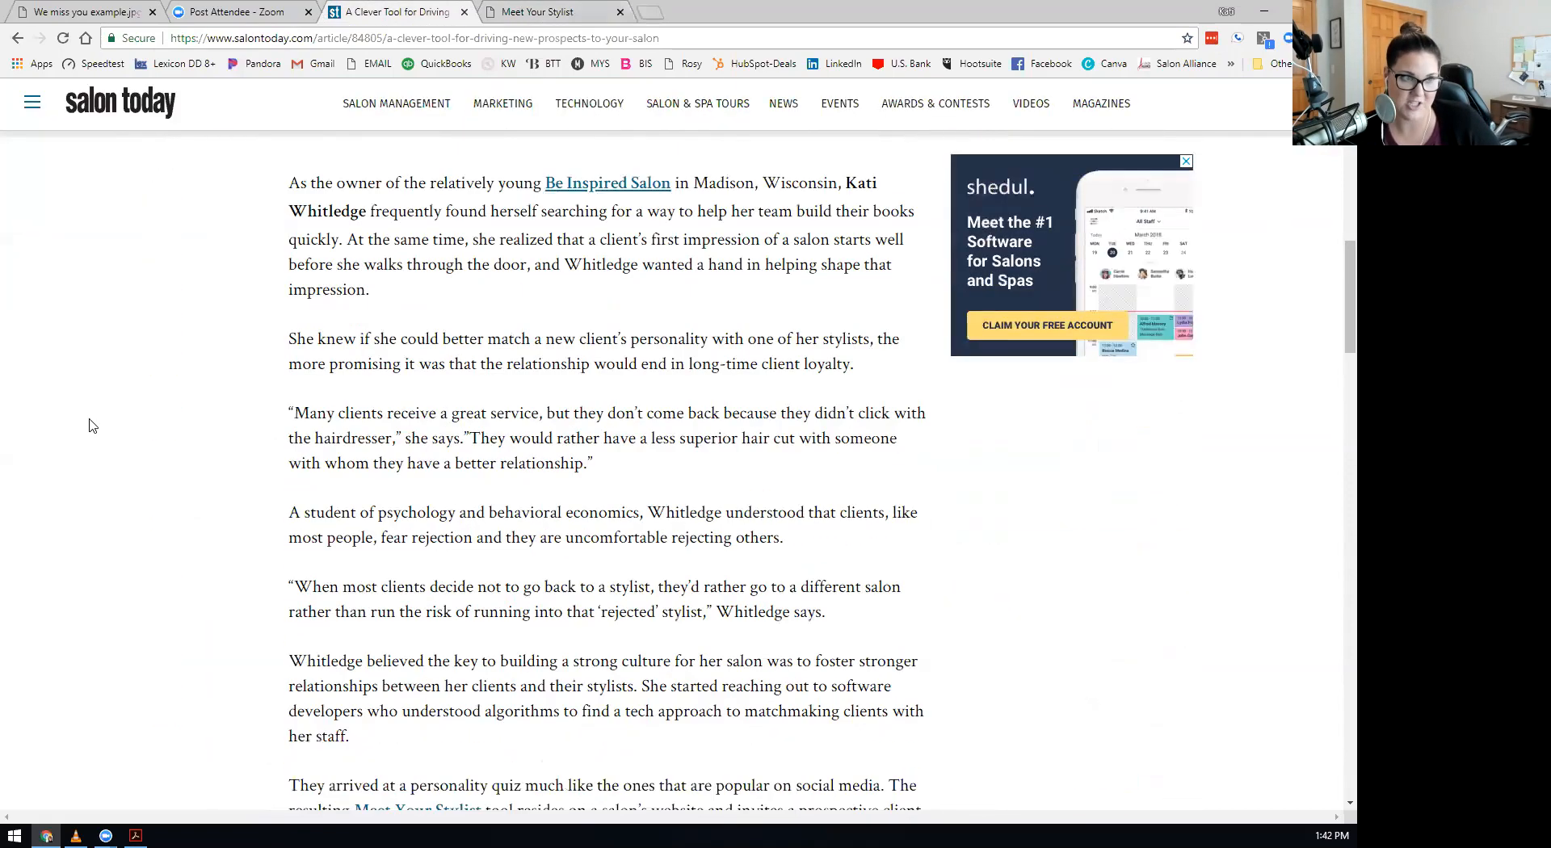
scroll(up, 3)
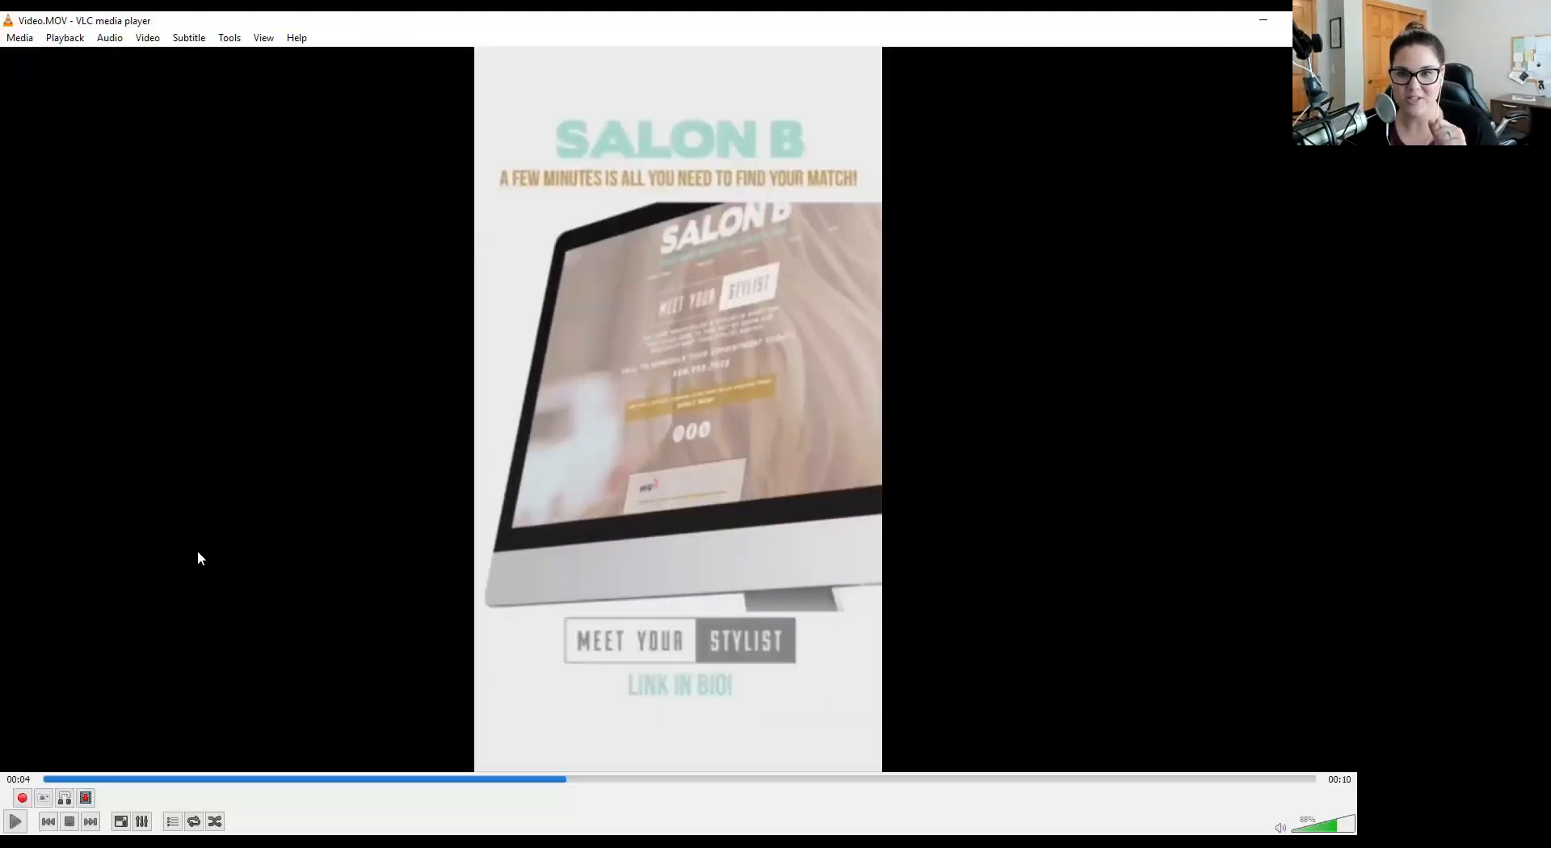
mouse_move(640, 734)
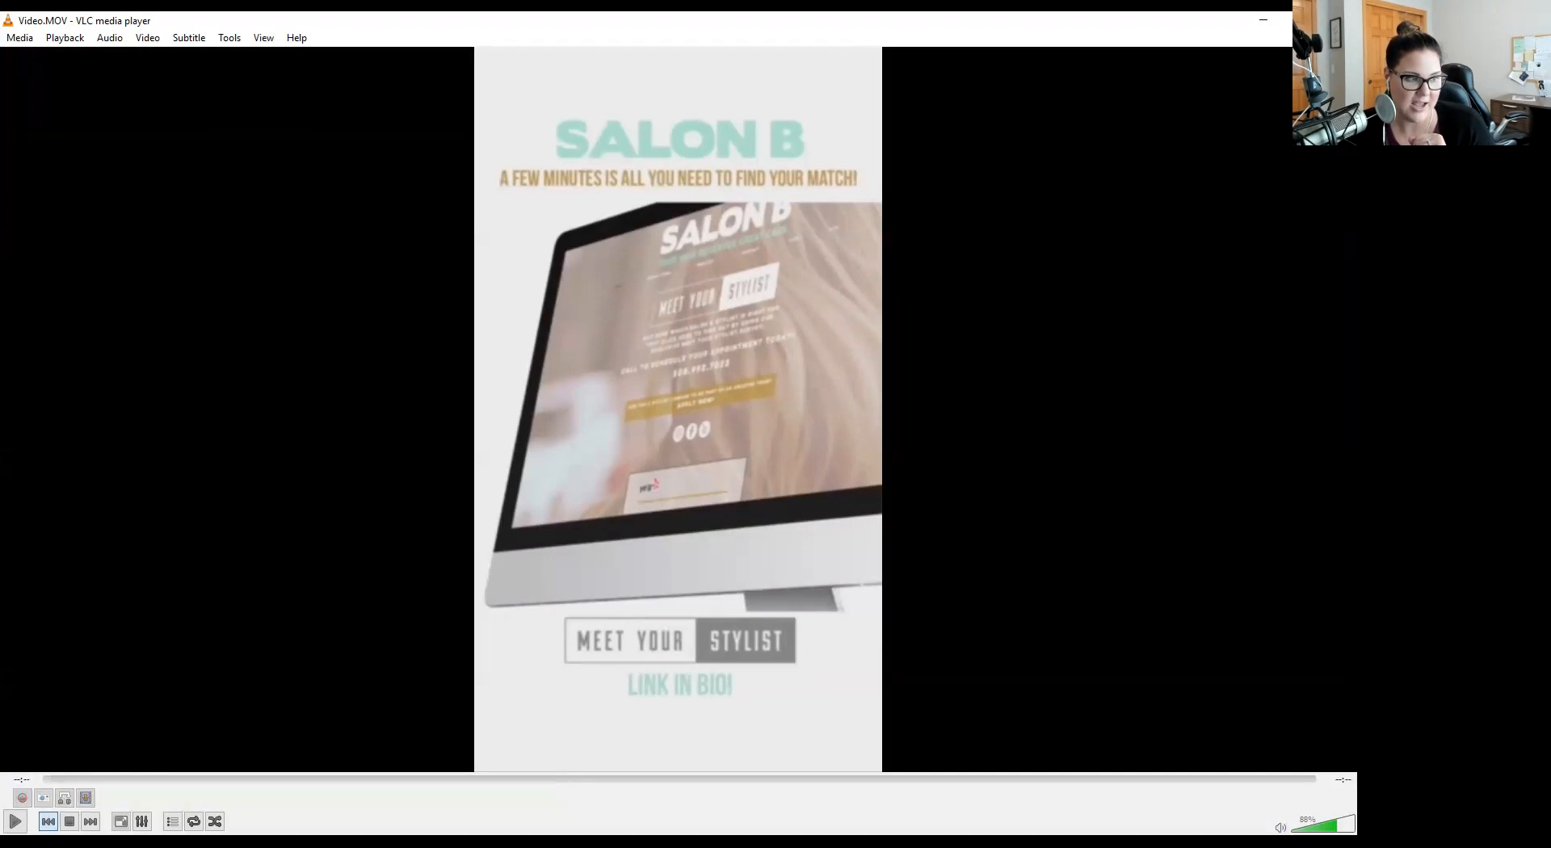
Show the VLC playlist holding the single 10-second Video.MOV entry.
click(14, 822)
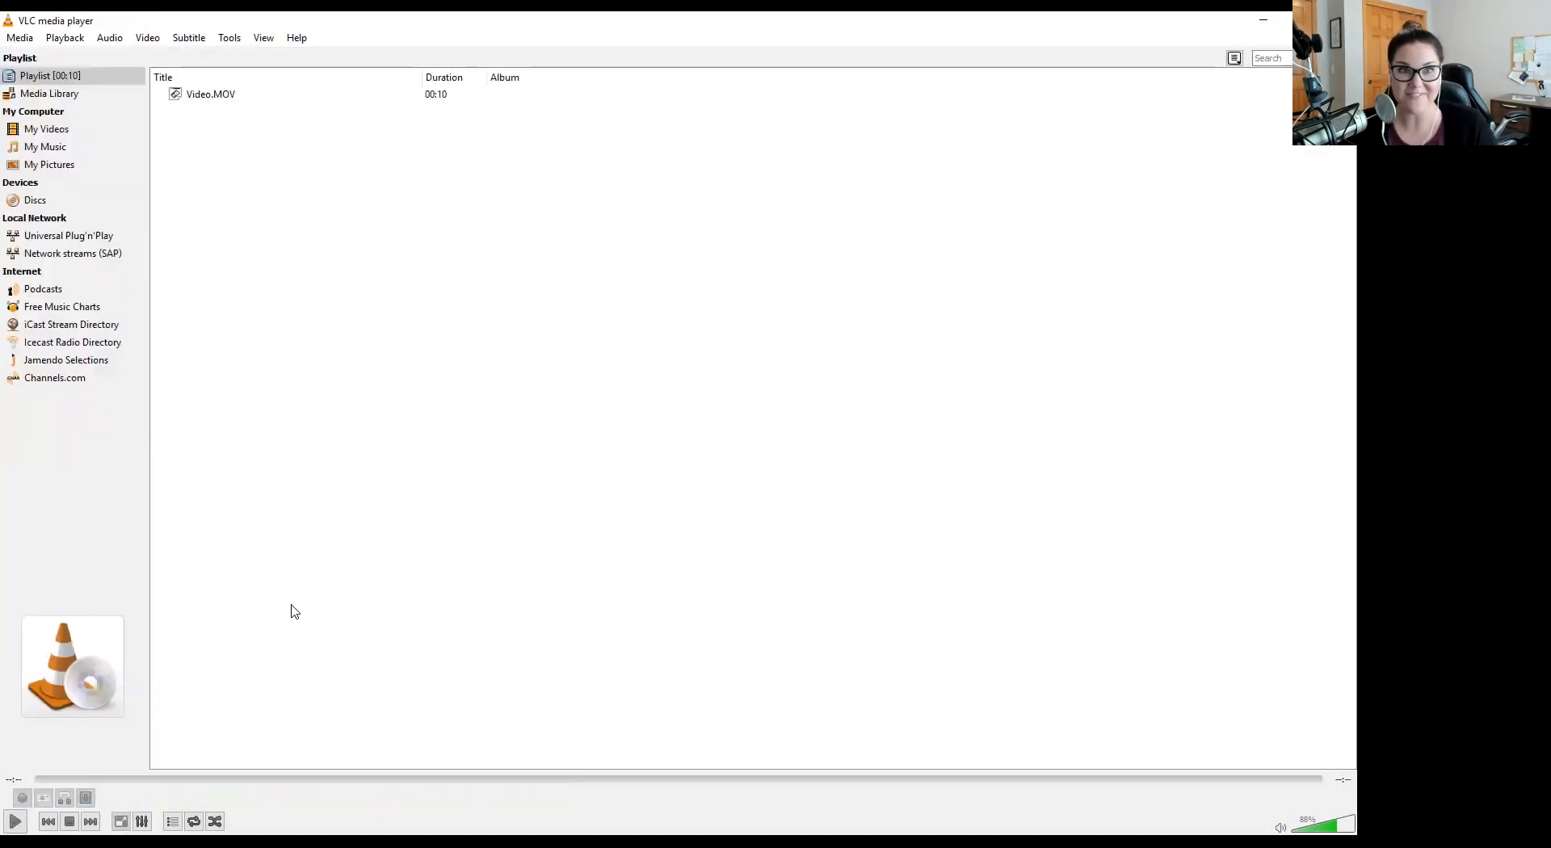
mouse_move(947, 18)
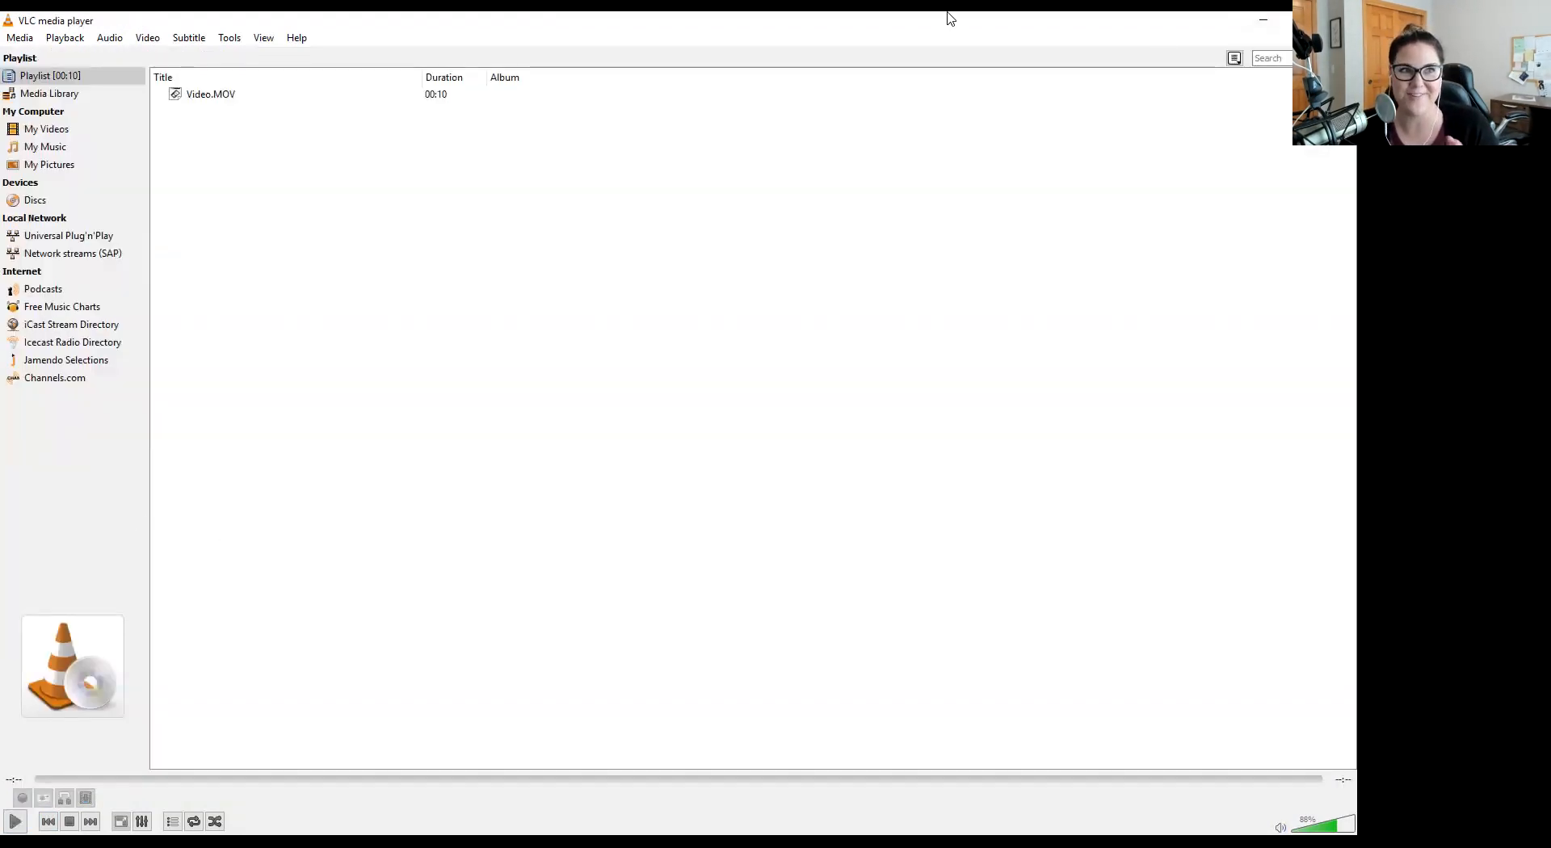